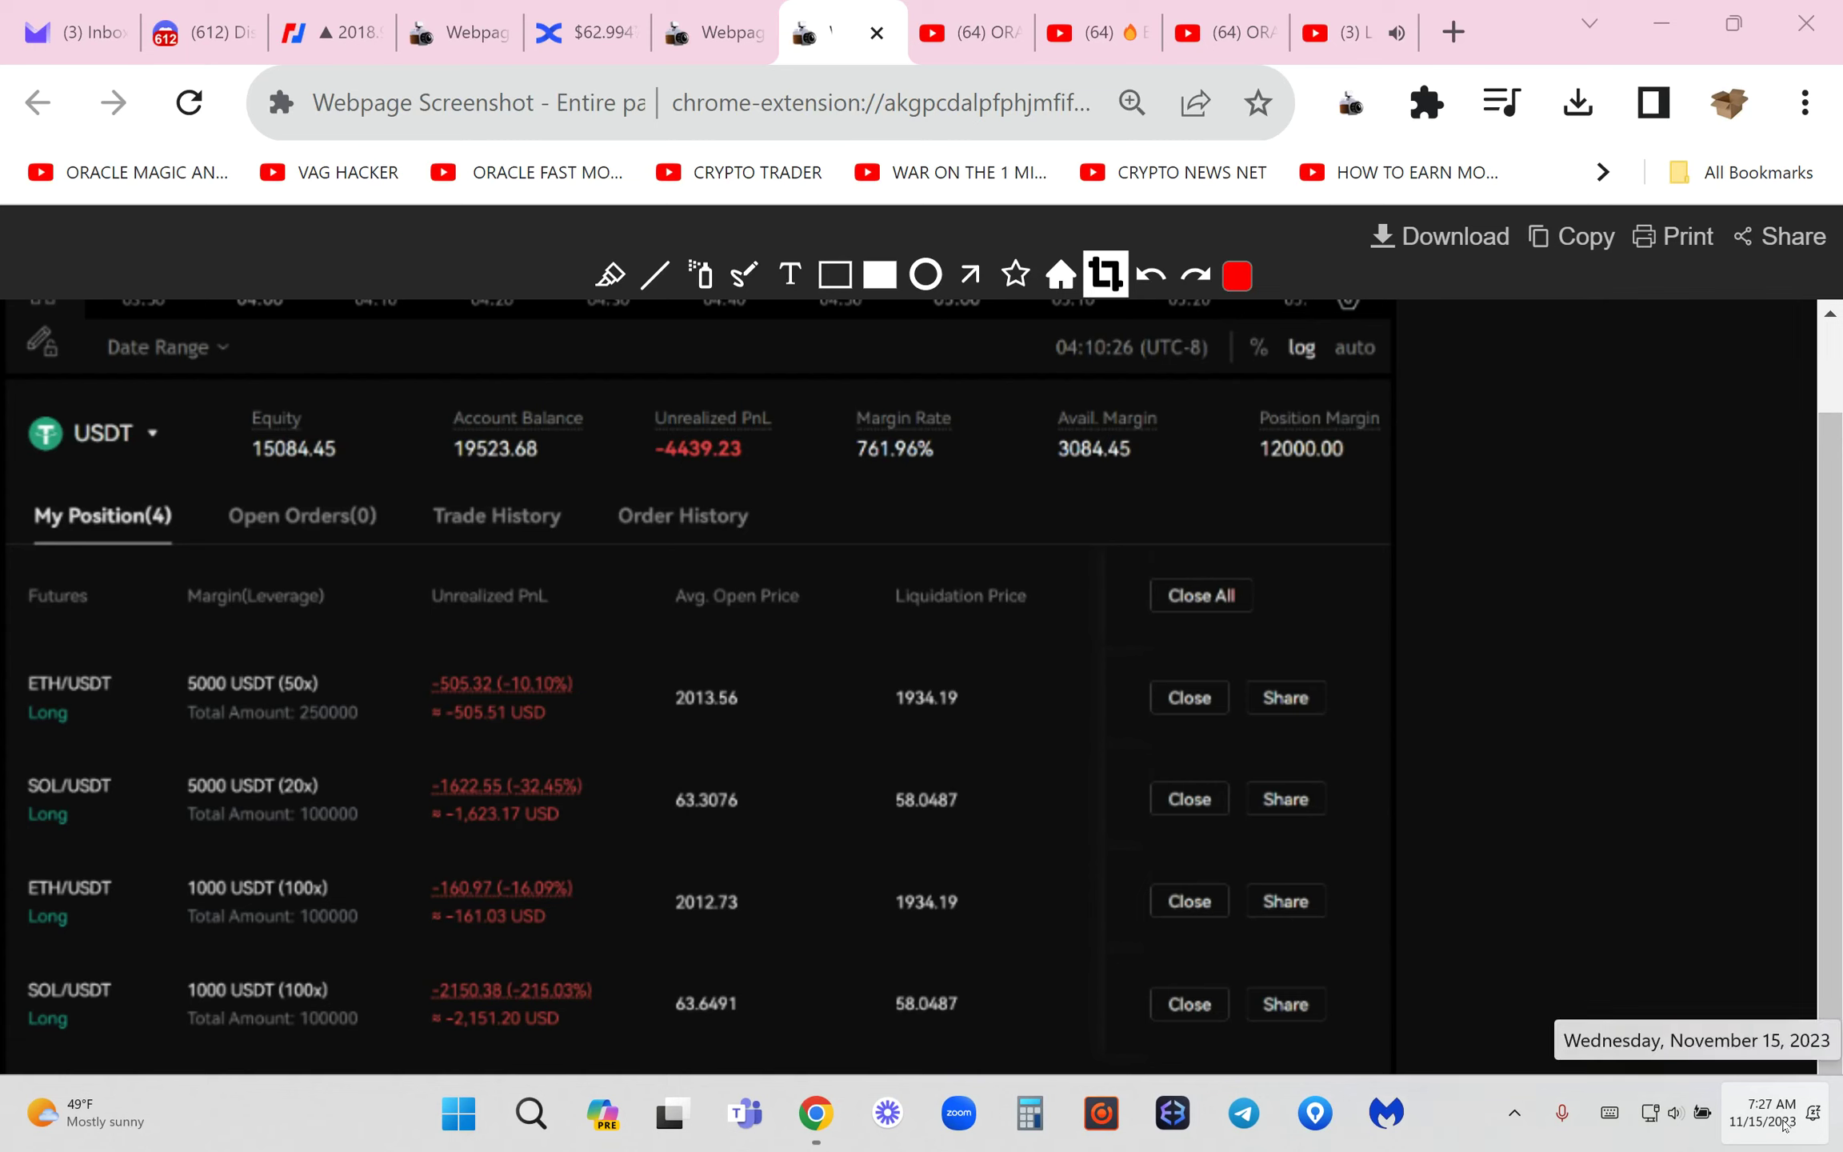
{"action": "mouse_move", "coordinate": [1594, 632]}
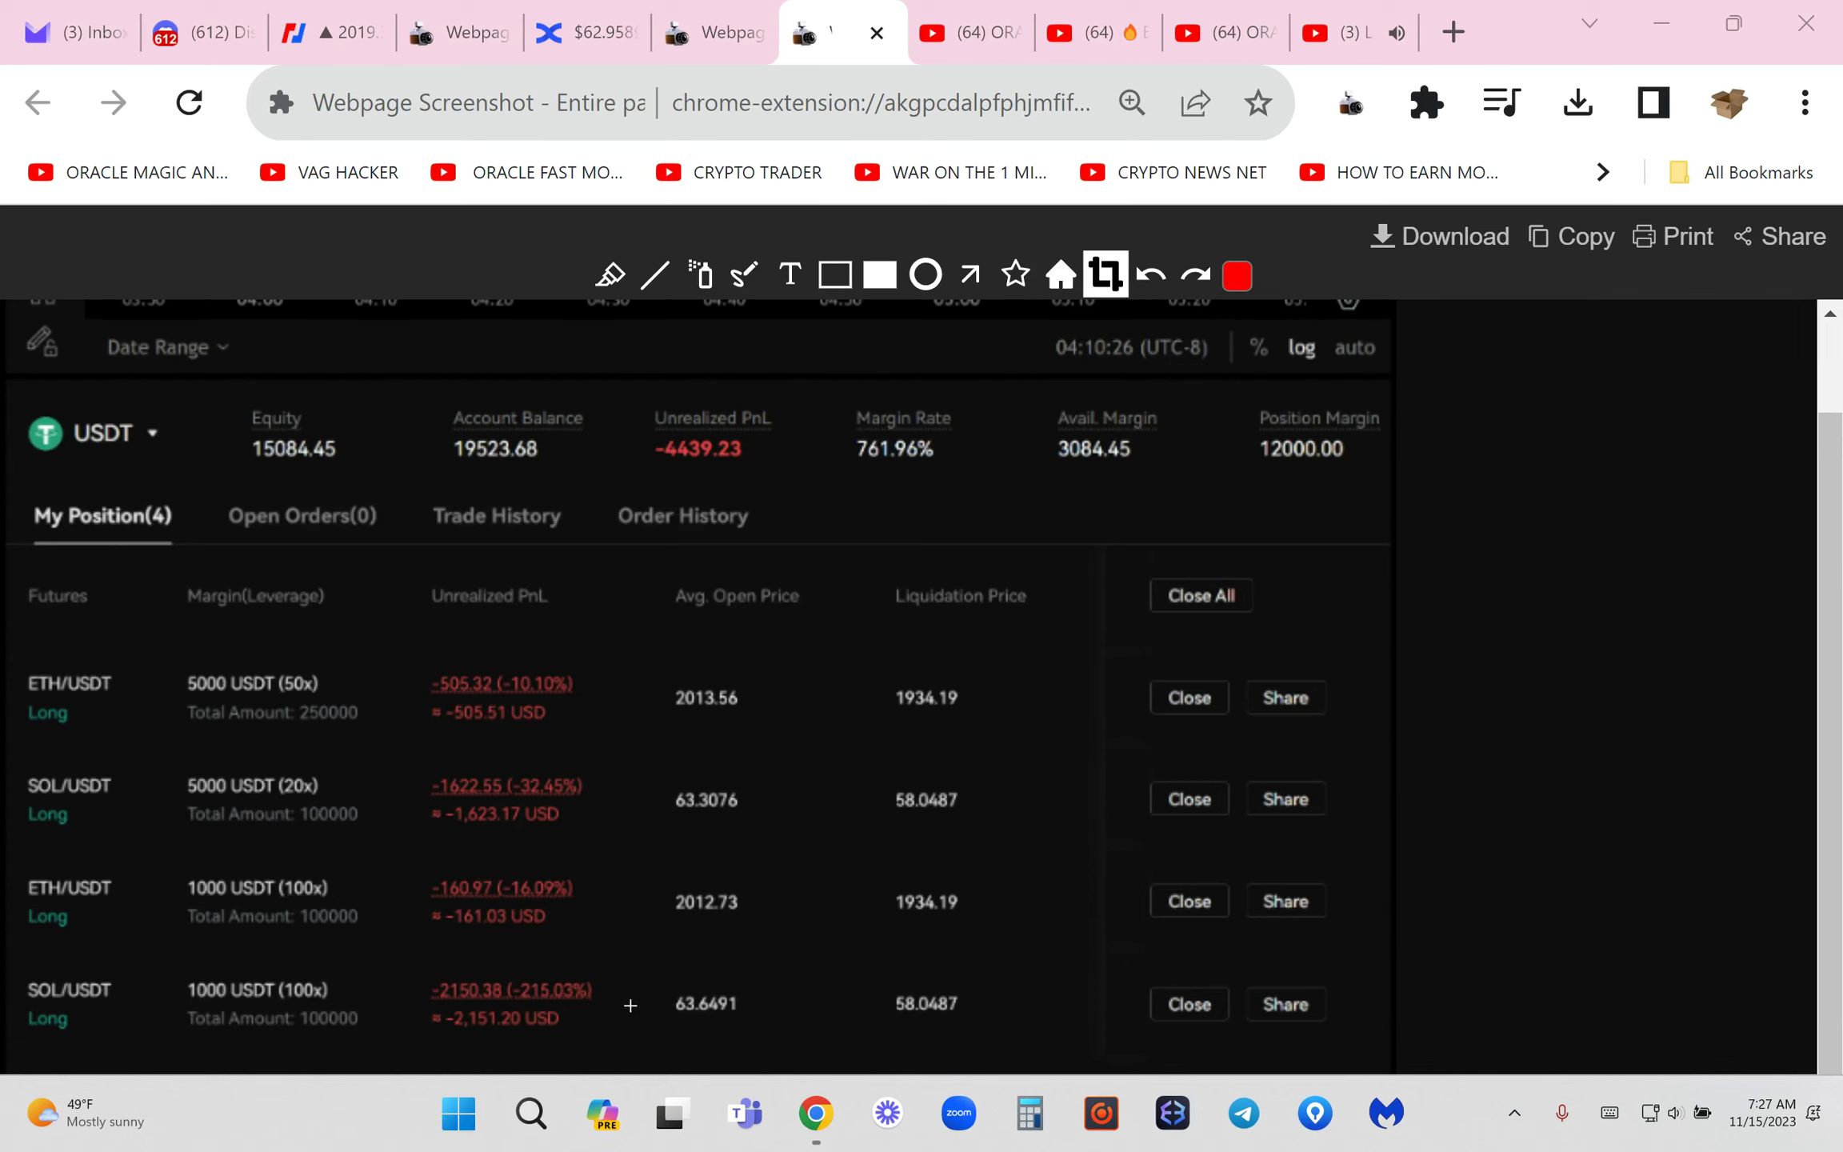
{"action": "mouse_move", "coordinate": [883, 650]}
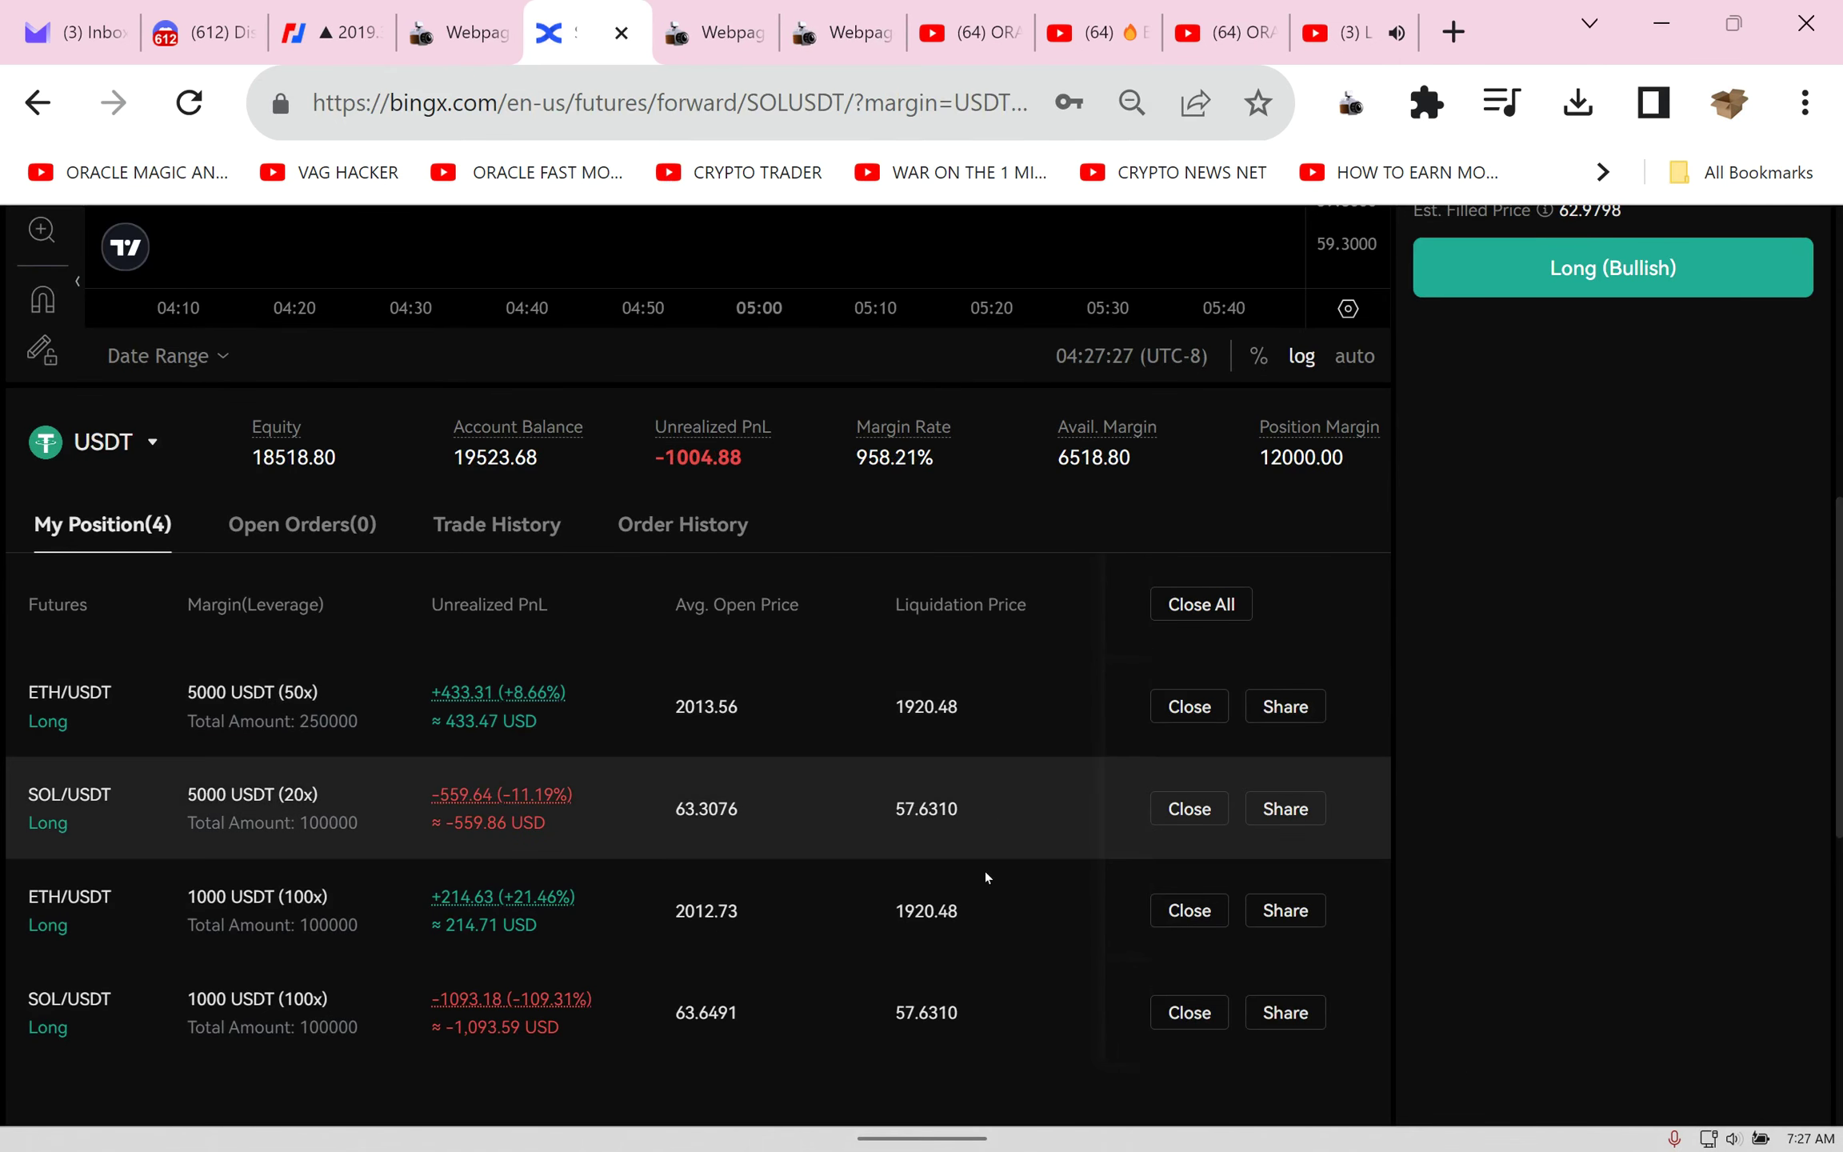
{"action": "mouse_move", "coordinate": [820, 485]}
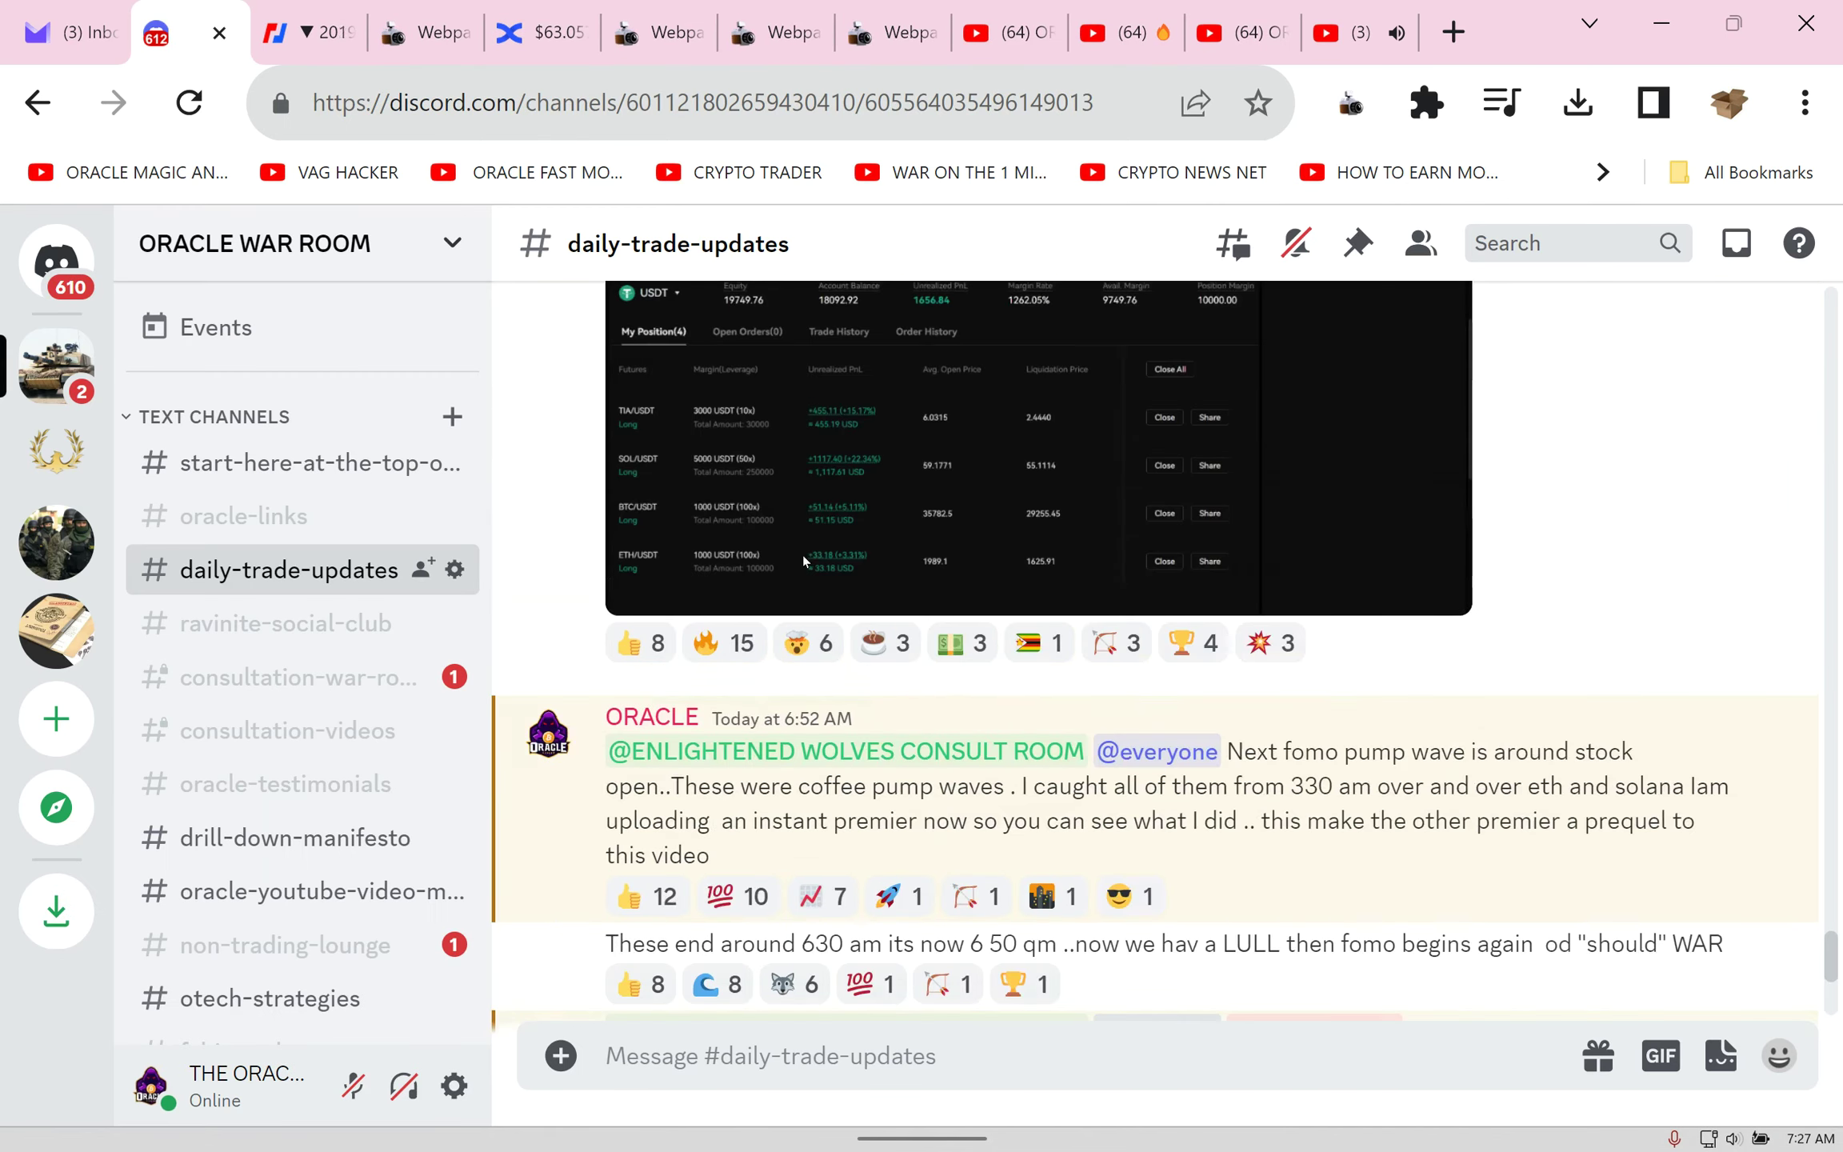
Step: Read through the start-here-at-the-top-of-the-room channel's rules and trading timeline posts in Discord
{"action": "left_click", "coordinate": [316, 463]}
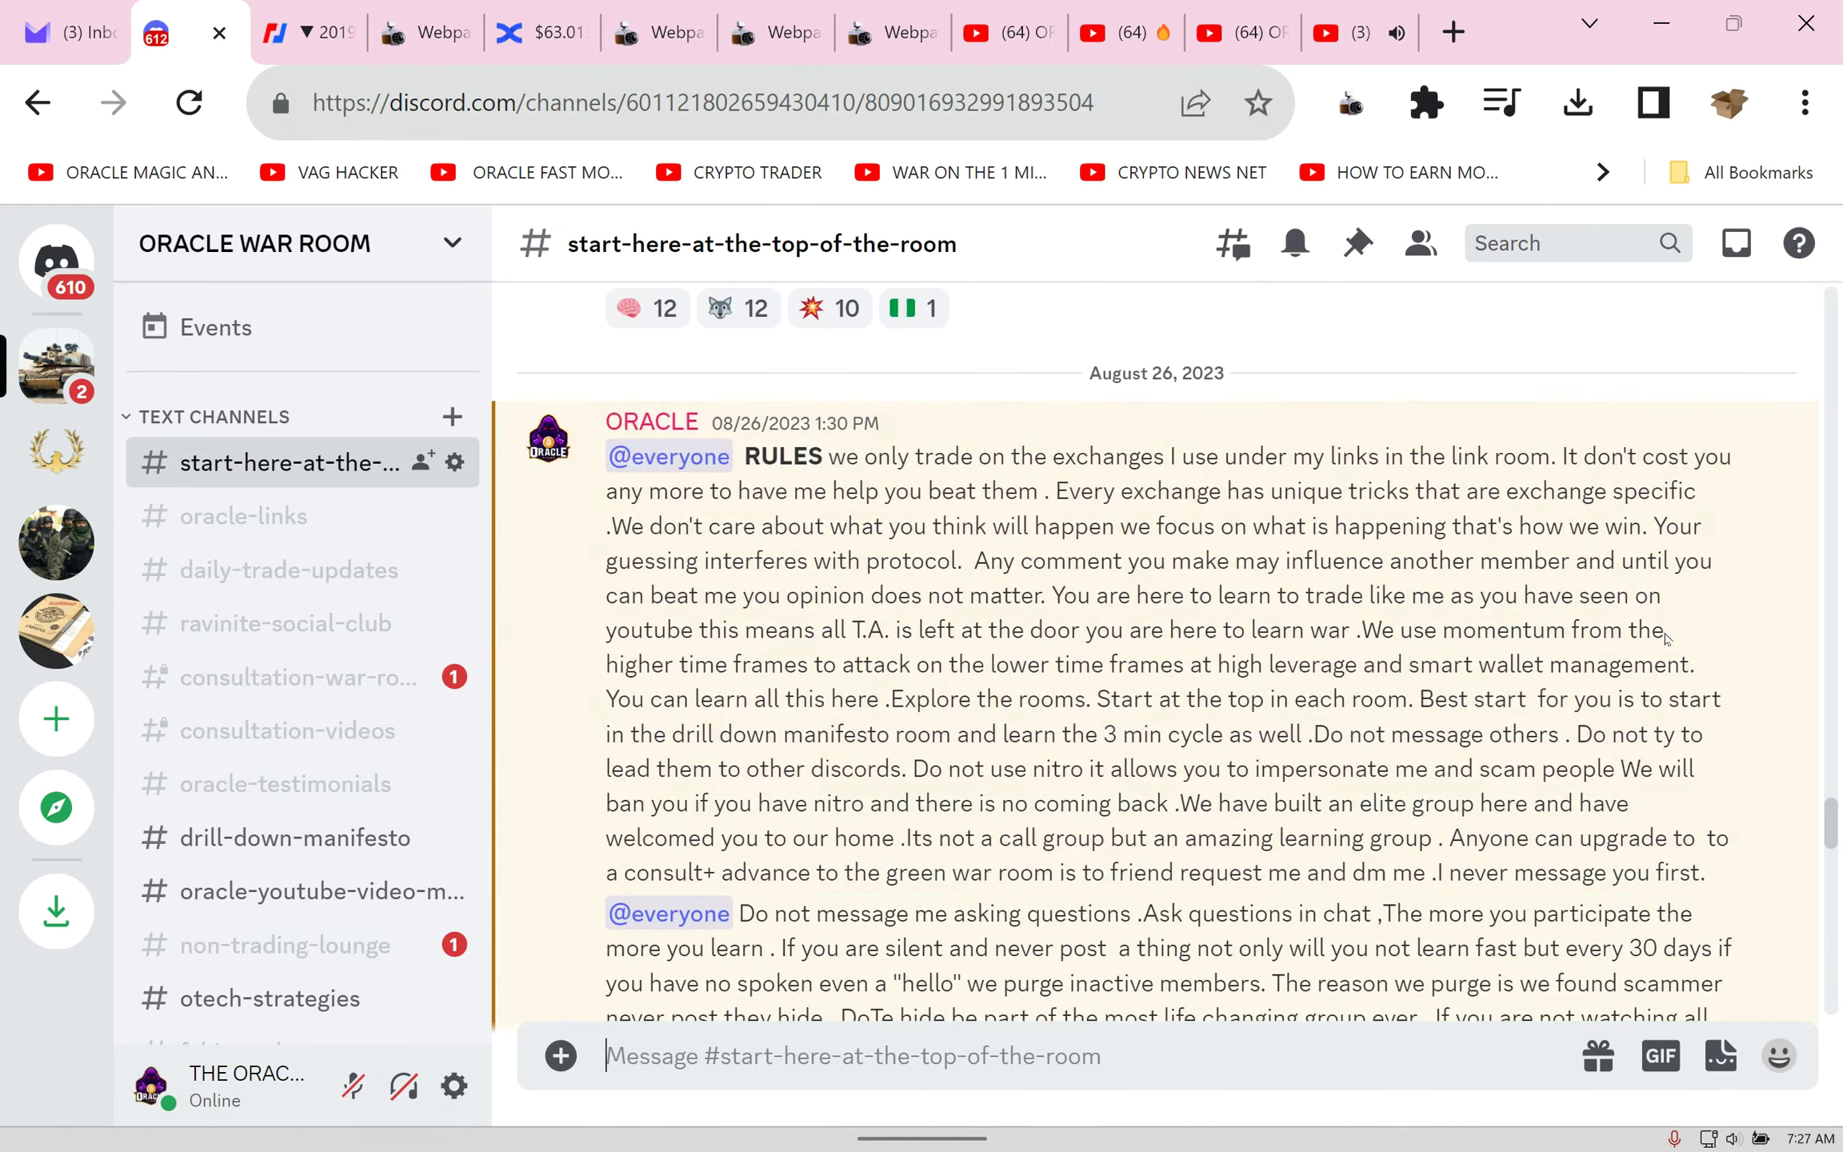
{"action": "scroll", "scroll_direction": "down", "scroll_amount": 3}
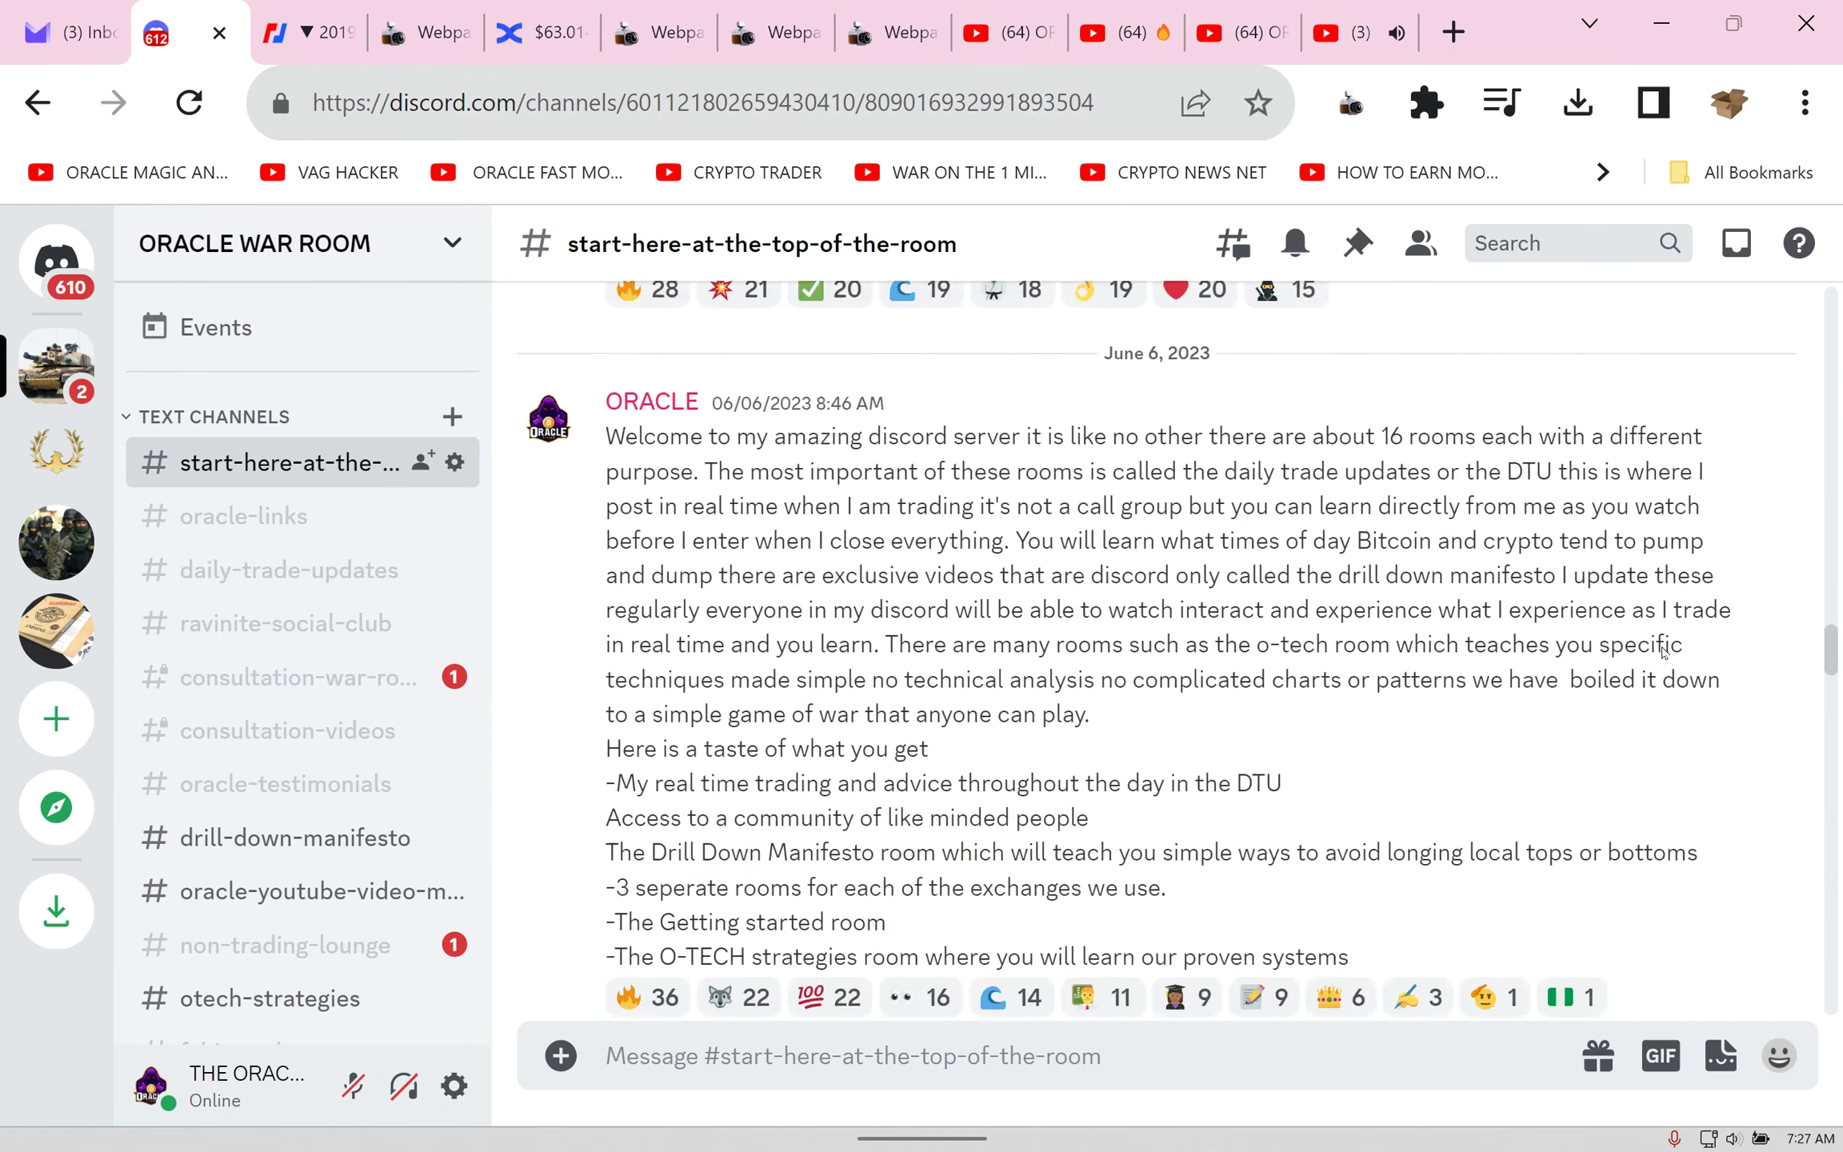
{"action": "scroll", "scroll_direction": "down", "scroll_amount": 3}
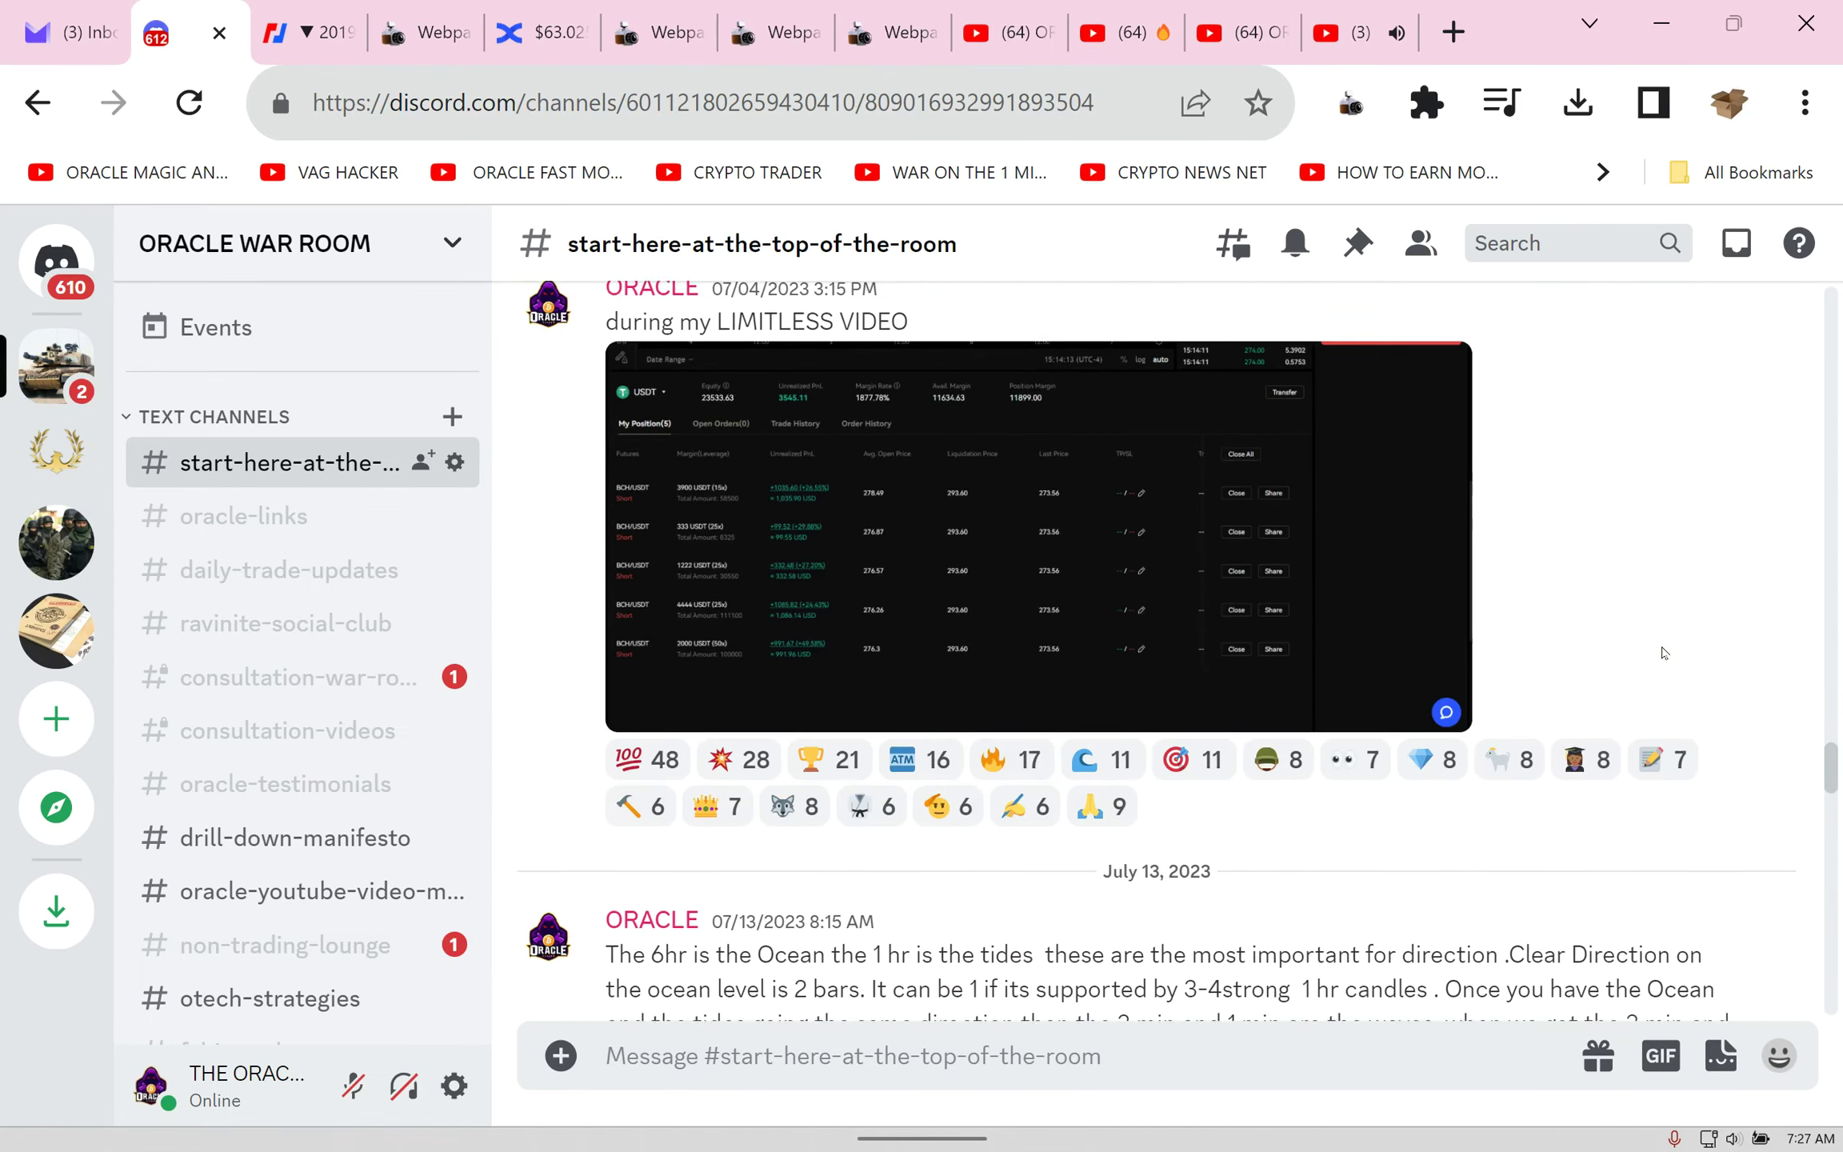
{"action": "scroll", "scroll_direction": "down", "scroll_amount": 3}
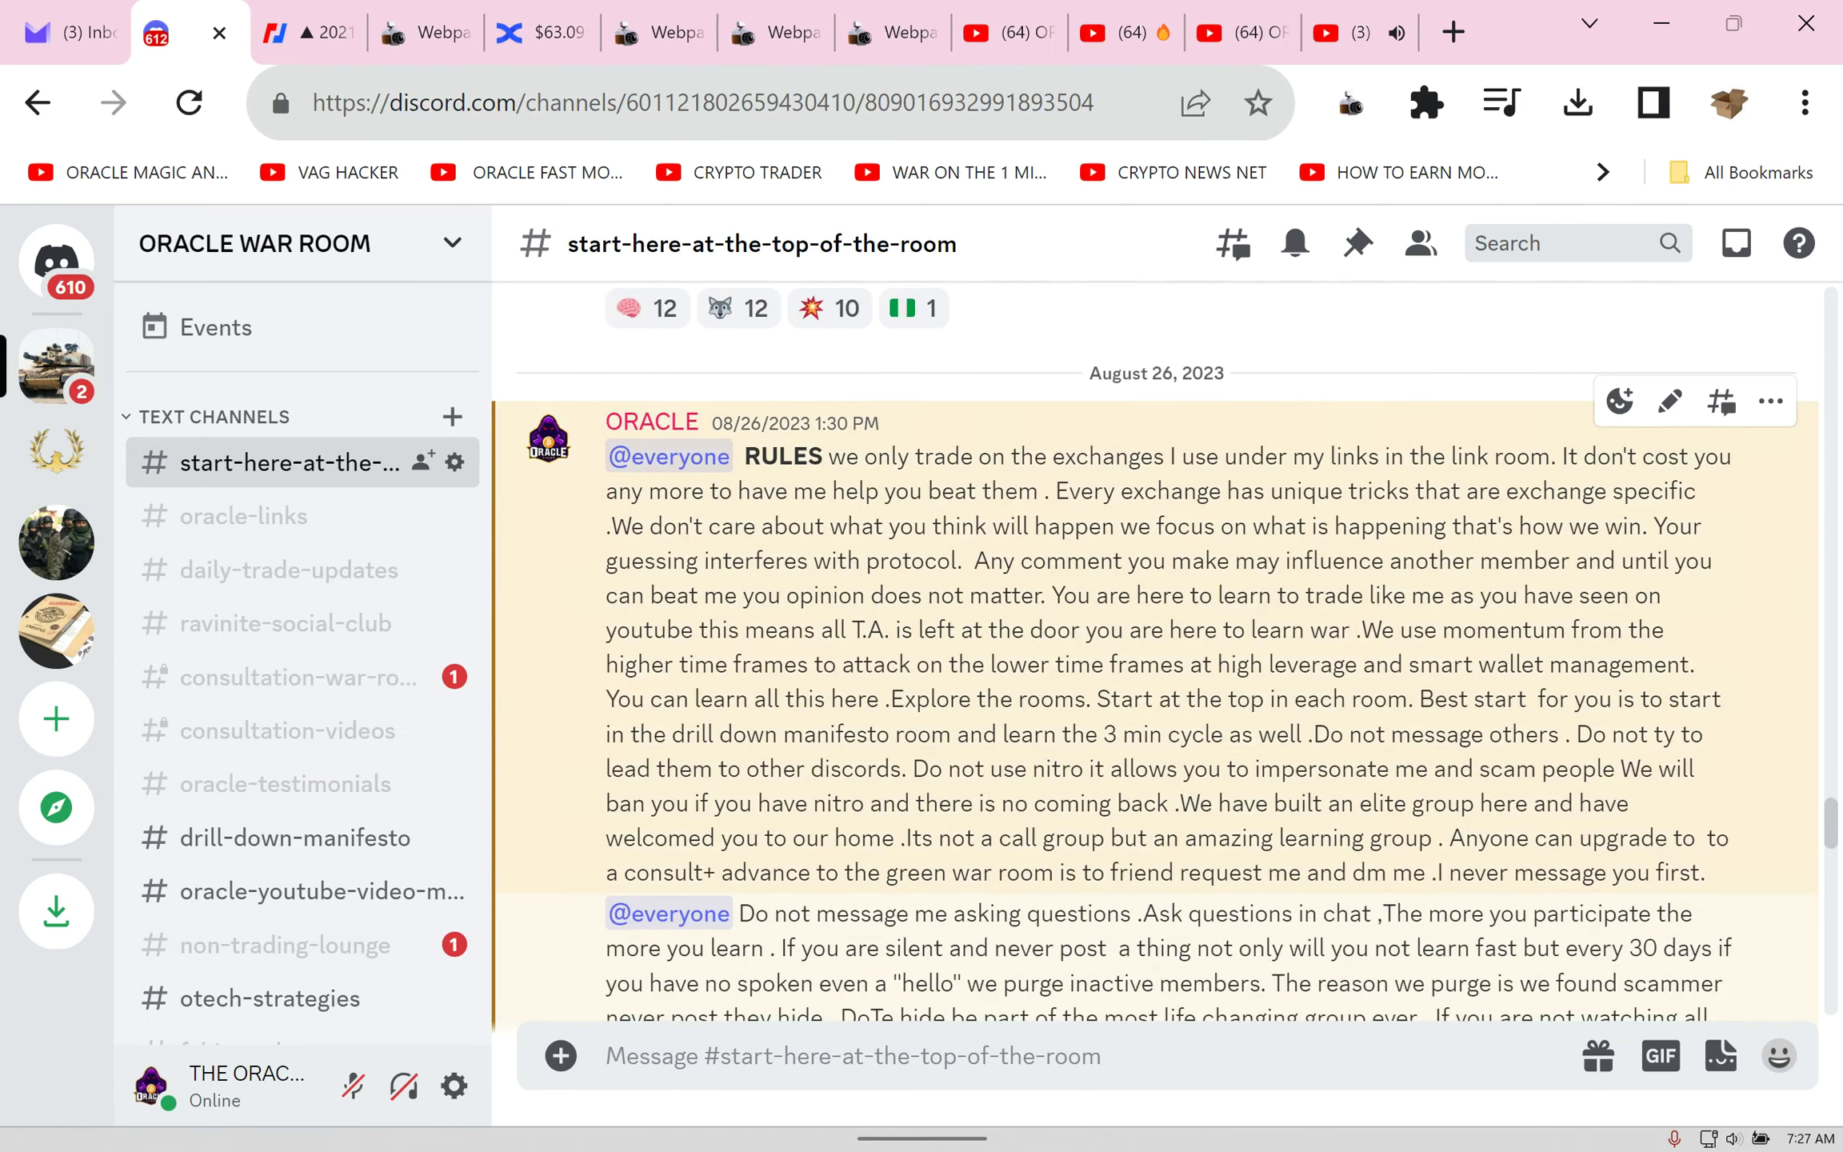
{"action": "scroll", "scroll_direction": "down", "scroll_amount": 3}
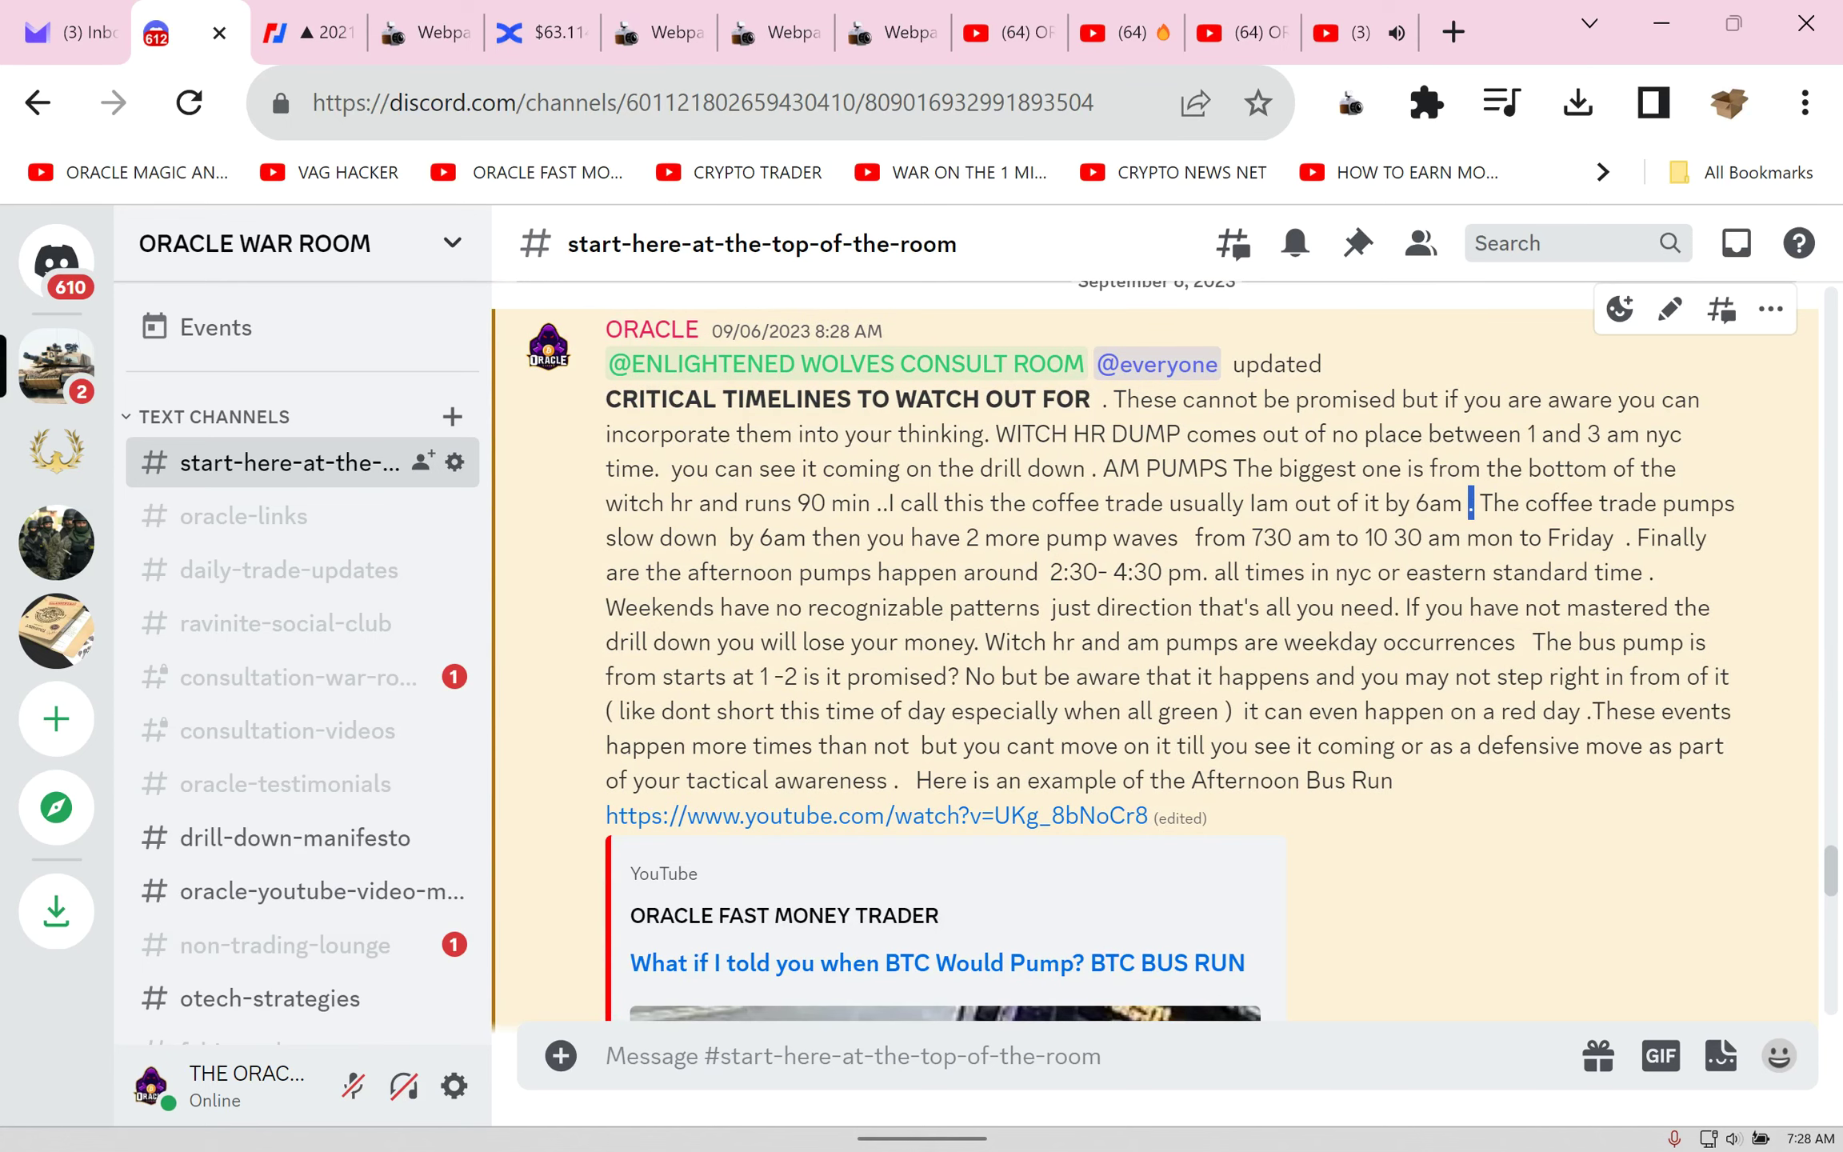
Step: Highlight the coffee-trade pump-waves sentences and return to the BingX positions page
{"action": "left_click_drag", "start_coordinate": [1478, 502], "coordinate": [1668, 537]}
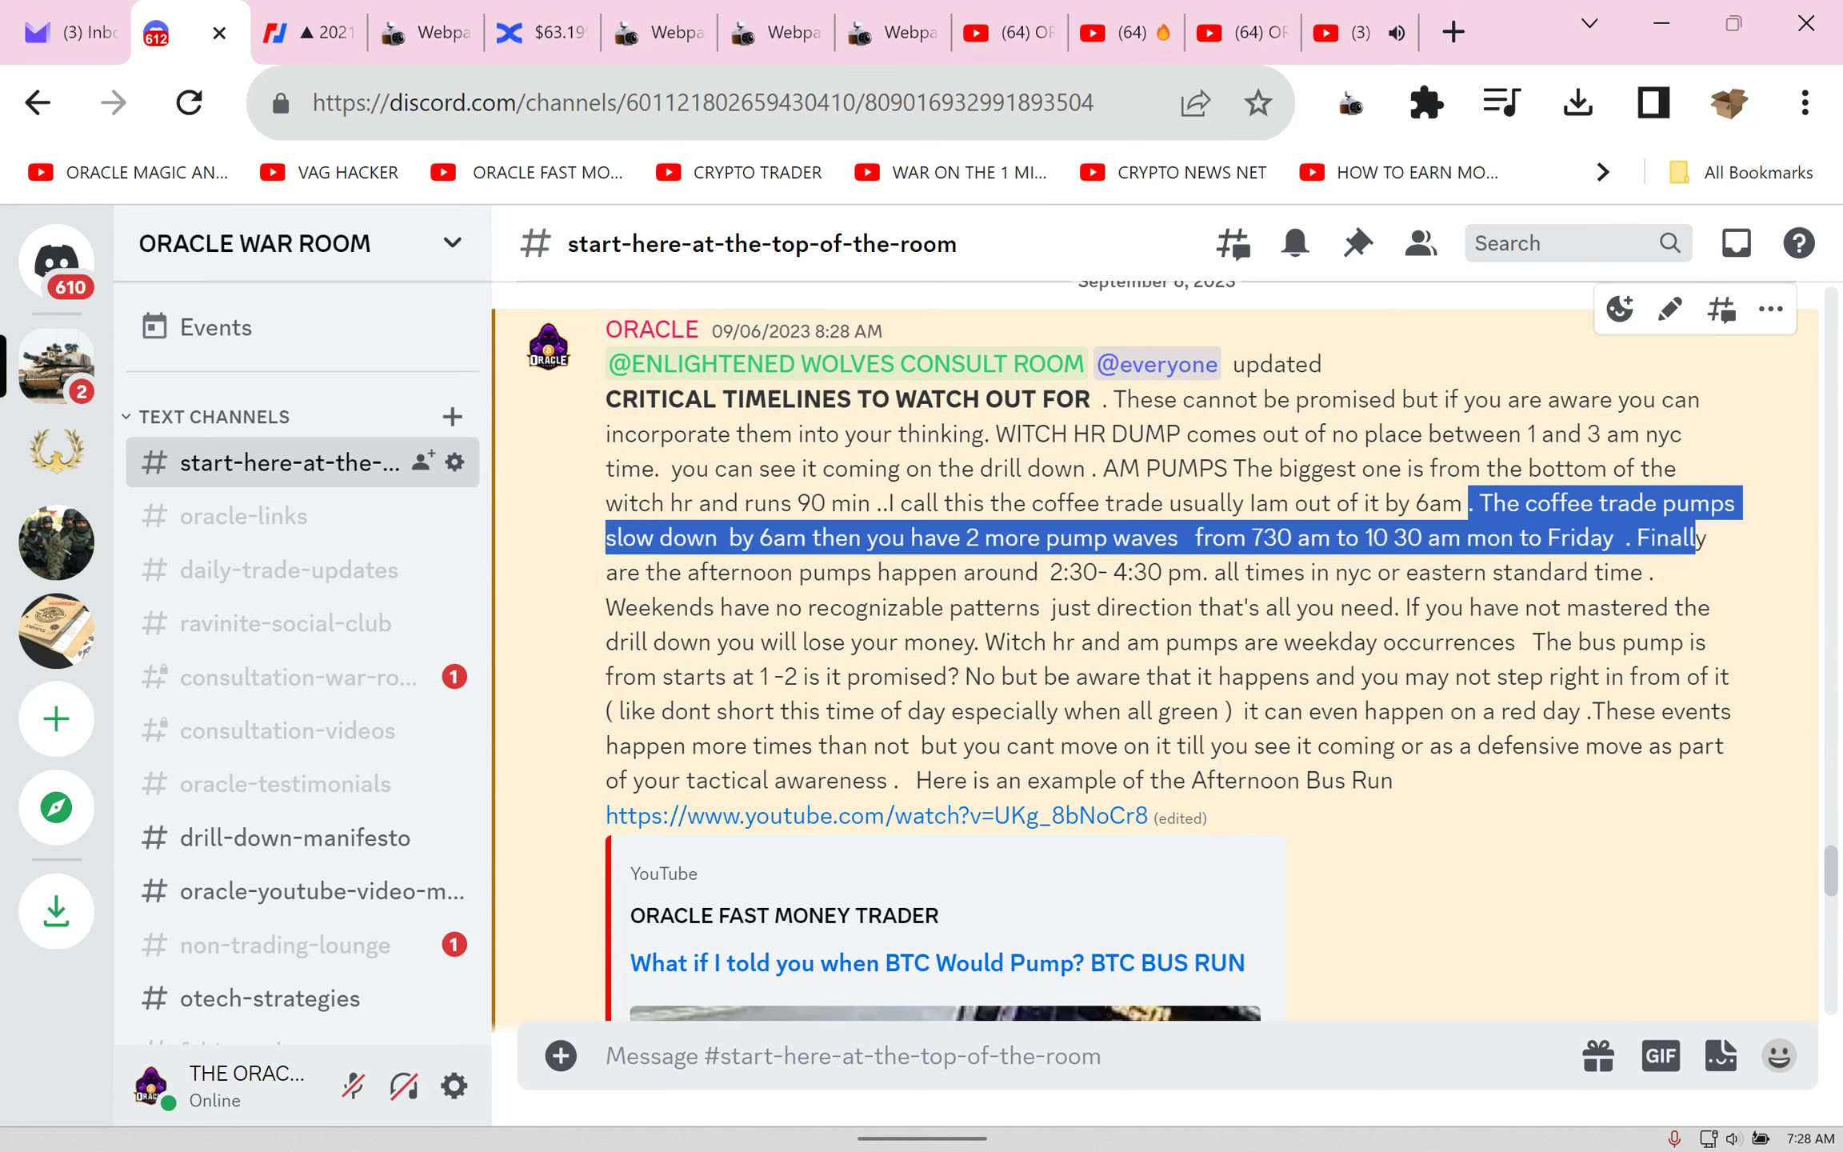
{"action": "left_click", "coordinate": [541, 32]}
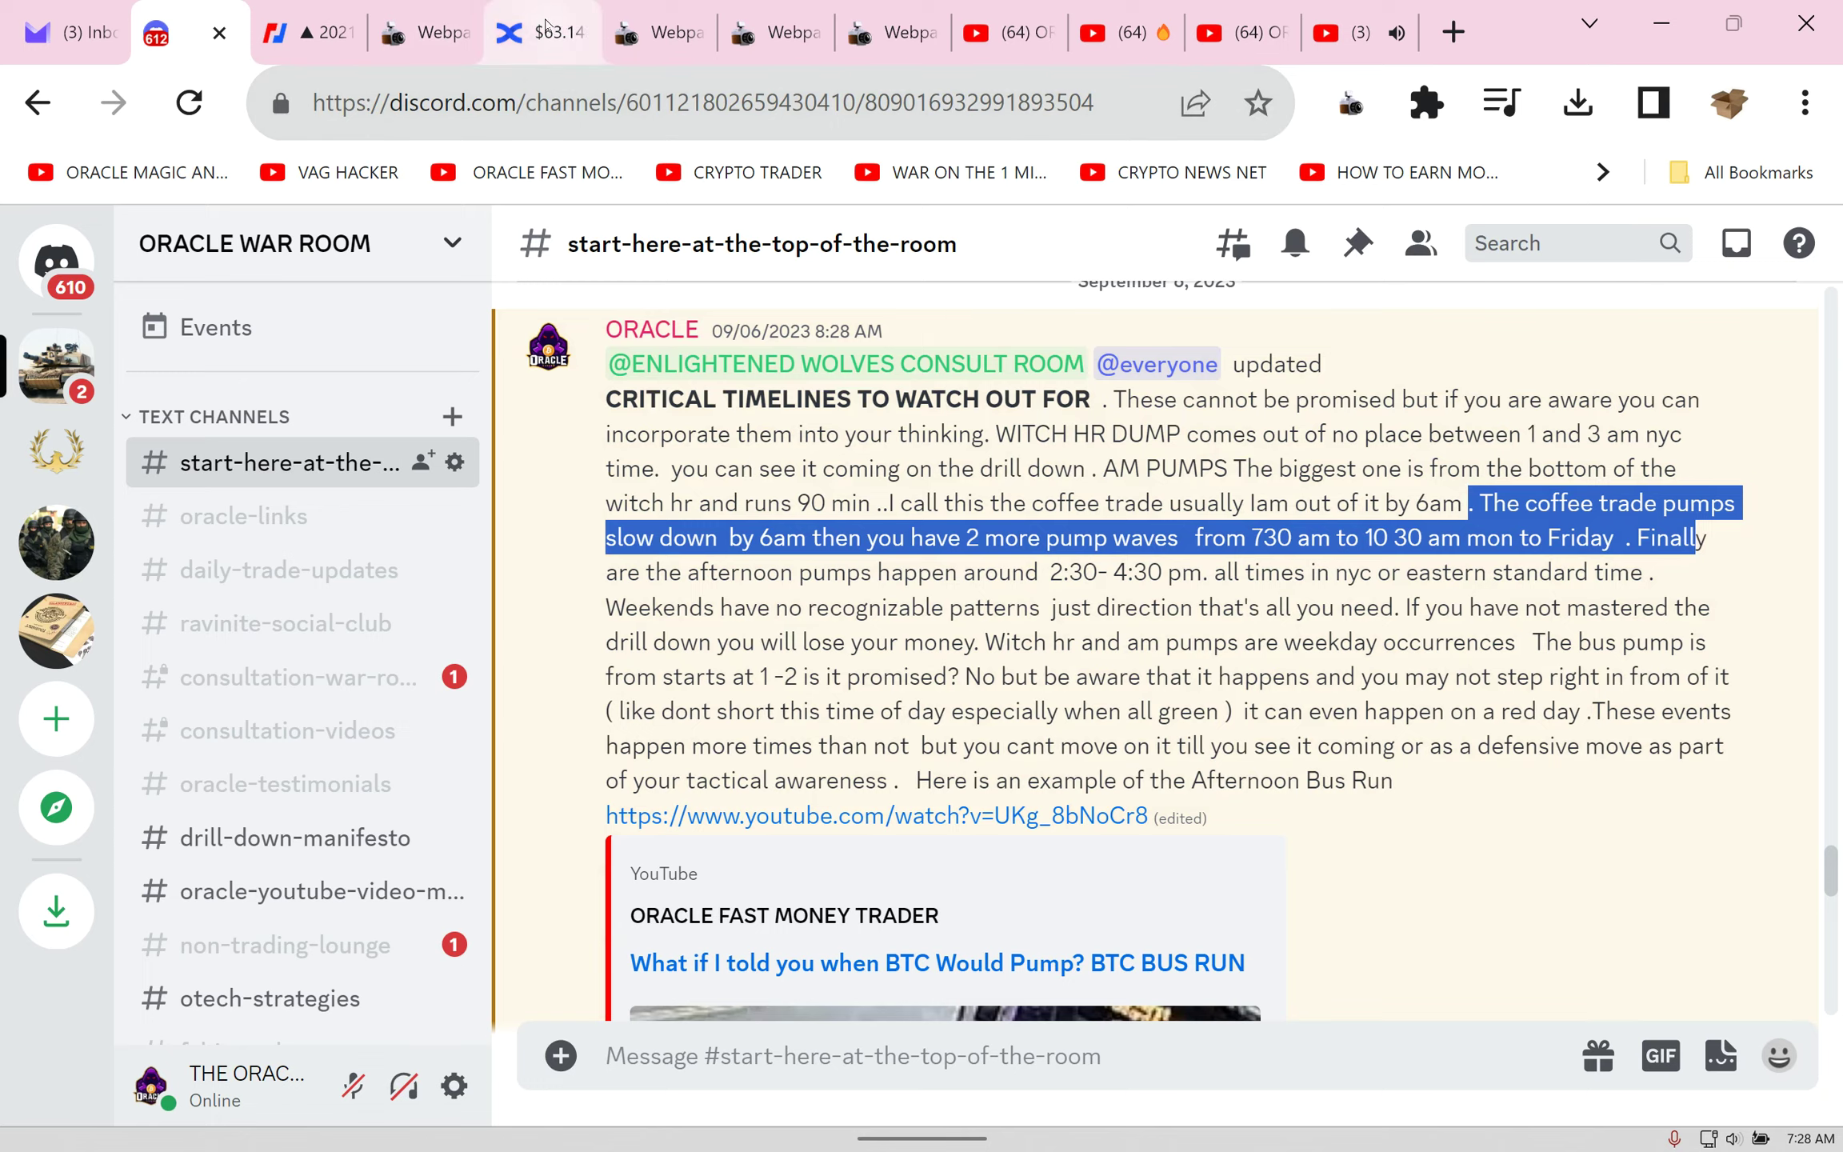
{"action": "left_click", "coordinate": [542, 34]}
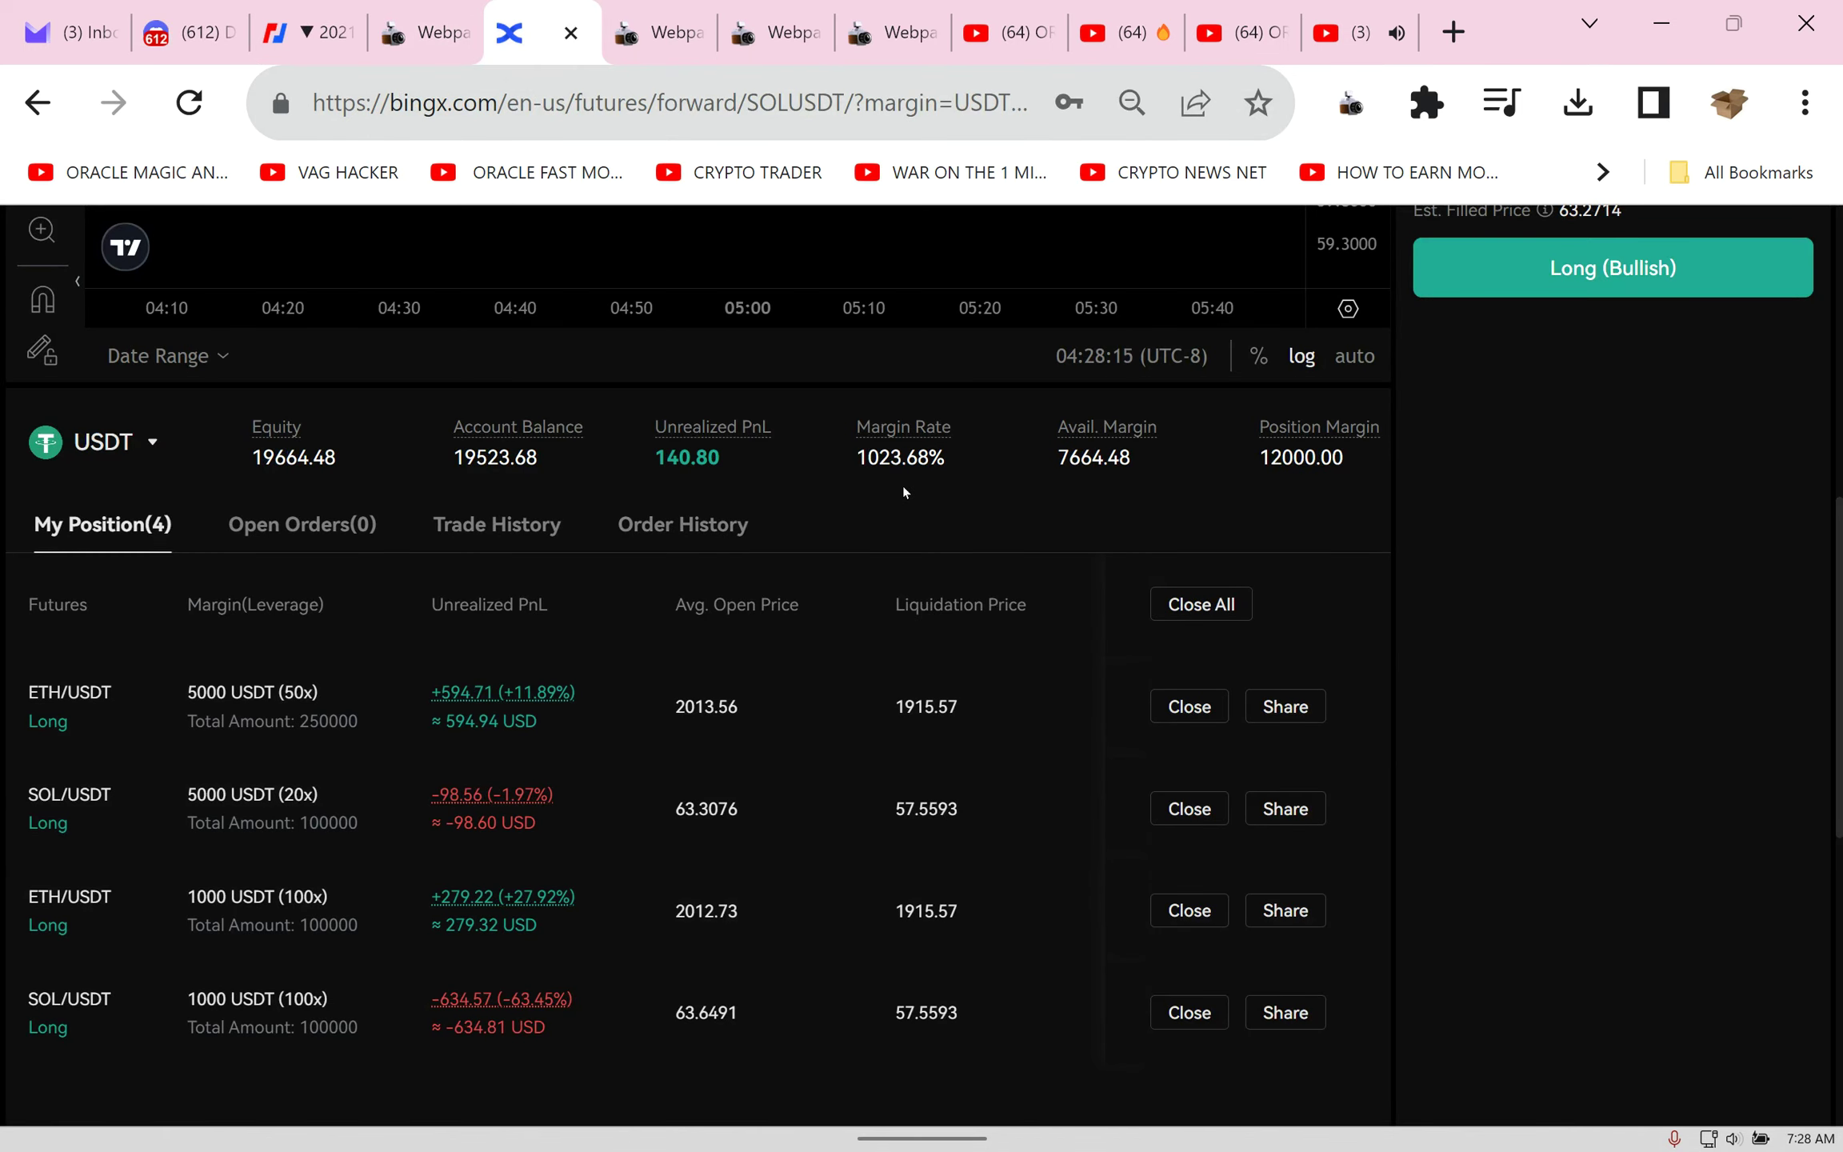
Step: Capture the BingX positions page with the Webpage Screenshot extension
{"action": "left_click", "coordinate": [1349, 103]}
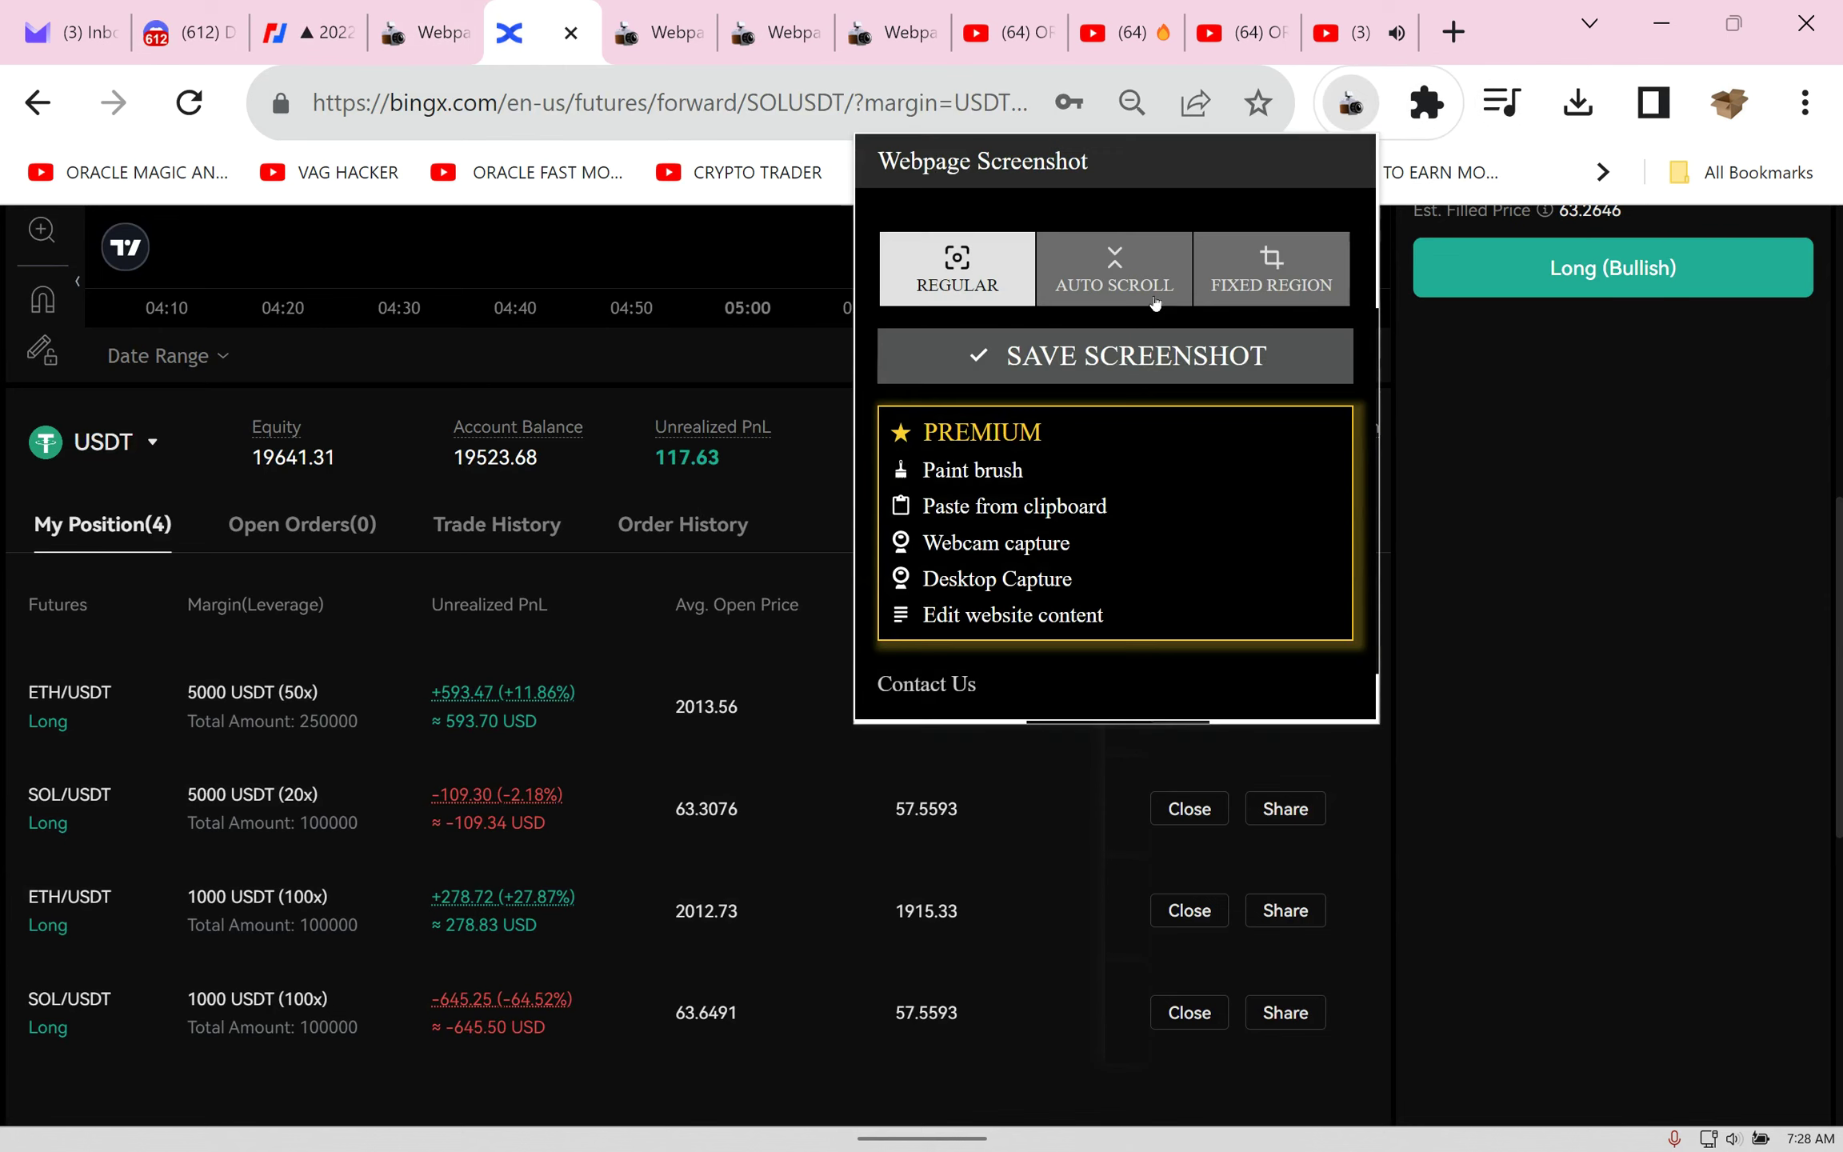
{"action": "left_click", "coordinate": [955, 269]}
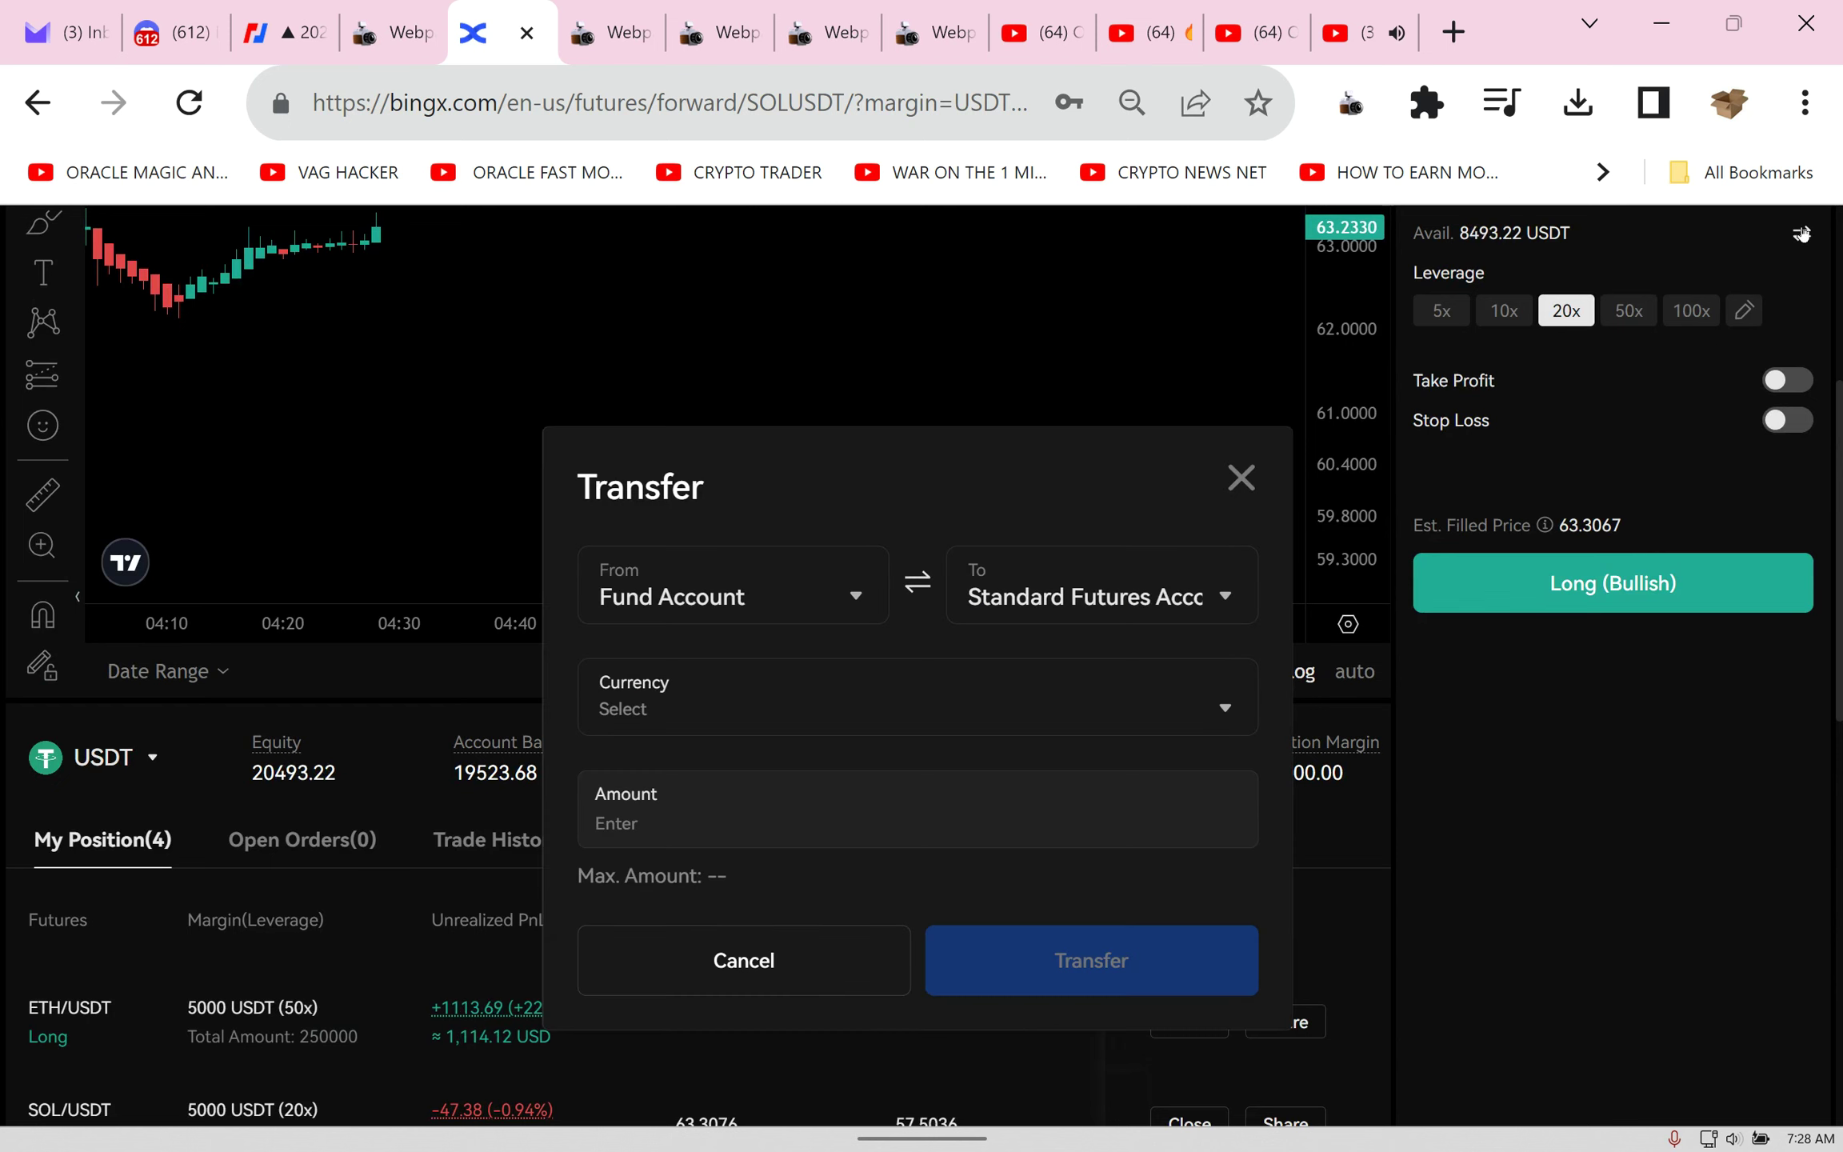
Step: Transfer 459 USDT from the Standard Futures Account to the Fund Account
{"action": "left_click", "coordinate": [916, 695]}
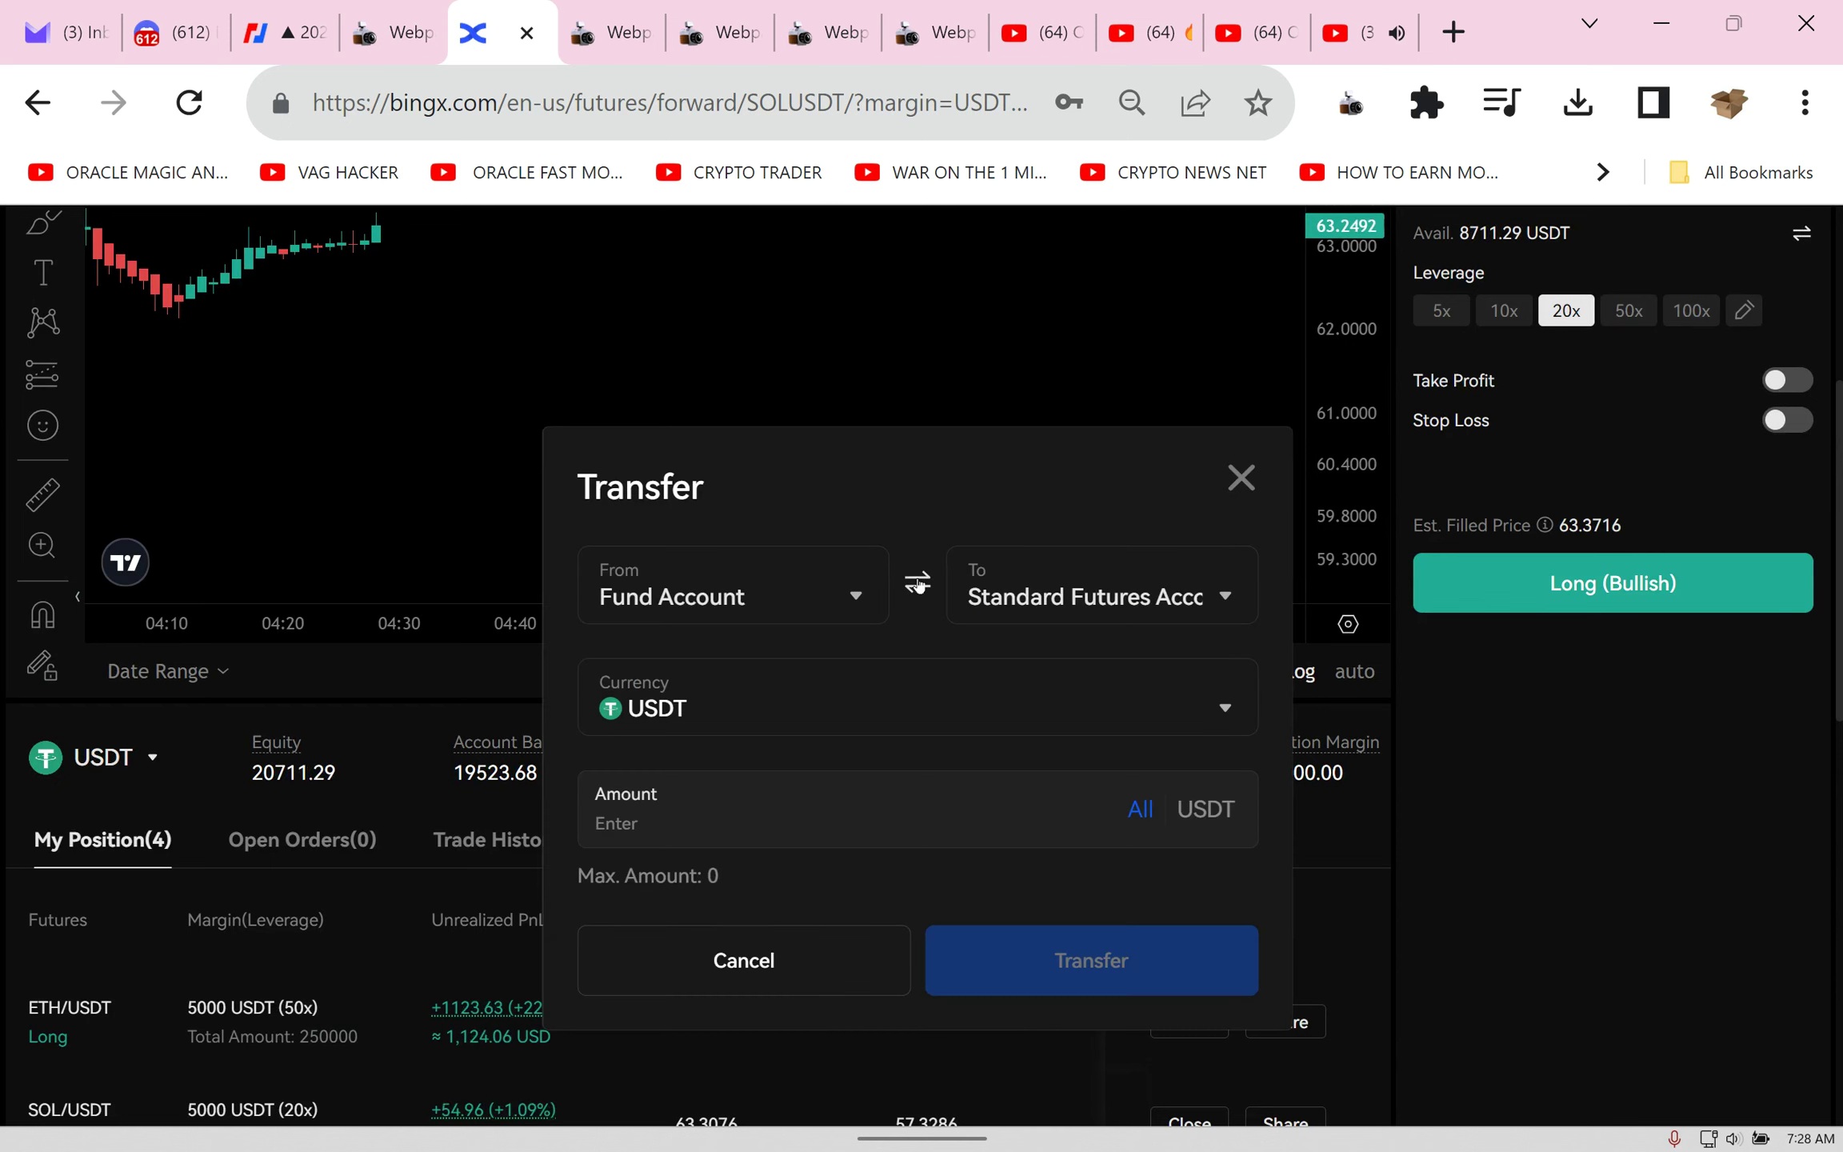
{"action": "left_click", "coordinate": [917, 585]}
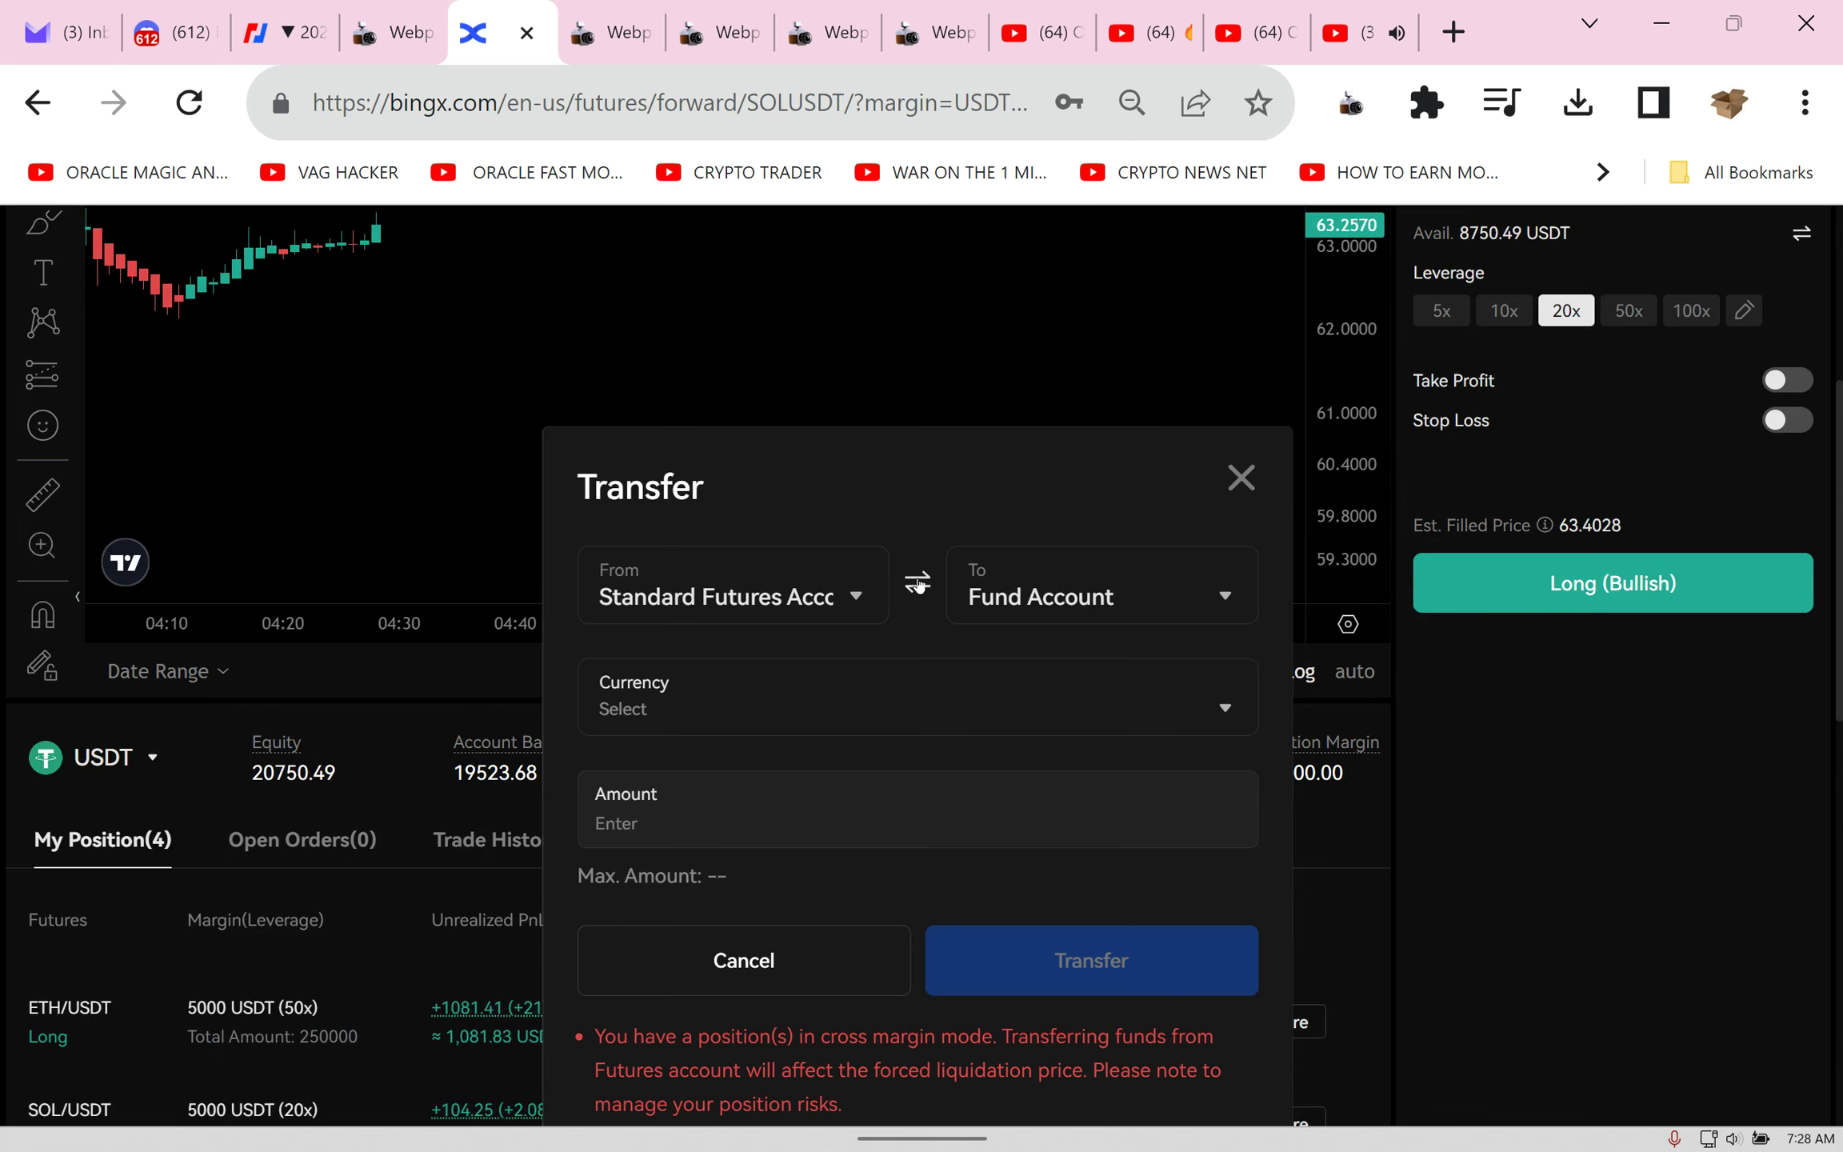
{"action": "left_click", "coordinate": [918, 696]}
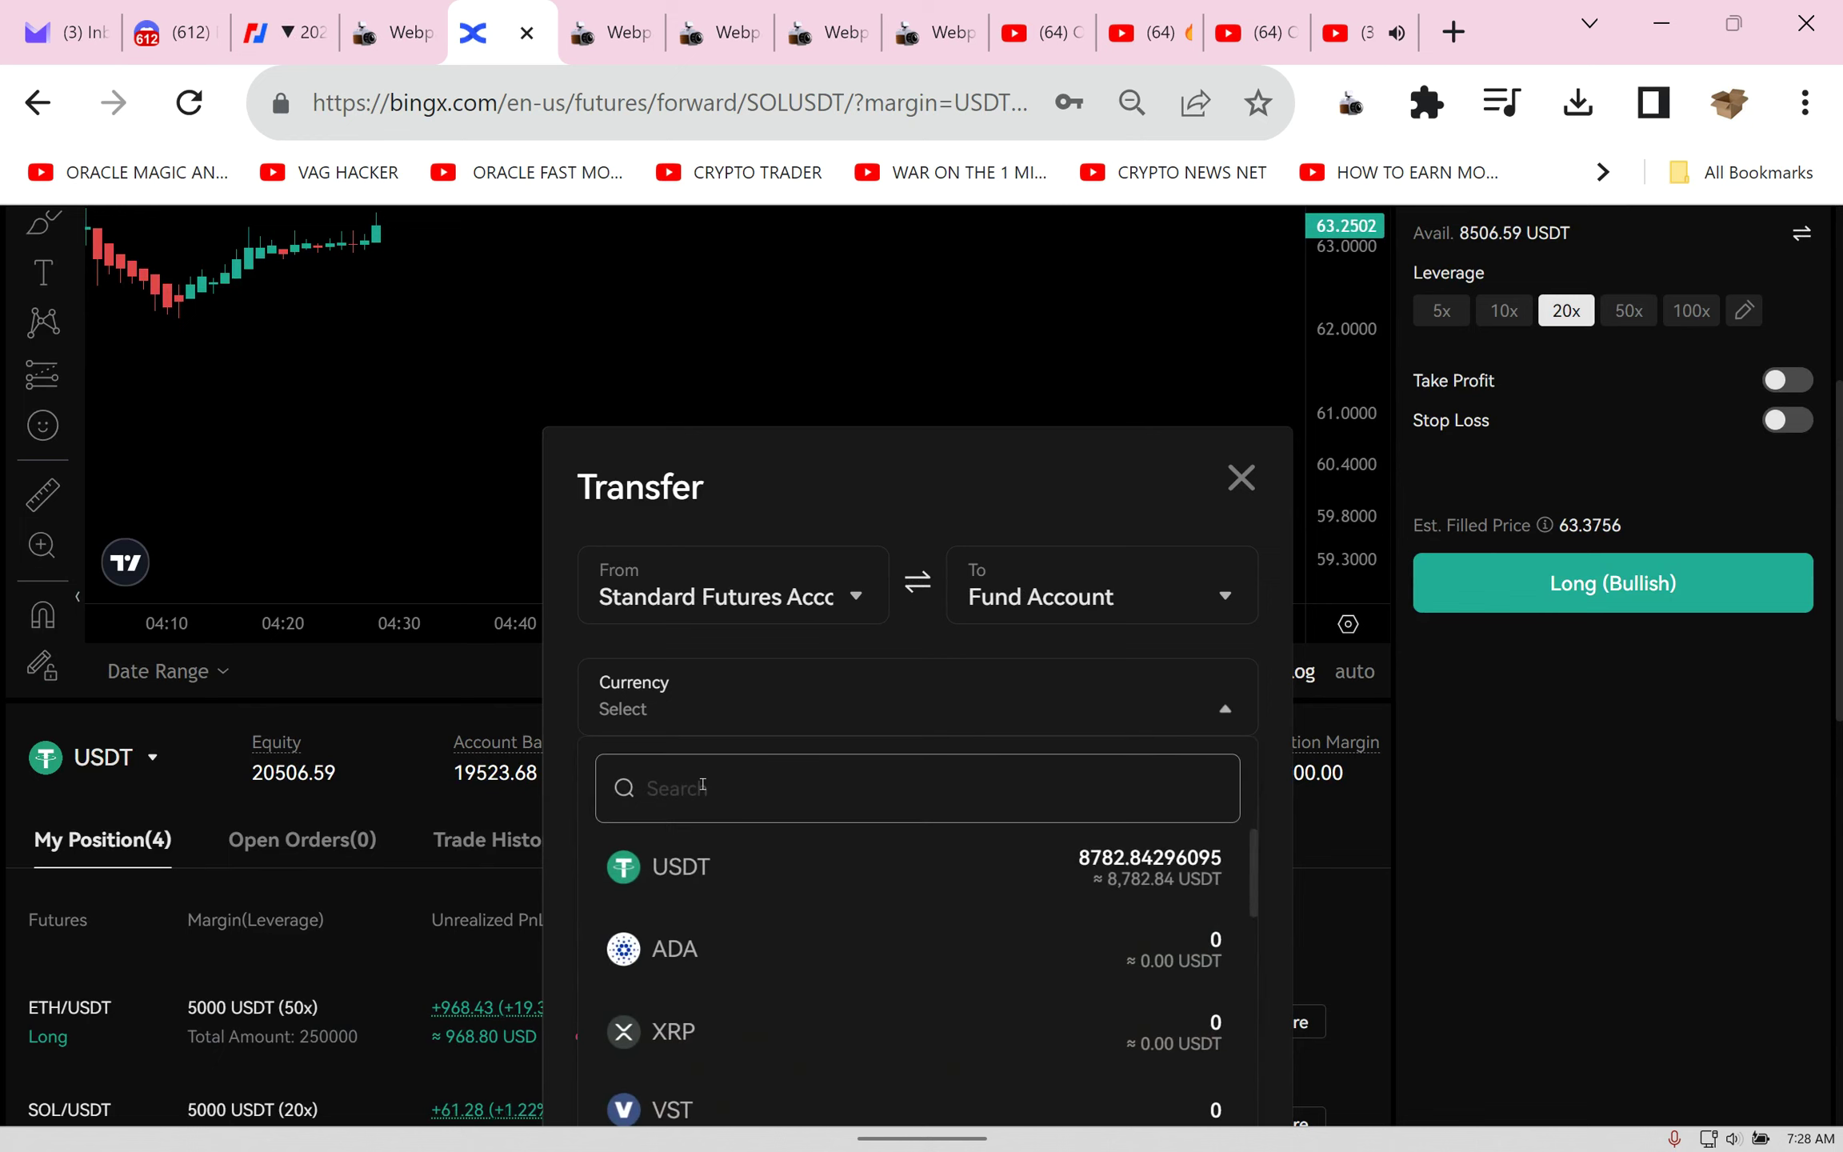
{"action": "left_click", "coordinate": [680, 868]}
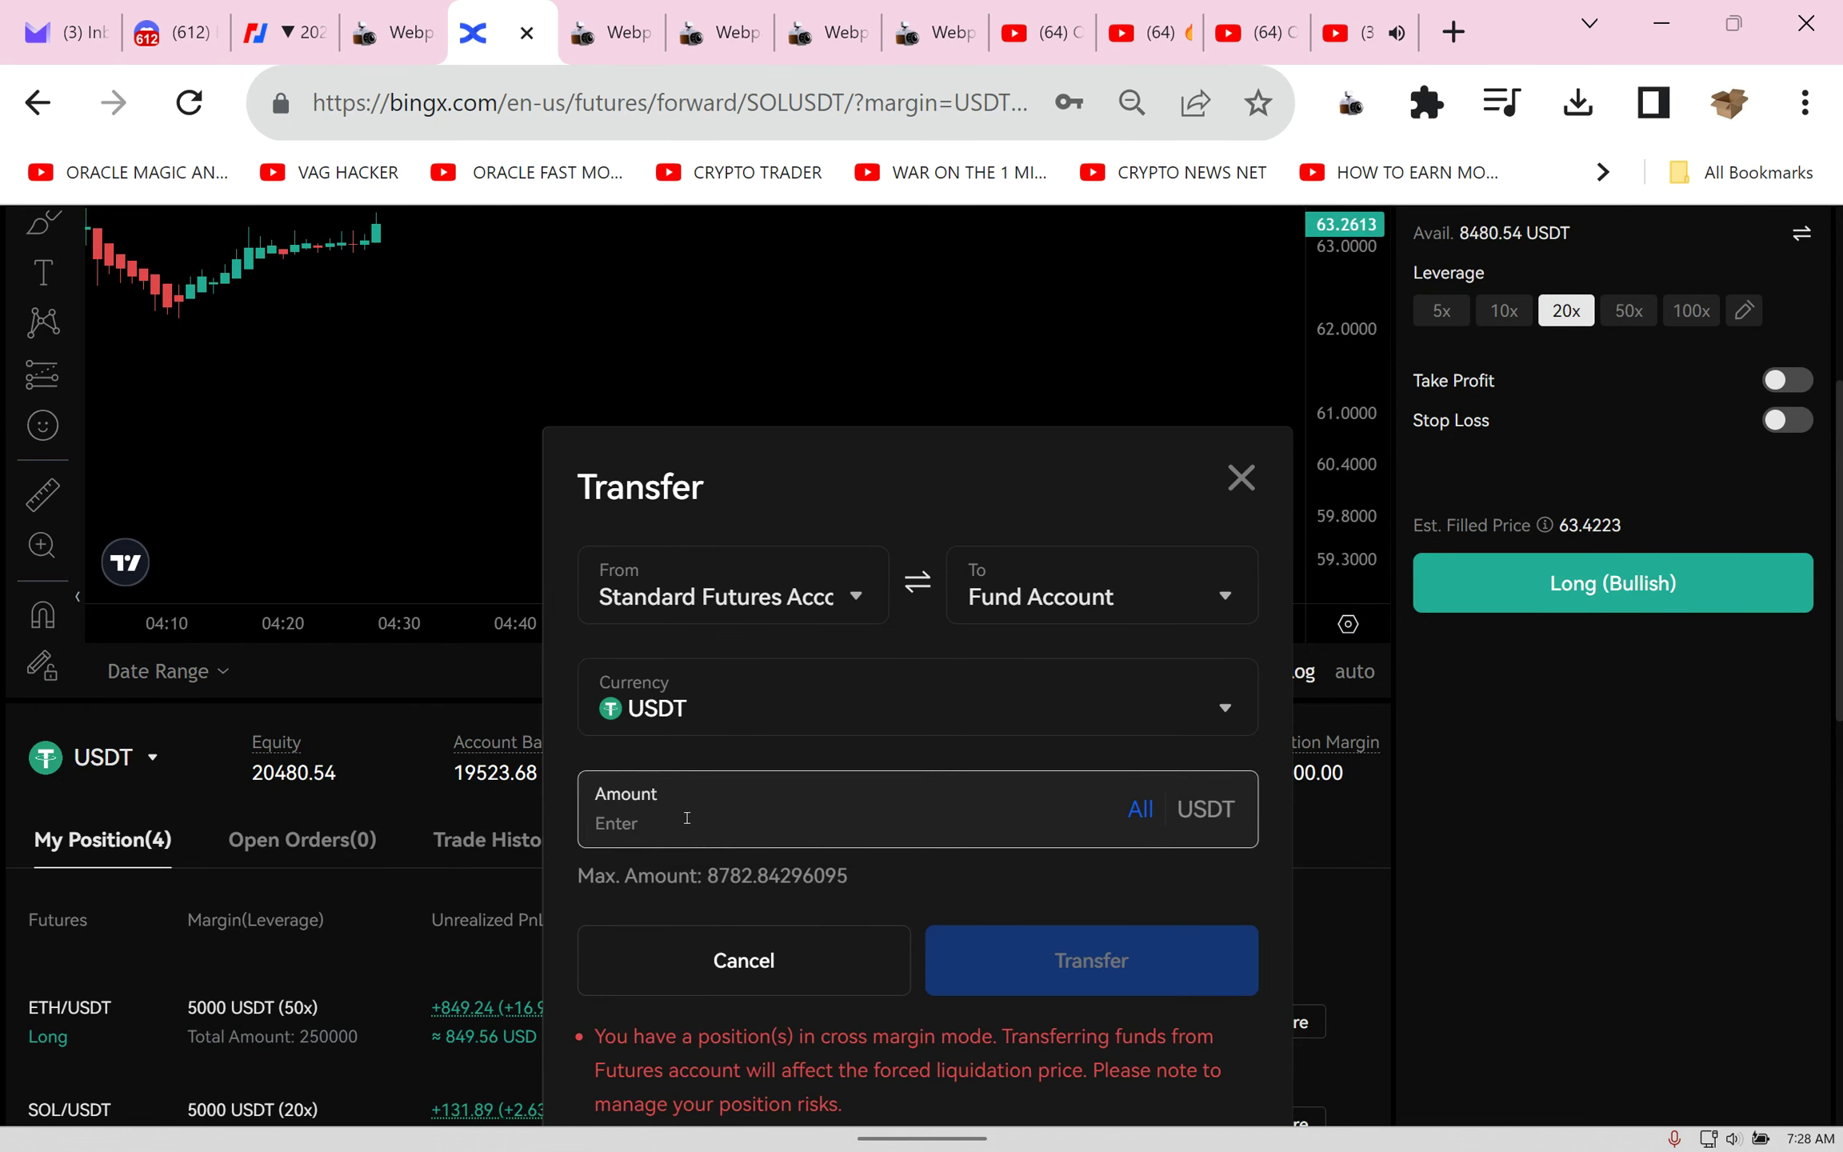
{"action": "type", "text": "459"}
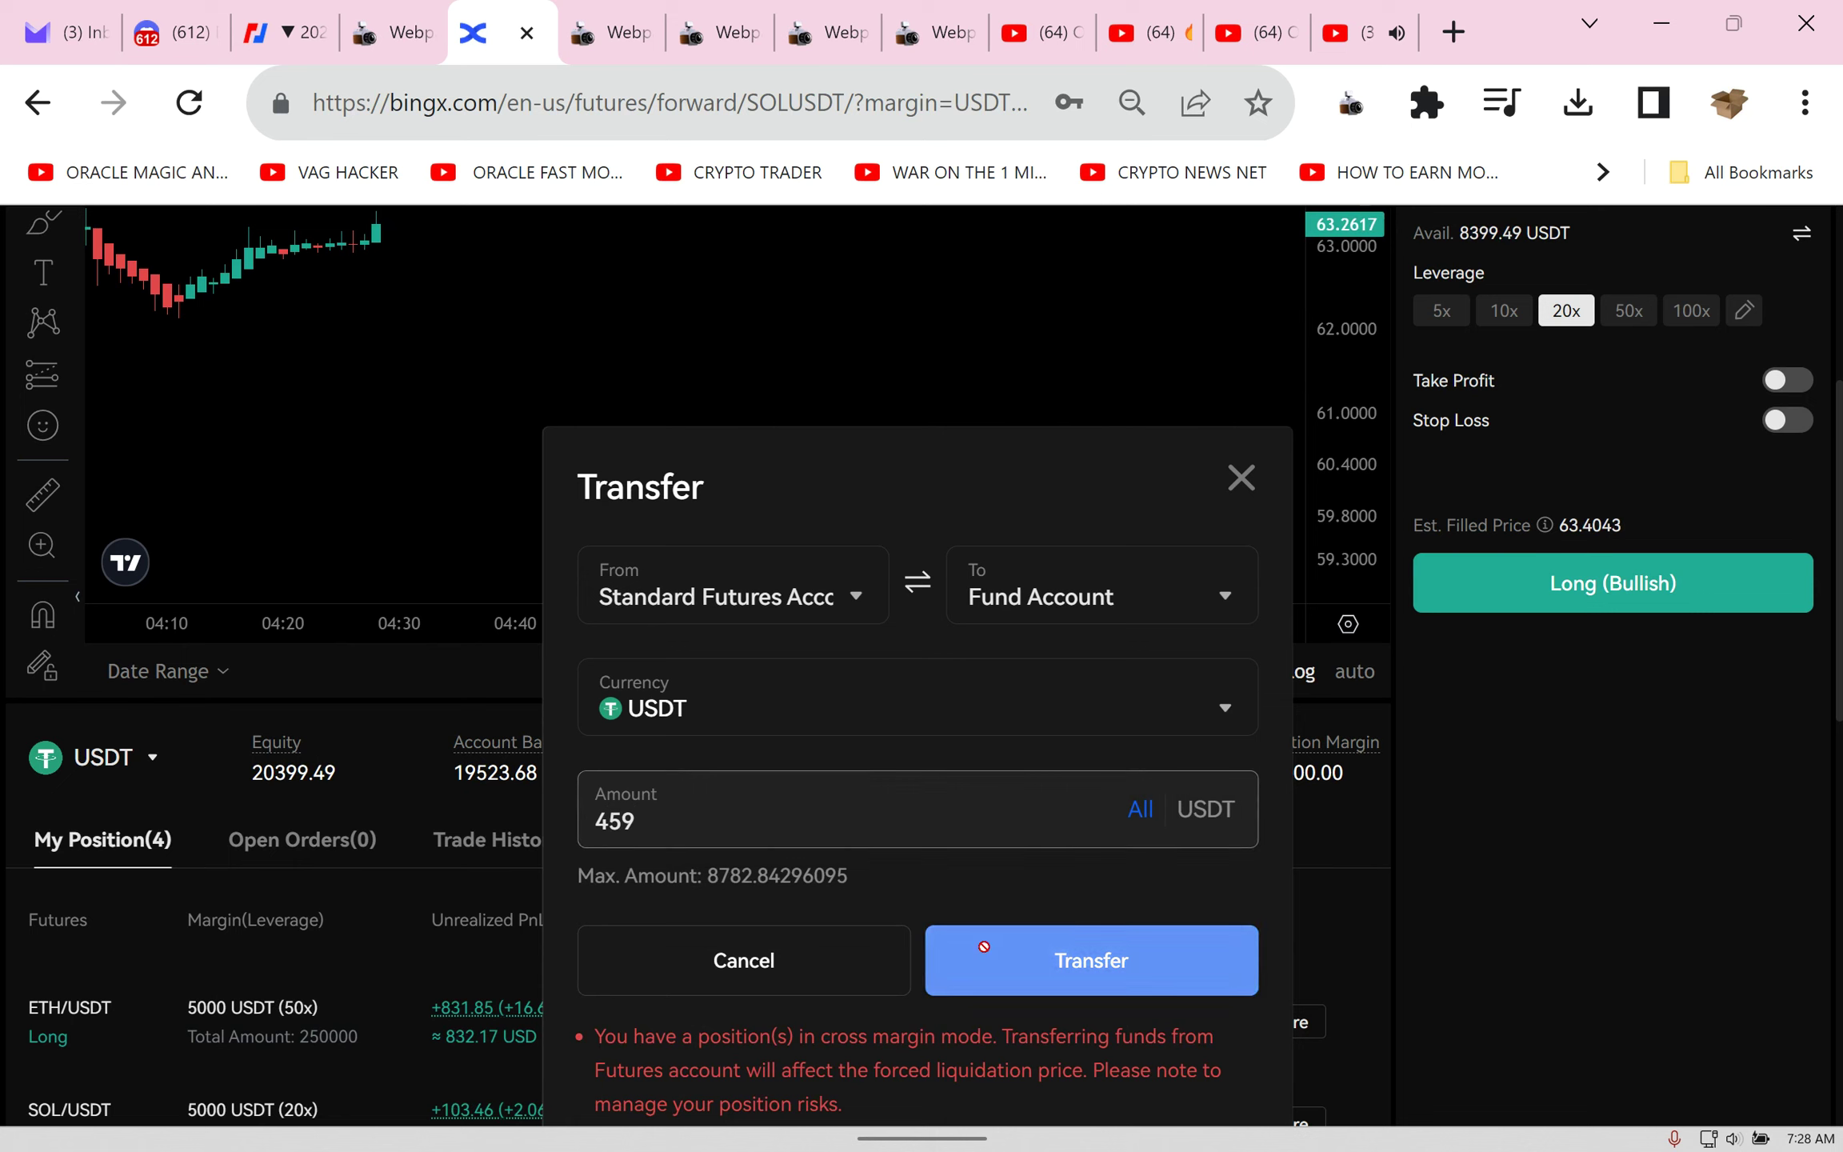
{"action": "left_click", "coordinate": [1087, 960]}
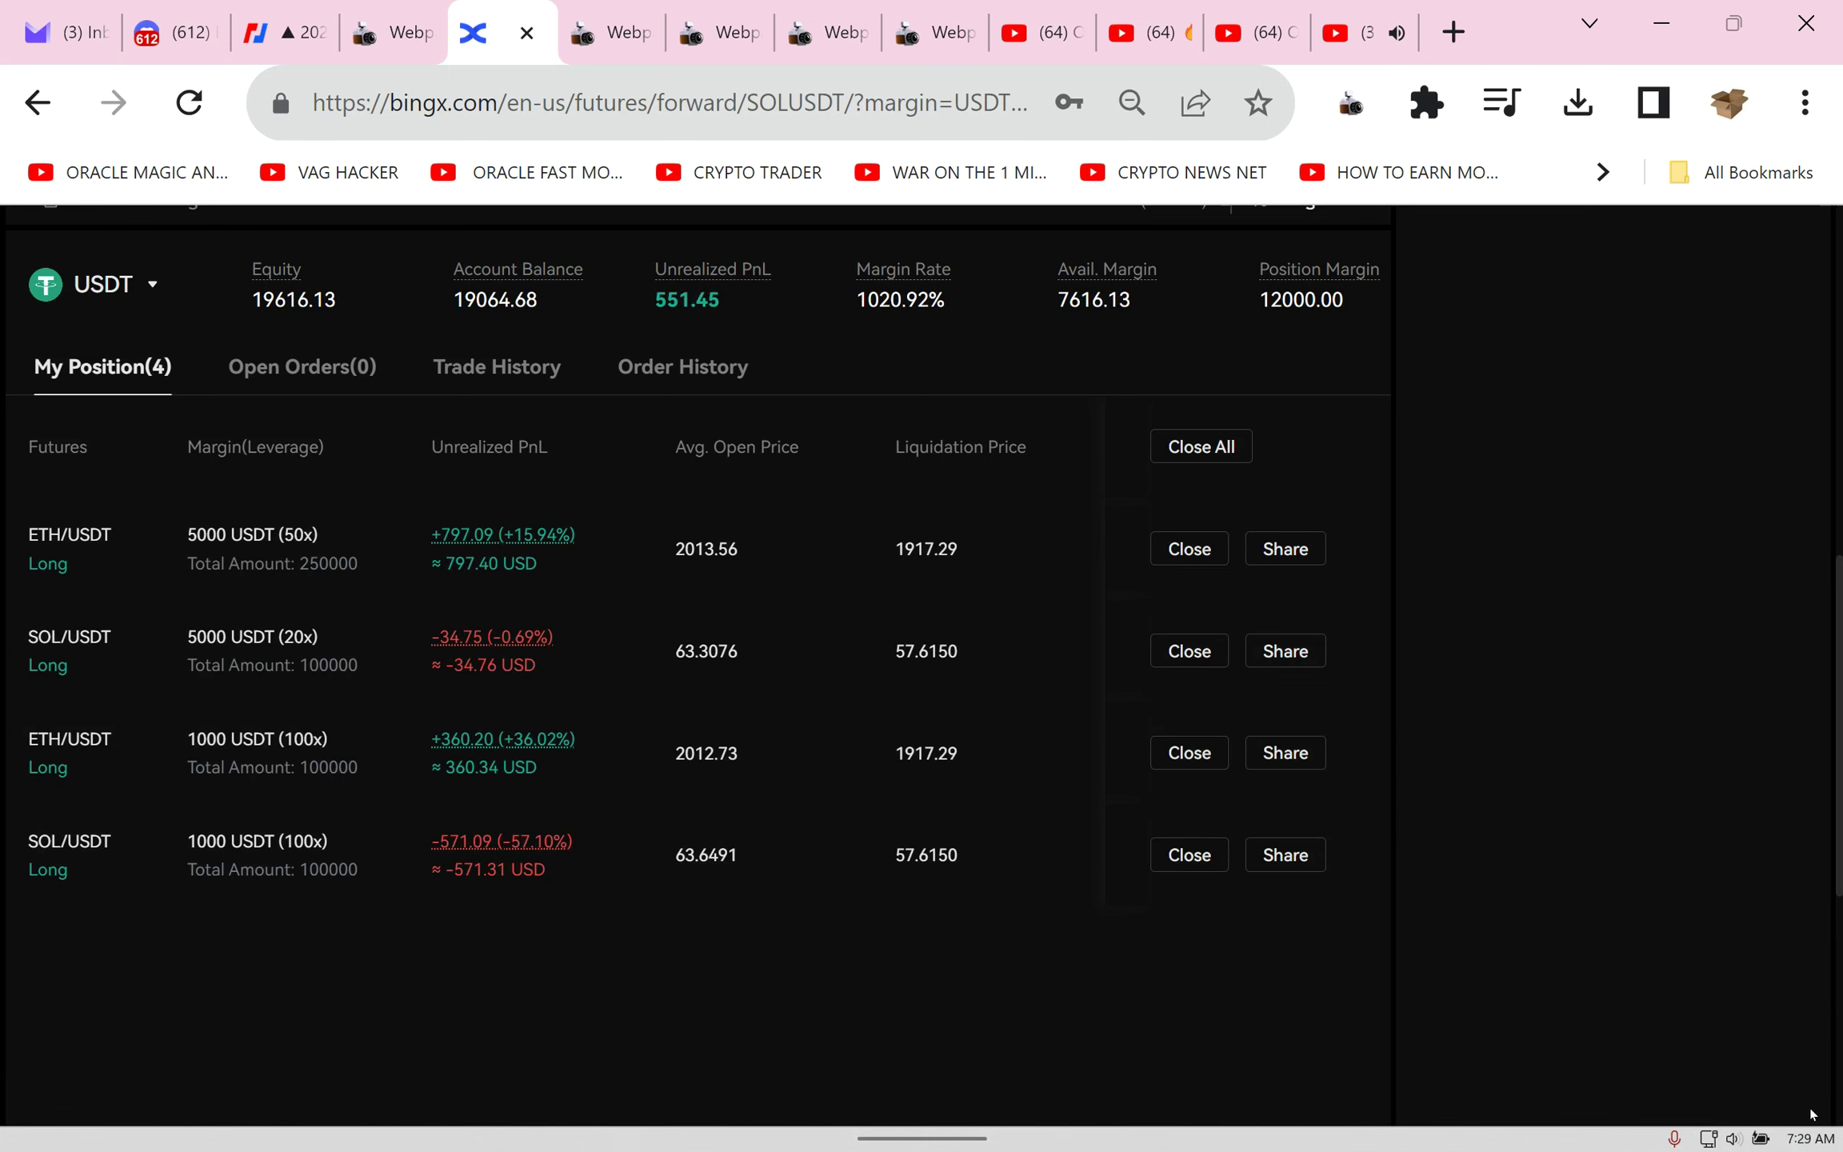
Step: Expand the YouTube premiere's description, highlight the Bitunix lines, and return to BingX positions
{"action": "left_click", "coordinate": [1119, 33]}
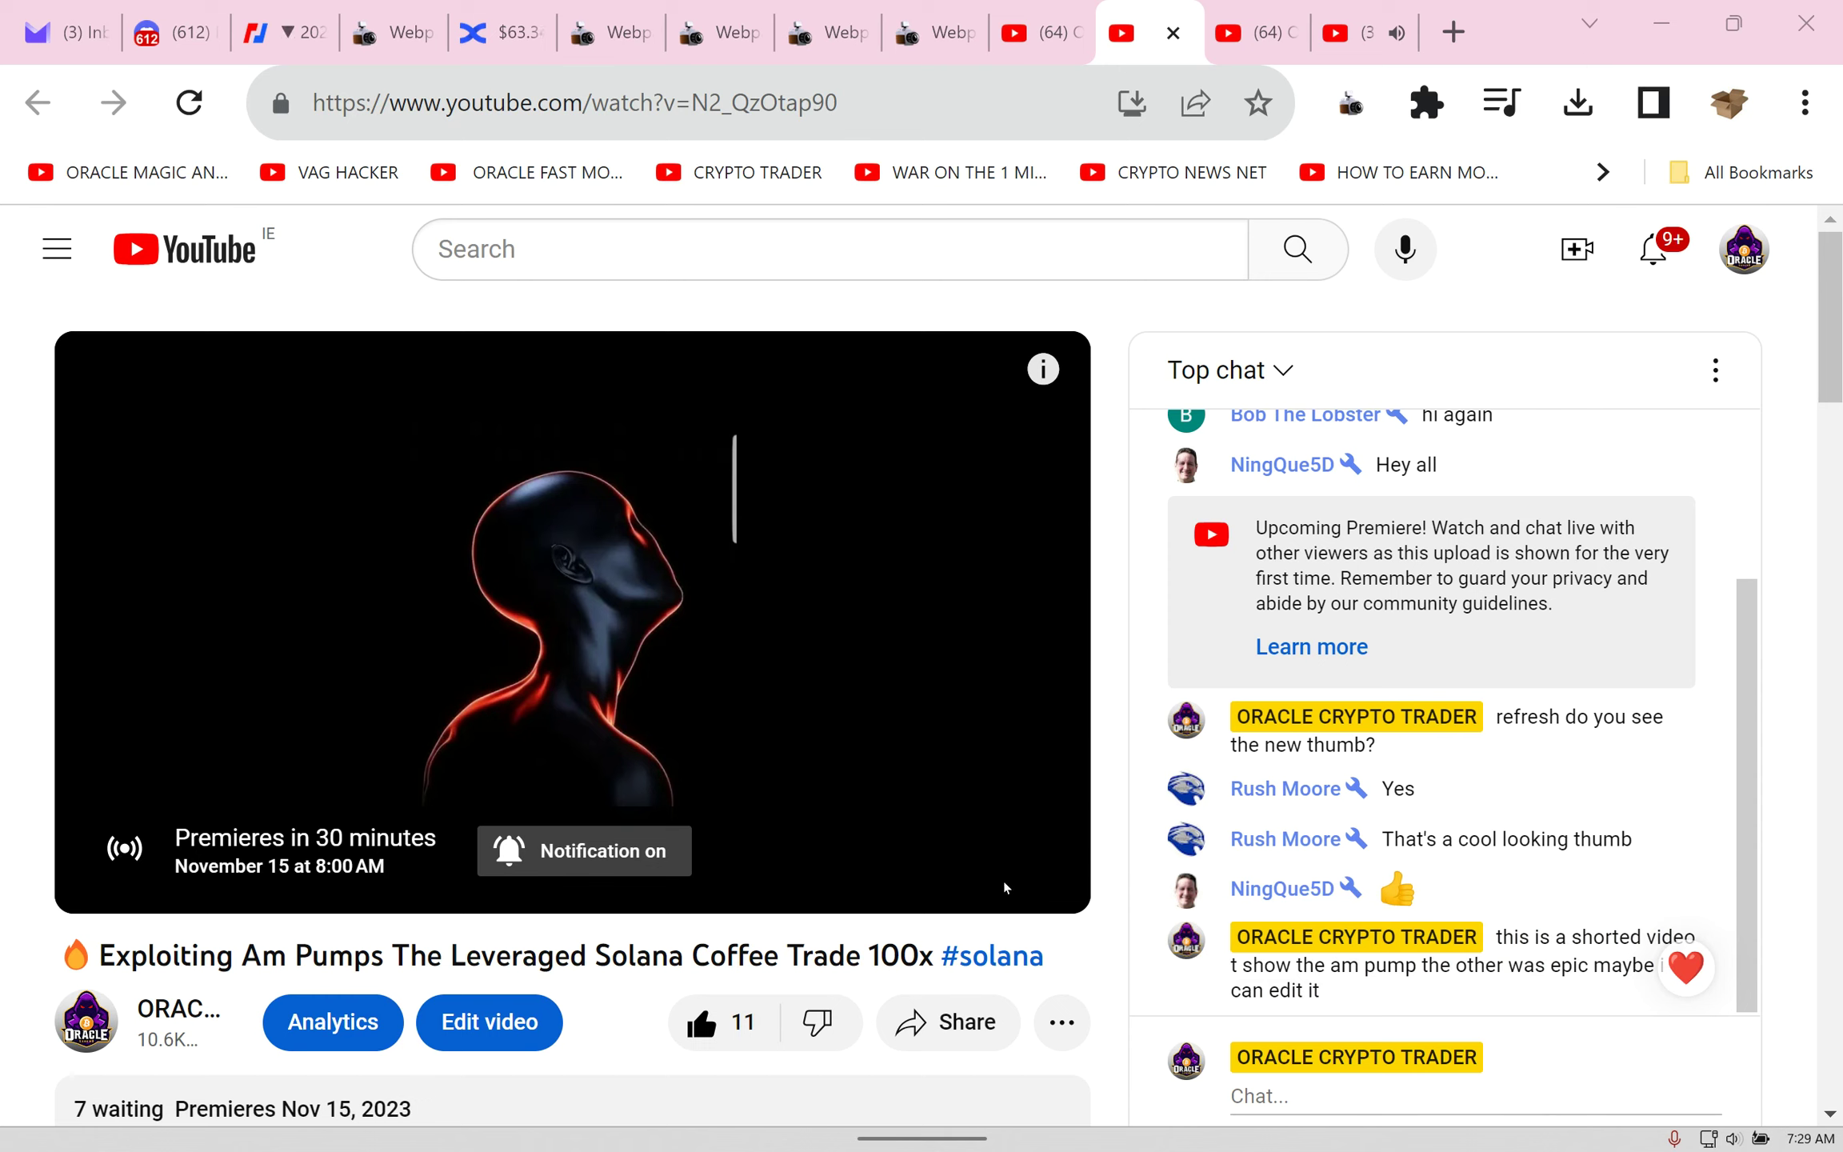
{"action": "mouse_move", "coordinate": [950, 883]}
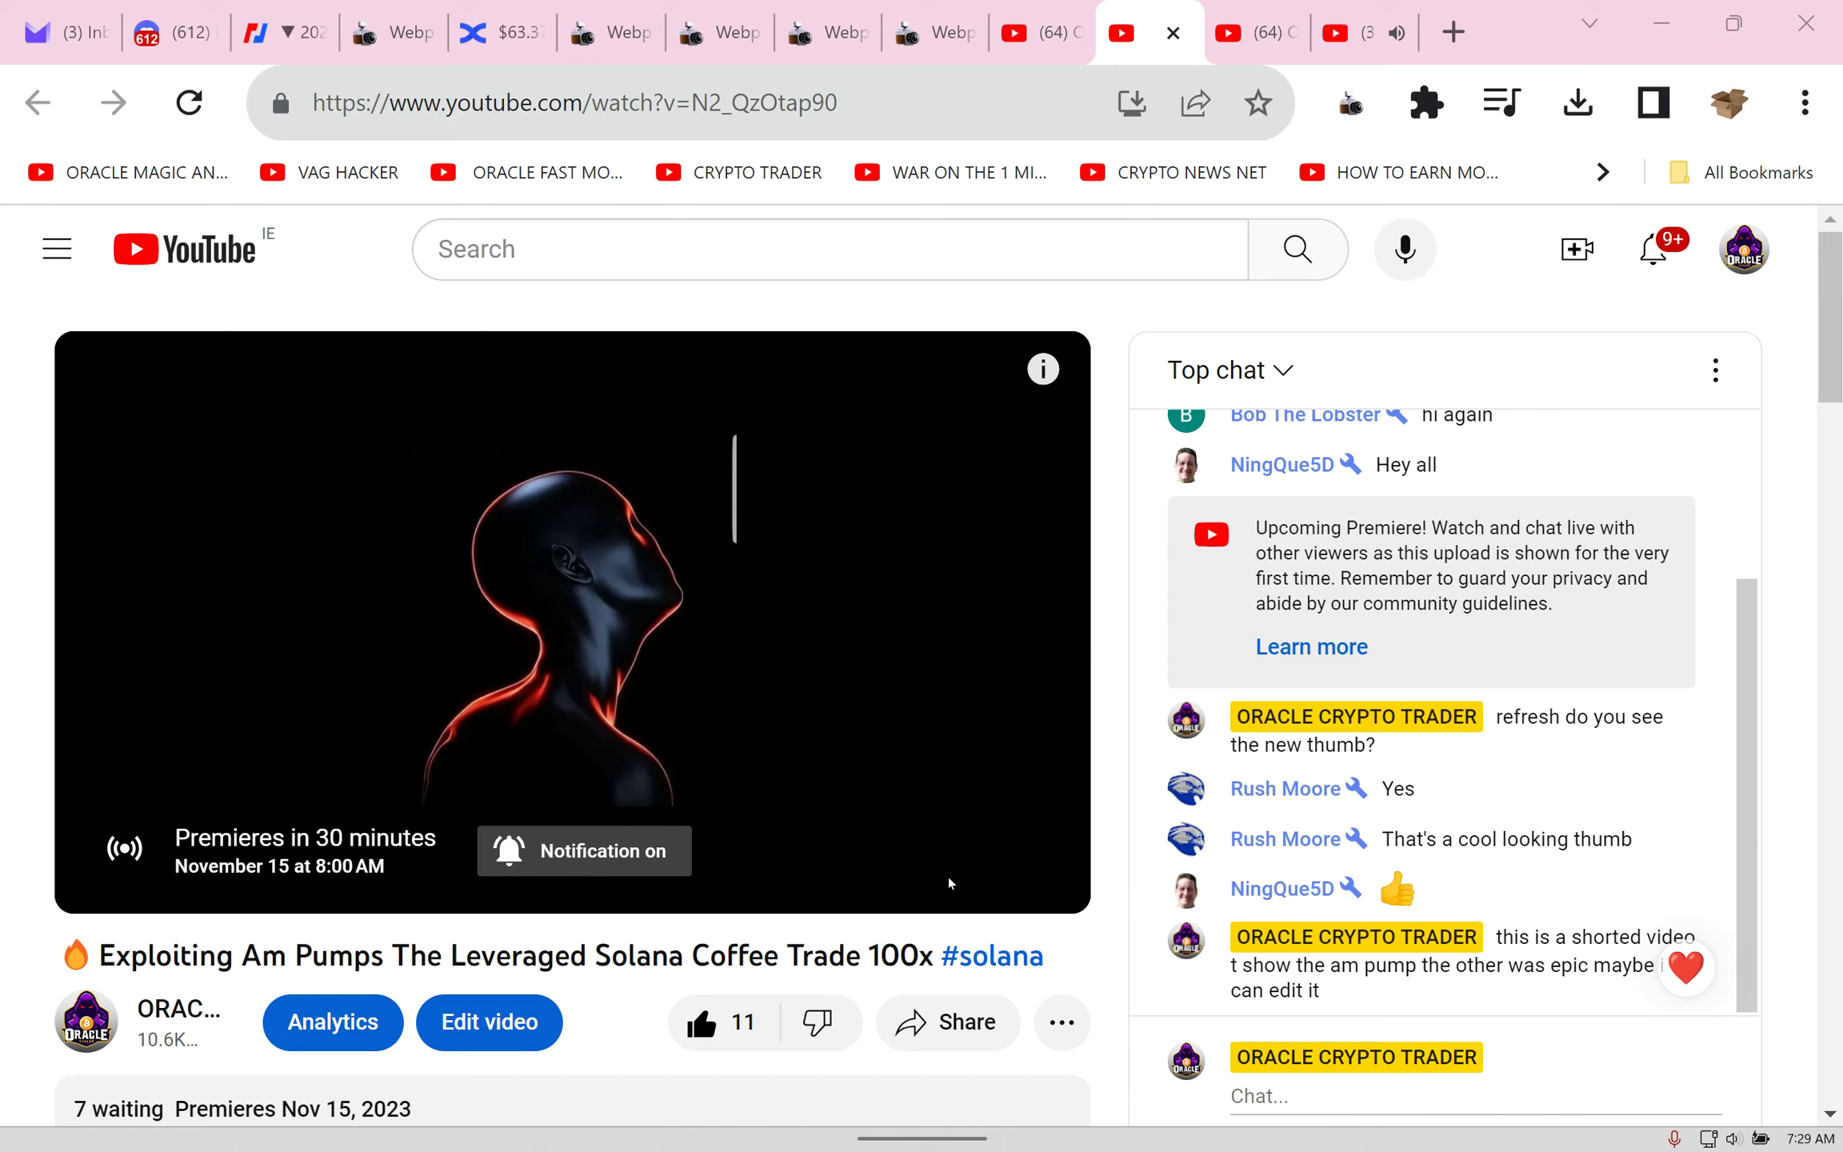
{"action": "mouse_move", "coordinate": [769, 830]}
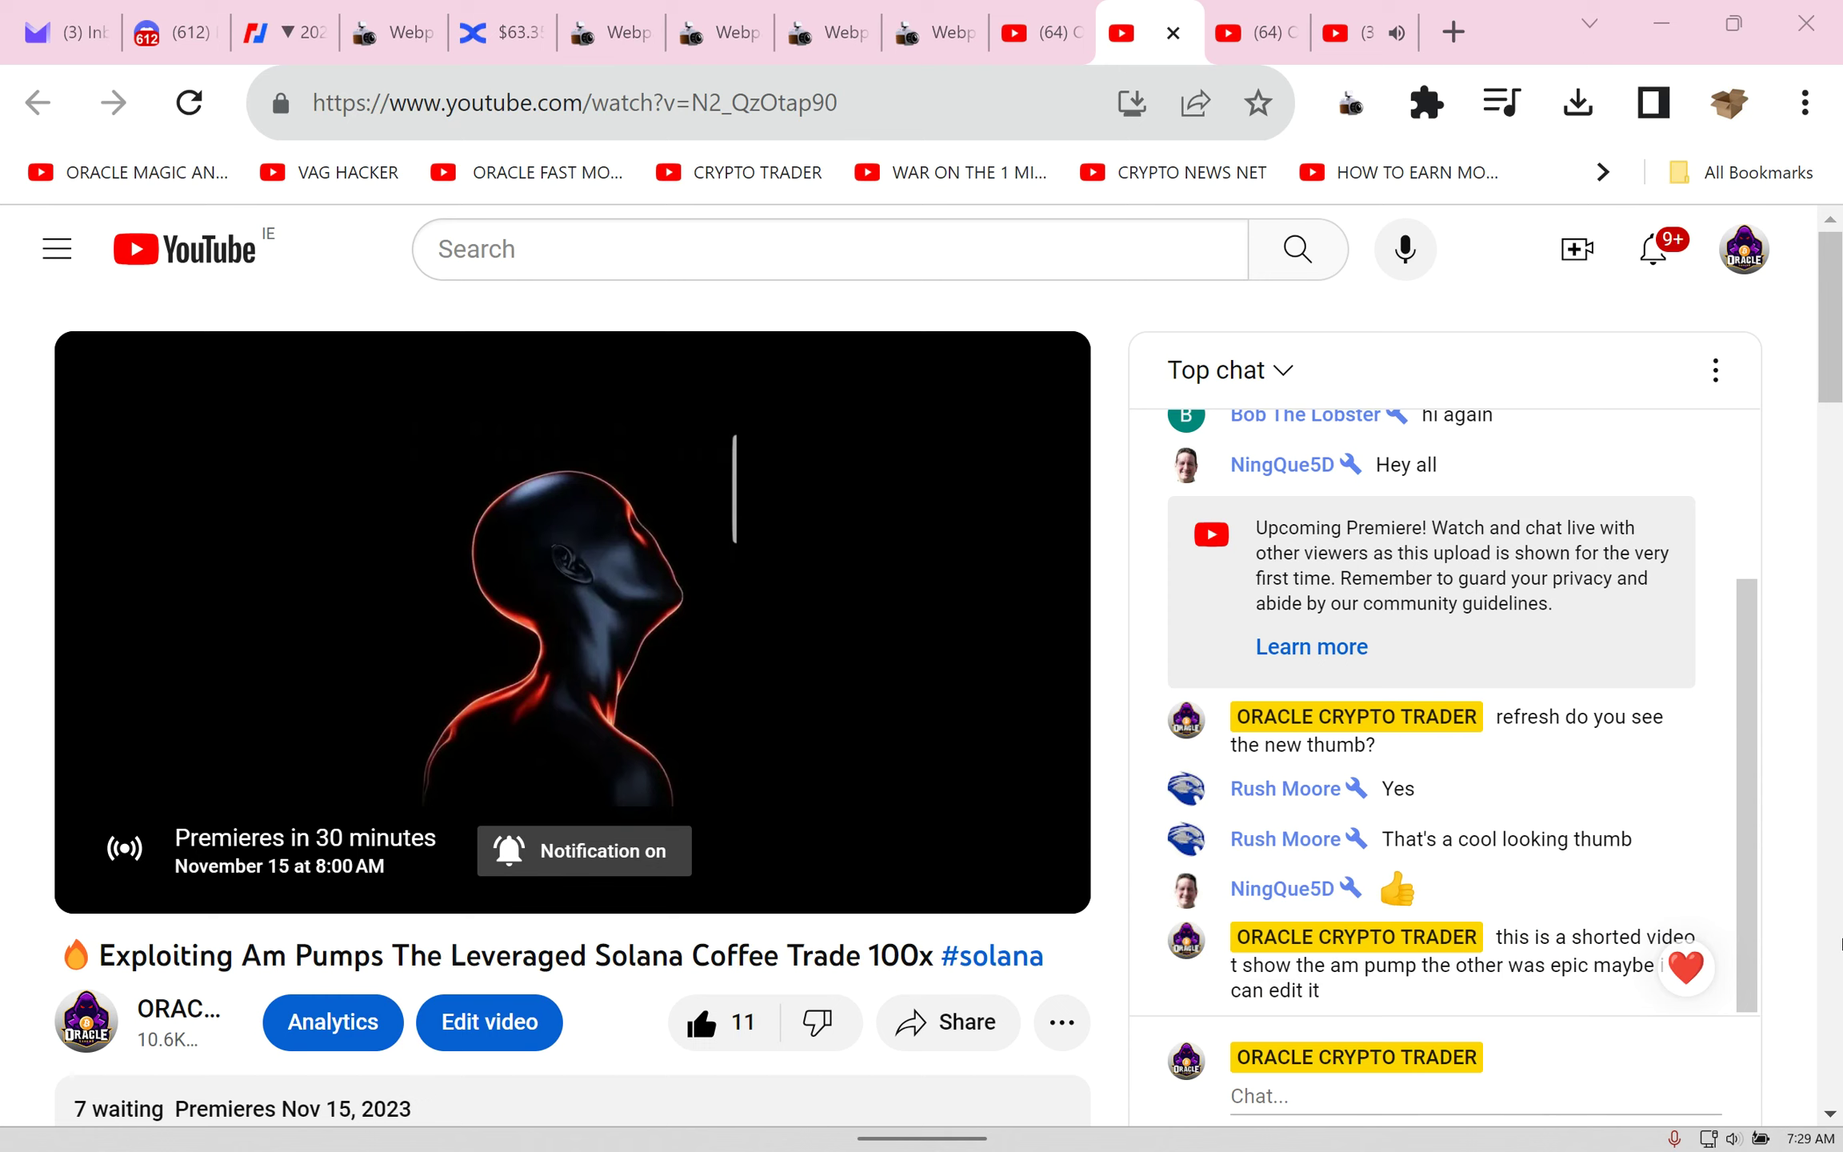
{"action": "mouse_move", "coordinate": [1619, 813]}
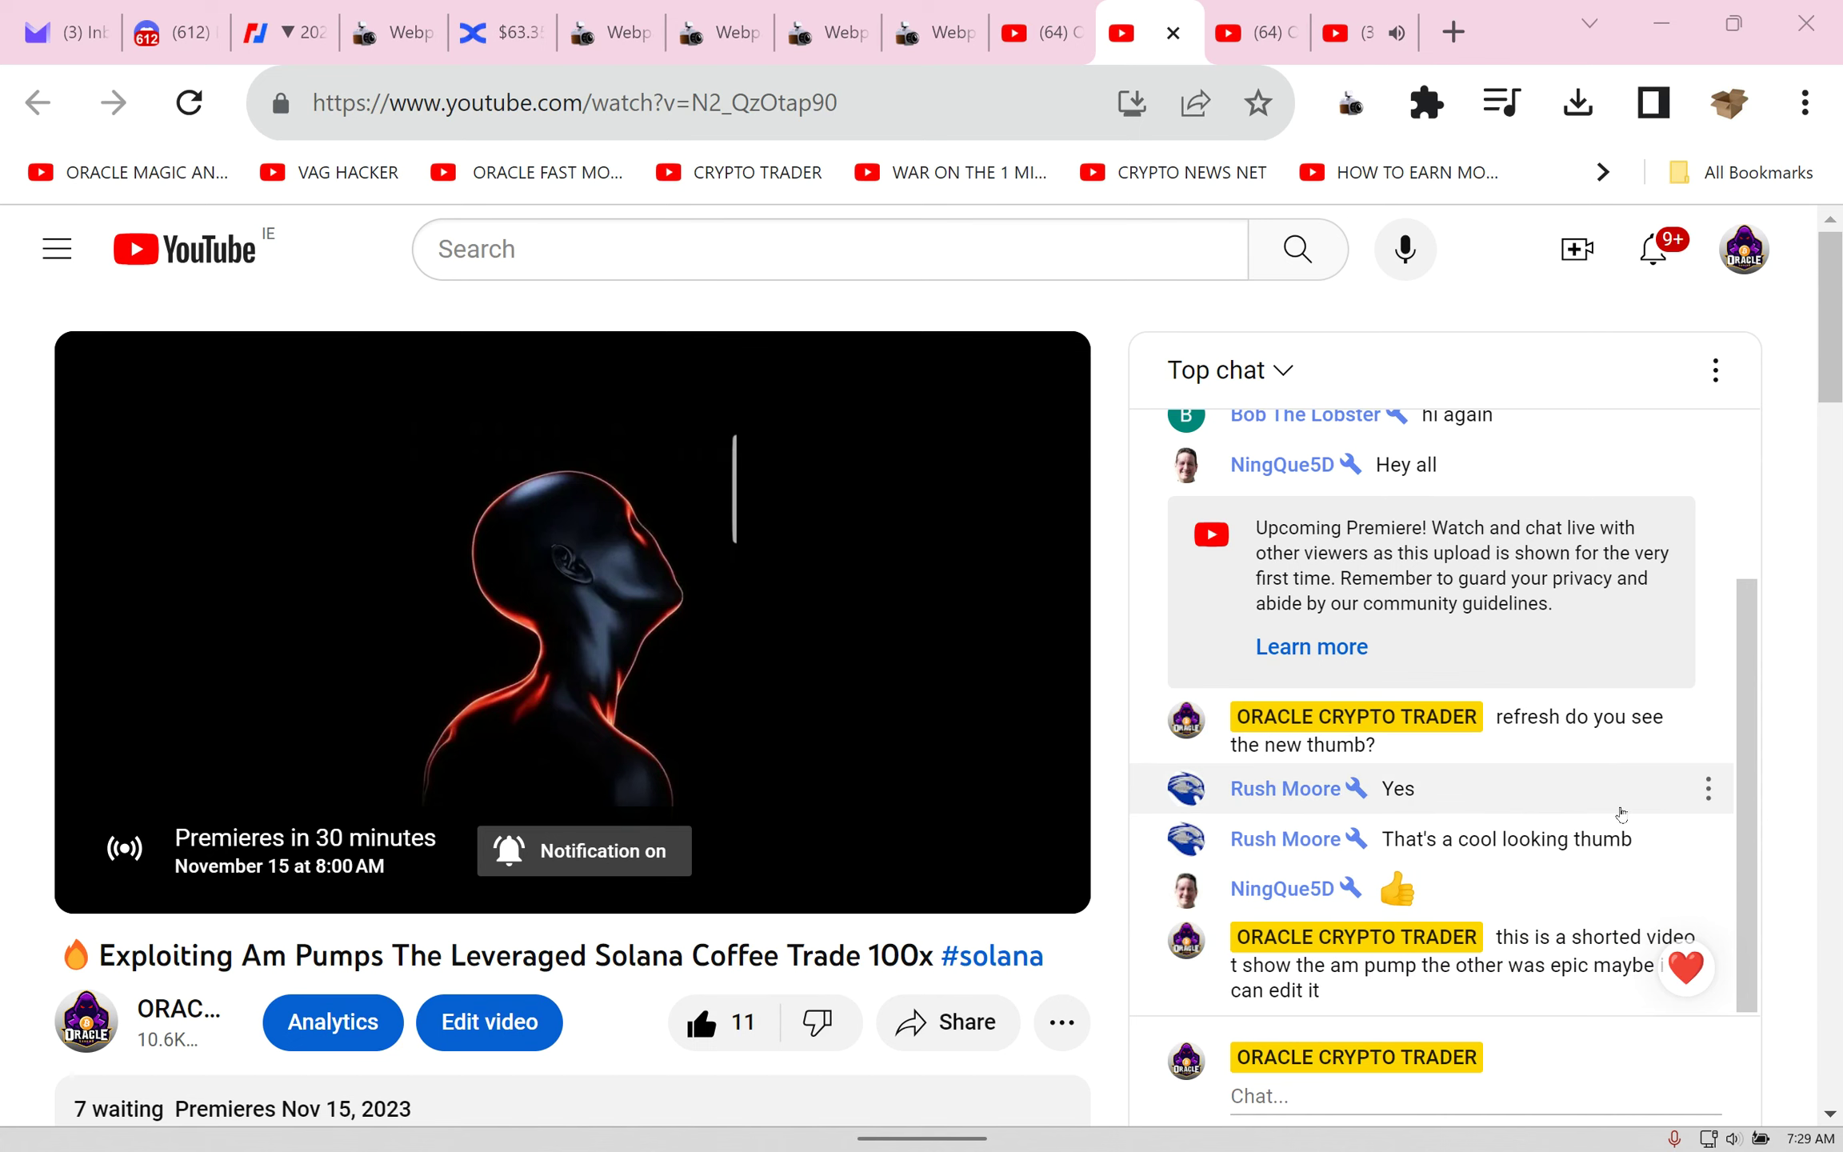
{"action": "scroll", "scroll_direction": "down", "scroll_amount": 3}
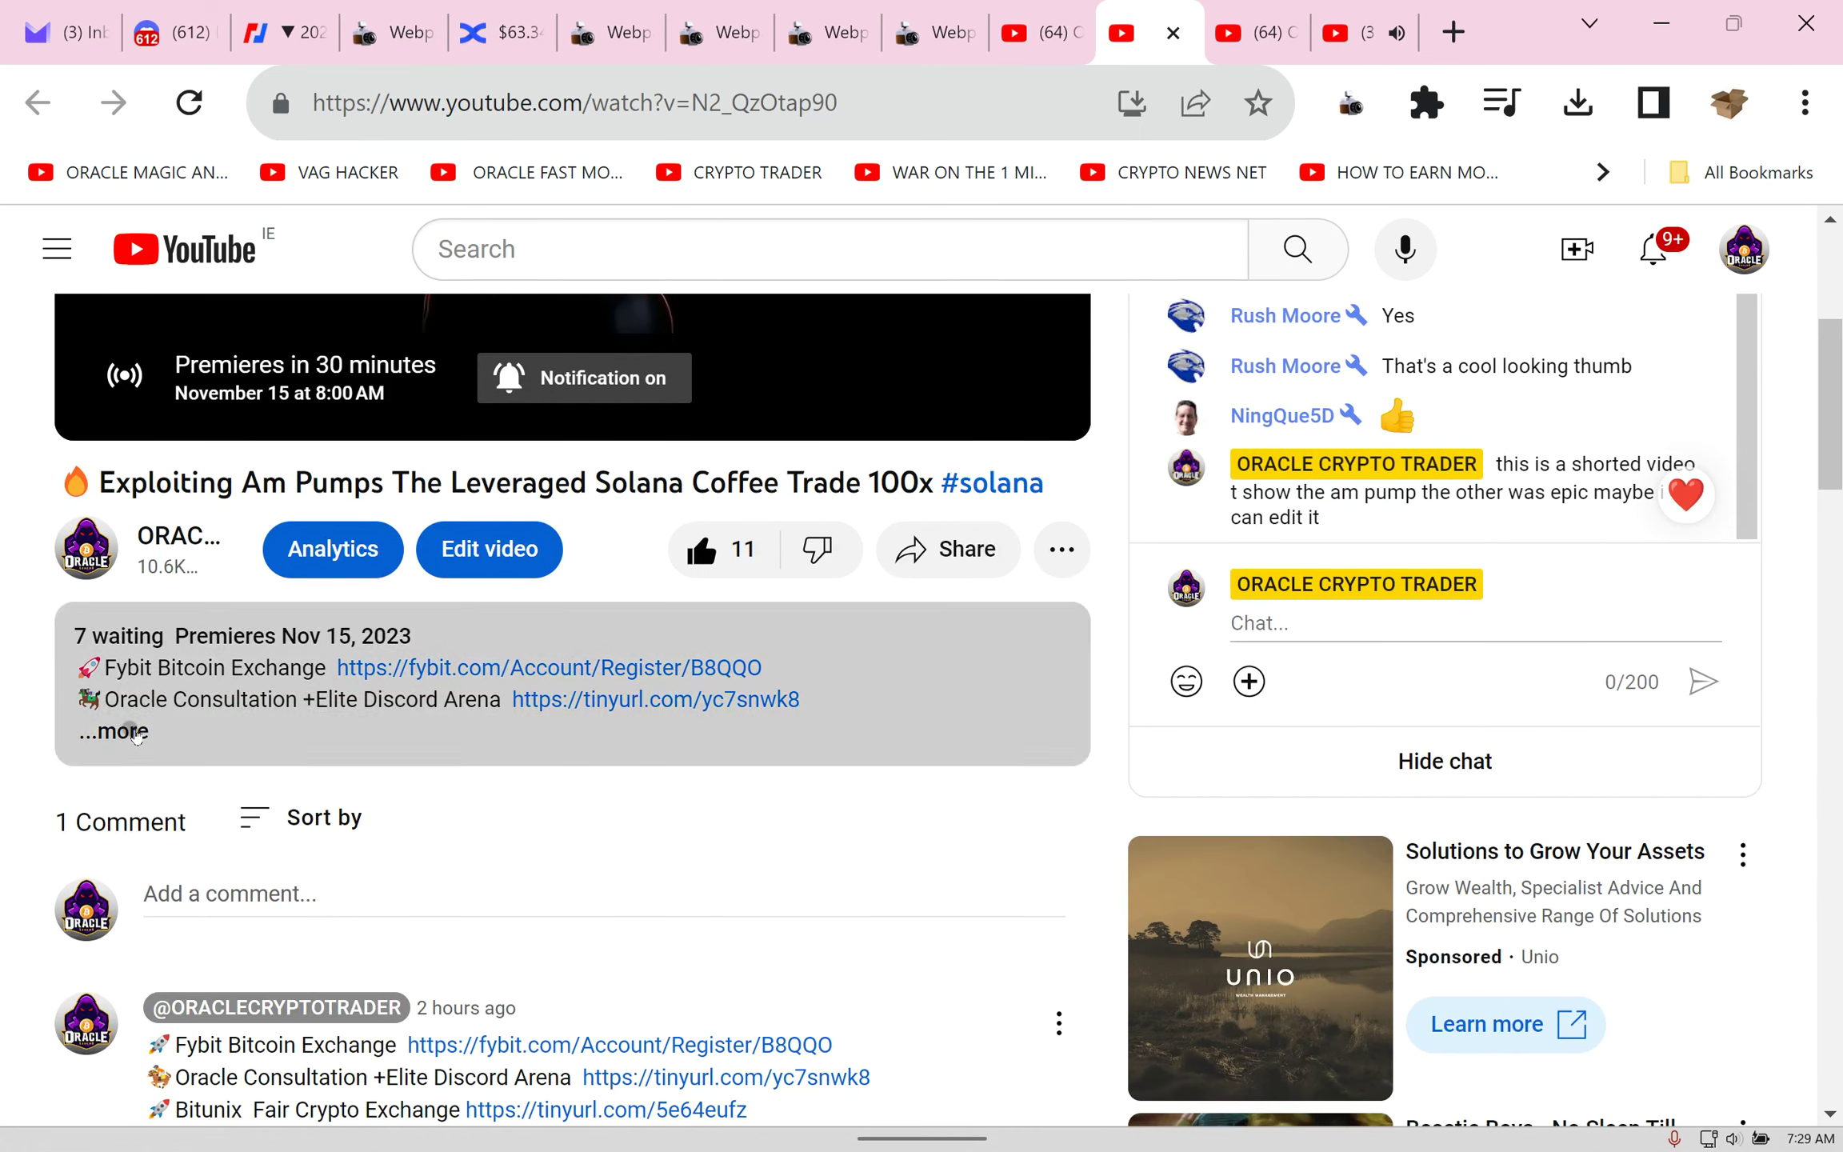
{"action": "left_click", "coordinate": [112, 733]}
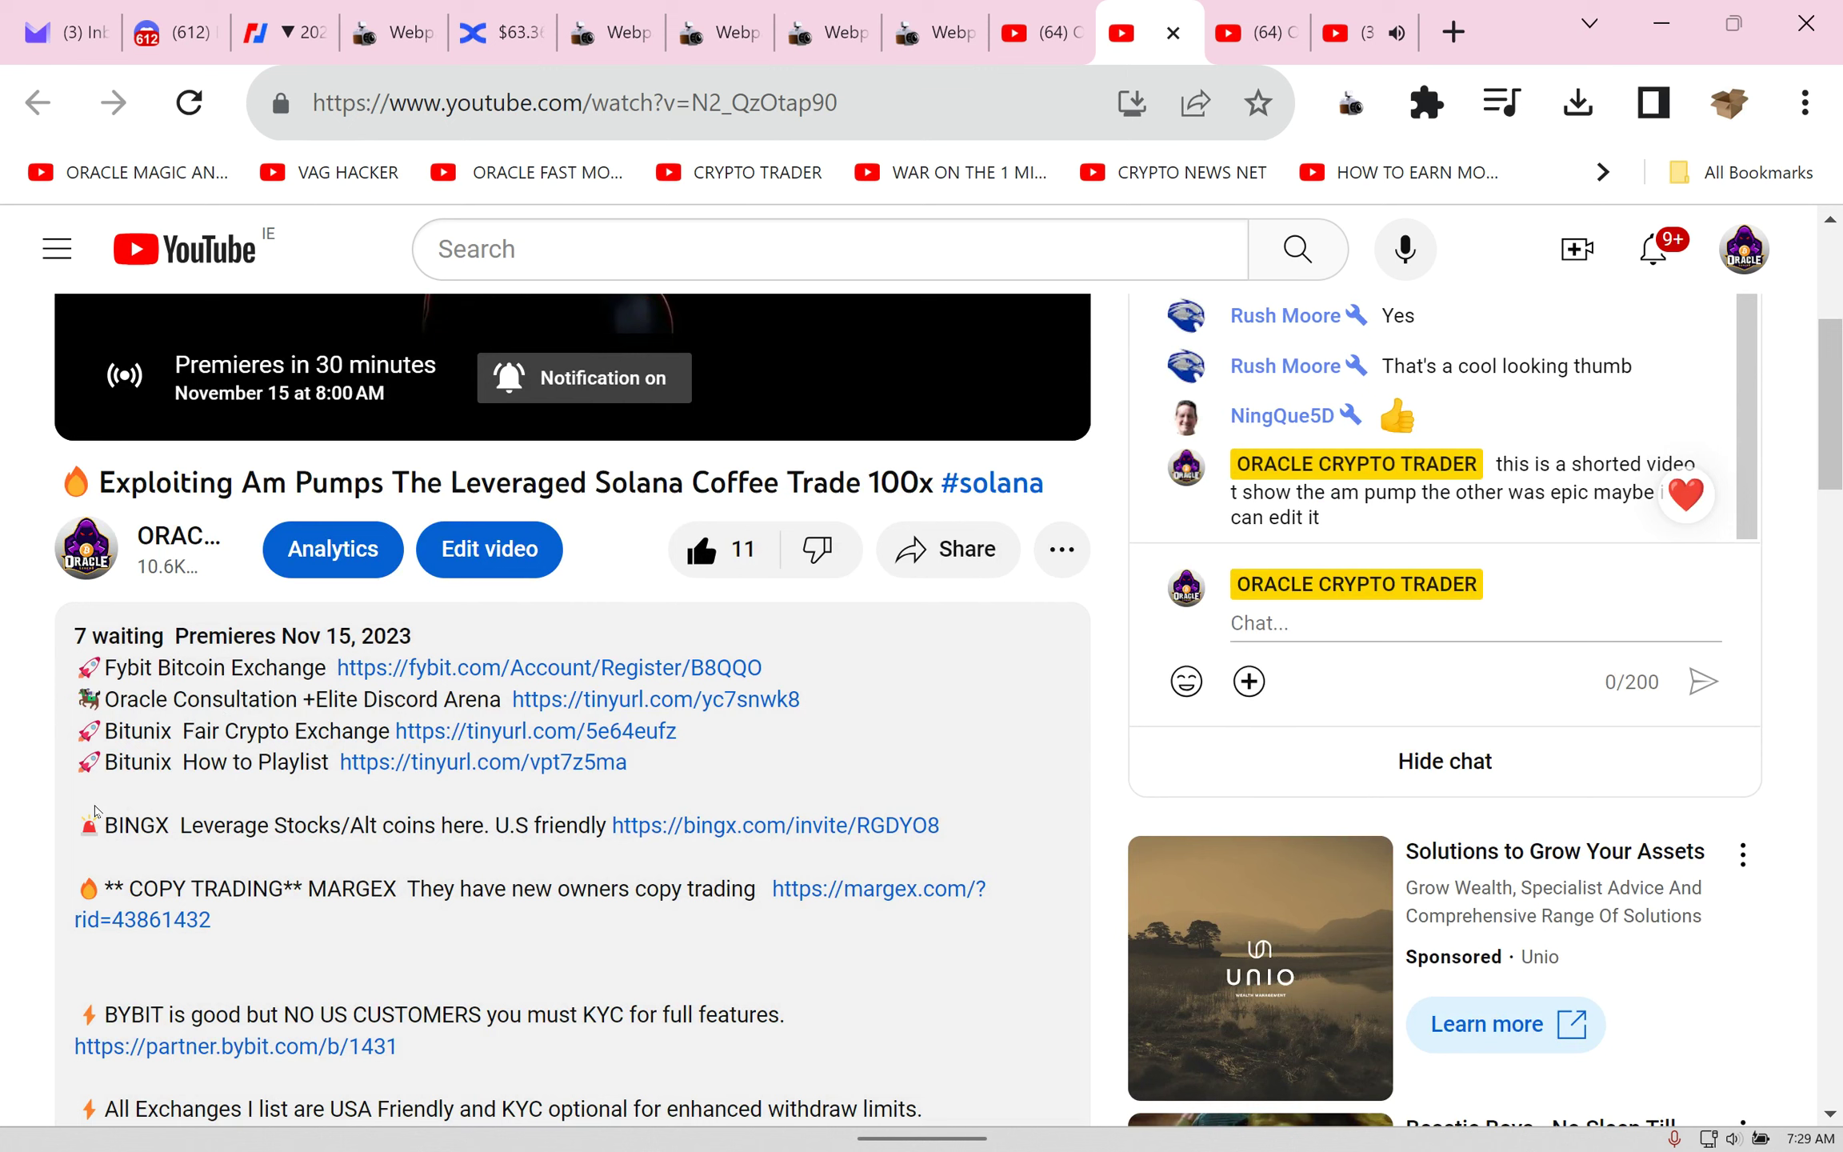
{"action": "left_click_drag", "start_coordinate": [105, 824], "coordinate": [352, 824]}
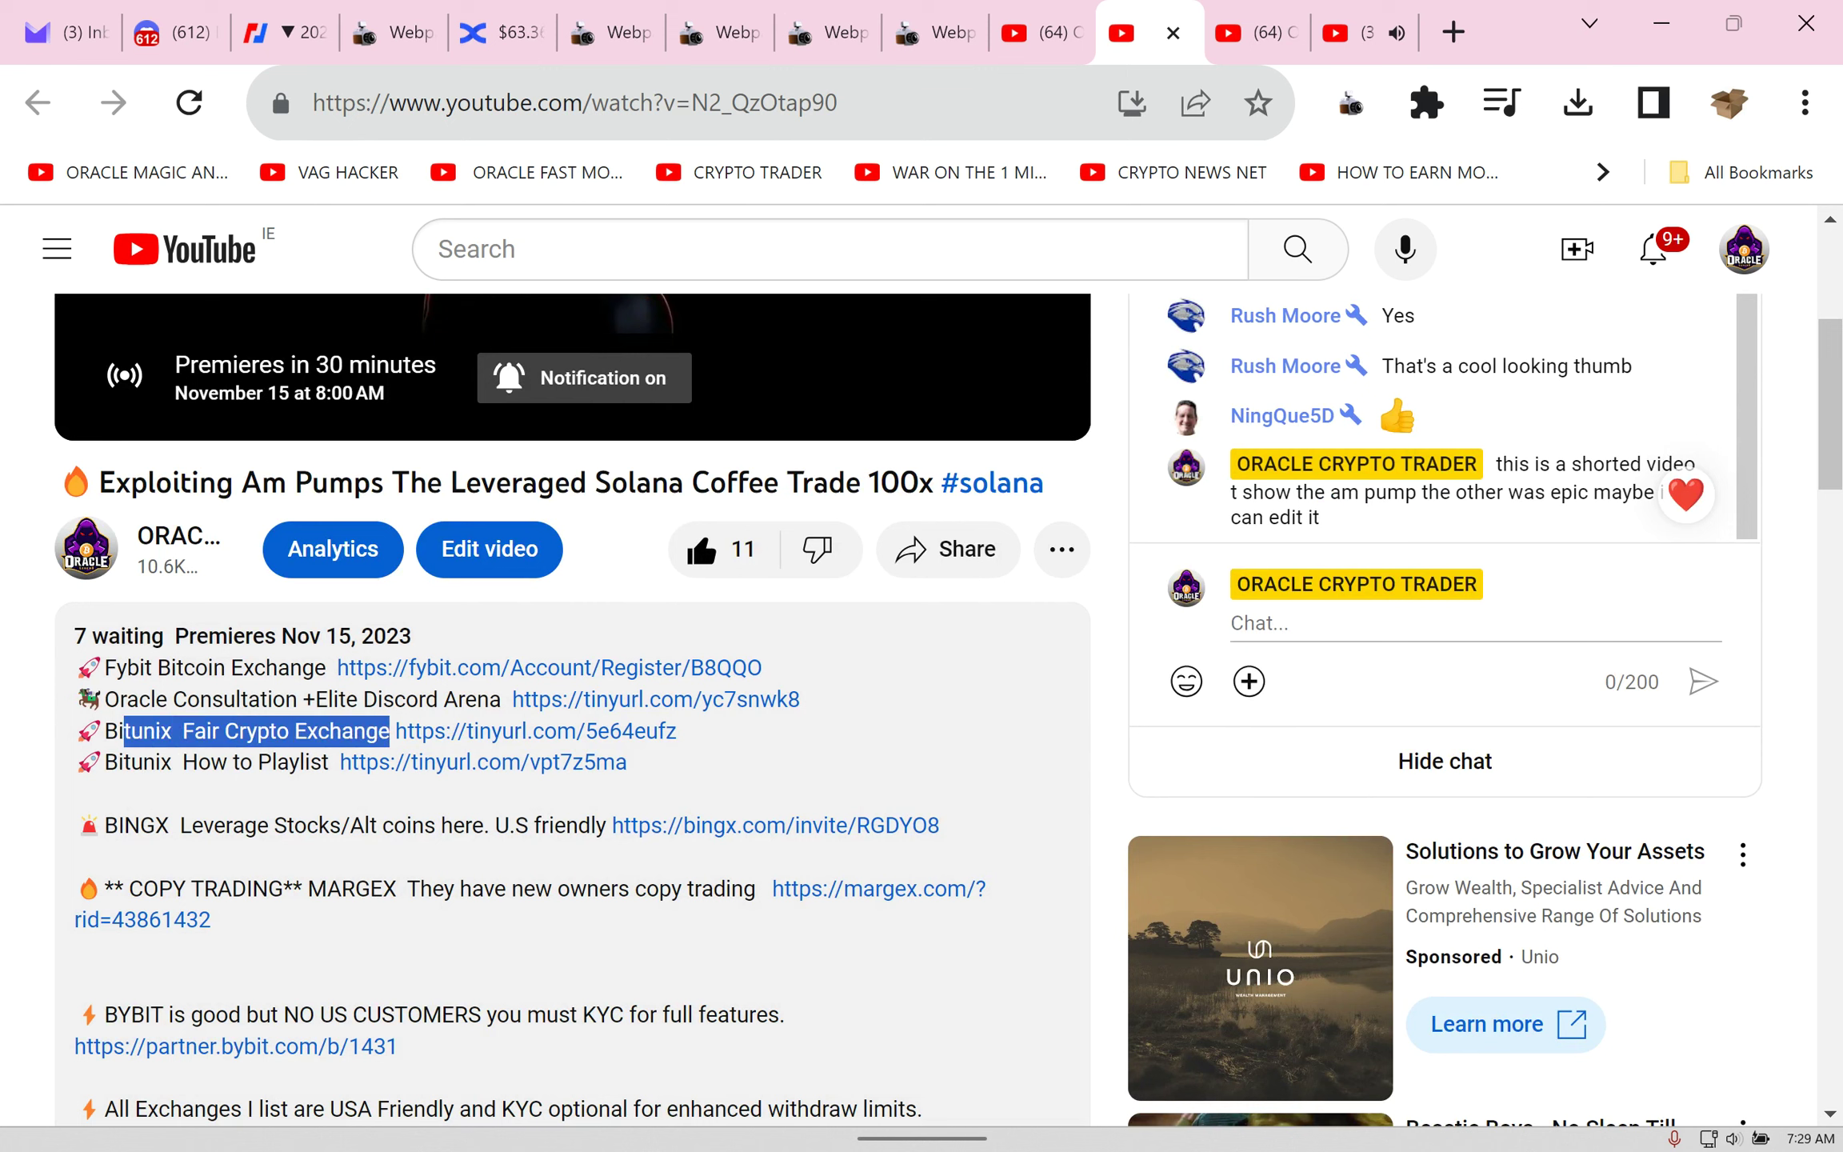
{"action": "mouse_move", "coordinate": [534, 731]}
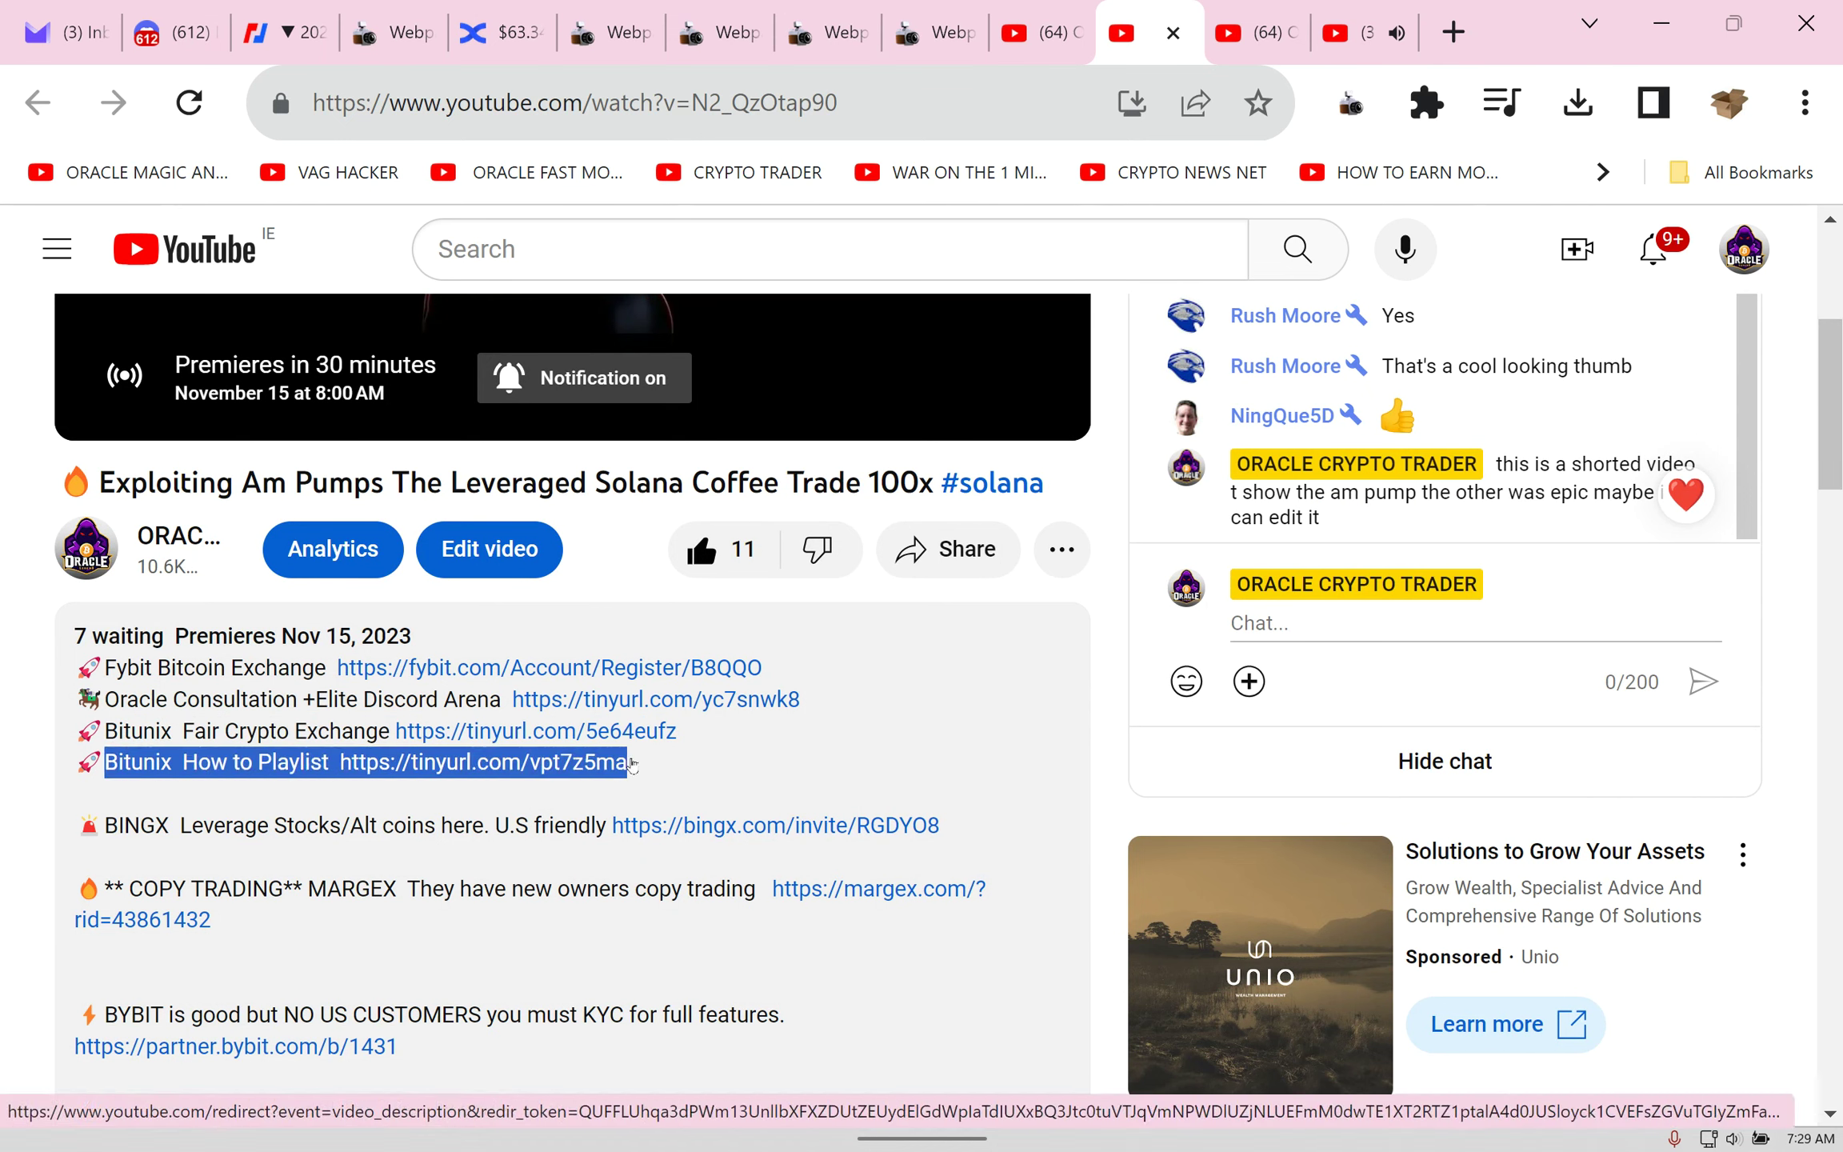
{"action": "left_click", "coordinate": [500, 32]}
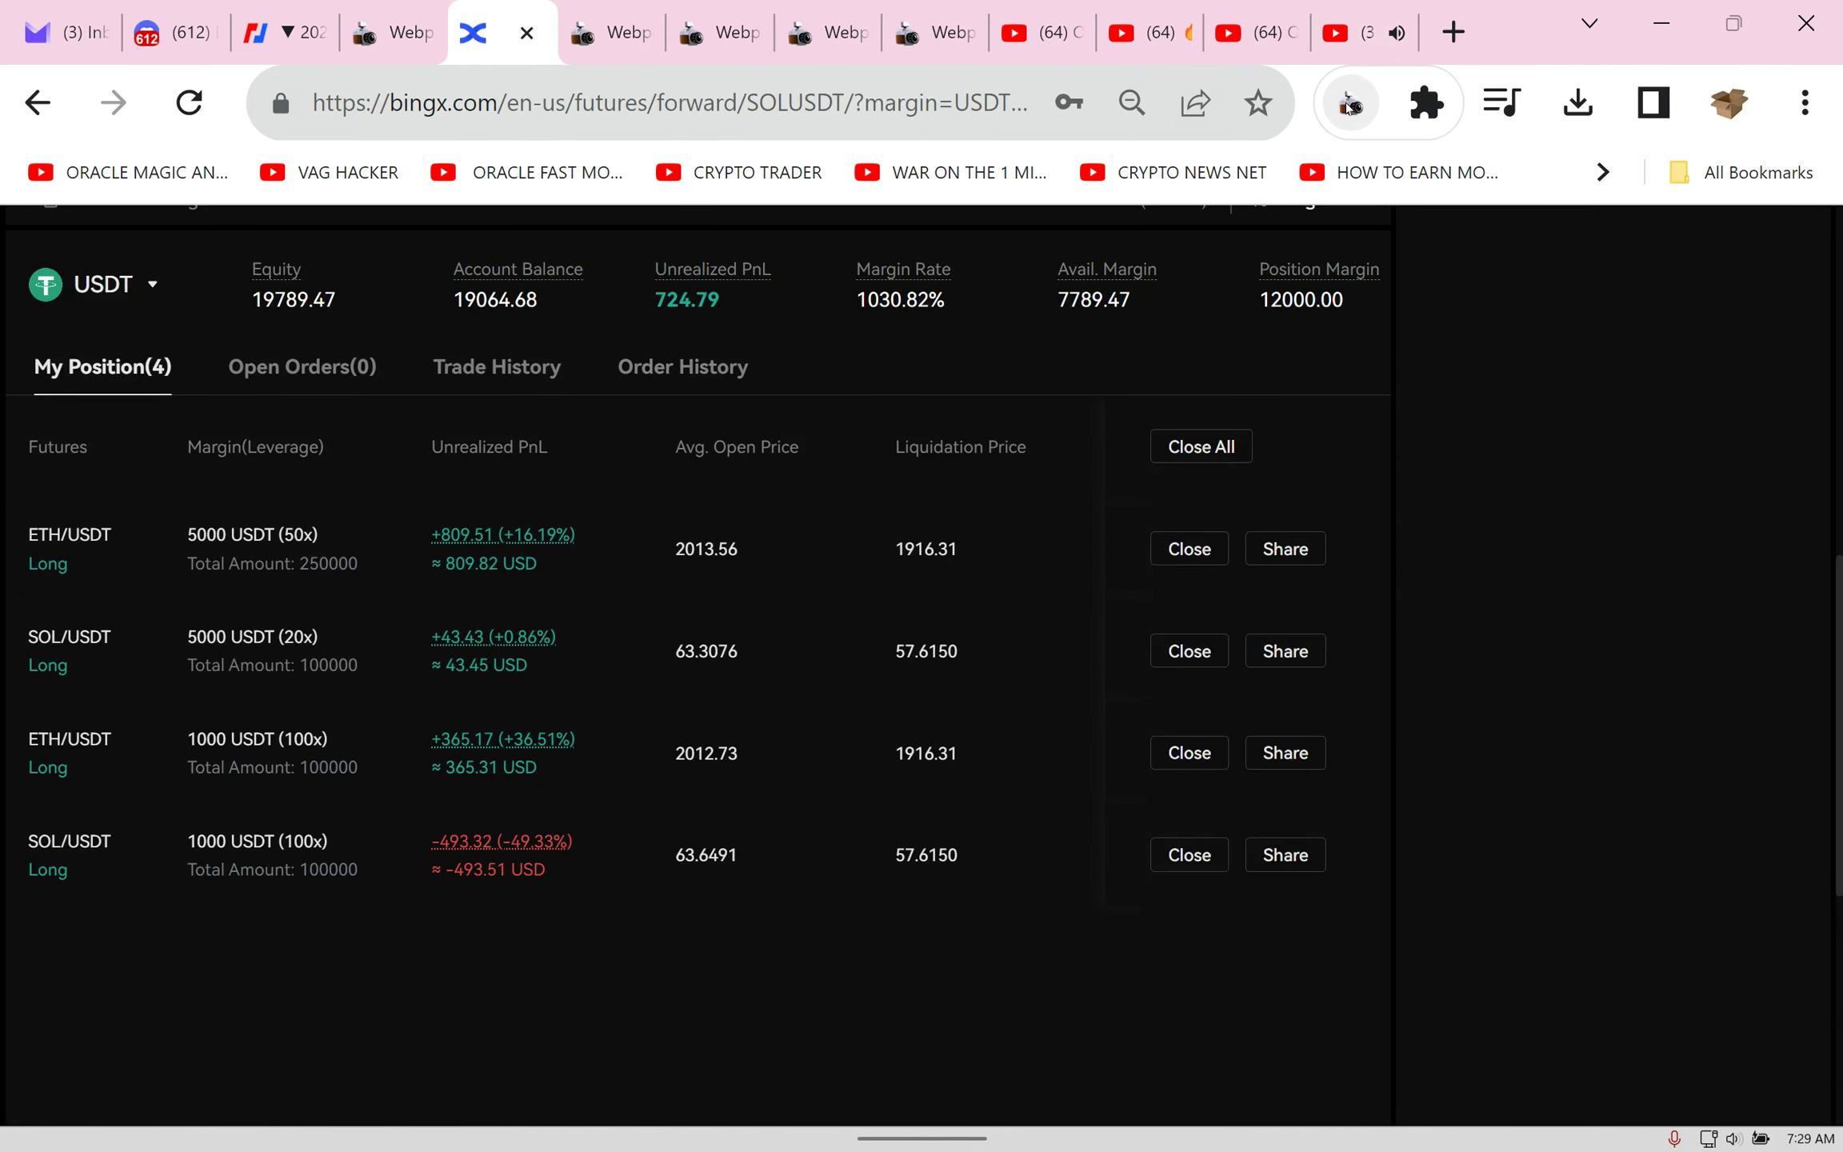
Step: Close all four futures positions via Close All and dismiss the Closing Results summary
{"action": "left_click", "coordinate": [1348, 103]}
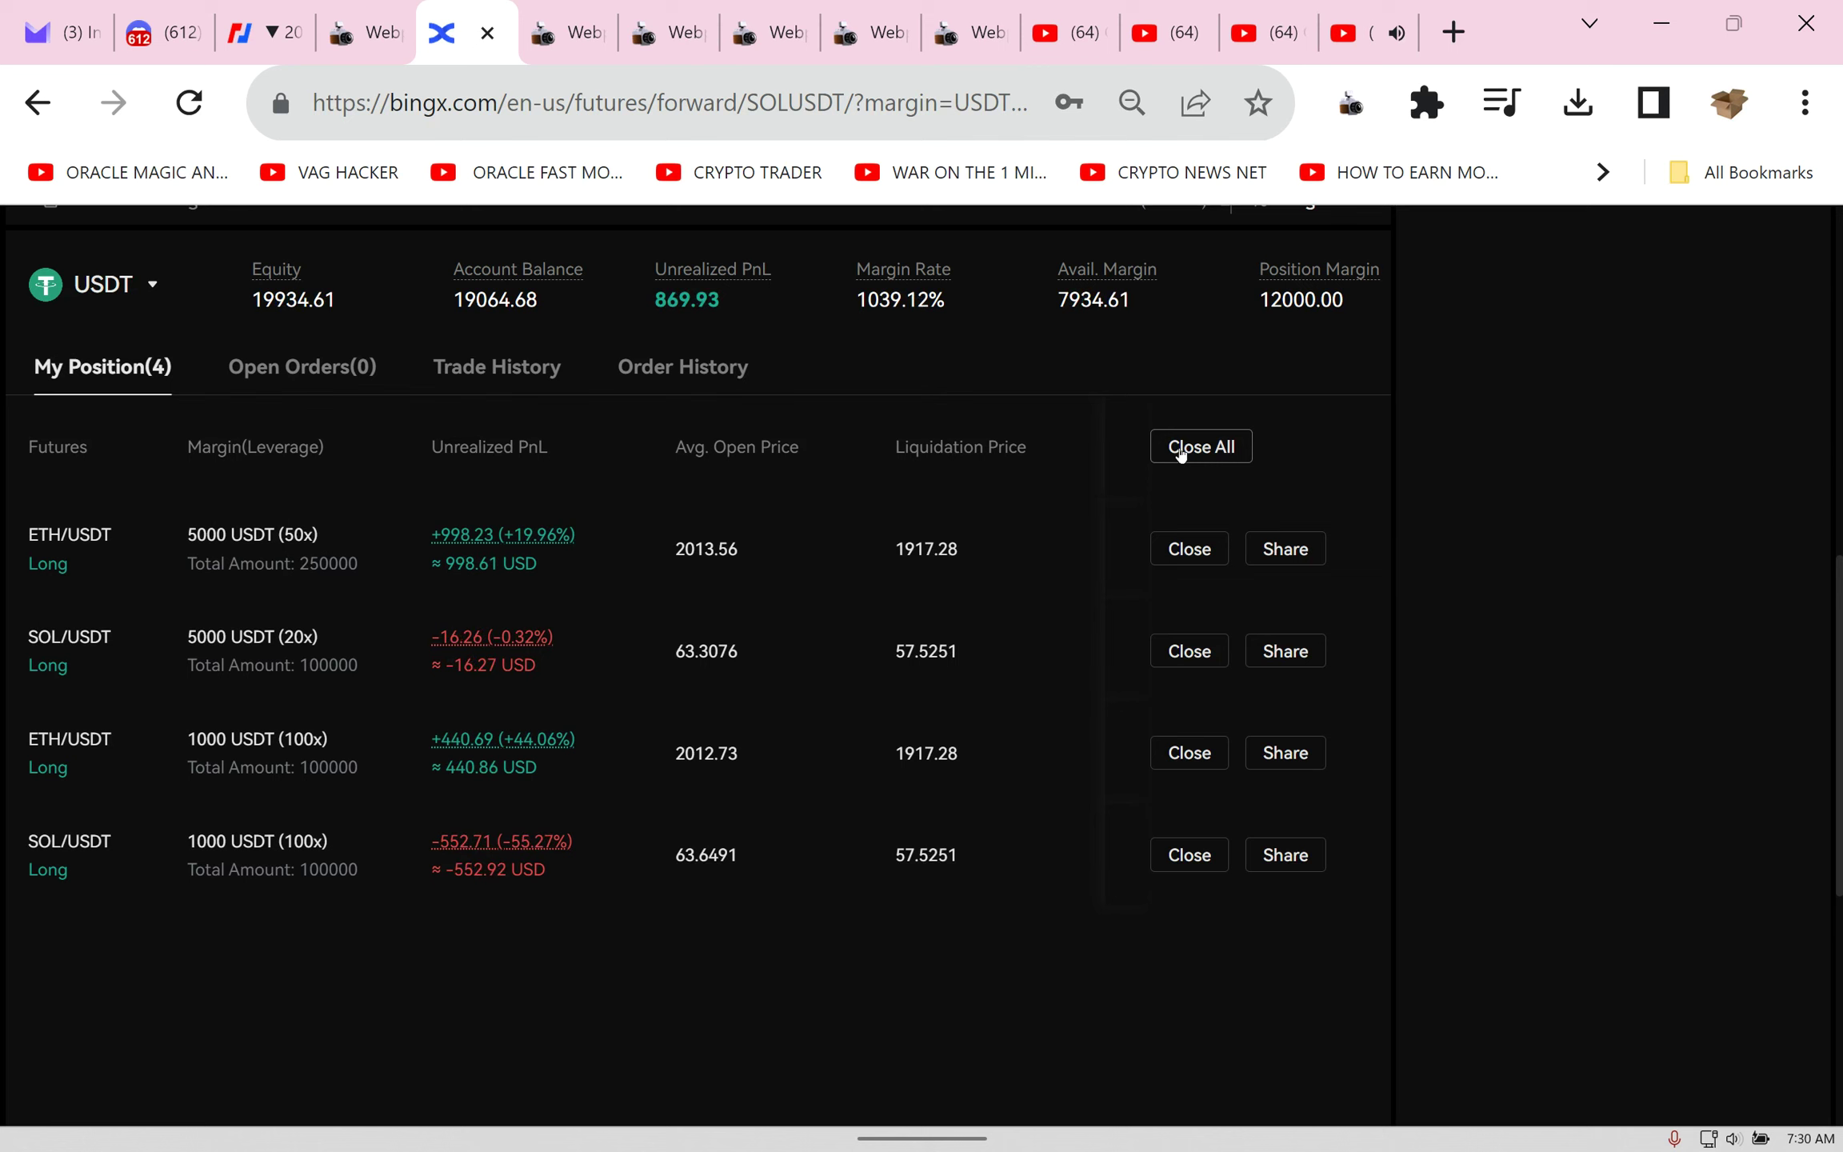
{"action": "left_click", "coordinate": [1200, 446]}
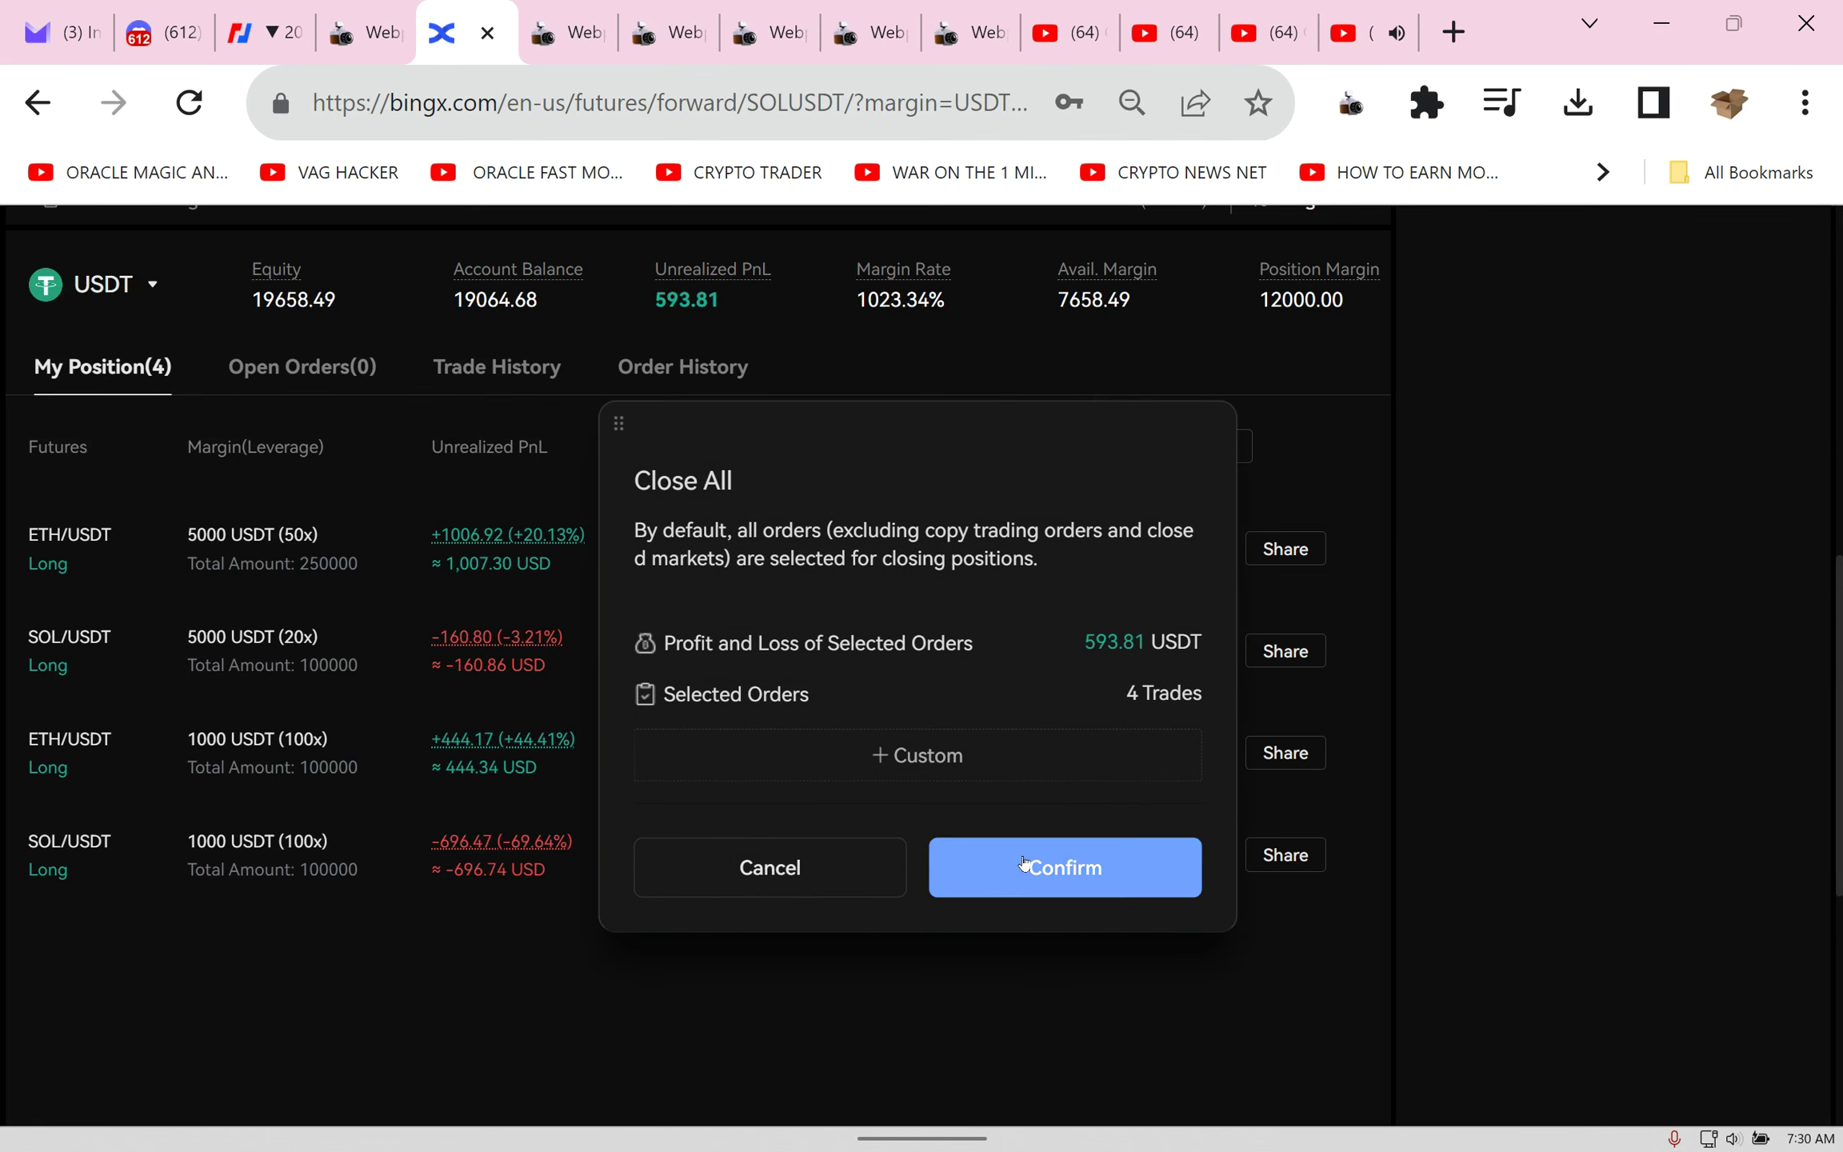
{"action": "left_click", "coordinate": [1063, 867]}
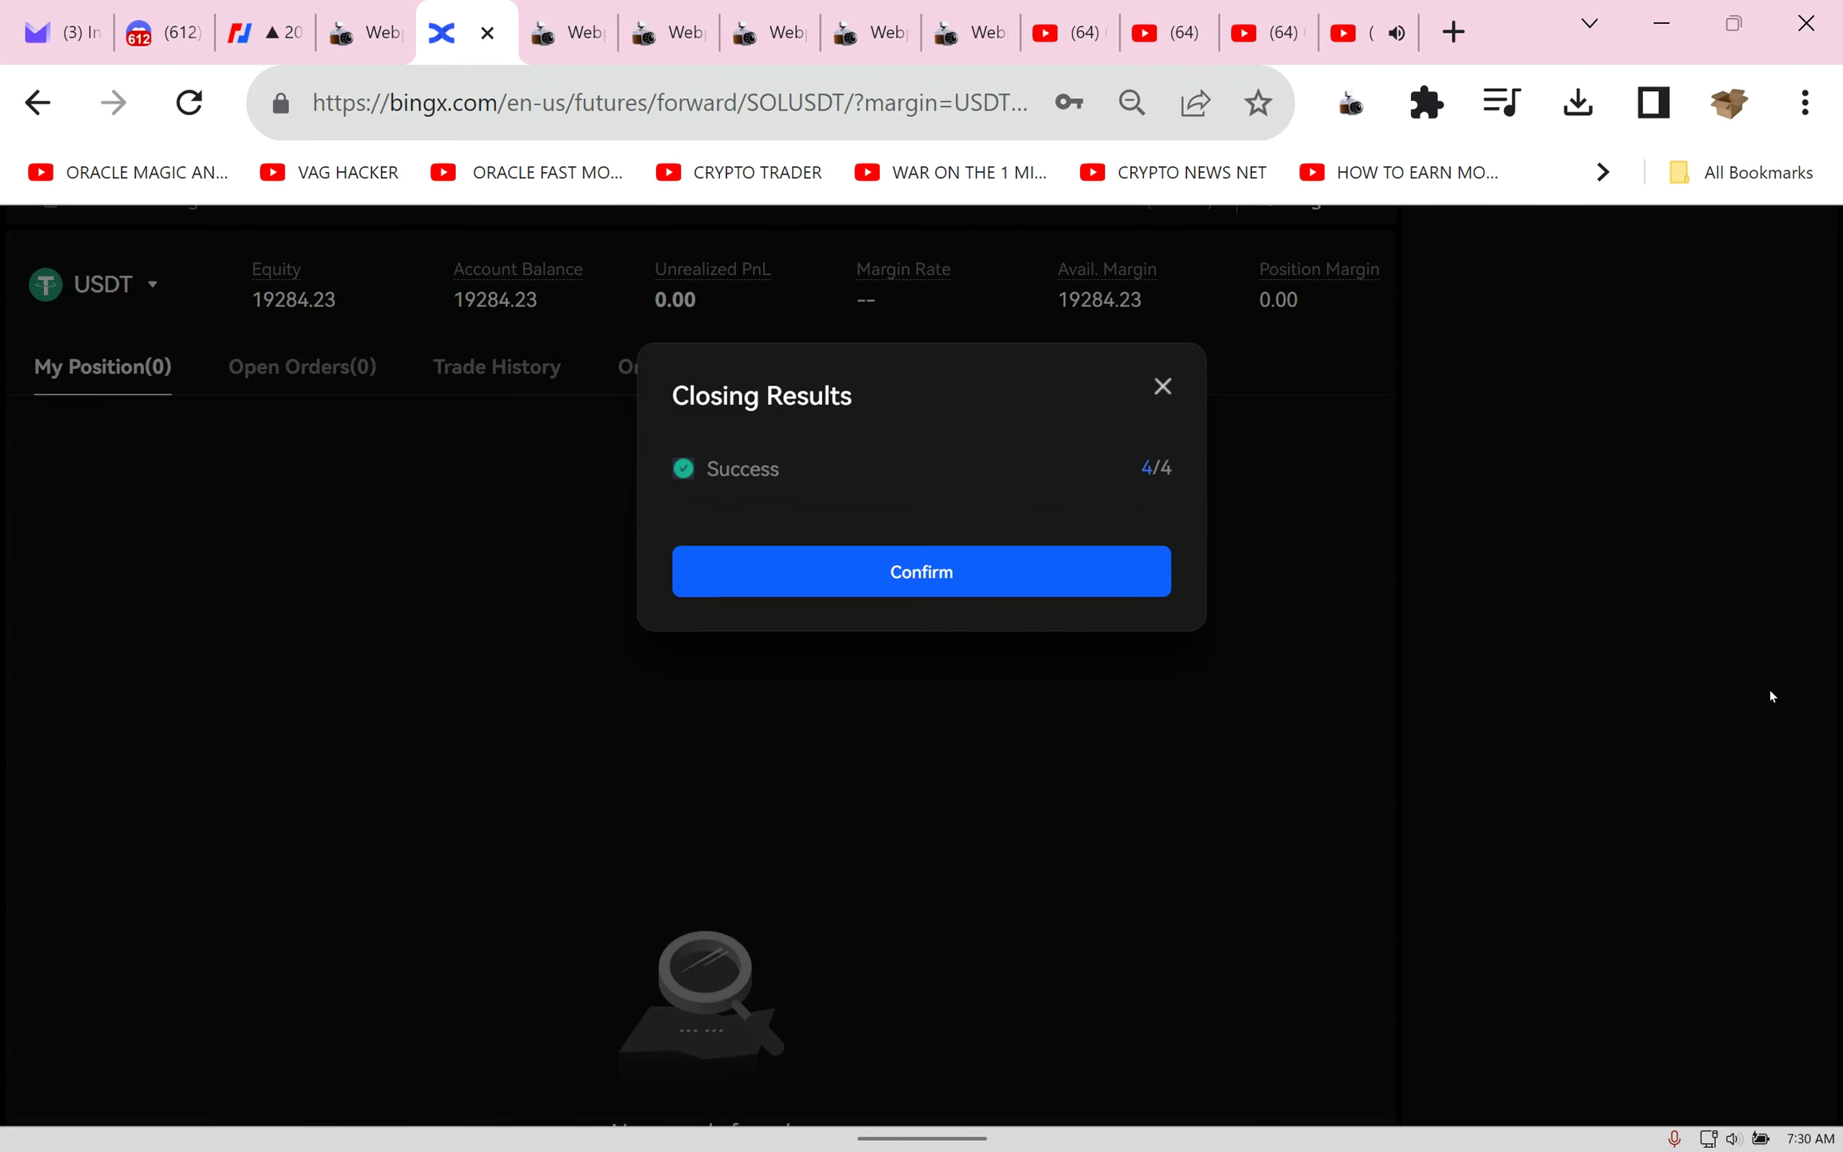
{"action": "left_click", "coordinate": [920, 571]}
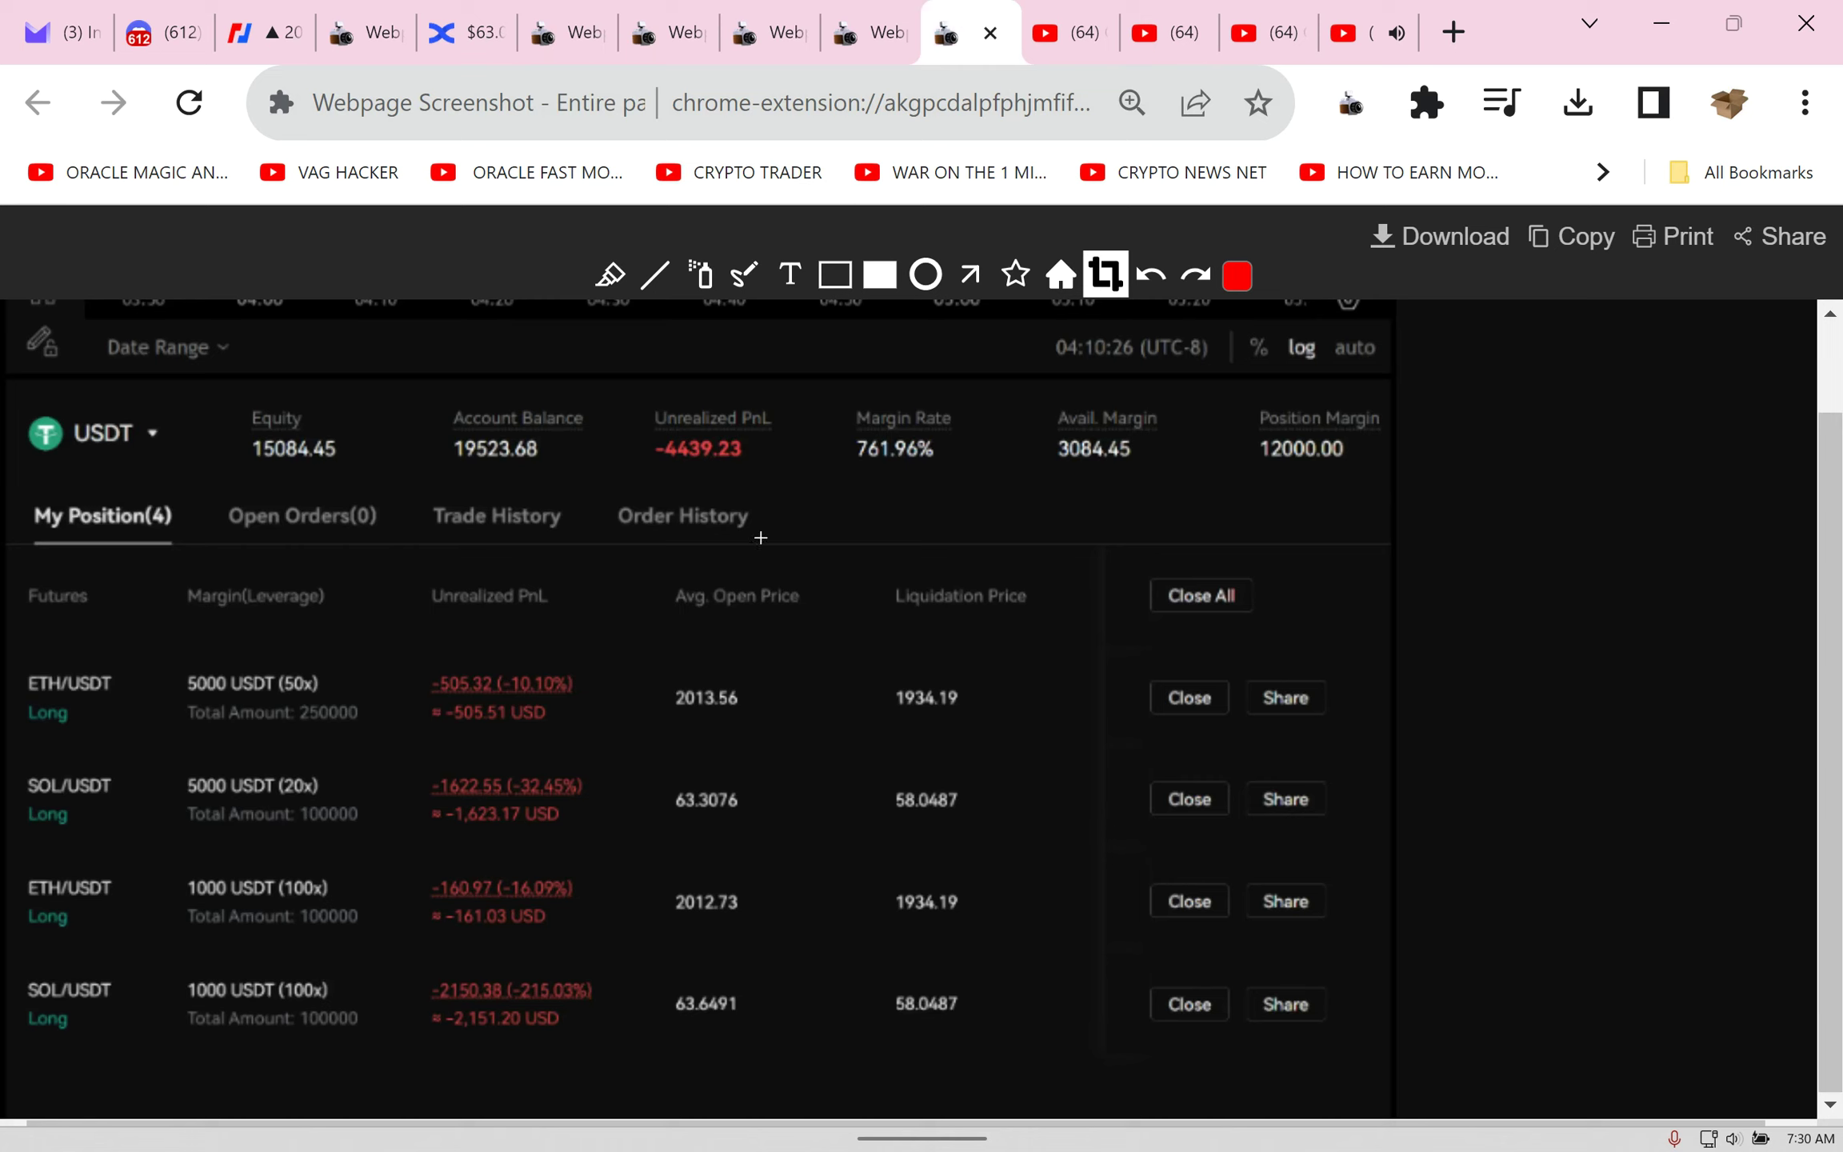
{"action": "mouse_move", "coordinate": [1273, 1020]}
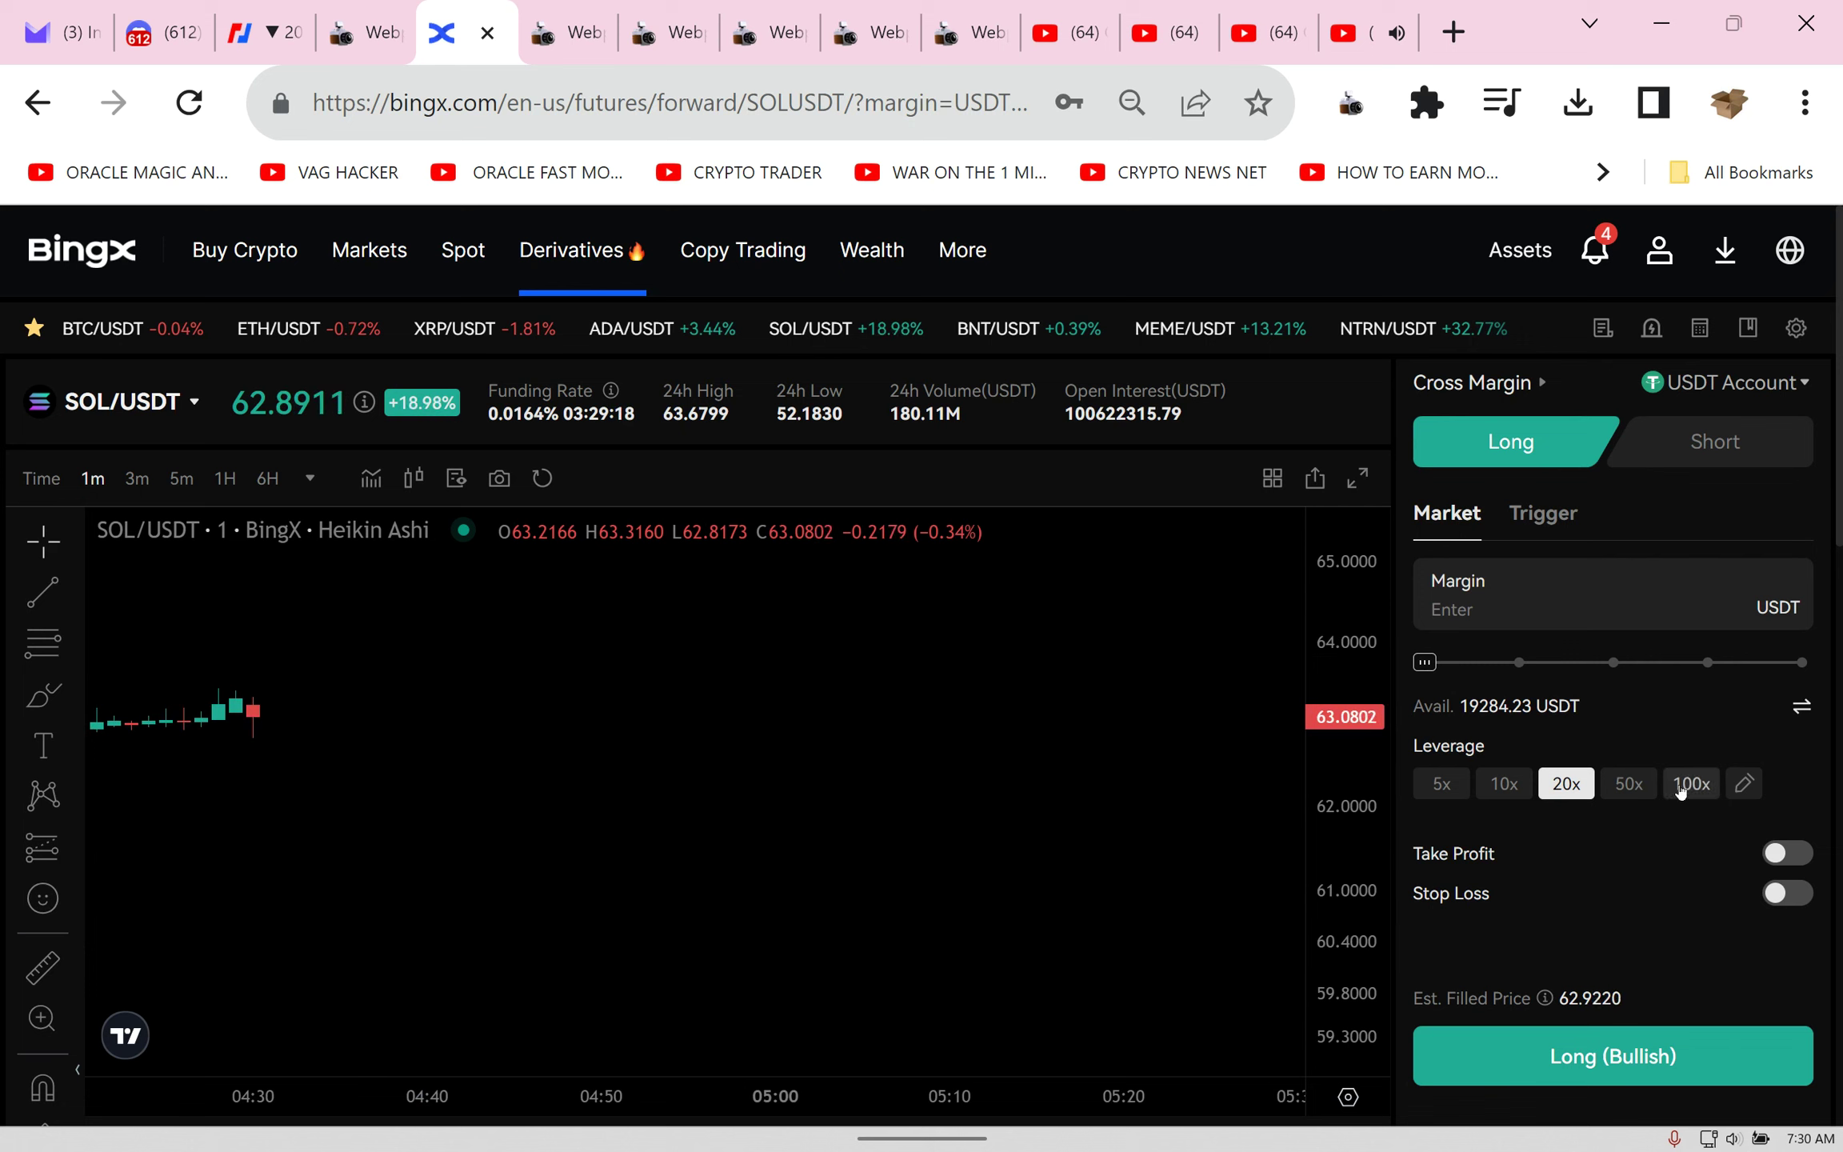
Step: Open a SOL/USDT long with 1000 USDT margin at 100x leverage
{"action": "type", "text": "1"}
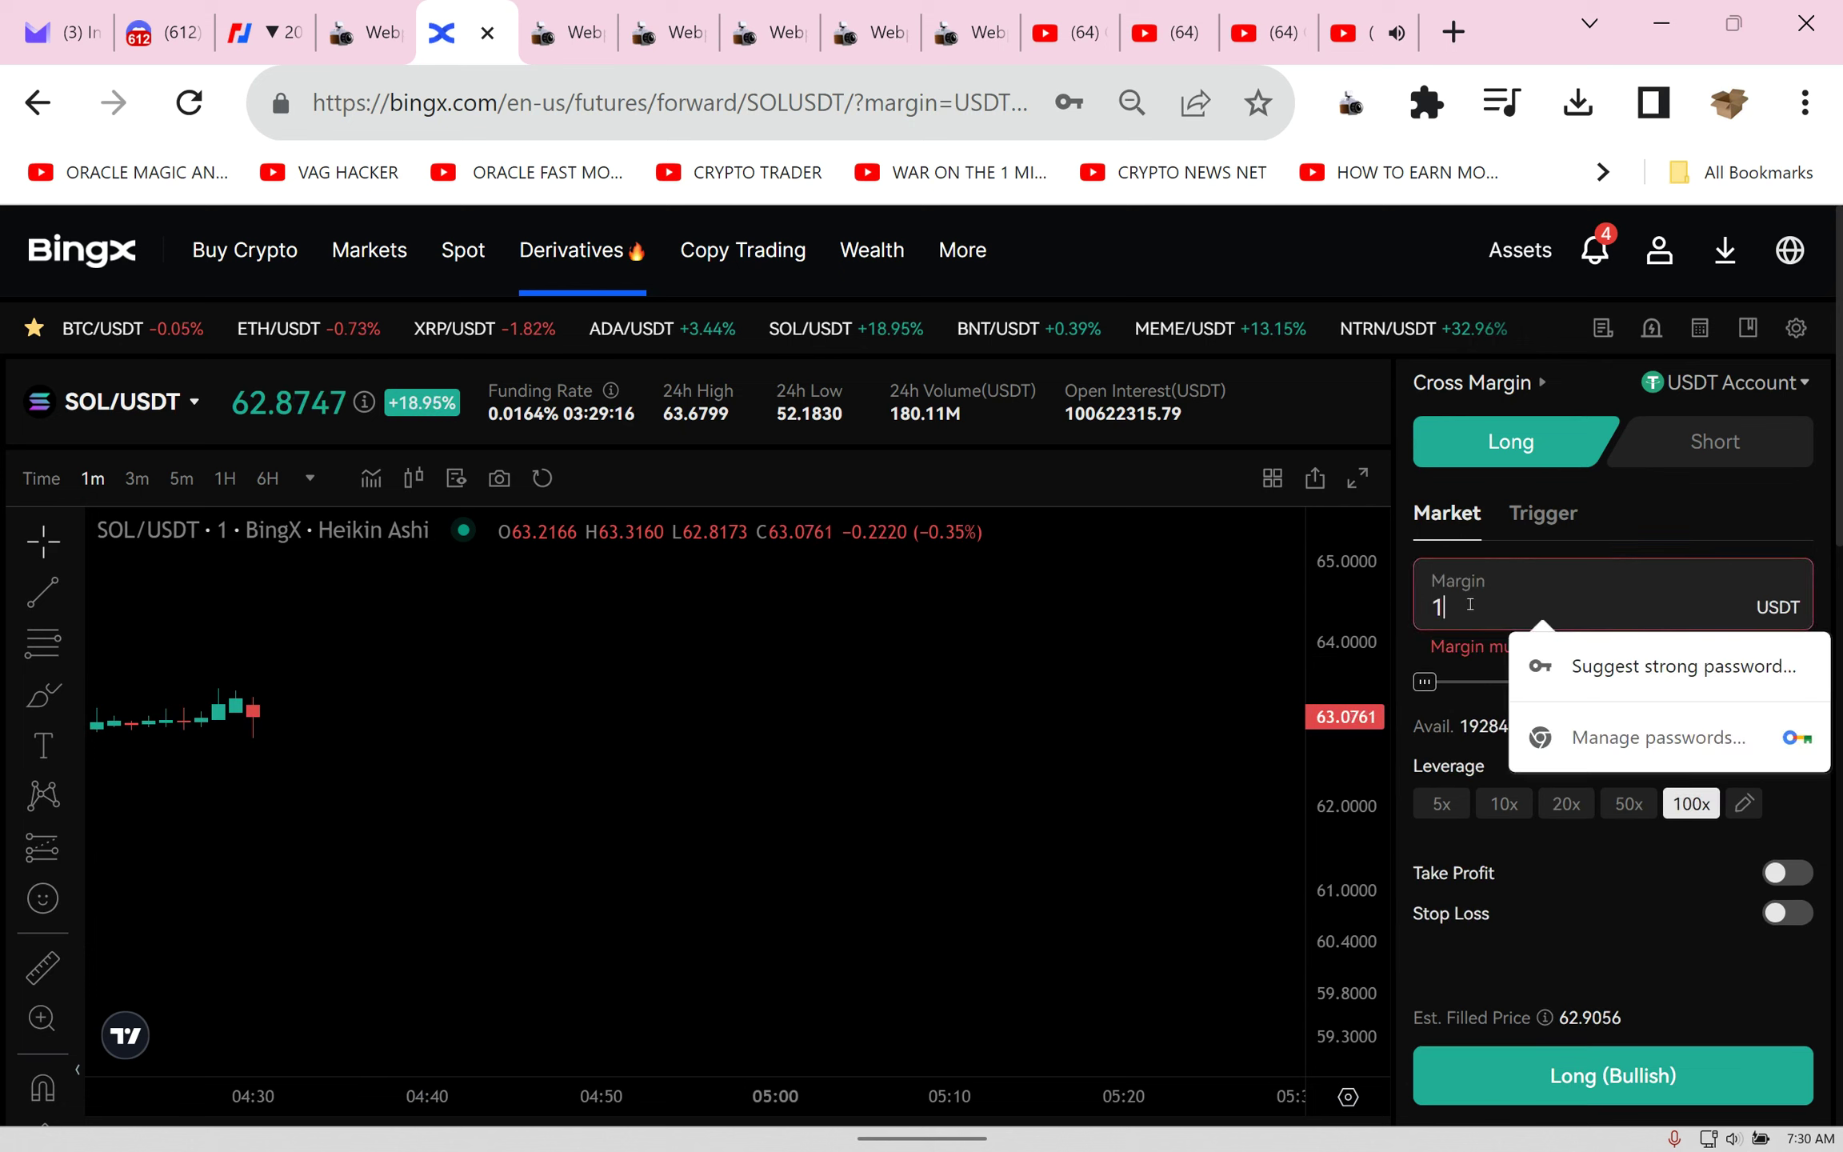
{"action": "type", "text": "000"}
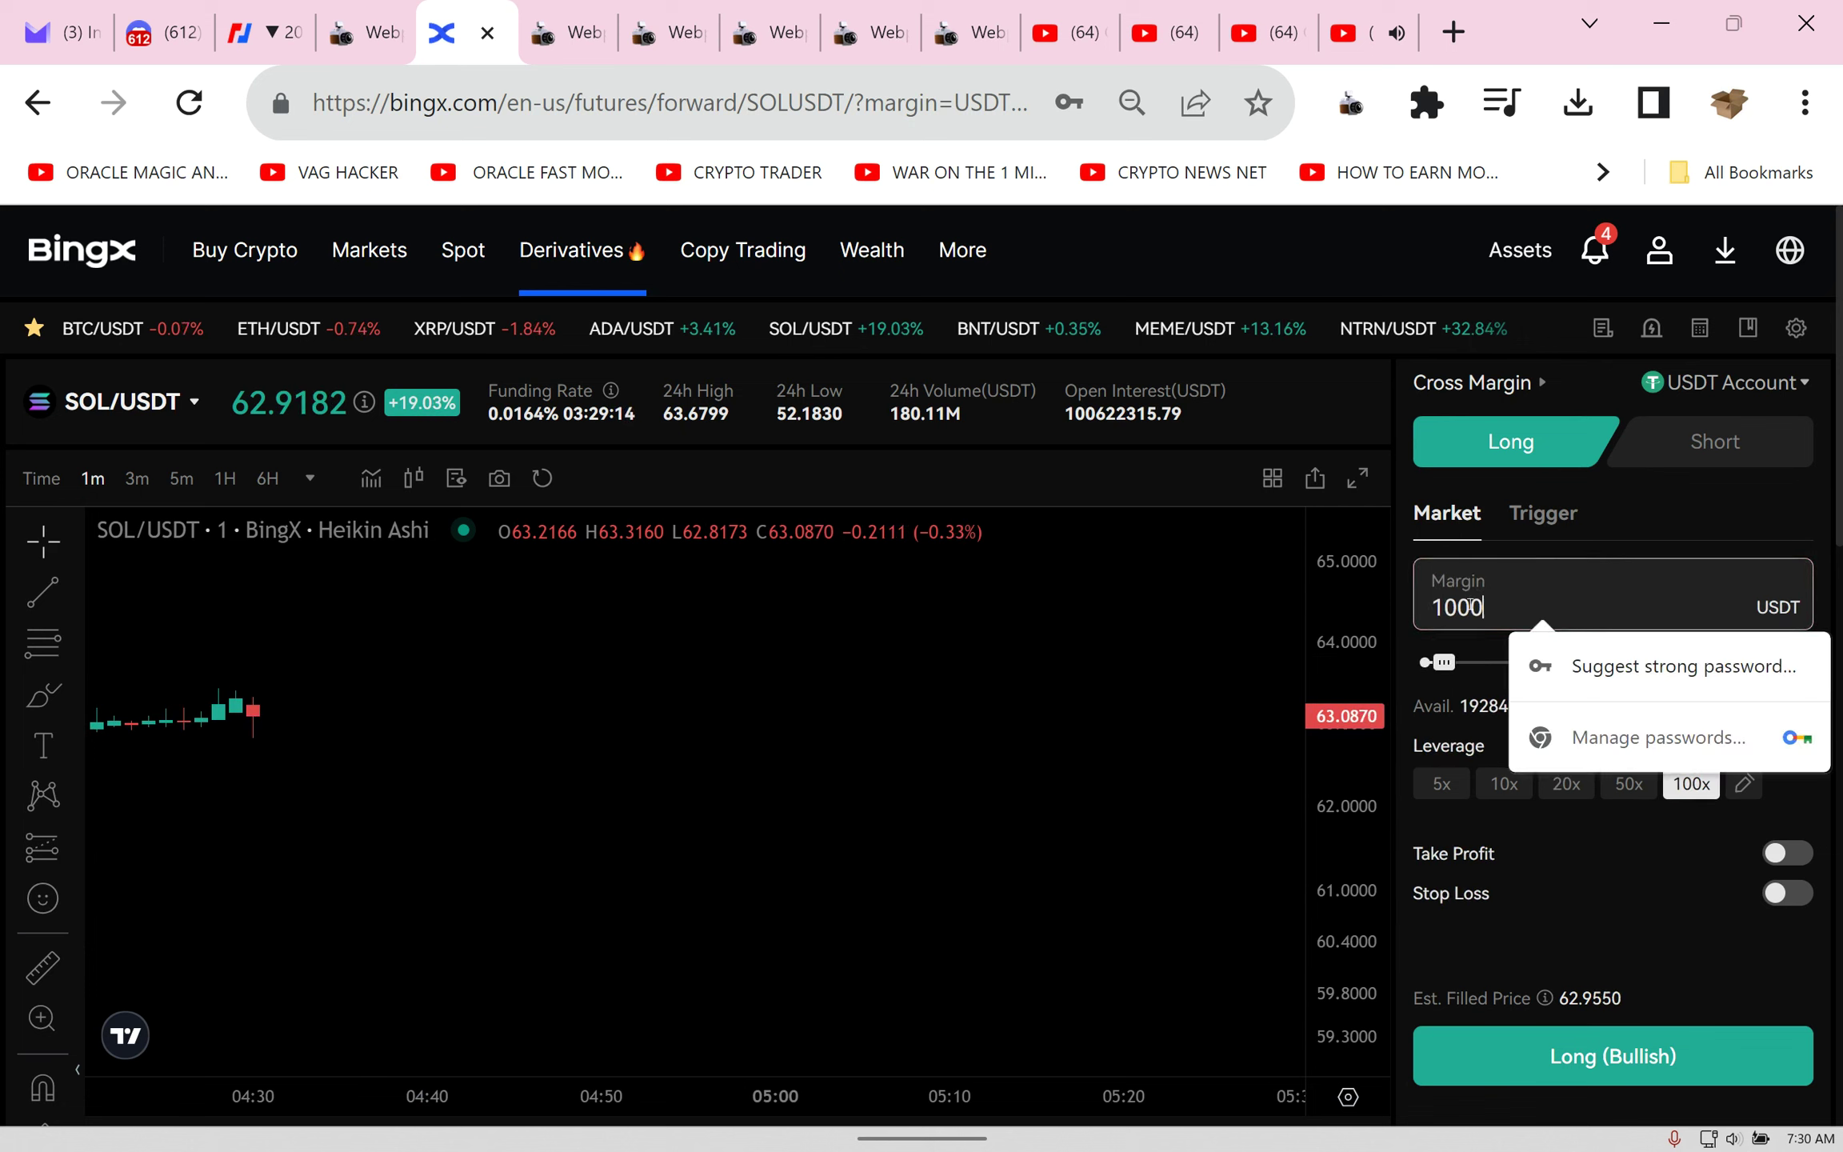
{"action": "left_click", "coordinate": [968, 34]}
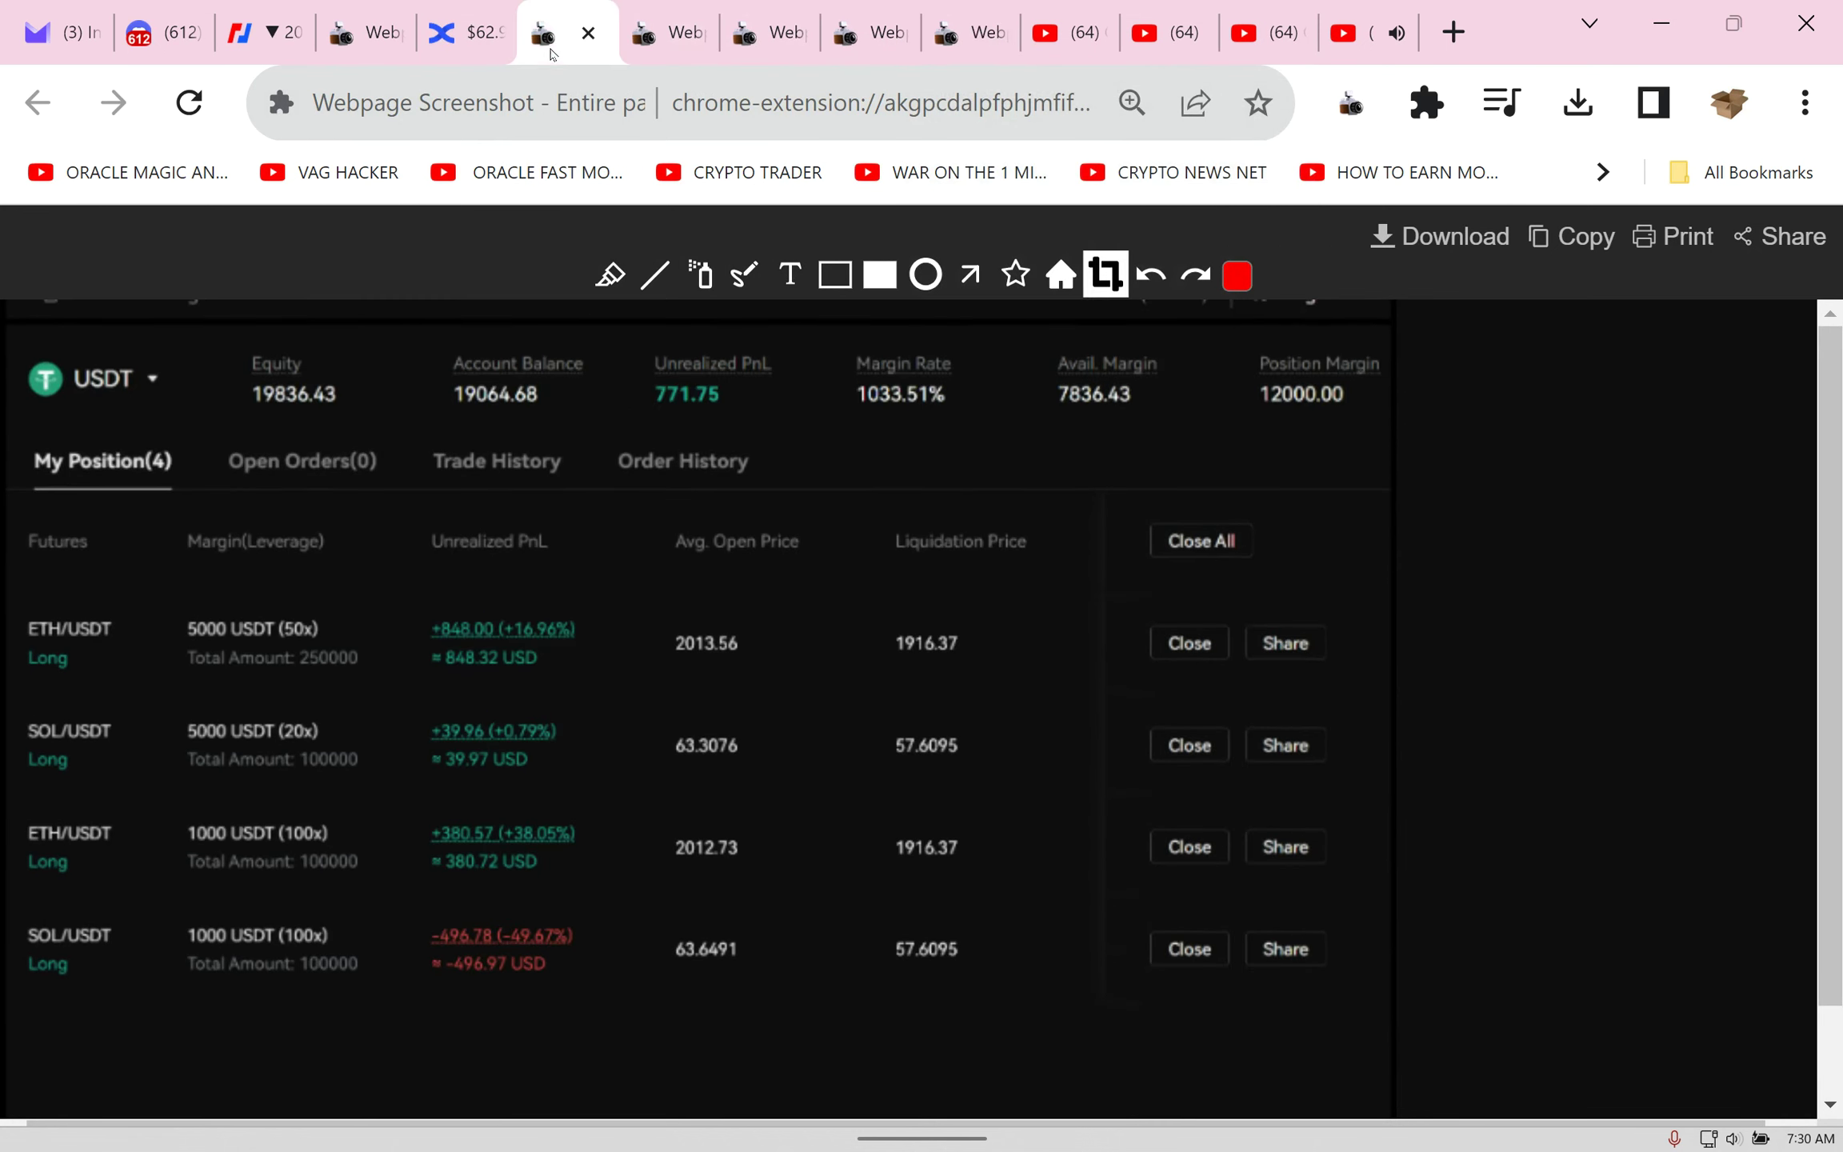
{"action": "left_click", "coordinate": [568, 32]}
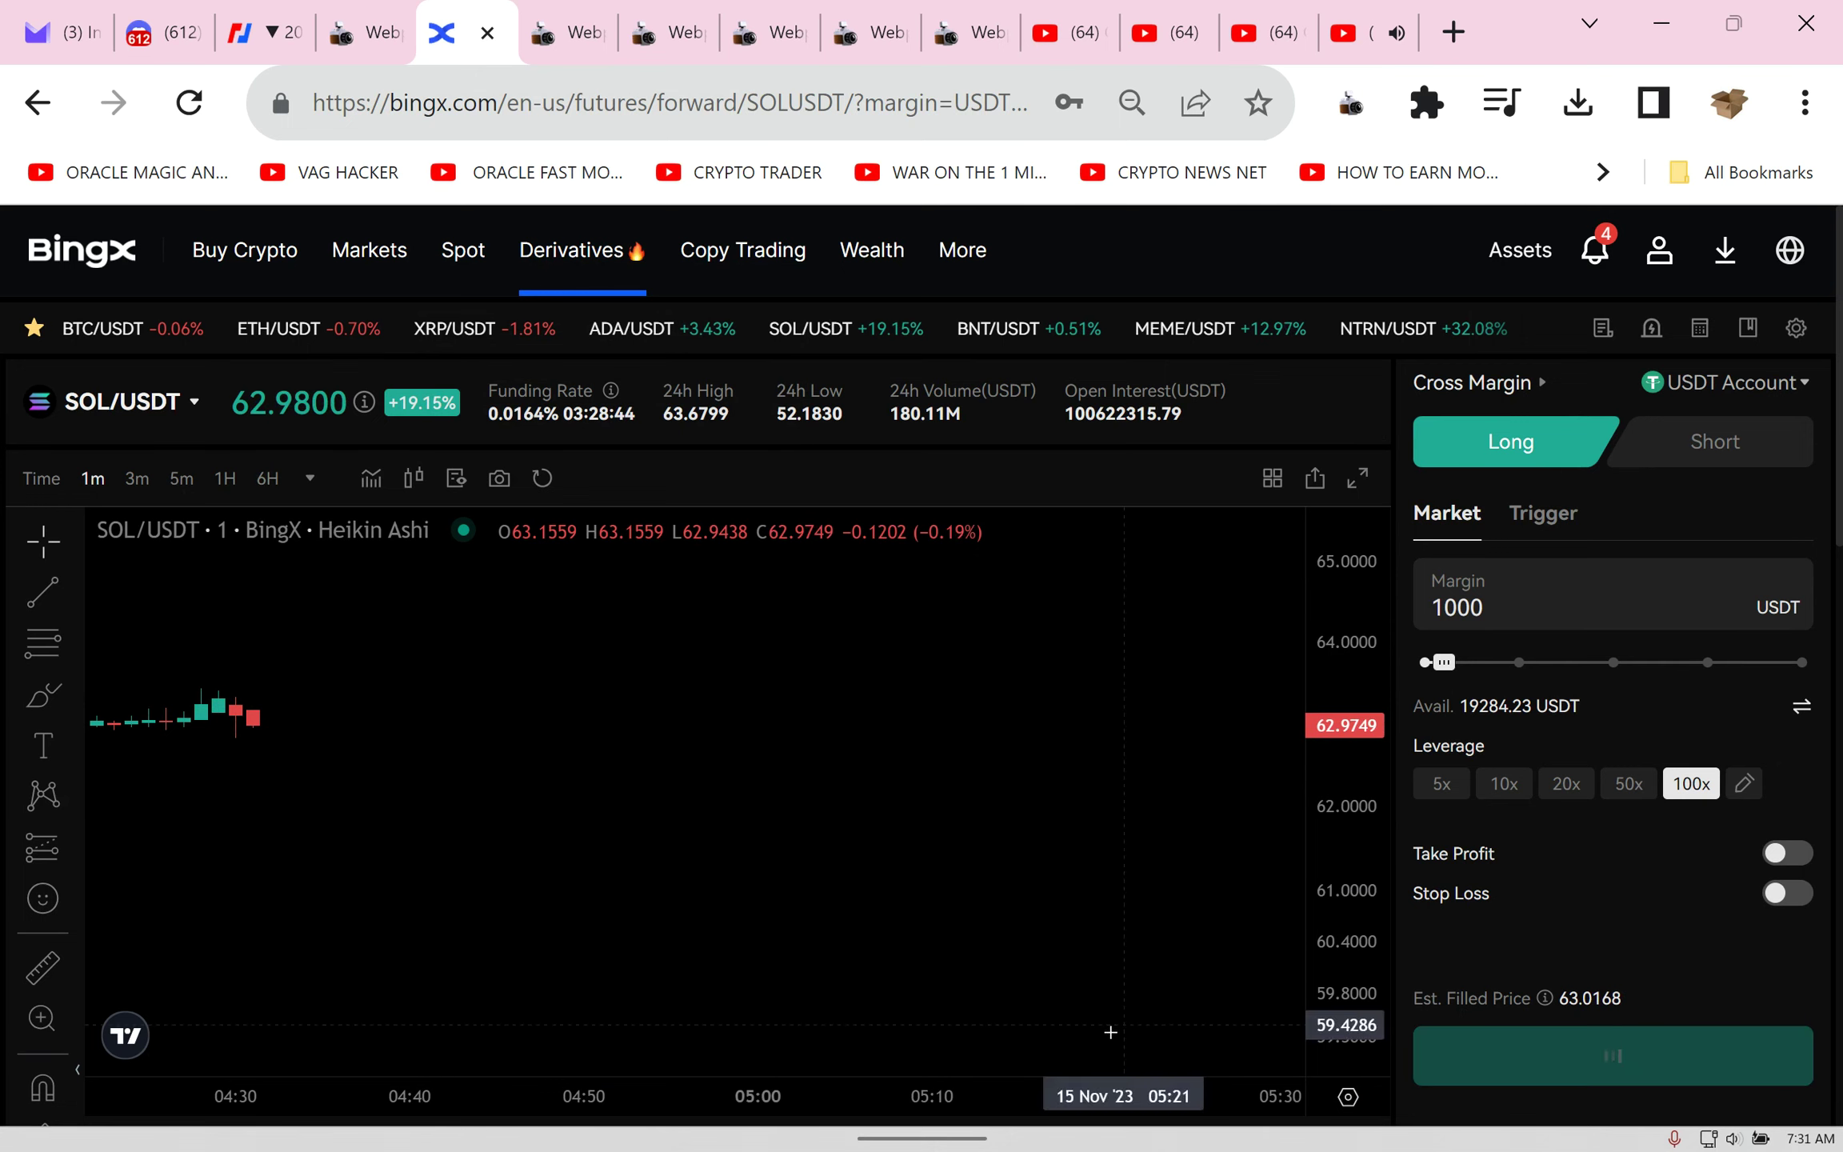
{"action": "left_click", "coordinate": [1610, 1056]}
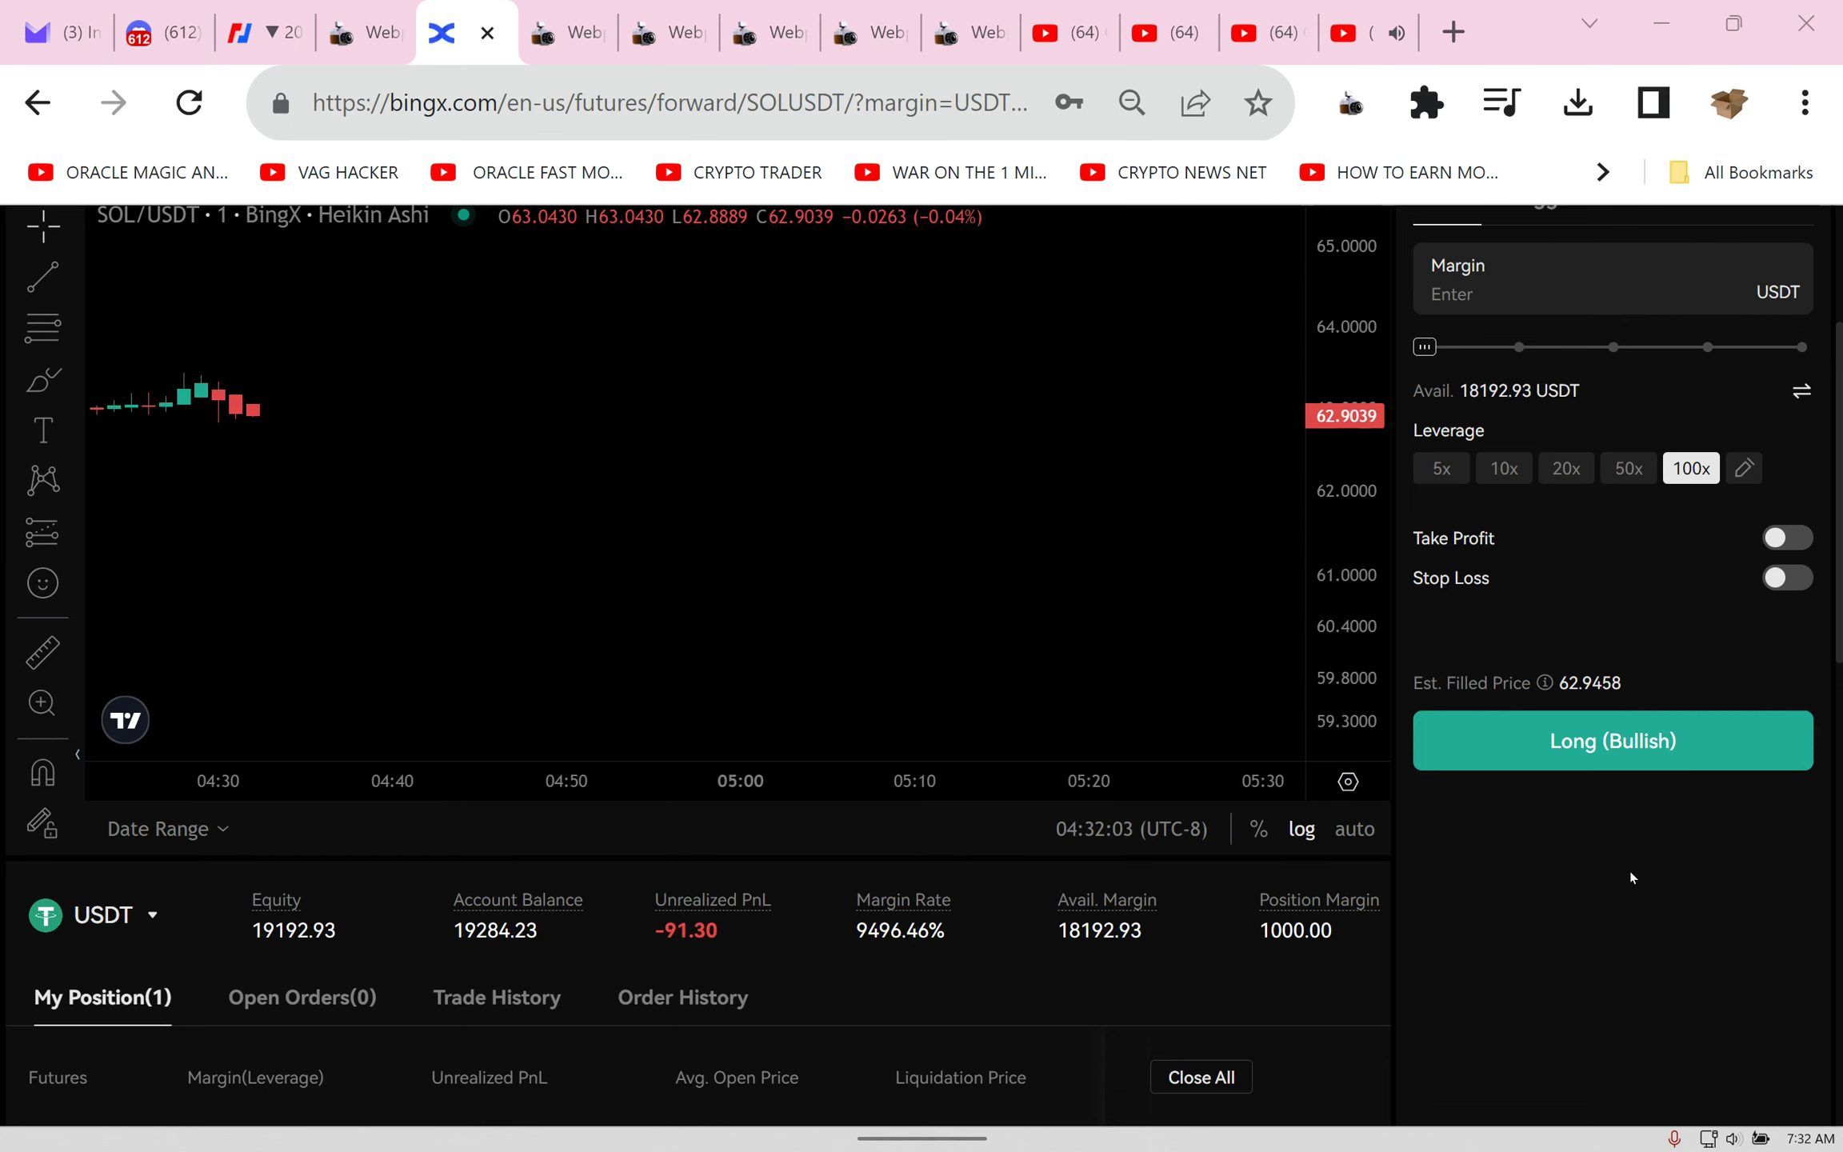
Step: Check total assets, switch to the ETH/USDT futures market, and bring up the pair selector
{"action": "left_click", "coordinate": [1518, 249]}
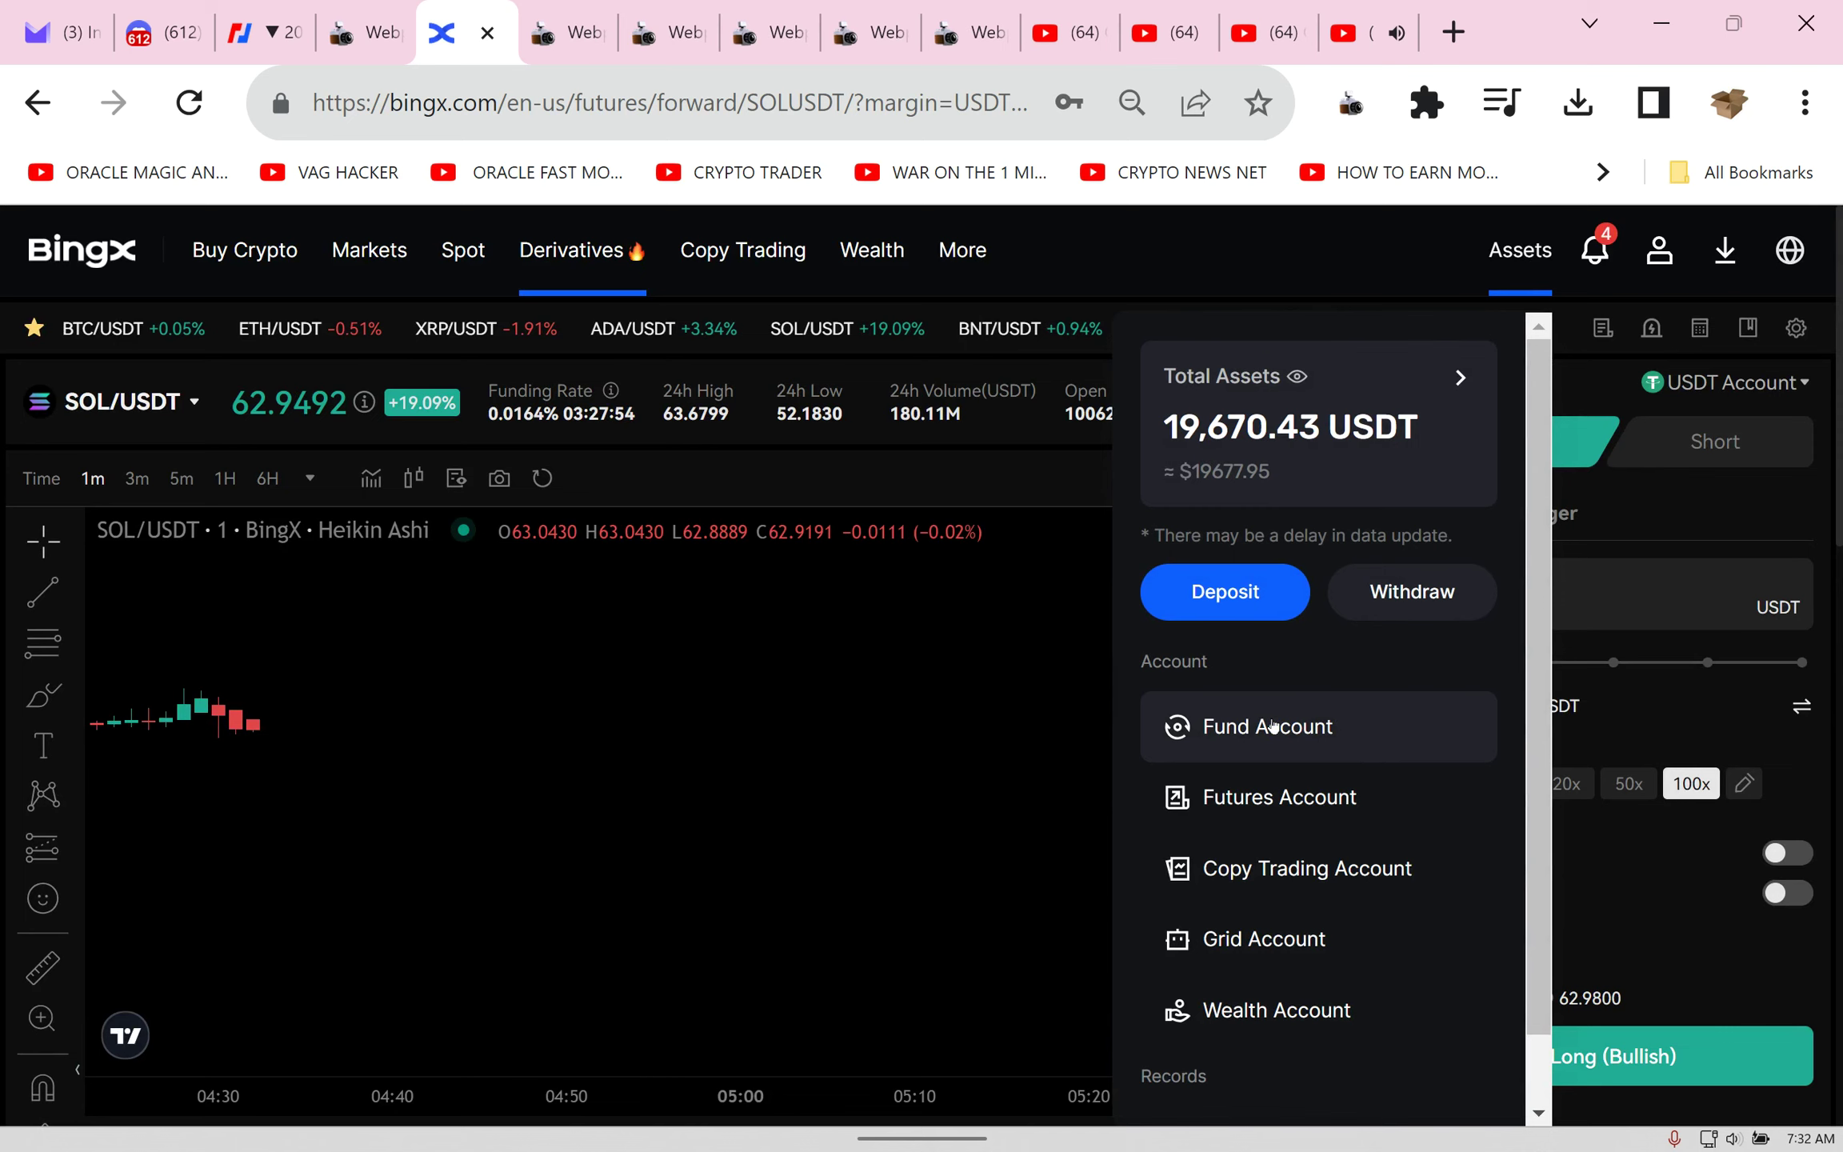
{"action": "left_click", "coordinate": [1265, 727]}
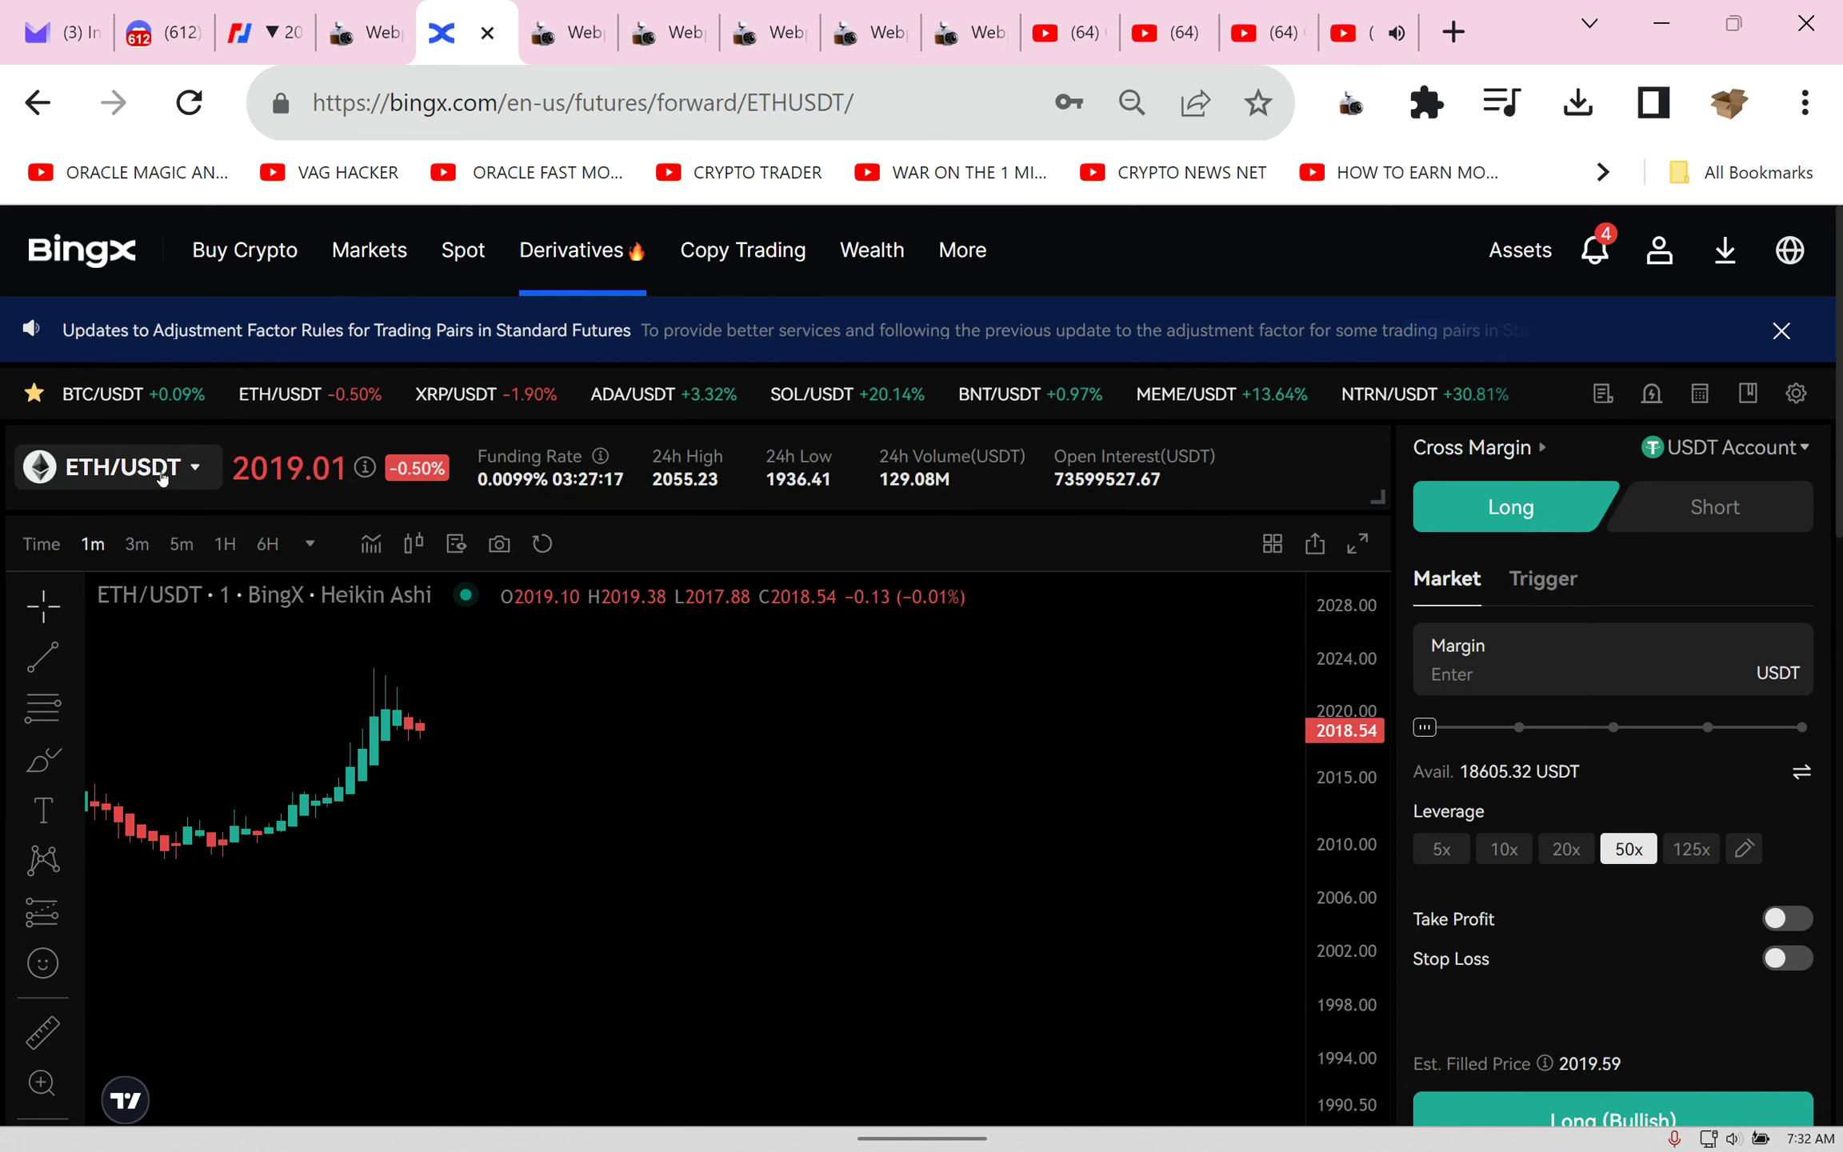
{"action": "left_click", "coordinate": [117, 467]}
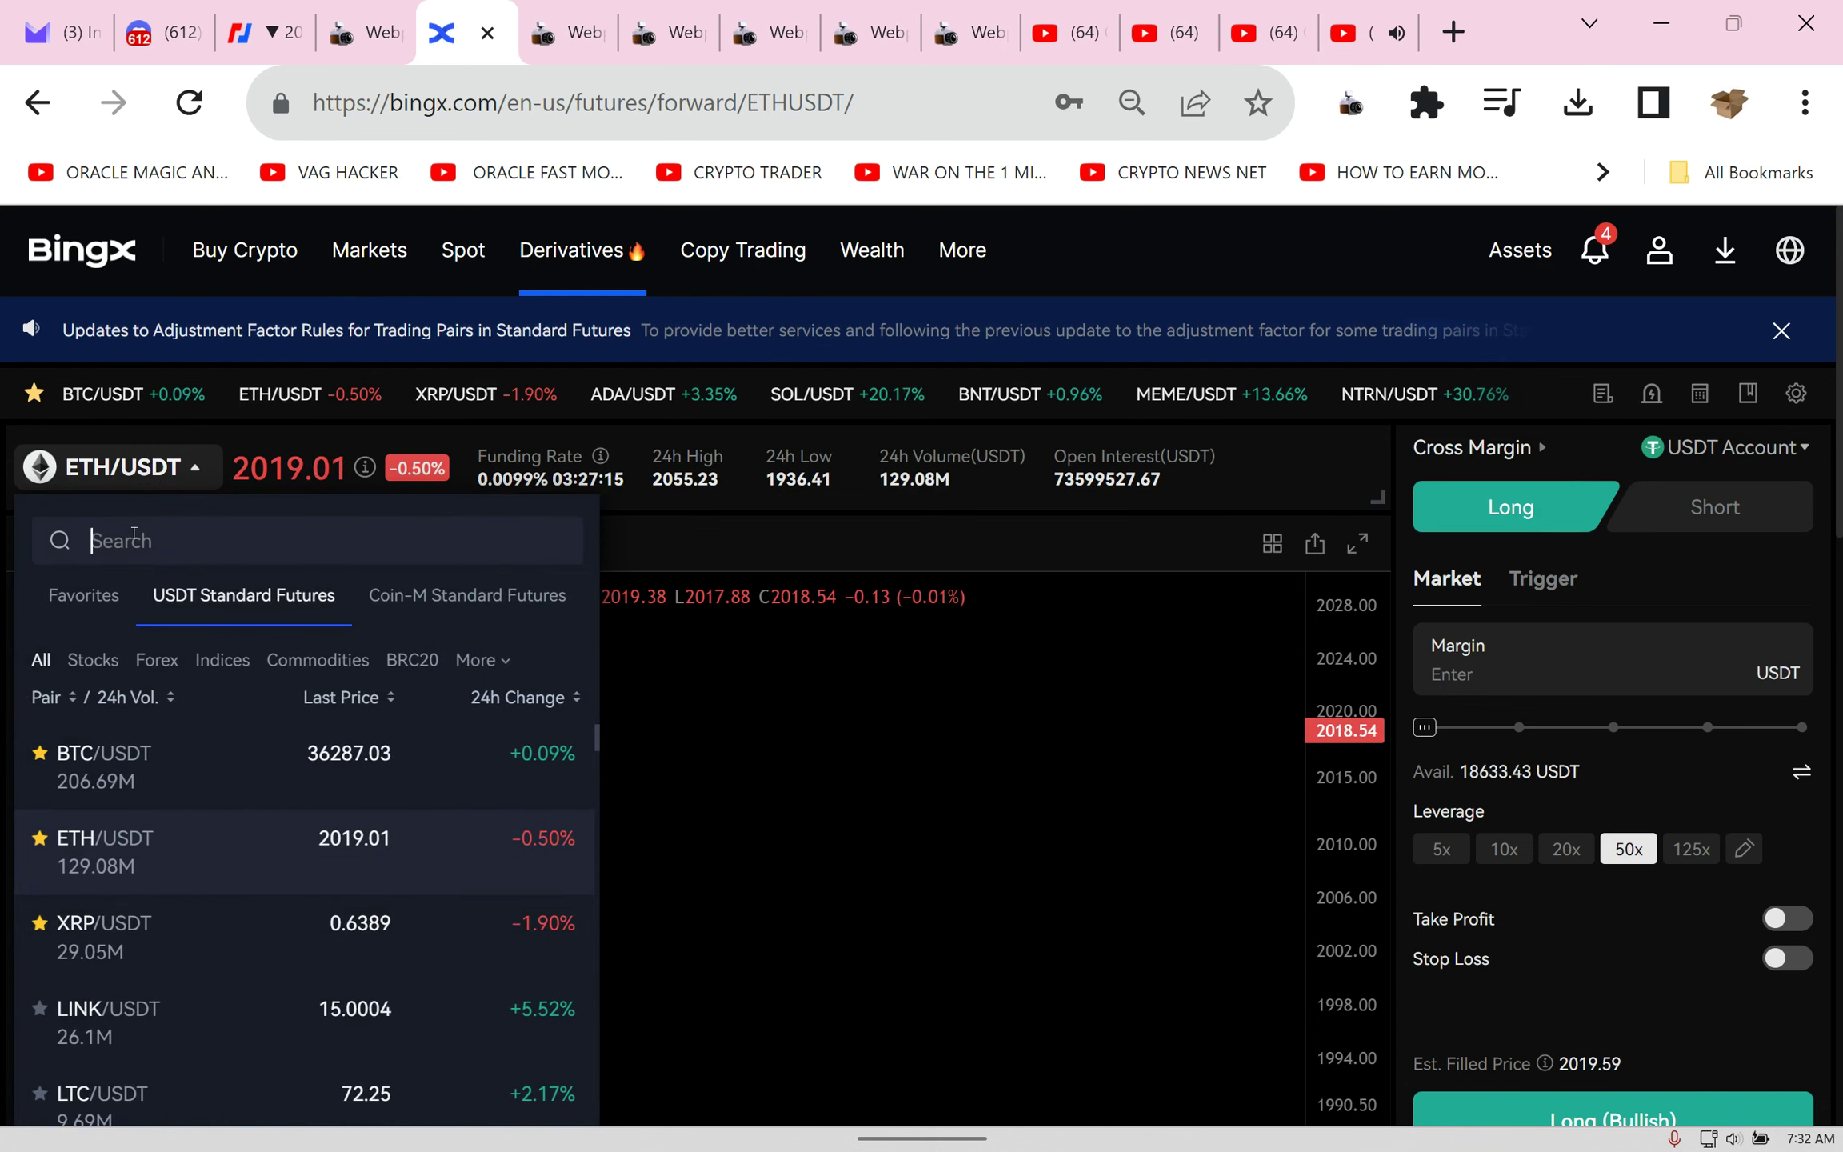
Step: Search 'mb', load the MBL/USDT futures market, and set the chart to 3-minute candles
{"action": "type", "text": "mb"}
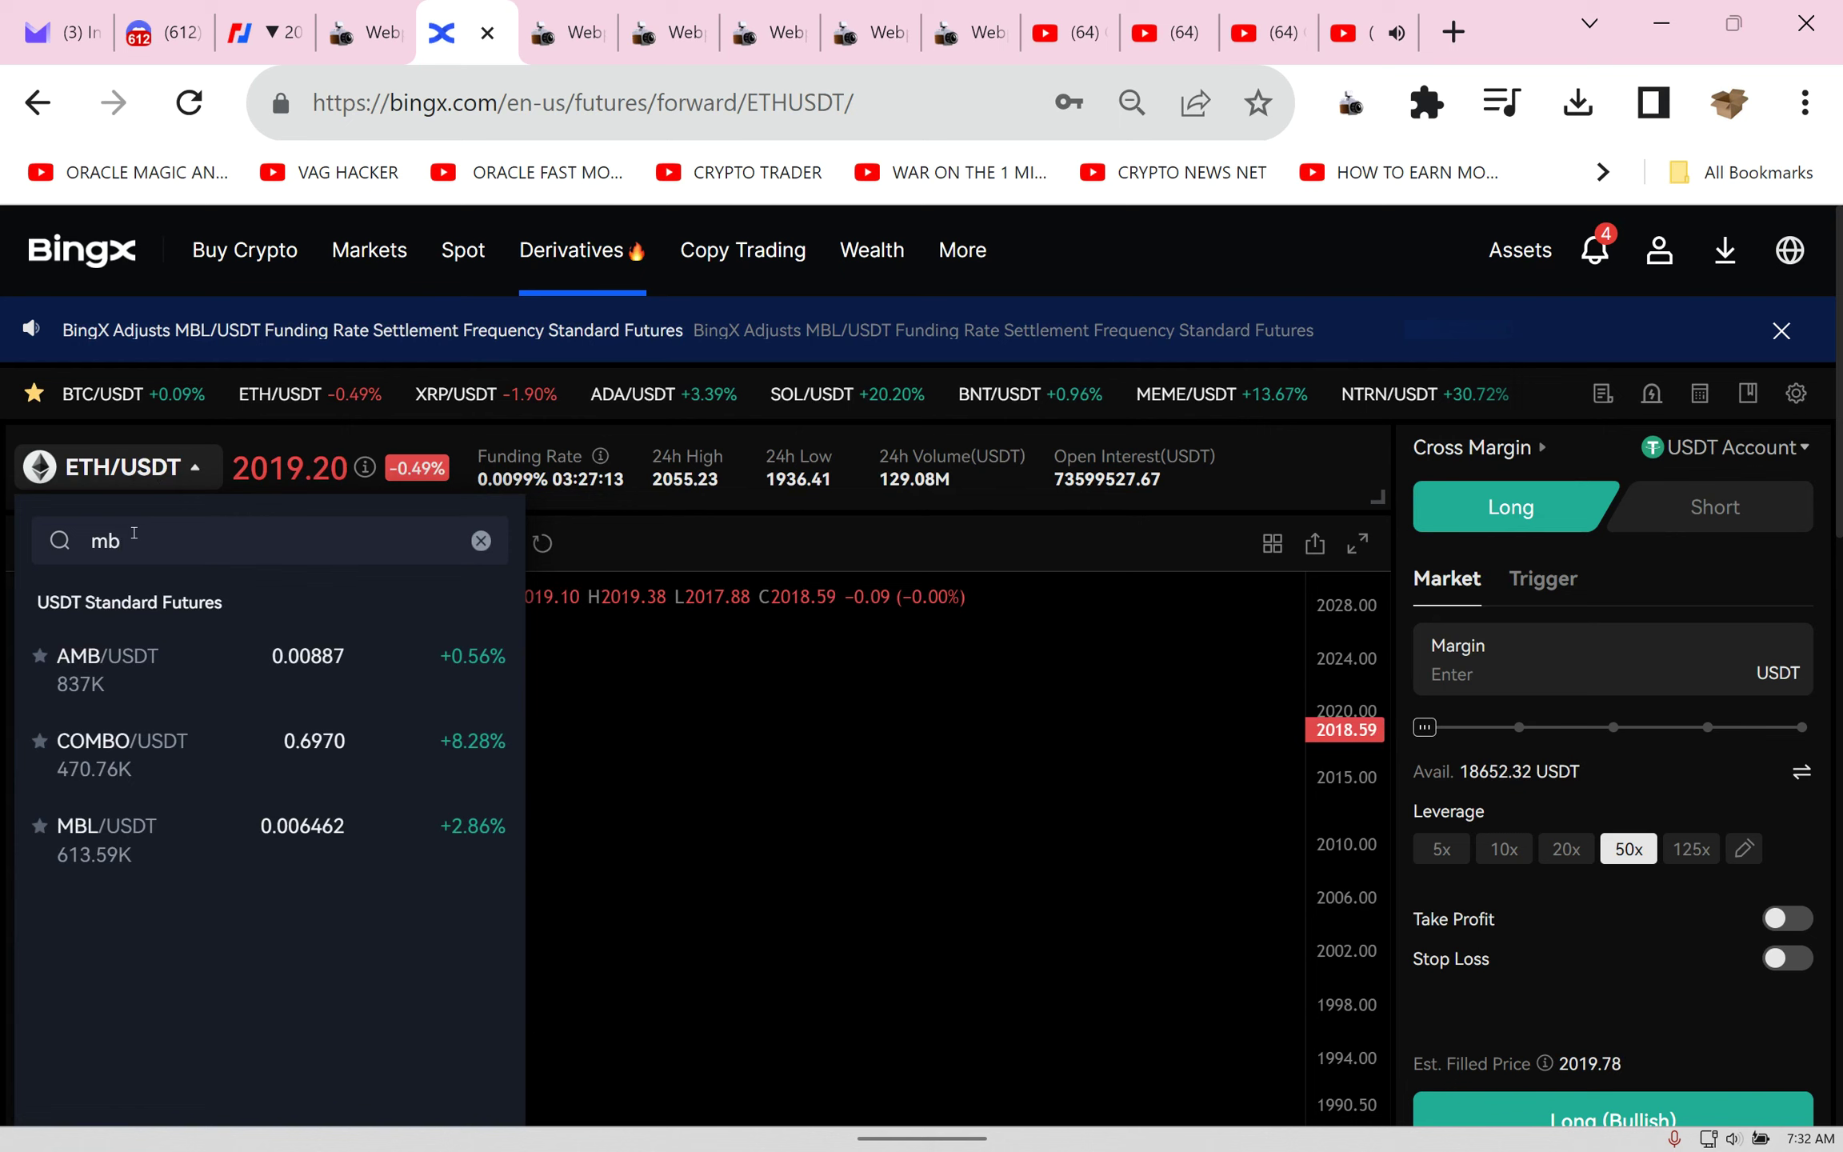
{"action": "left_click", "coordinate": [105, 825]}
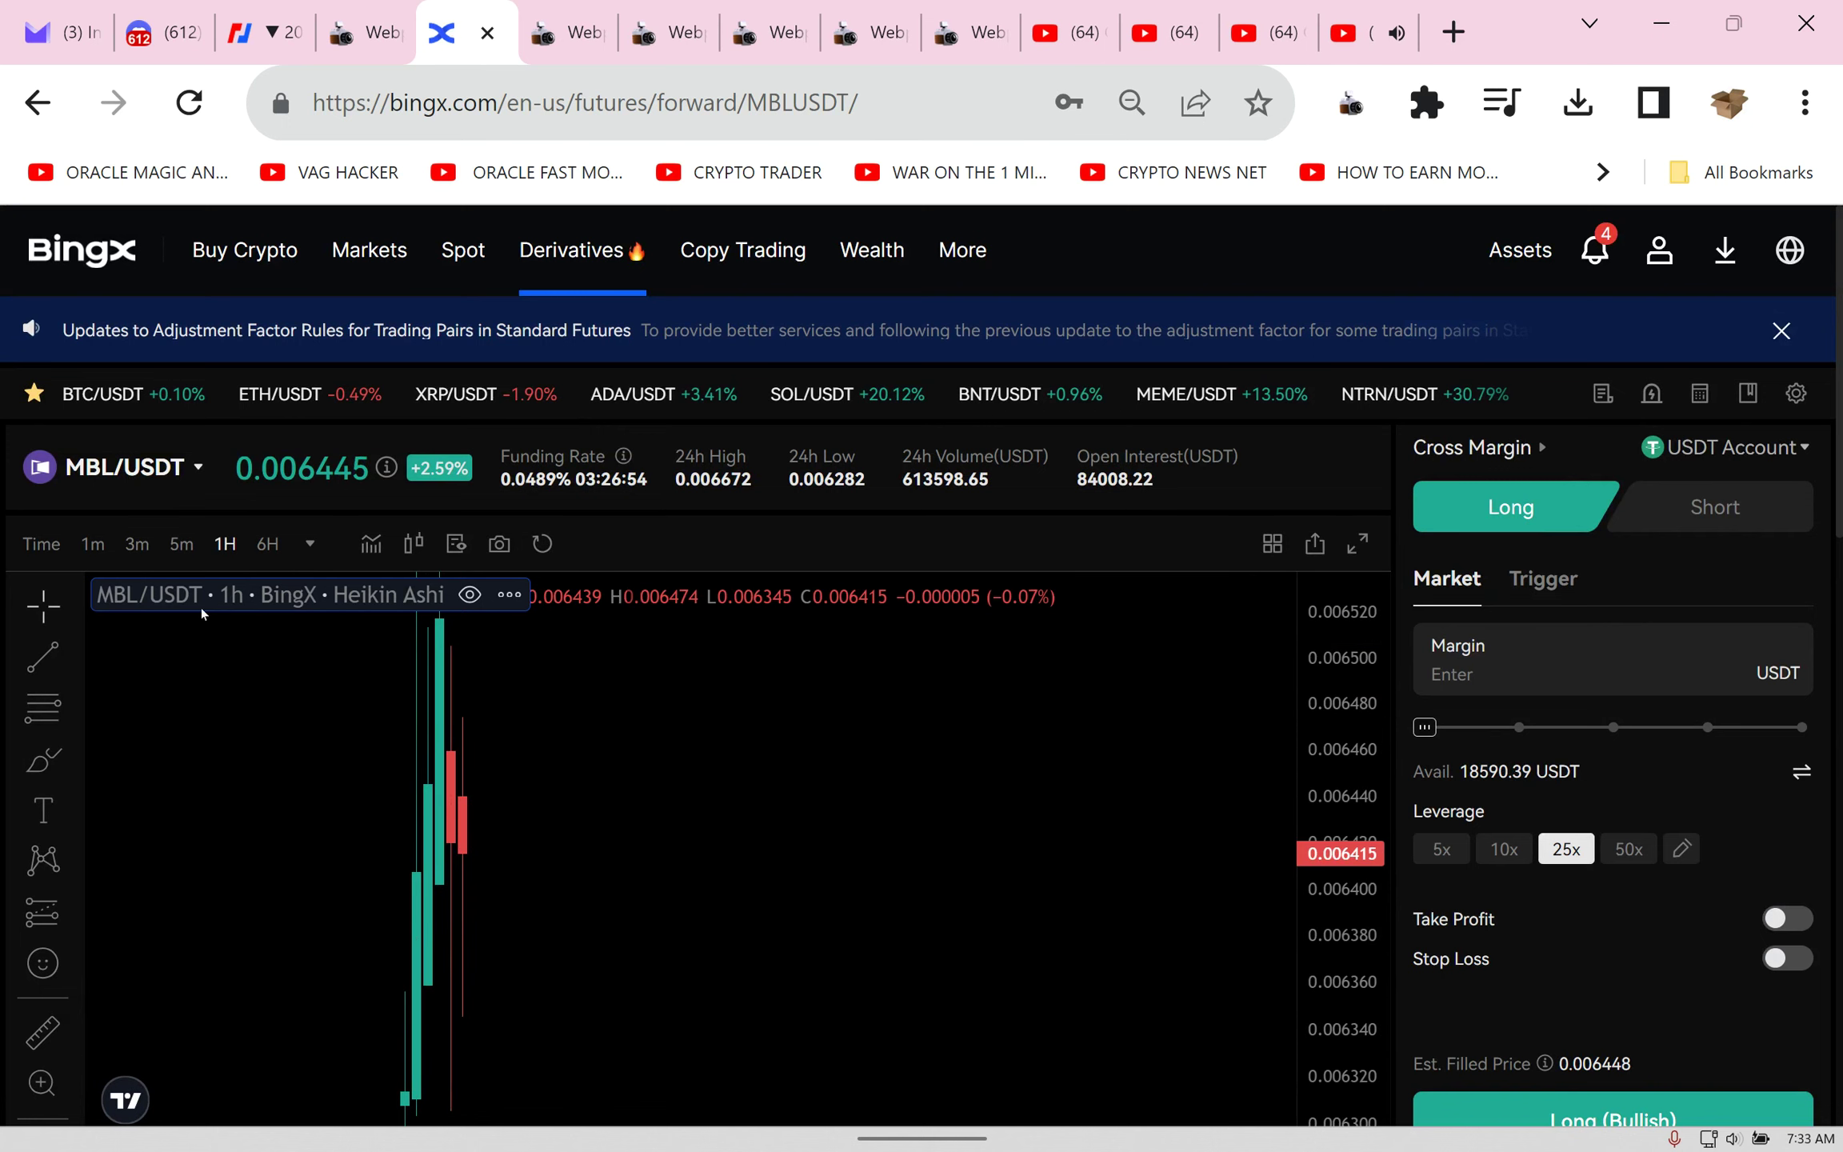
{"action": "left_click", "coordinate": [136, 542]}
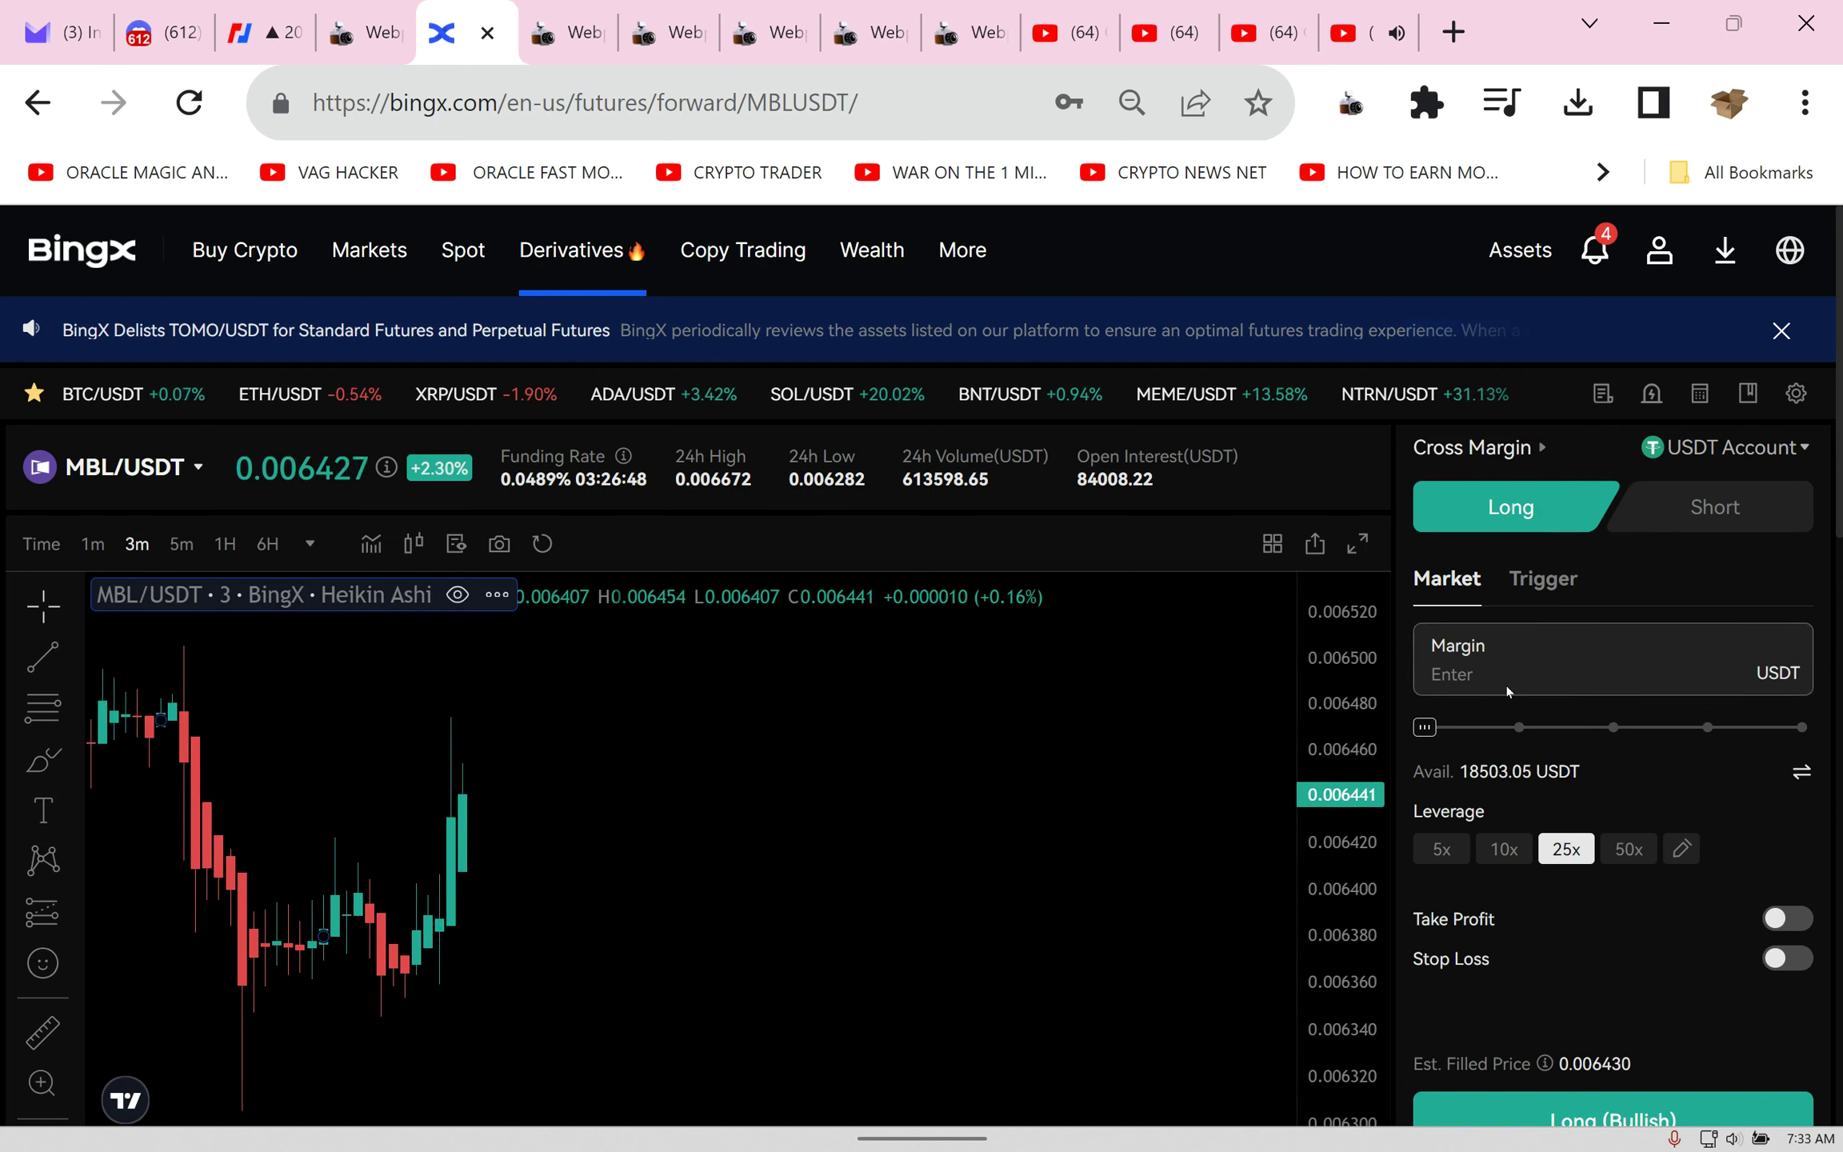
Step: Open a 1000 USDT MBL/USDT long at 25x leverage after trying 50x
{"action": "type", "text": "1000"}
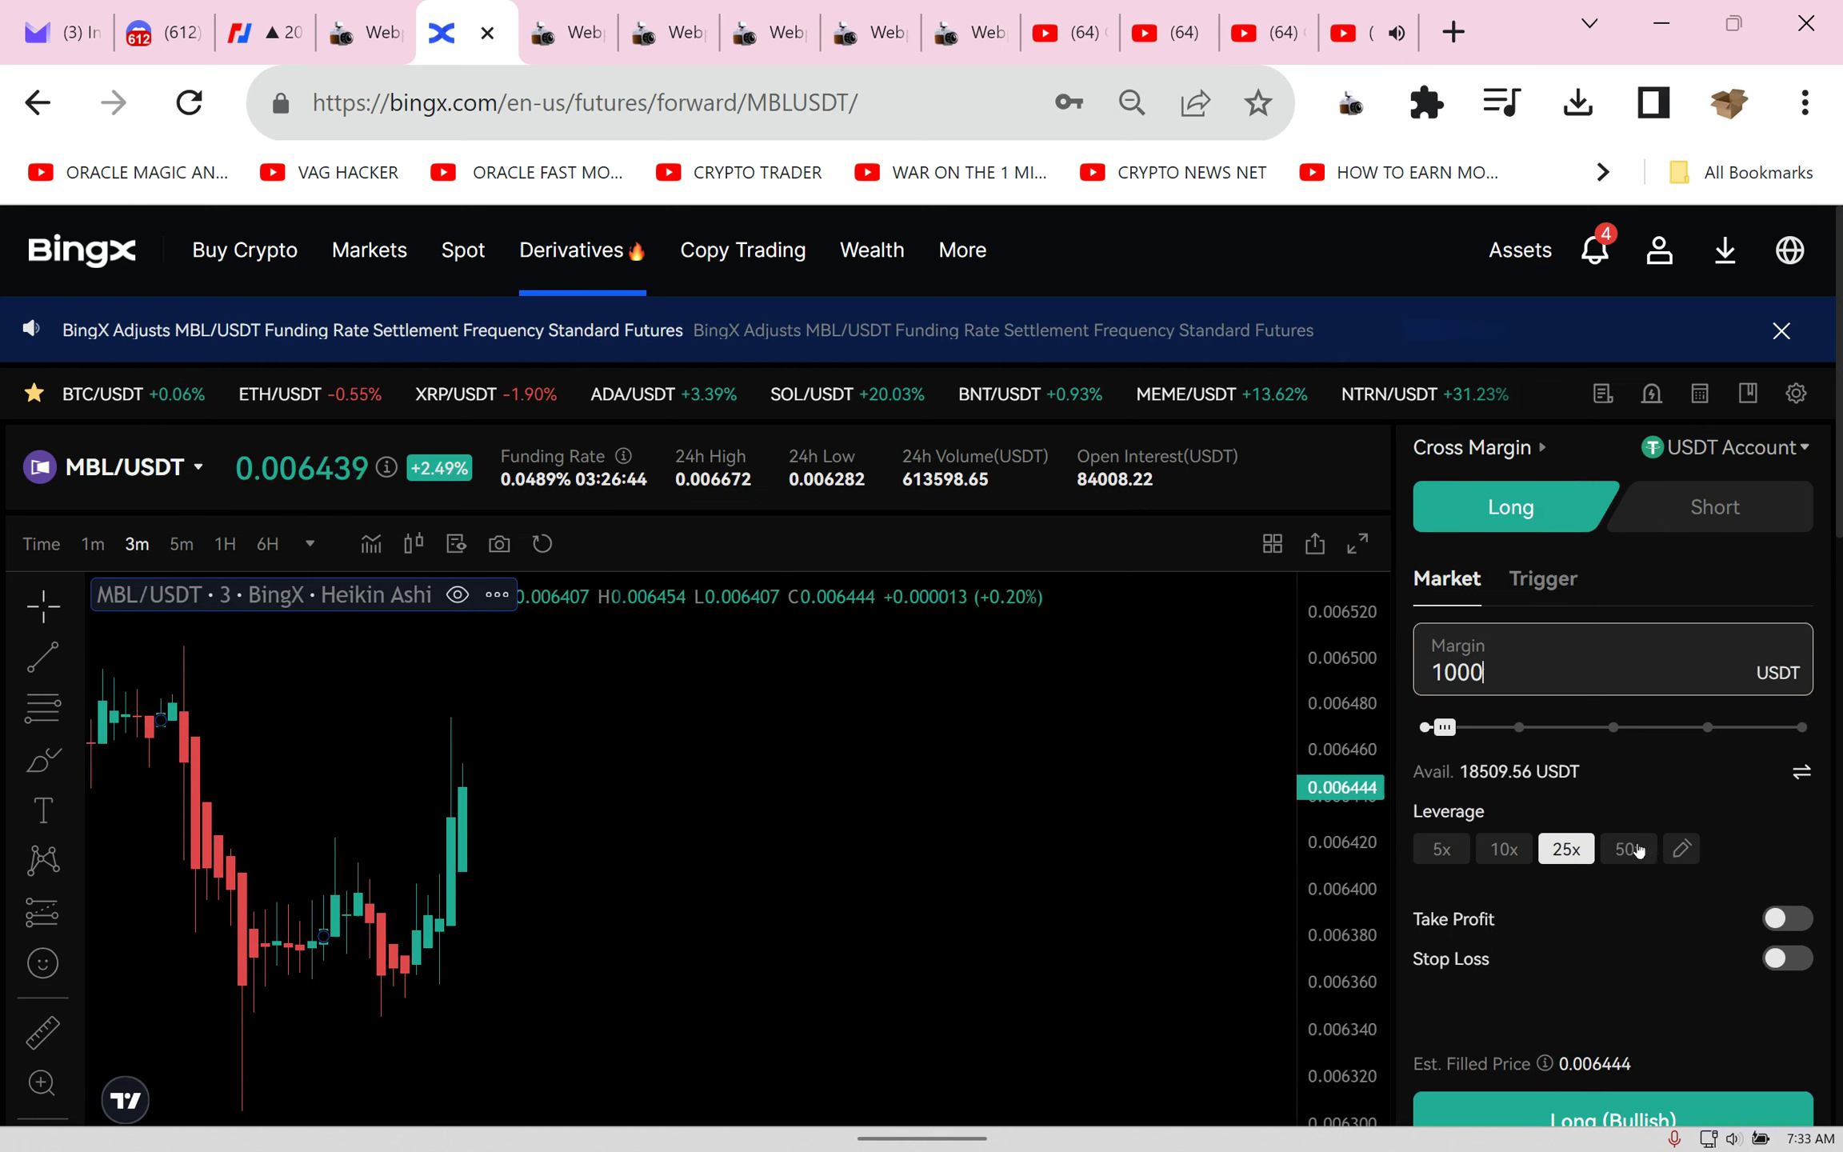
{"action": "left_click", "coordinate": [1628, 848]}
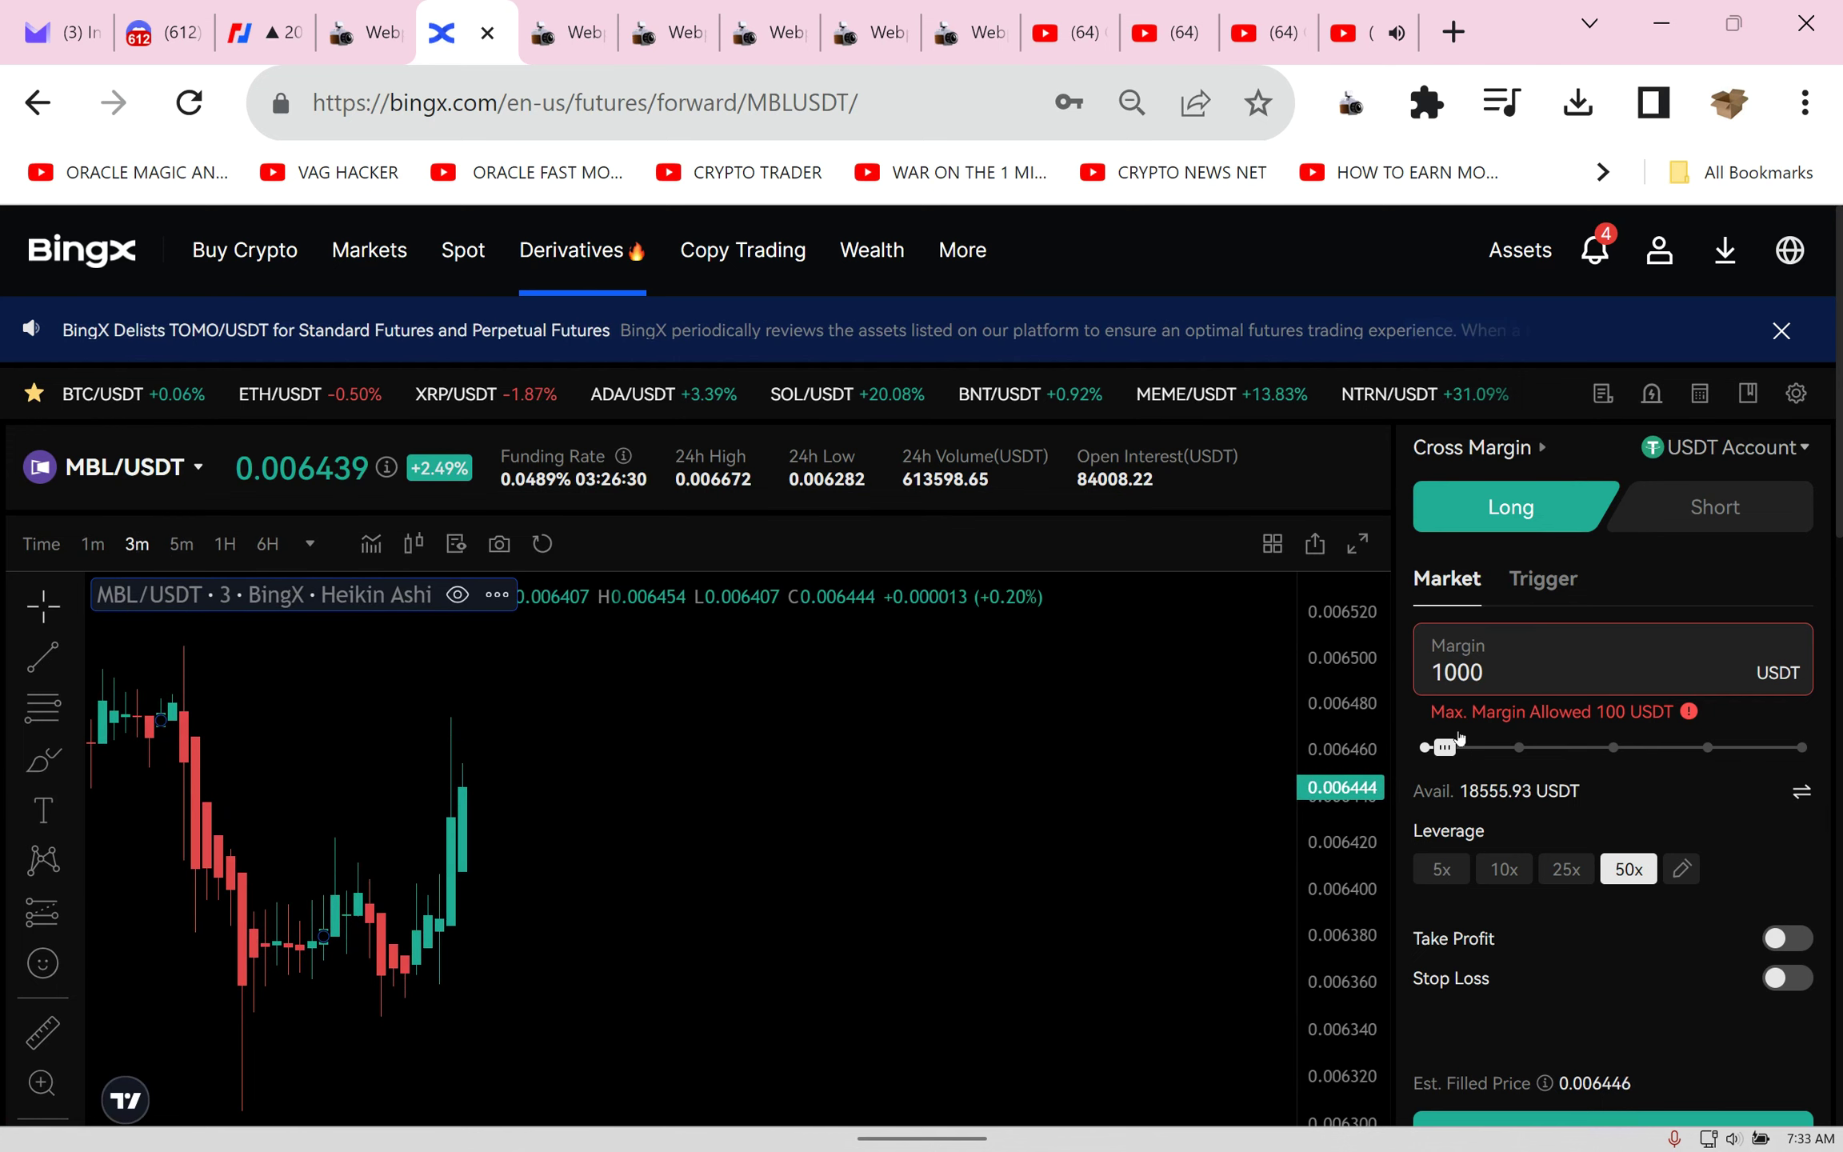
{"action": "left_click", "coordinate": [1566, 848]}
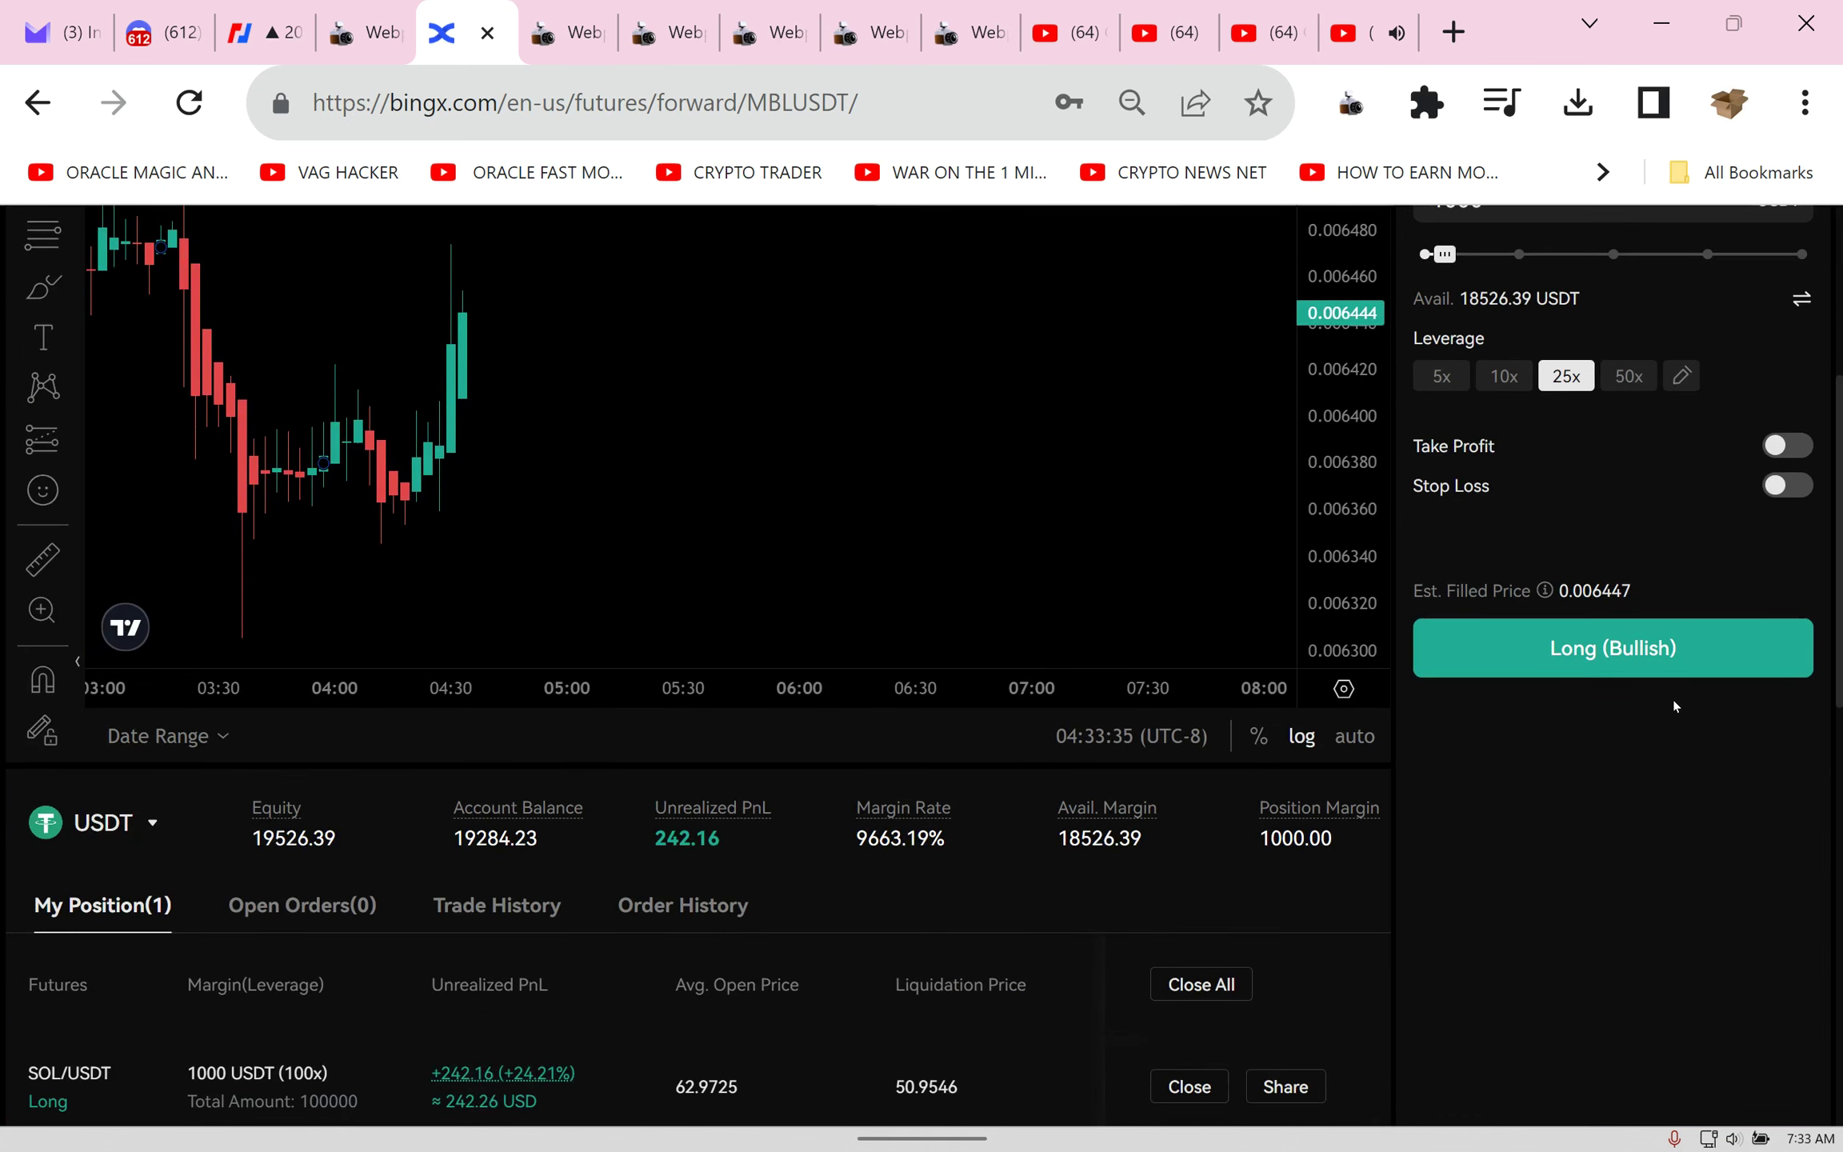
{"action": "left_click", "coordinate": [1611, 648]}
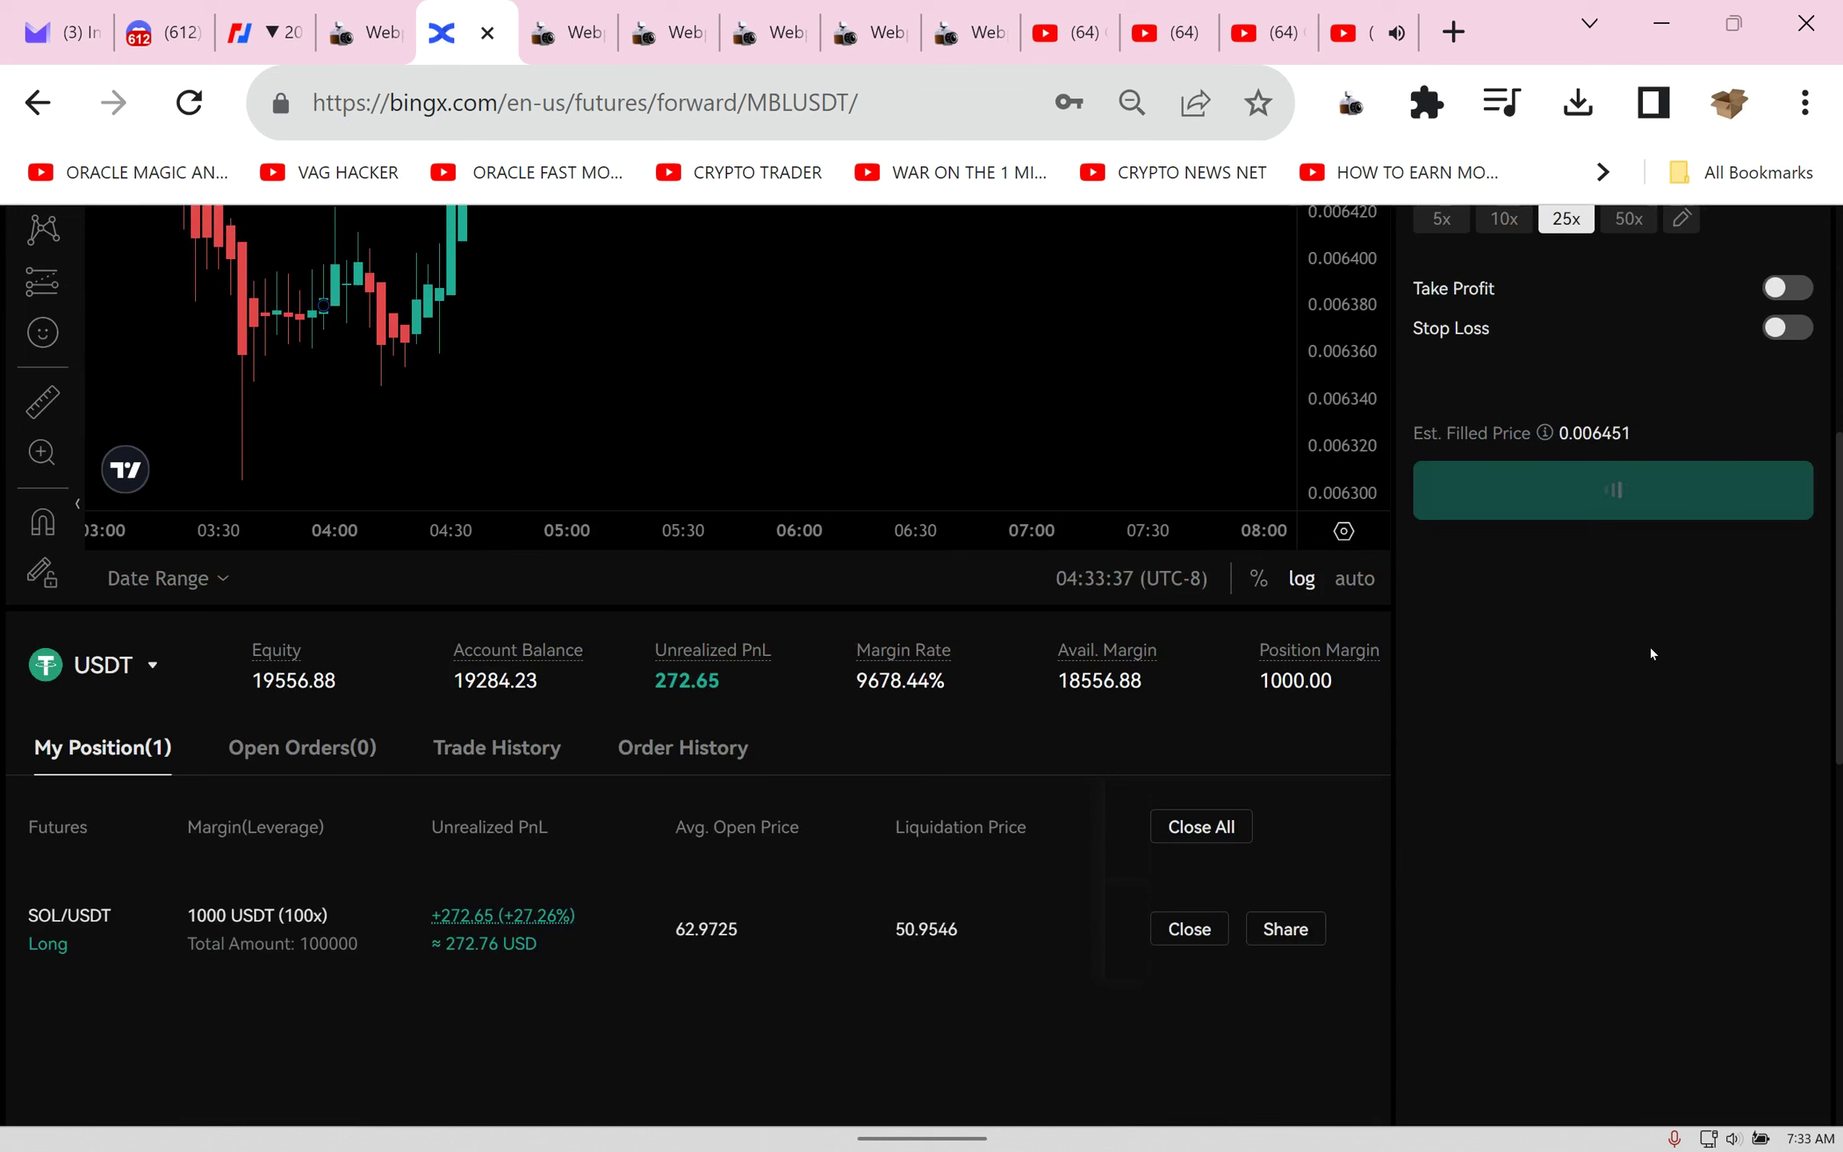
{"action": "left_click", "coordinate": [1611, 490]}
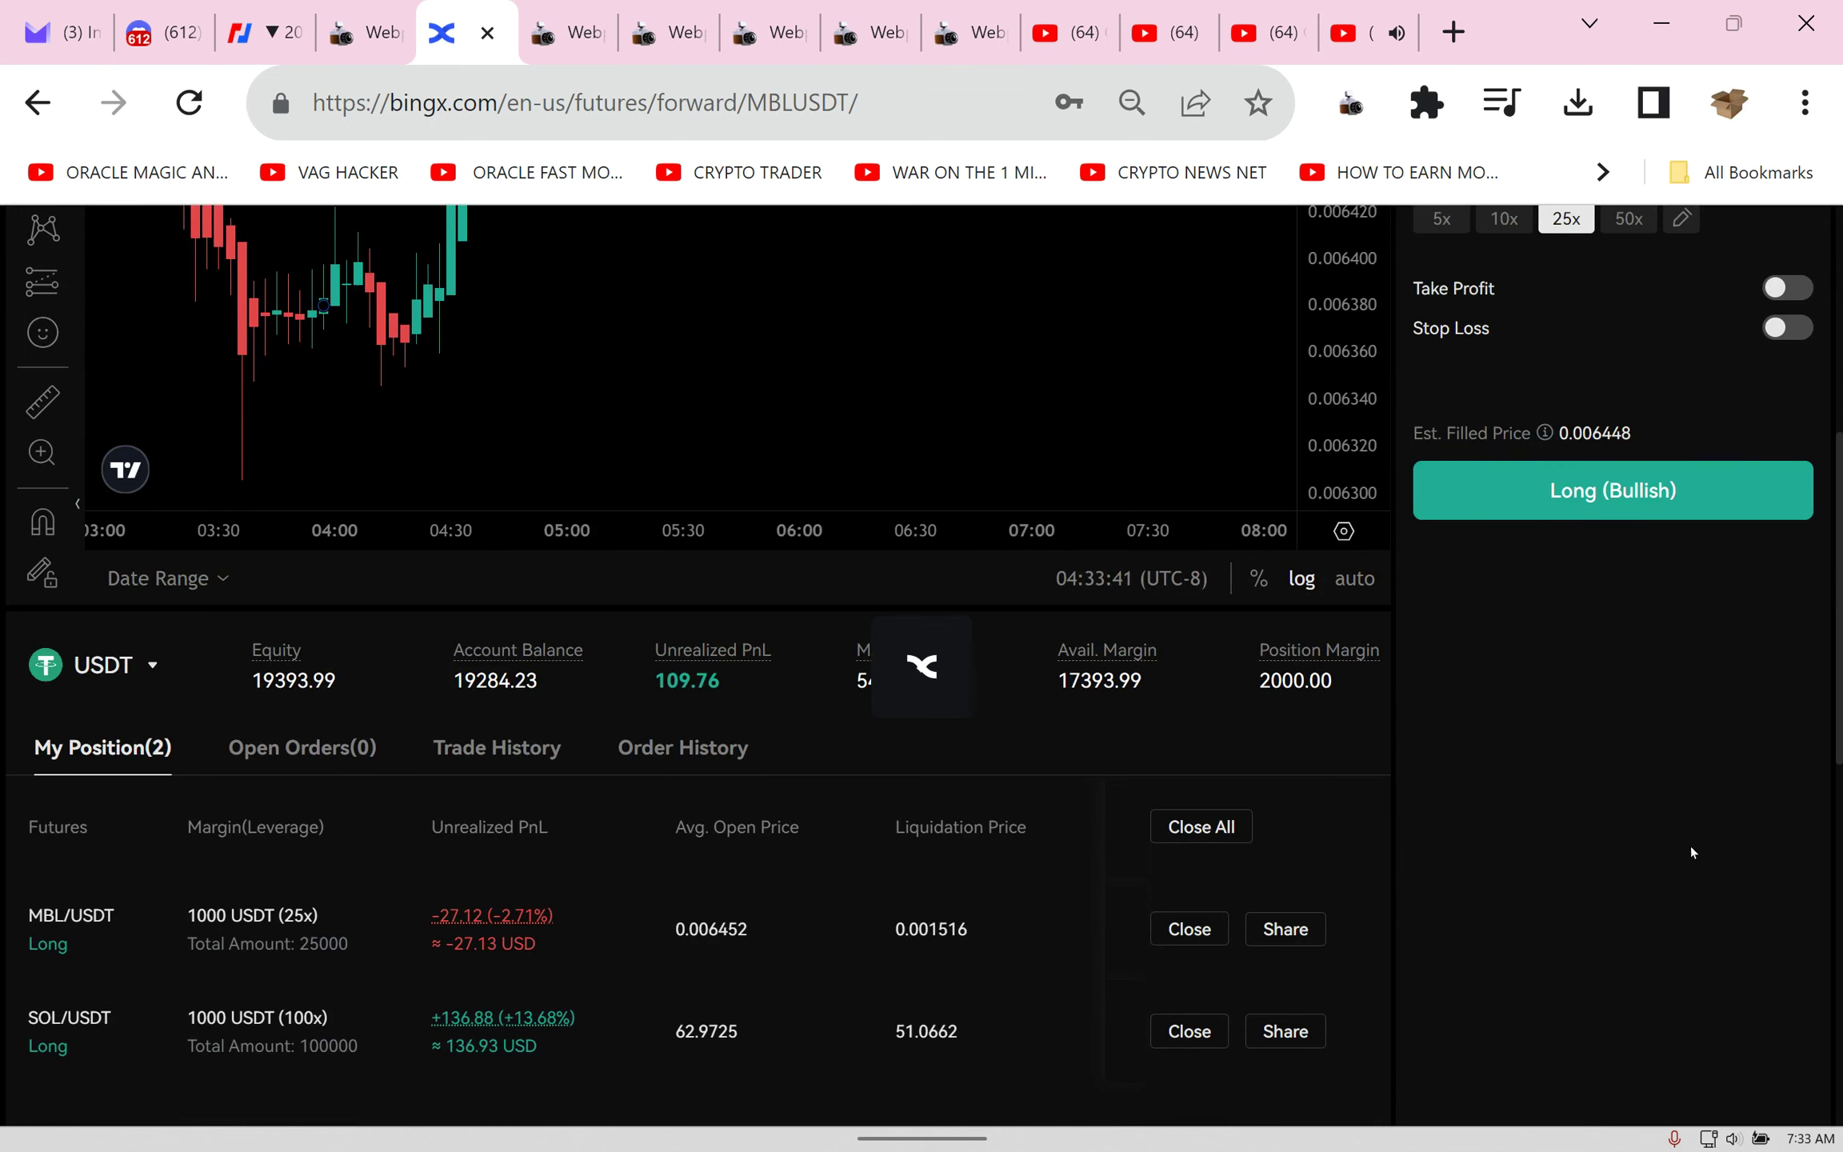
{"action": "left_click", "coordinate": [1186, 1030]}
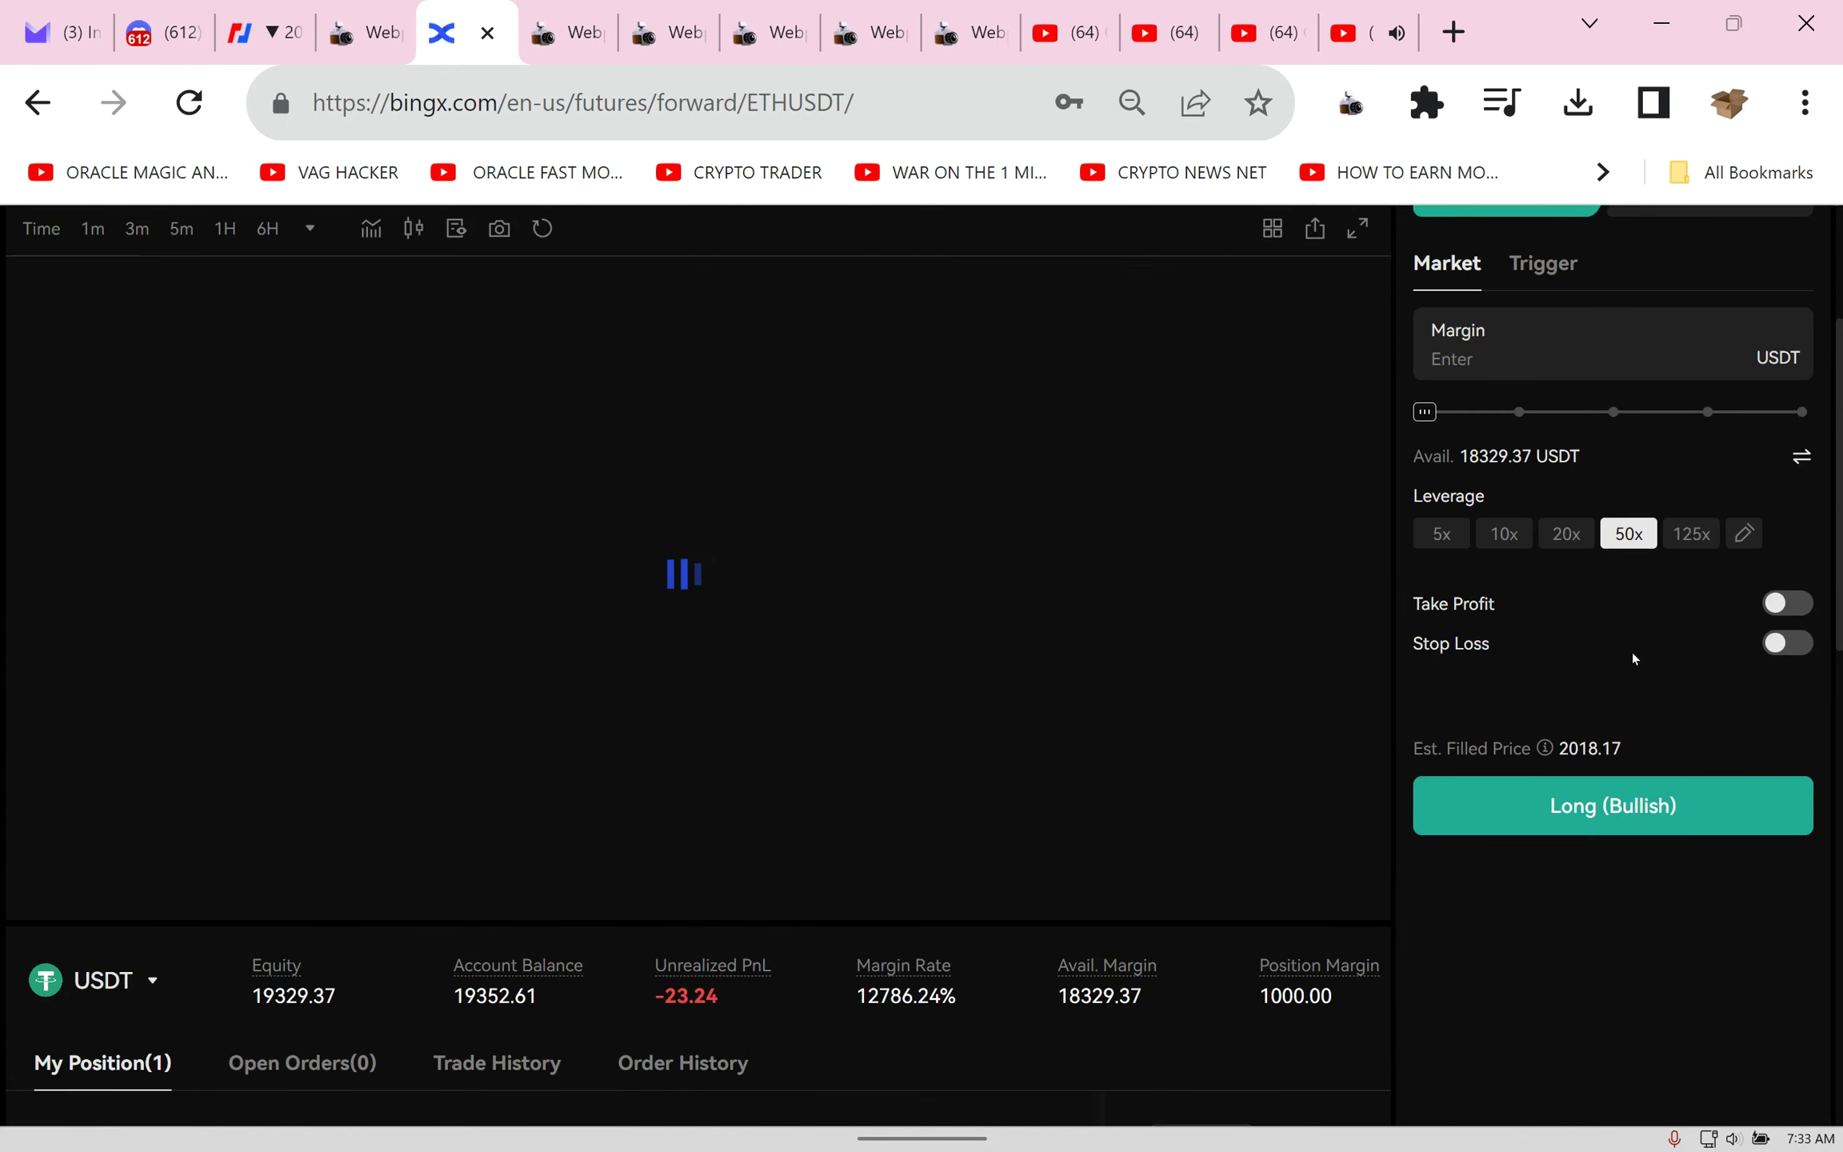
Step: Close the SOL/USDT long and switch to the BitMEX ETHUSD chart
{"action": "left_click", "coordinate": [136, 229]}
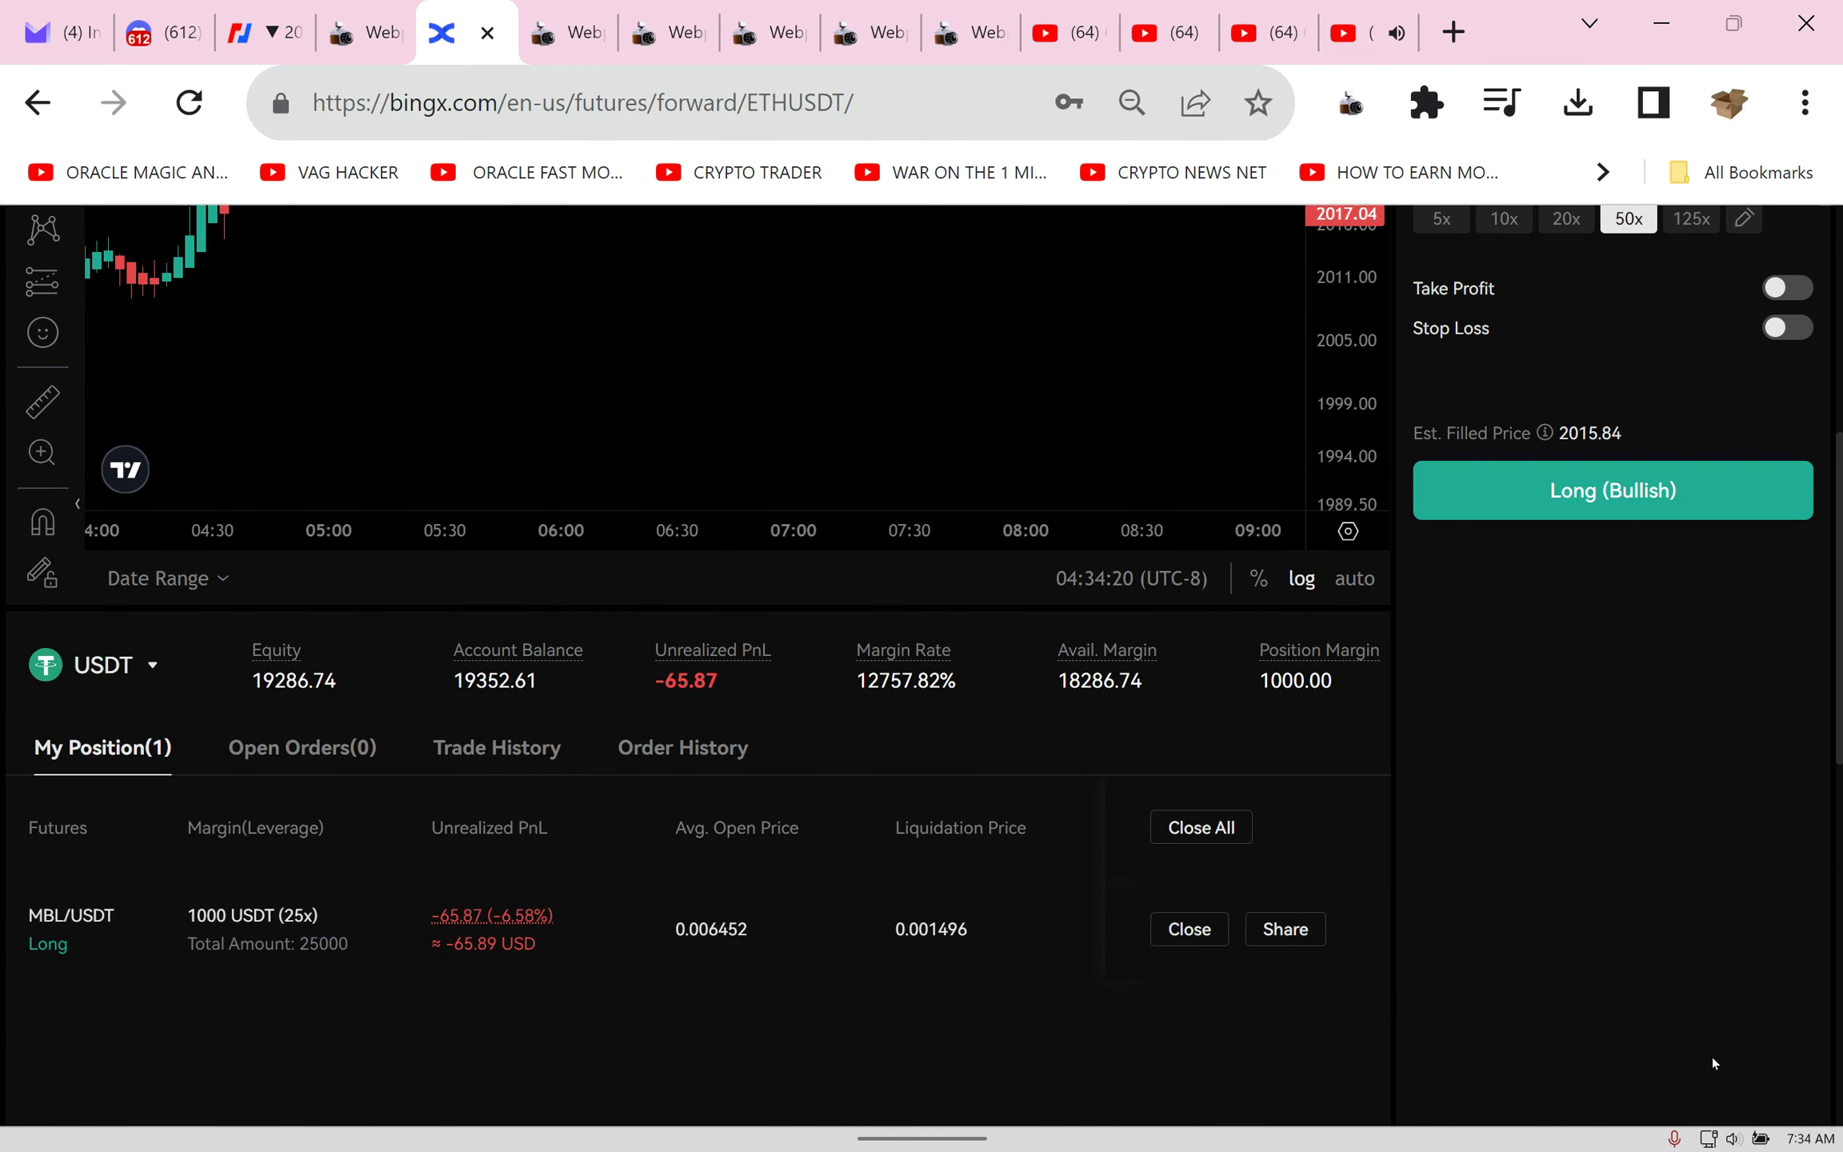
{"action": "left_click", "coordinate": [235, 32]}
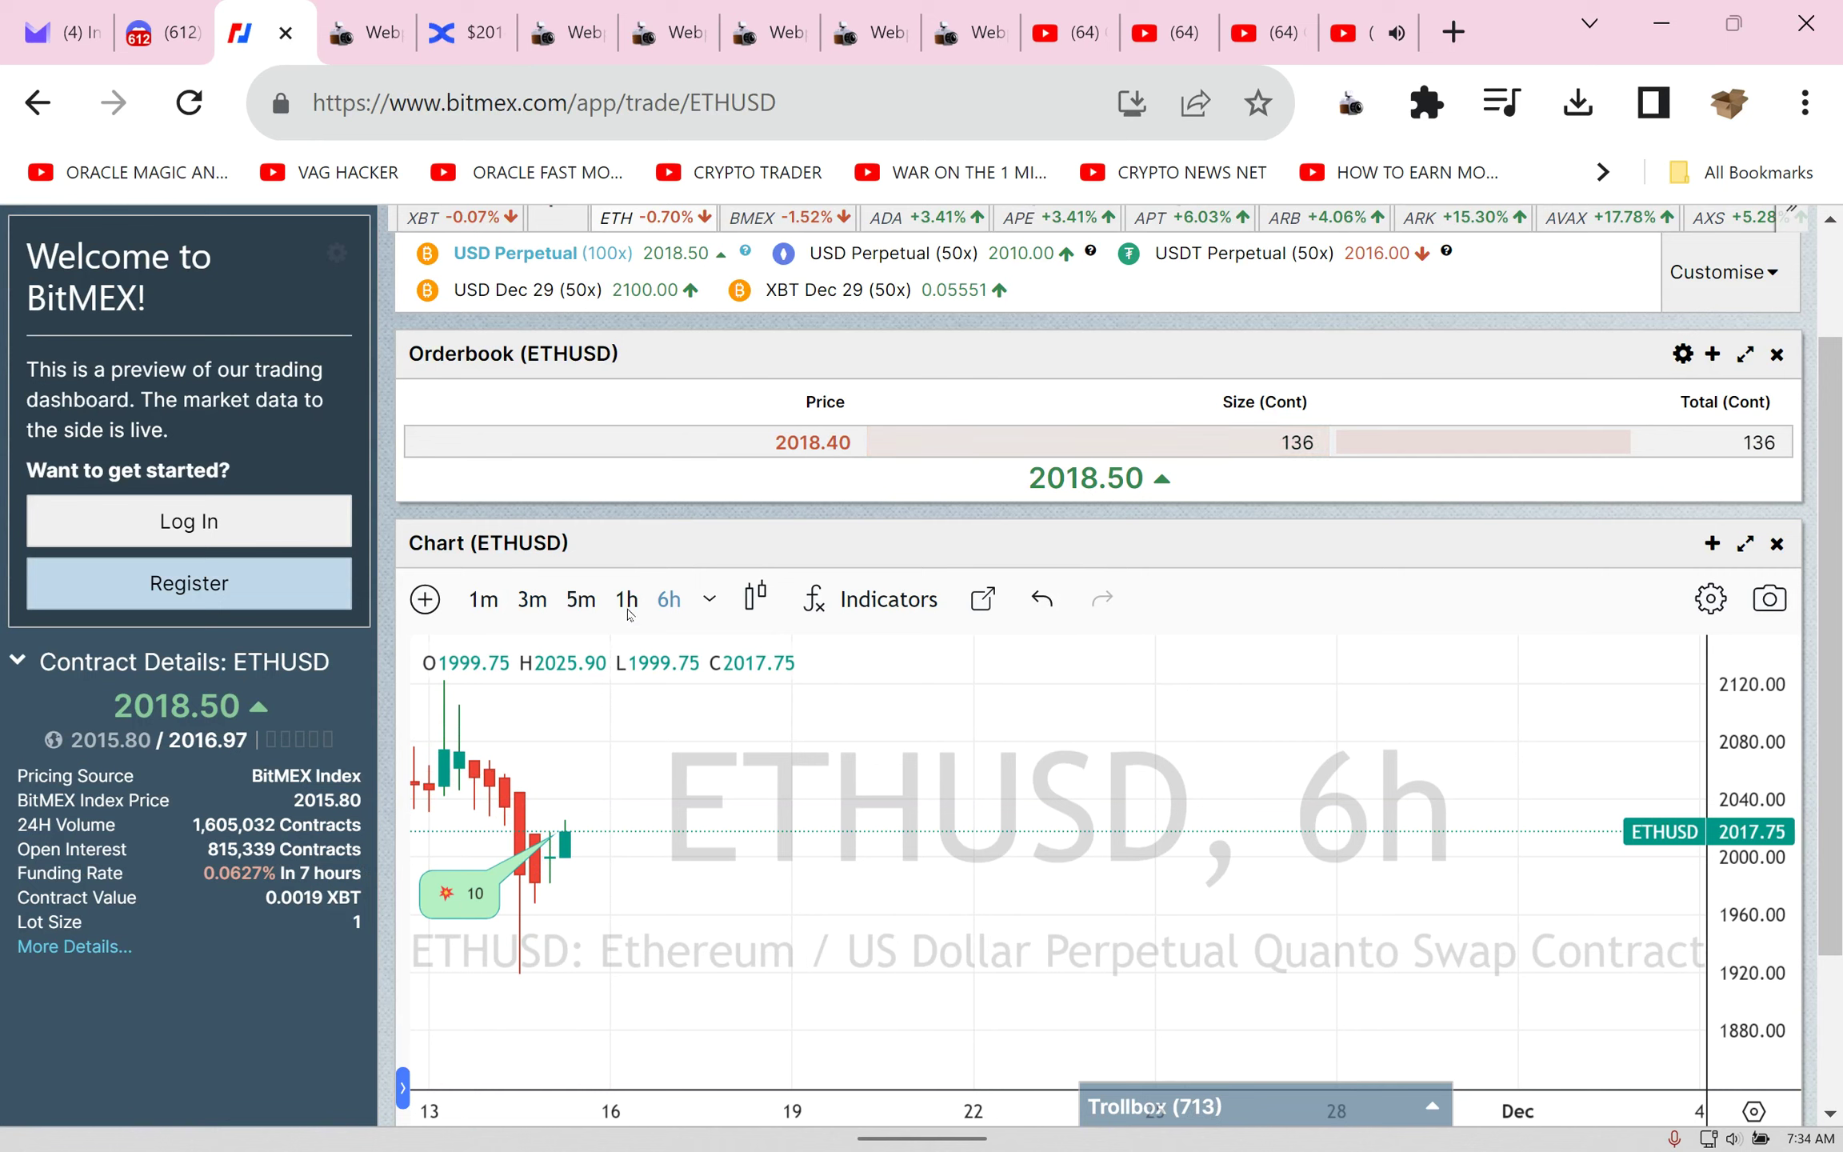
Step: View the BitMEX ETHUSD chart on 1h, 6h, 3m and 1m candles, then return to BingX
{"action": "left_click", "coordinate": [627, 600]}
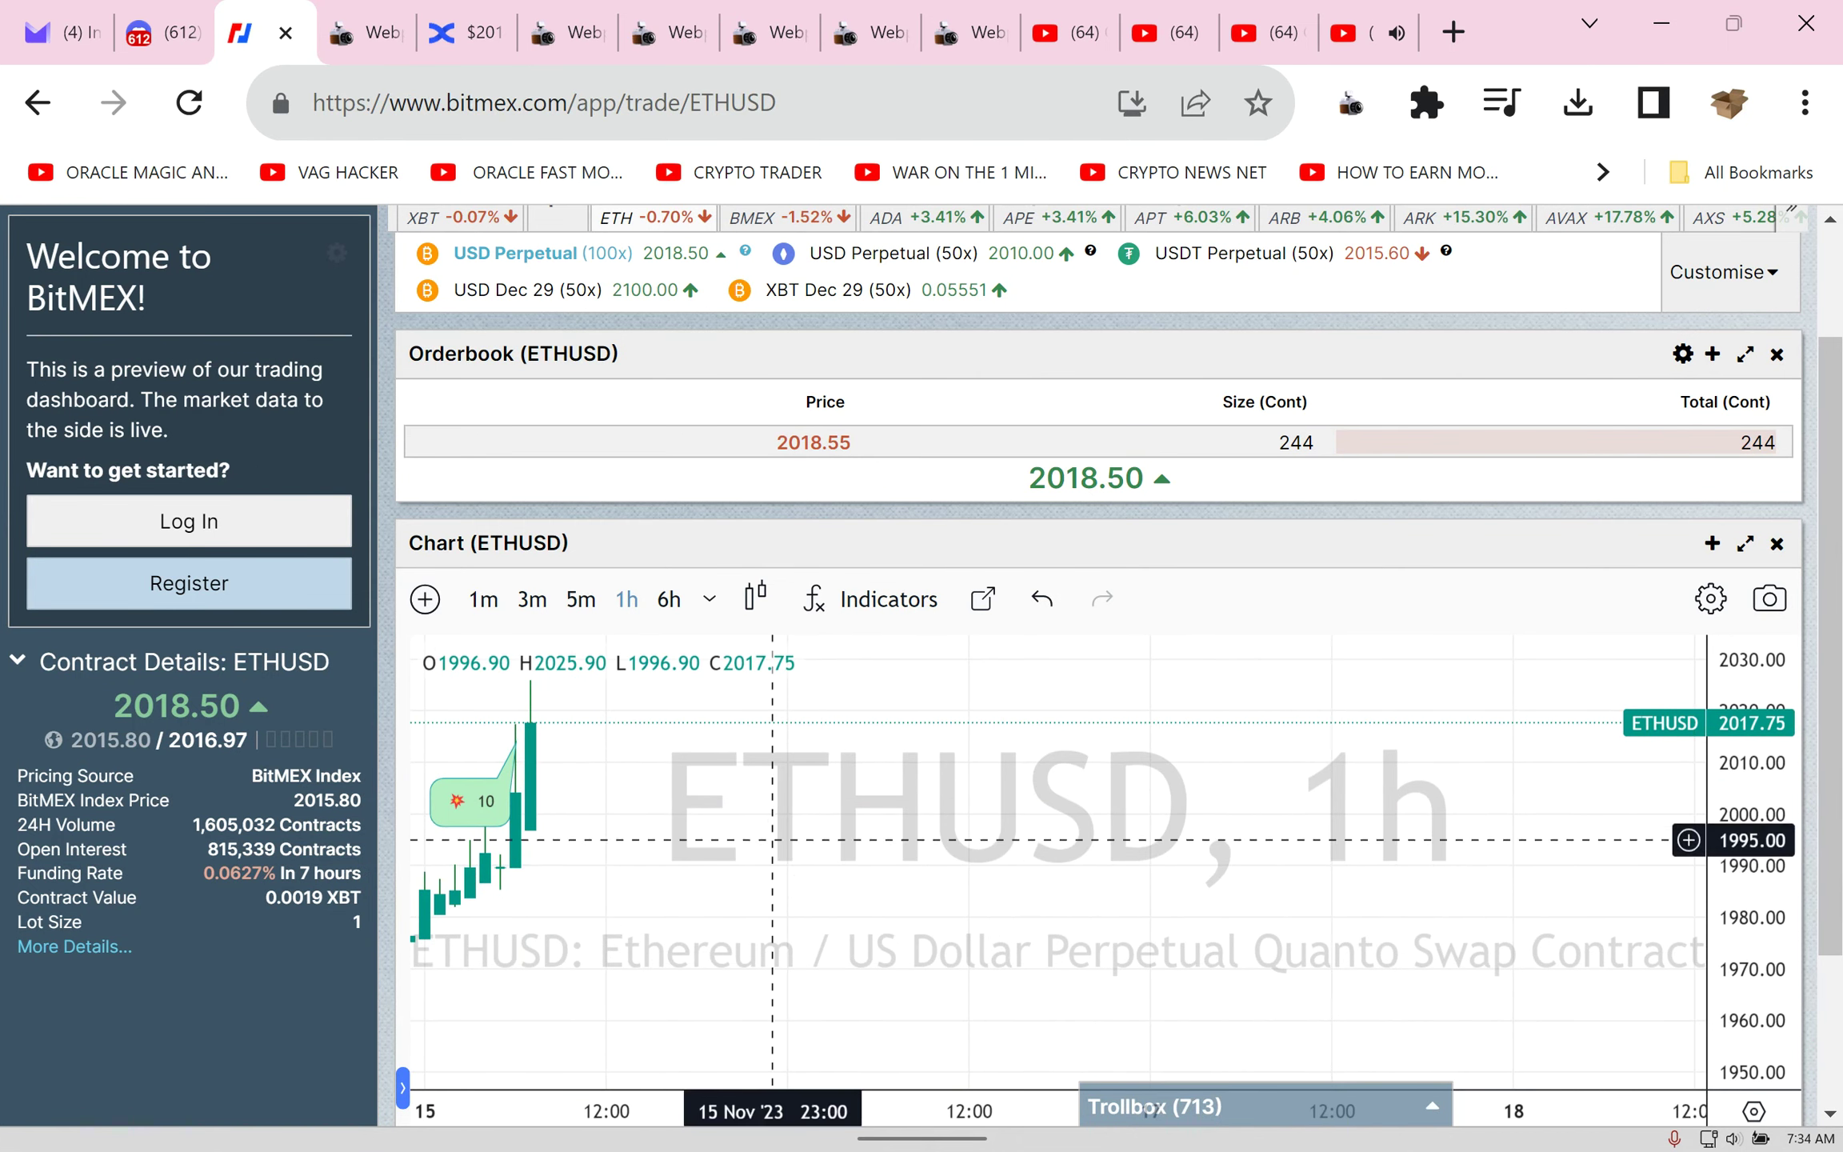
{"action": "left_click", "coordinate": [669, 600]}
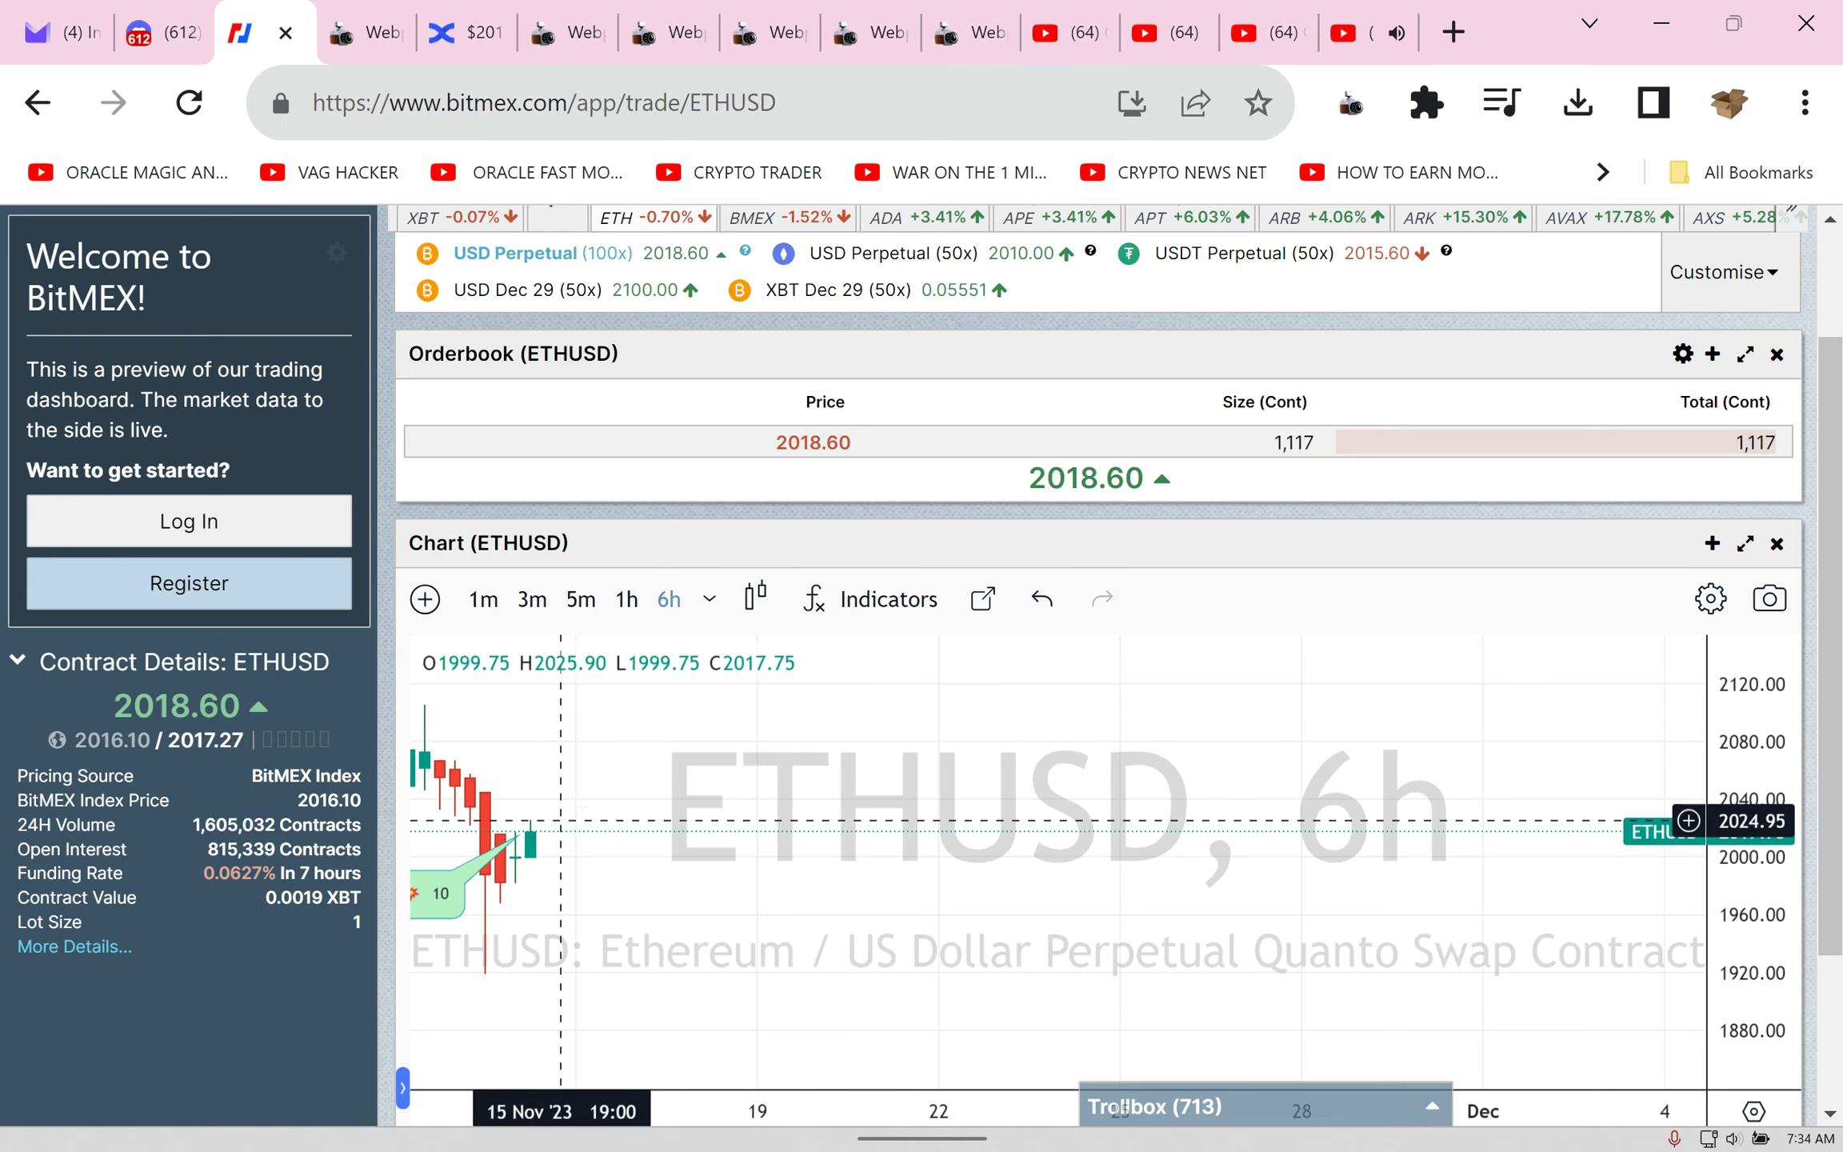
{"action": "left_click", "coordinate": [531, 600]}
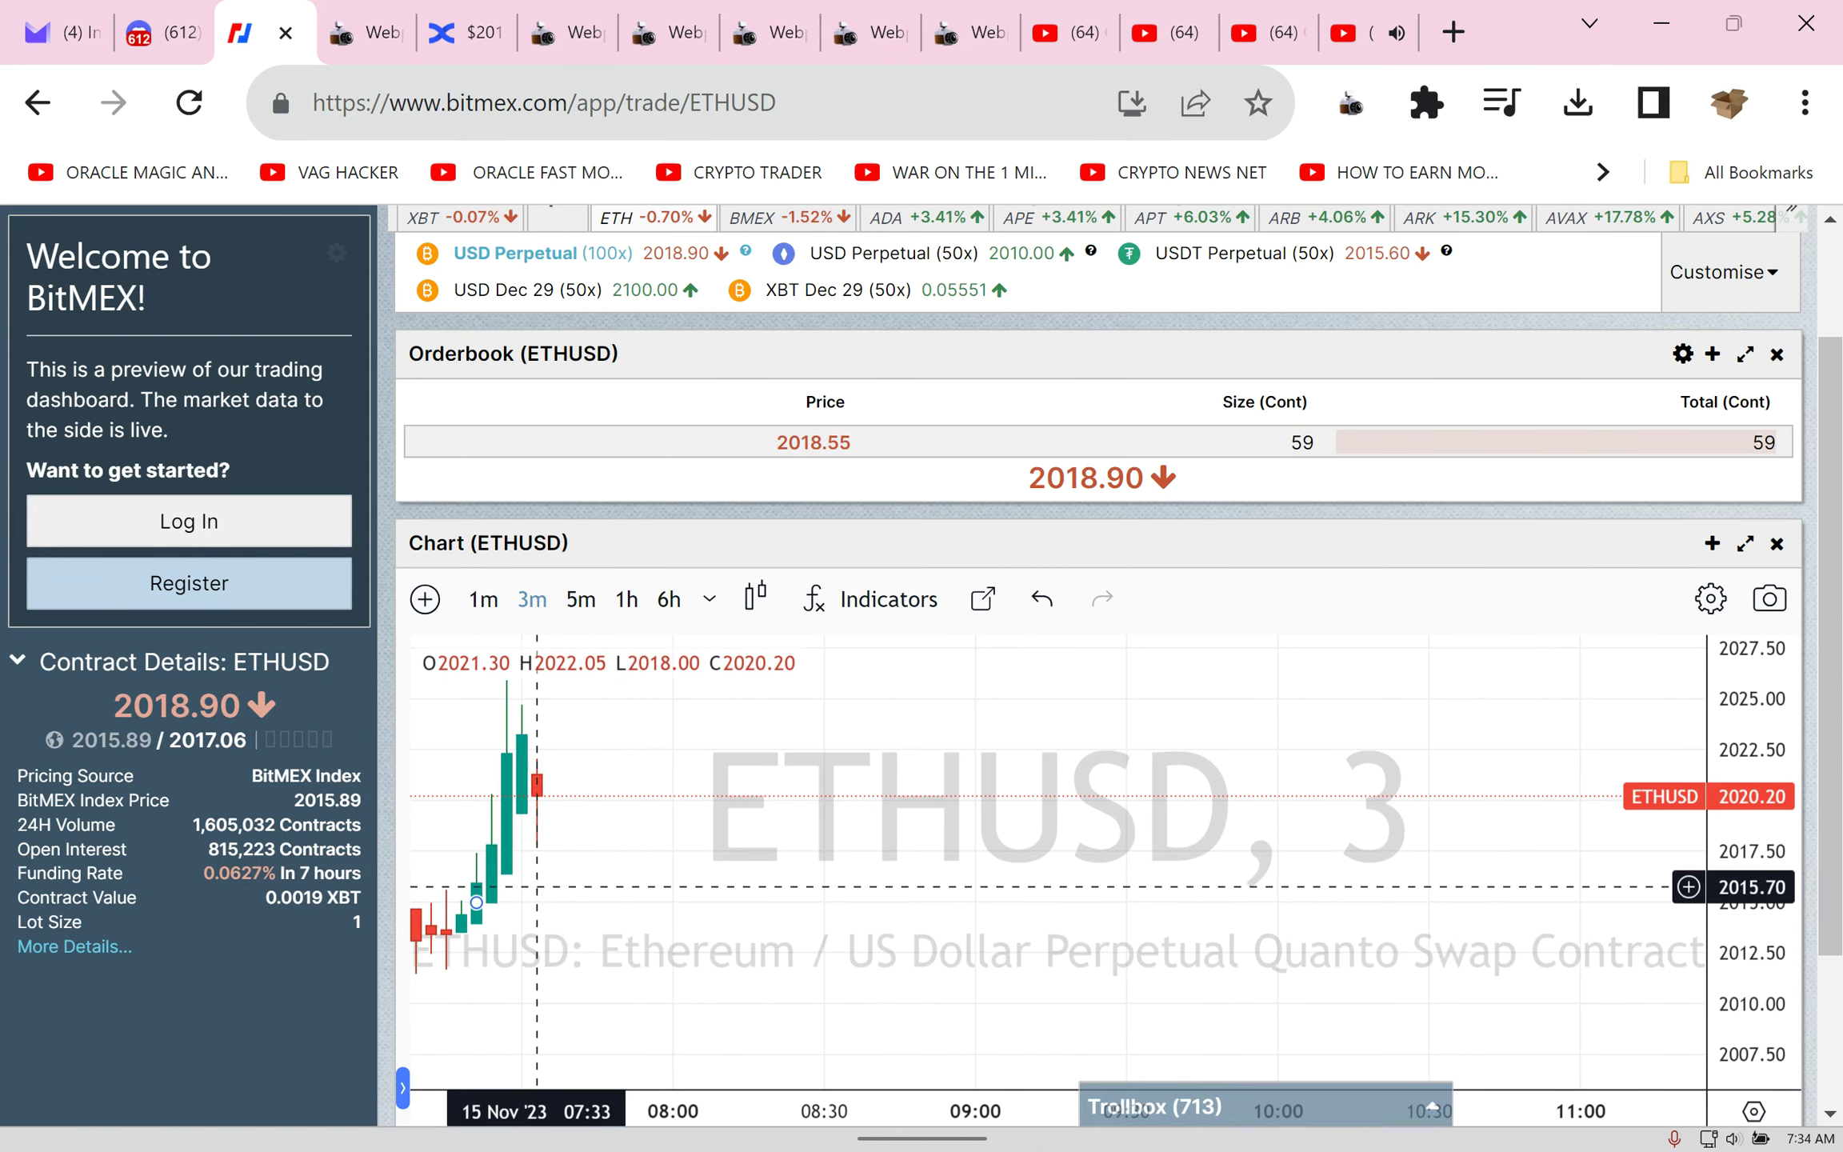
{"action": "left_click", "coordinate": [482, 600]}
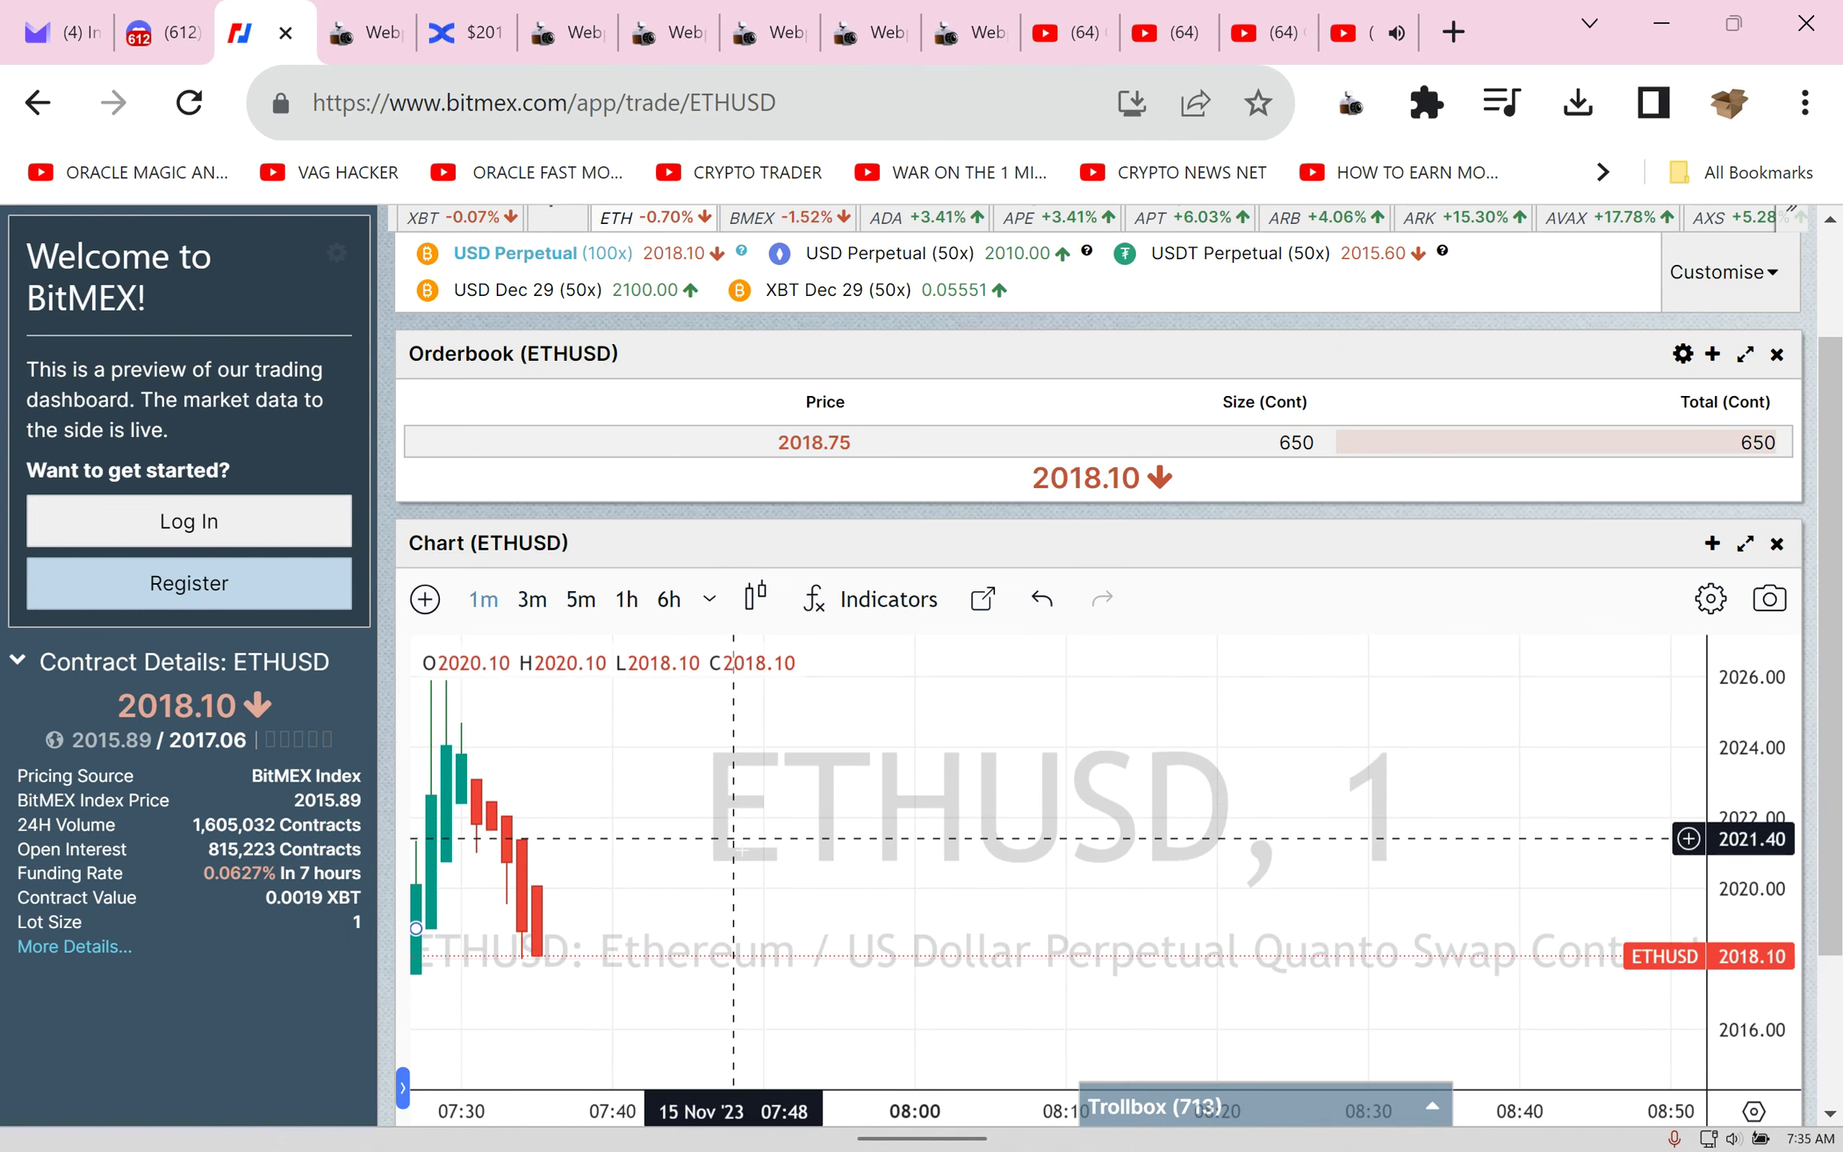
{"action": "mouse_move", "coordinate": [470, 420]}
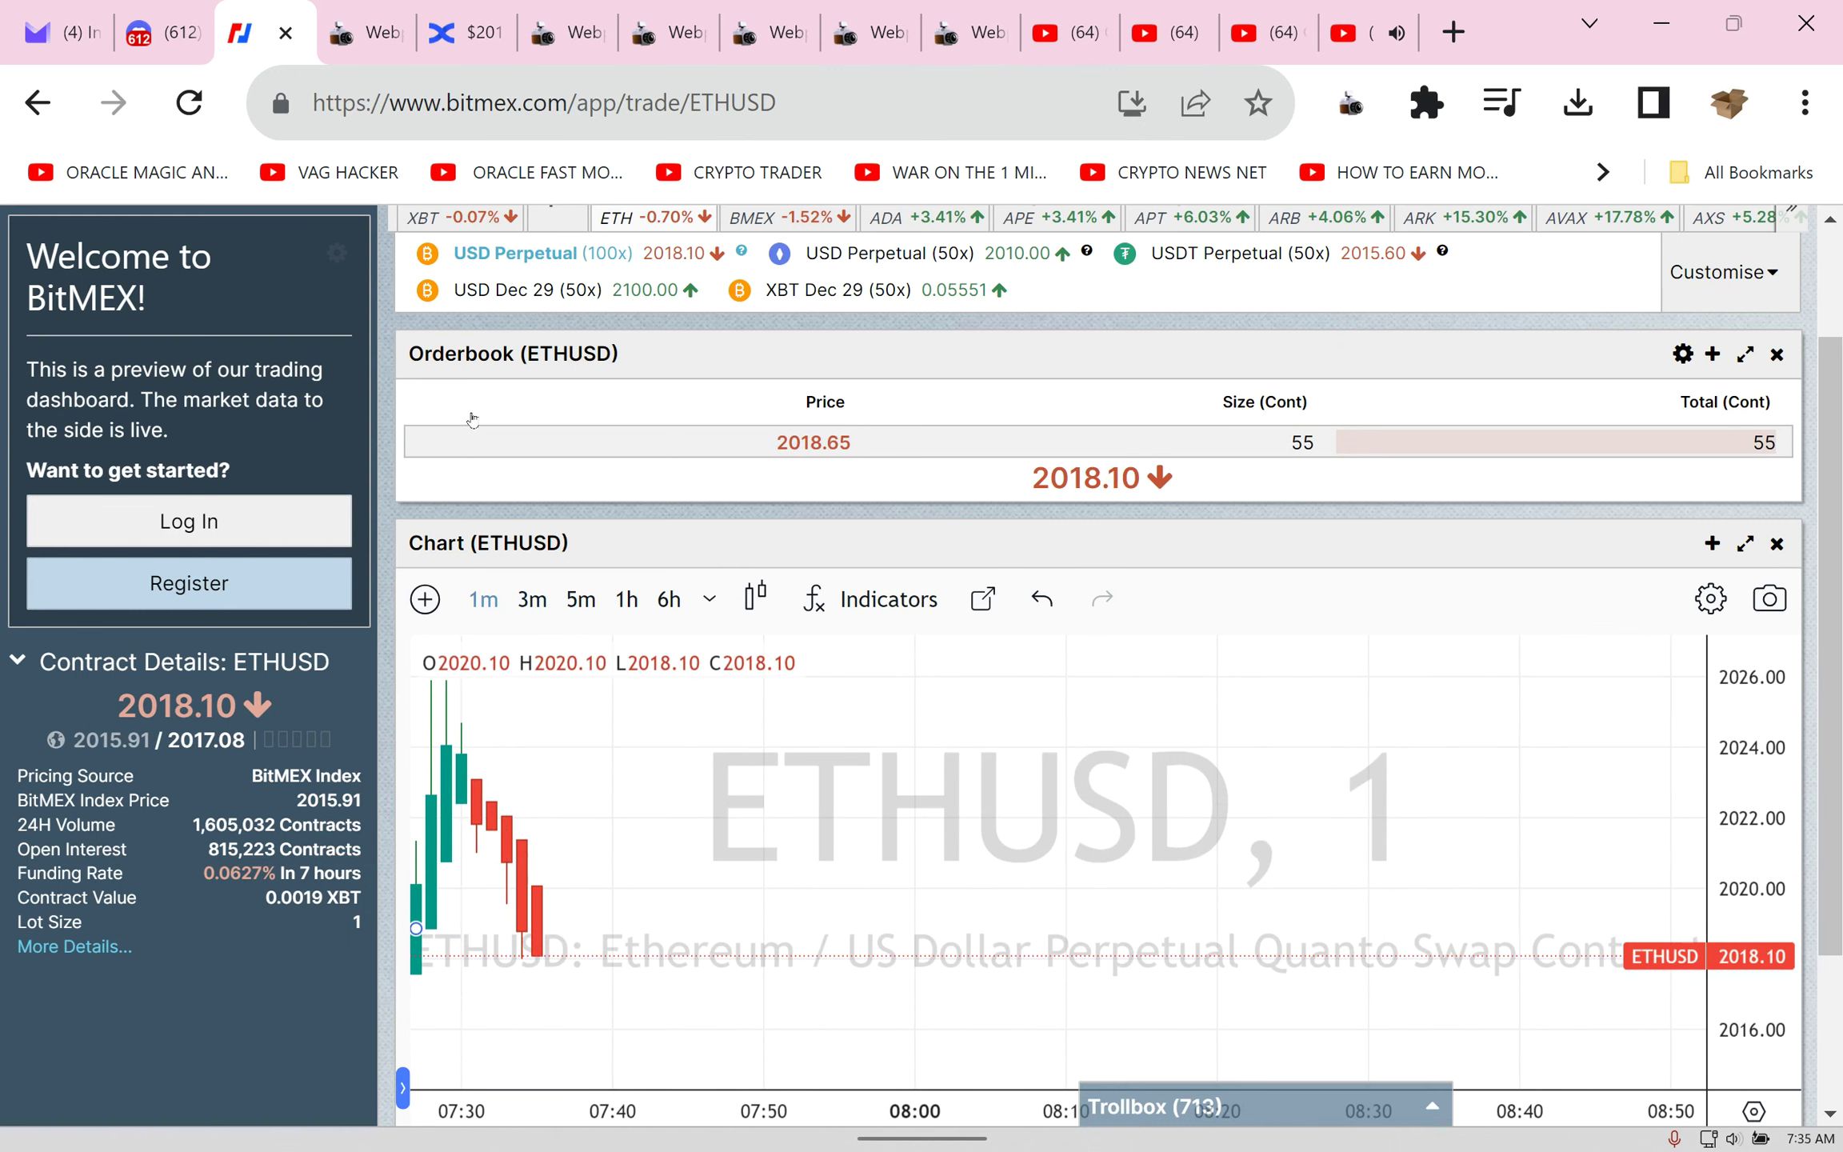
{"action": "left_click", "coordinate": [466, 32]}
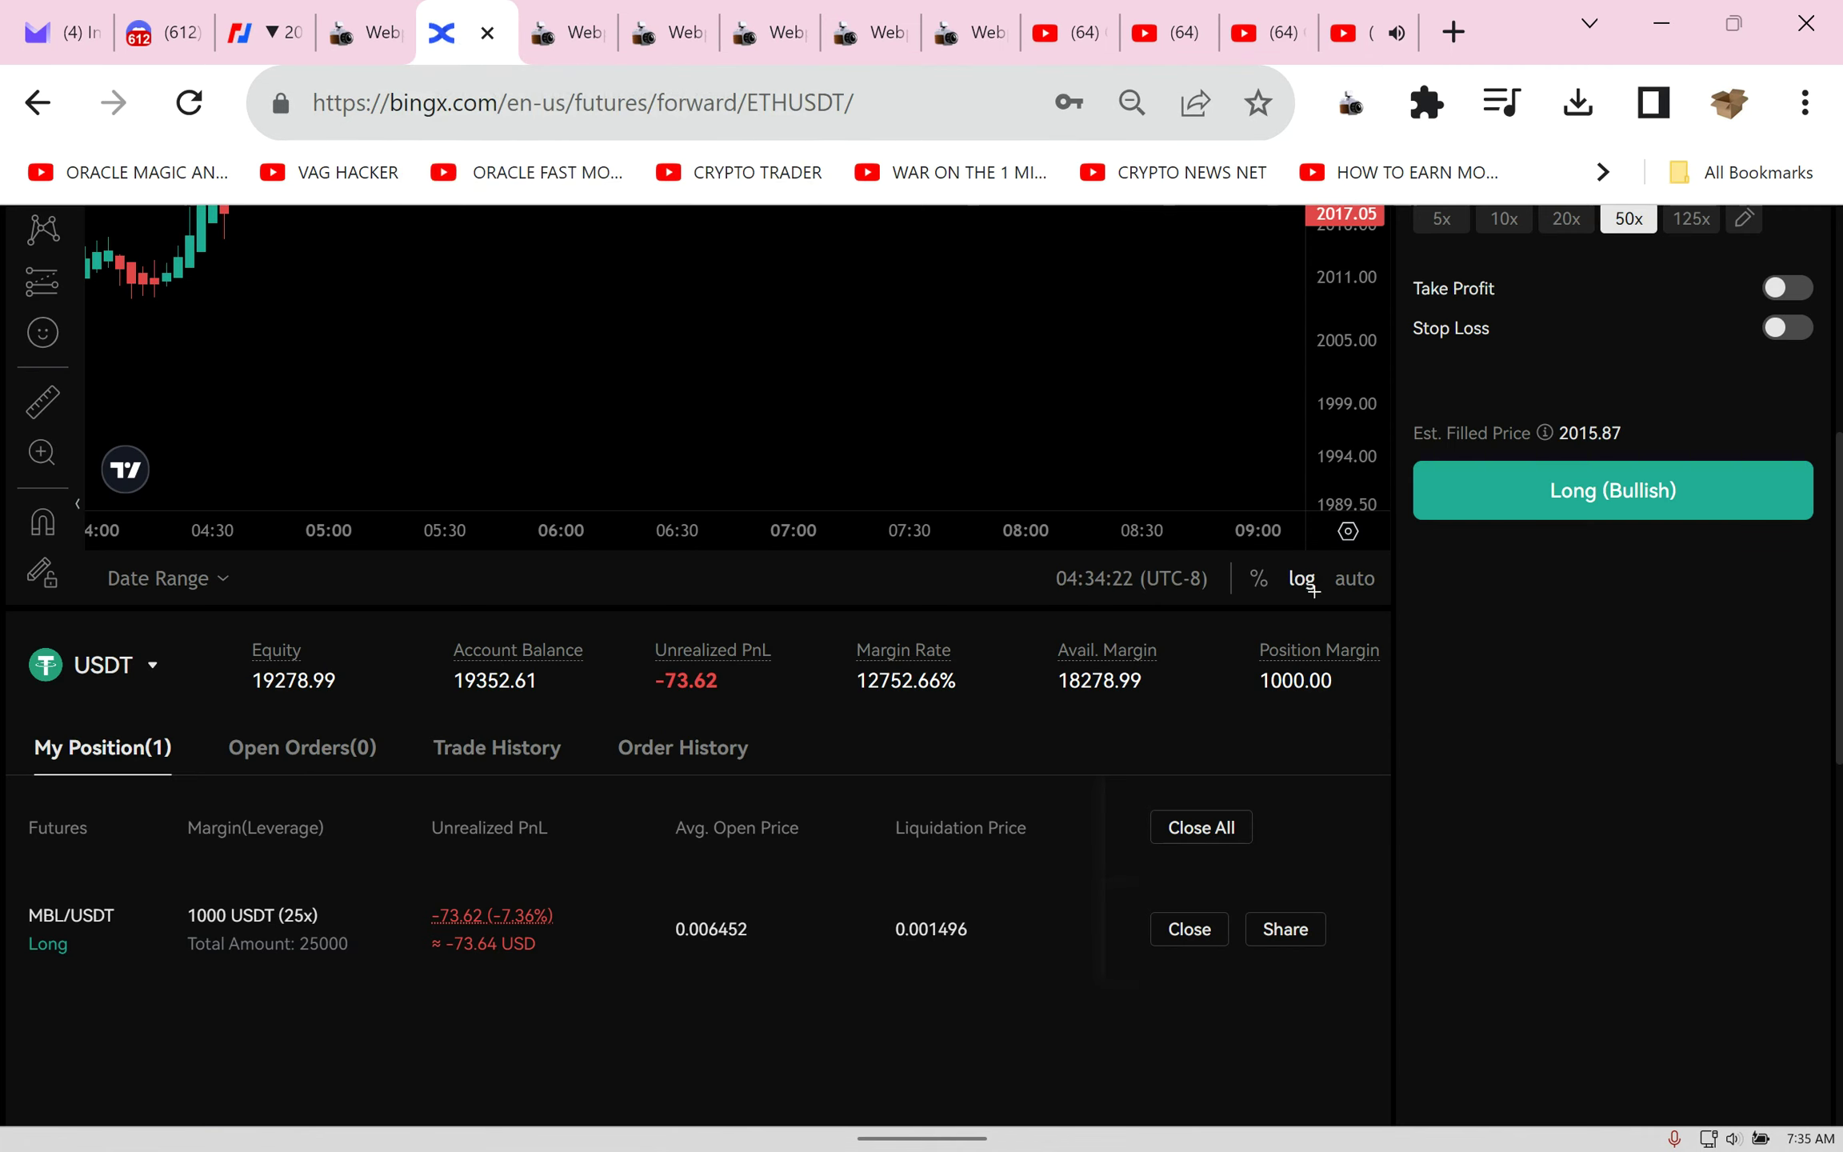
Step: Open an ETH/USDT long with 1000 USDT margin at custom 101x leverage
{"action": "scroll", "scroll_direction": "up", "scroll_amount": 3}
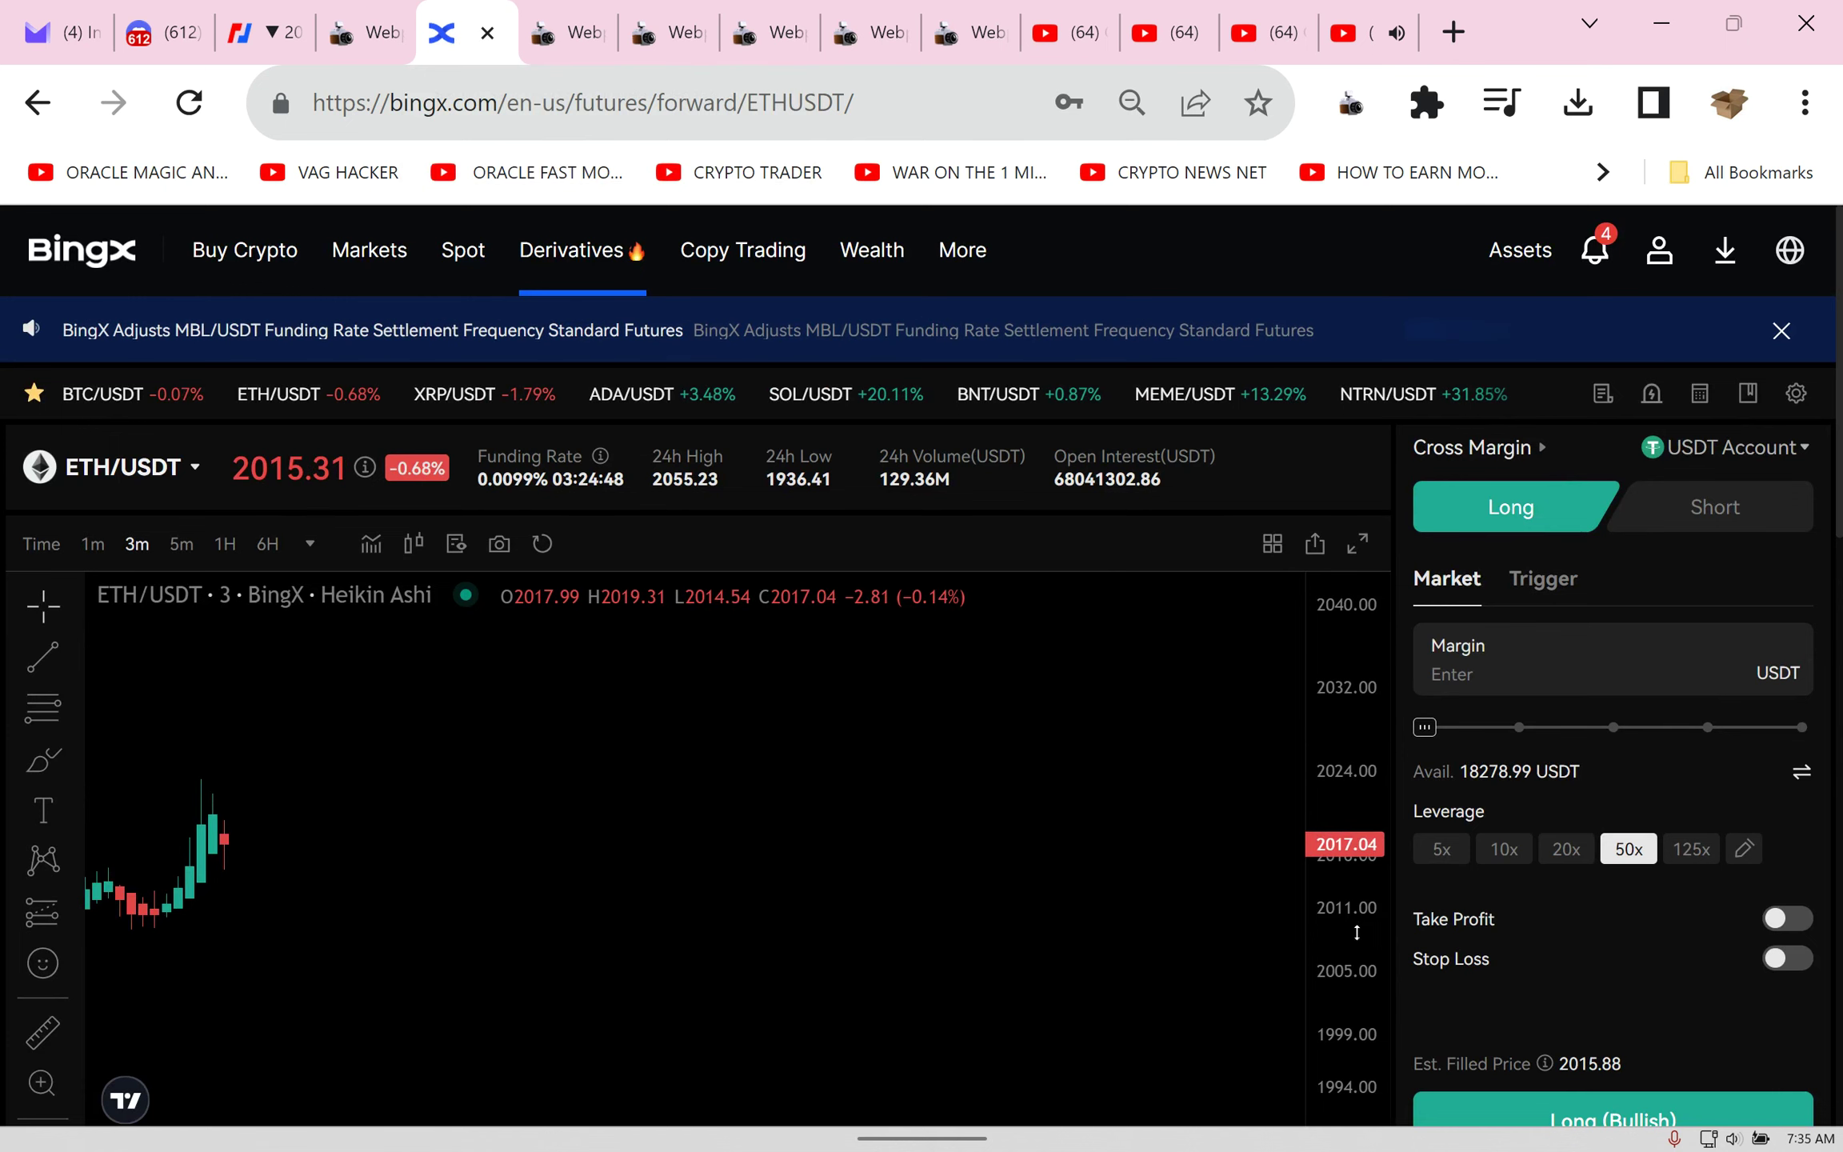
{"action": "scroll", "scroll_direction": "down", "scroll_amount": 3}
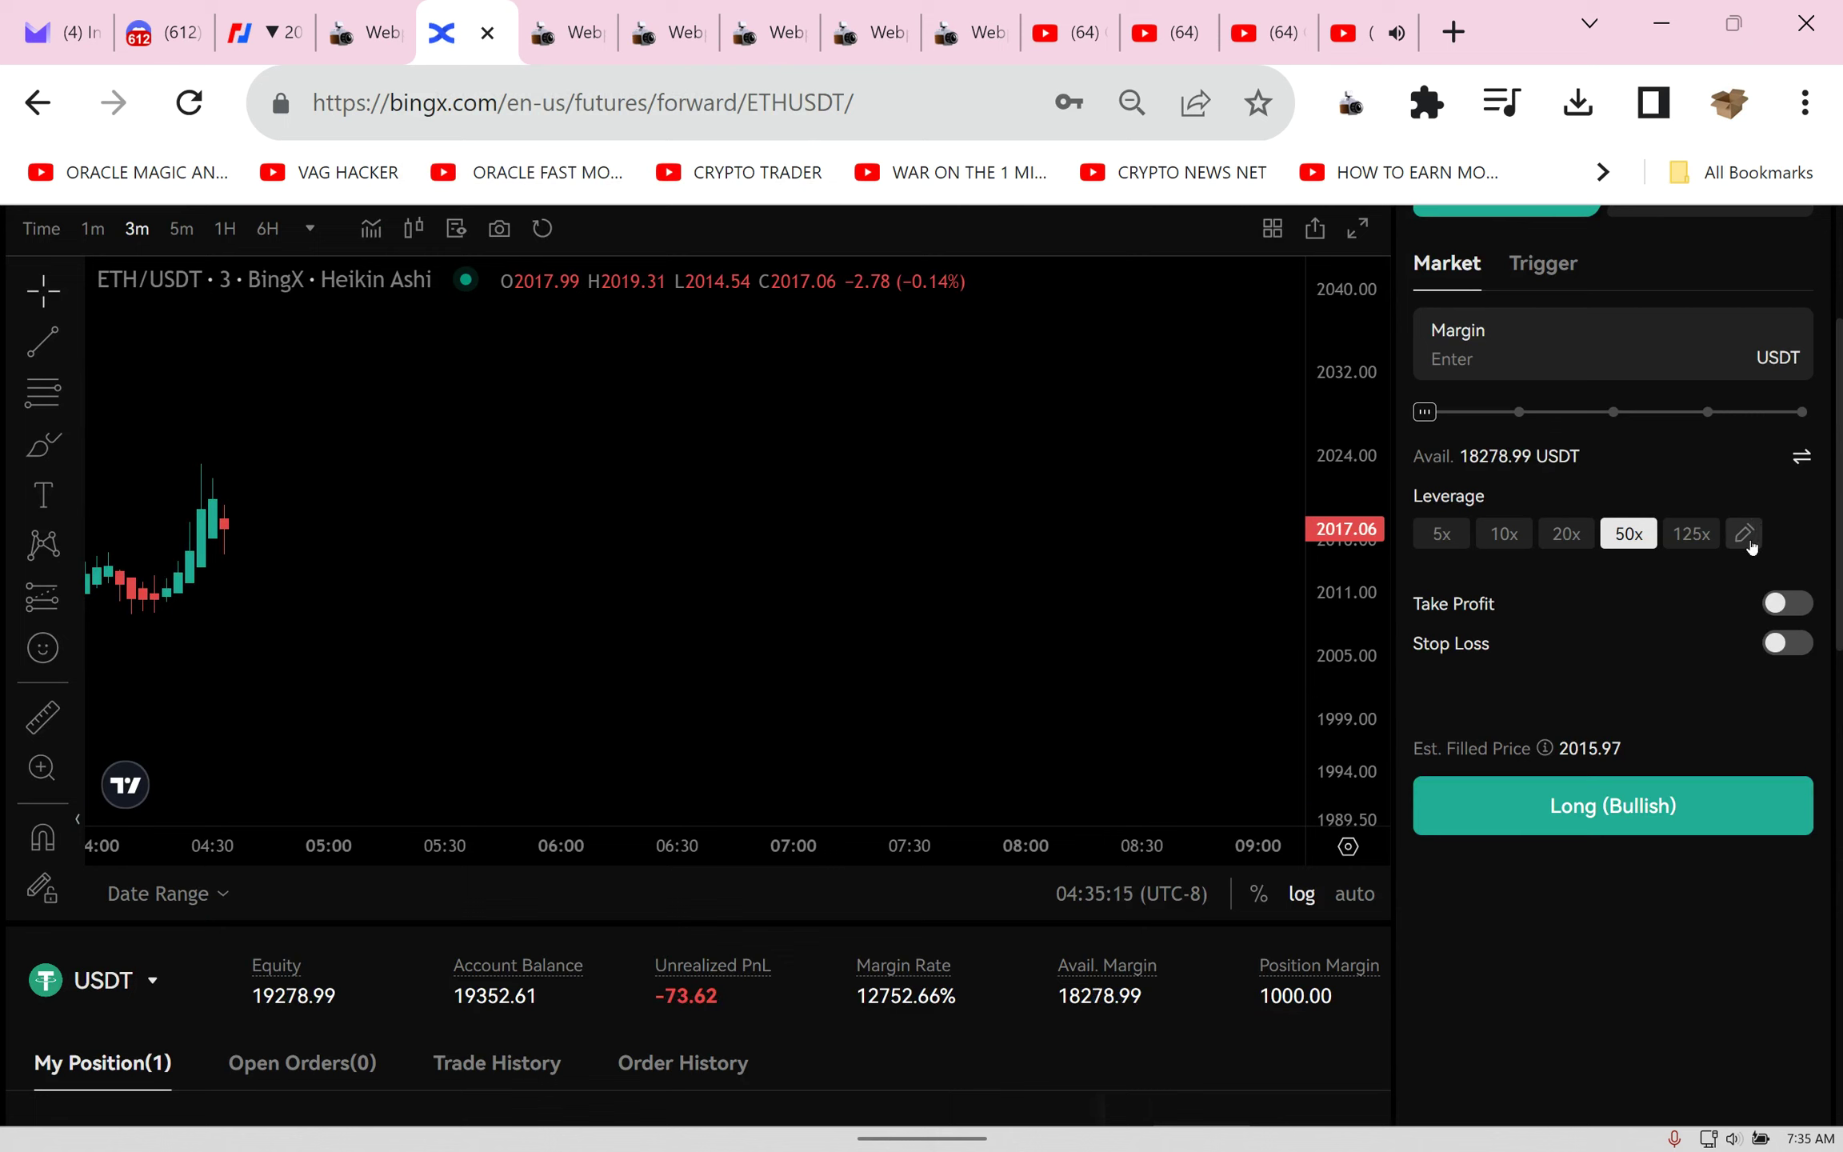
{"action": "left_click", "coordinate": [1743, 534]}
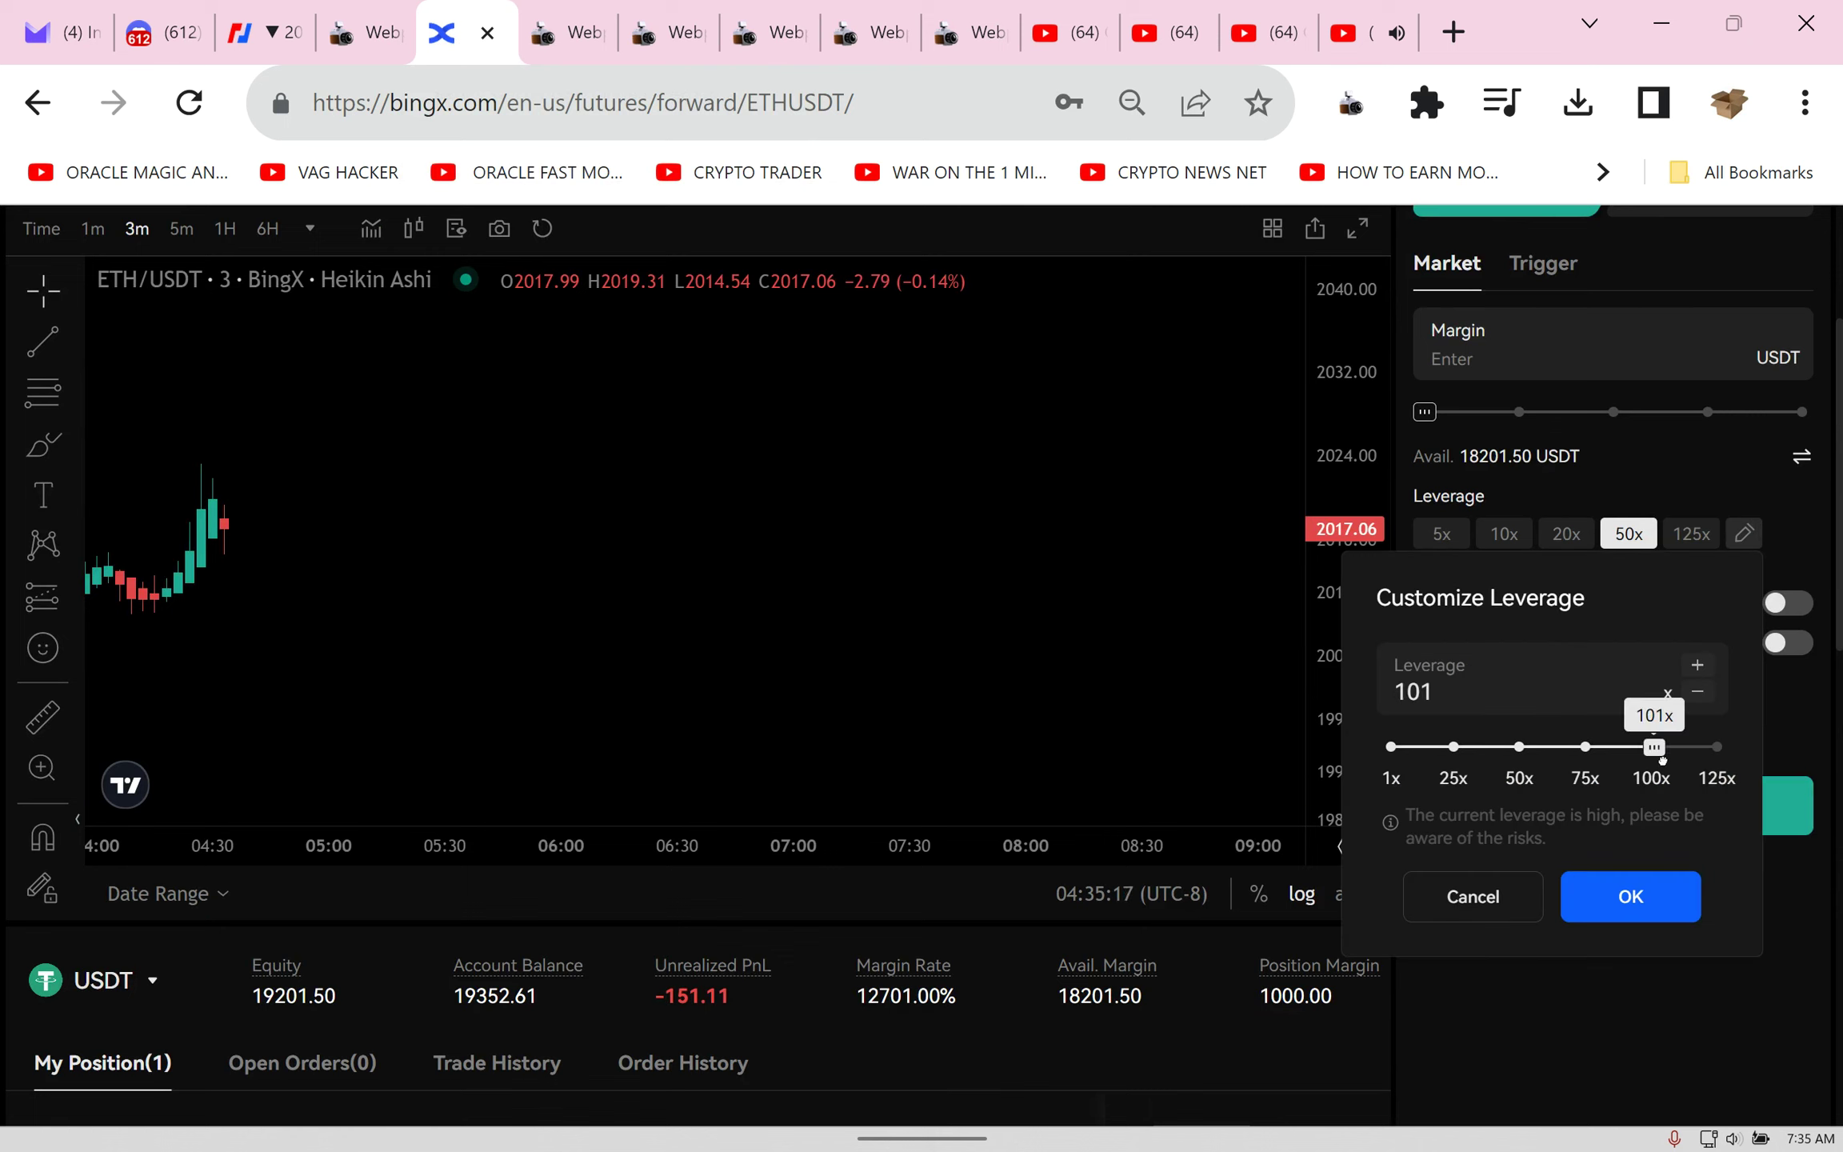
{"action": "left_click", "coordinate": [1628, 897]}
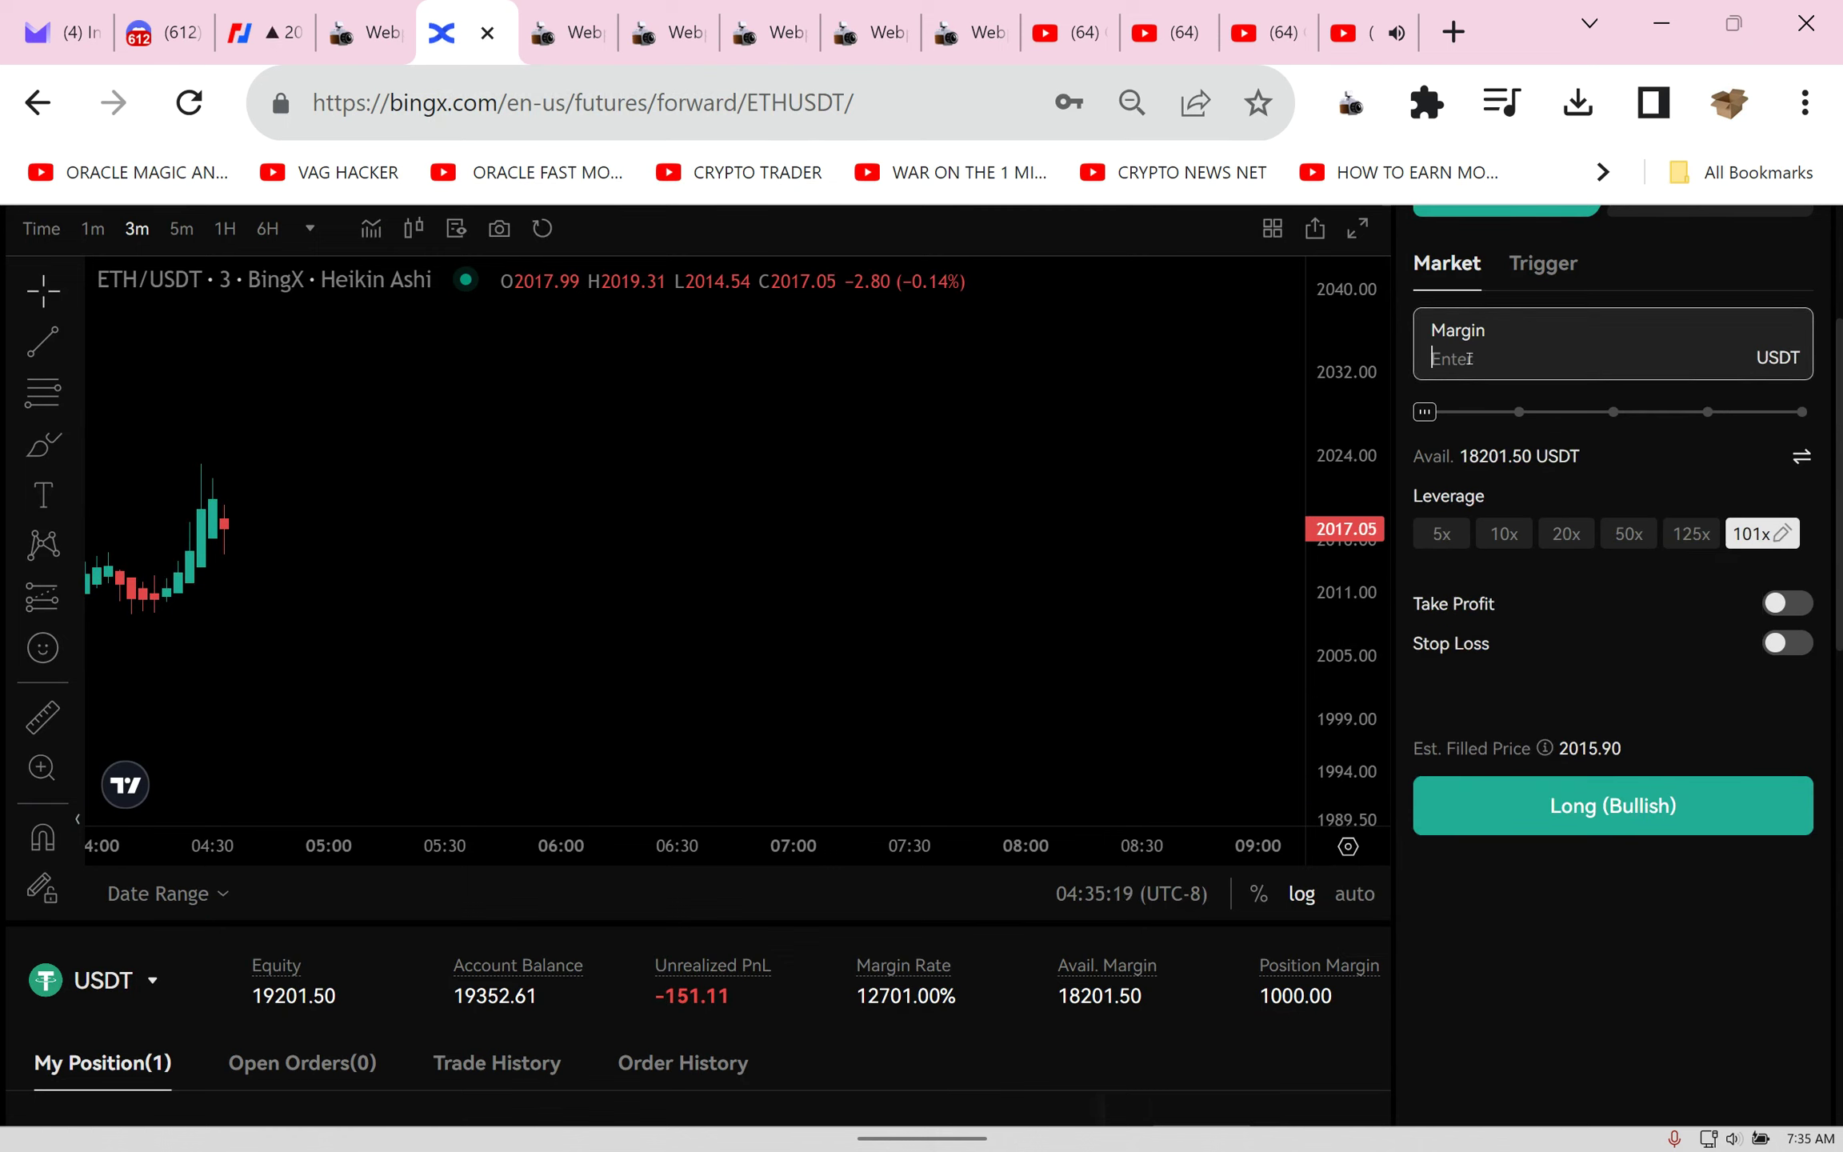
{"action": "type", "text": "100"}
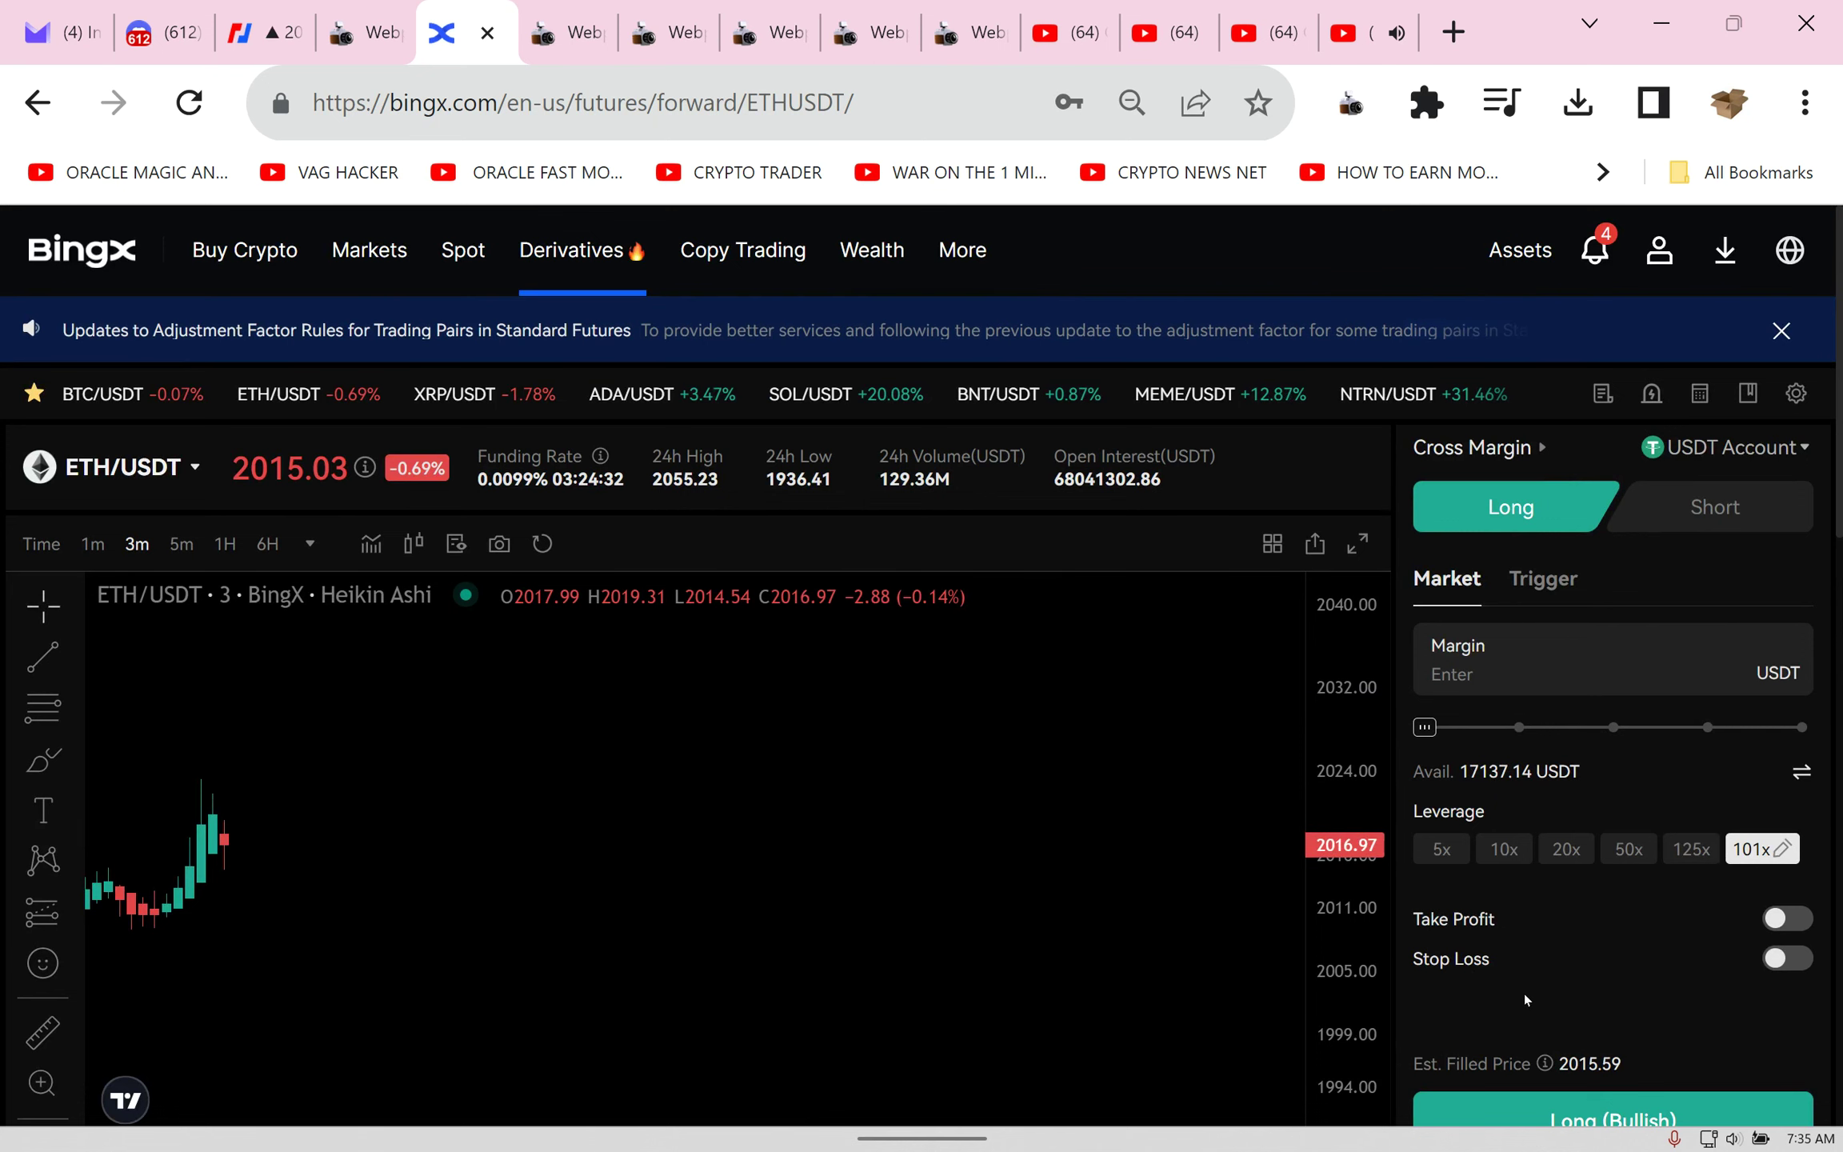
{"action": "scroll", "scroll_direction": "down", "scroll_amount": 3}
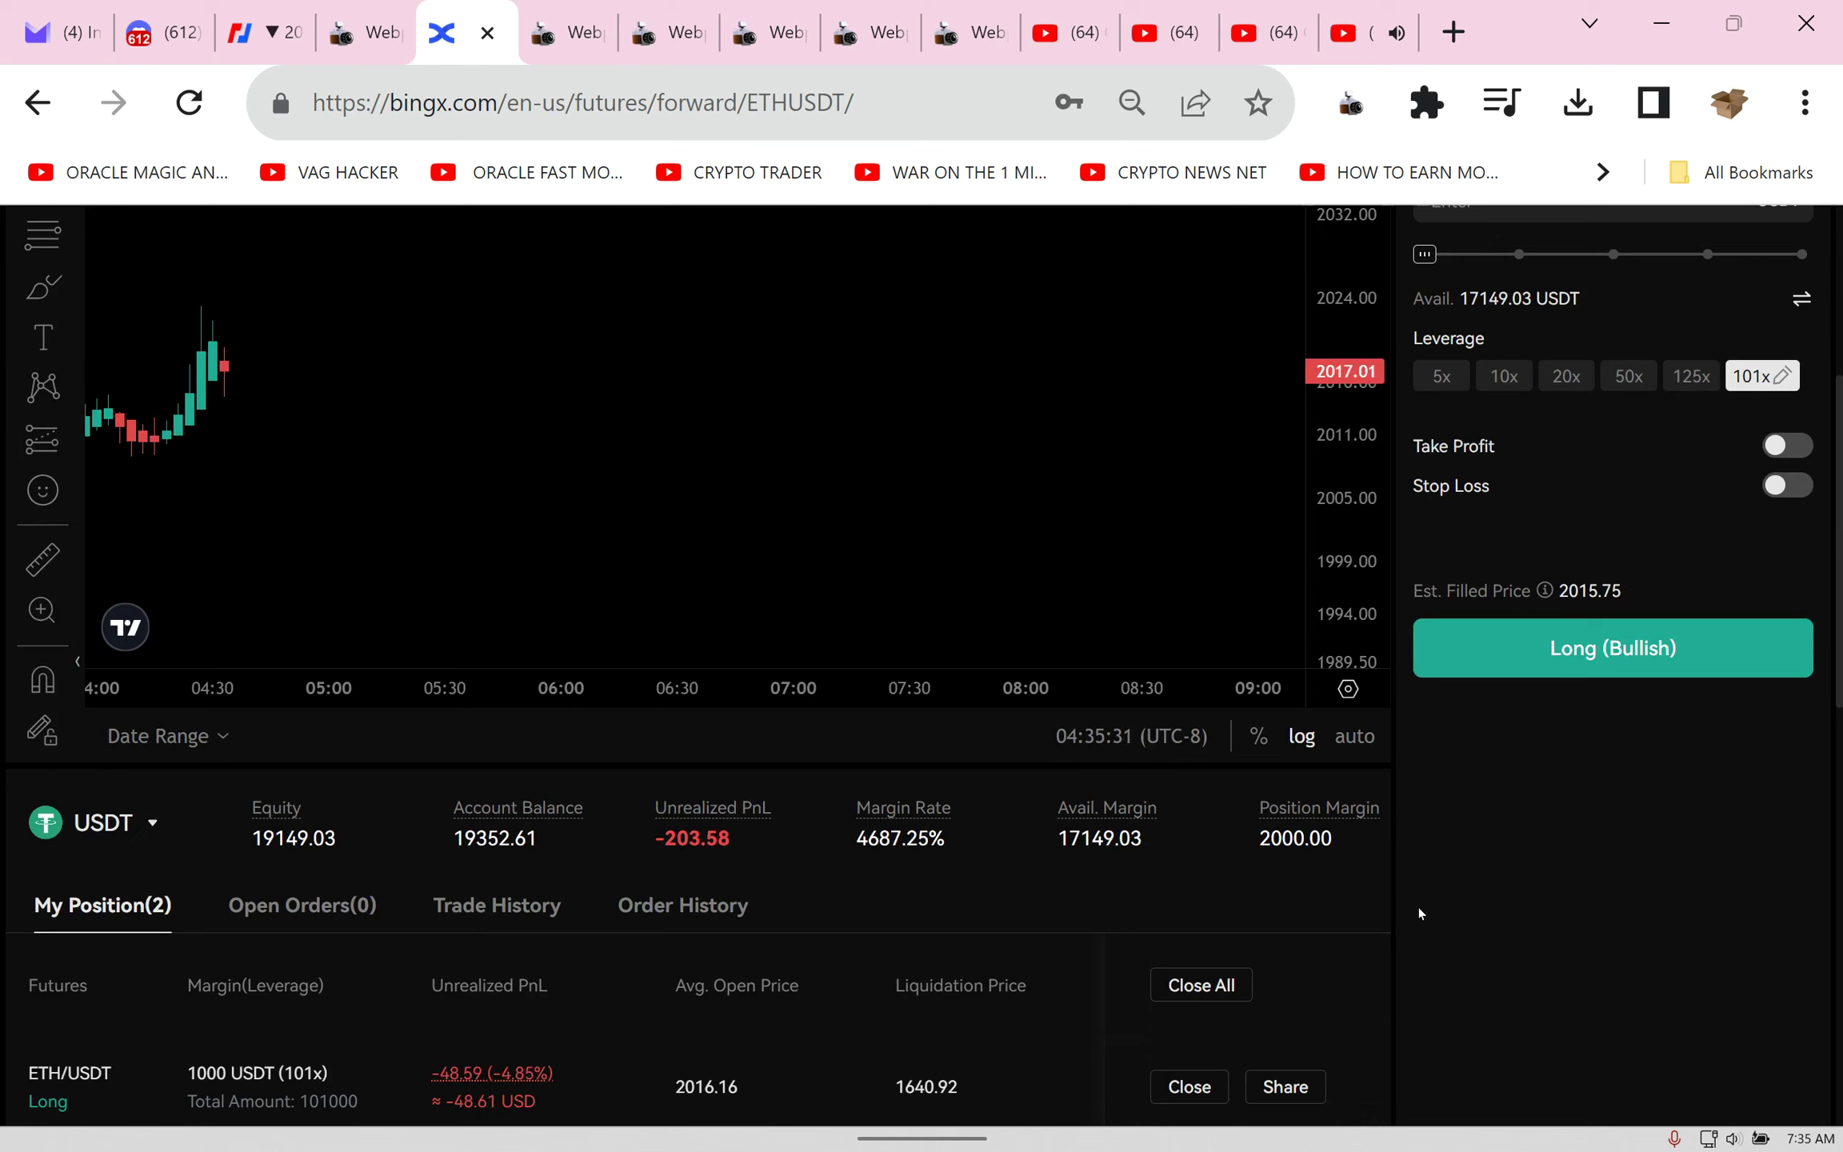
{"action": "mouse_move", "coordinate": [1335, 915]}
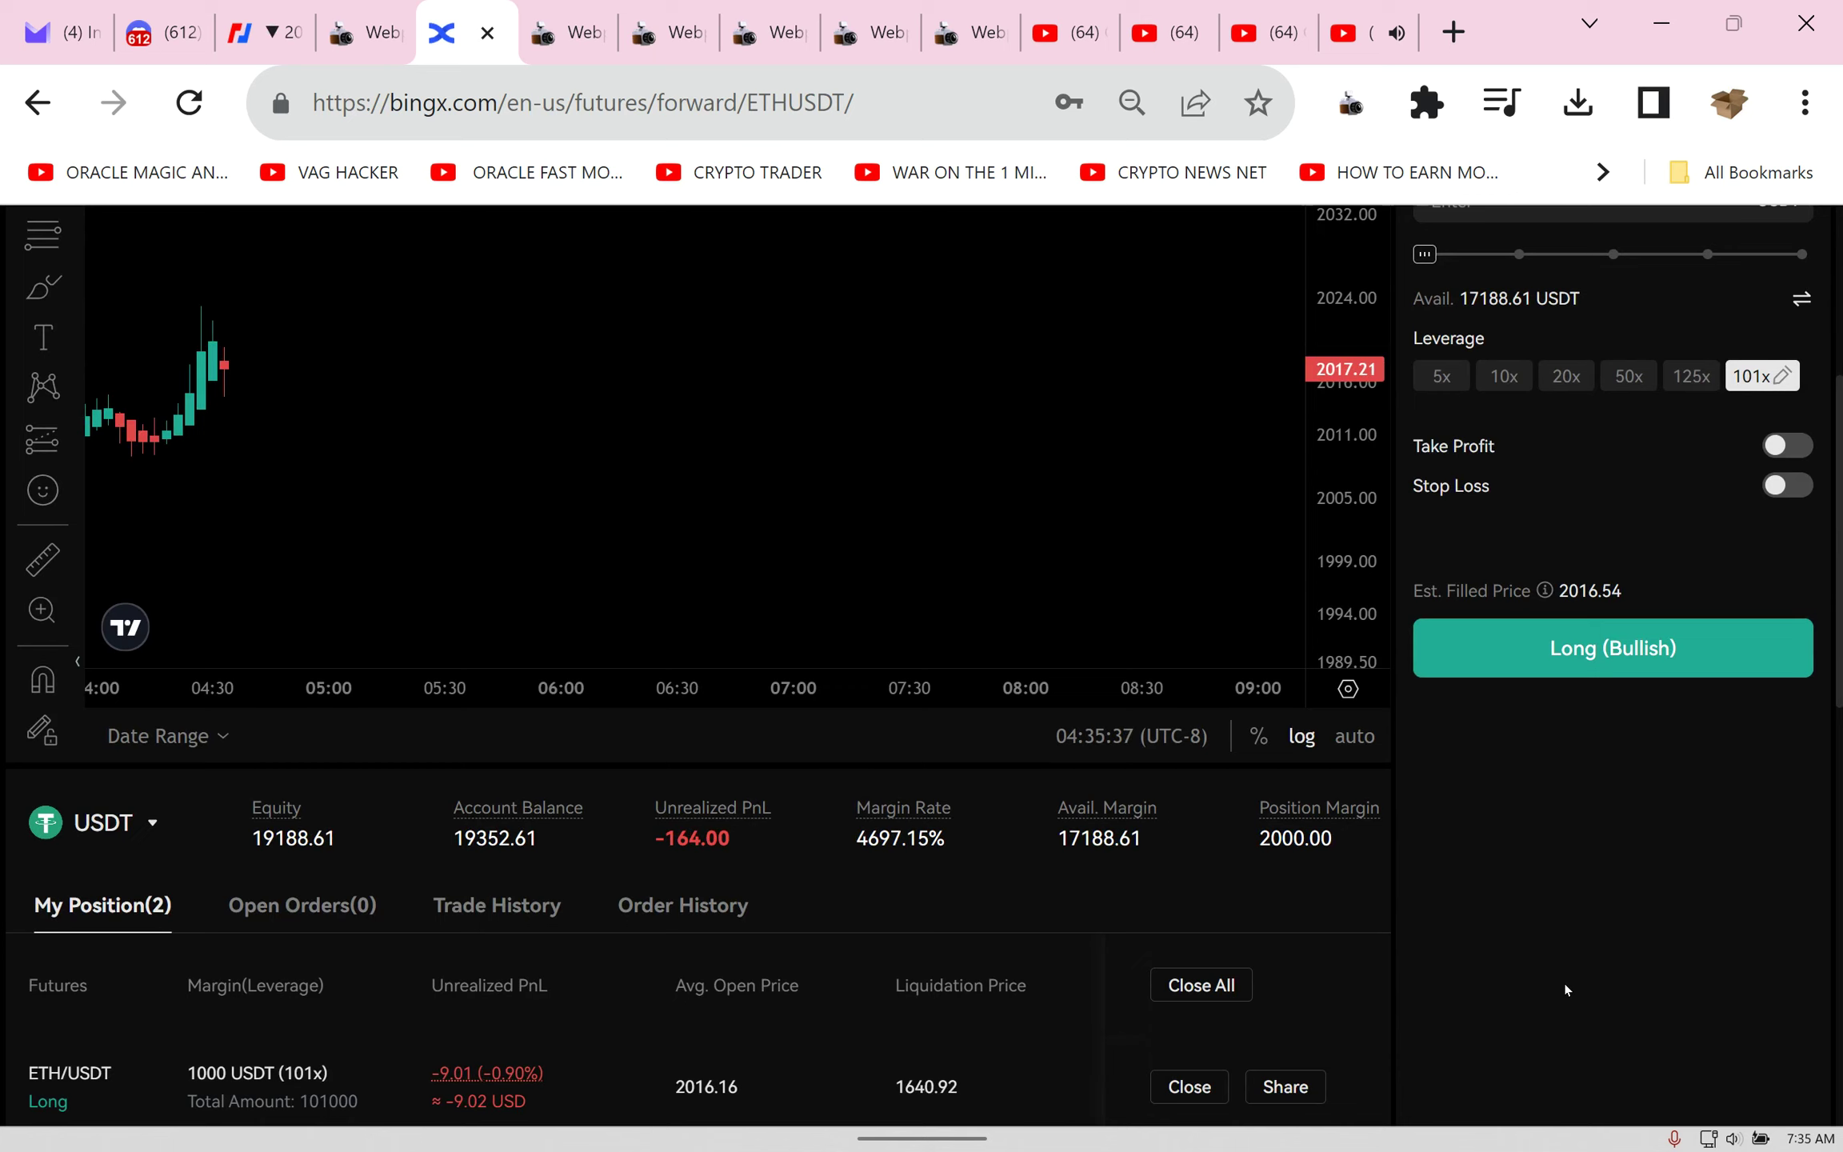
{"action": "mouse_move", "coordinate": [1560, 976]}
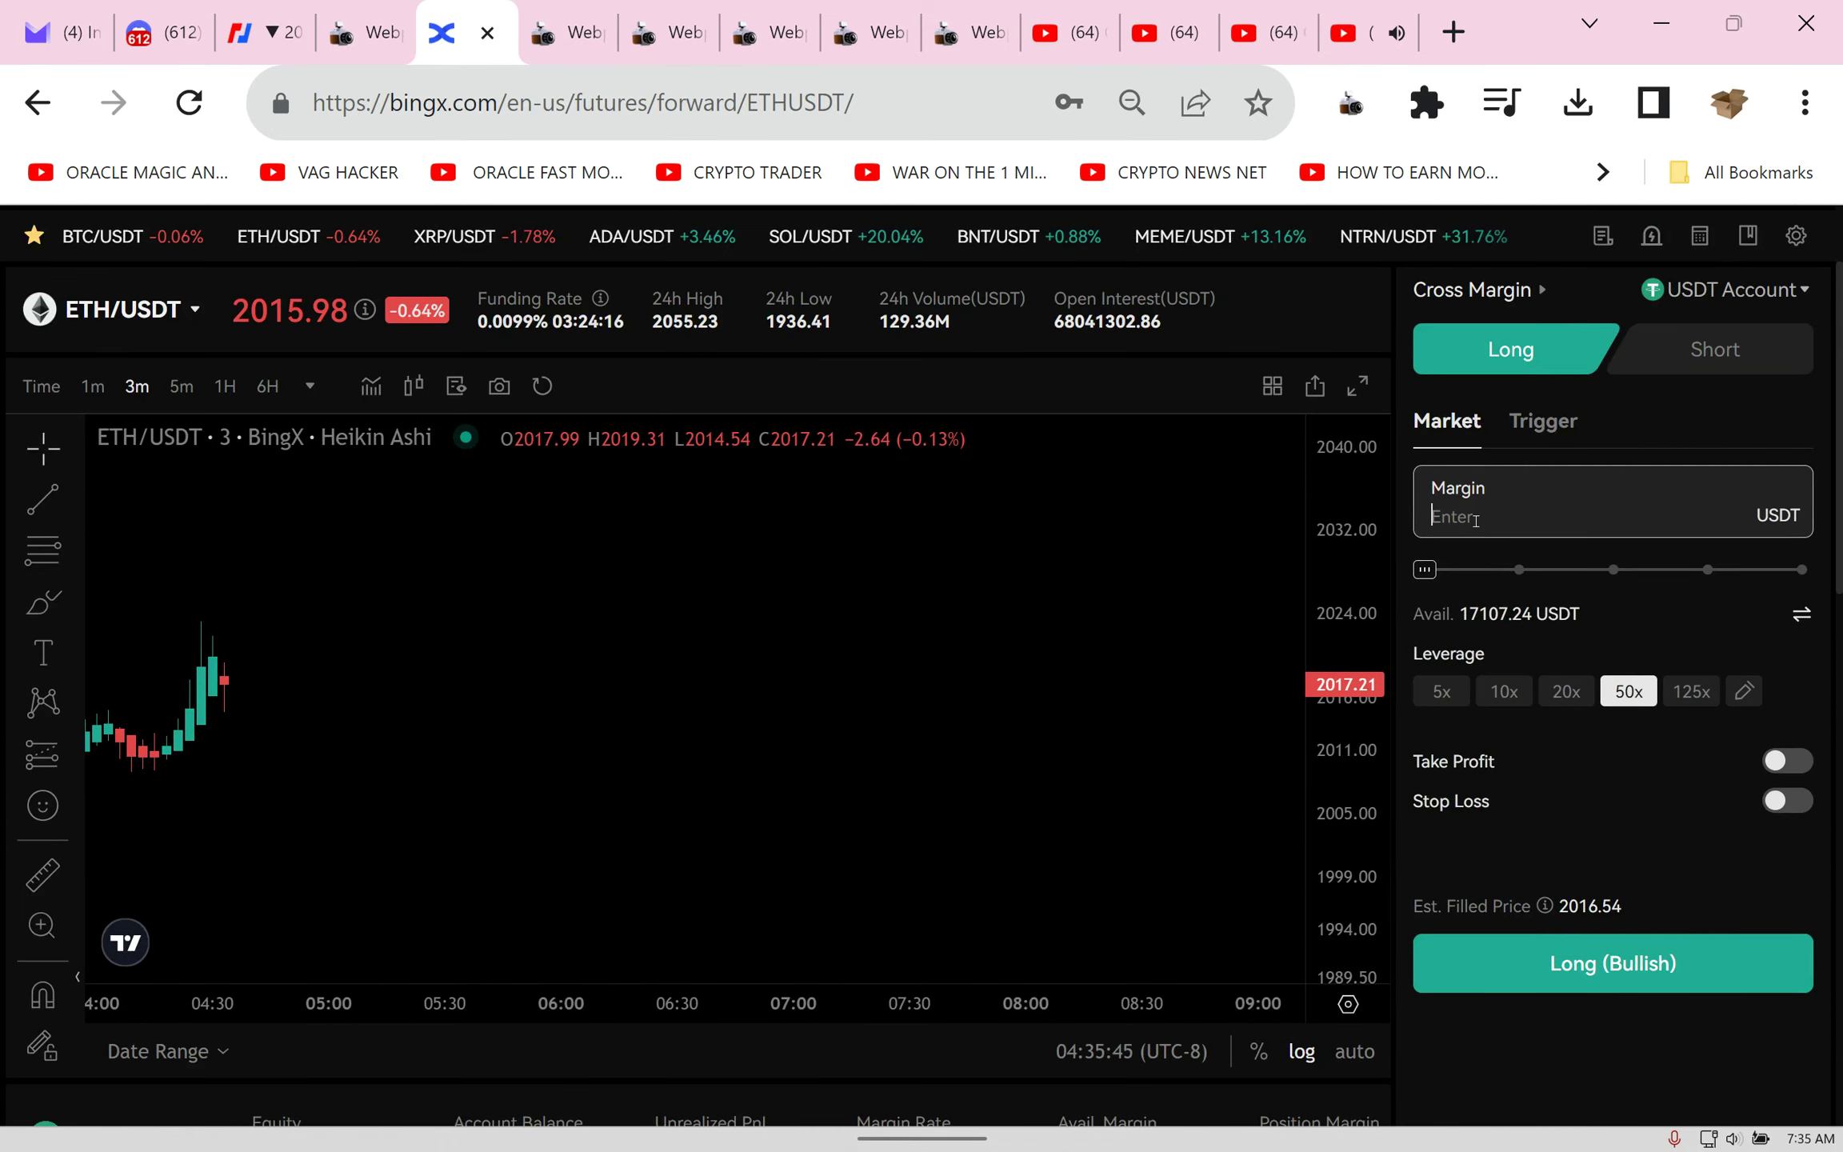
Step: Place a 5000 USDT ETH/USDT long at 50x leverage
{"action": "type", "text": "5000"}
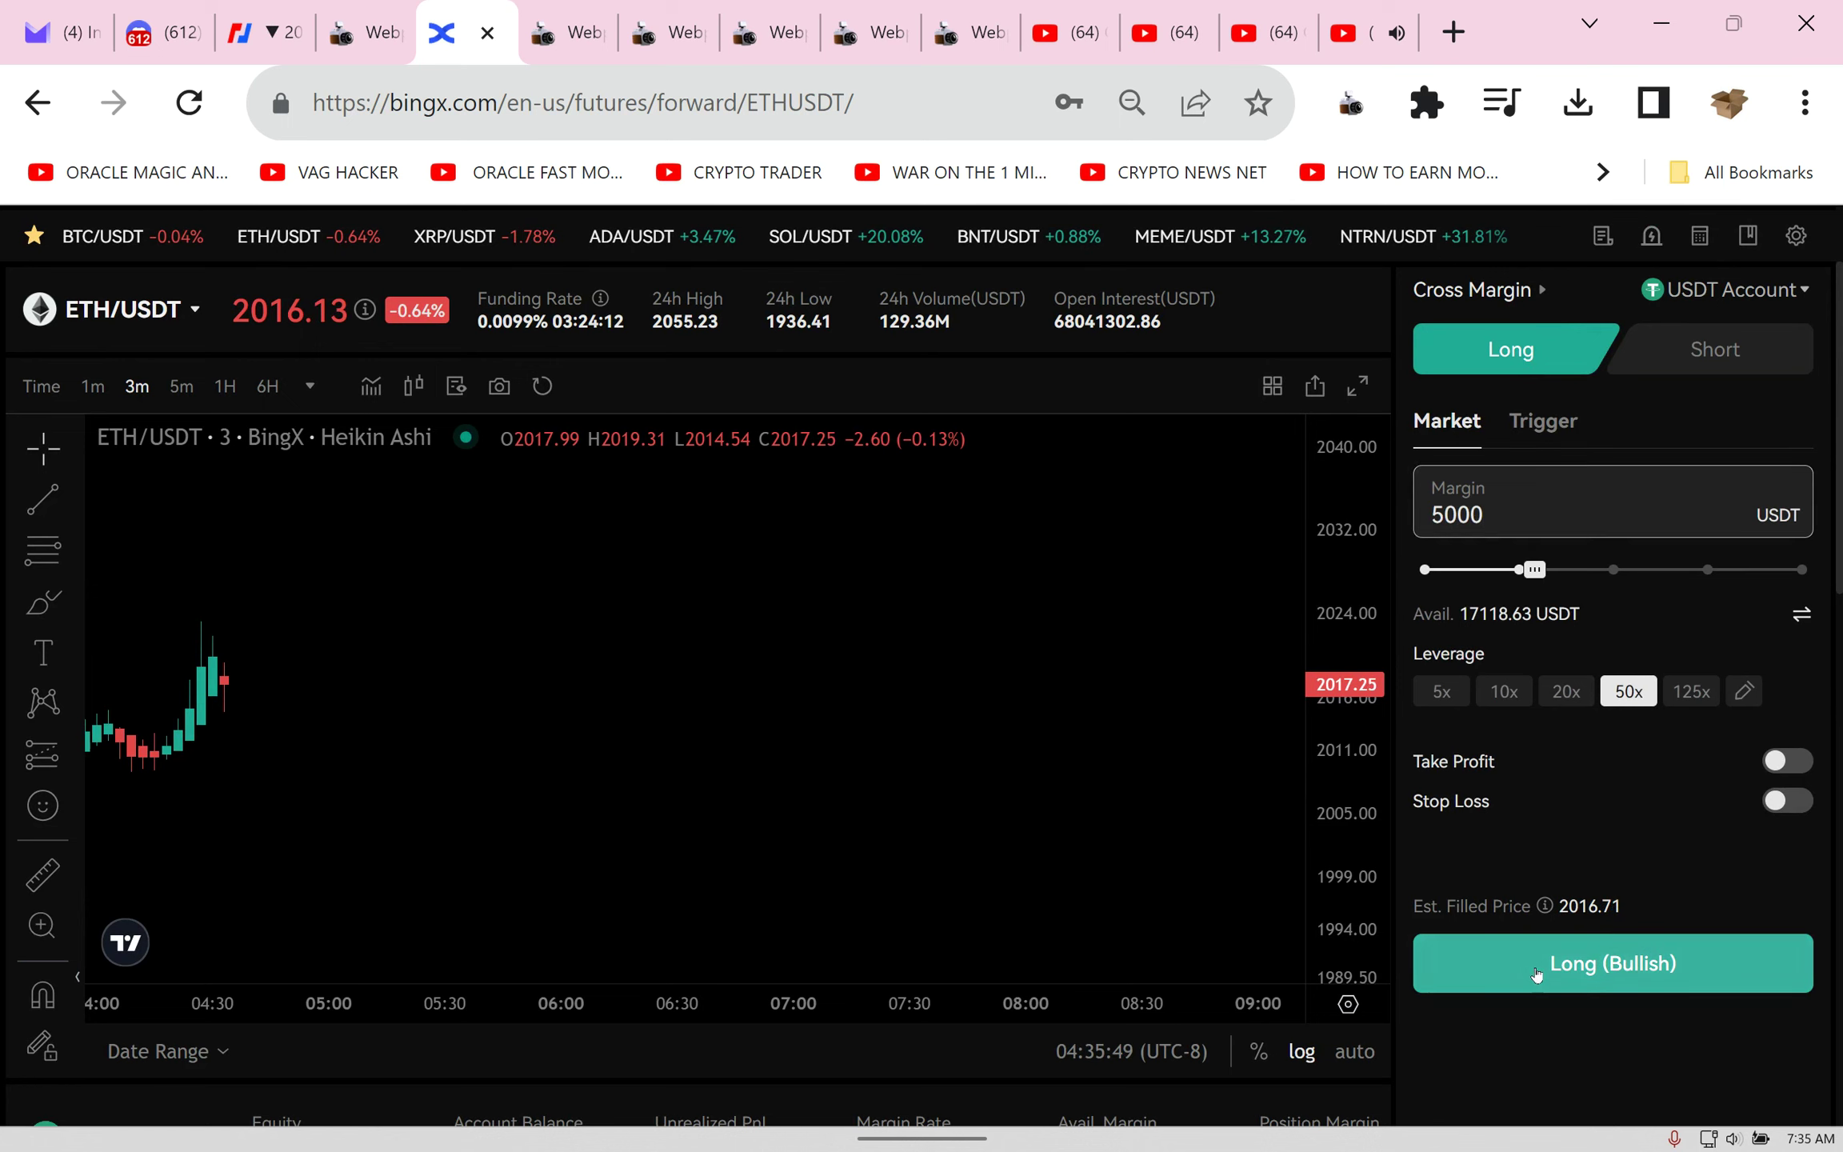
{"action": "left_click", "coordinate": [1611, 963]}
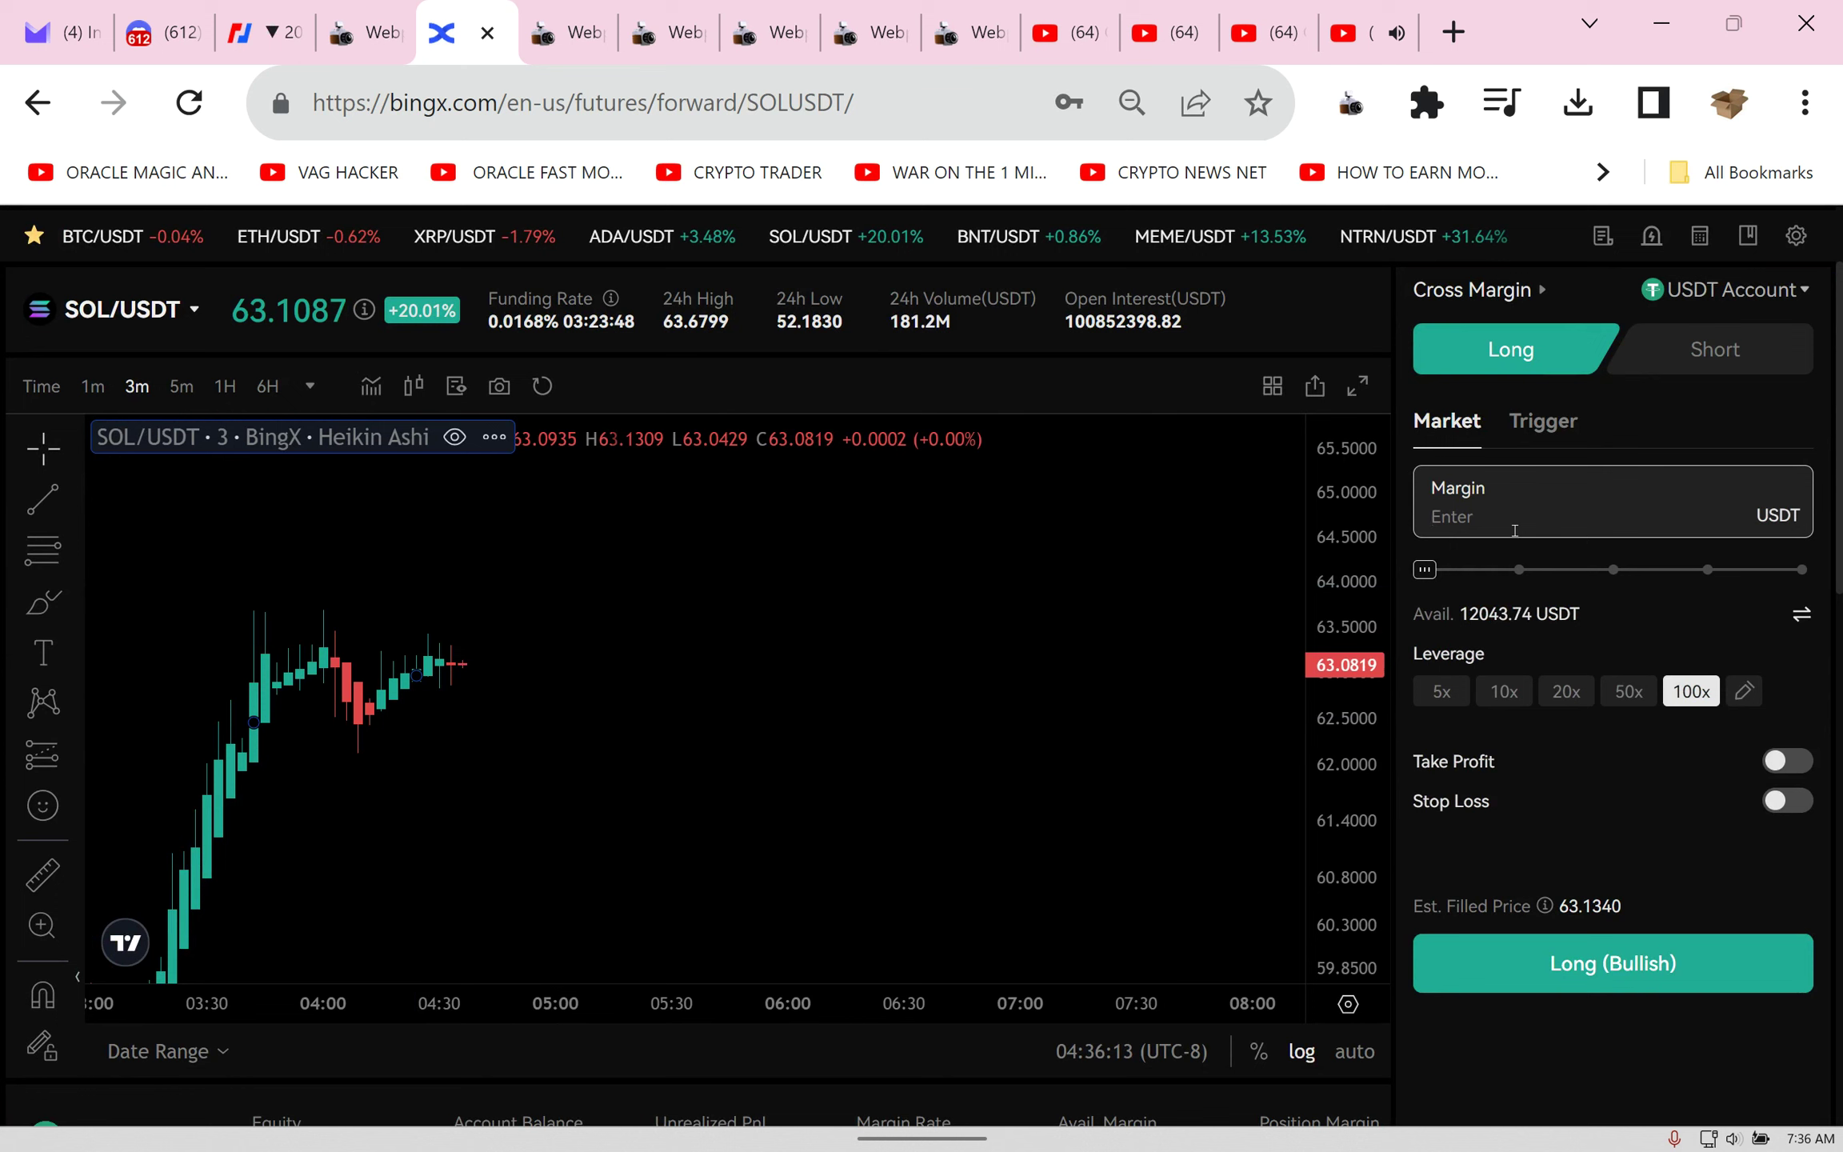
Step: Enter a 100 USDT margin for a SOL/USDT long at 100x leverage
{"action": "type", "text": "100"}
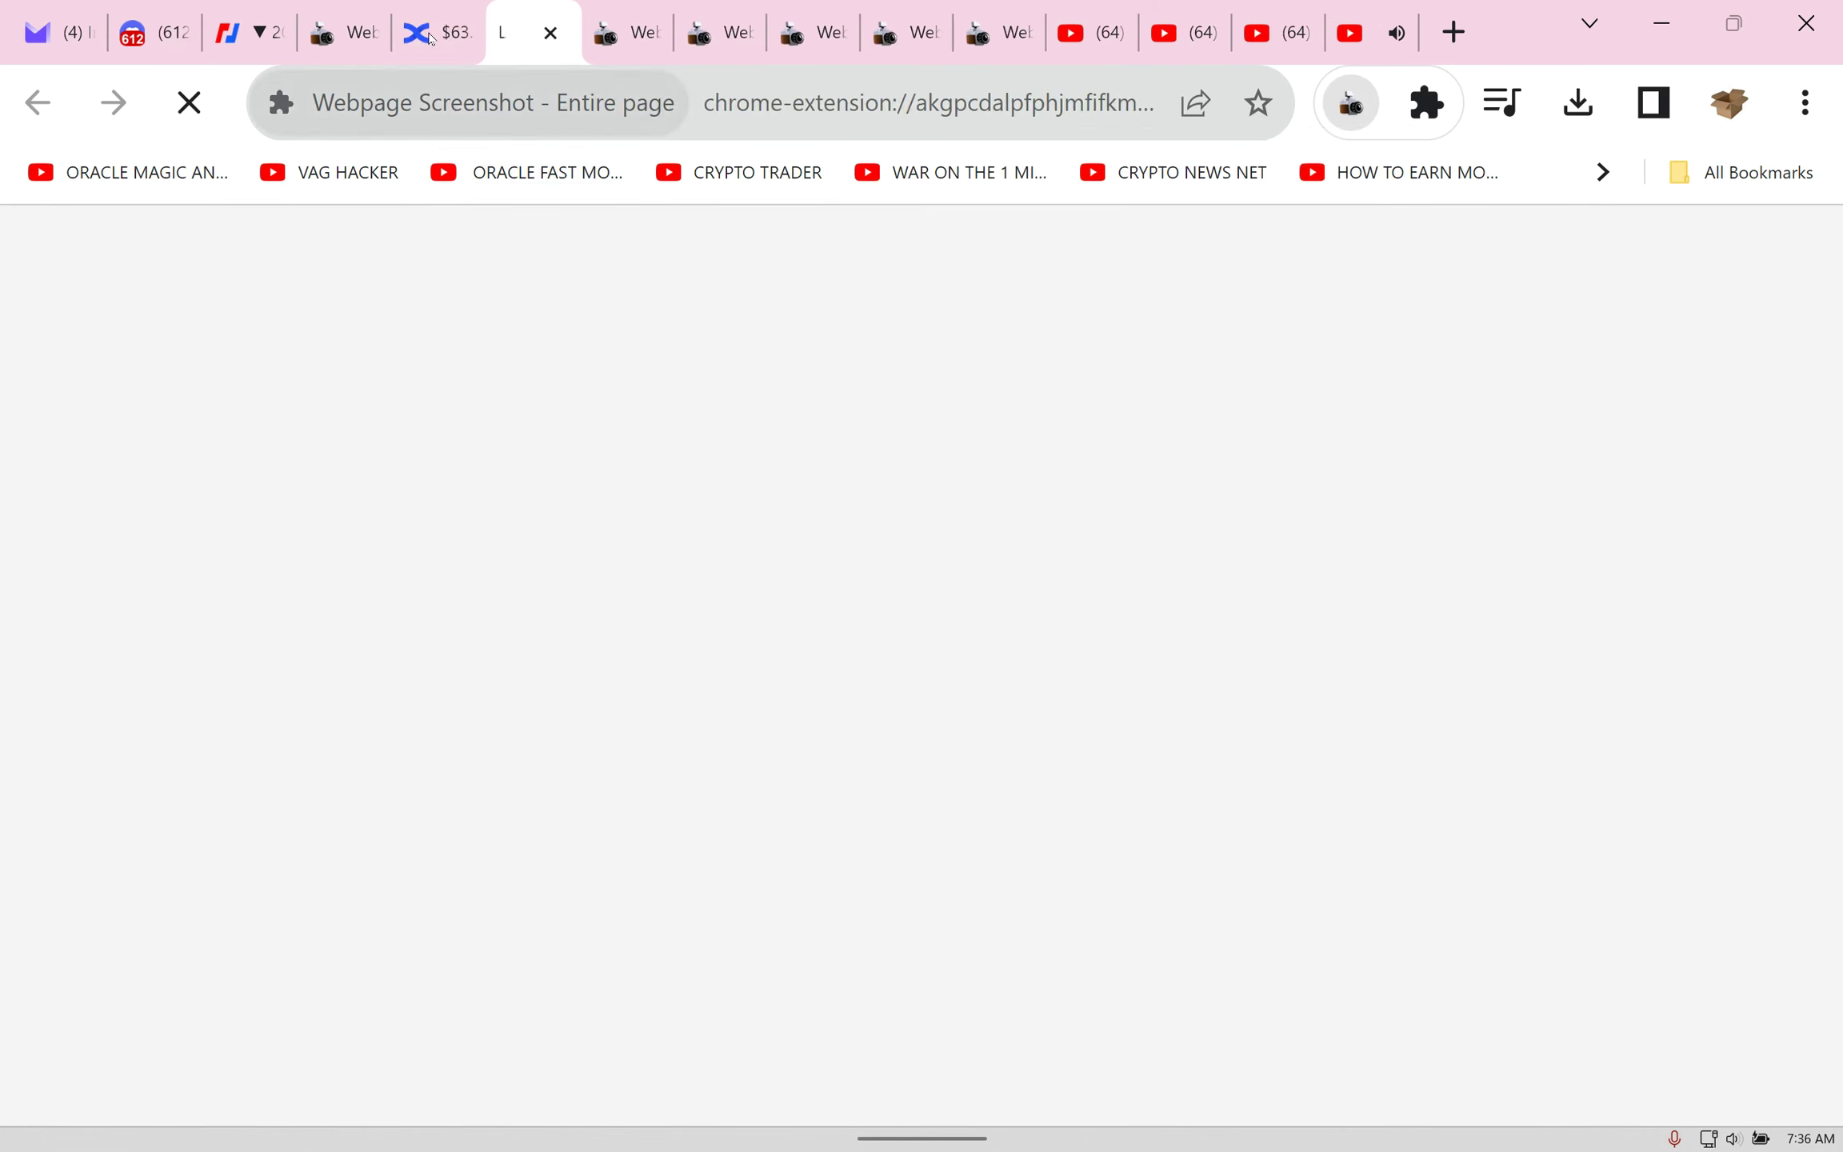
{"action": "left_click", "coordinate": [437, 34]}
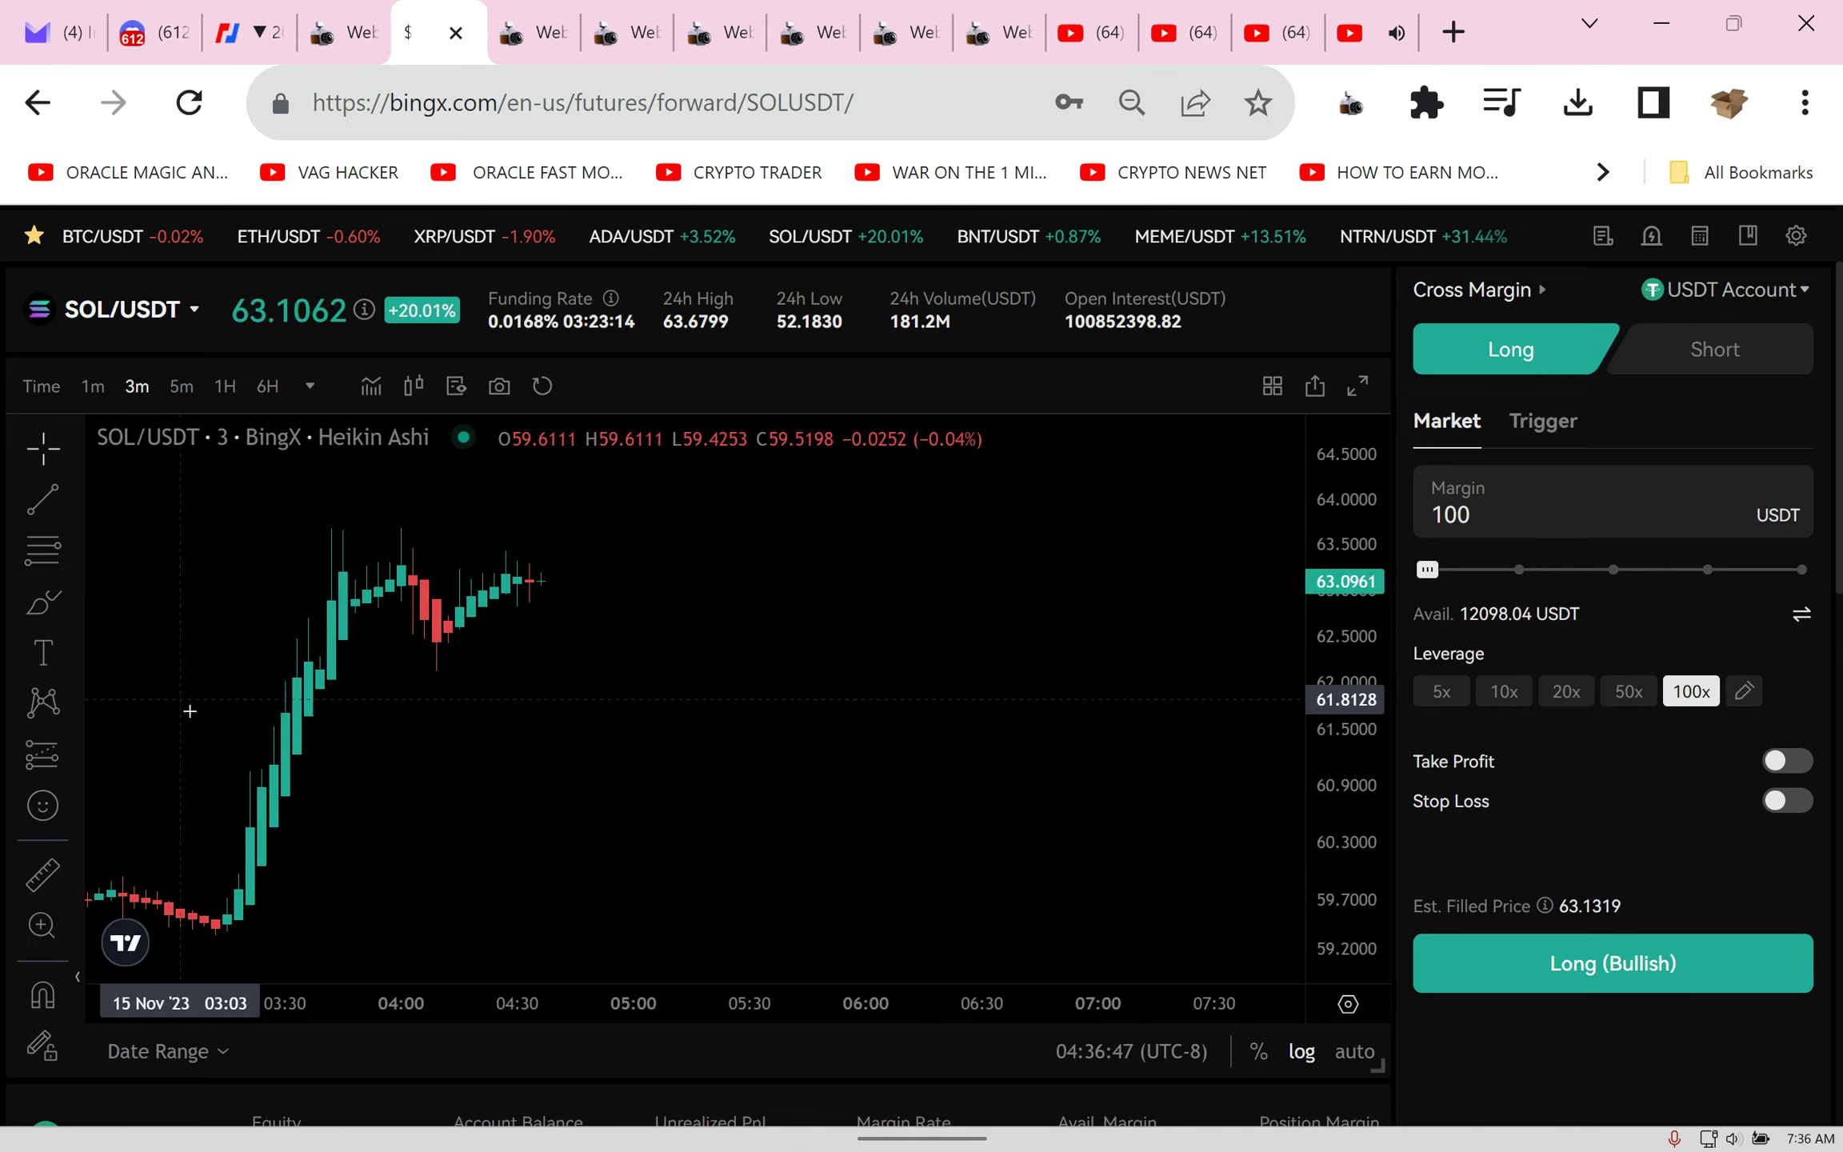
{"action": "mouse_move", "coordinate": [339, 905]}
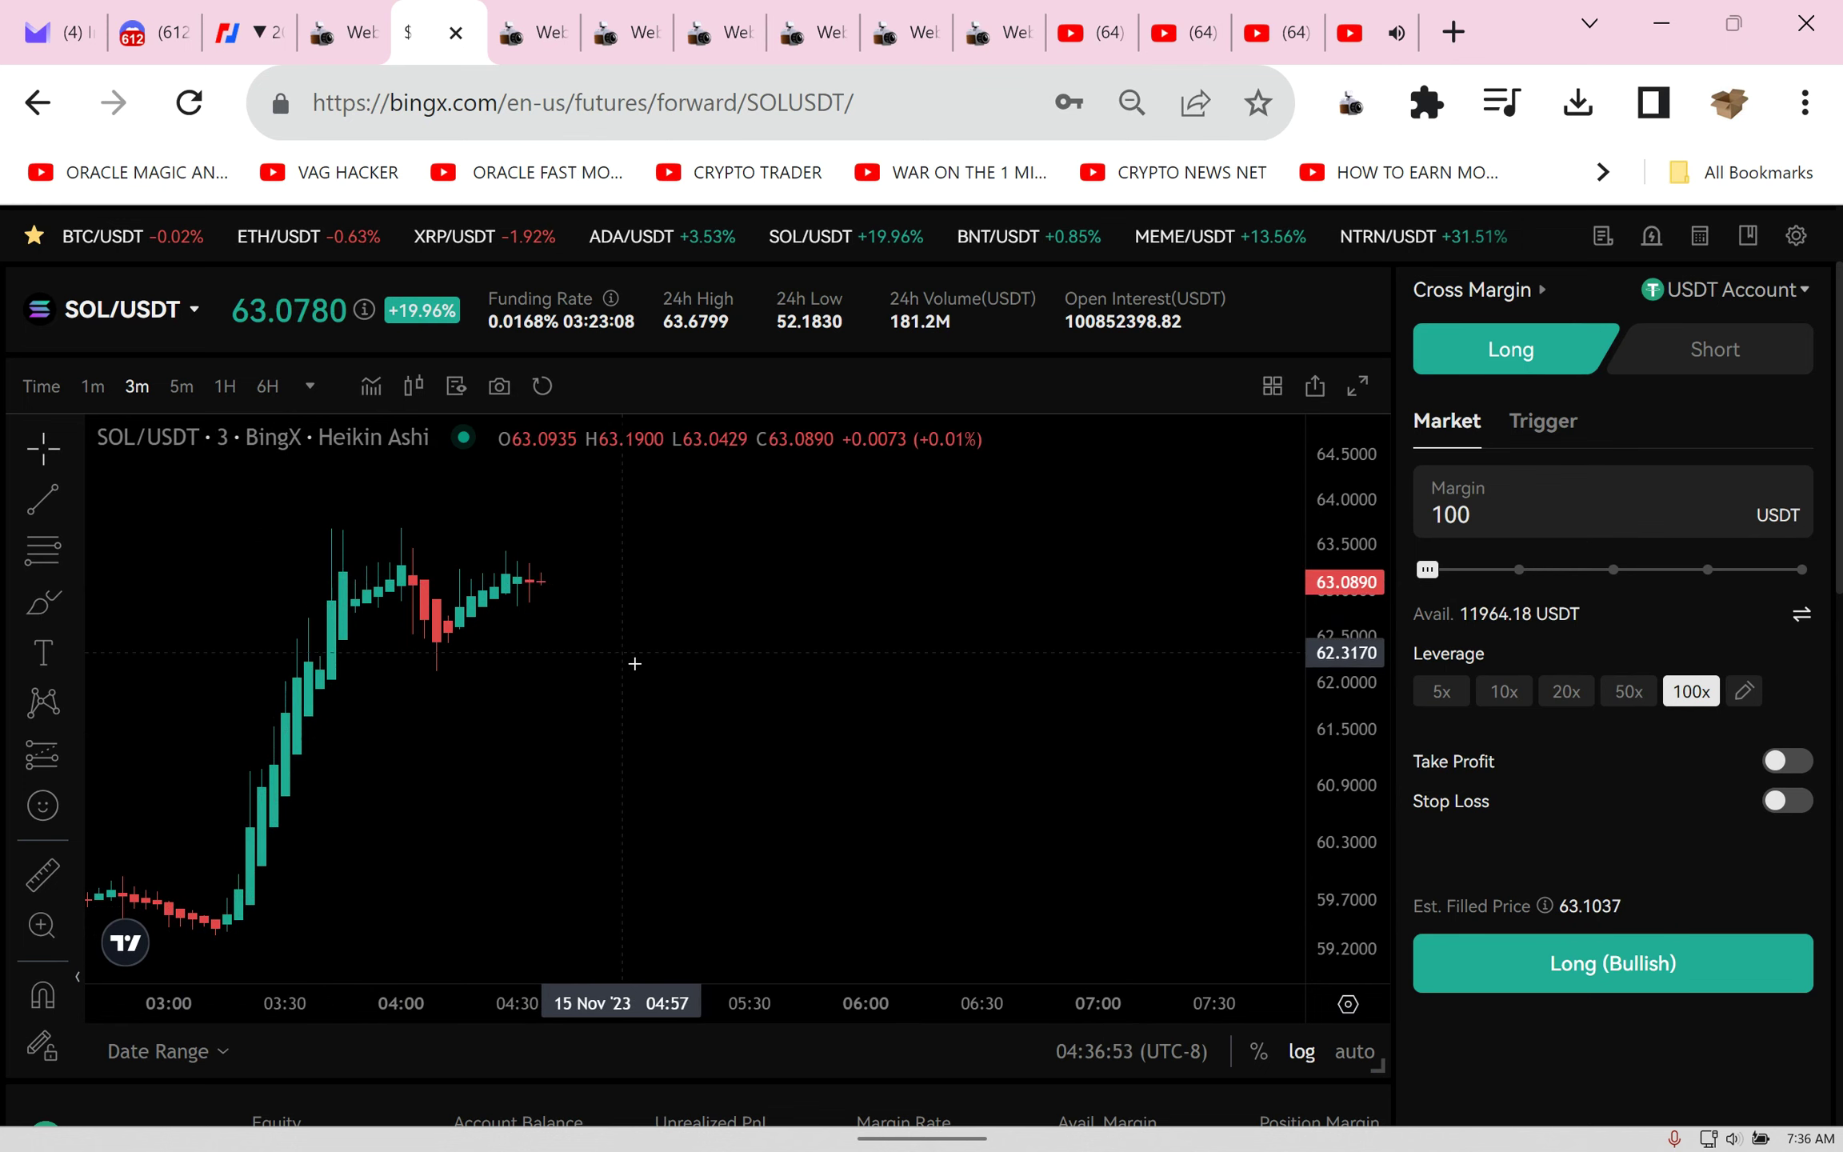
{"action": "mouse_move", "coordinate": [589, 533]}
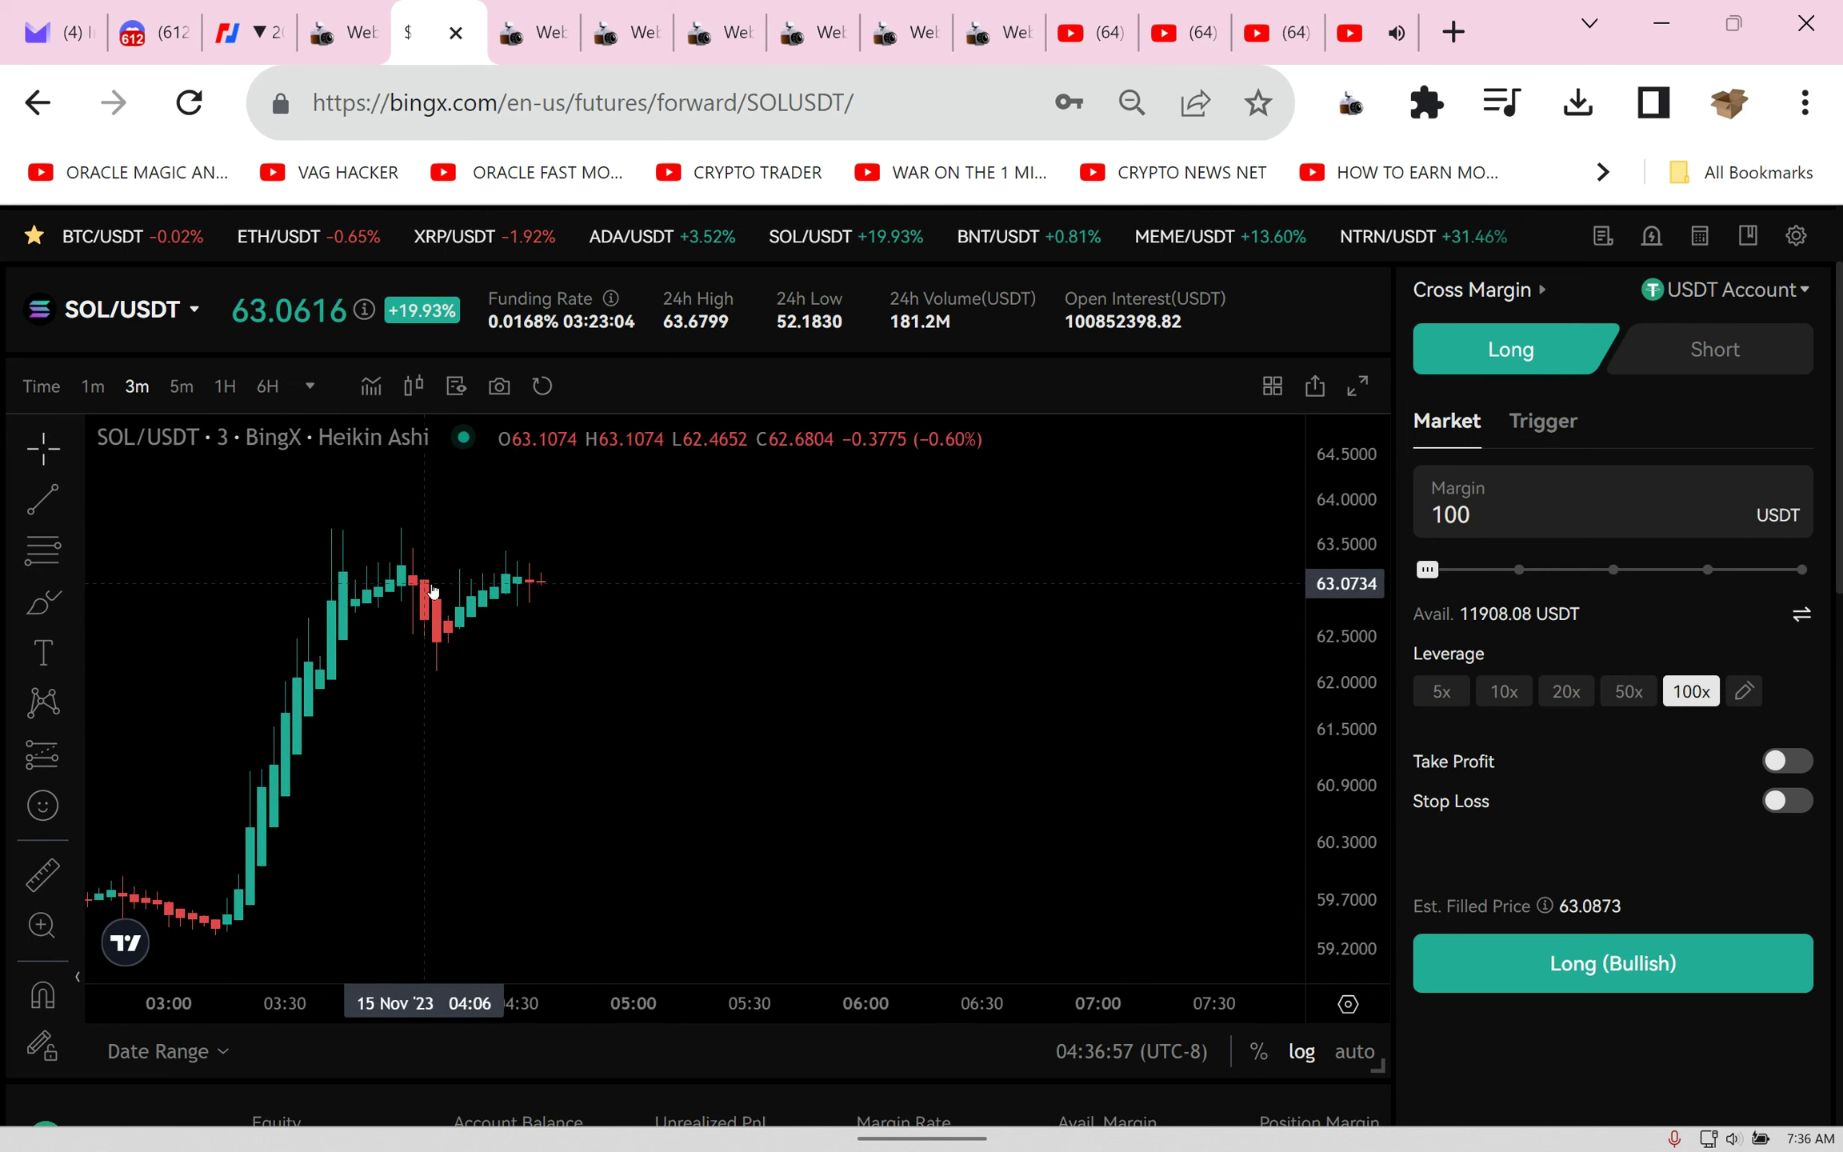
{"action": "mouse_move", "coordinate": [403, 568]}
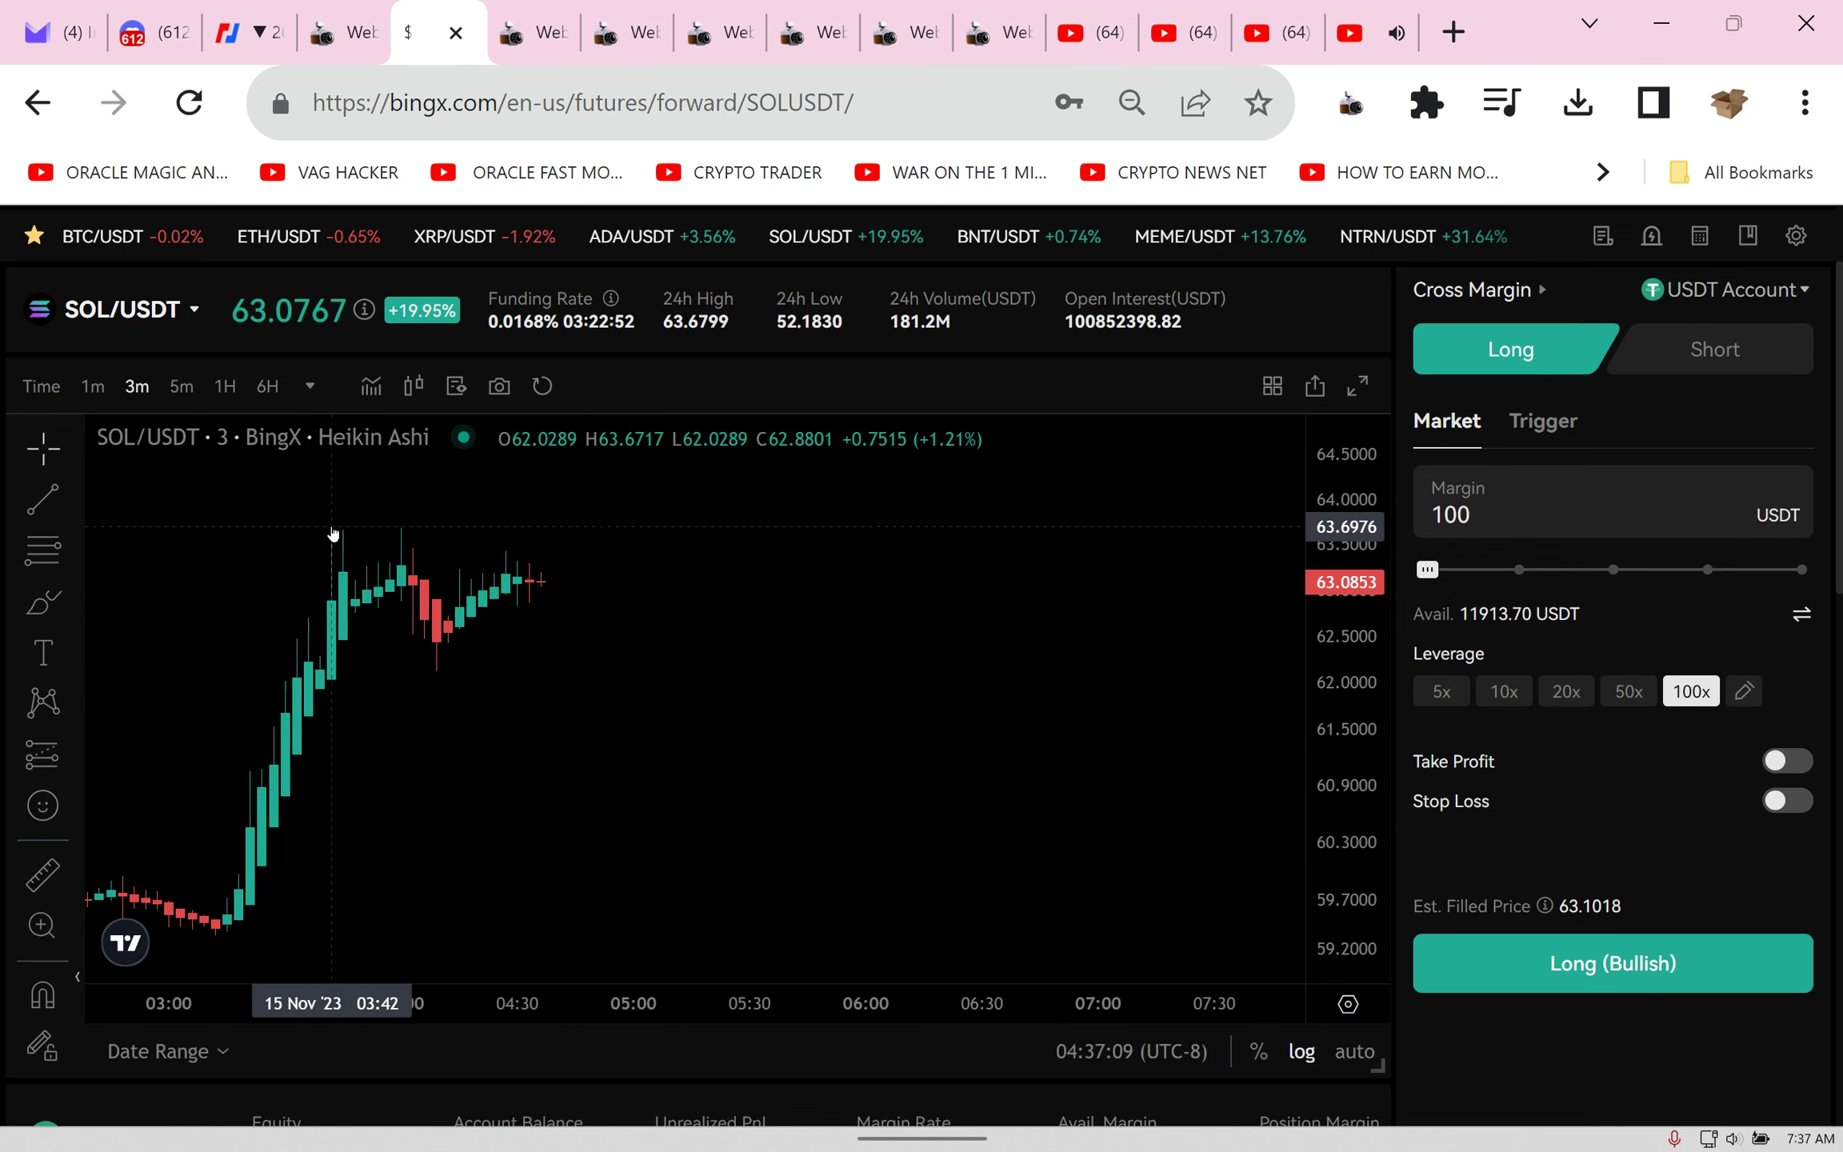
{"action": "mouse_move", "coordinate": [539, 542]}
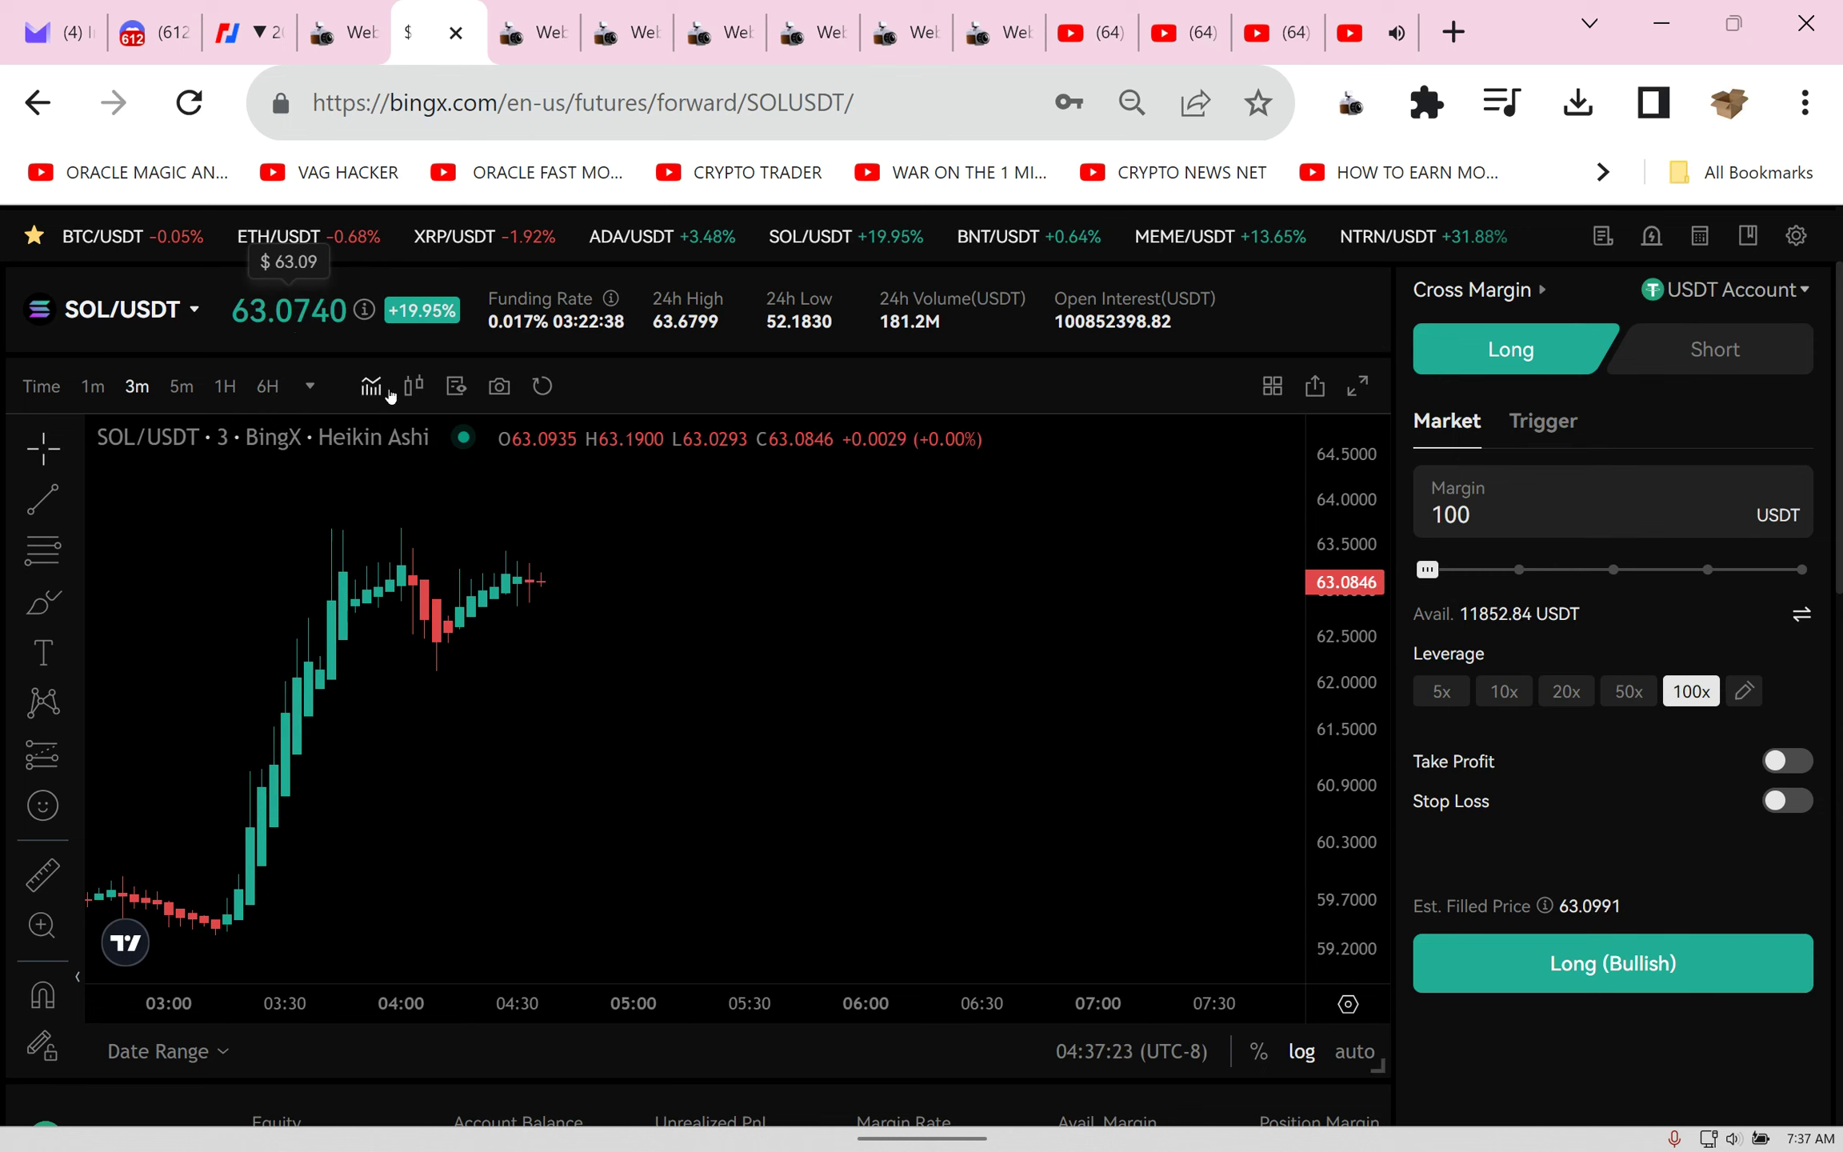
{"action": "mouse_move", "coordinate": [454, 418]}
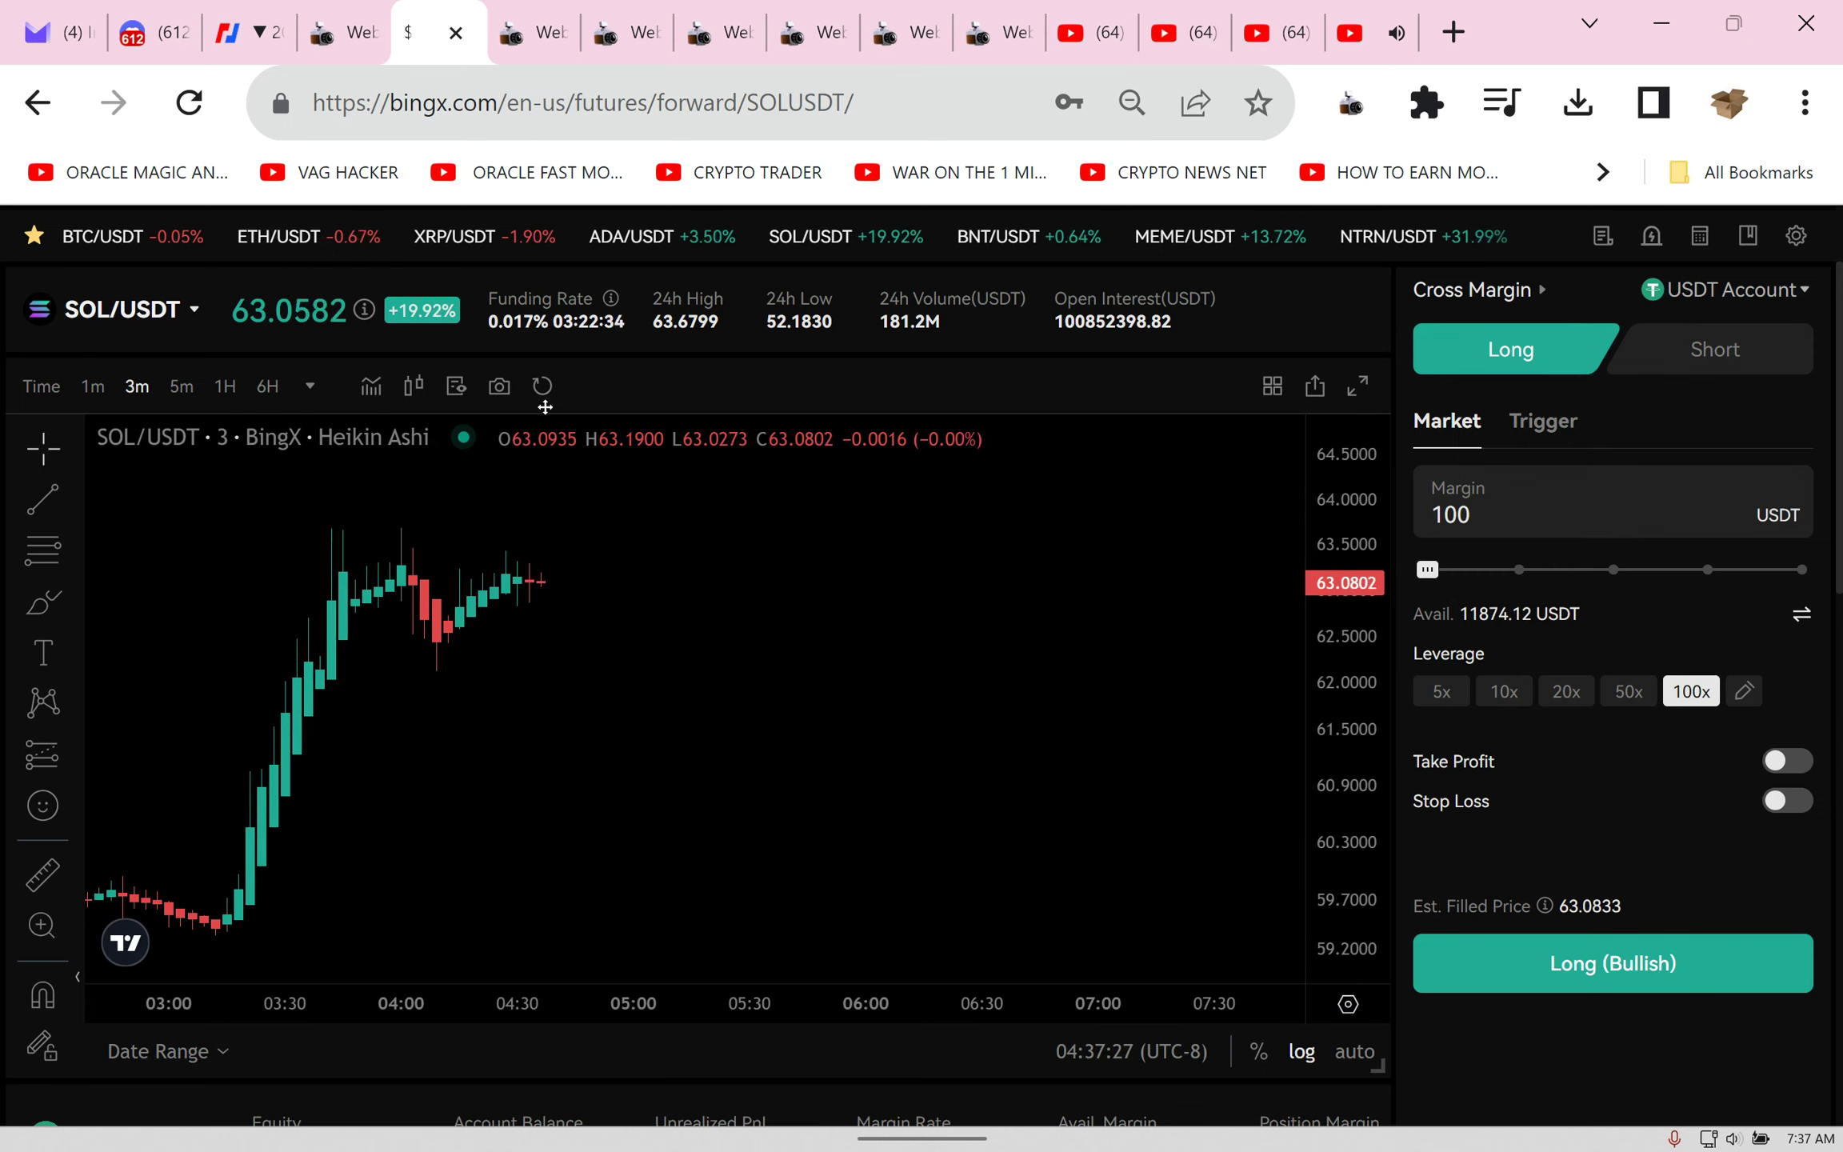
{"action": "mouse_move", "coordinate": [467, 865]}
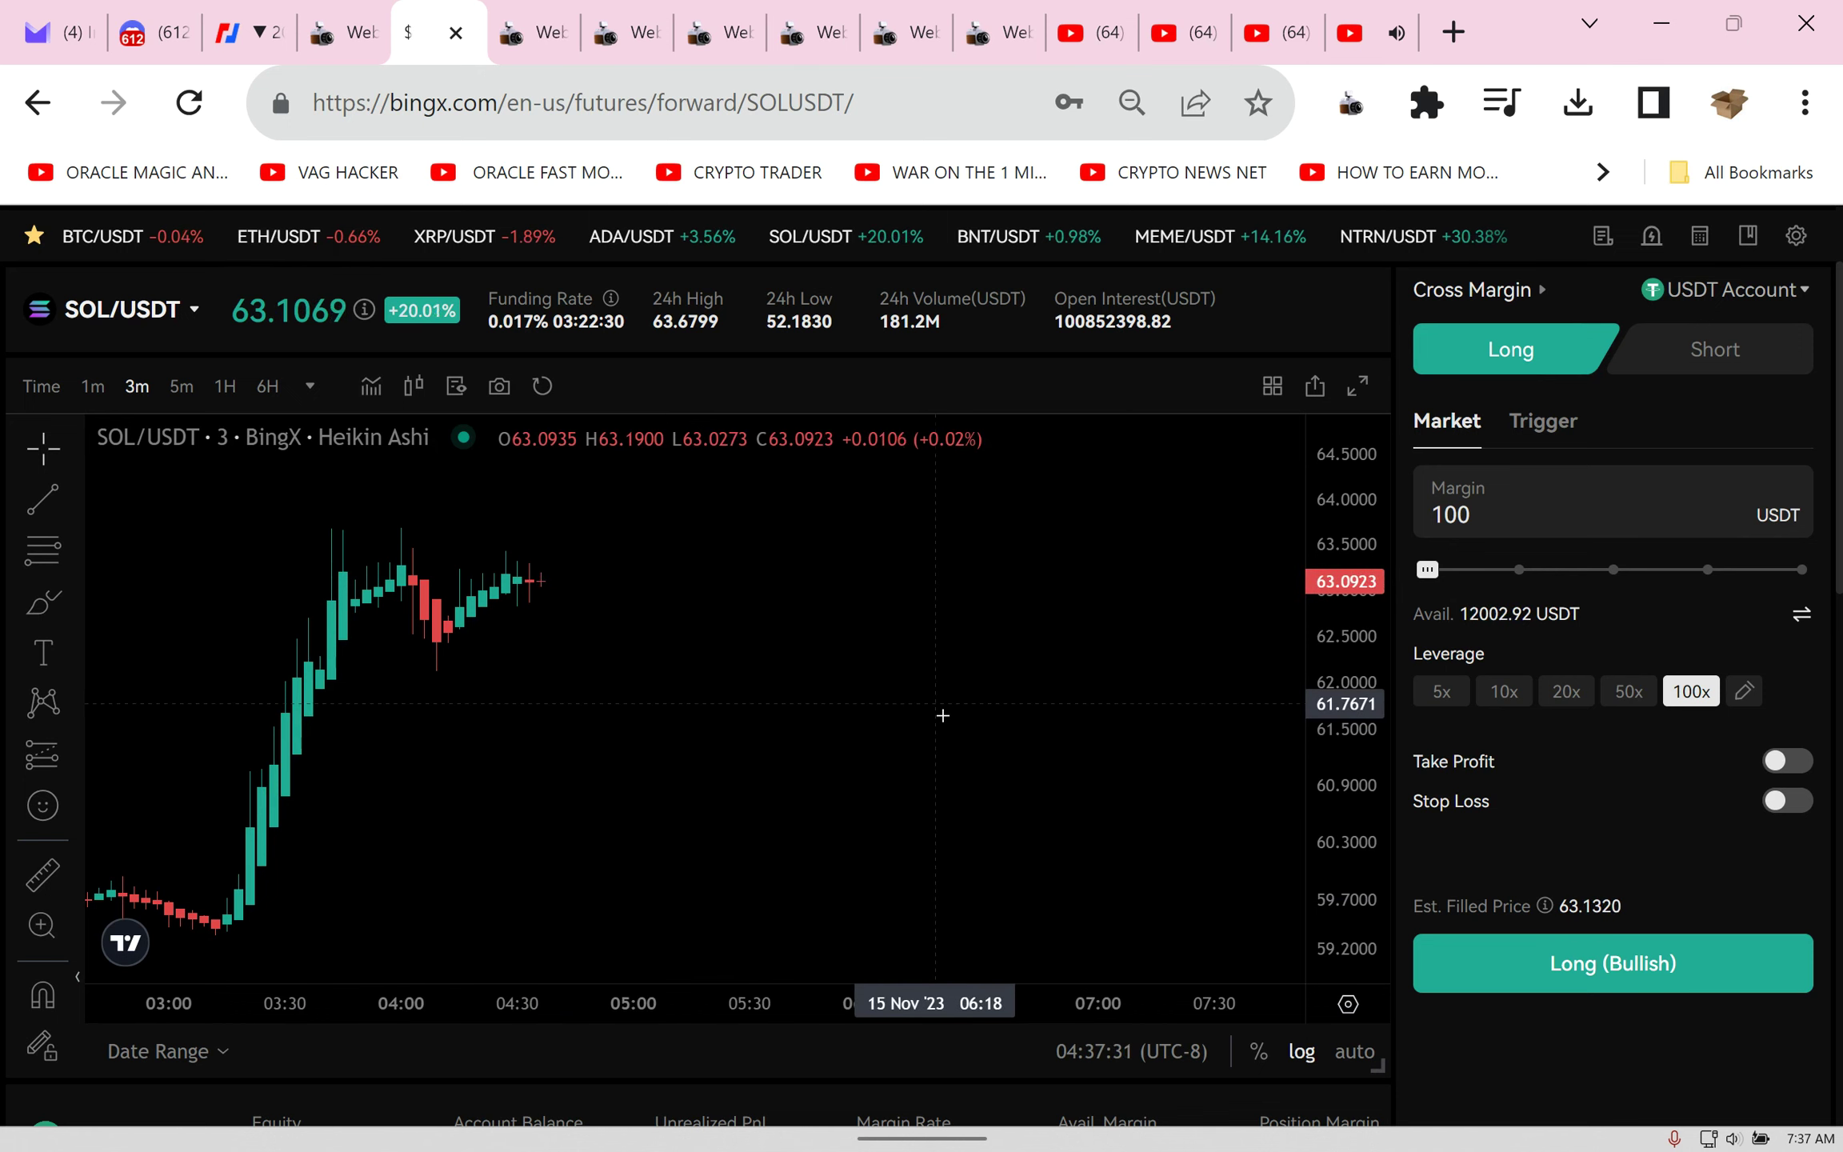
Step: Switch the SOL/USDT chart to 1-minute candles and check My Position below
{"action": "left_click", "coordinate": [93, 387]}
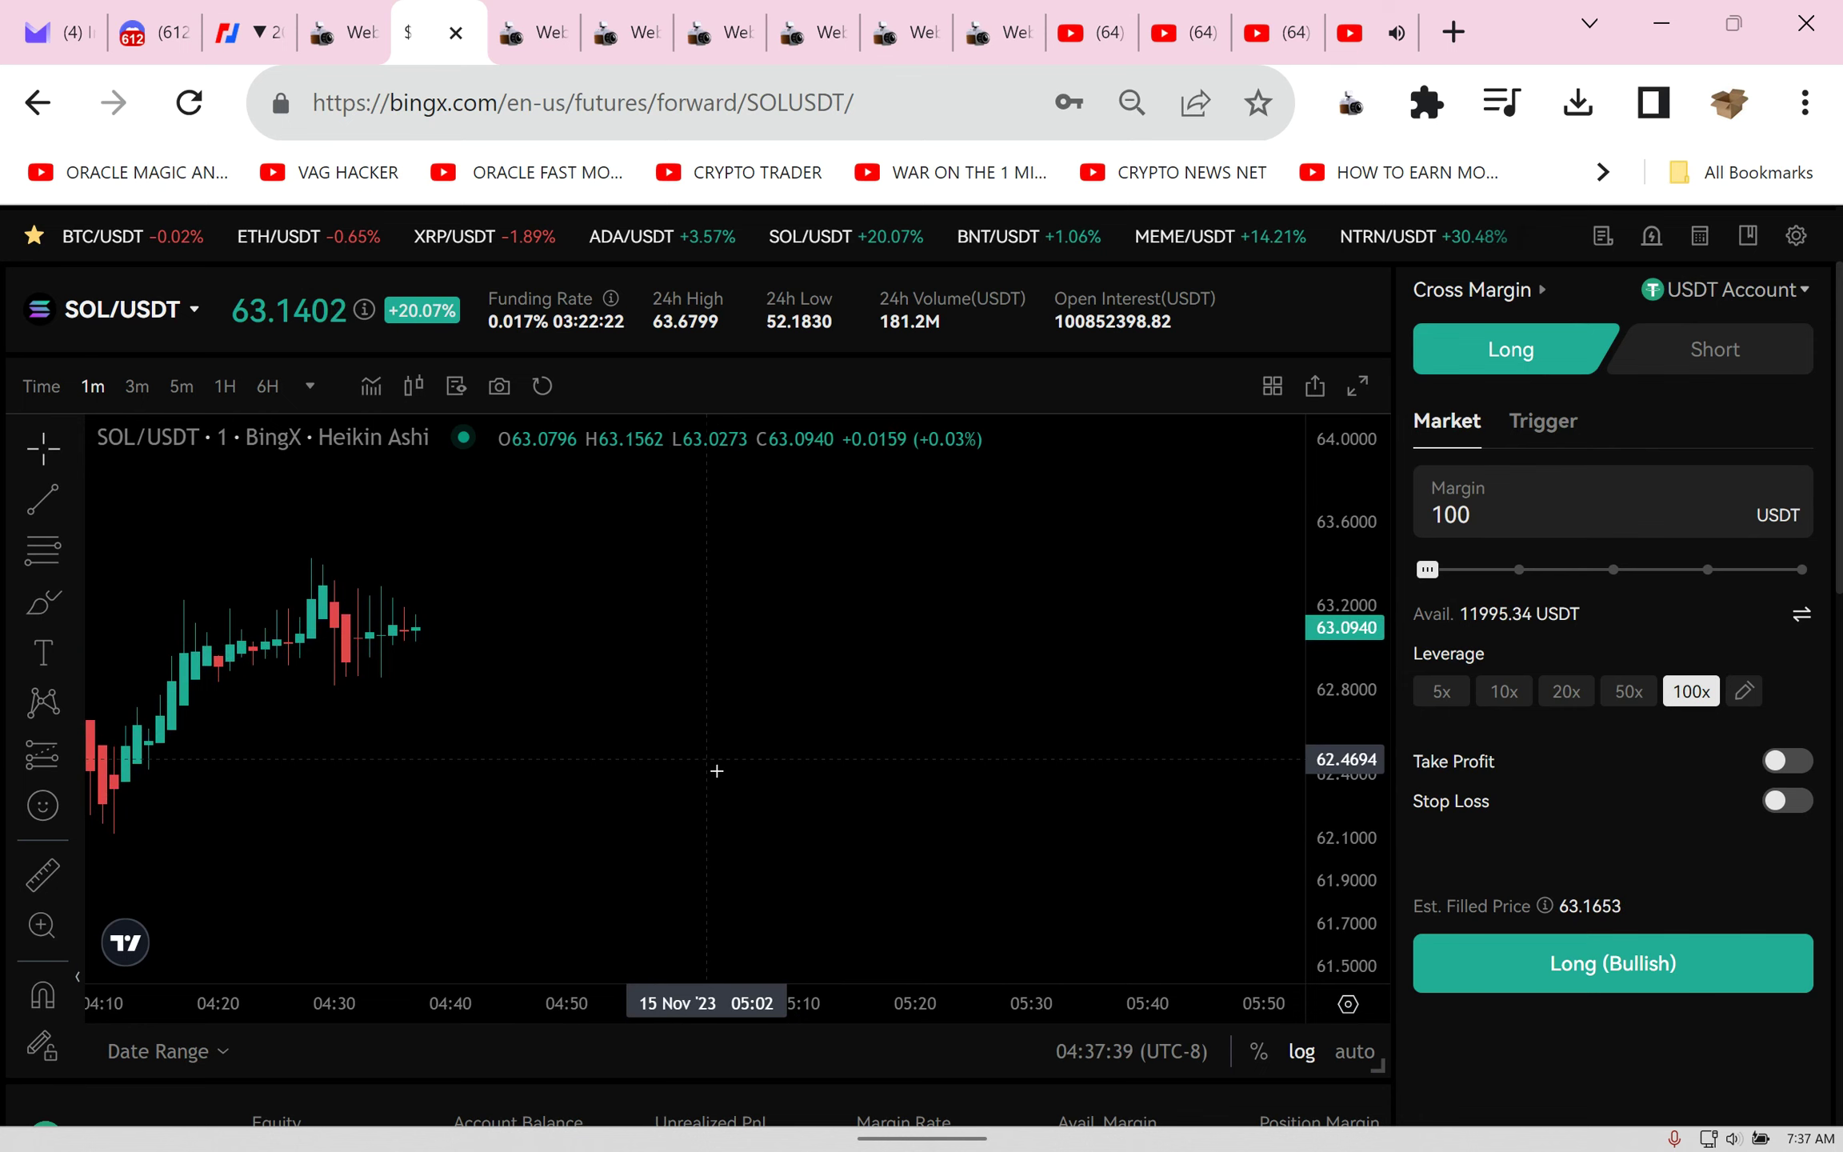
{"action": "scroll", "scroll_direction": "down", "scroll_amount": 3}
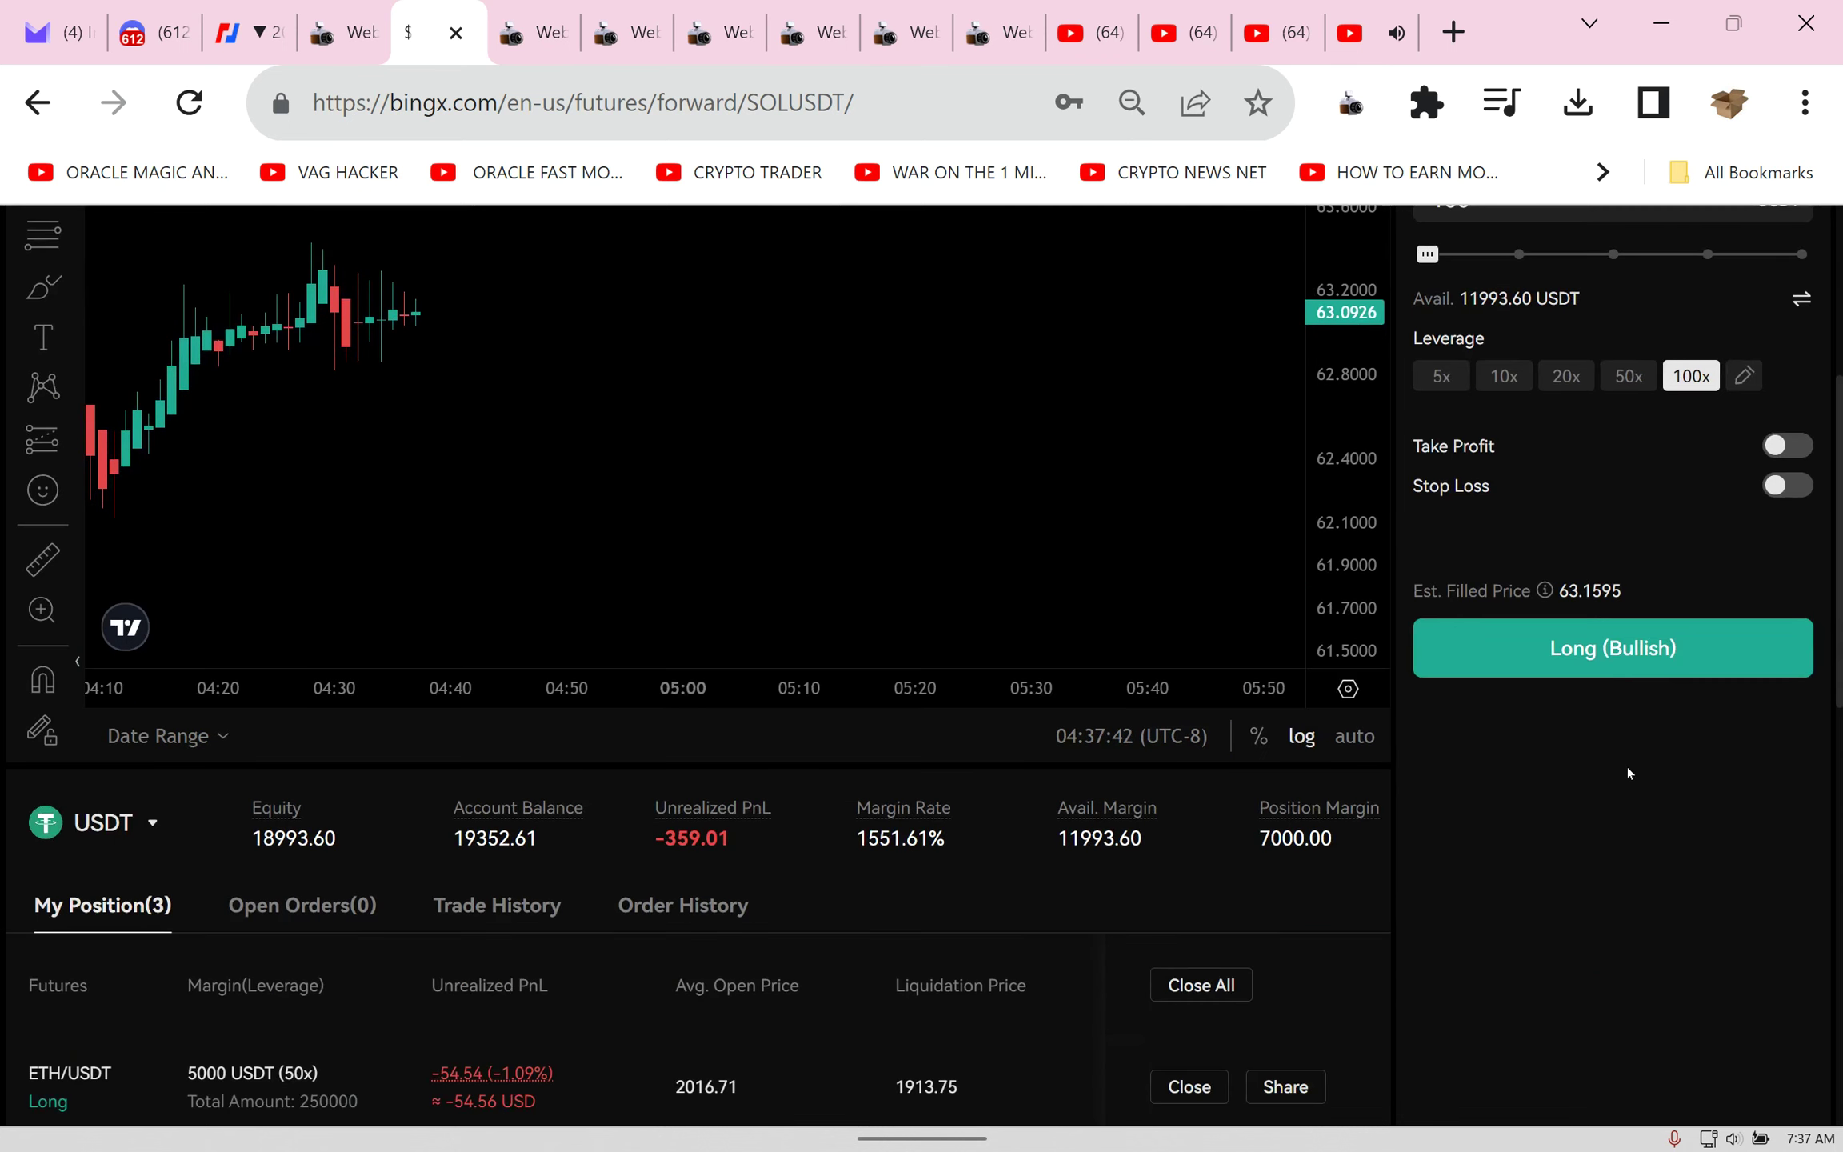
{"action": "scroll", "scroll_direction": "down", "scroll_amount": 3}
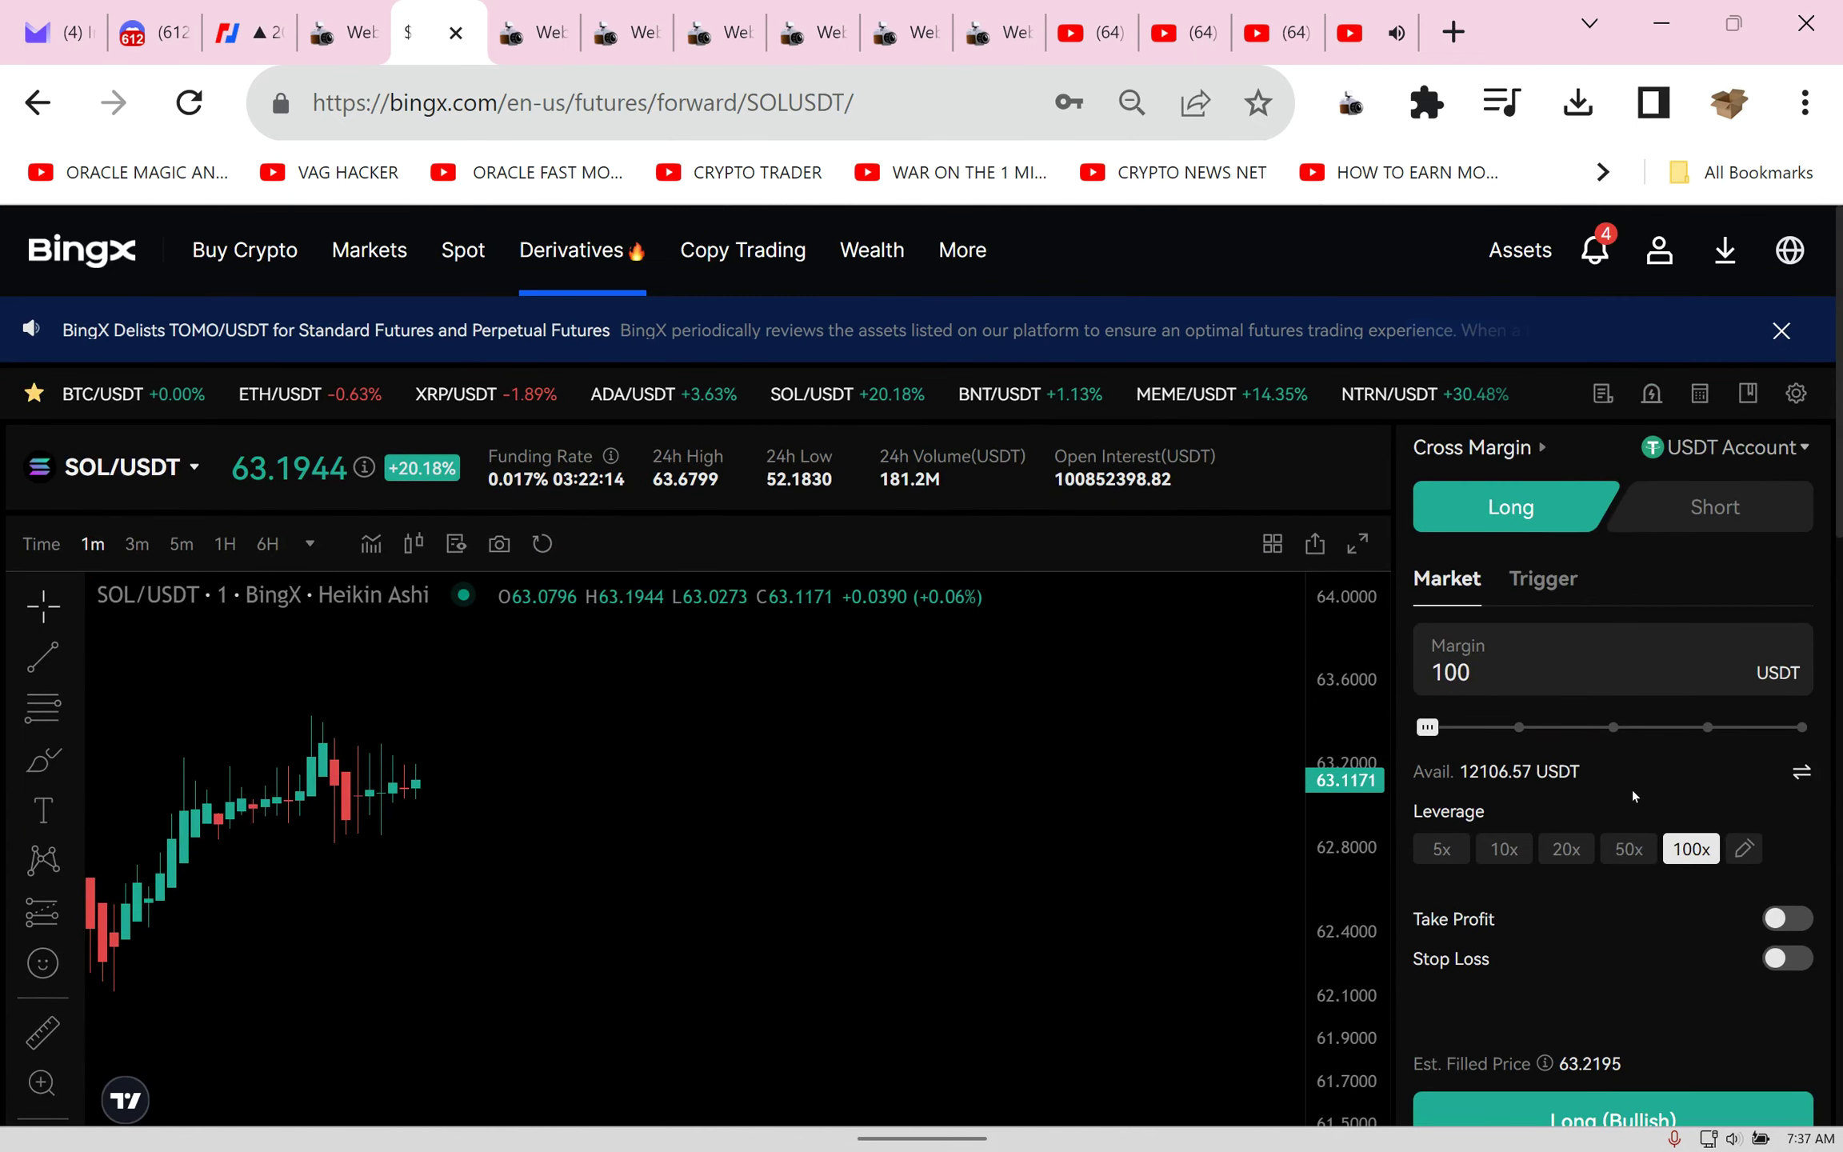
Step: Open a 5000 USDT SOL/USDT long at 50x leverage, the fourth open position
{"action": "left_click", "coordinate": [1628, 847]}
{"action": "type", "text": "5000"}
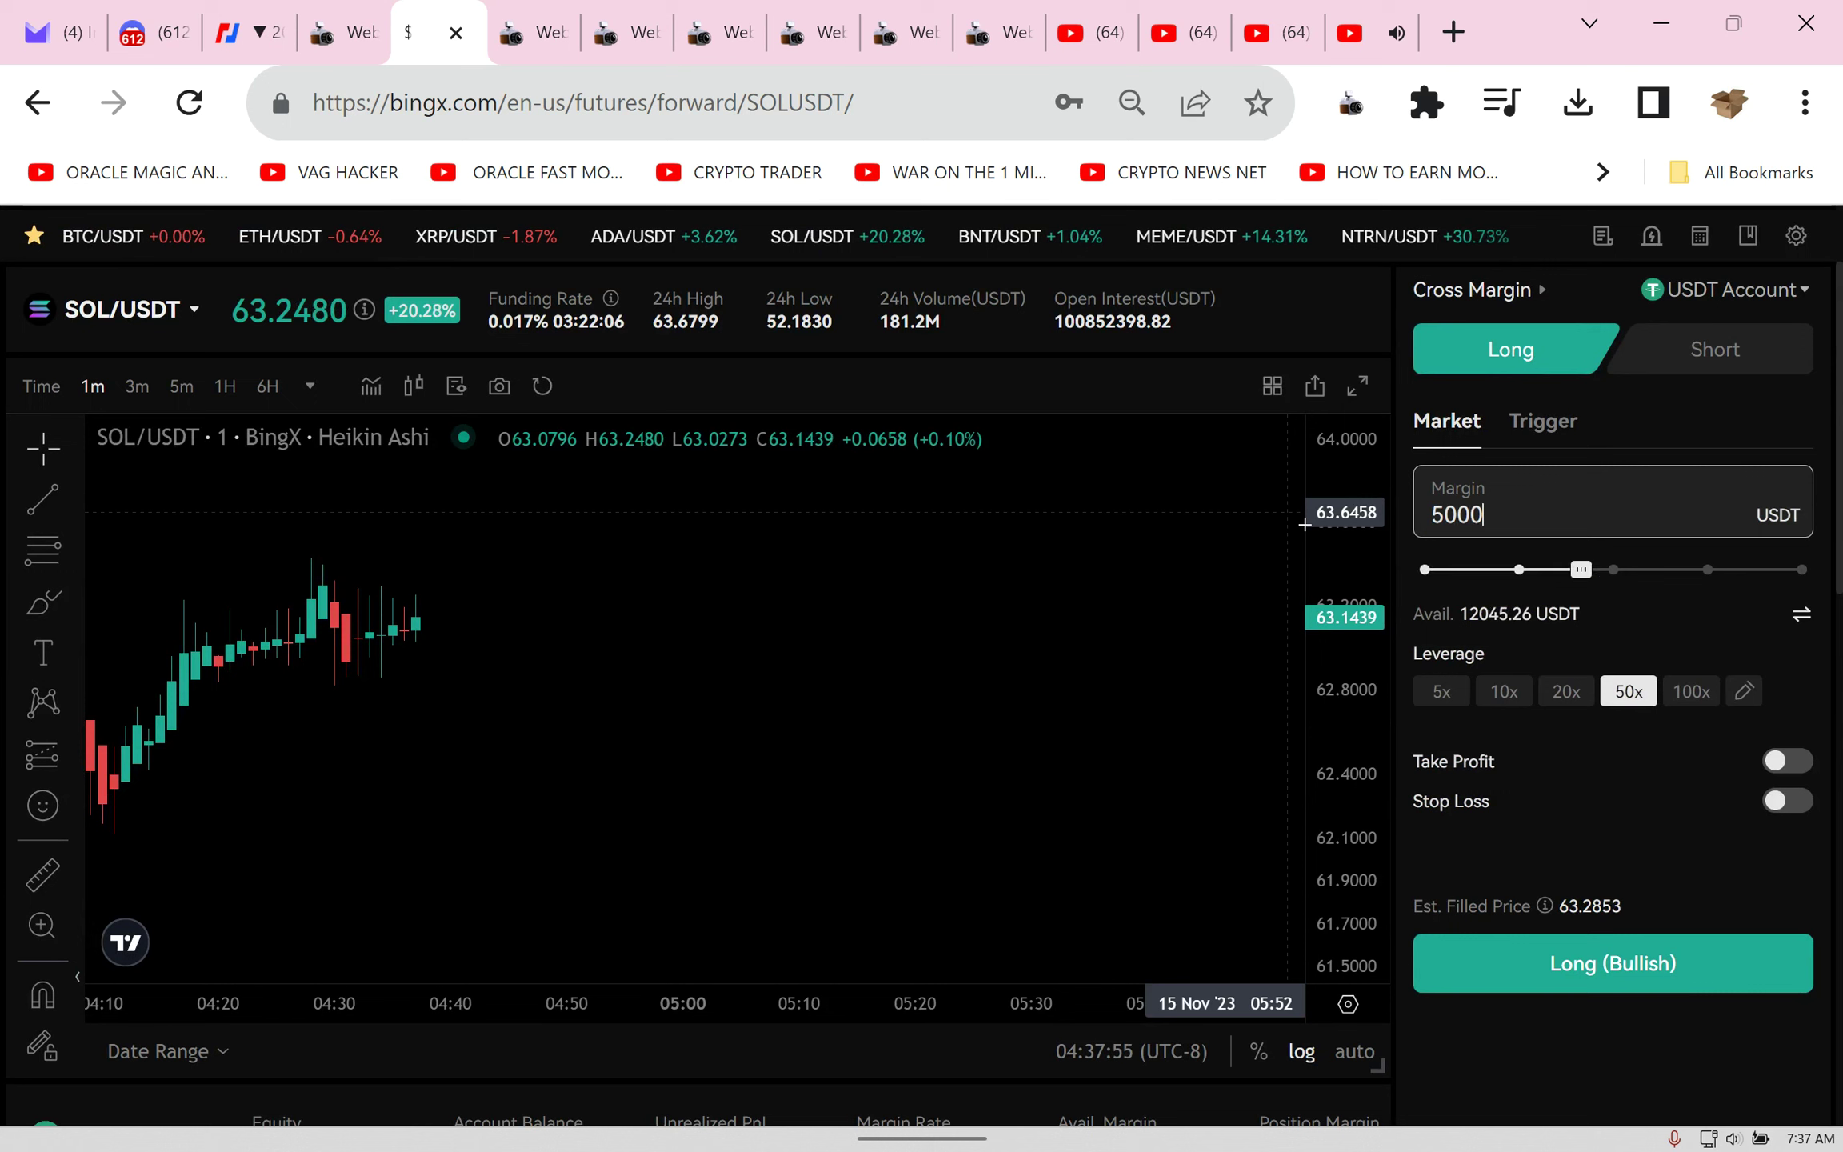
{"action": "left_click", "coordinate": [1611, 963]}
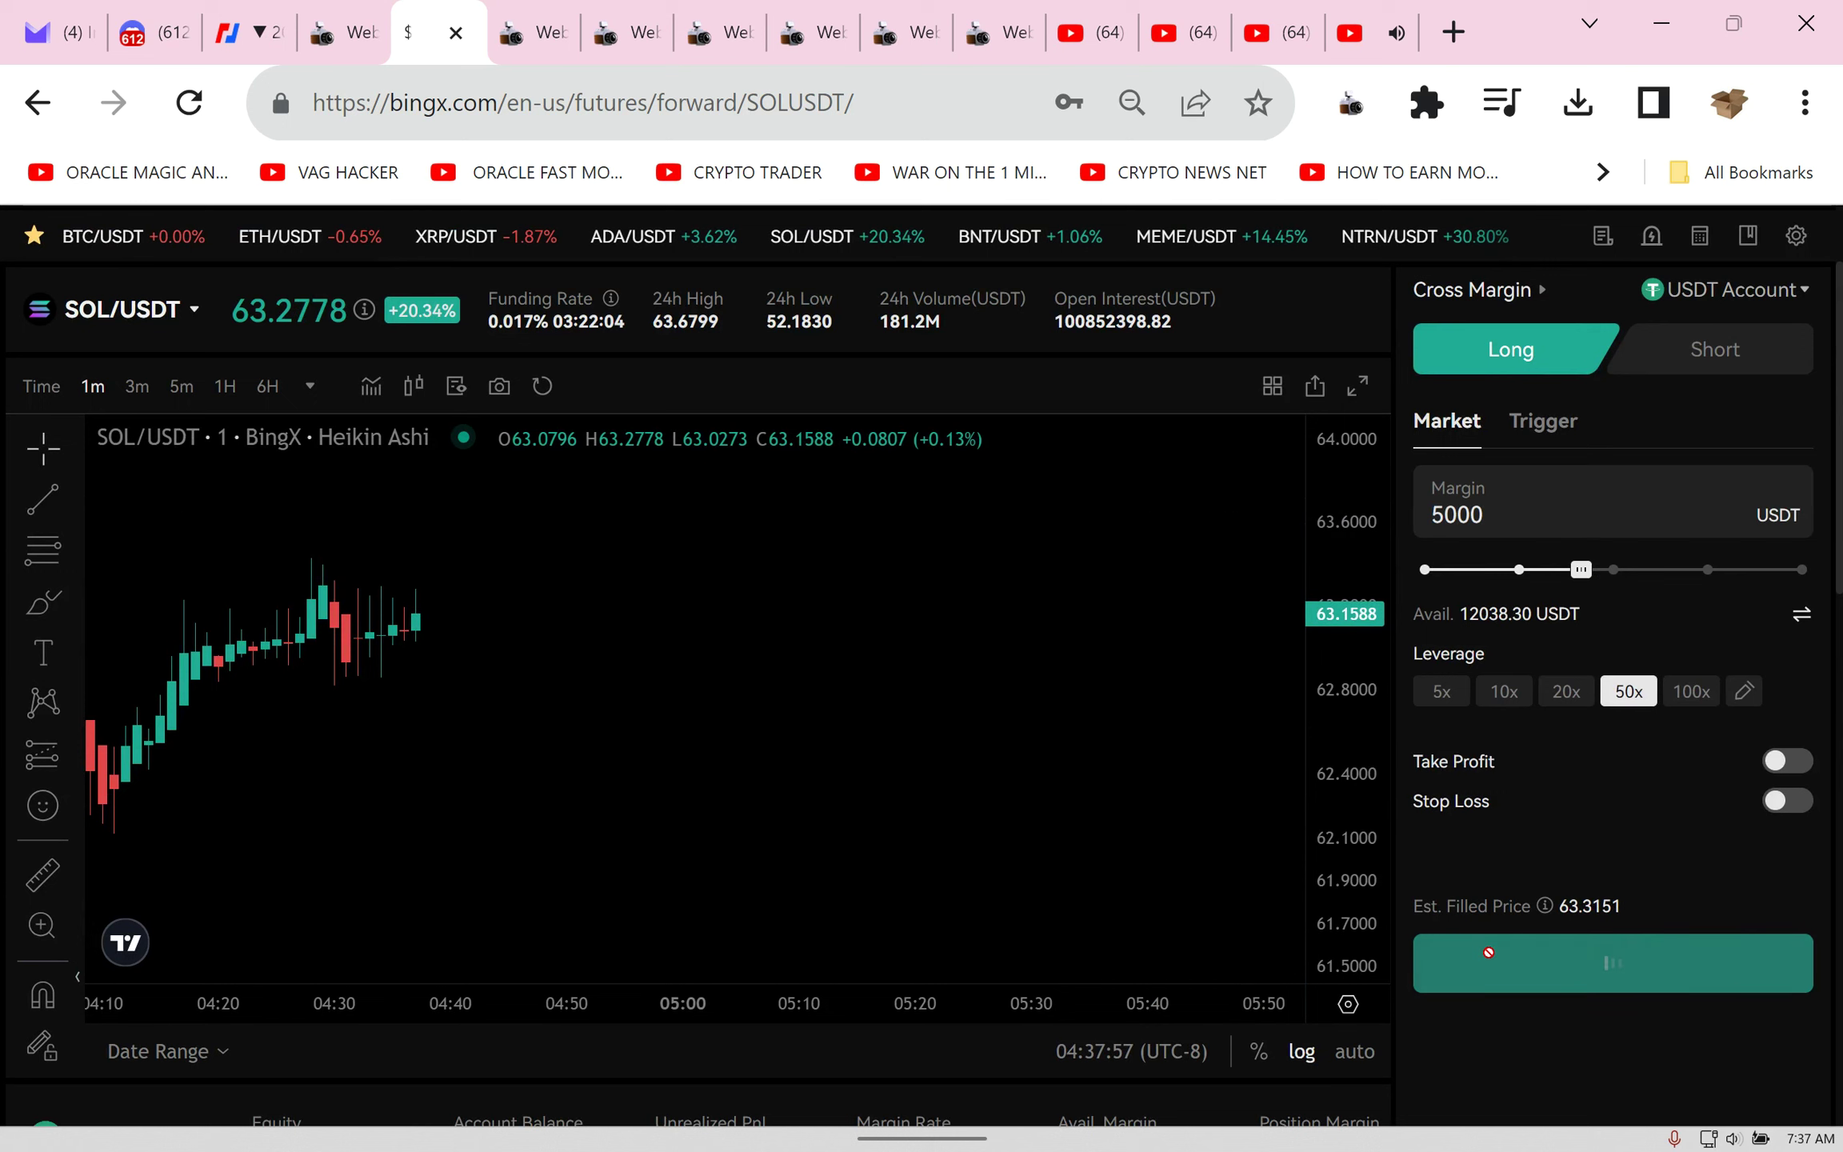
{"action": "left_click", "coordinate": [1611, 962]}
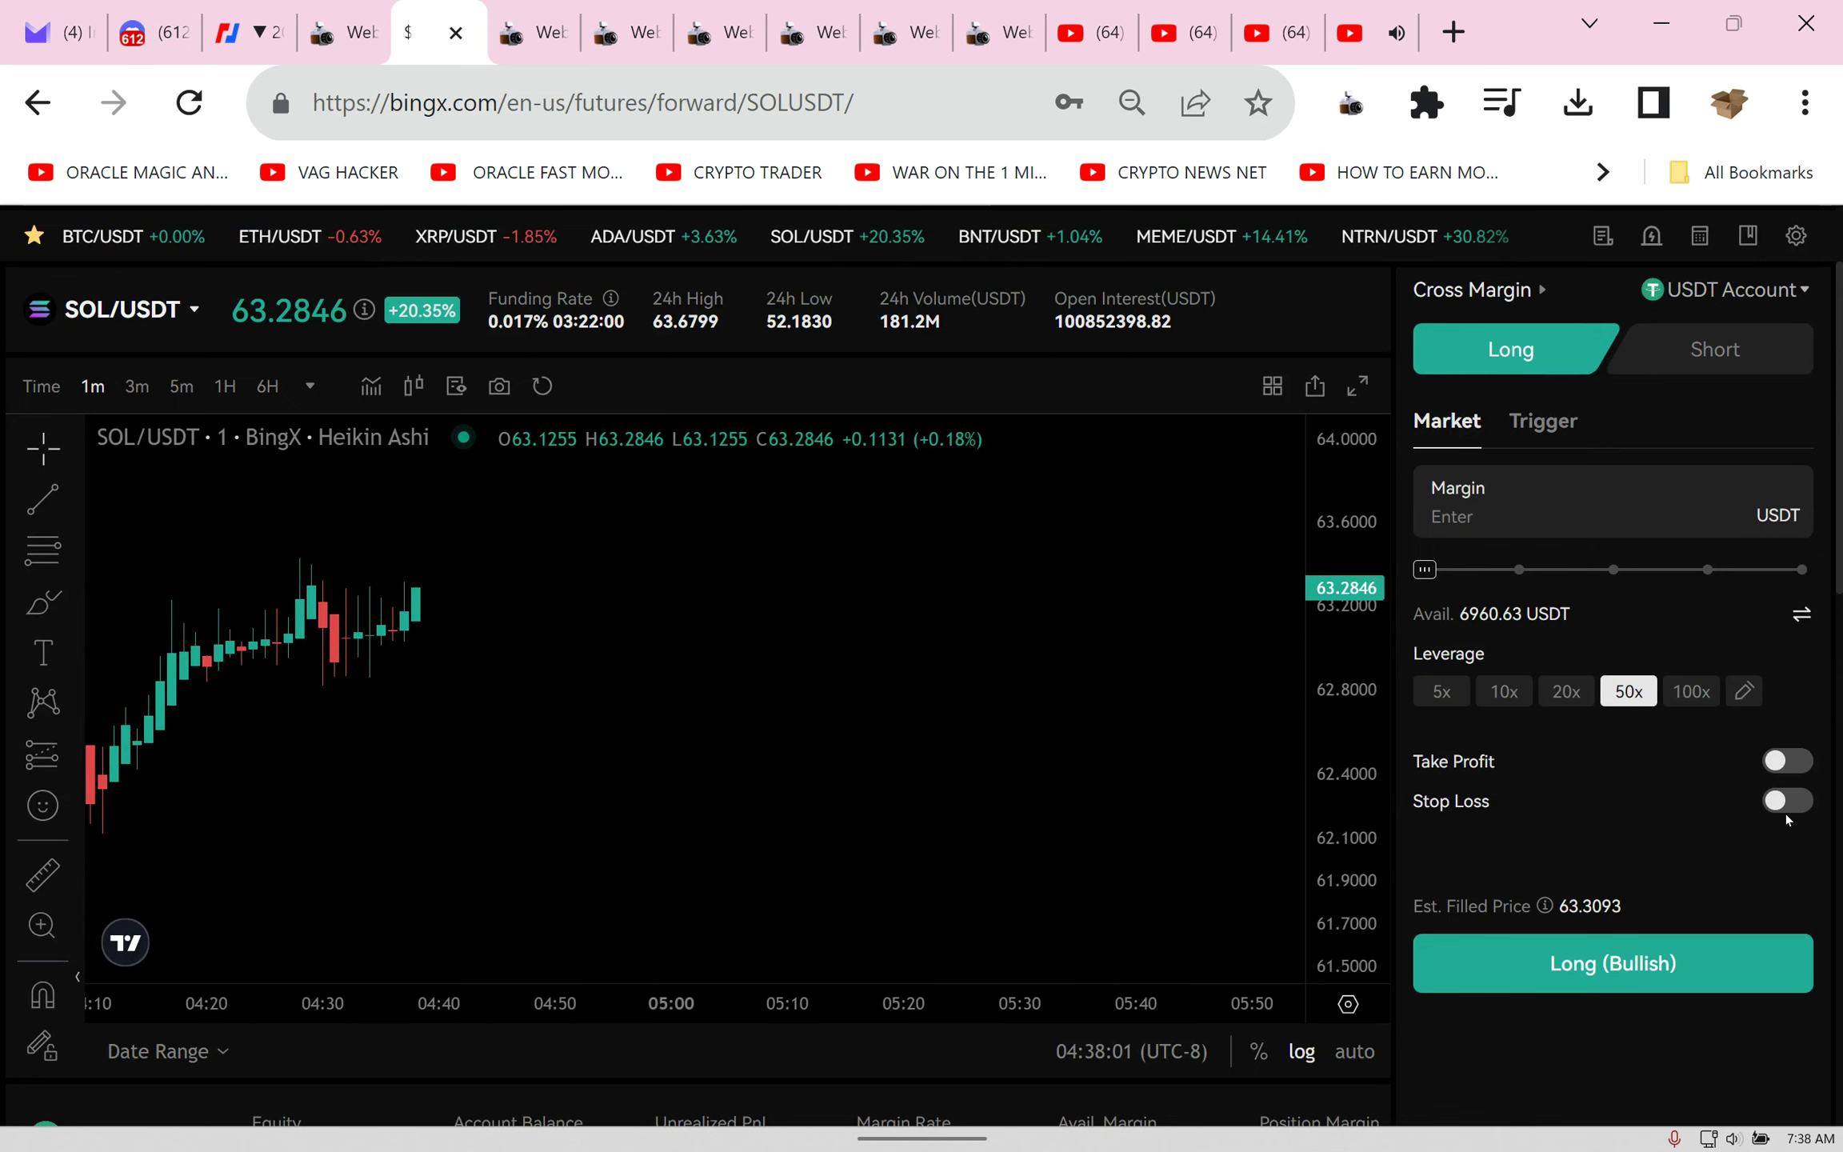
{"action": "mouse_move", "coordinate": [1646, 816]}
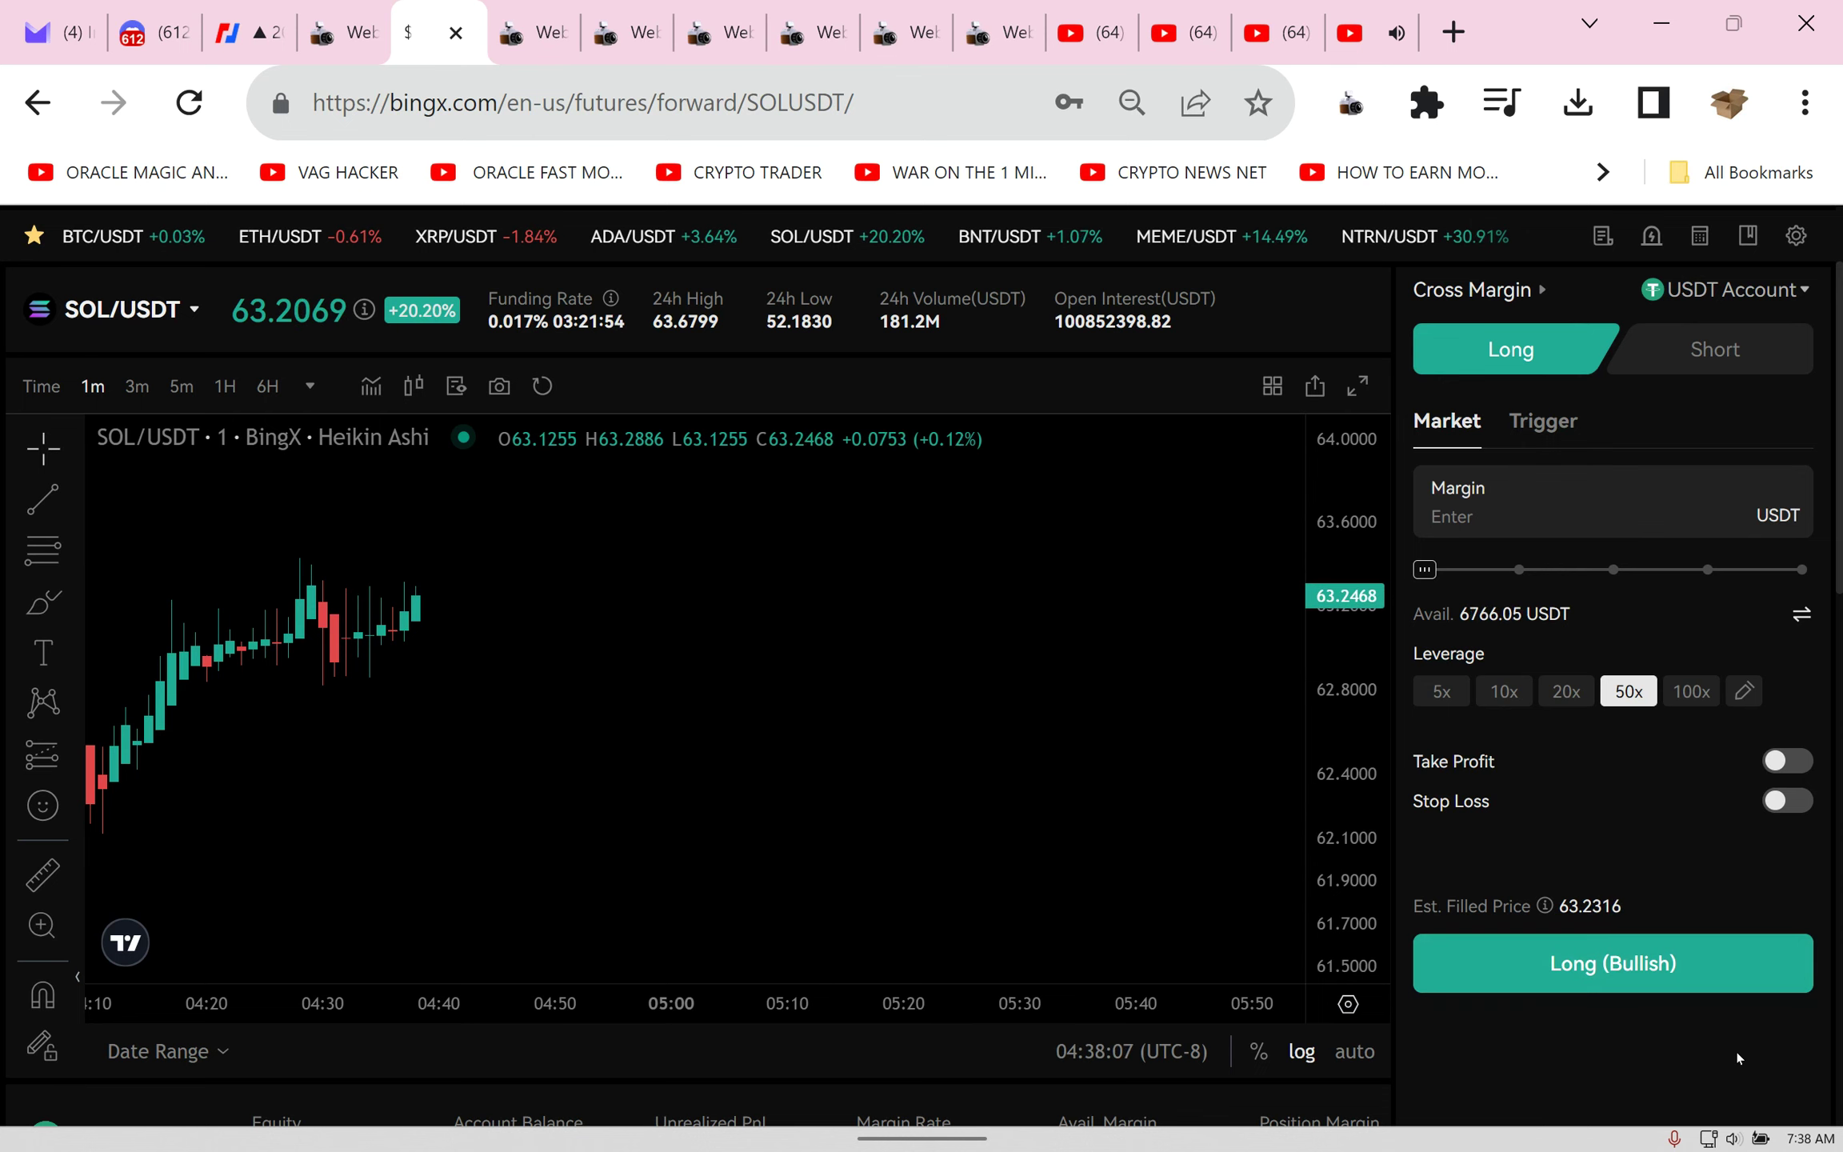
{"action": "scroll", "scroll_direction": "down", "scroll_amount": 3}
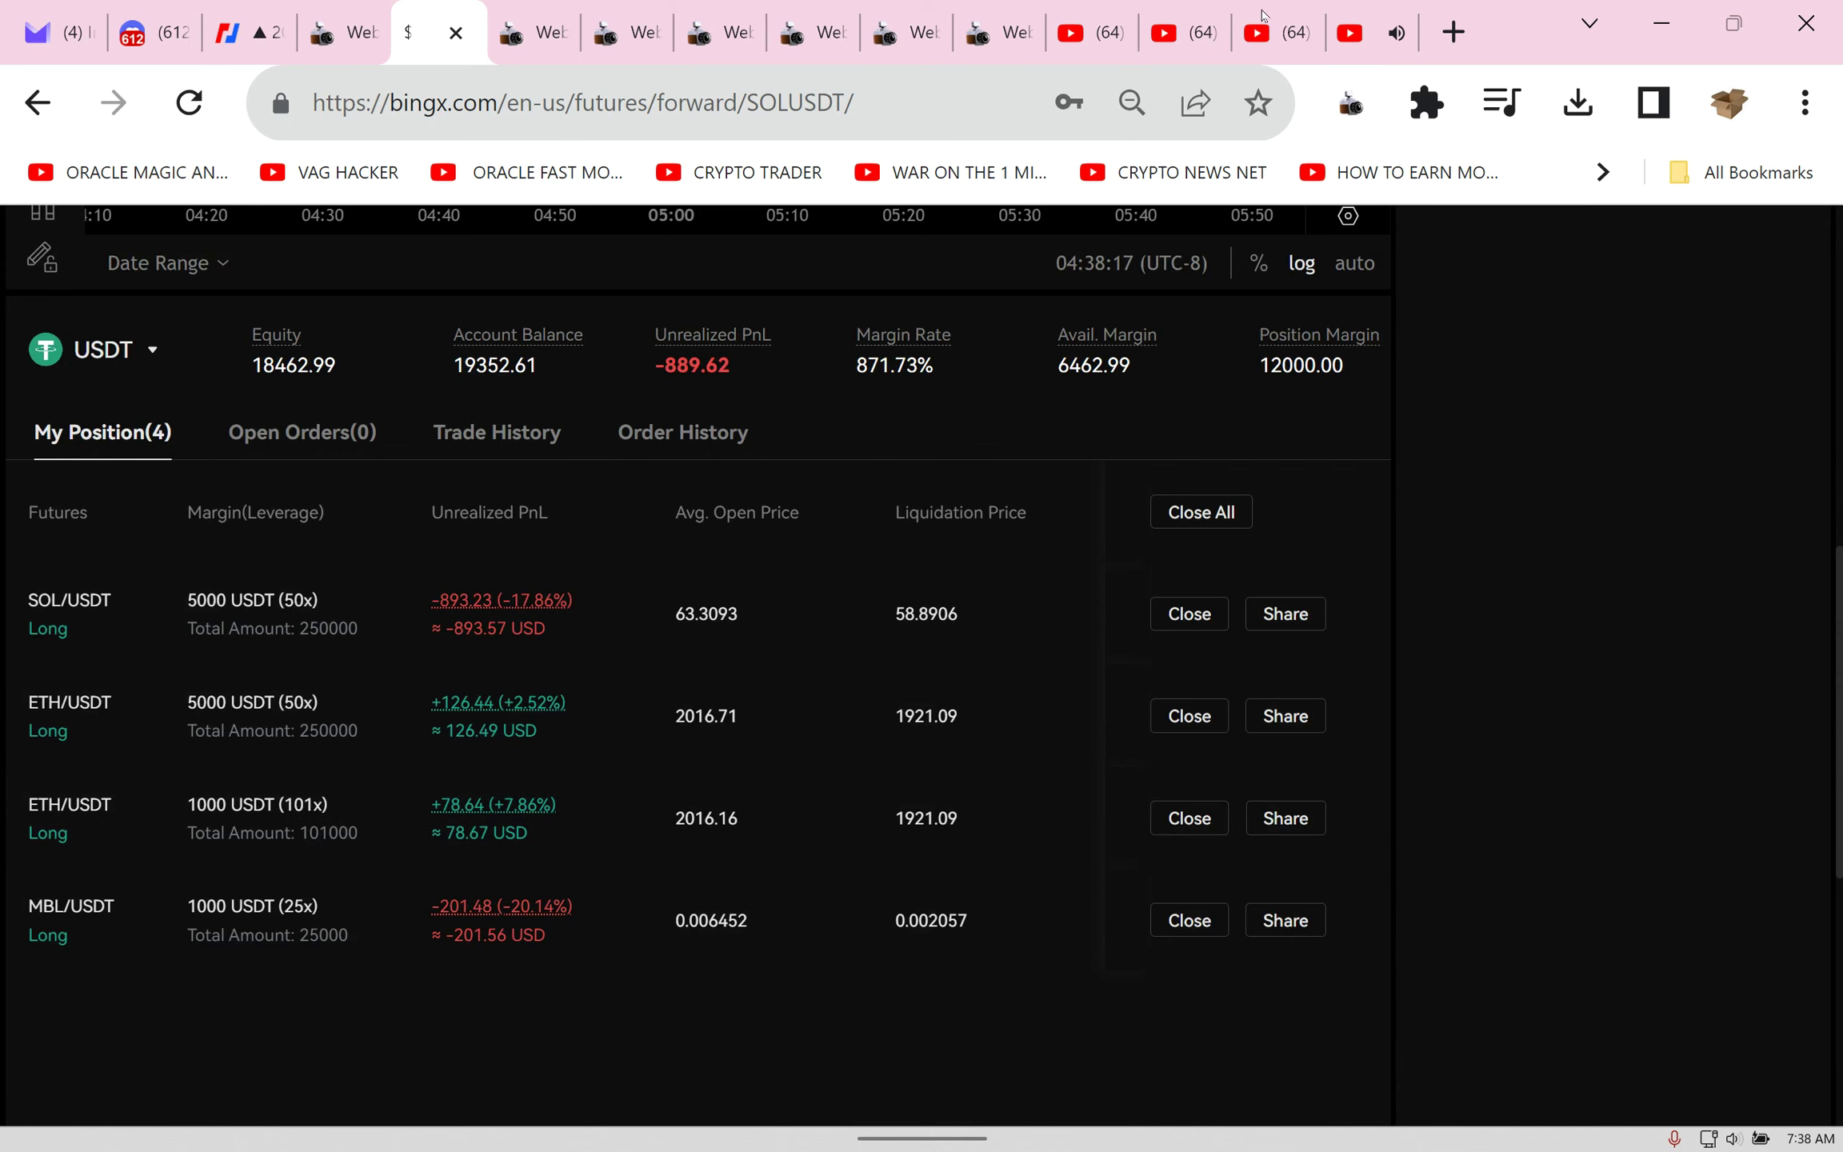
Step: Capture the four-position BingX page with Webpage Screenshot and view an earlier capture
{"action": "left_click", "coordinate": [1348, 102]}
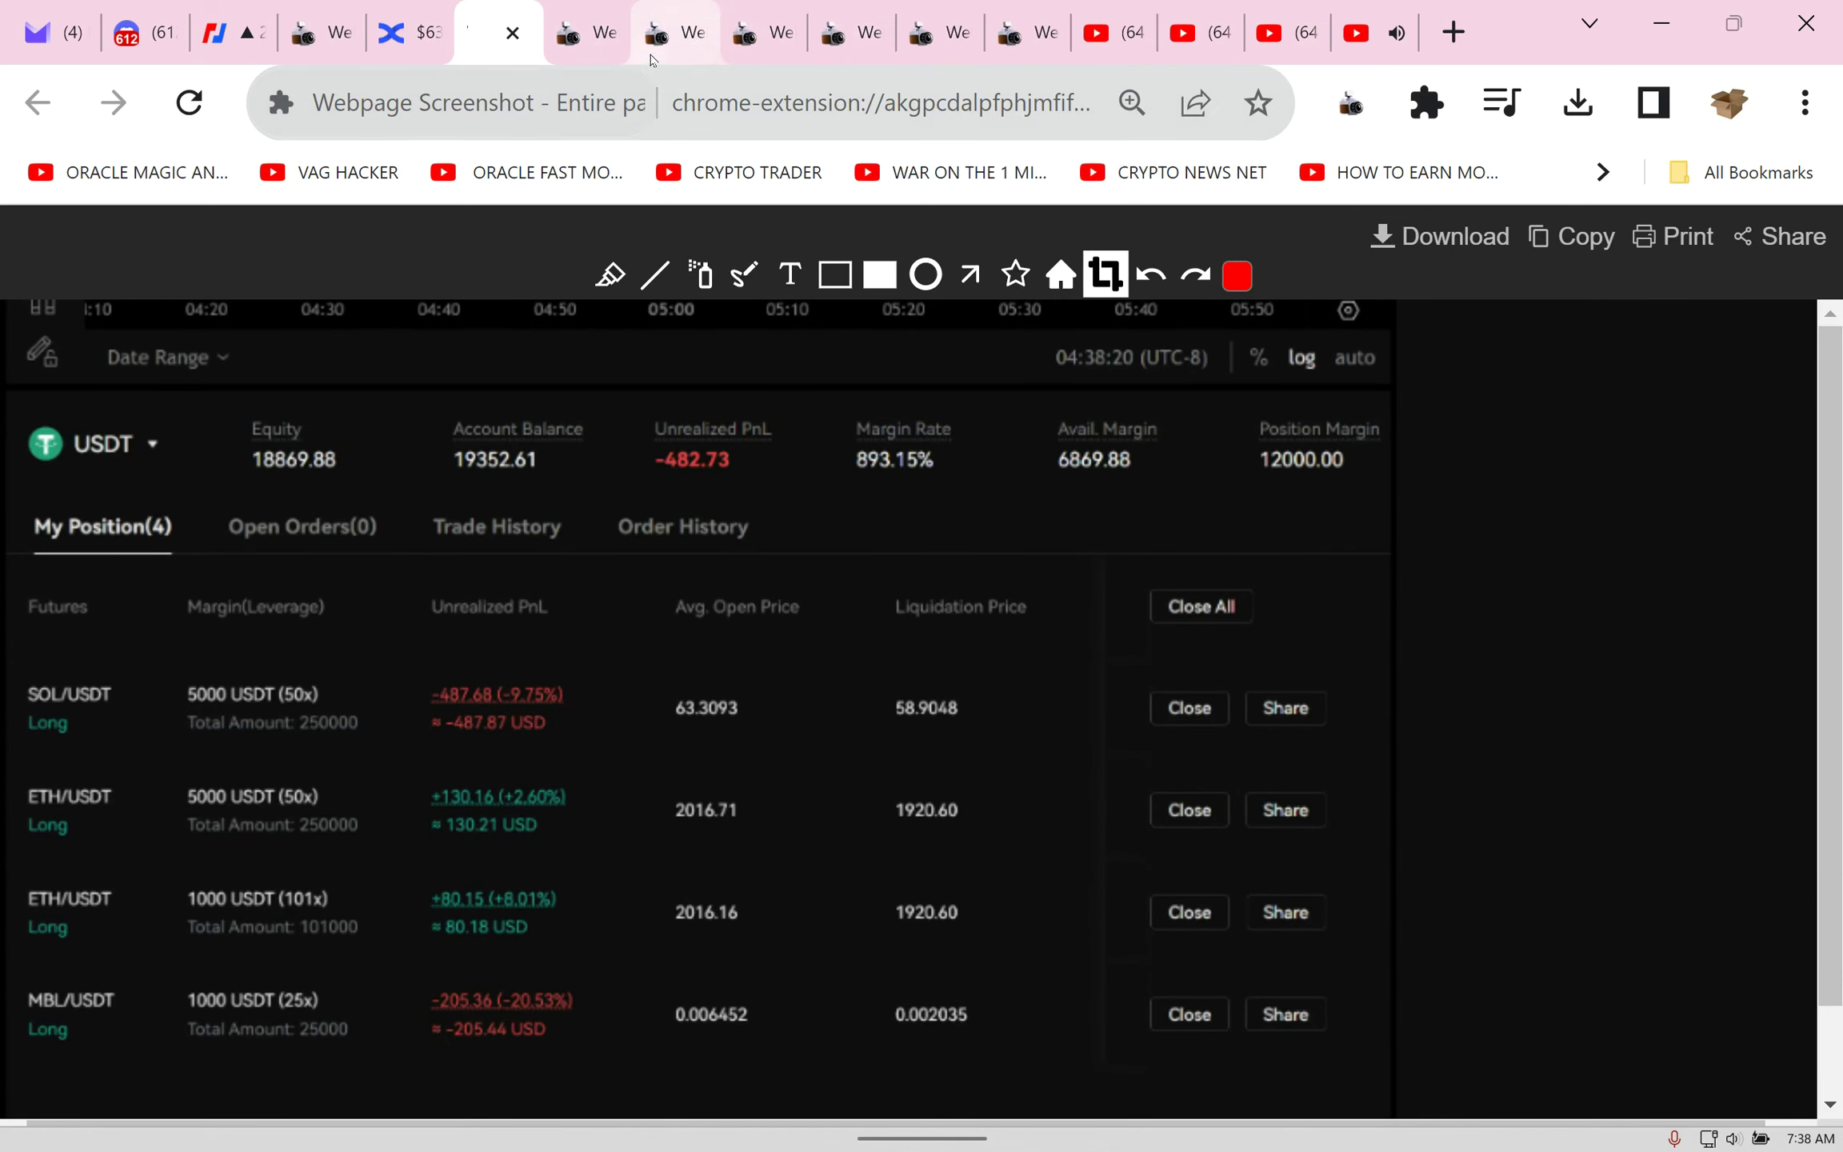
{"action": "left_click", "coordinate": [937, 32]}
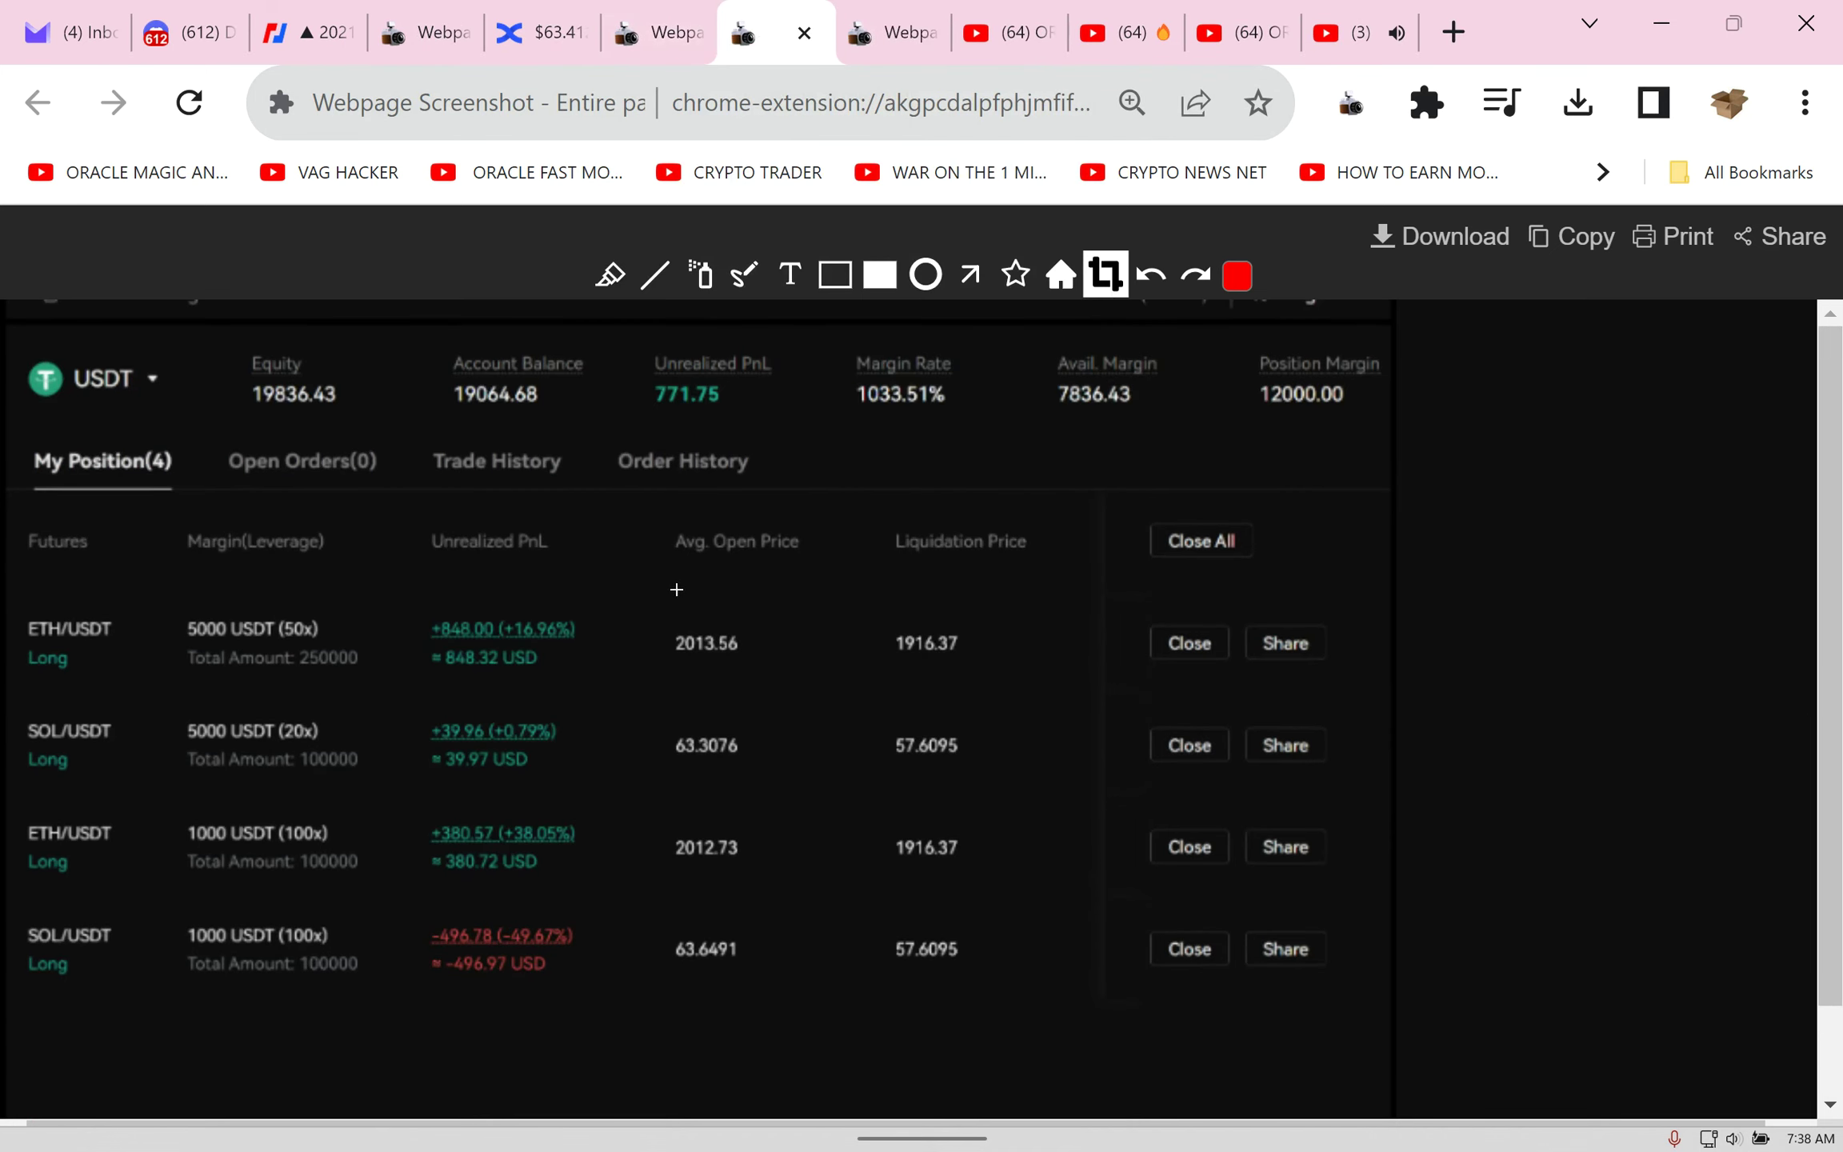
{"action": "mouse_move", "coordinate": [1601, 520]}
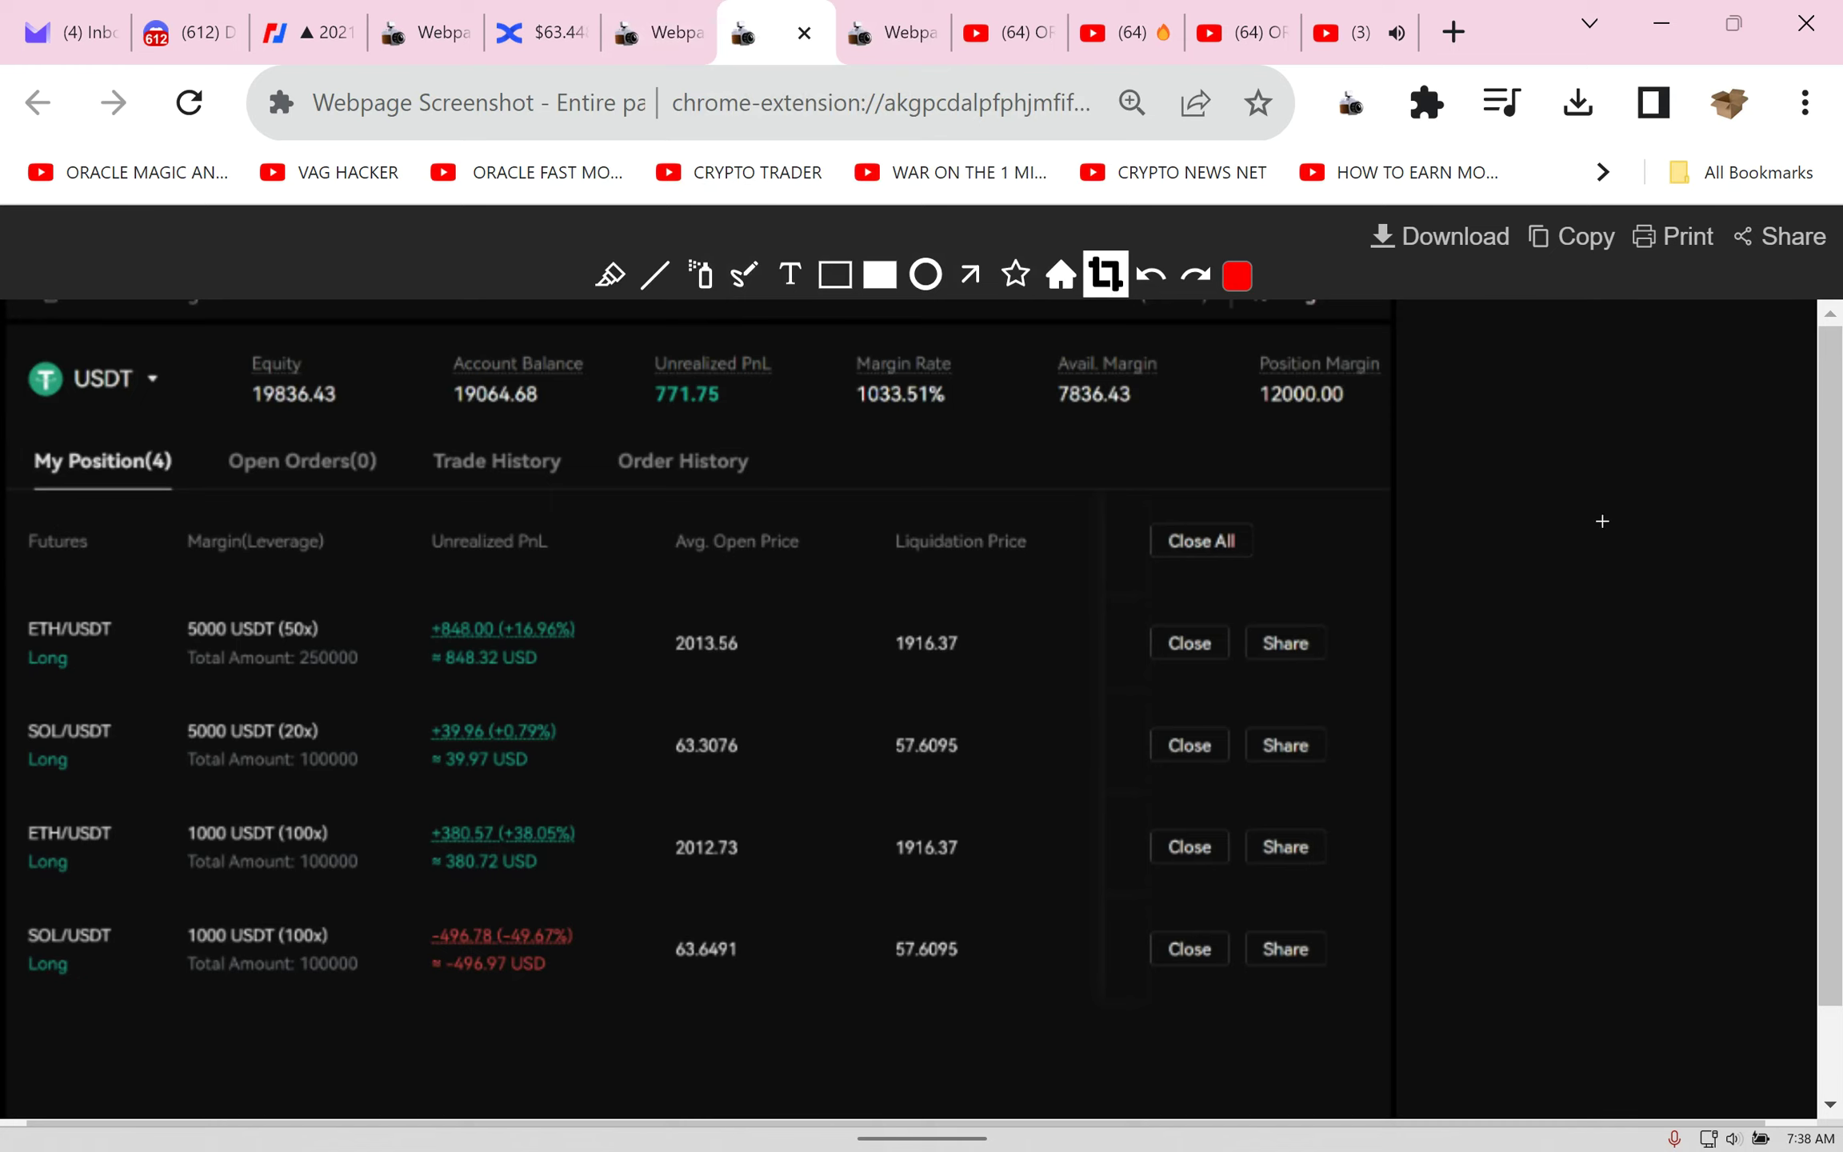
{"action": "mouse_move", "coordinate": [1449, 717]}
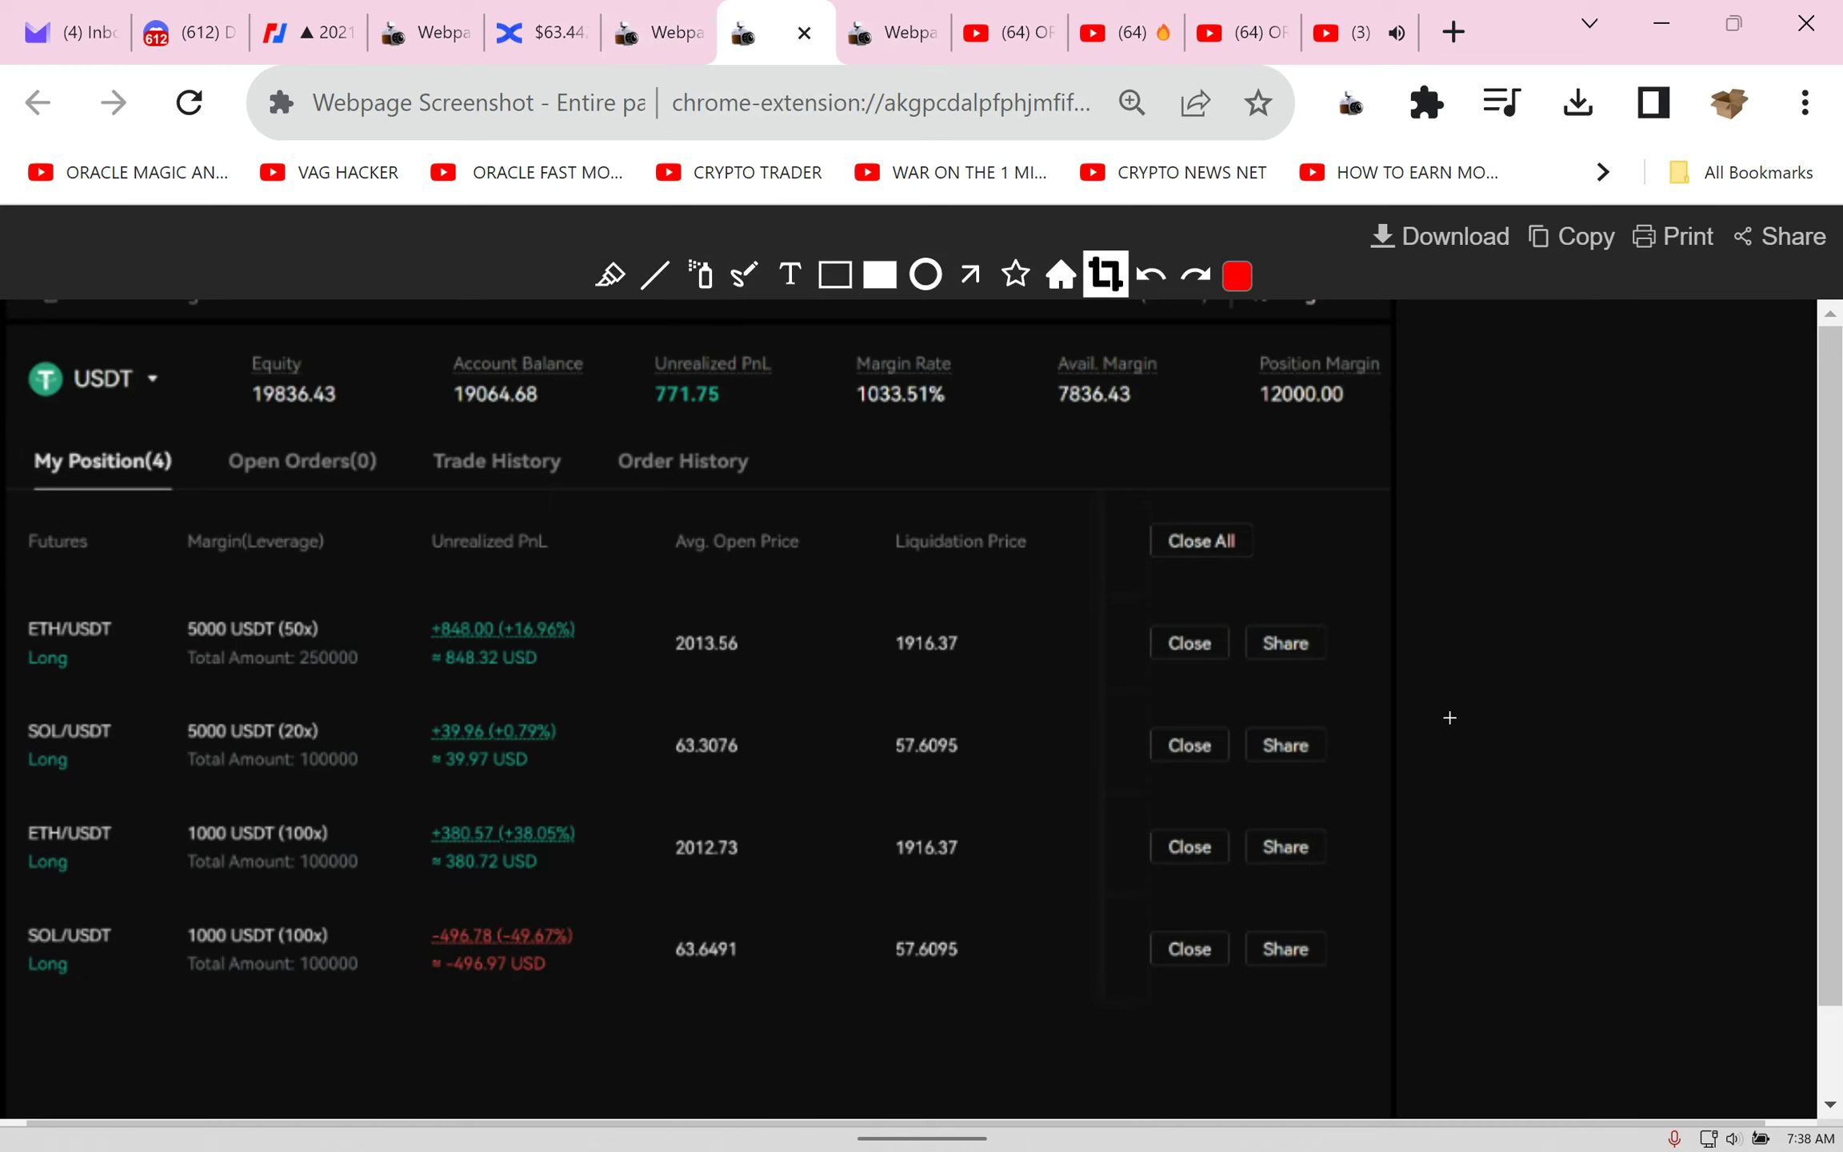
Step: Check BingX's four open longs showing 493.00 unrealized PnL, then go to the YouTube premiere
{"action": "left_click", "coordinate": [541, 32]}
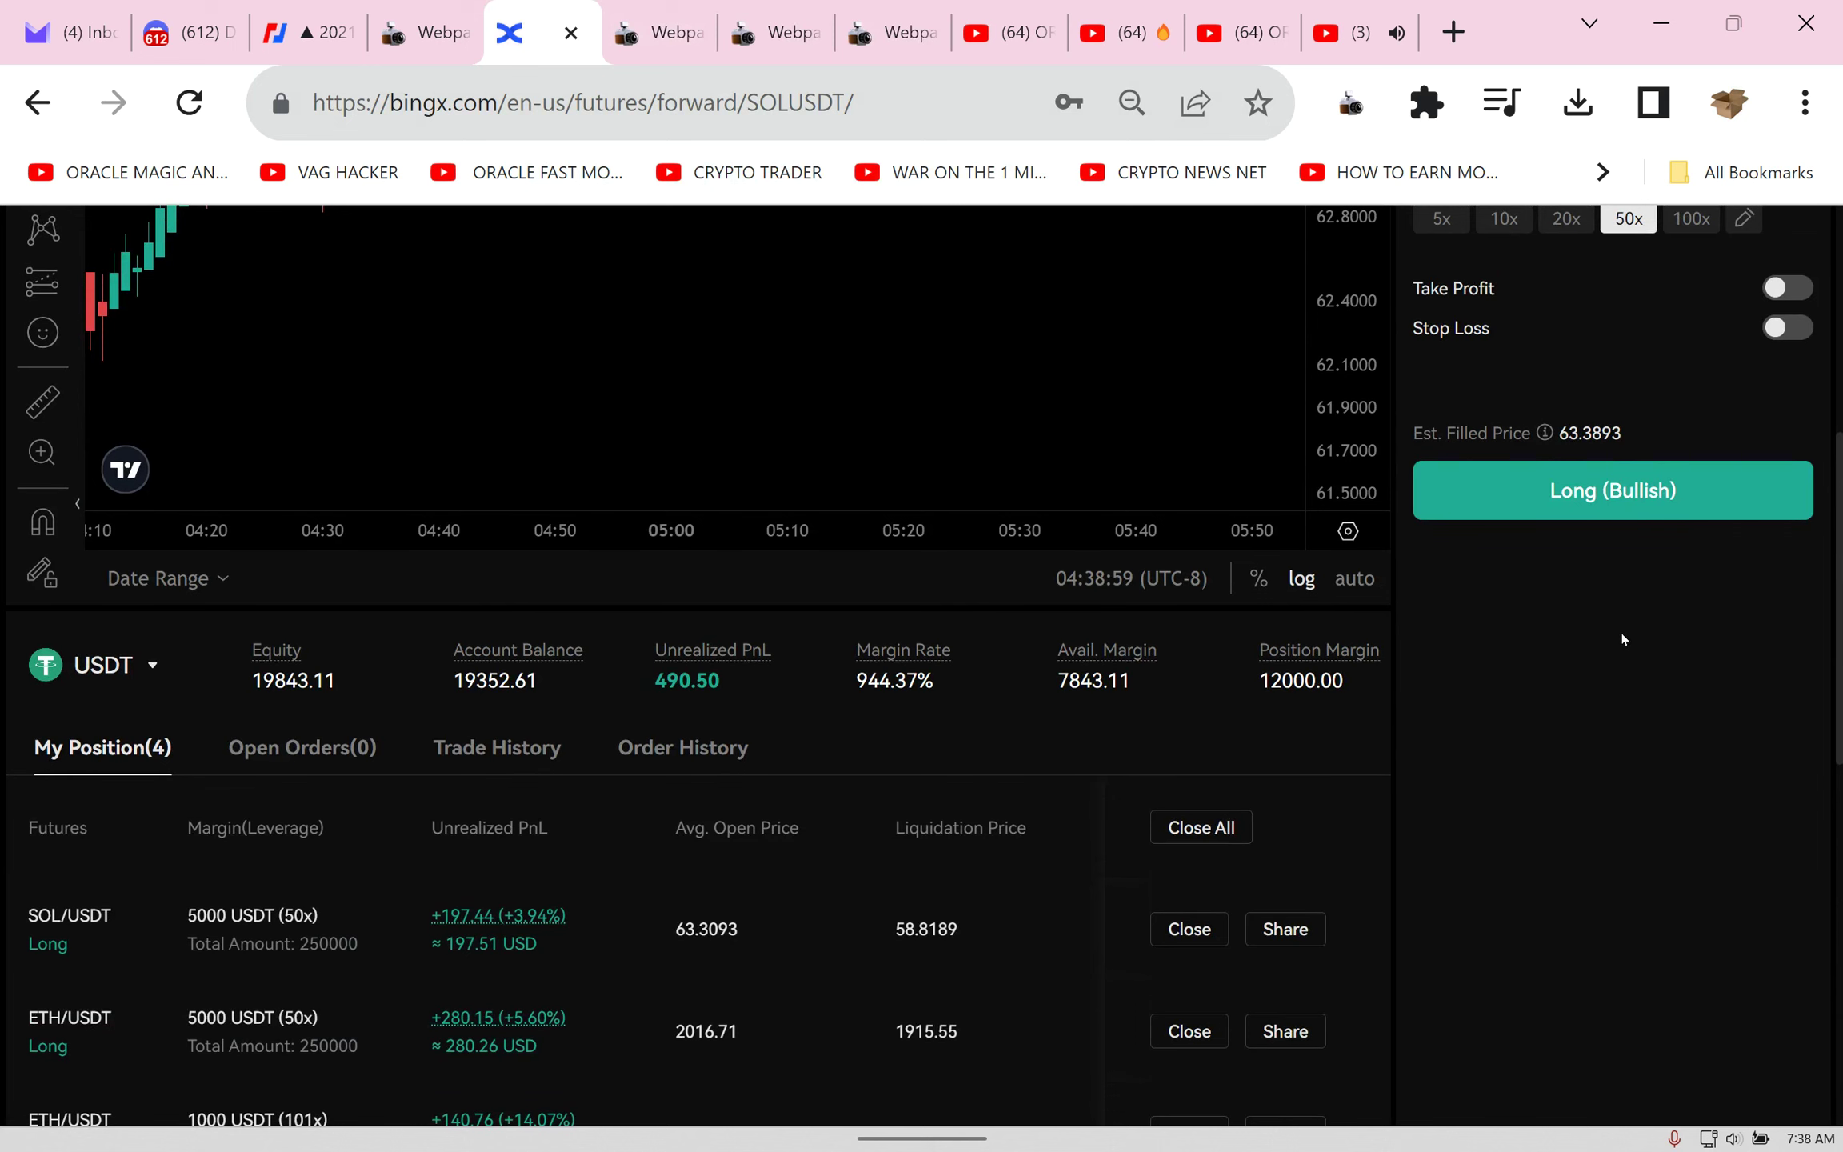
{"action": "scroll", "scroll_direction": "down", "scroll_amount": 3}
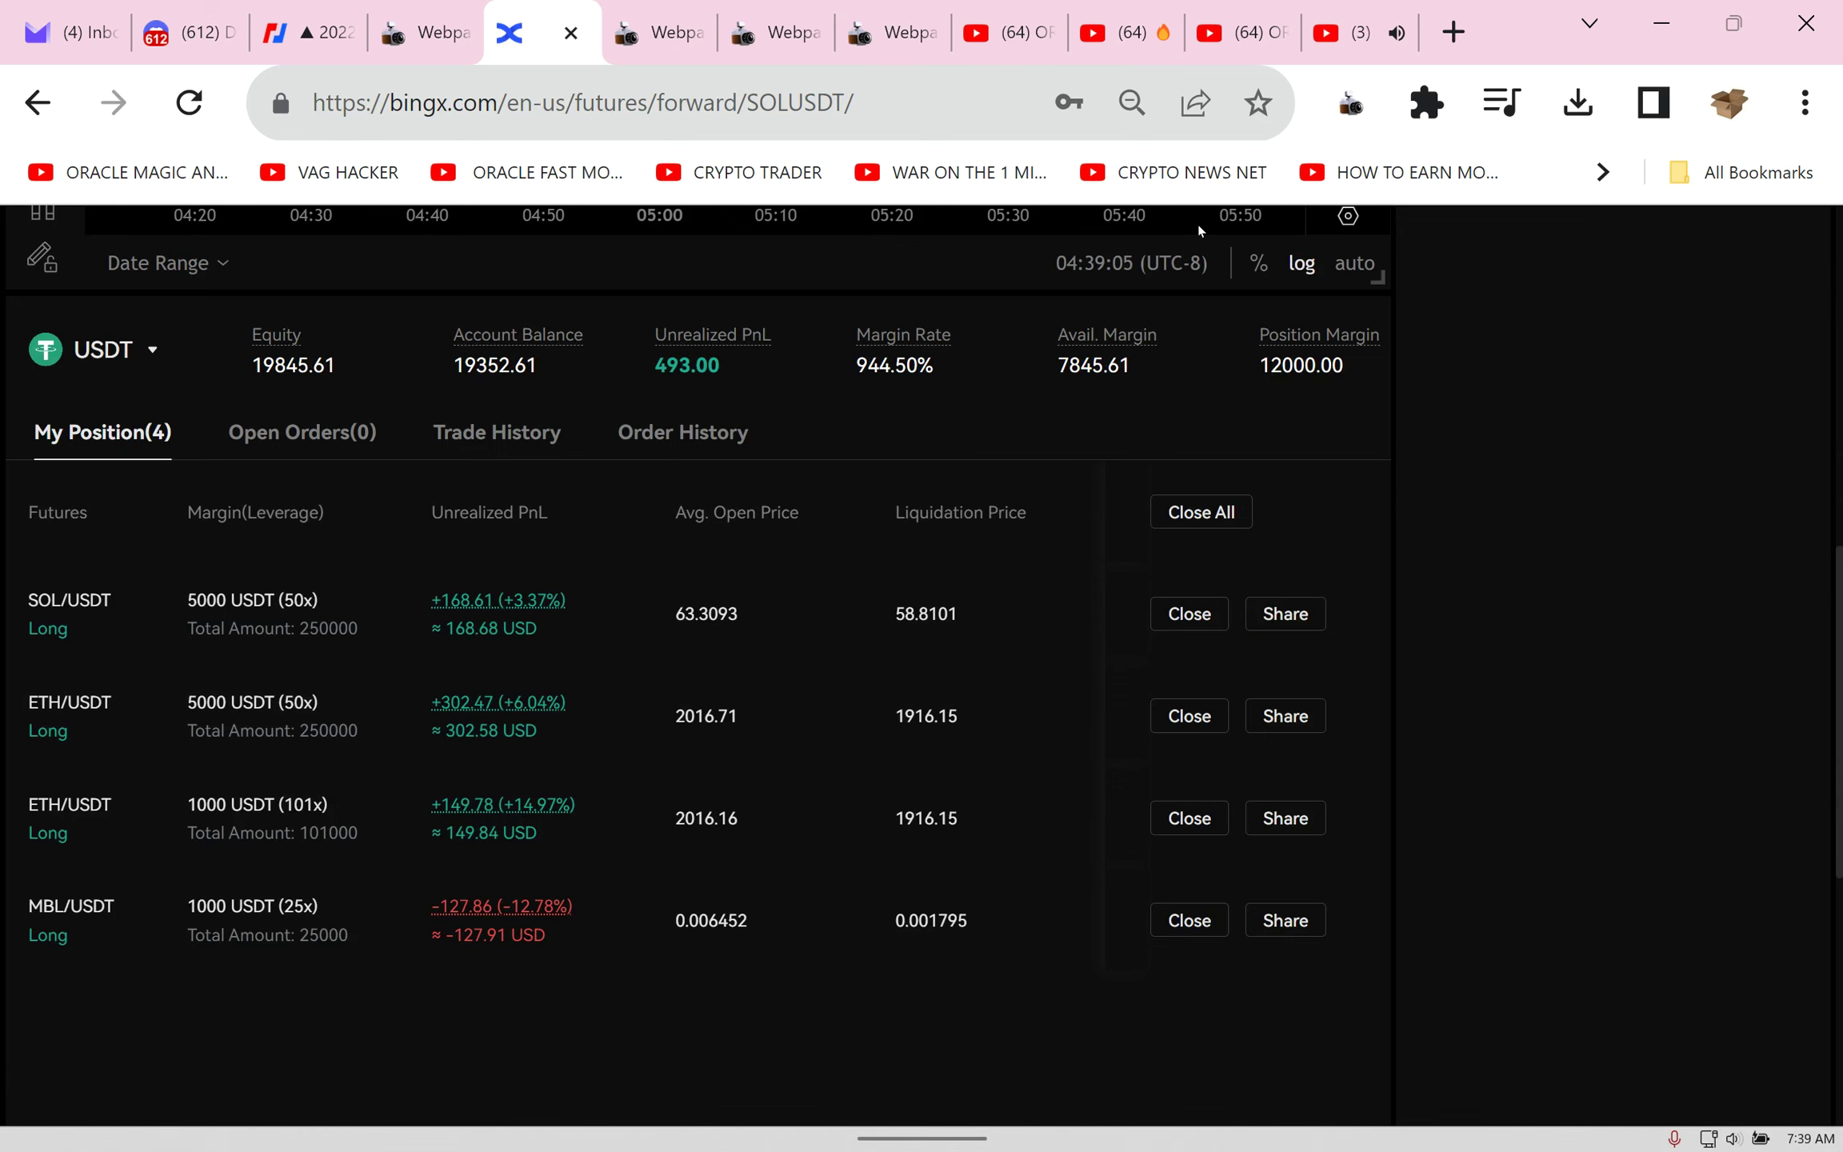
{"action": "left_click", "coordinate": [1123, 34]}
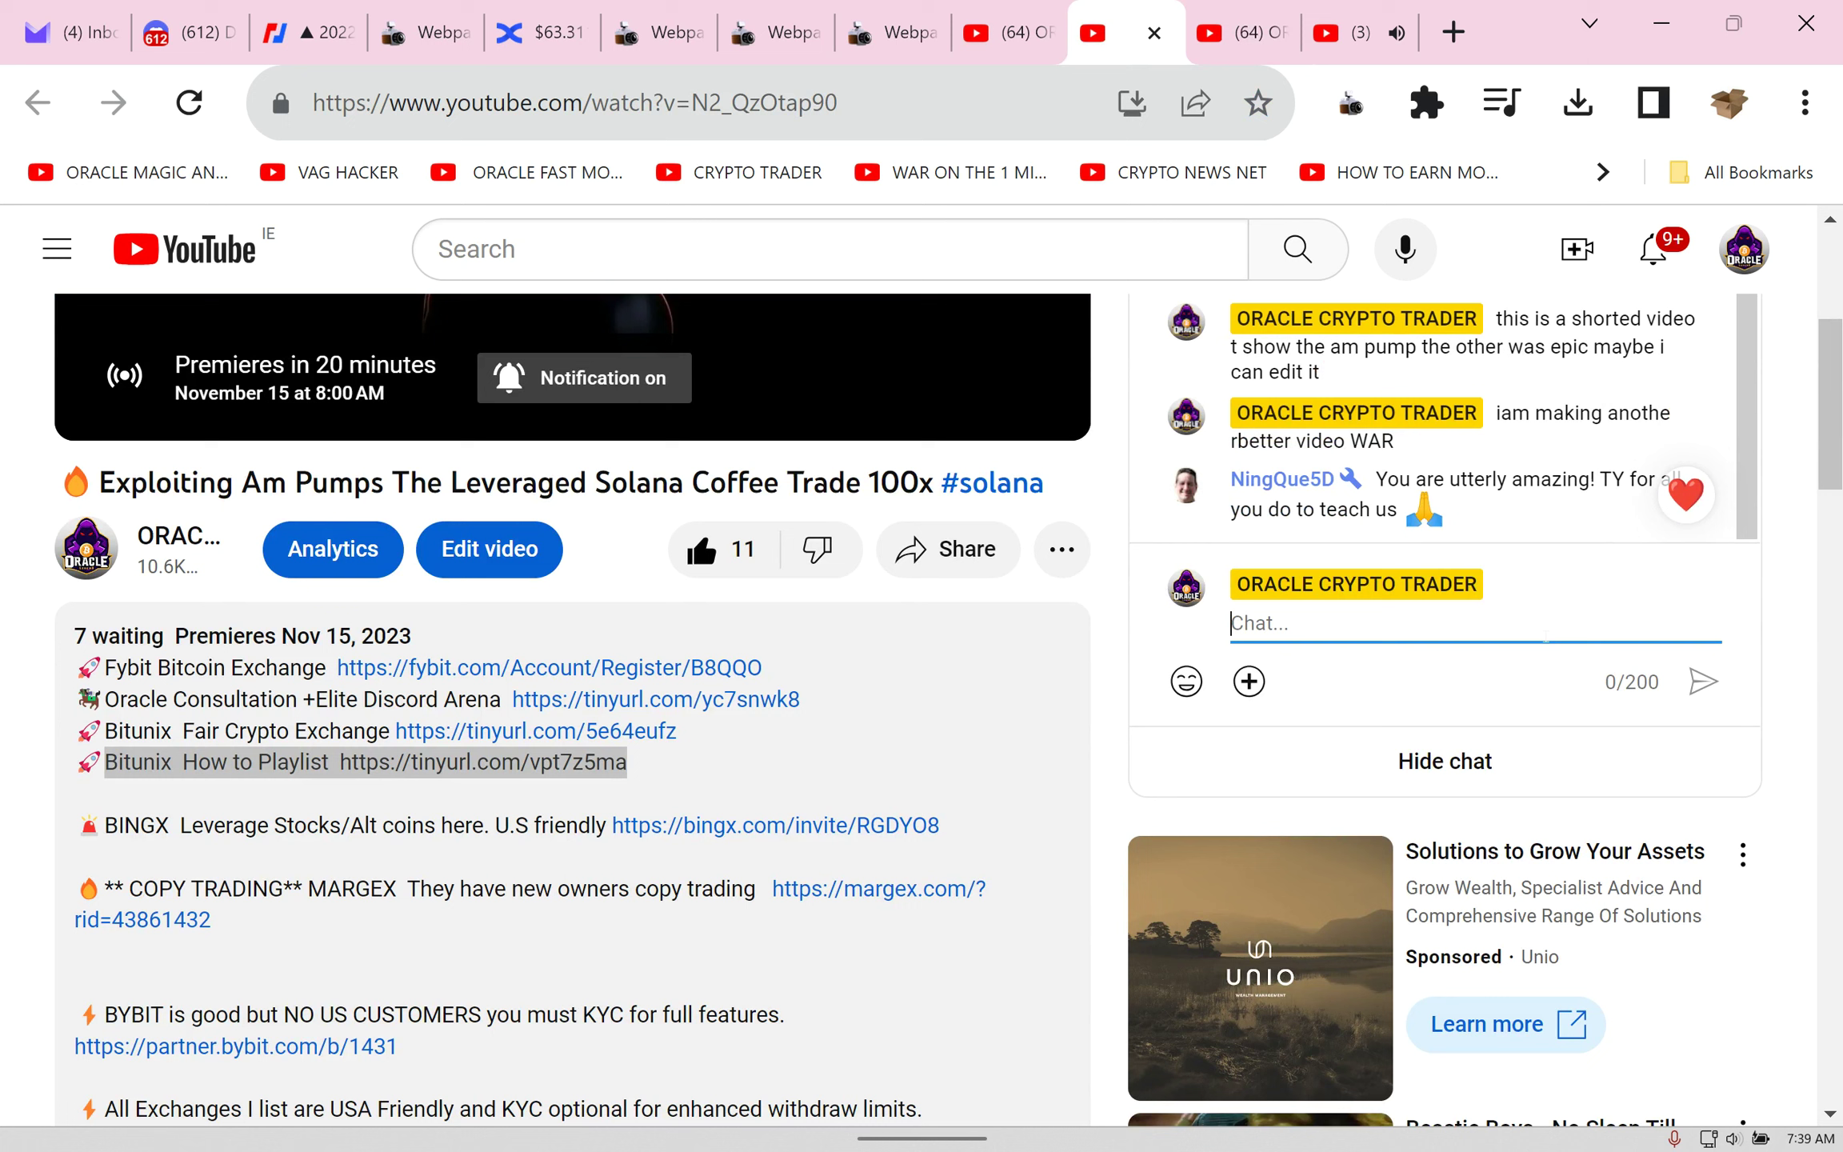
Step: Post 'THIS NEW ONE IS FIRE' in the premiere live chat, like the video, and return to BingX
{"action": "type", "text": "THIS"}
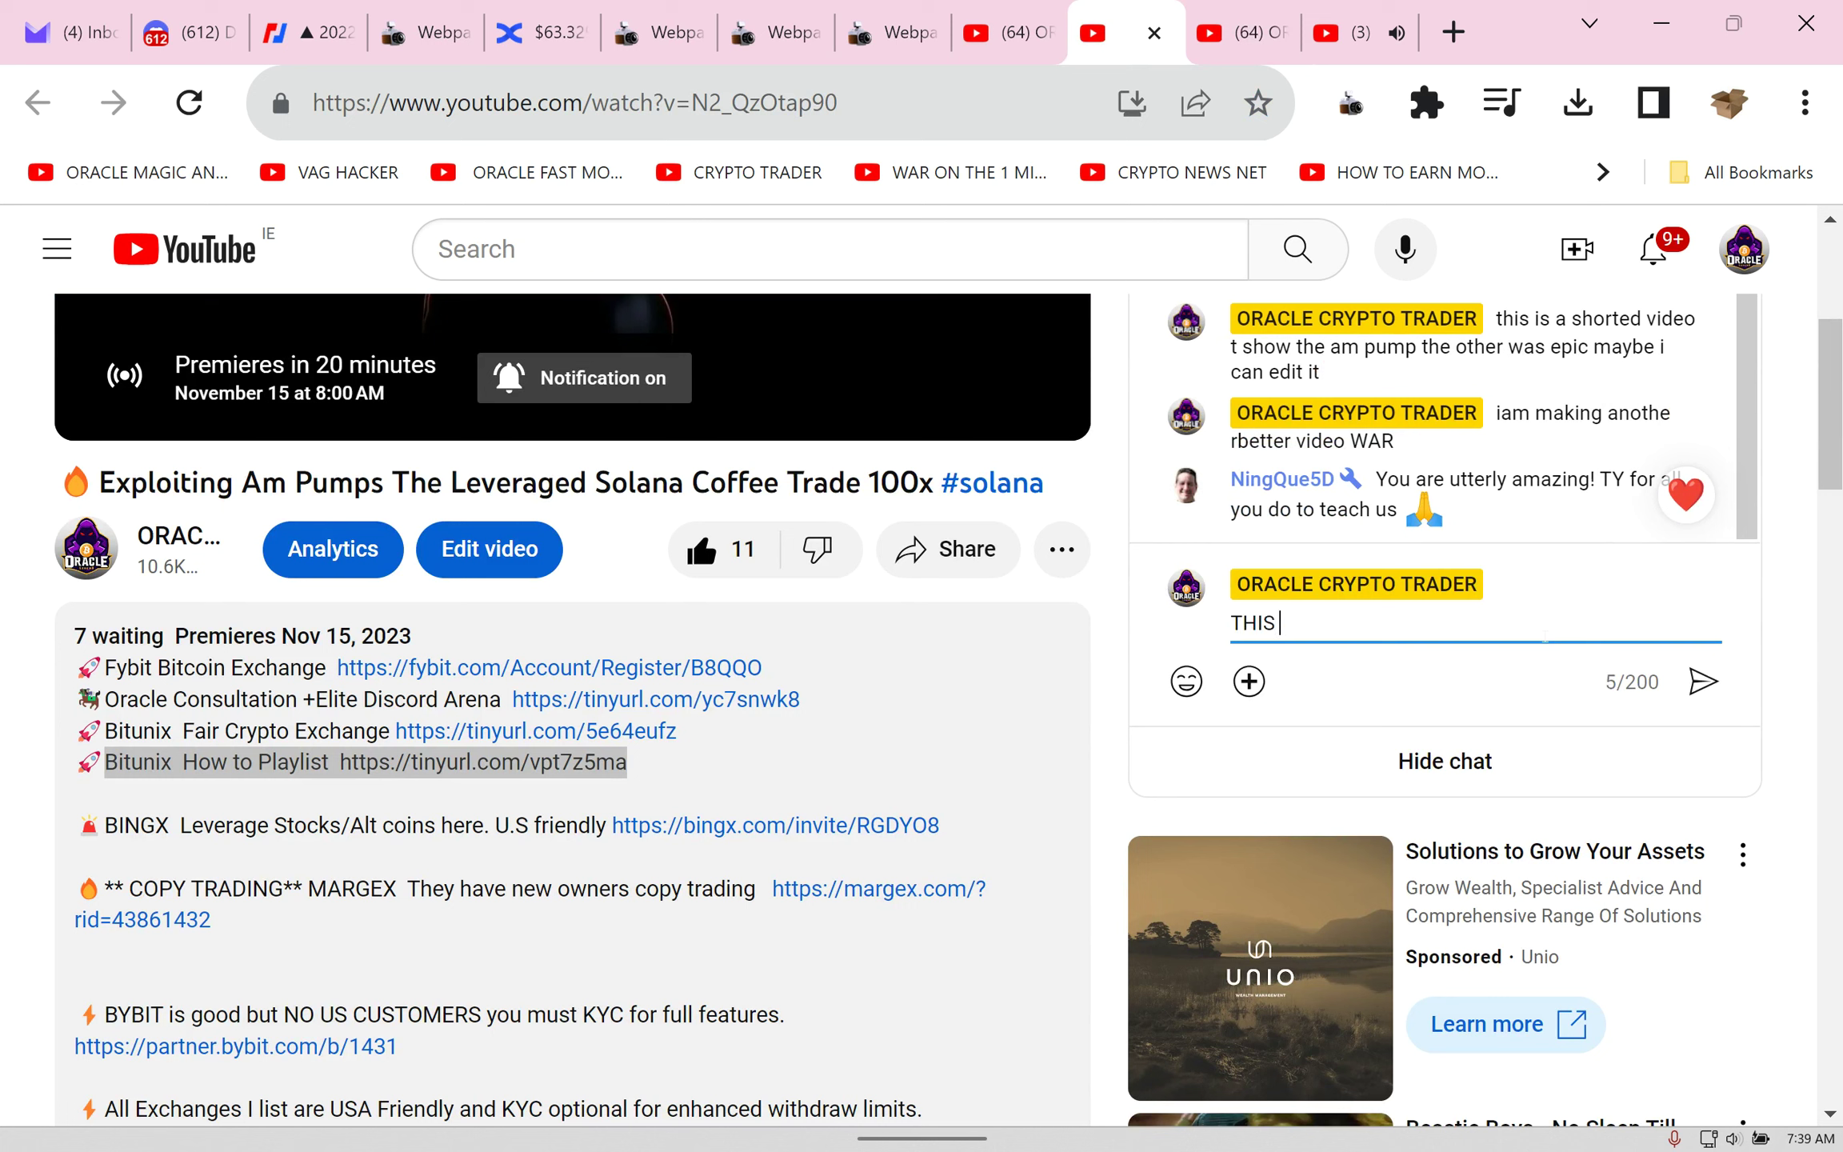
{"action": "type", "text": "NEW ONE"}
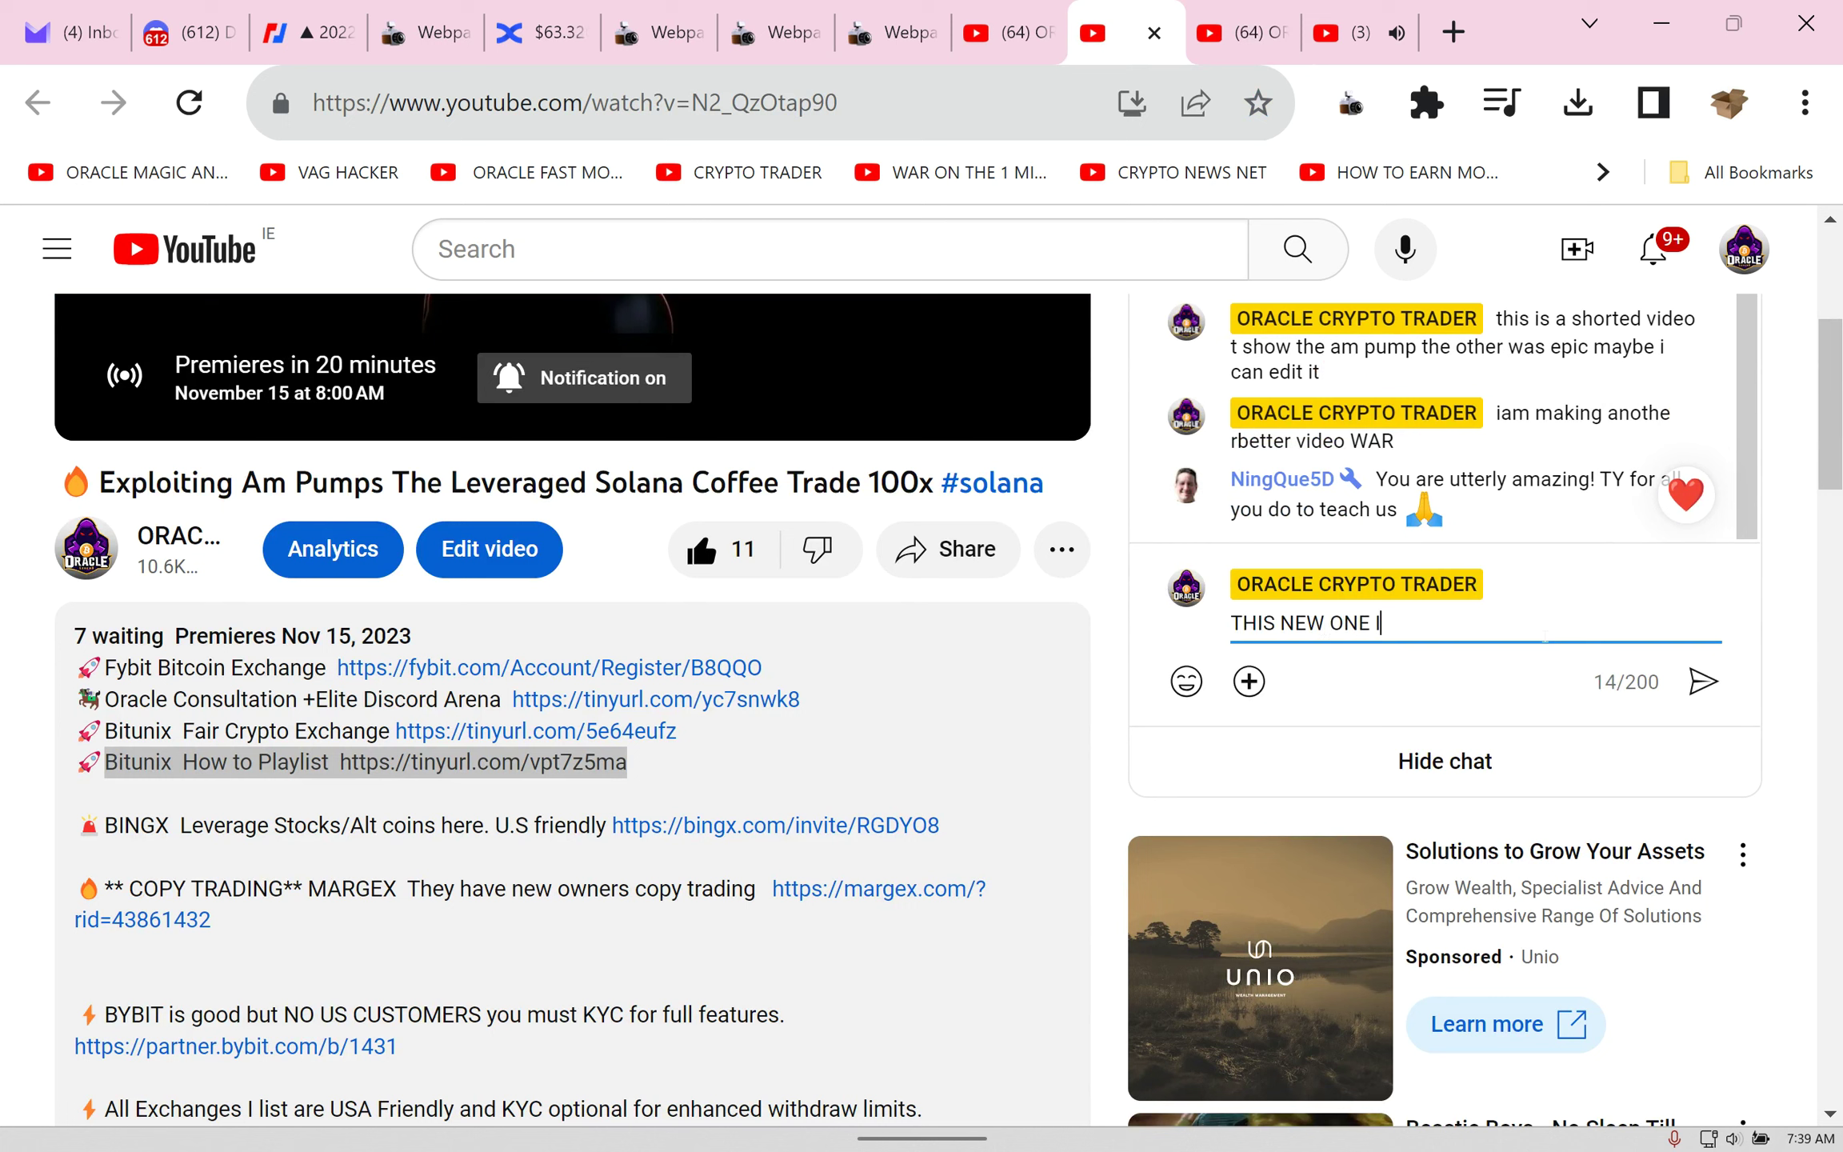
{"action": "type", "text": "IS"}
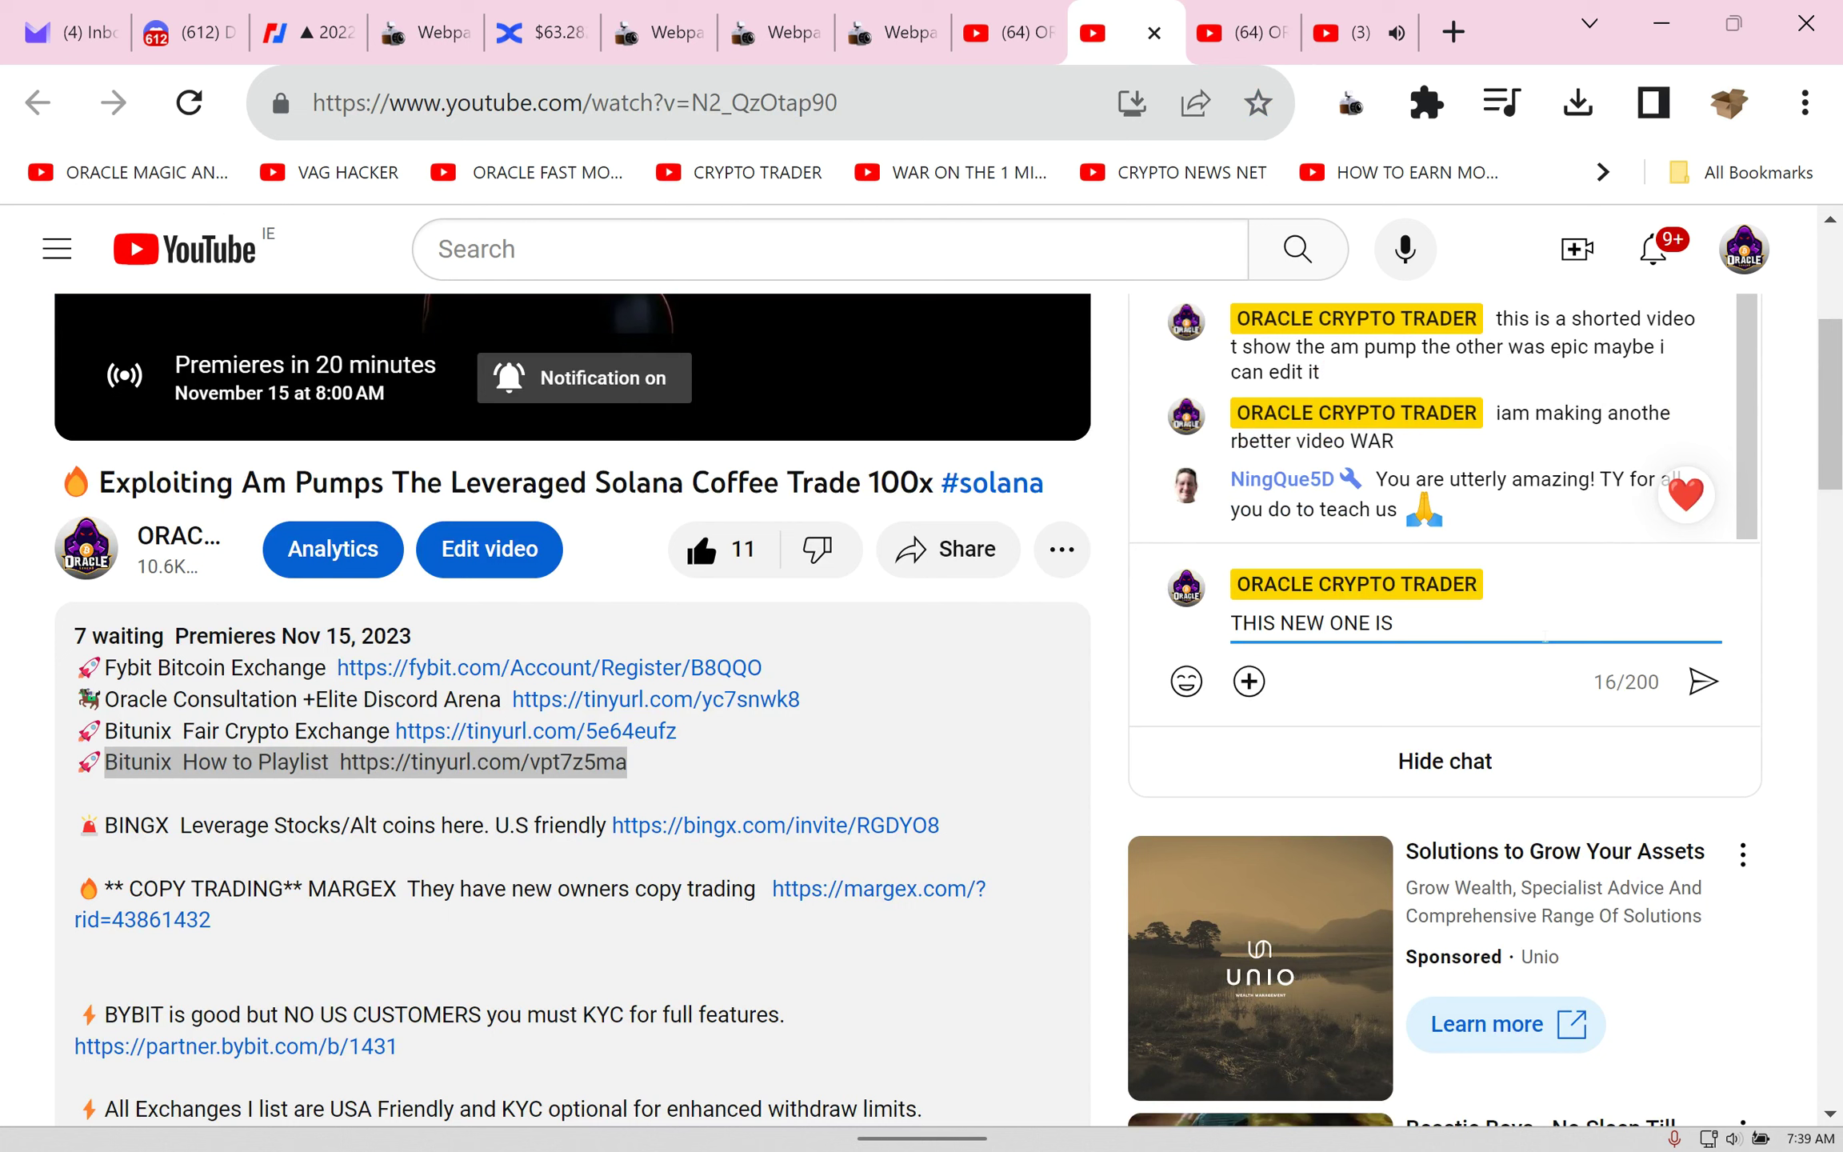
{"action": "type", "text": "FIRE"}
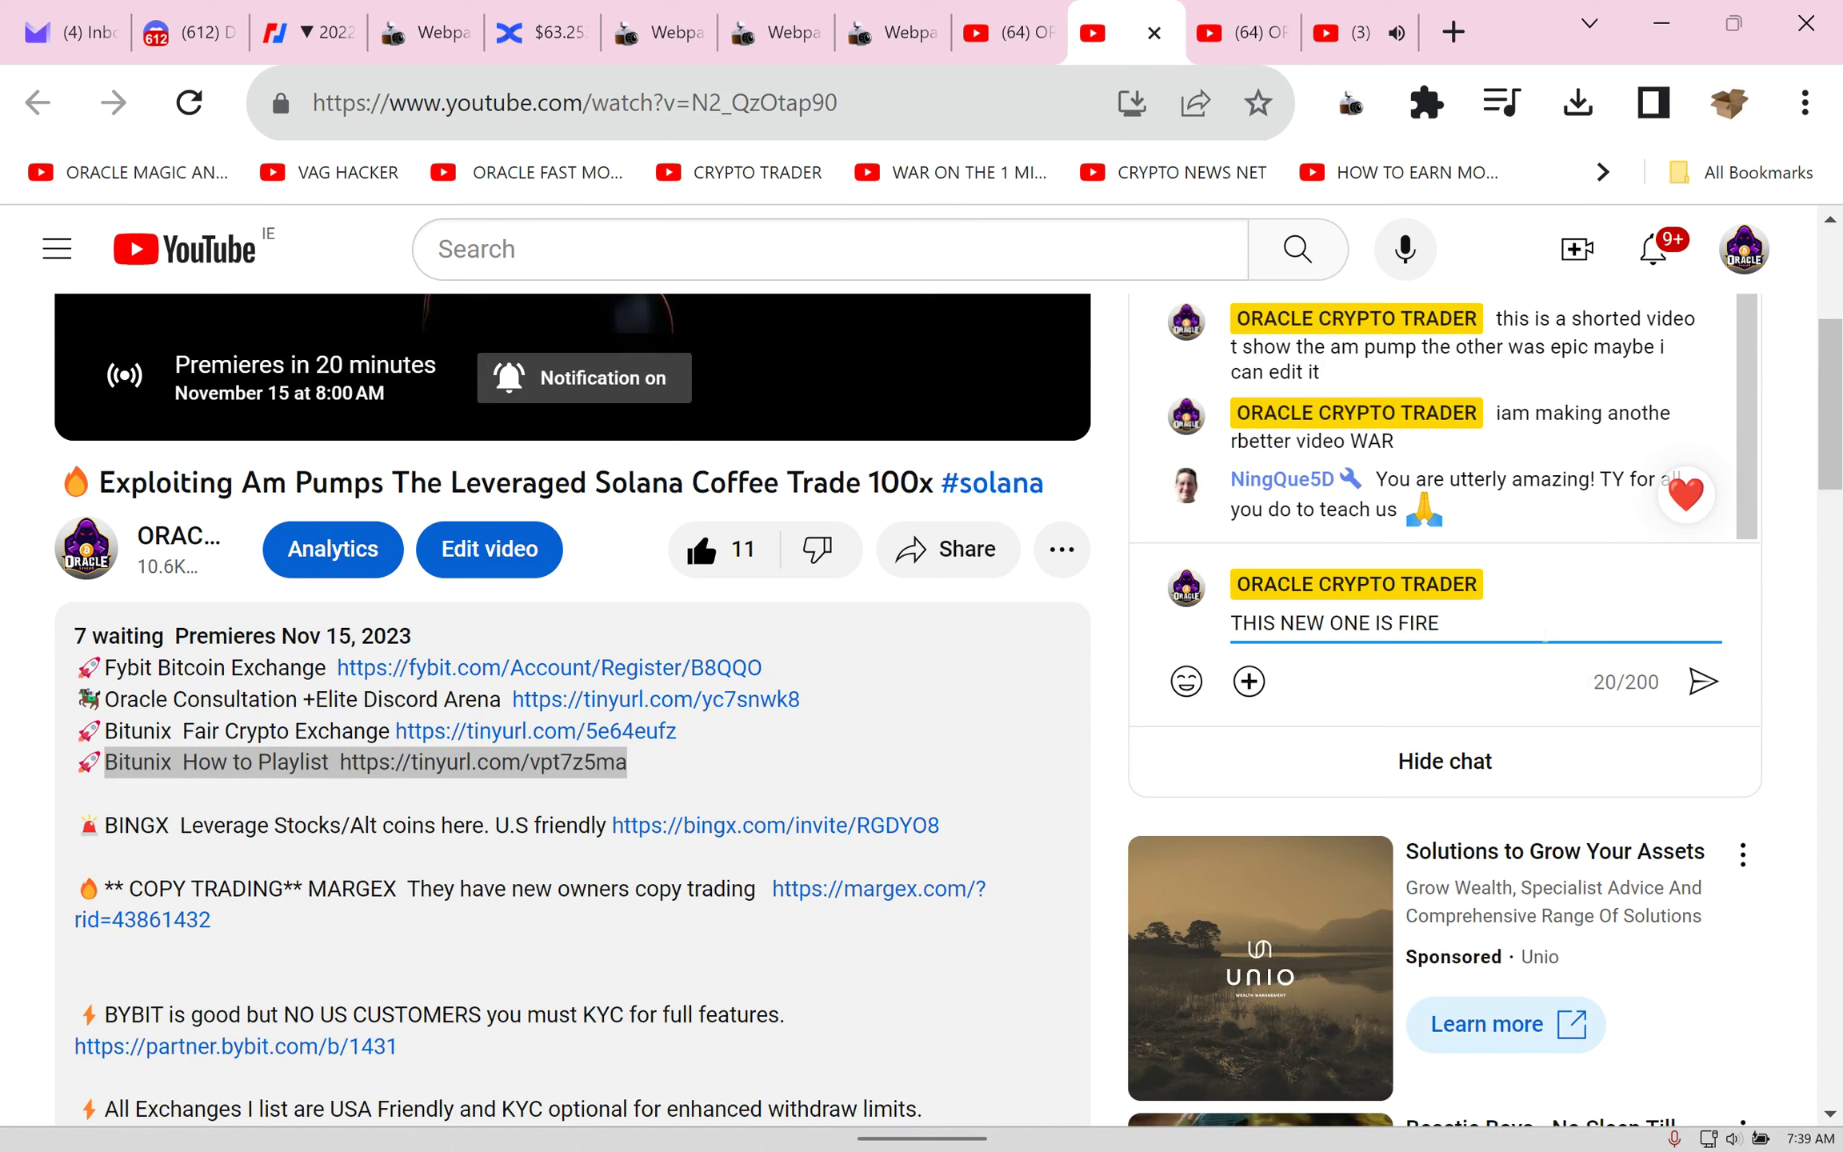
{"action": "left_click", "coordinate": [1702, 681]}
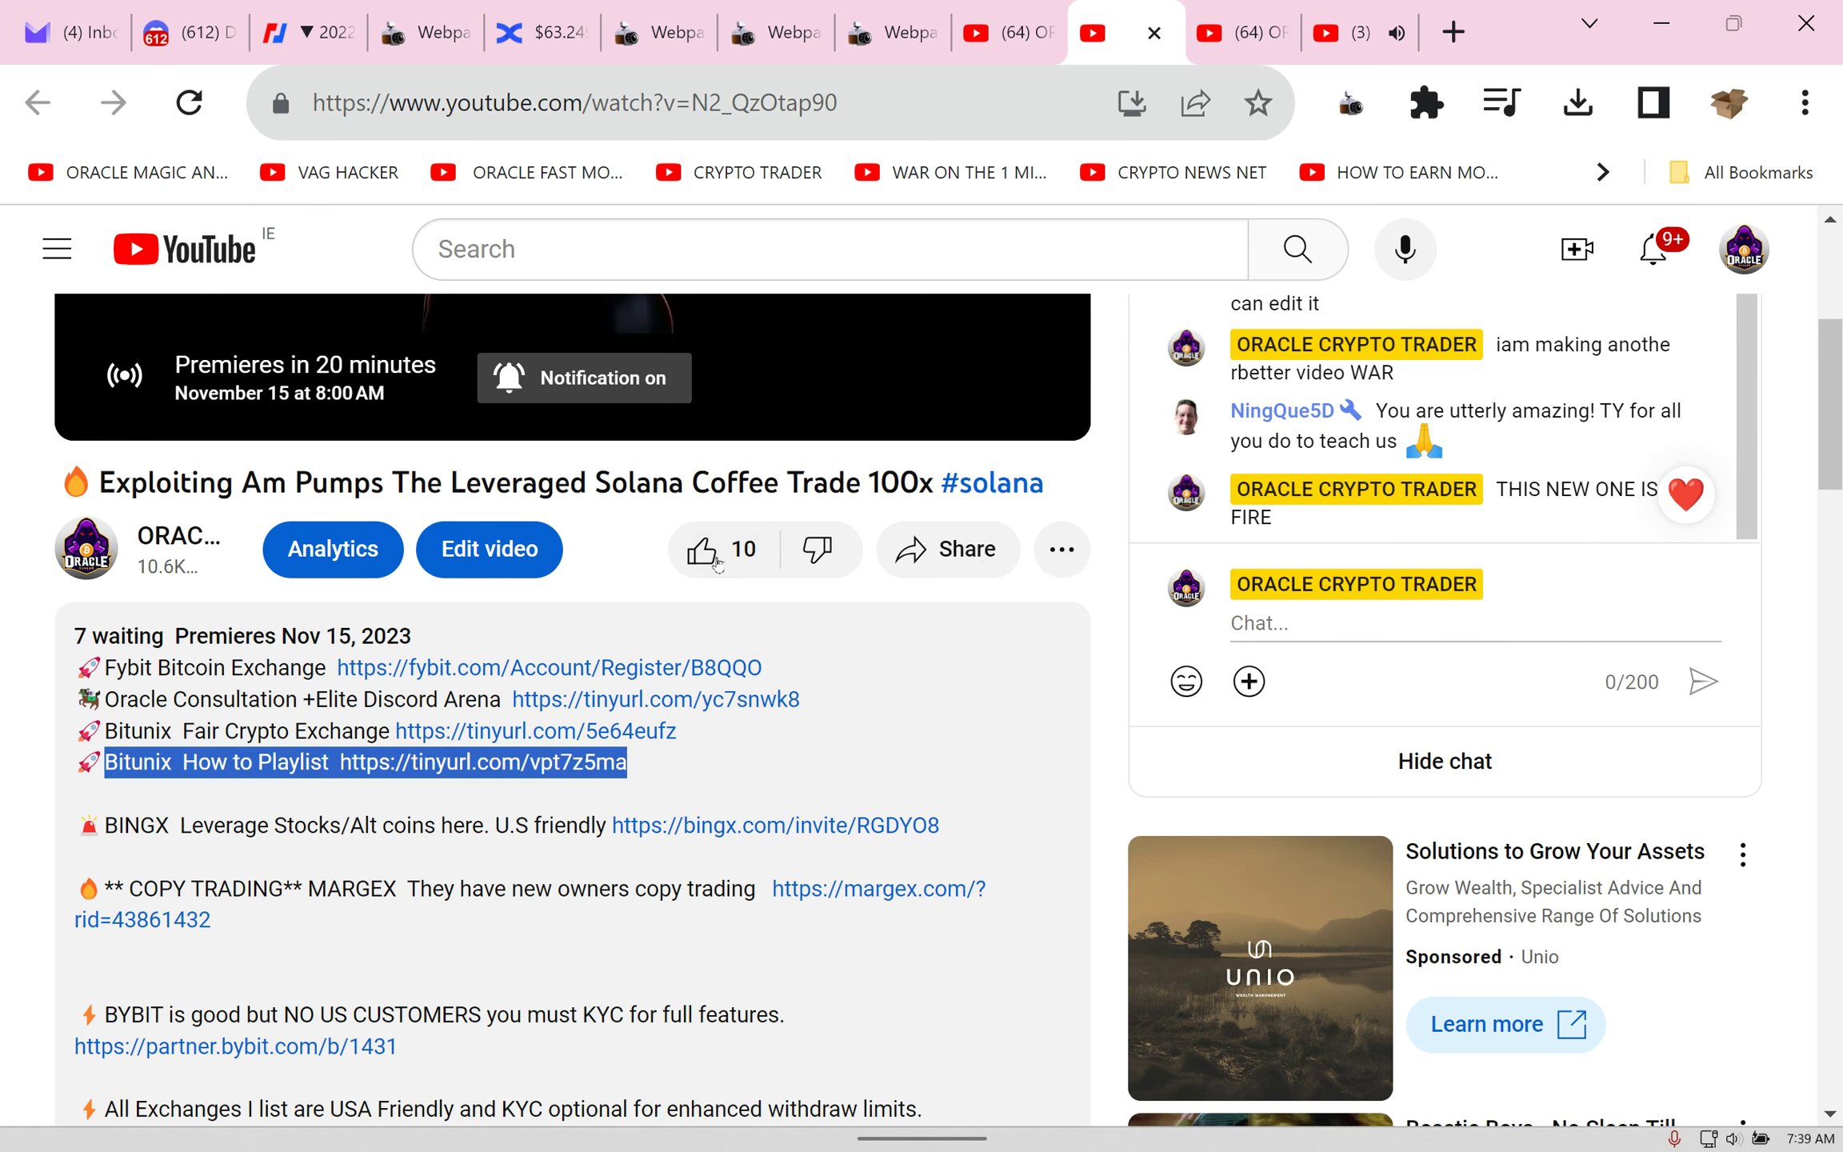
{"action": "left_click", "coordinate": [702, 549]}
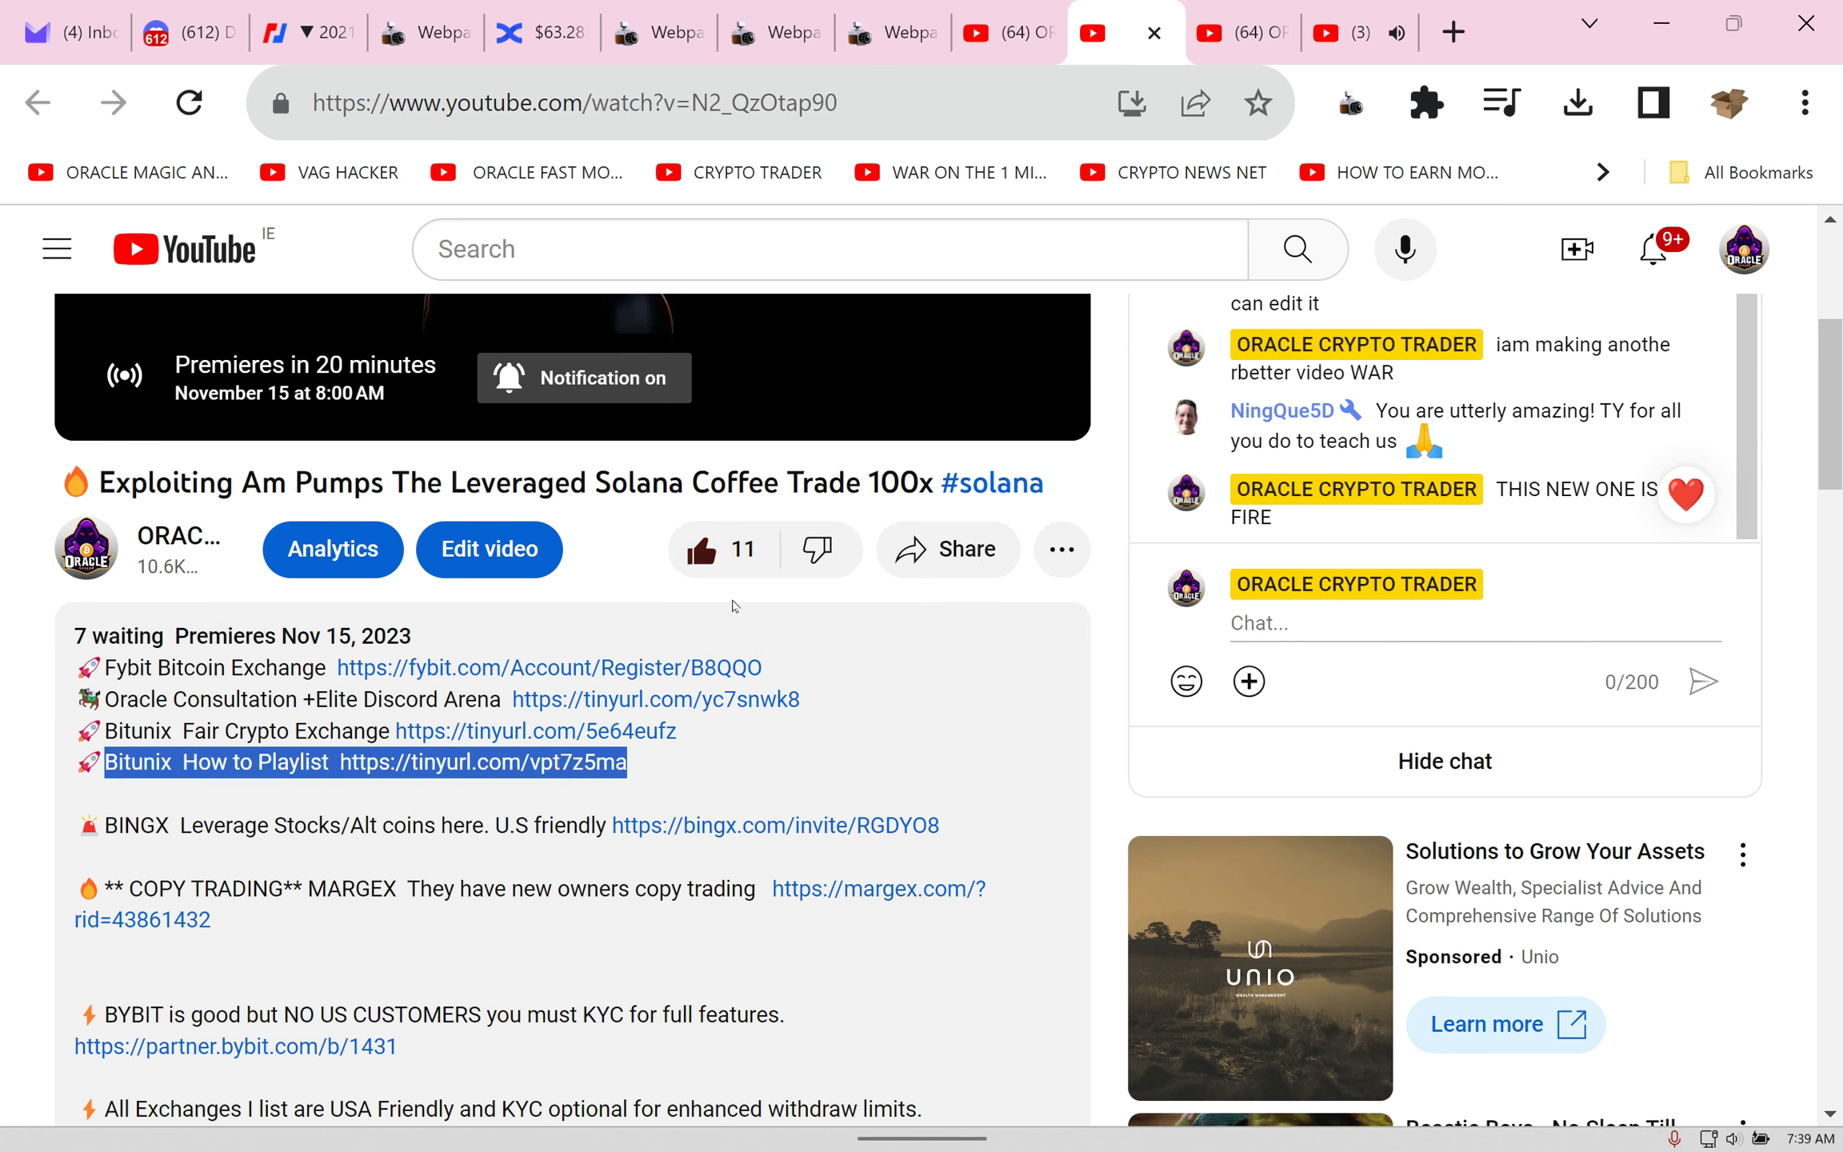
{"action": "scroll", "scroll_direction": "down", "scroll_amount": 3}
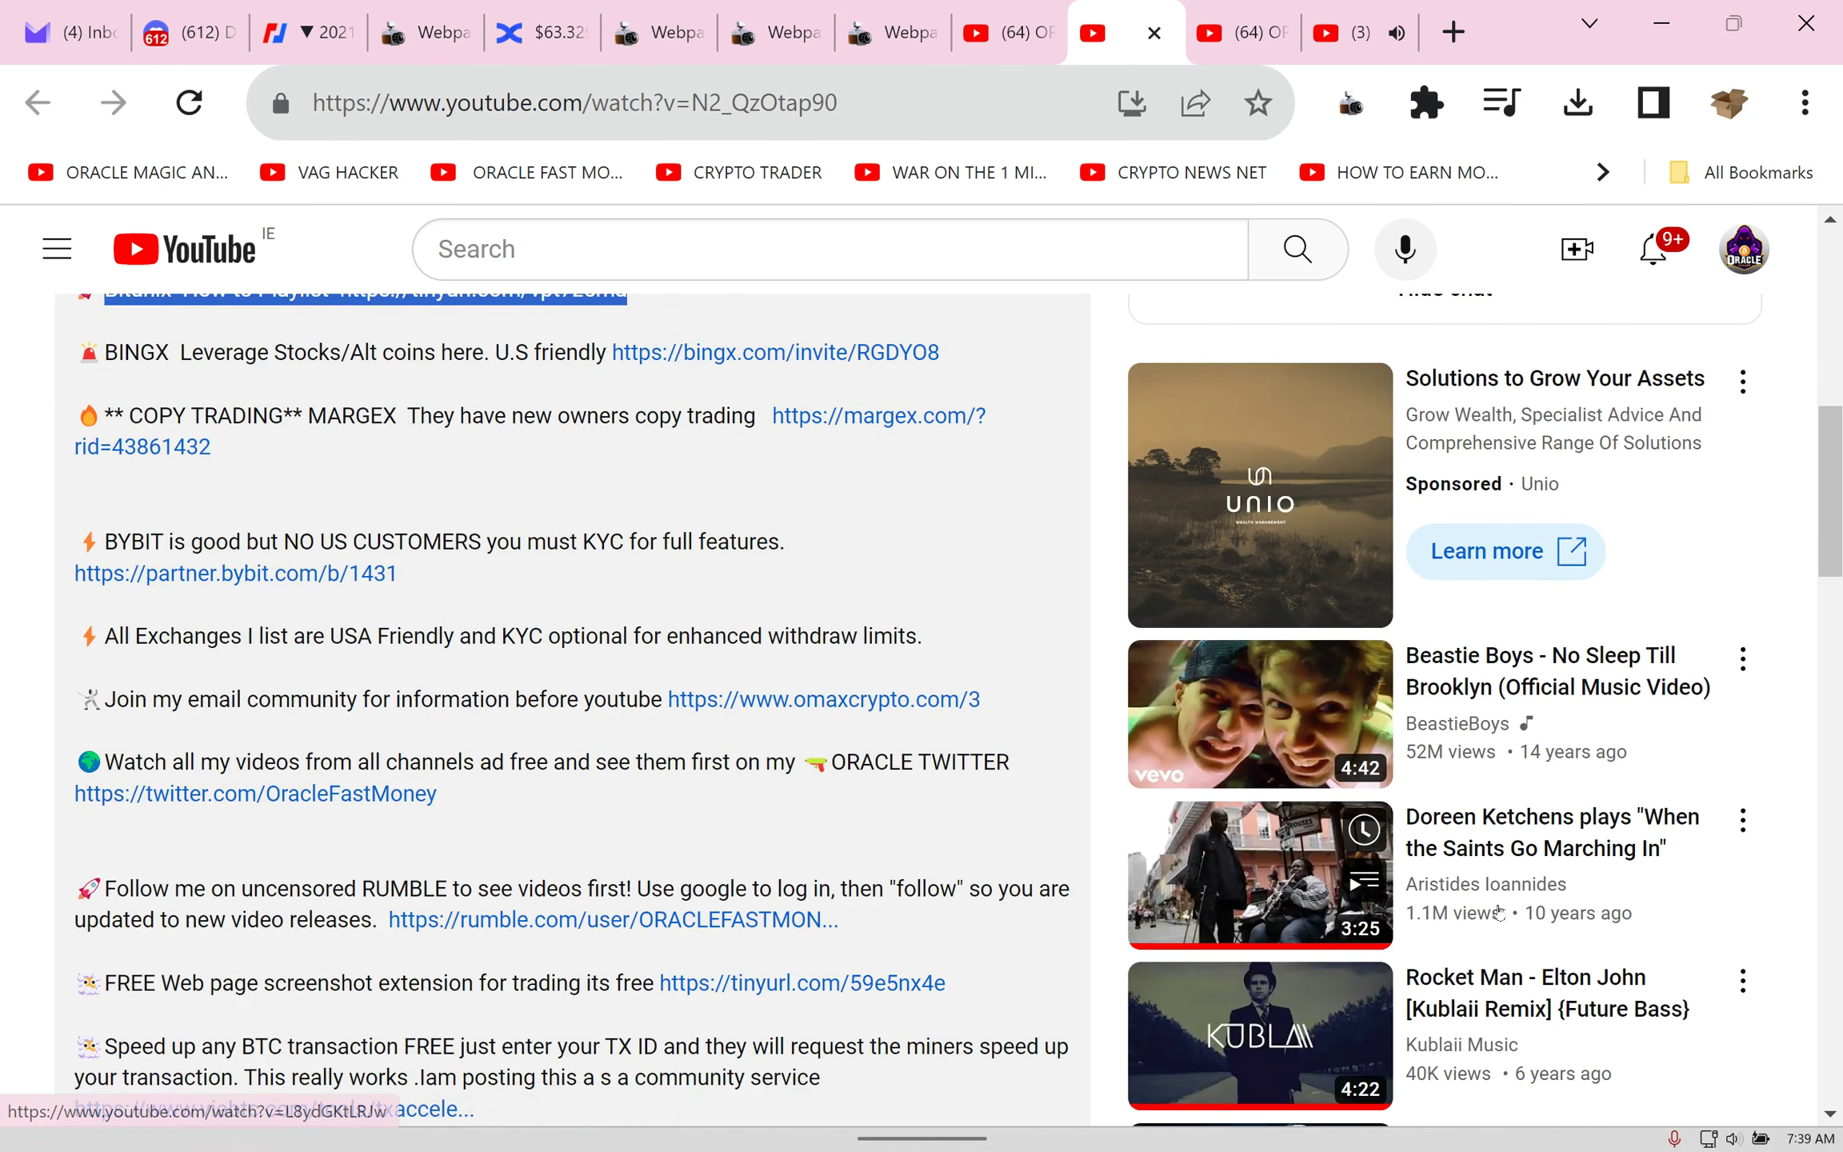
{"action": "left_click", "coordinate": [644, 34]}
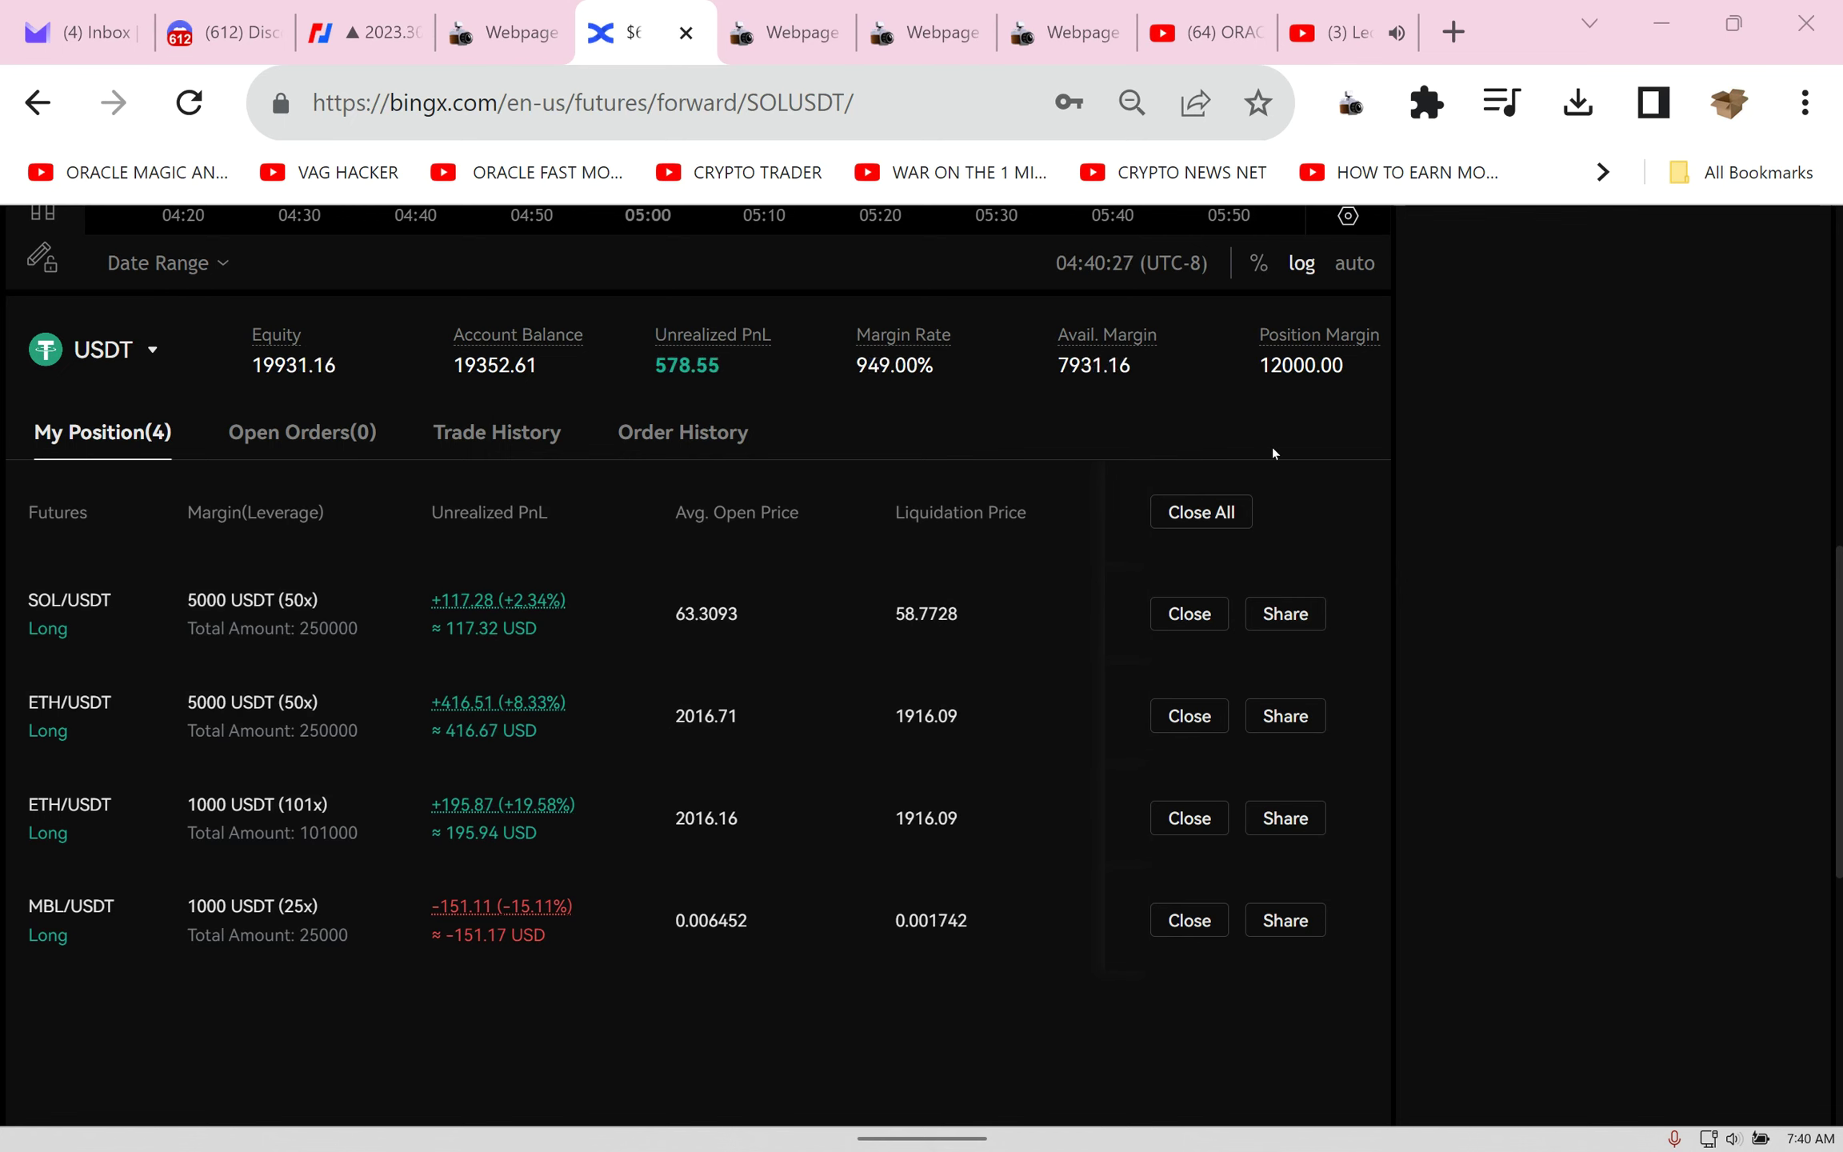
Step: Open Bitunix in a new tab and go to its BTCUSDT perpetual futures page
{"action": "left_click", "coordinate": [1453, 32]}
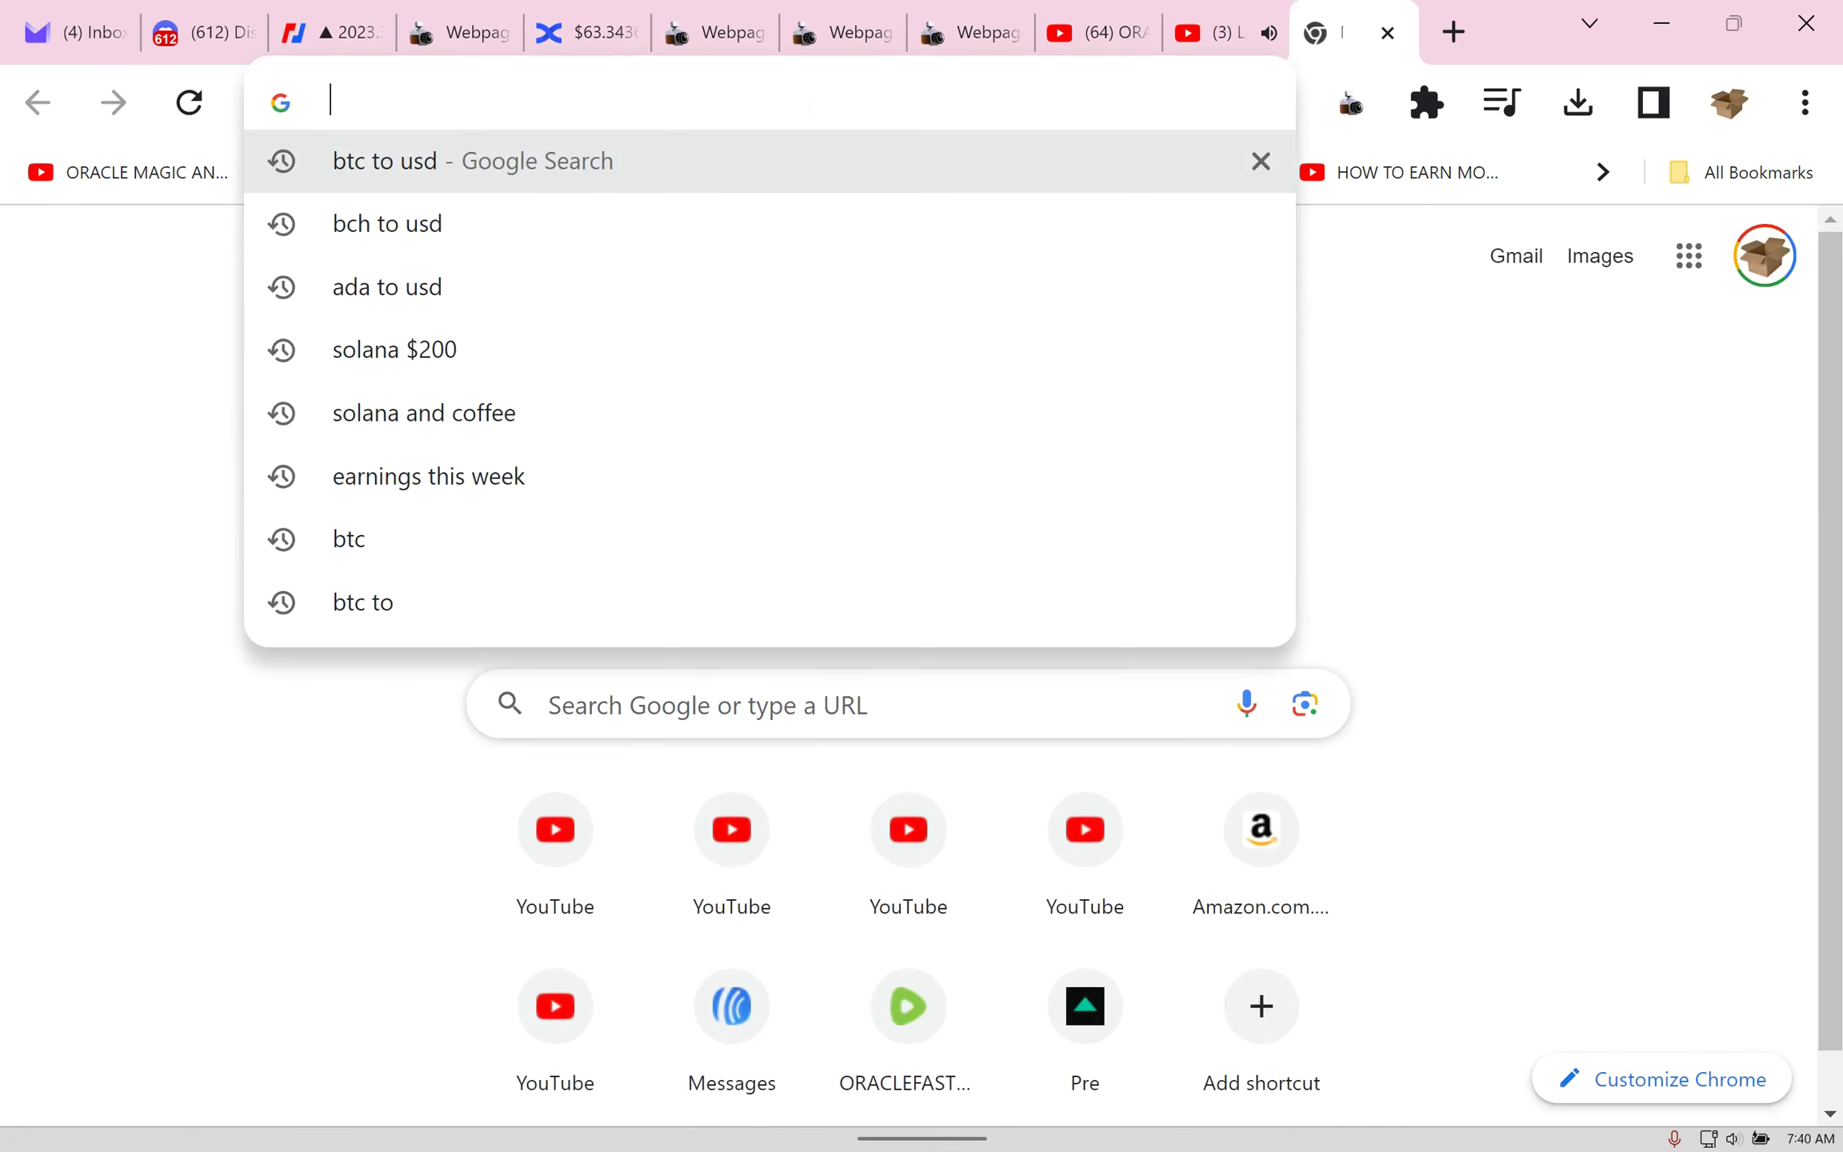
{"action": "type", "text": "BITU"}
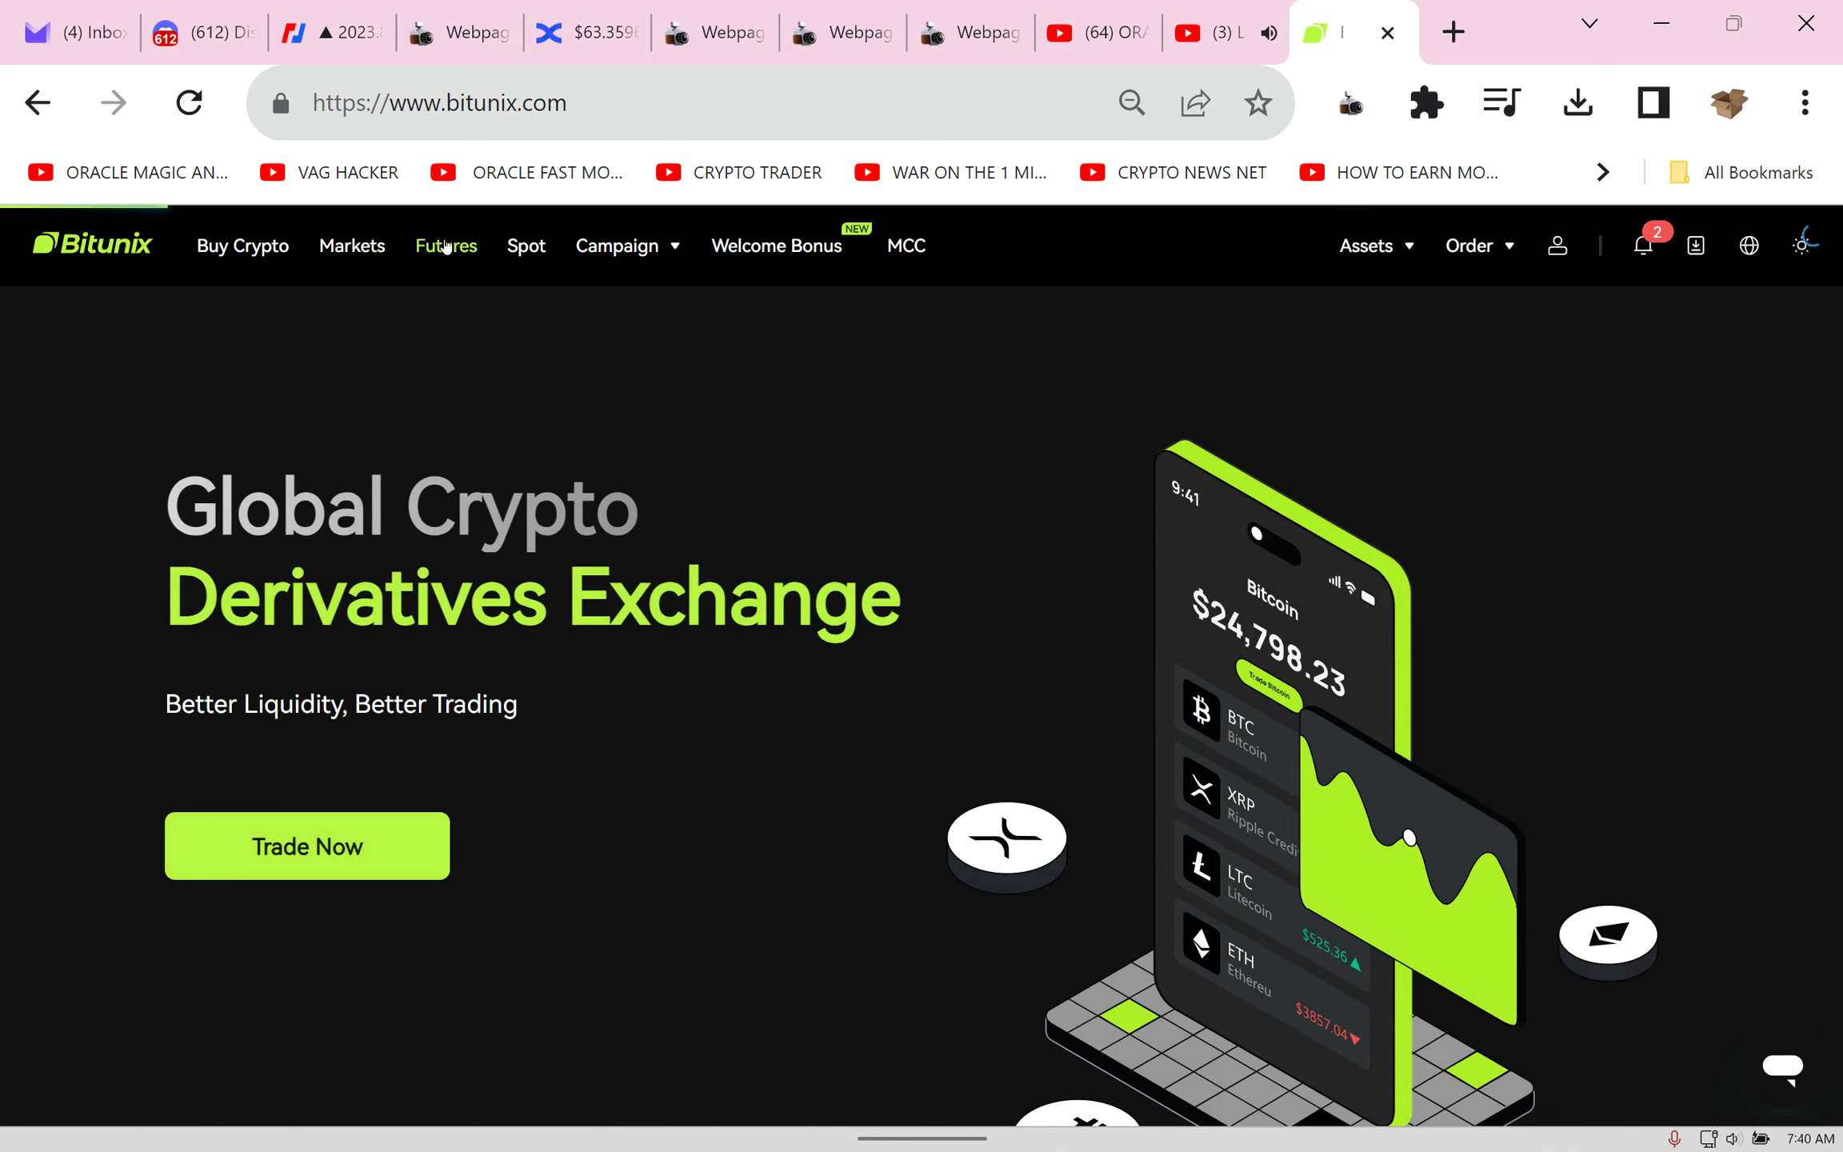
{"action": "mouse_move", "coordinate": [435, 372]}
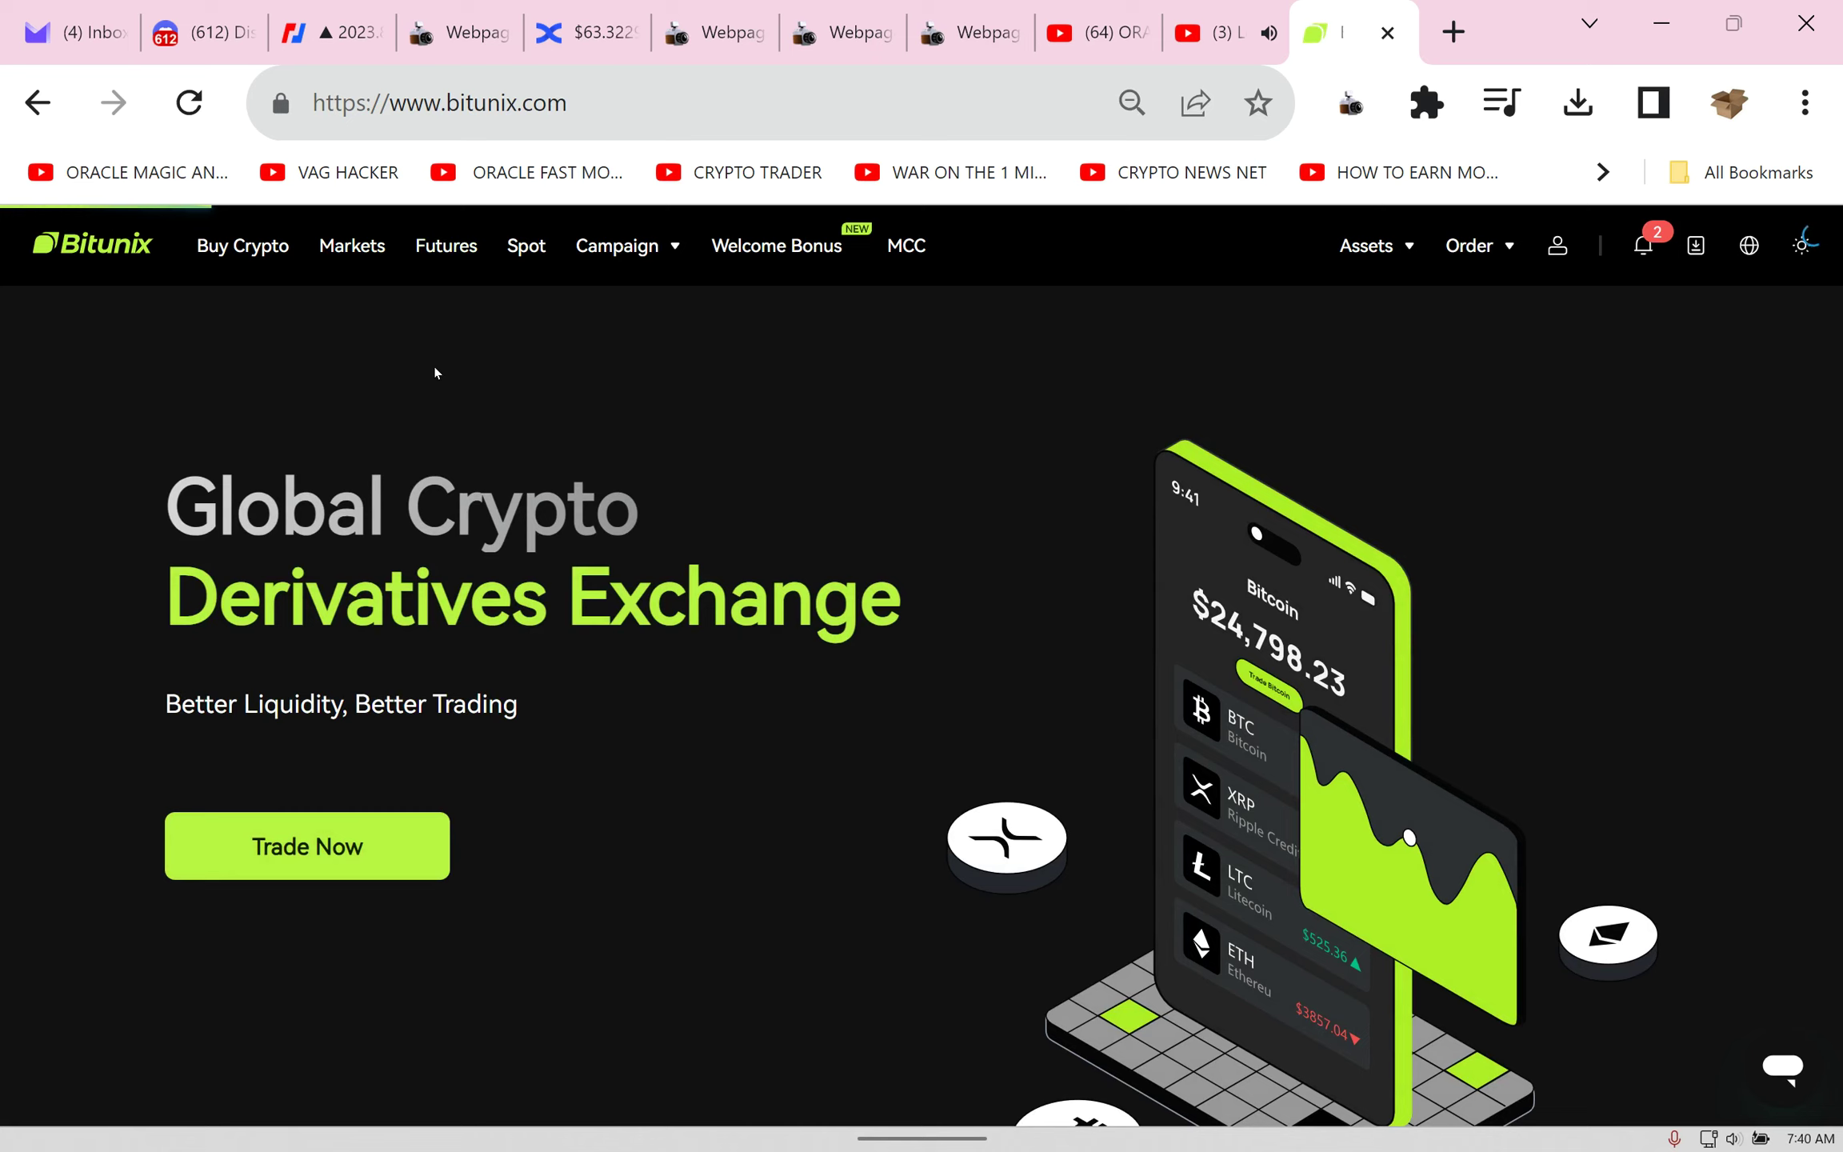
{"action": "left_click", "coordinate": [305, 844]}
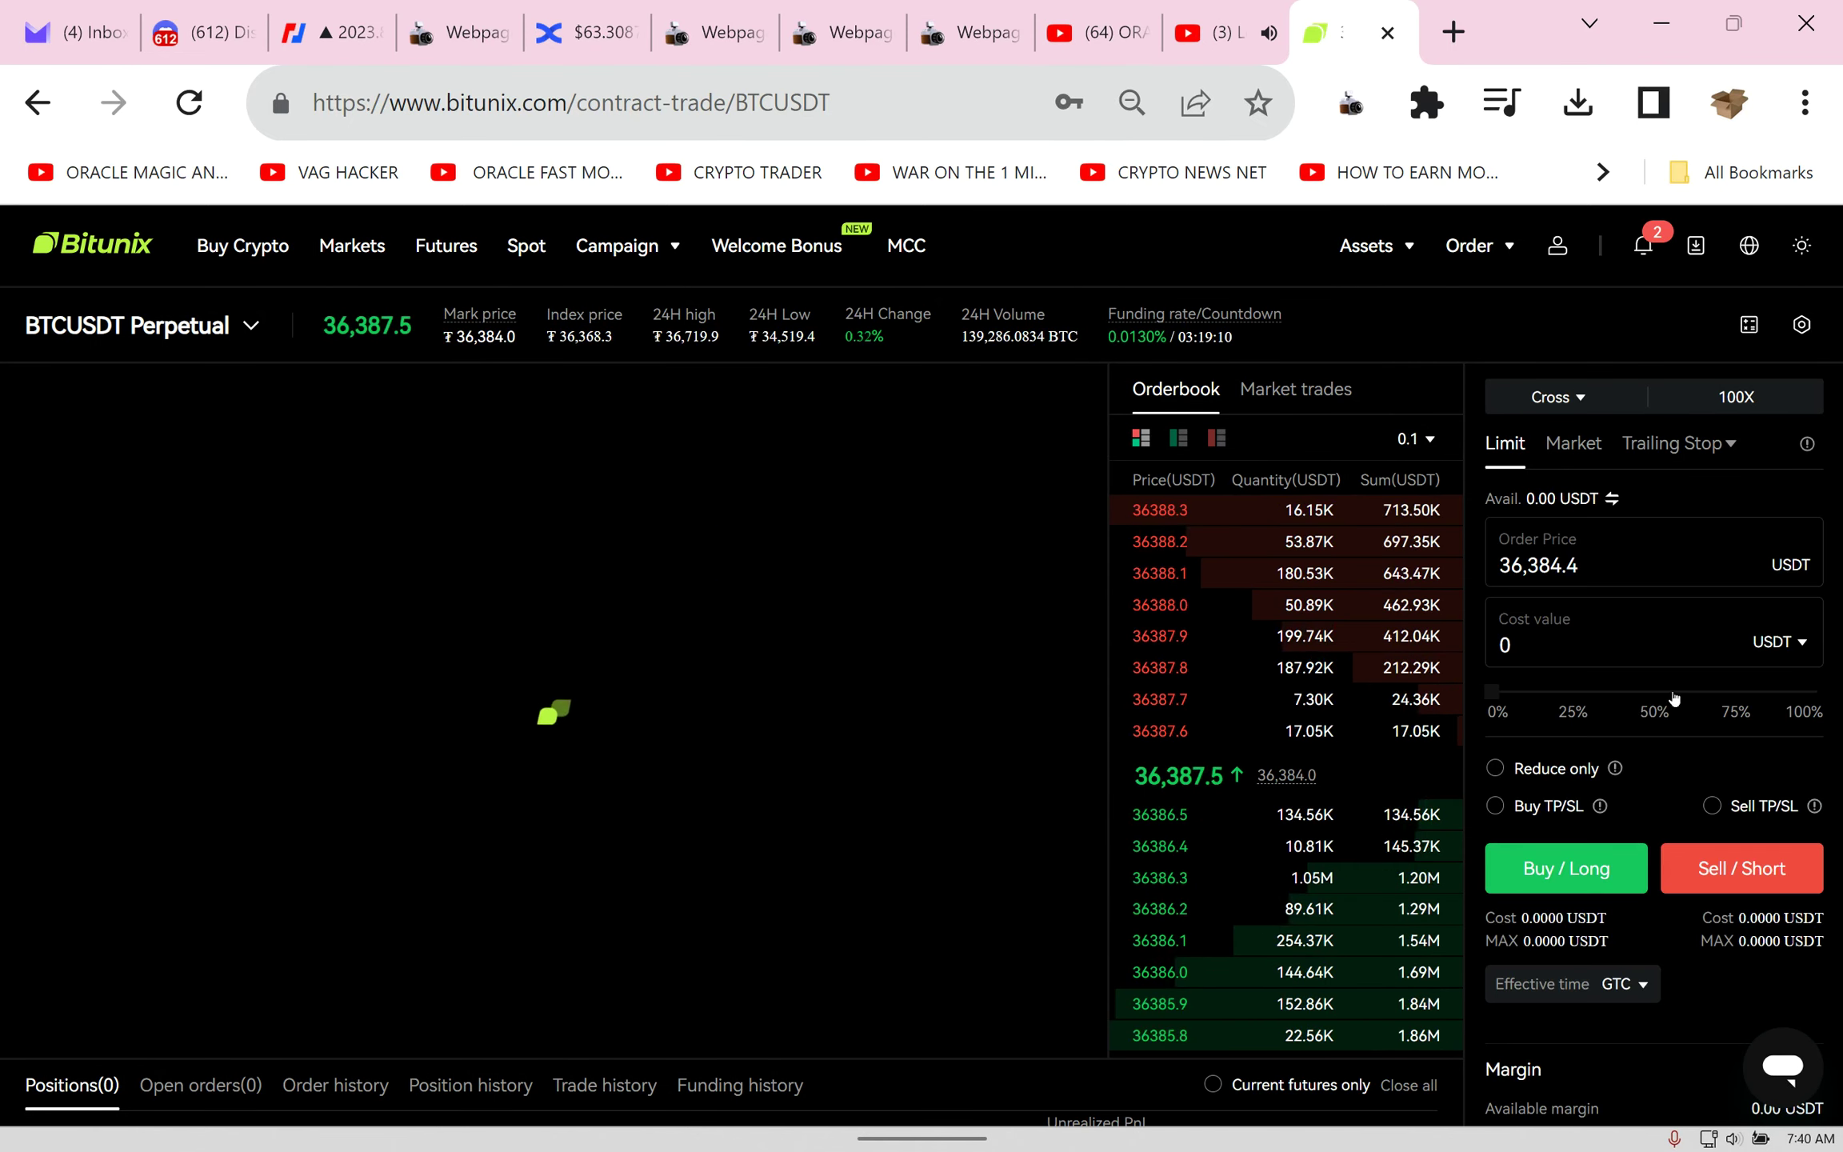
{"action": "scroll", "scroll_direction": "down", "scroll_amount": 3}
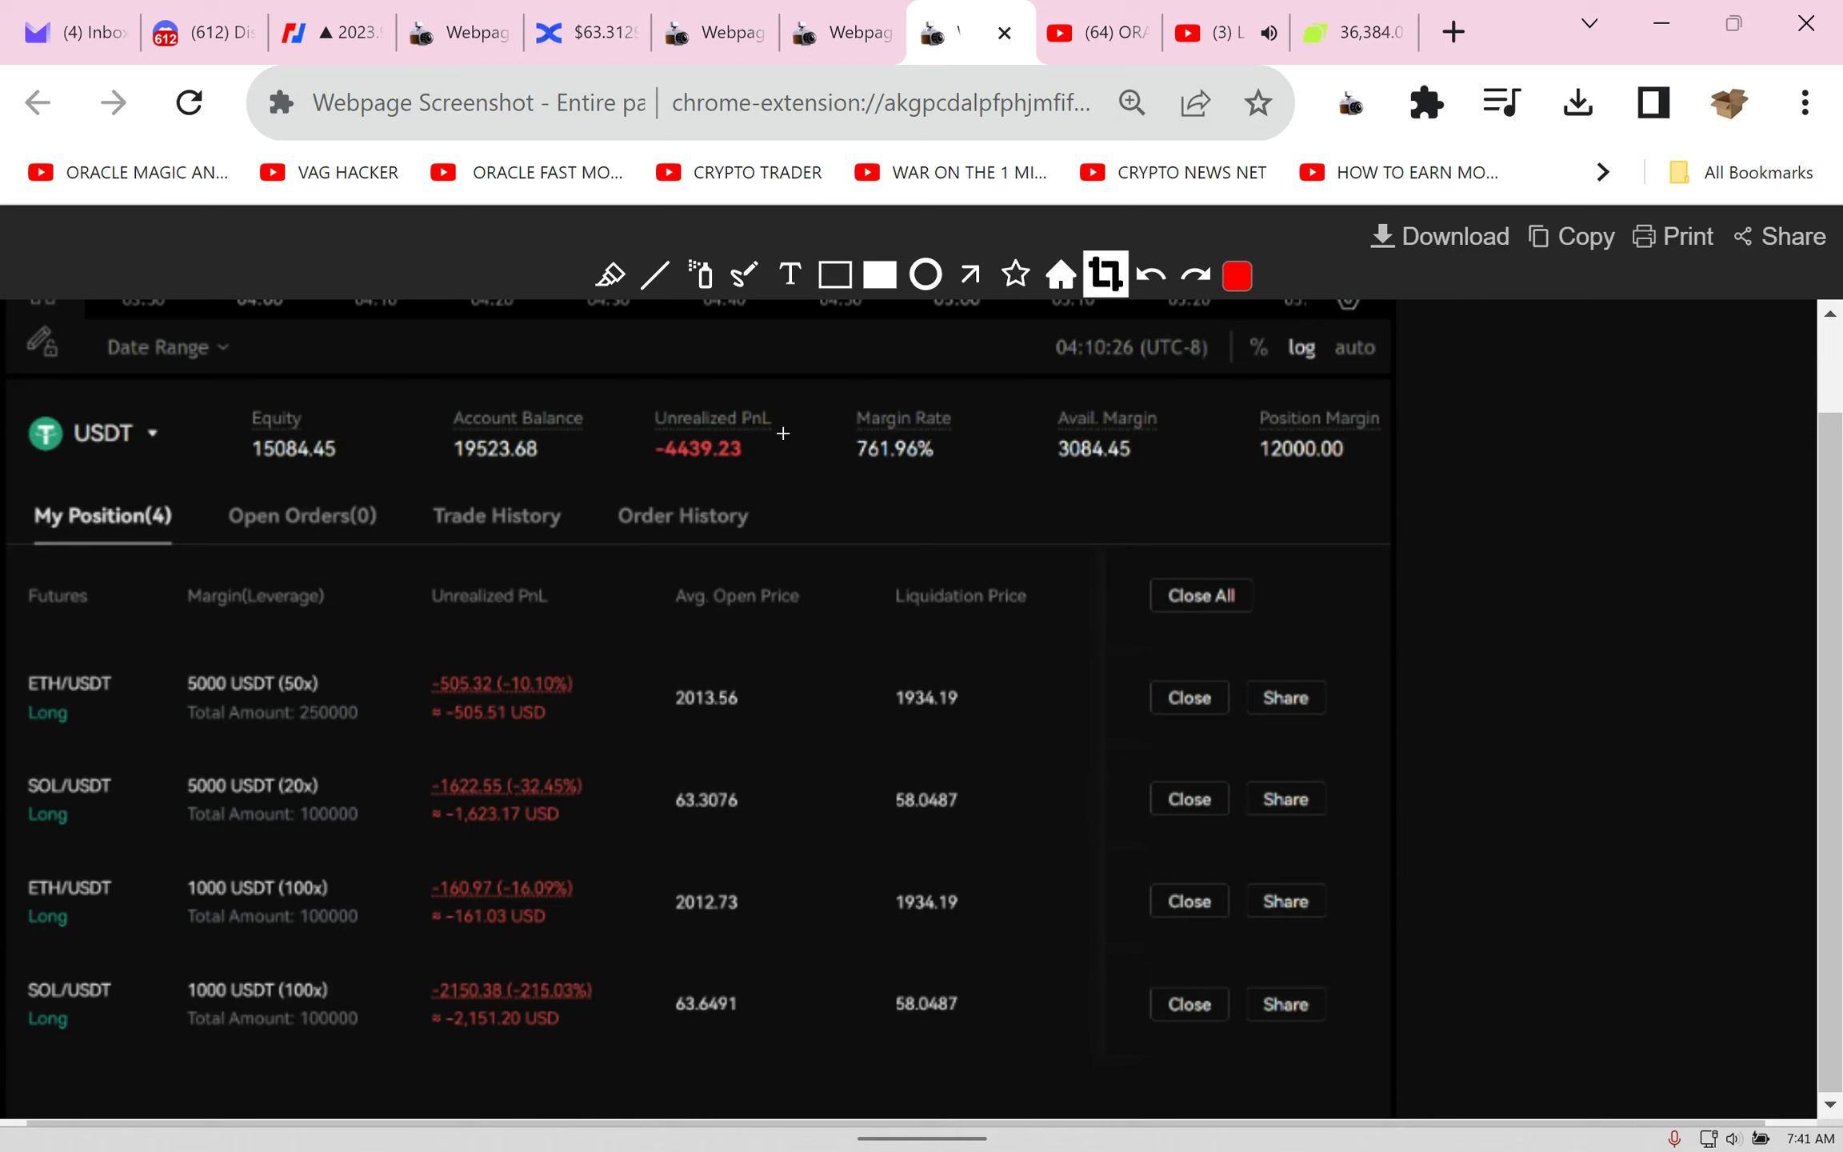
{"action": "mouse_move", "coordinate": [883, 494]}
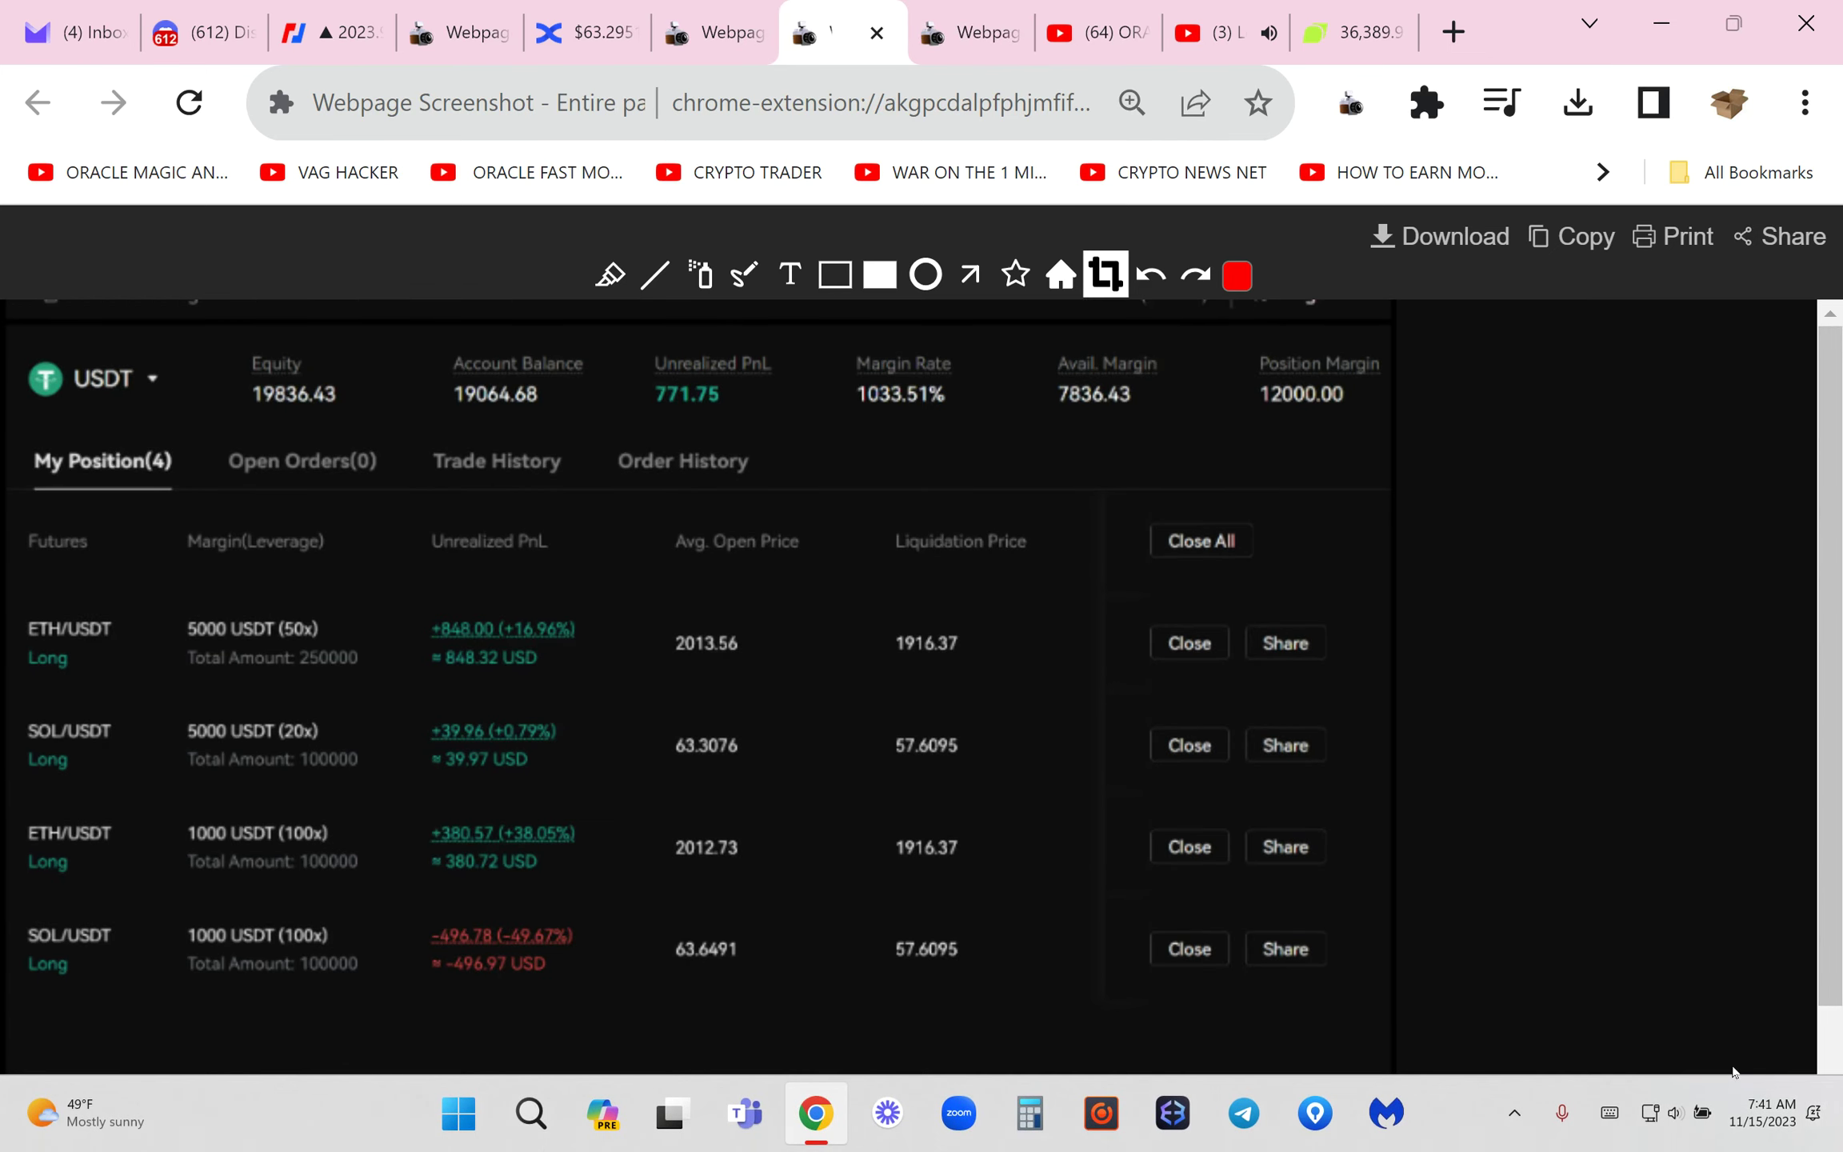
Step: Return to the live BingX positions page after viewing the saved capture
{"action": "left_click", "coordinate": [586, 34]}
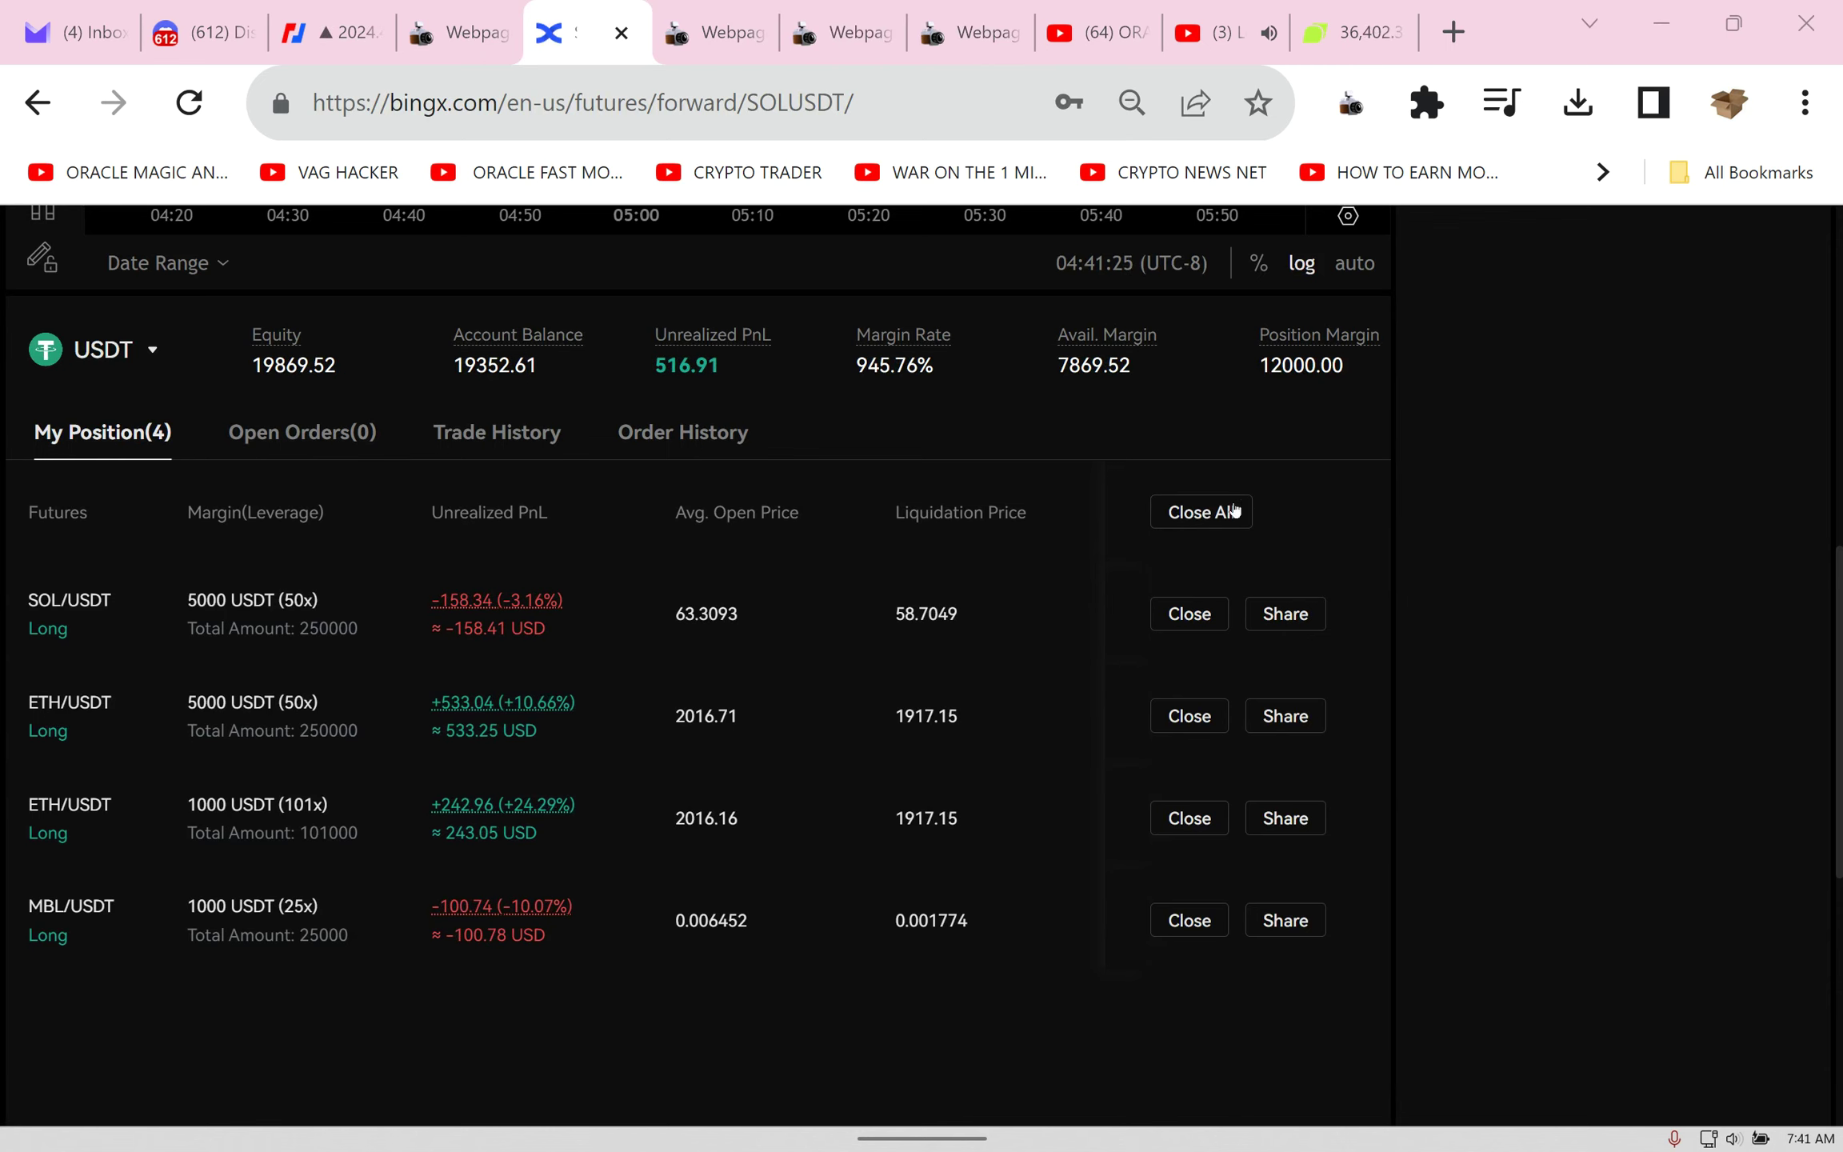
Step: Close all four open futures positions at once and acknowledge the closing results
{"action": "left_click", "coordinate": [1202, 512]}
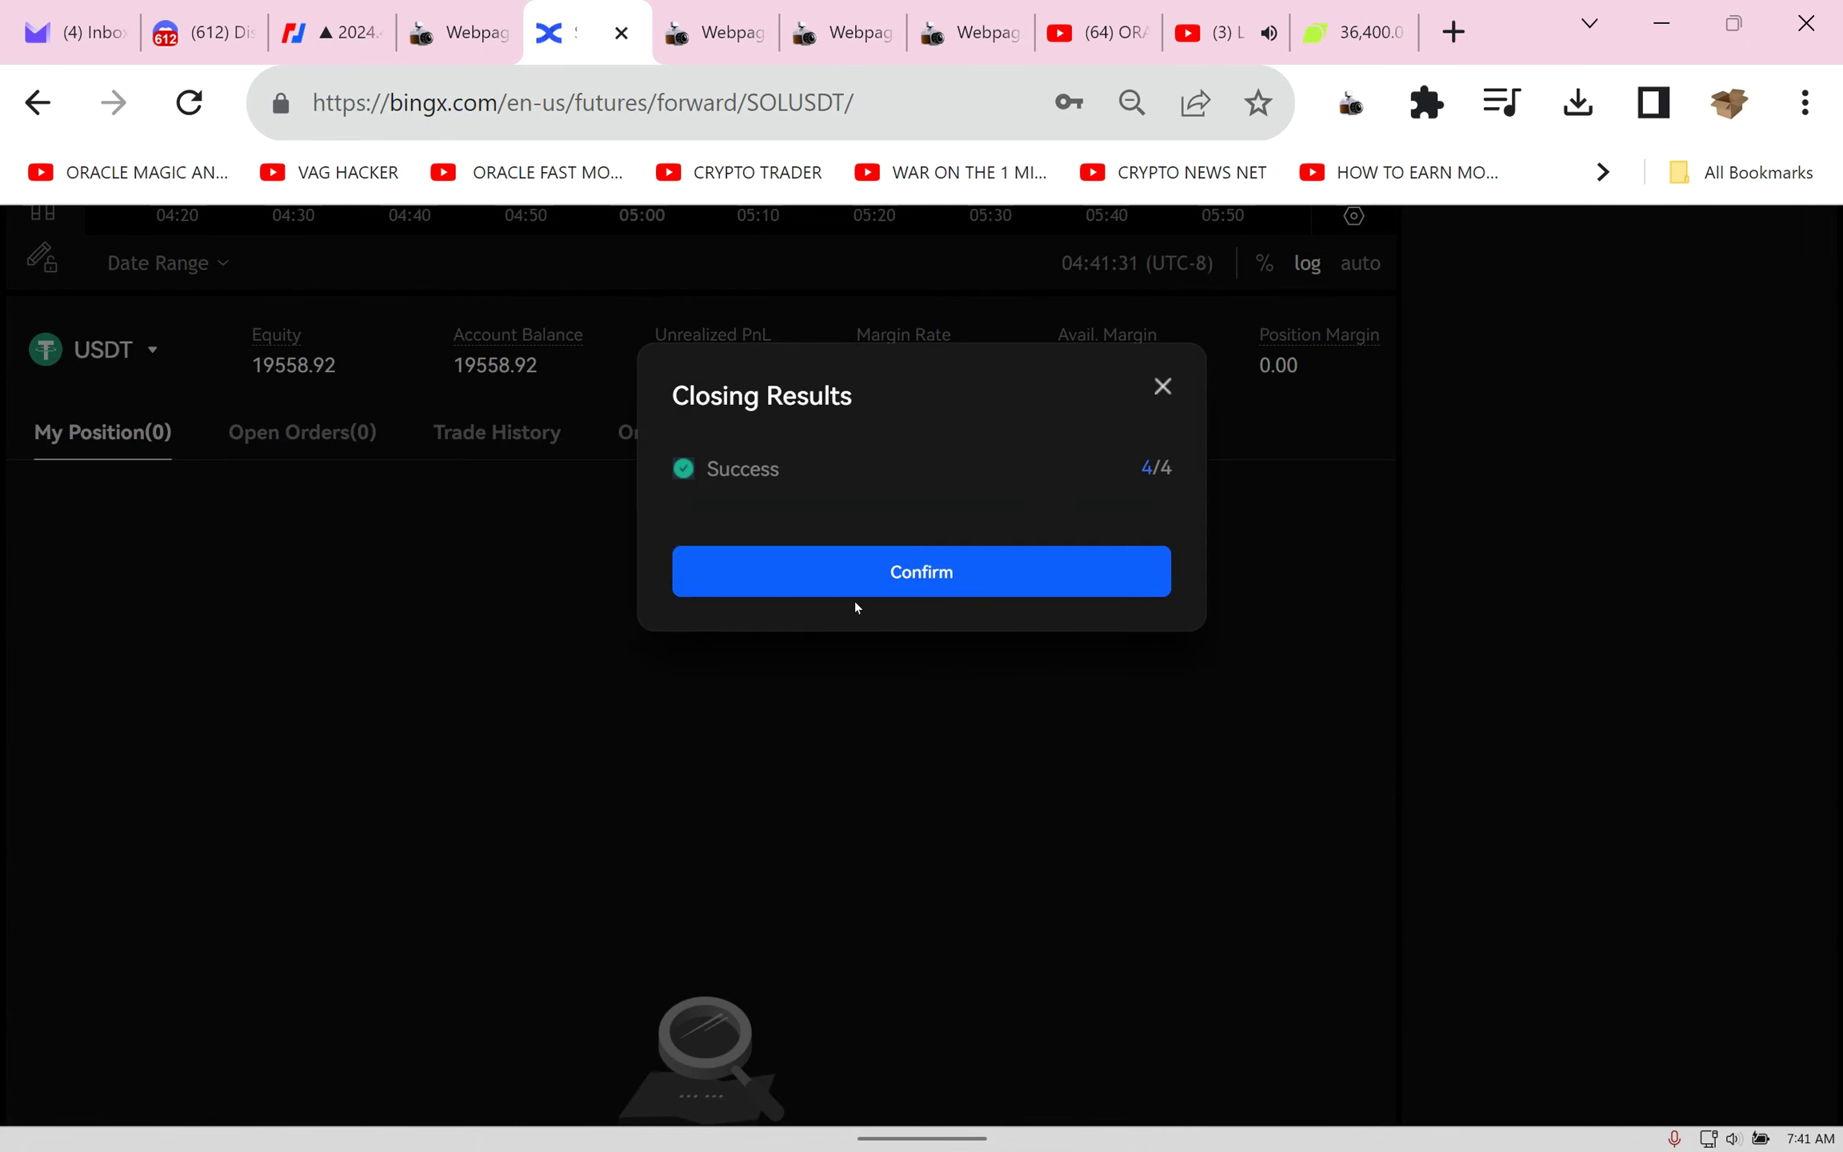
{"action": "left_click", "coordinate": [920, 571]}
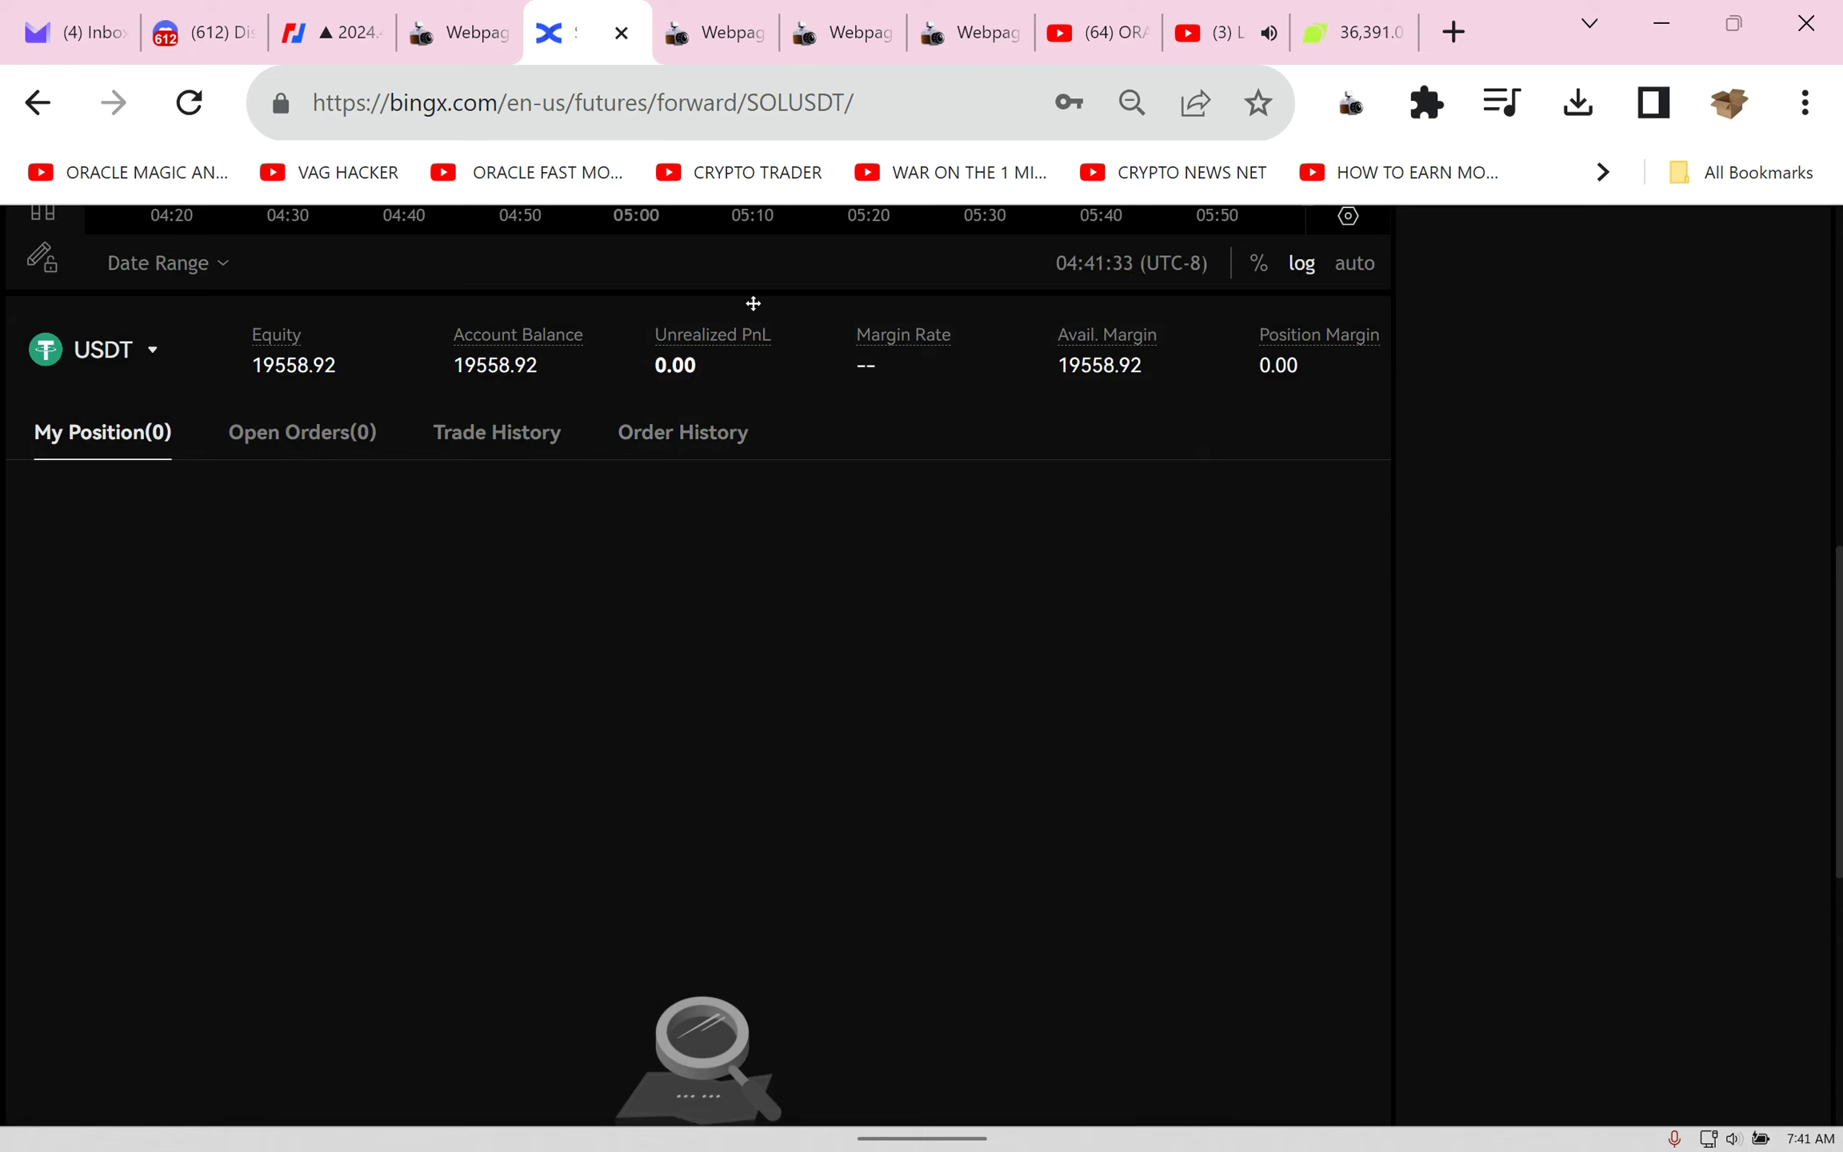
{"action": "mouse_move", "coordinate": [758, 751]}
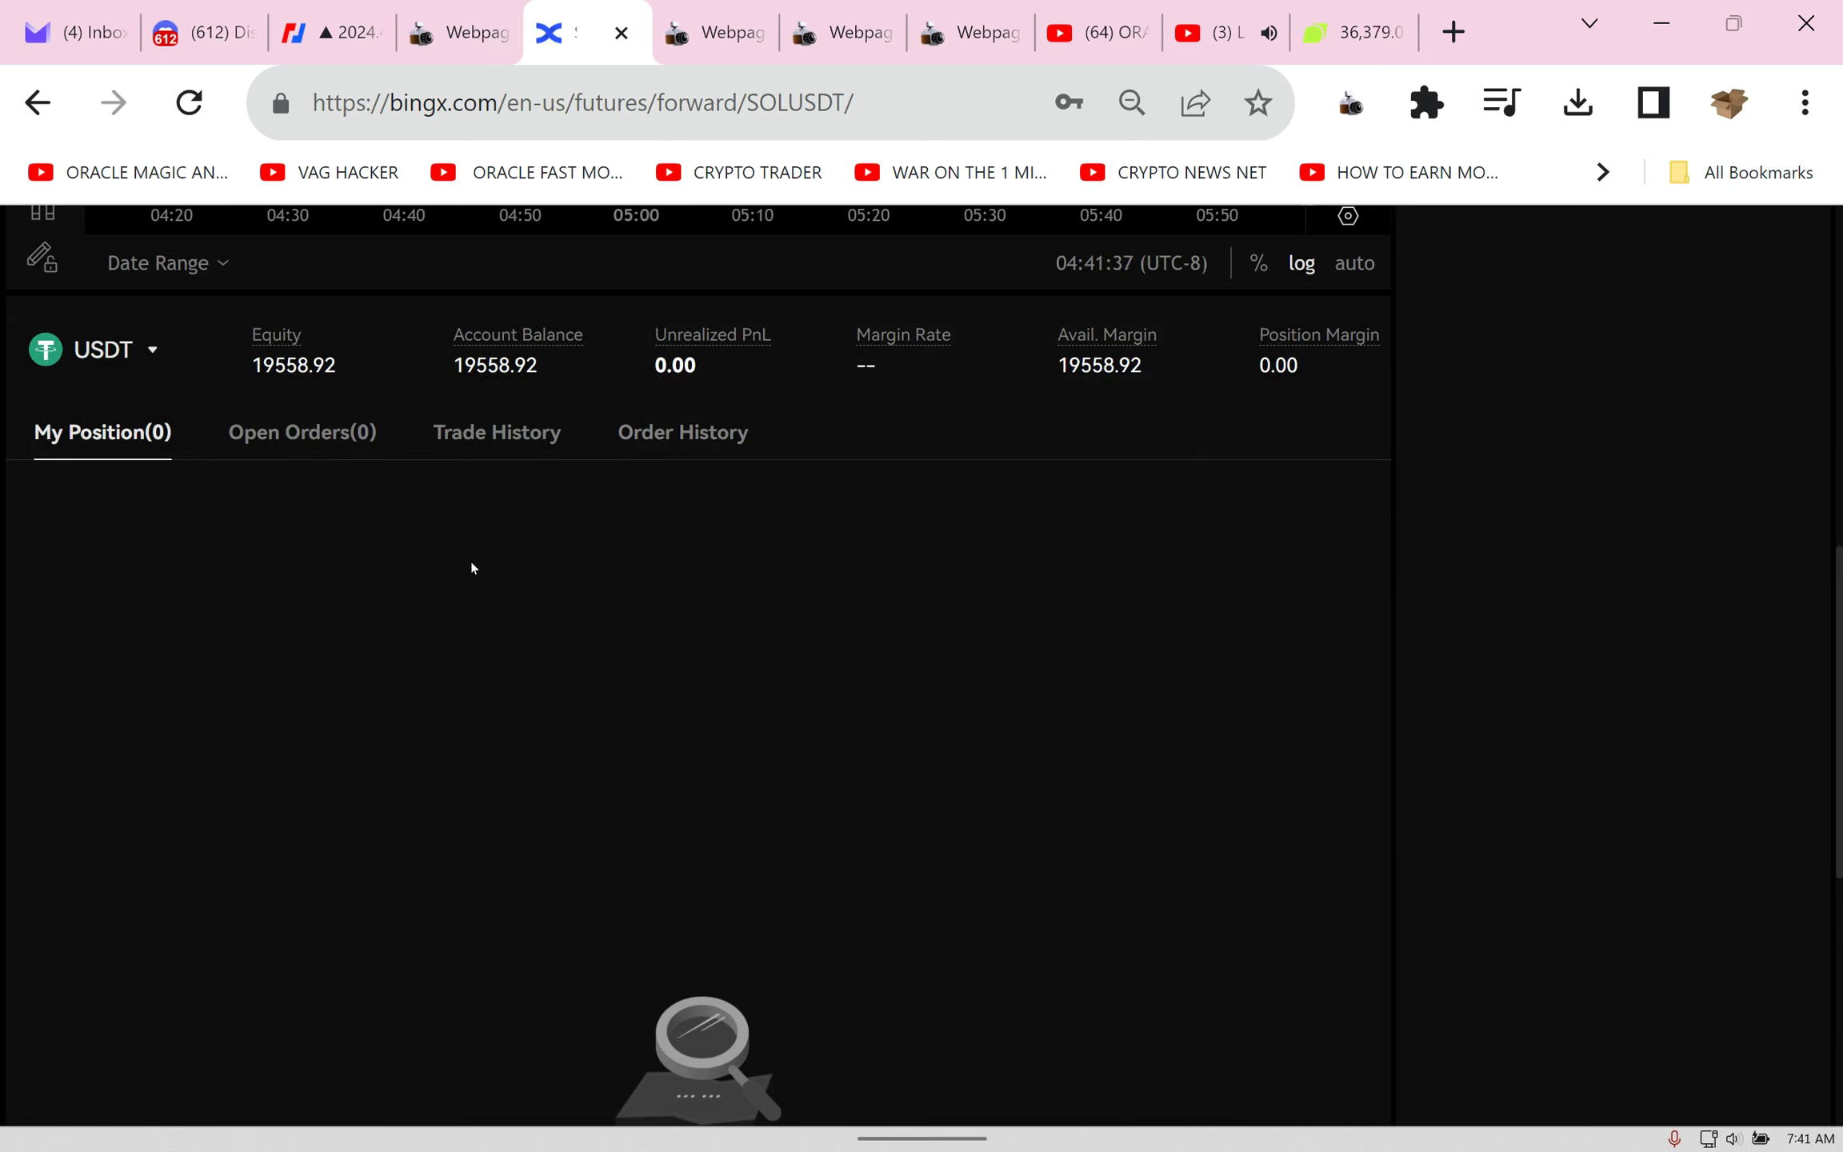
{"action": "mouse_move", "coordinate": [1742, 944]}
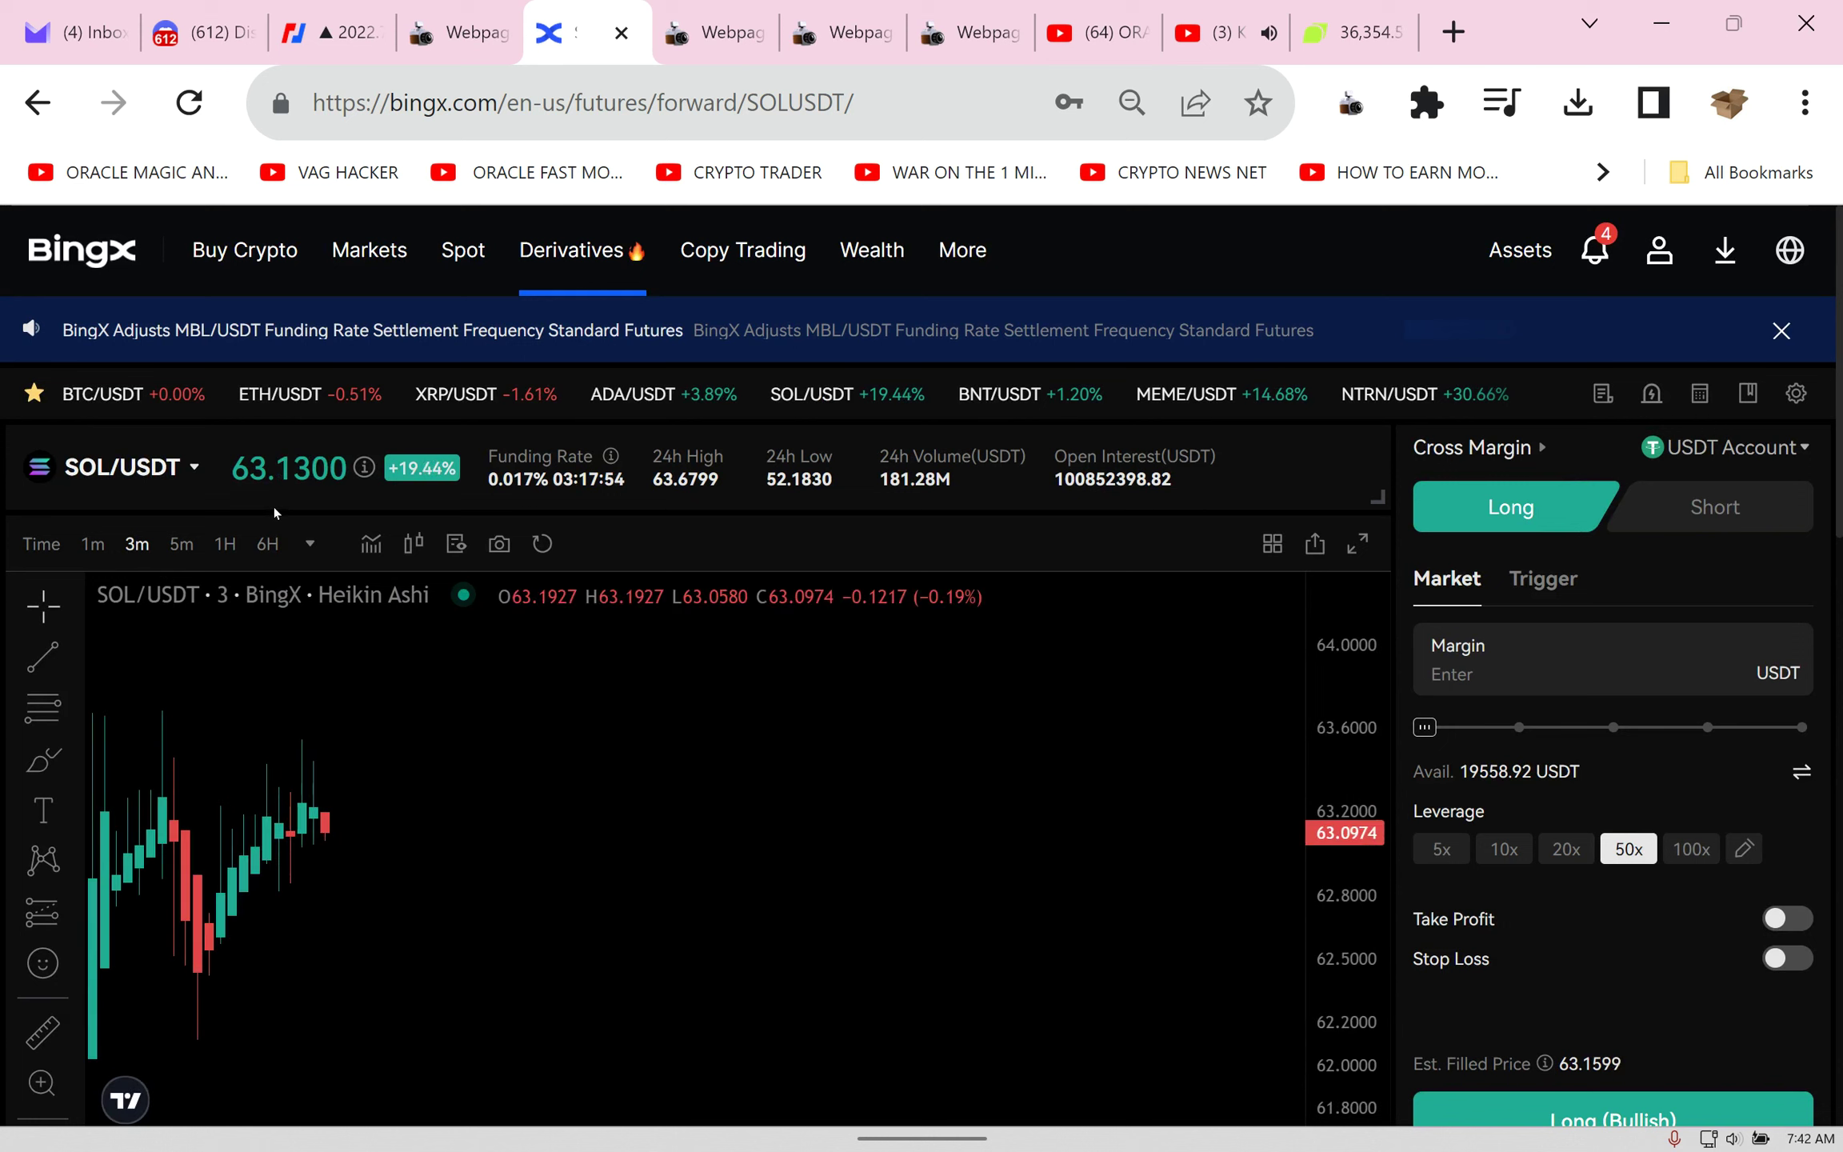
{"action": "mouse_move", "coordinate": [1125, 777]}
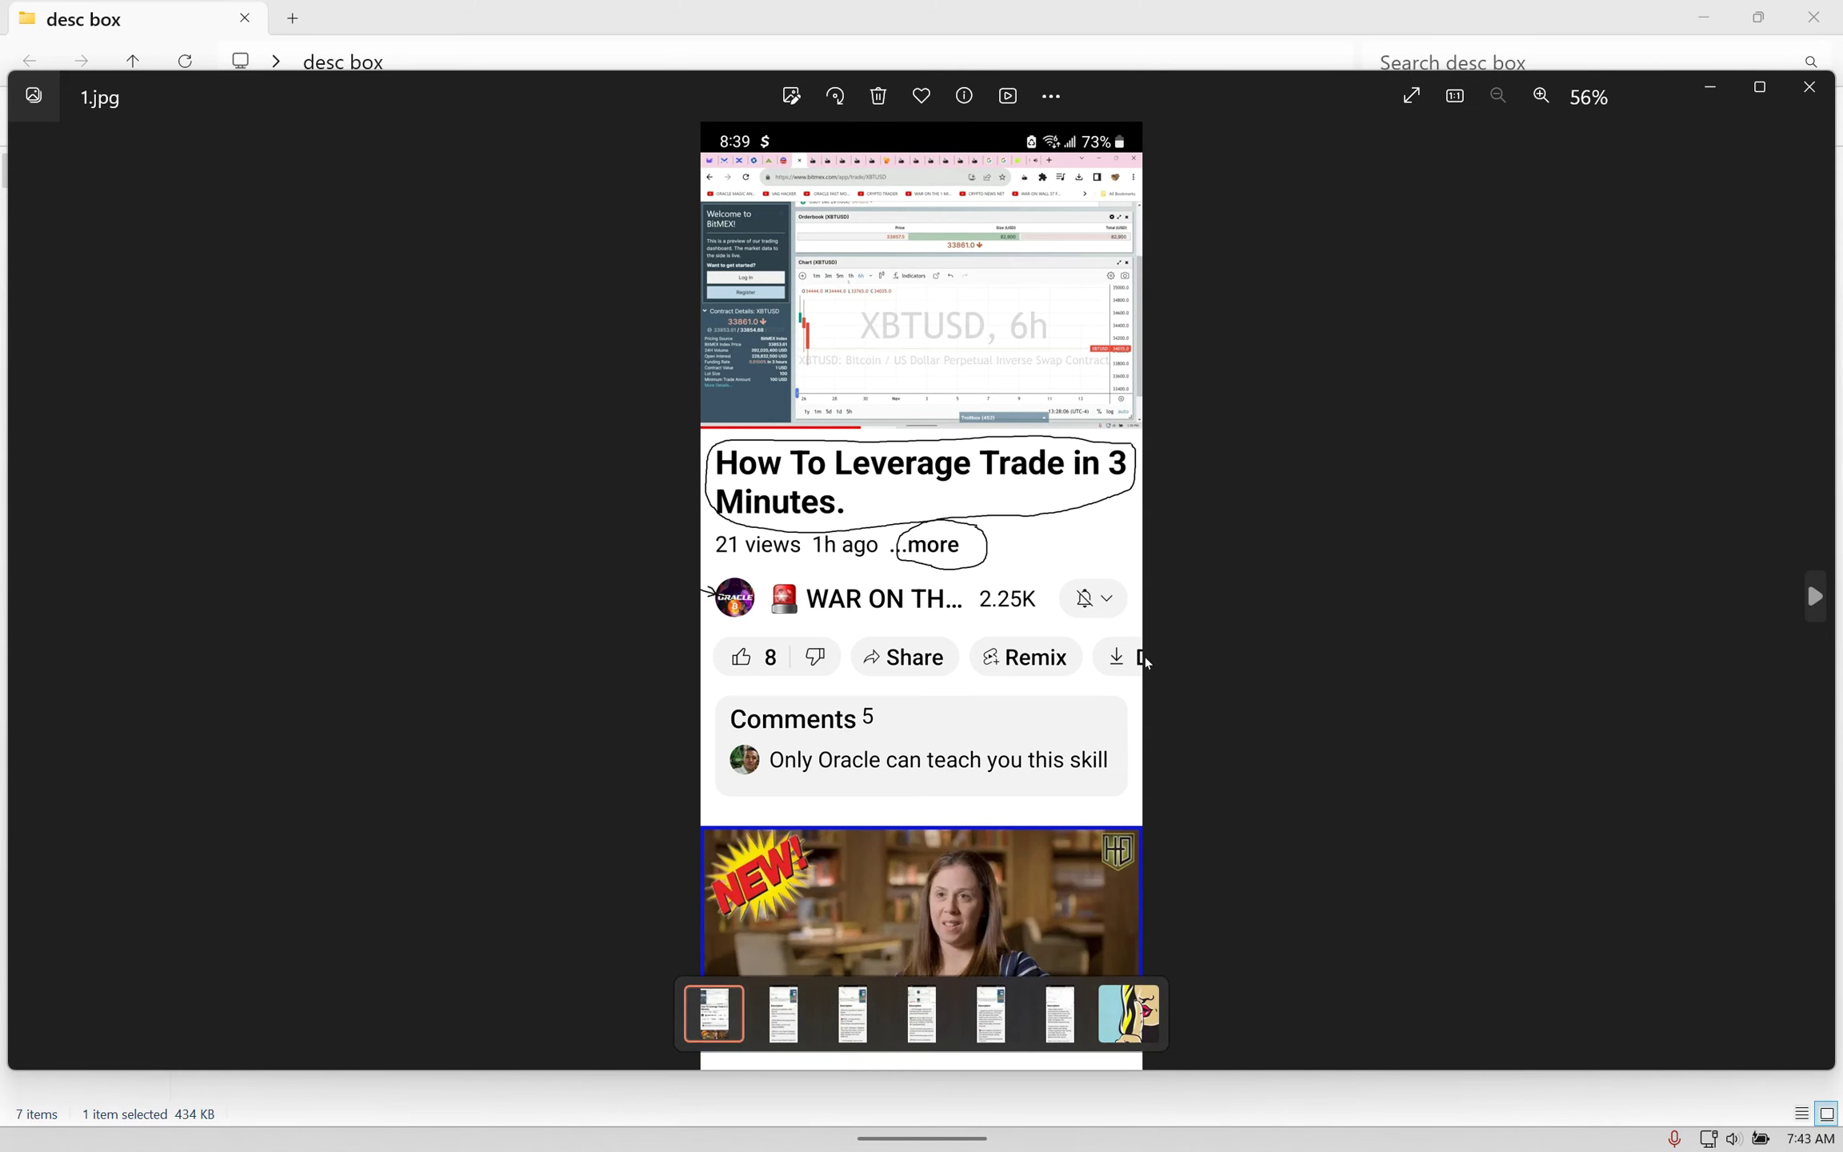
Step: Page through the description screenshots 2.jpg and 3.jpg in Photos
{"action": "left_click", "coordinate": [1540, 96]}
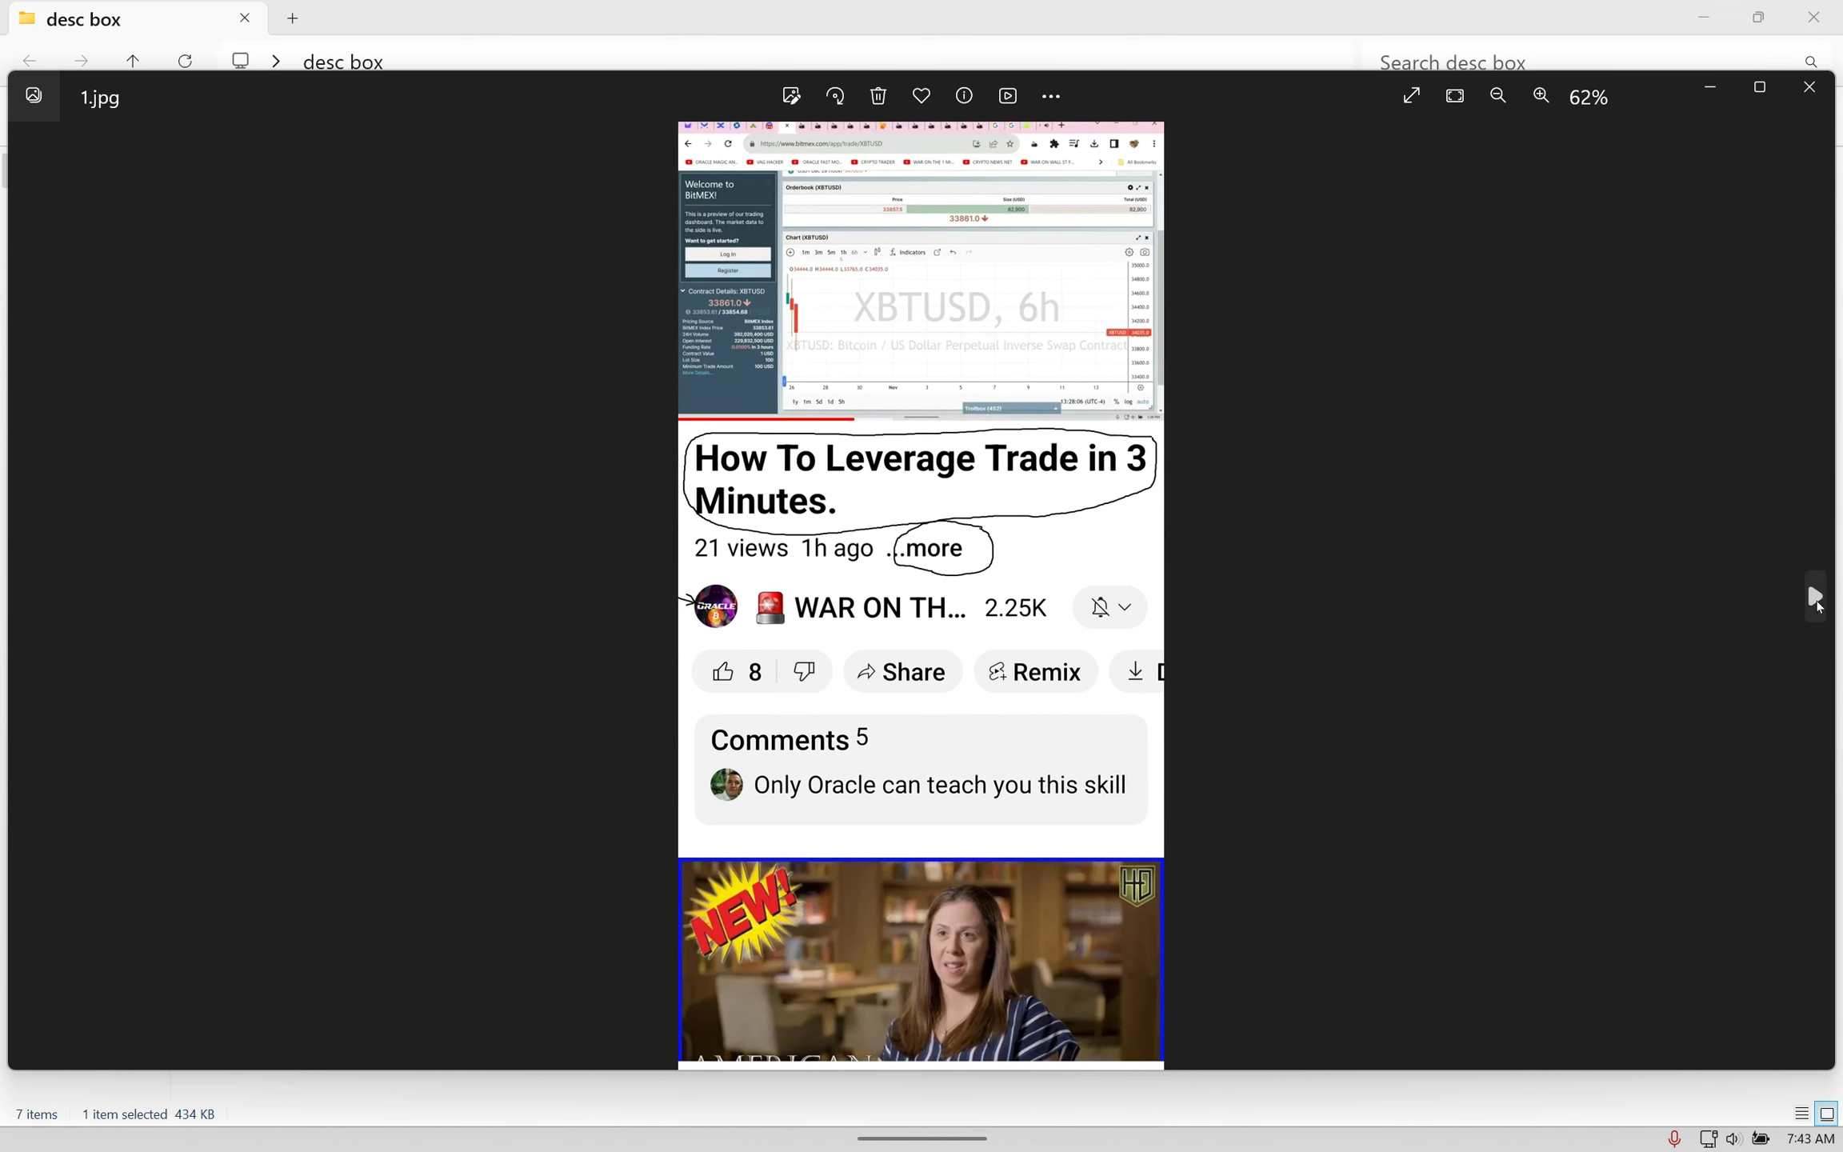
{"action": "mouse_move", "coordinate": [940, 572]}
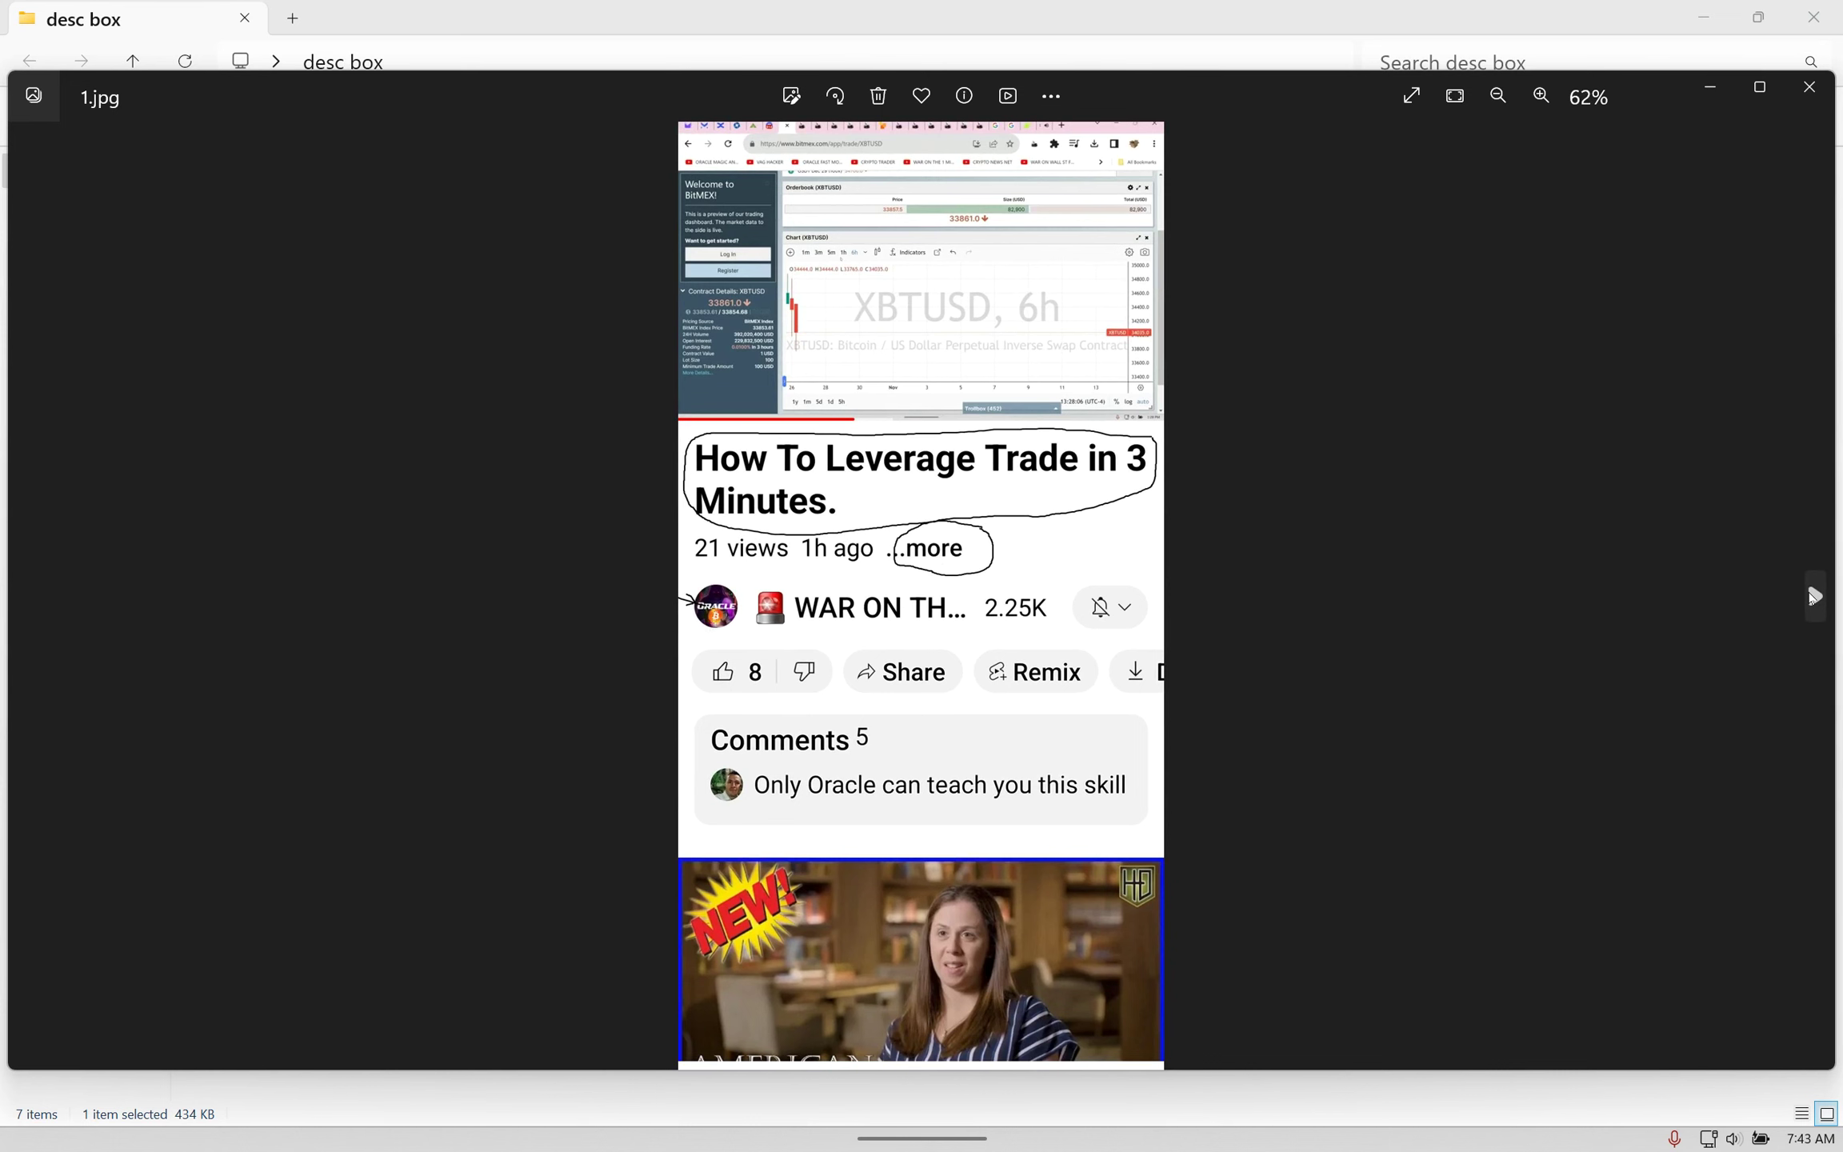
{"action": "left_click", "coordinate": [1813, 595]}
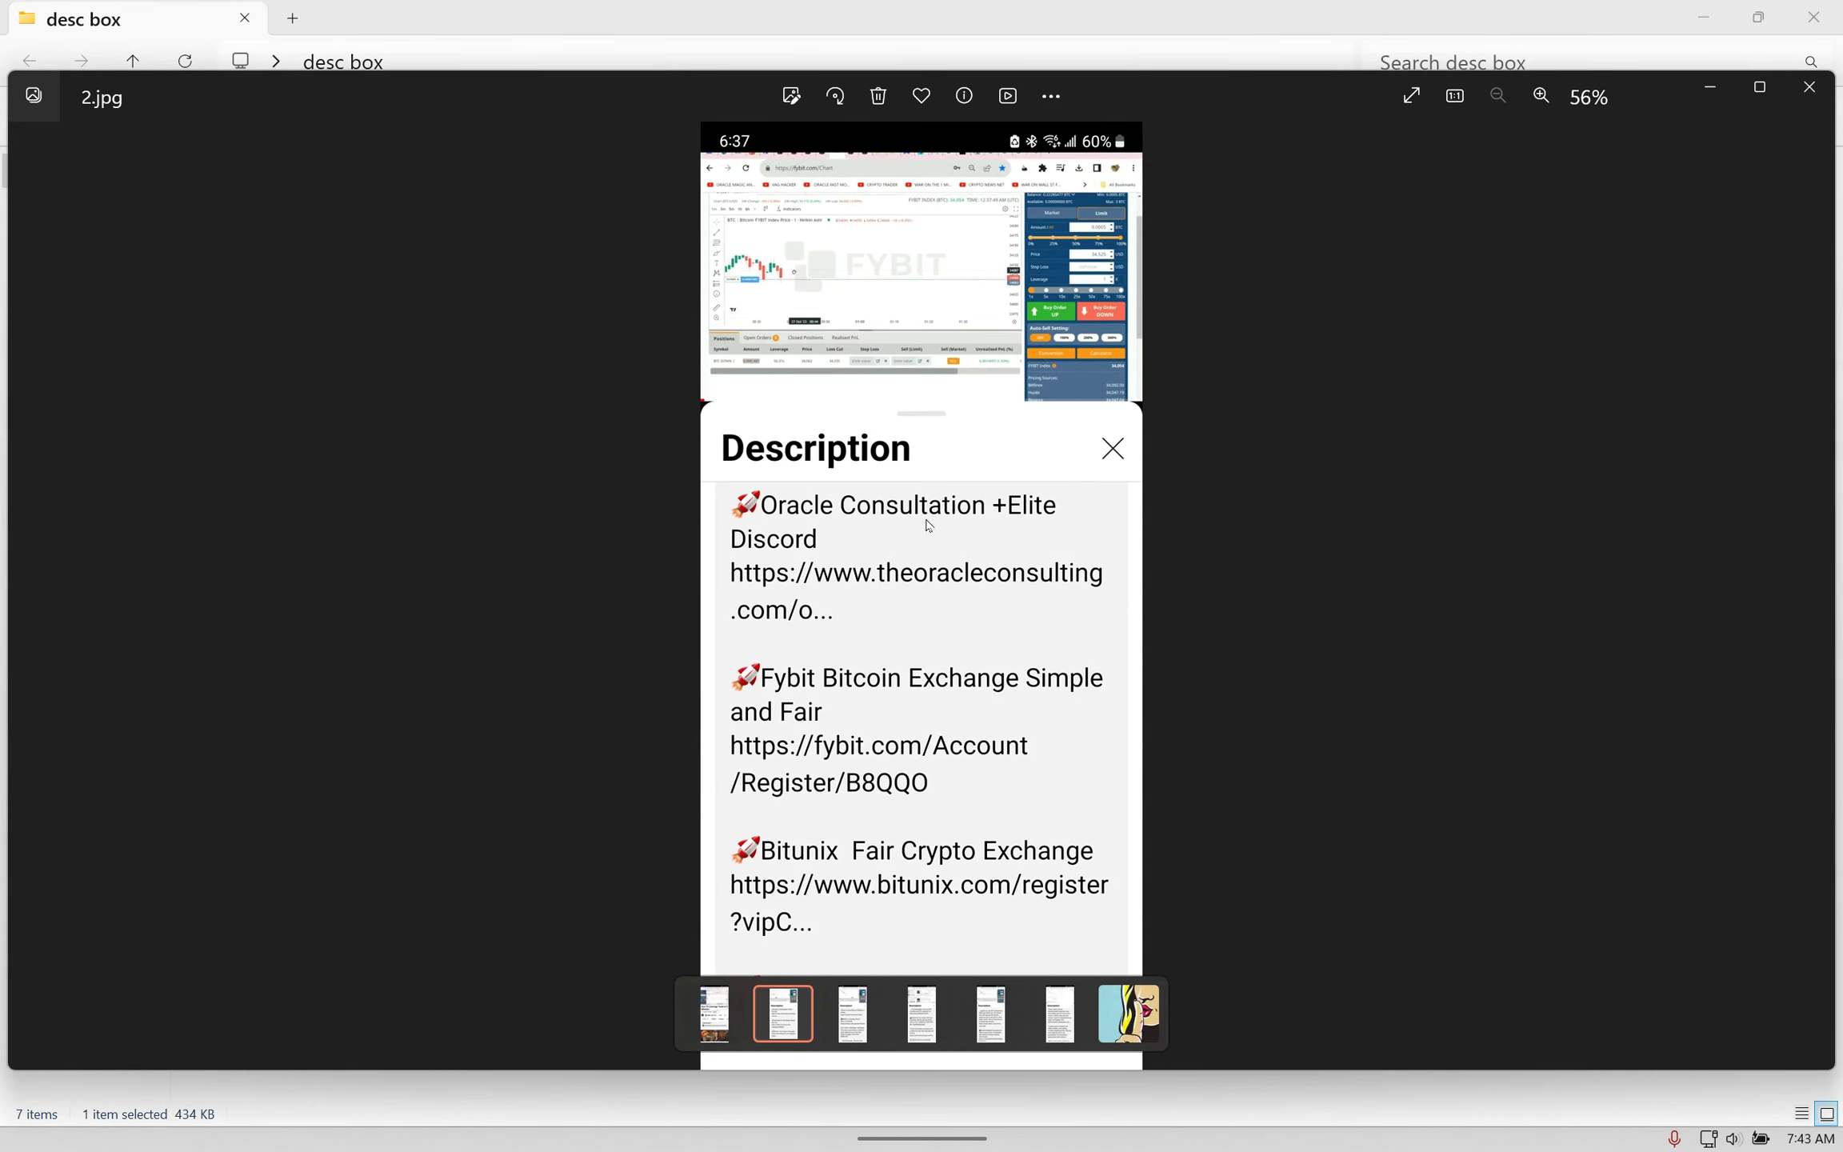
{"action": "mouse_move", "coordinate": [1013, 534]}
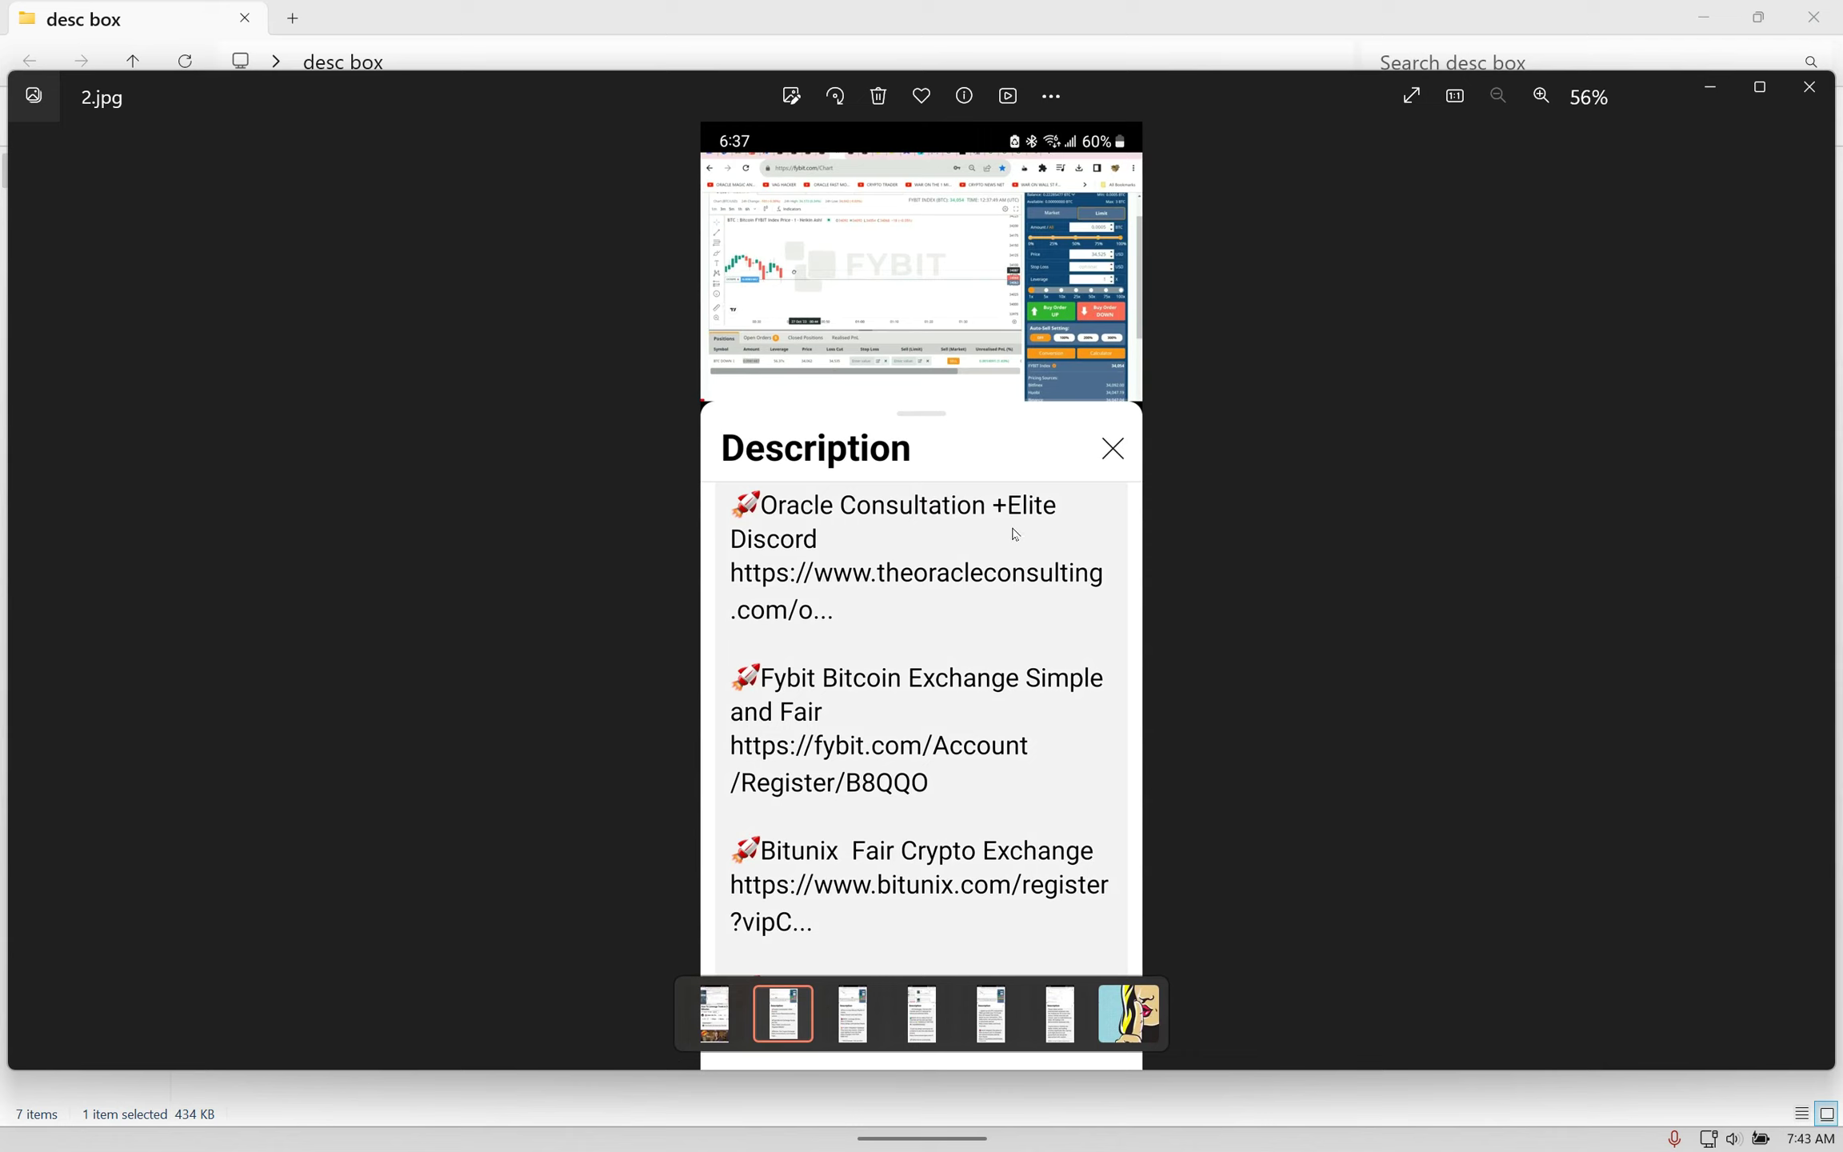
{"action": "mouse_move", "coordinate": [1002, 579]}
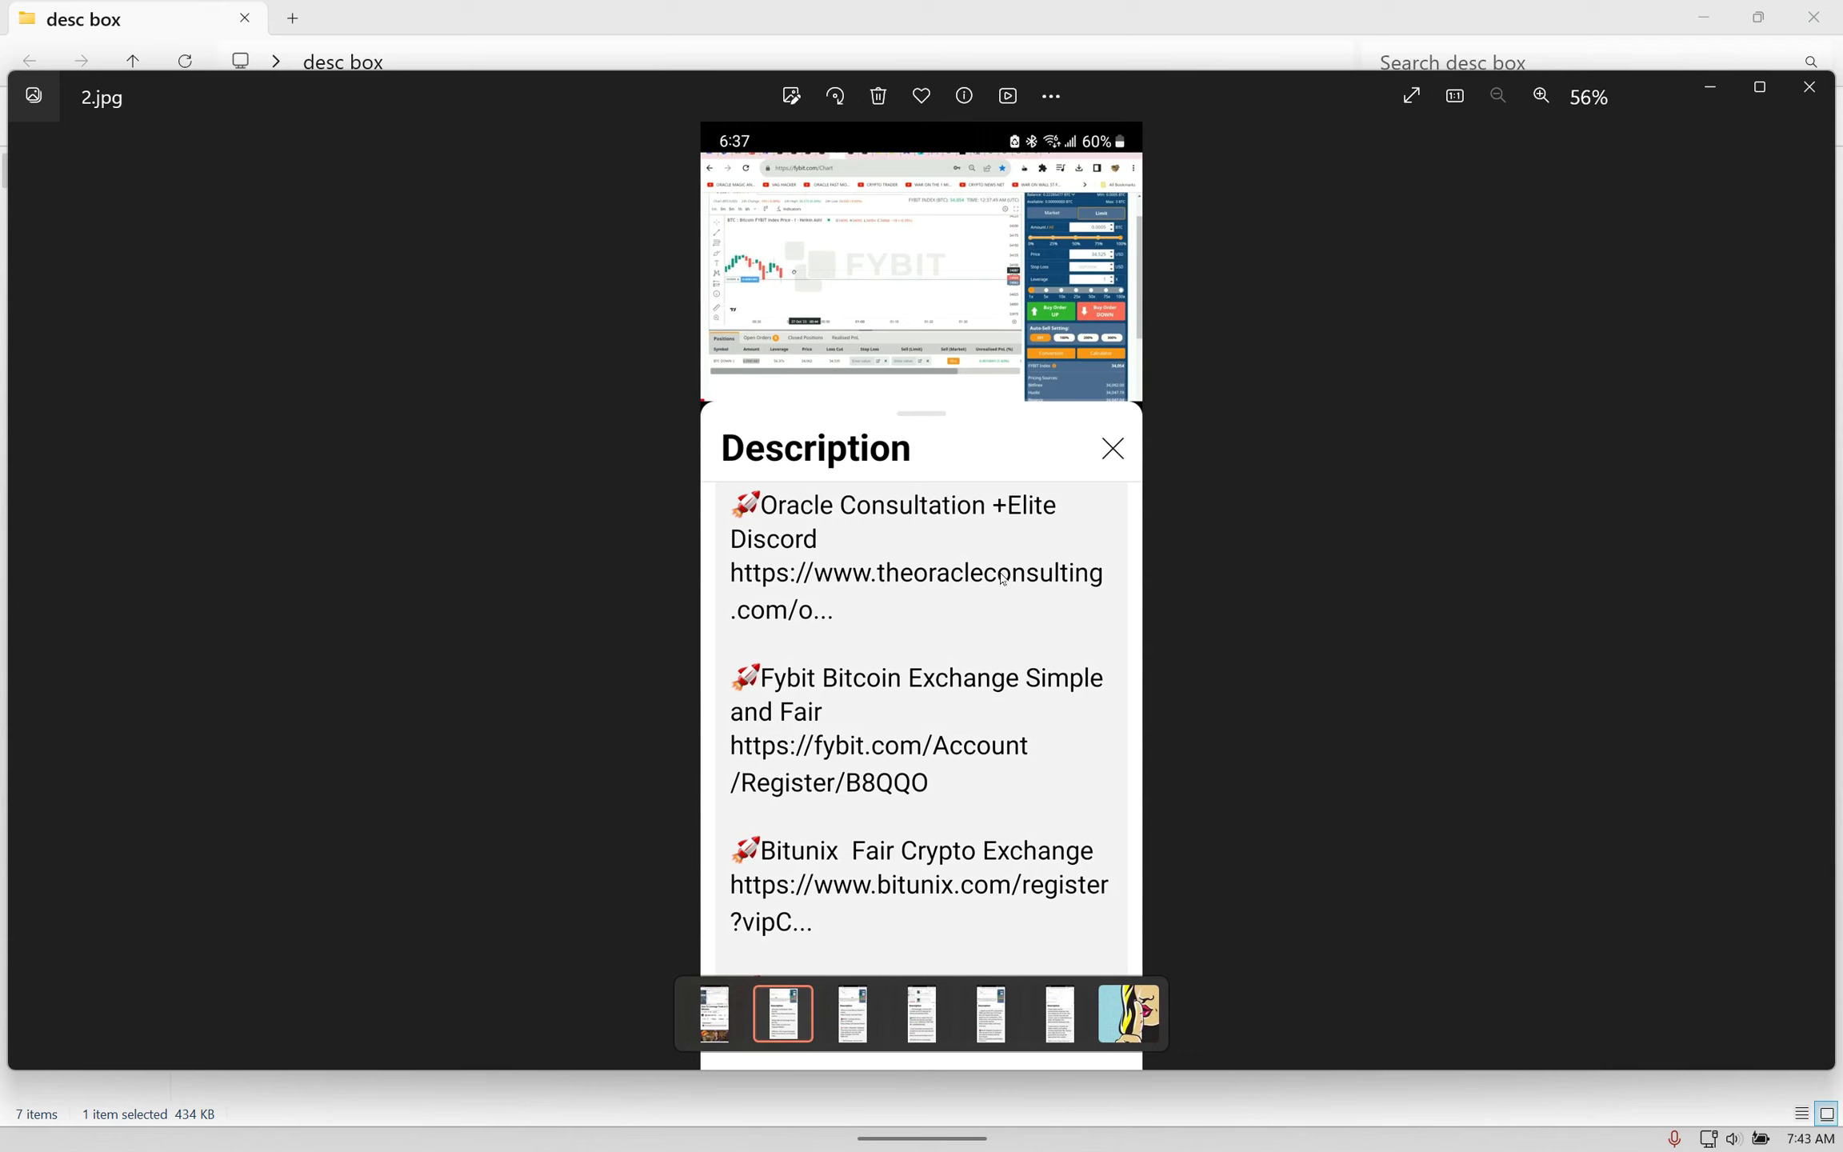
{"action": "mouse_move", "coordinate": [982, 595]}
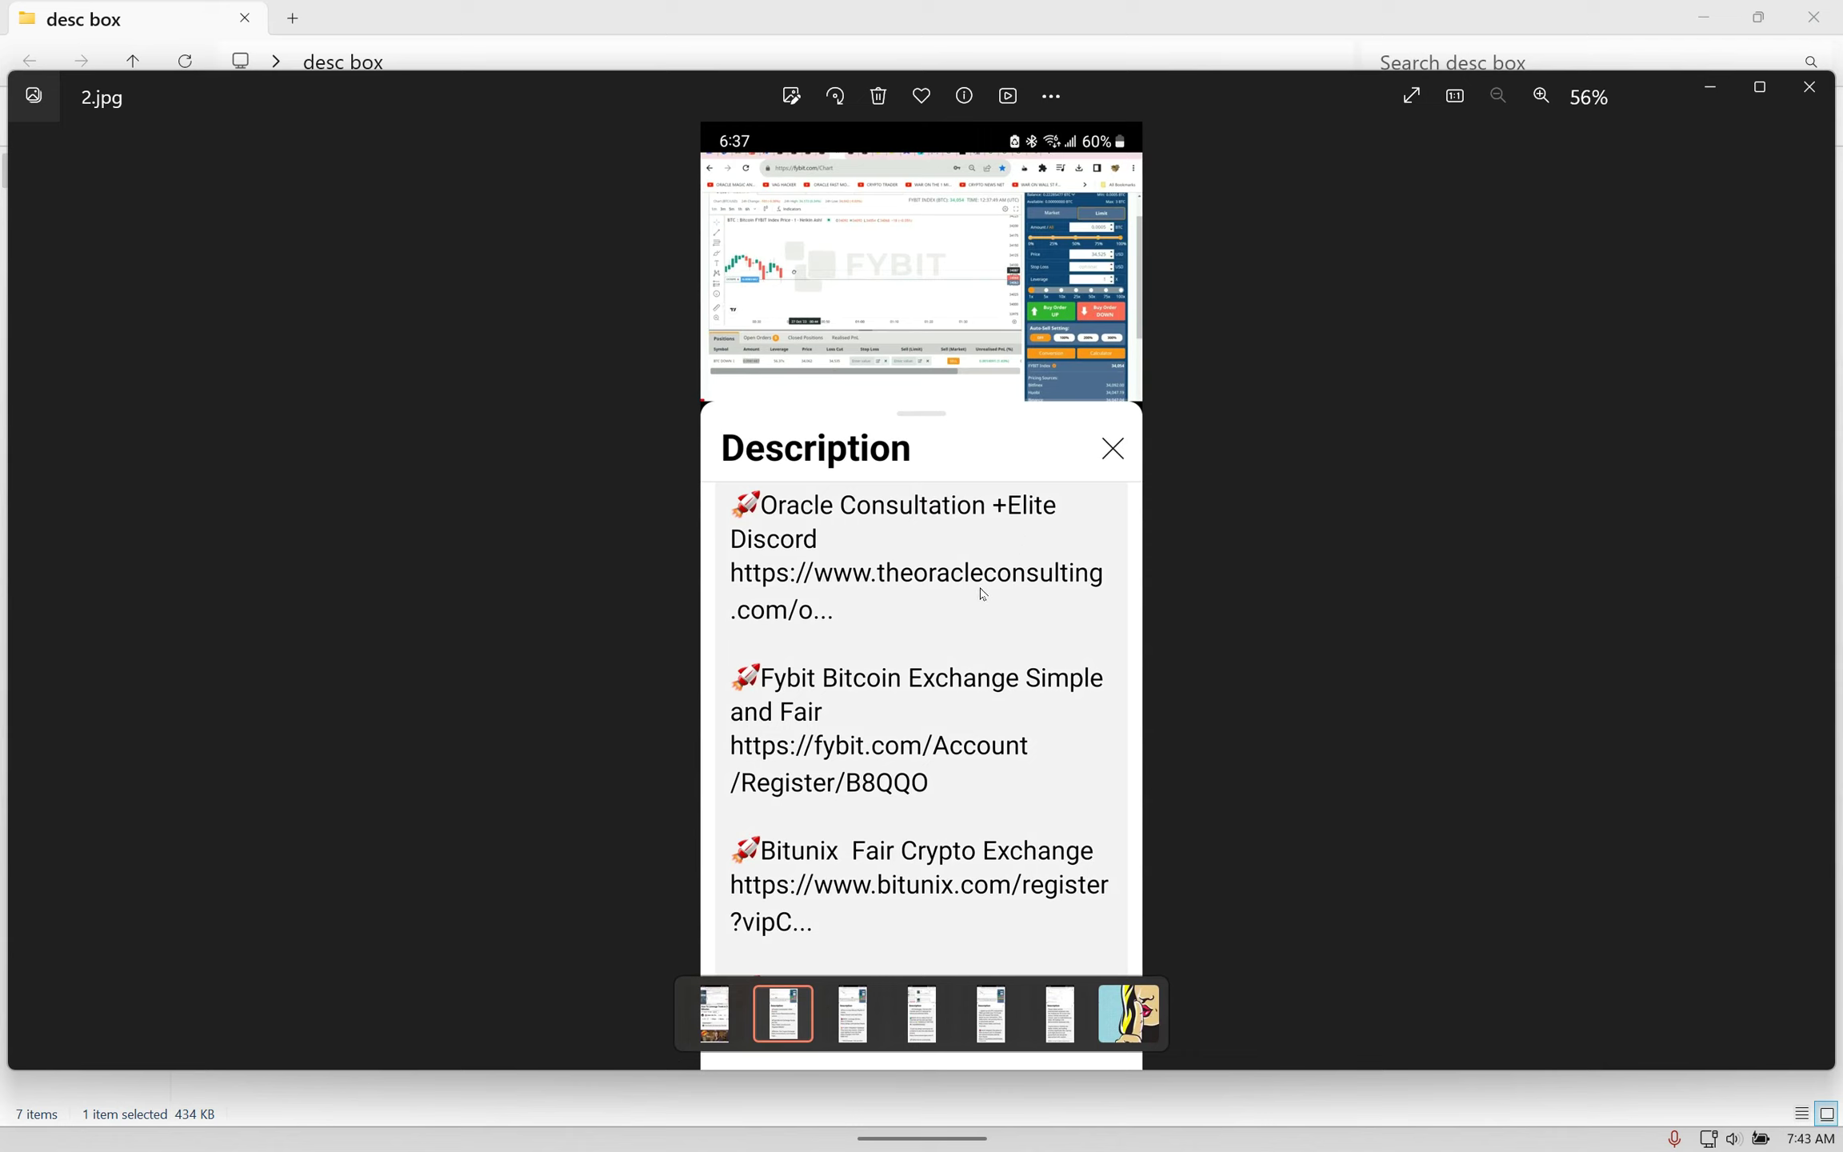
{"action": "mouse_move", "coordinate": [978, 592]}
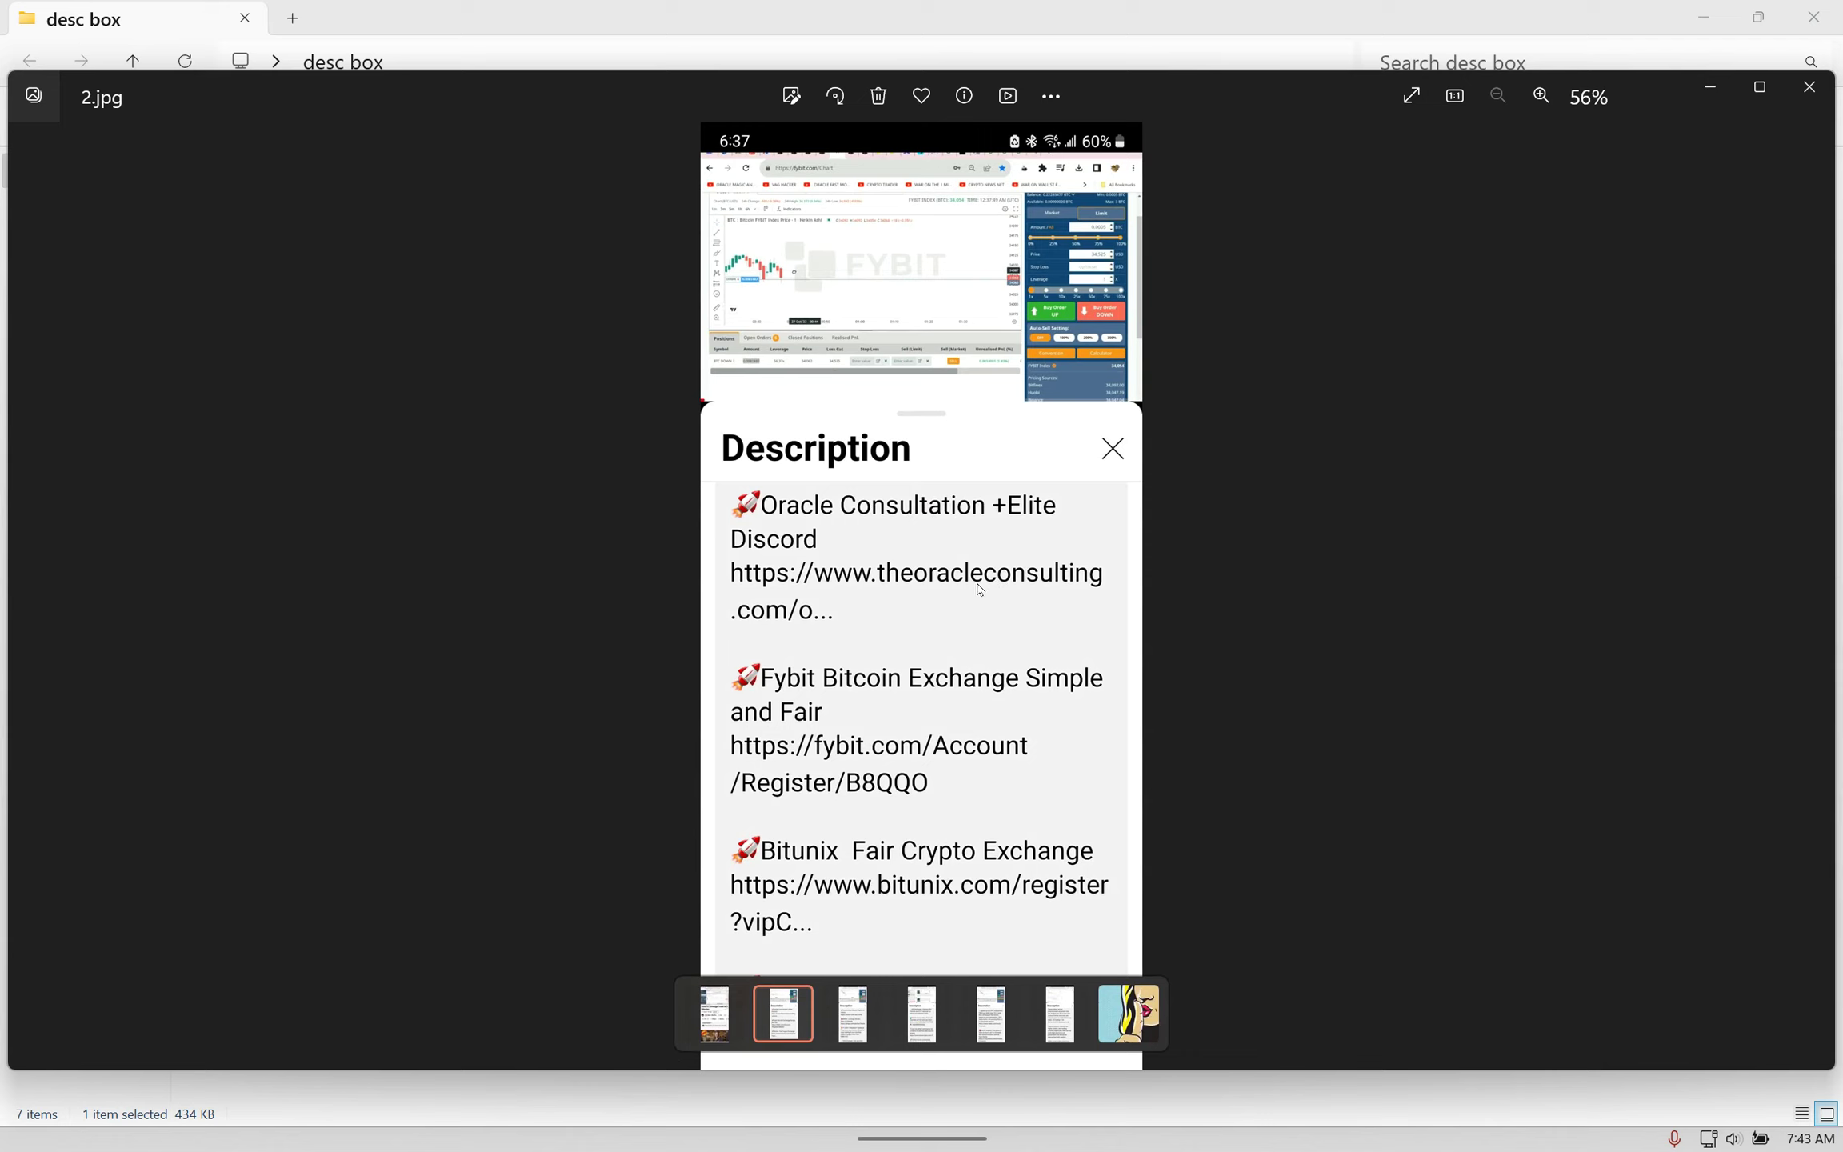
{"action": "mouse_move", "coordinate": [957, 597]}
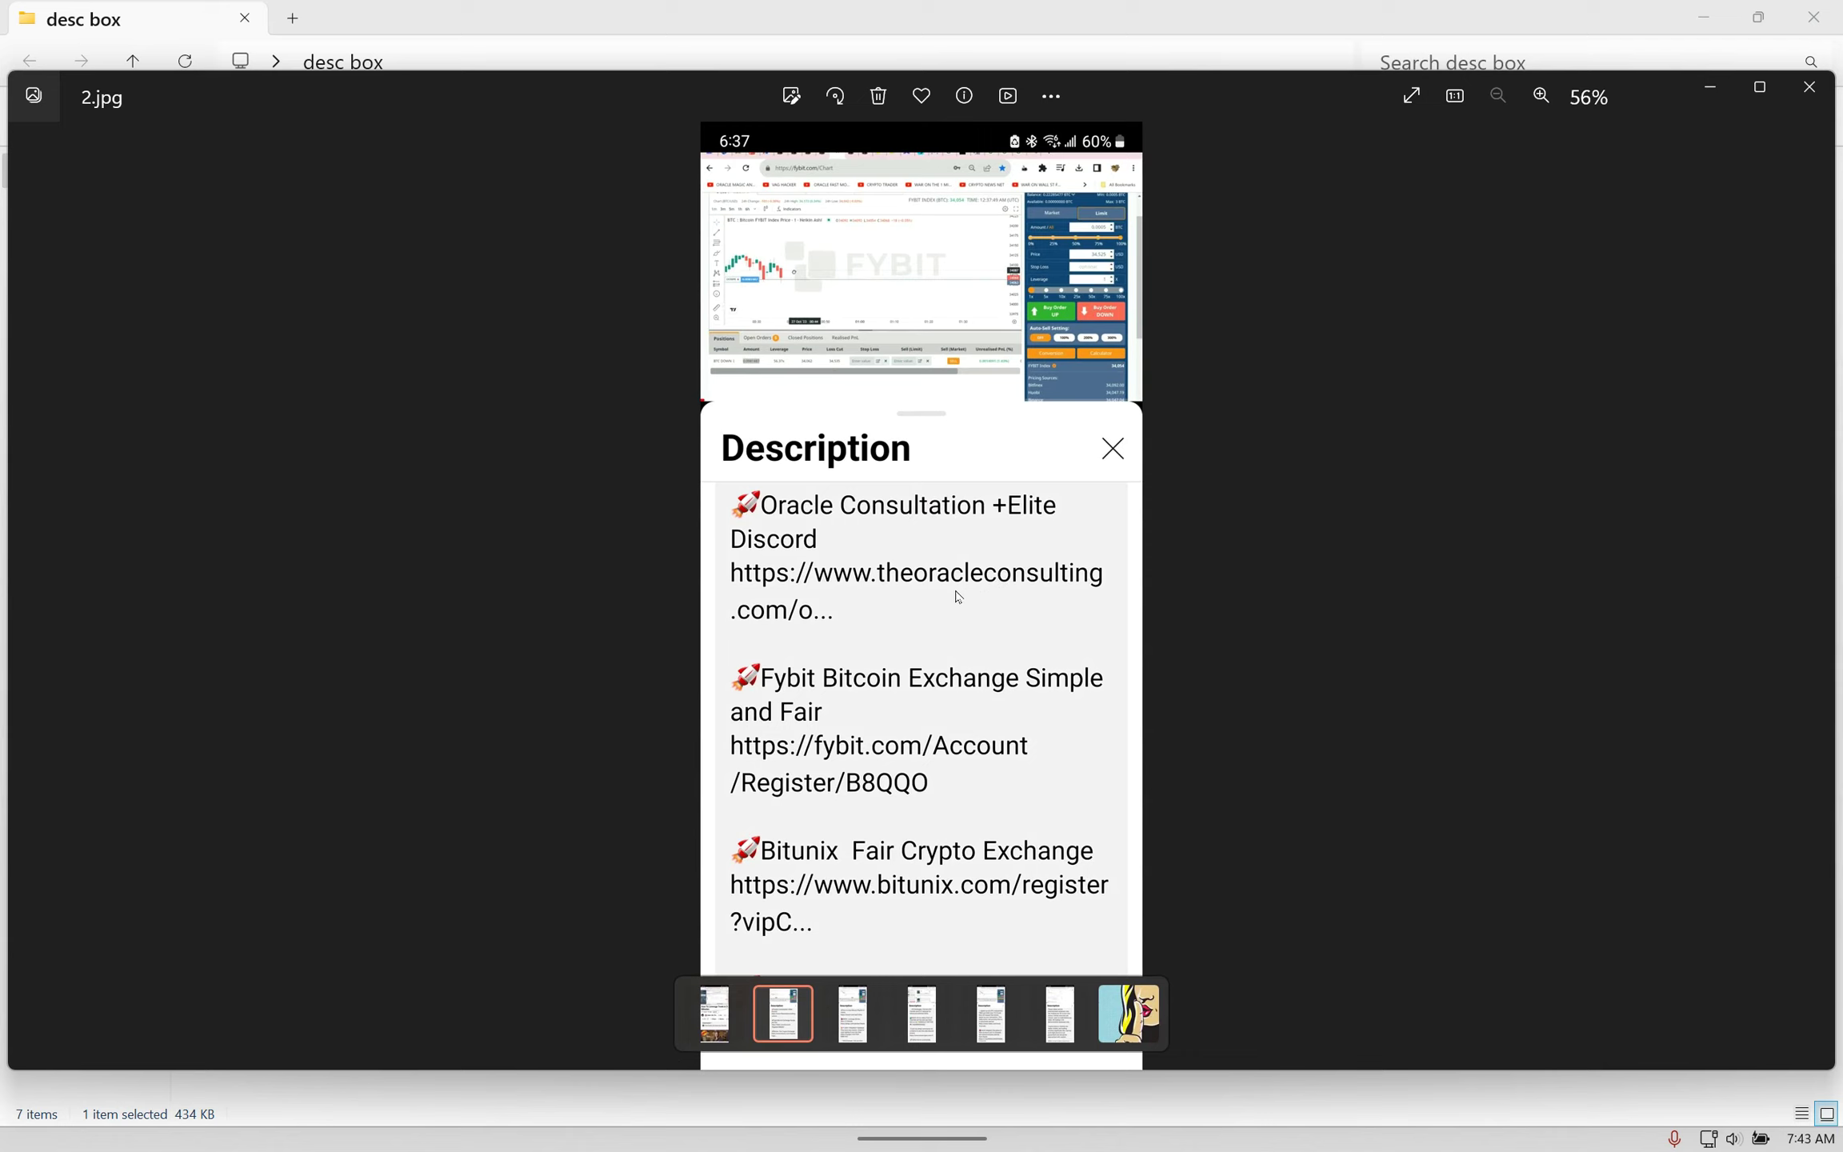
{"action": "mouse_move", "coordinate": [947, 599]}
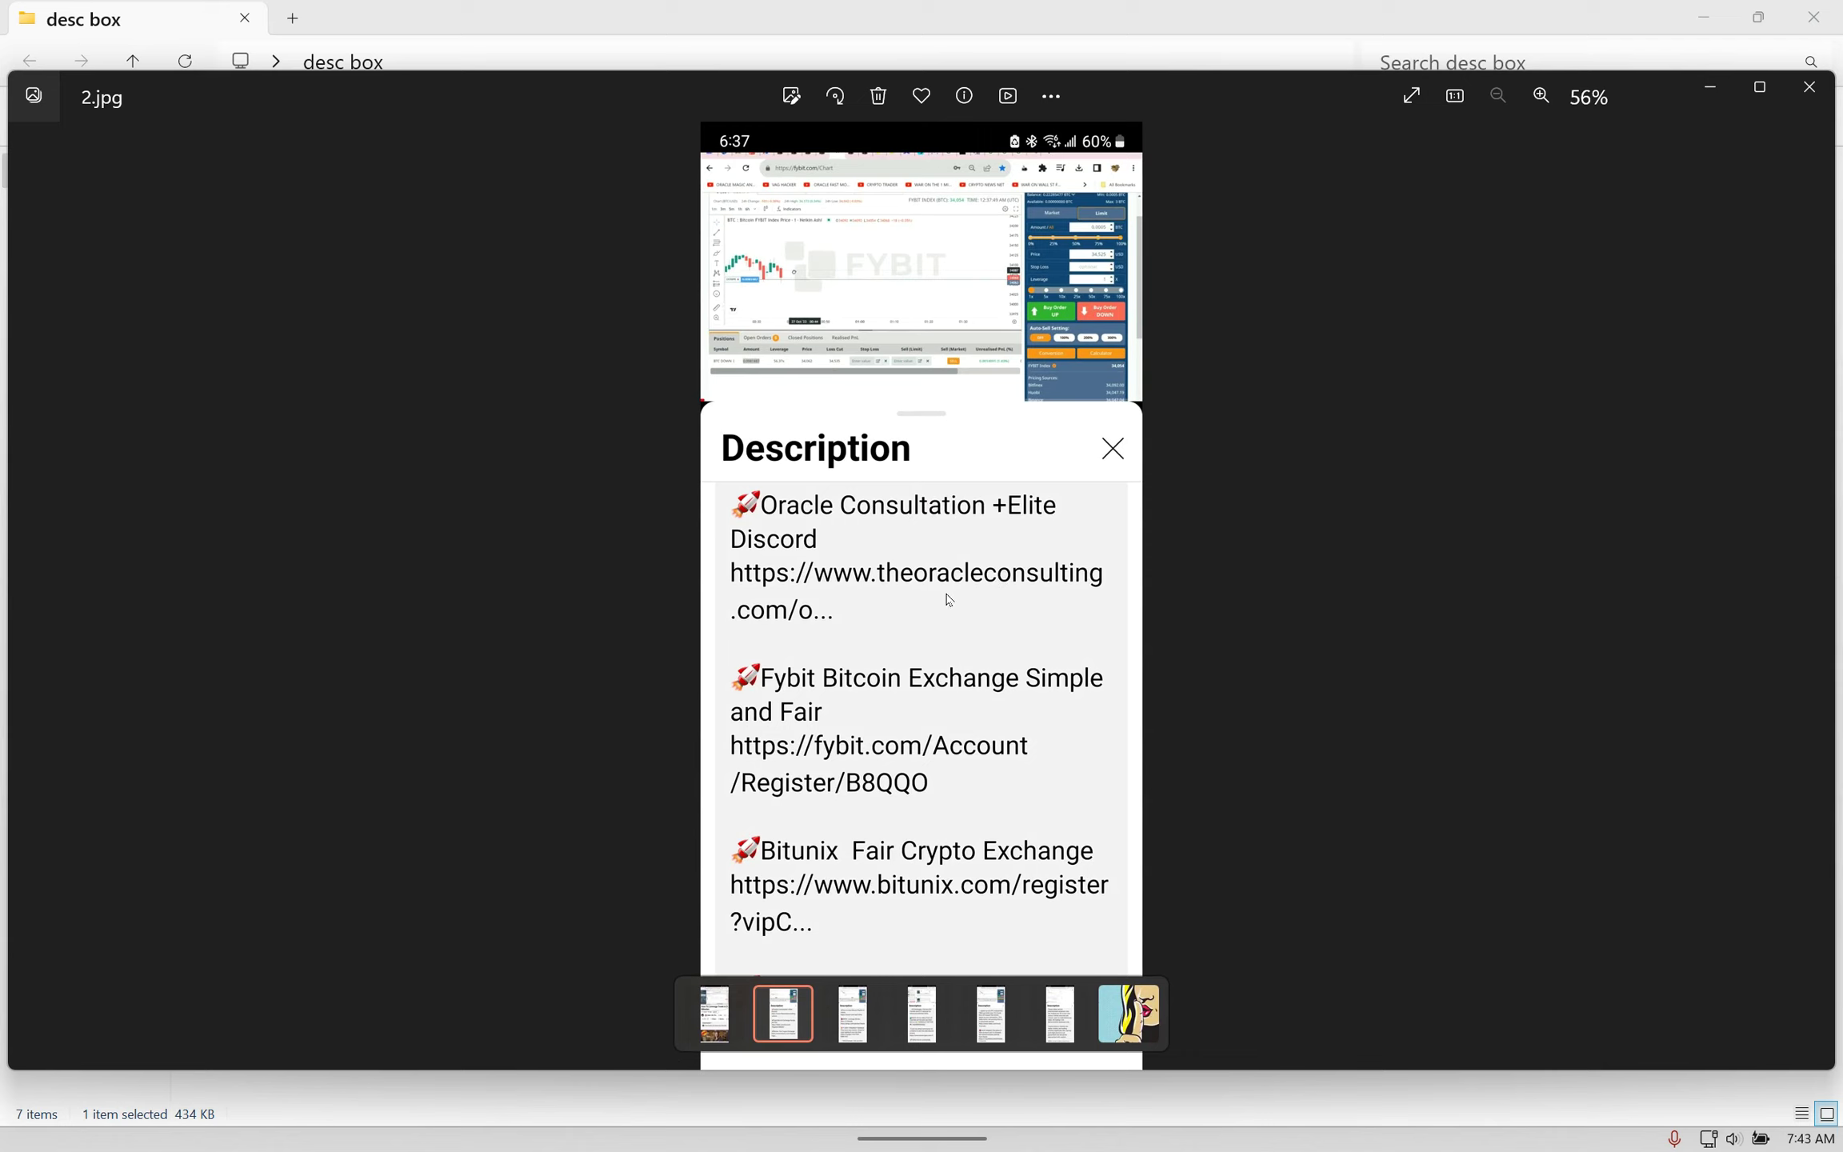
{"action": "mouse_move", "coordinate": [933, 603]}
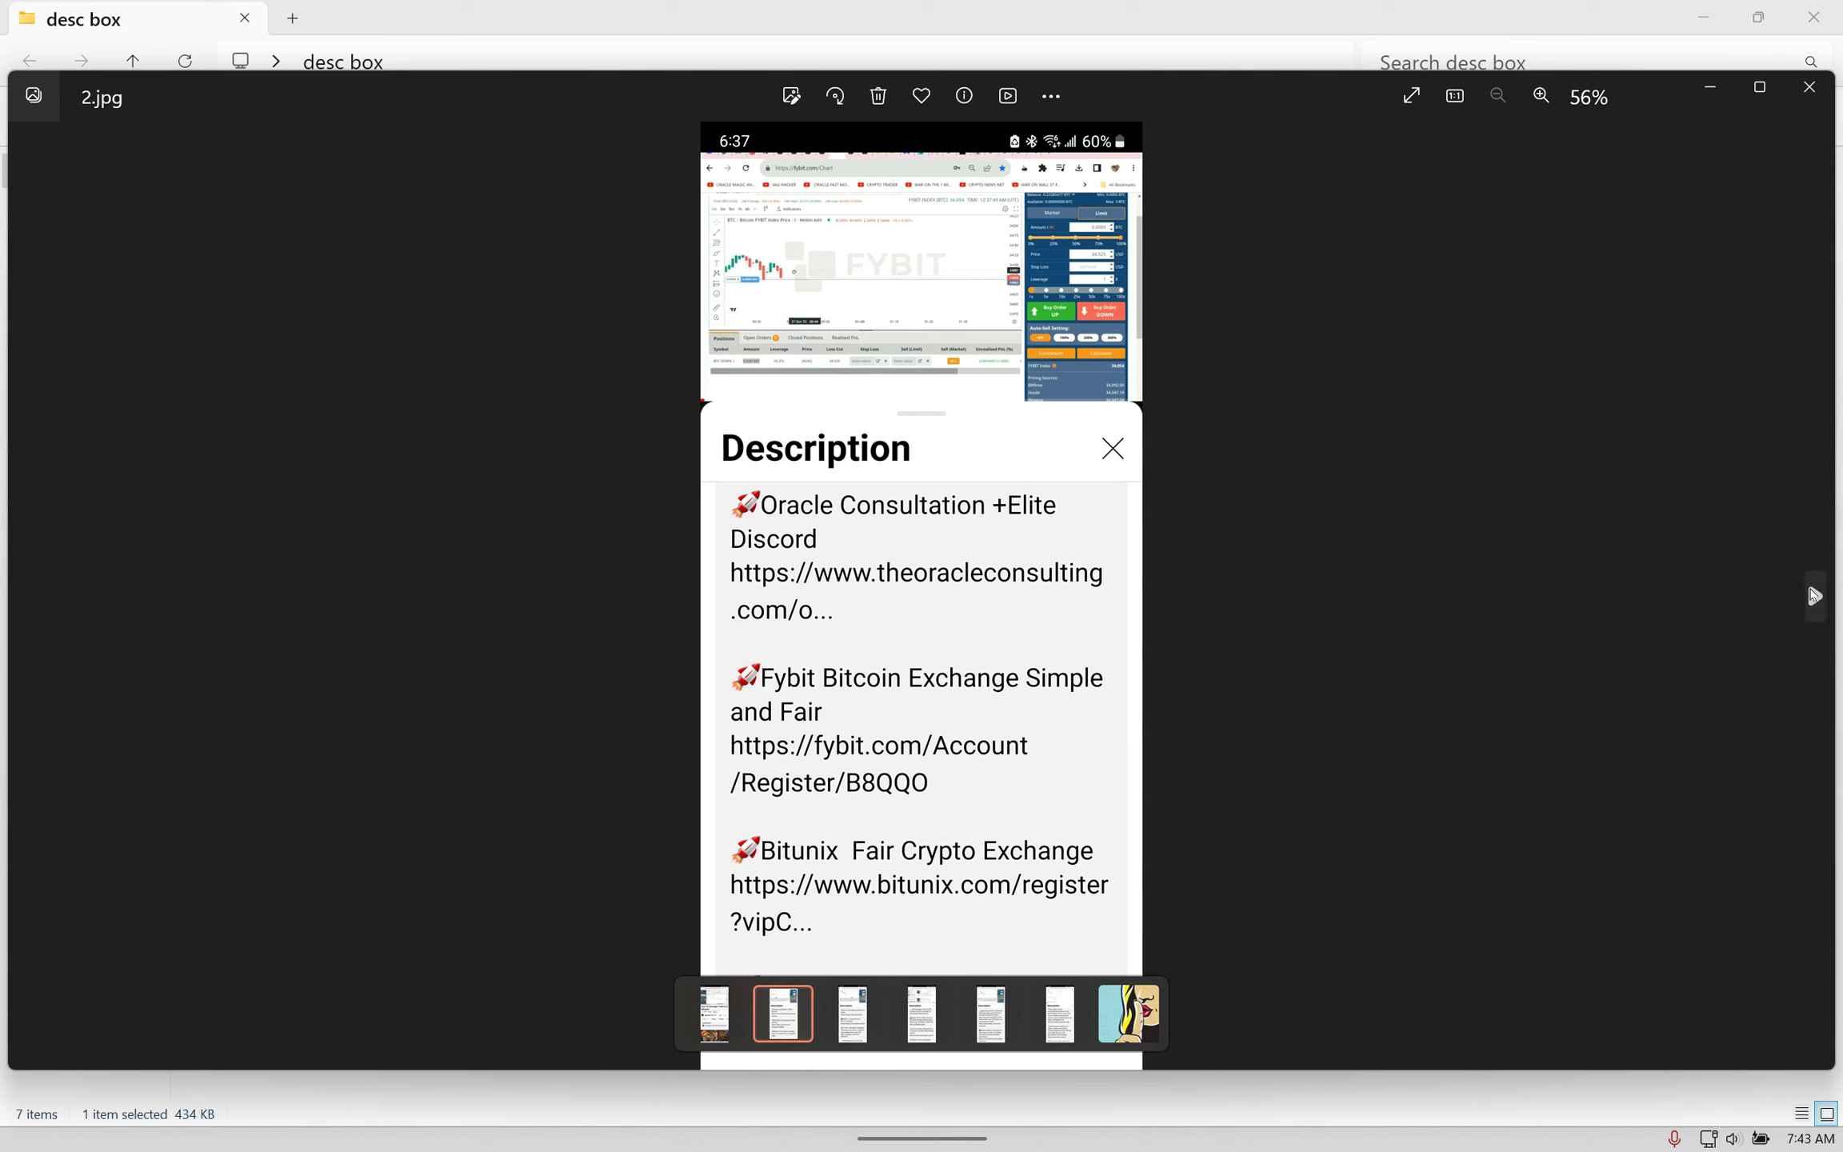
{"action": "left_click", "coordinate": [851, 1012]}
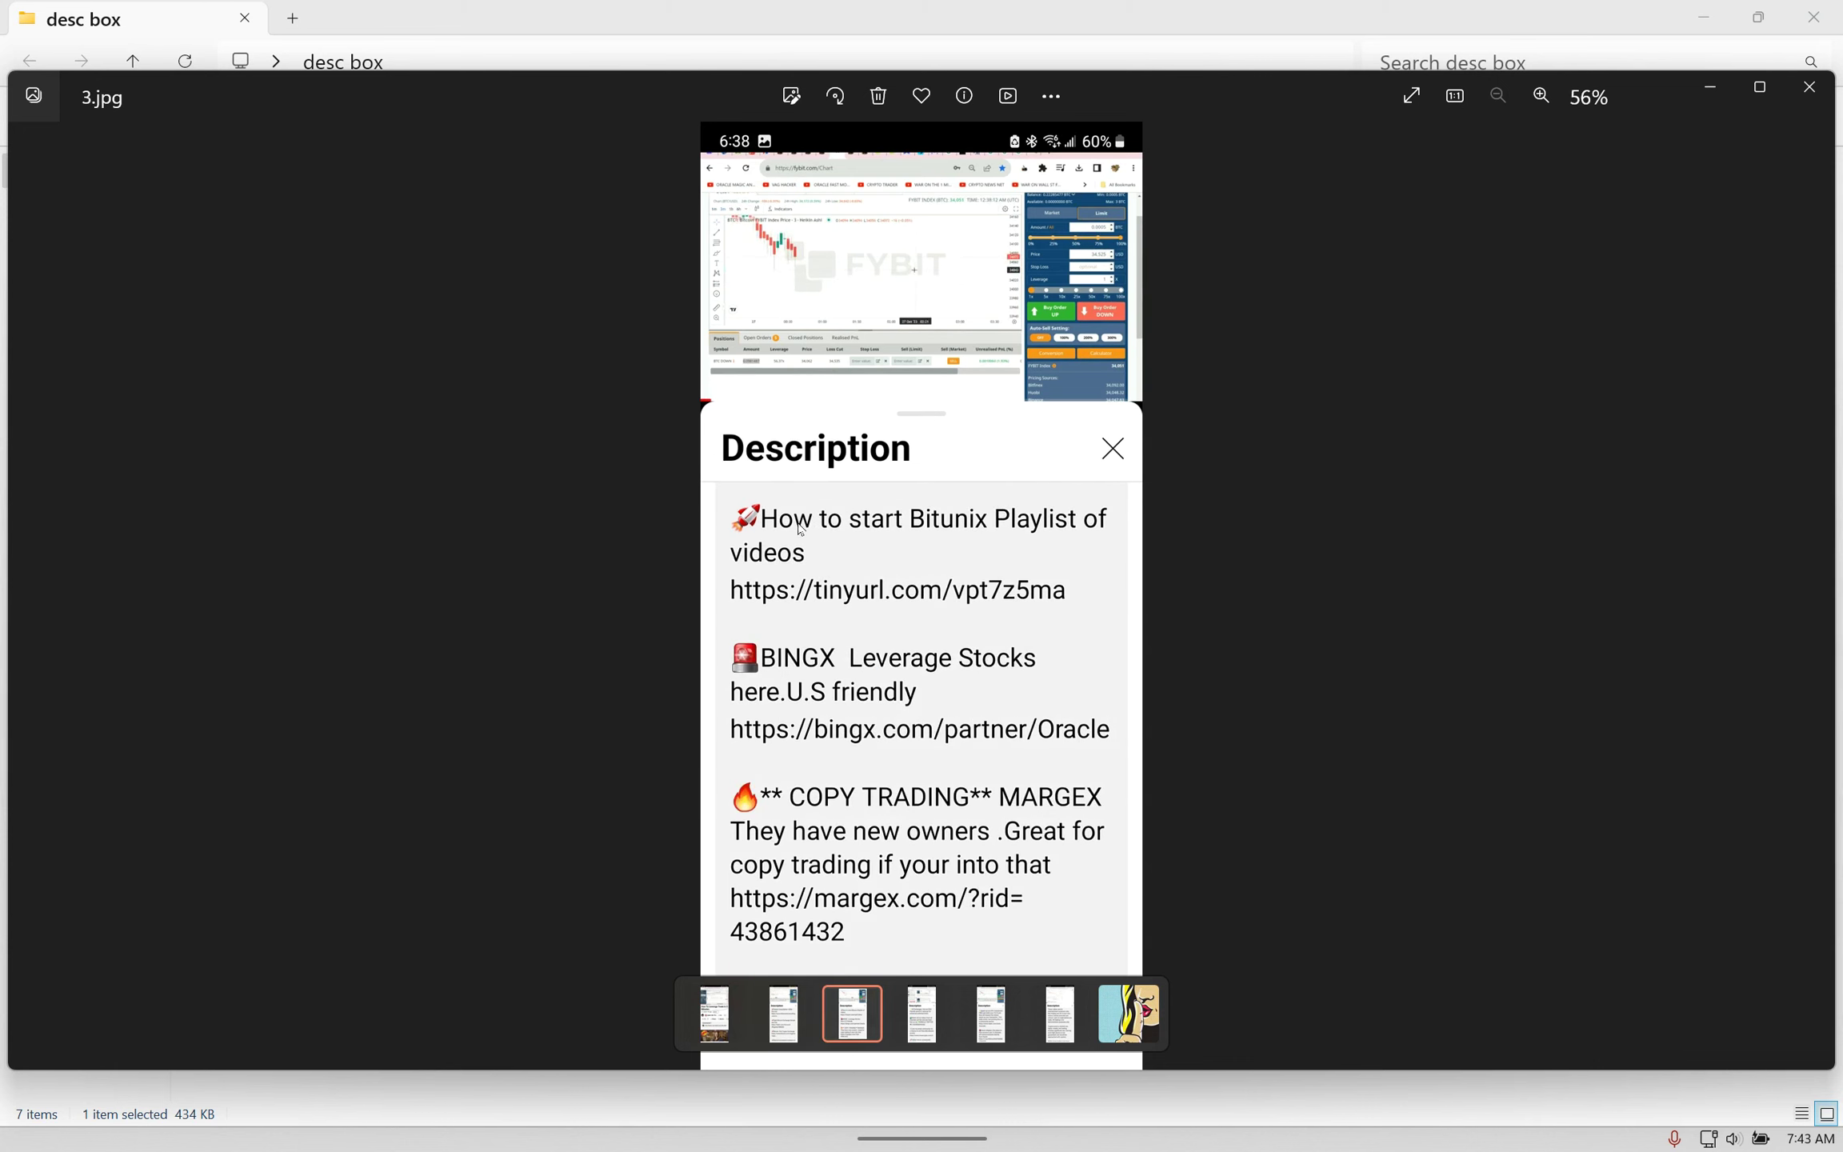
{"action": "mouse_move", "coordinate": [1013, 624]}
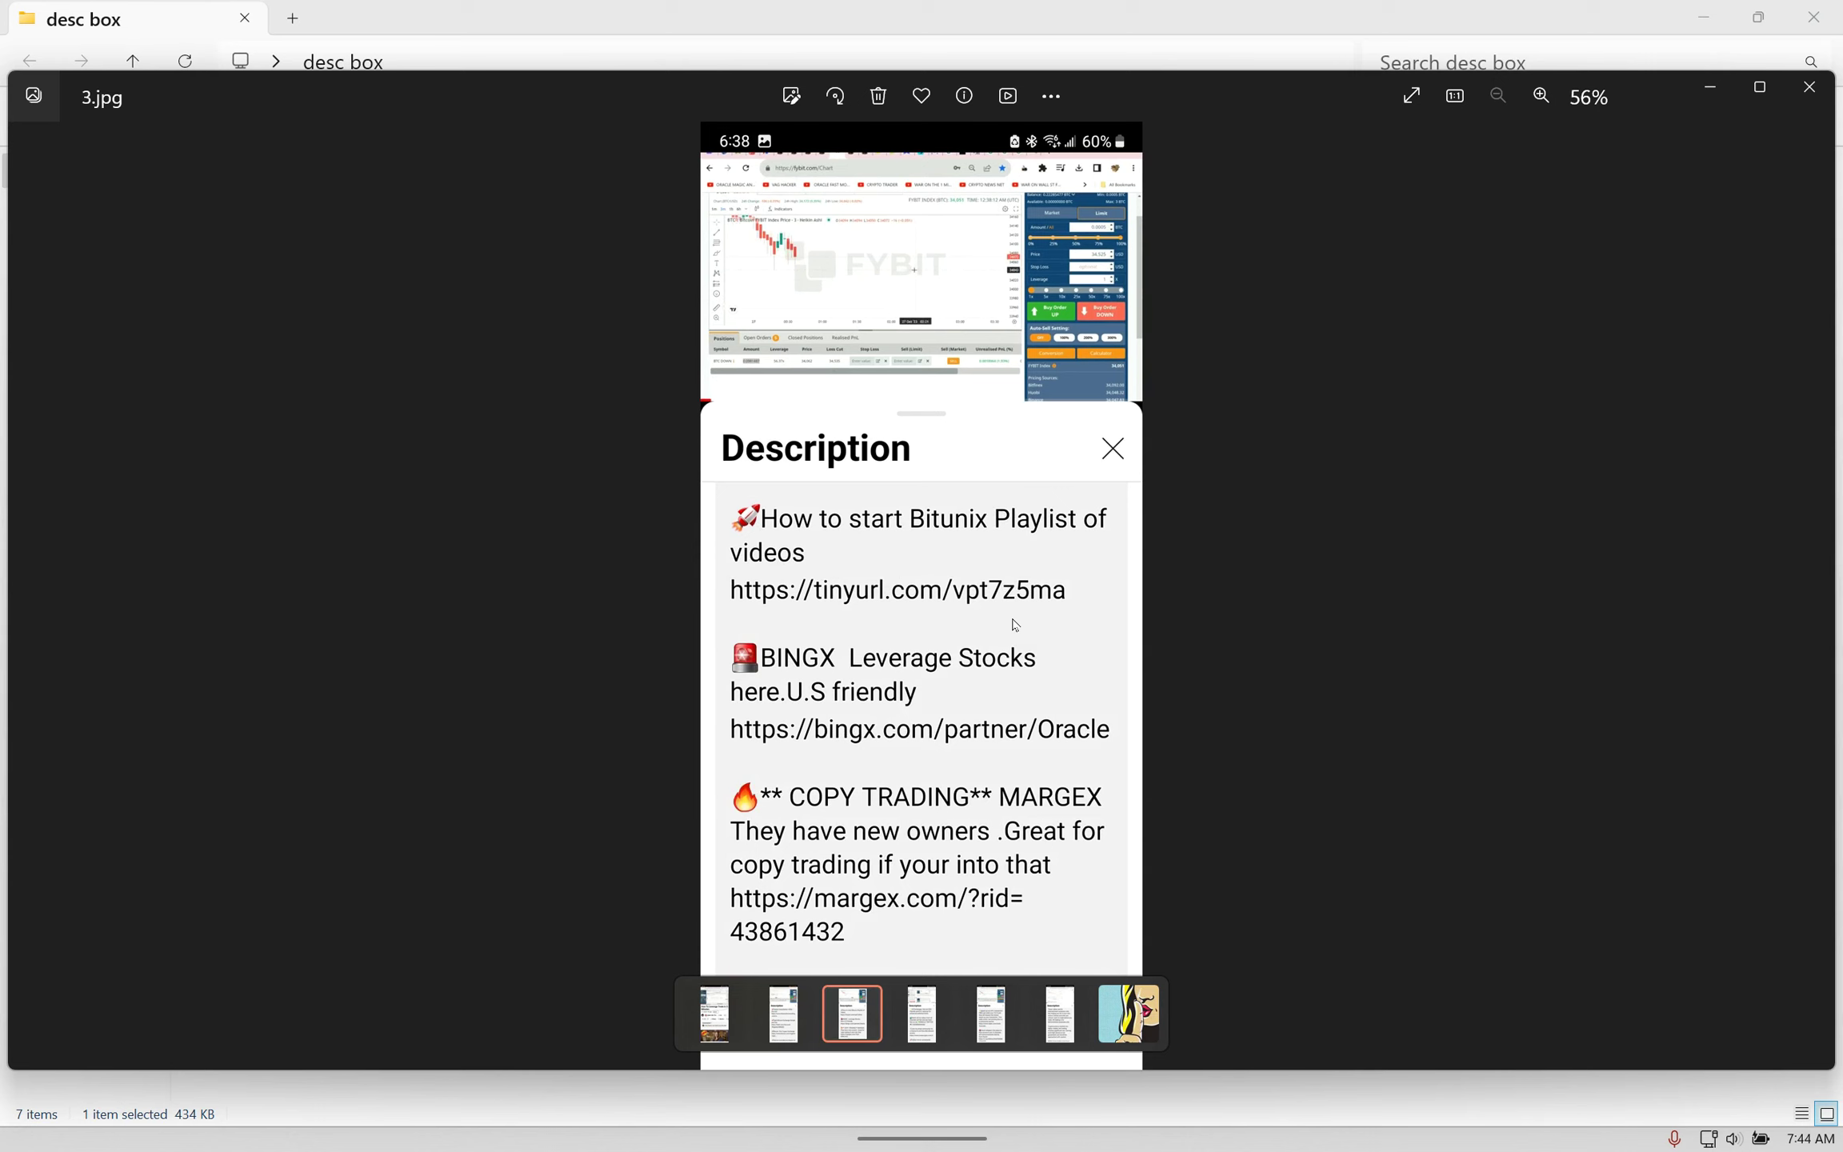
{"action": "mouse_move", "coordinate": [1797, 658]}
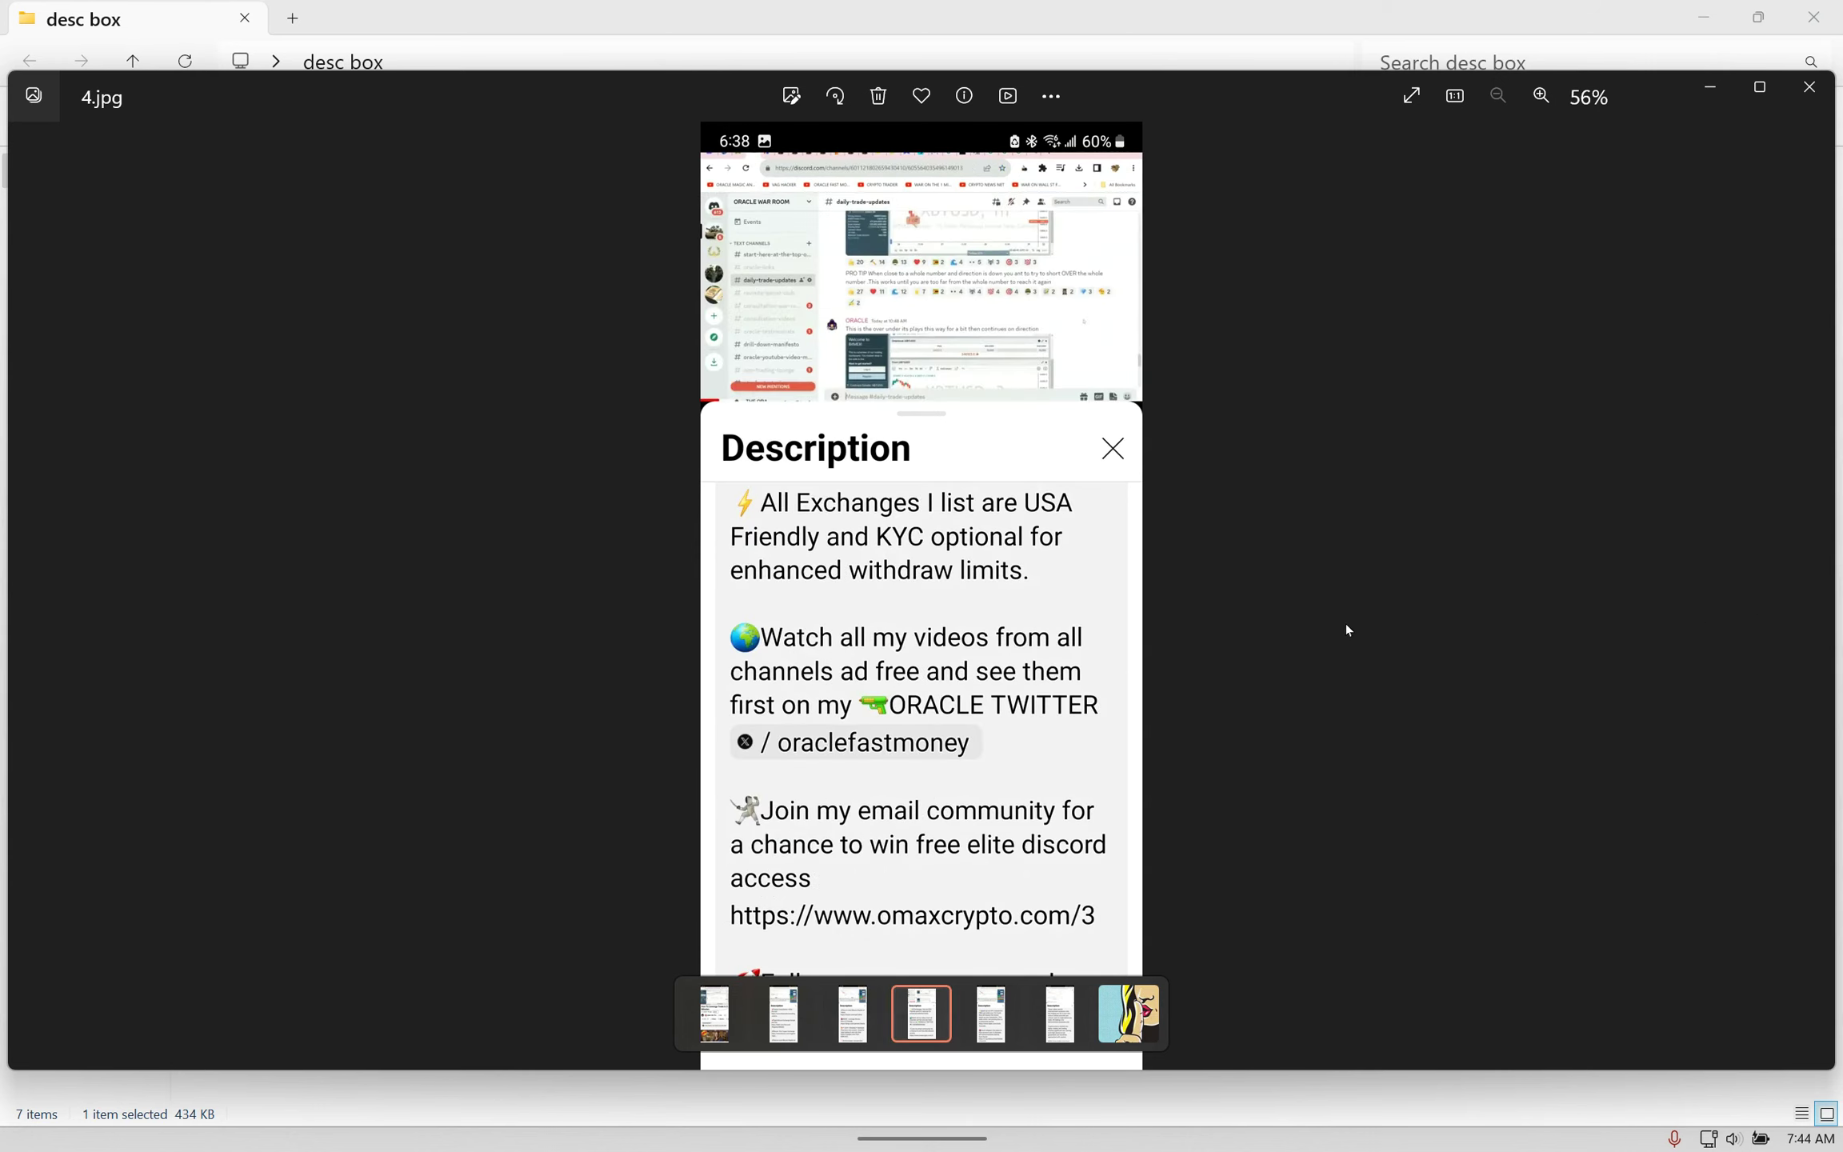
{"action": "mouse_move", "coordinate": [1154, 784]}
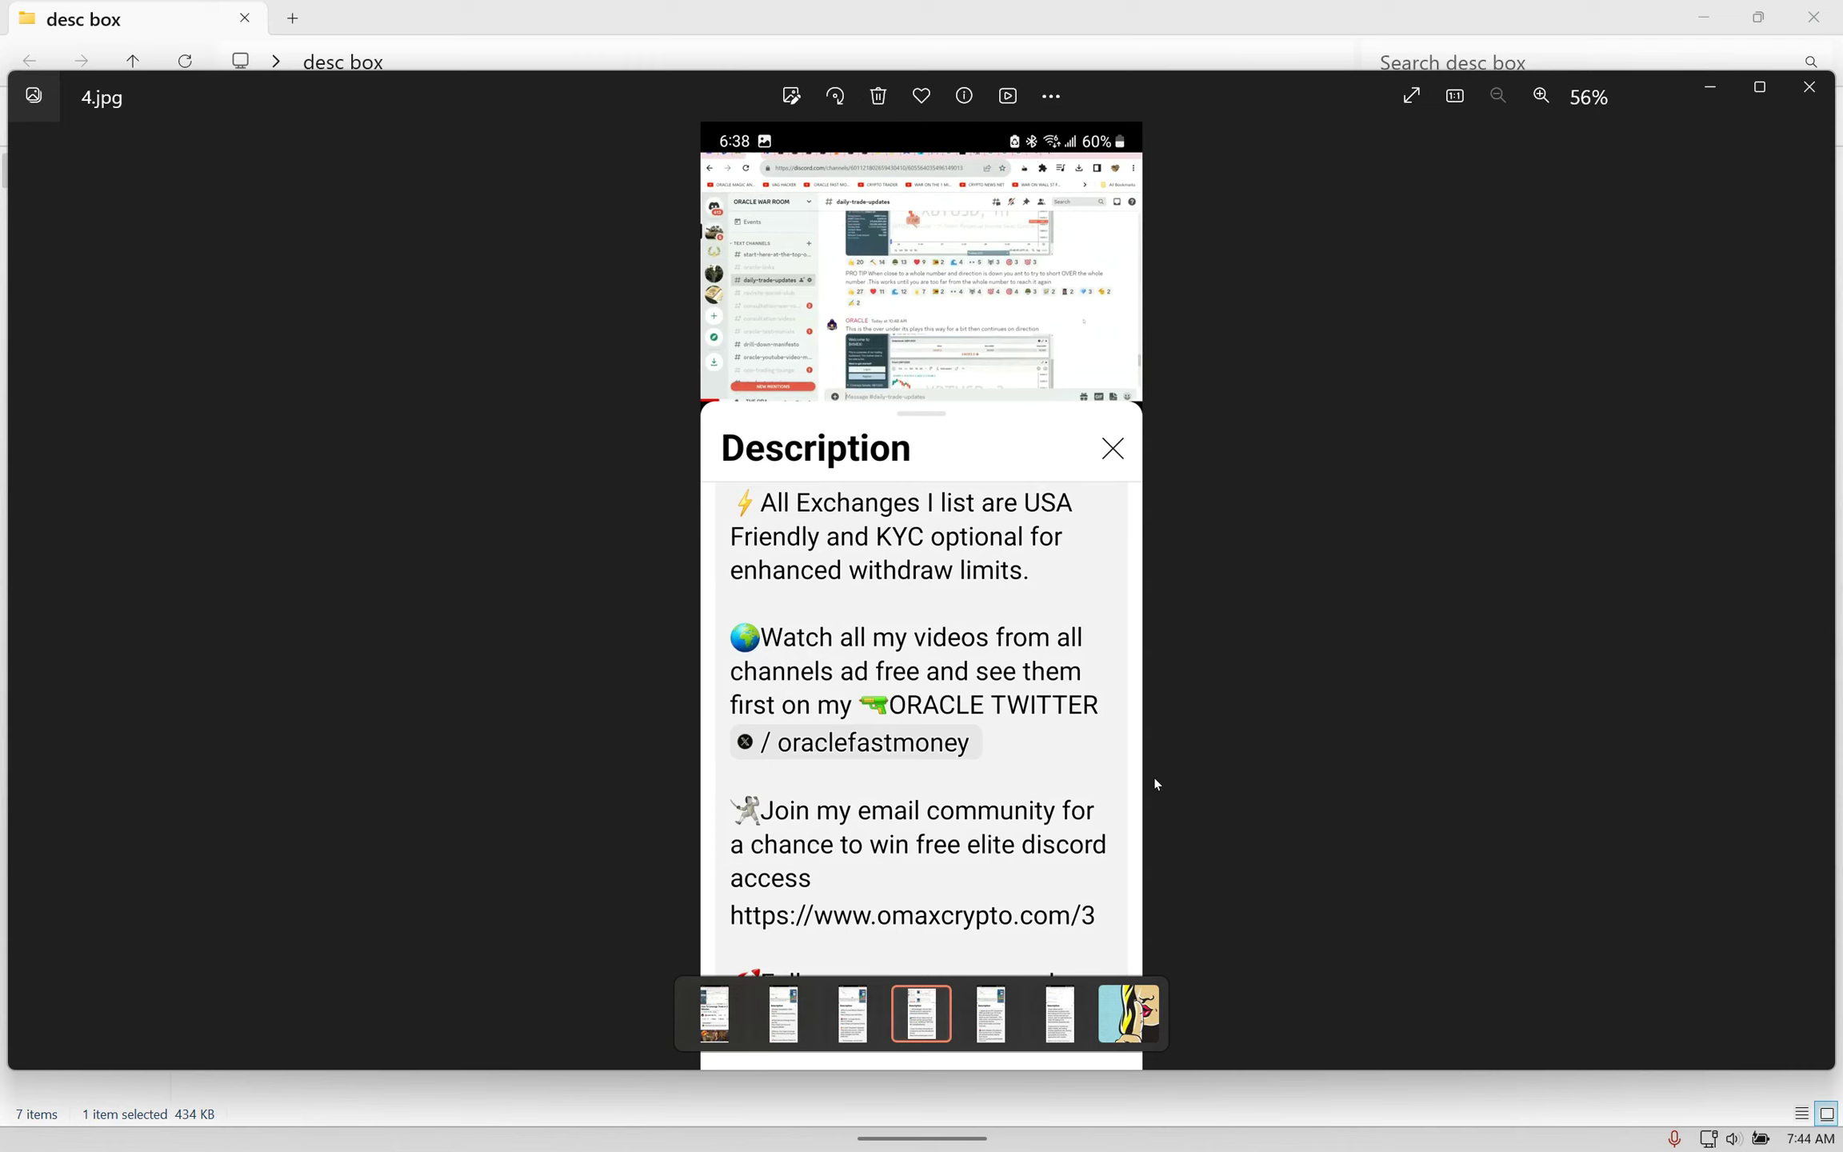
{"action": "mouse_move", "coordinate": [1282, 835]}
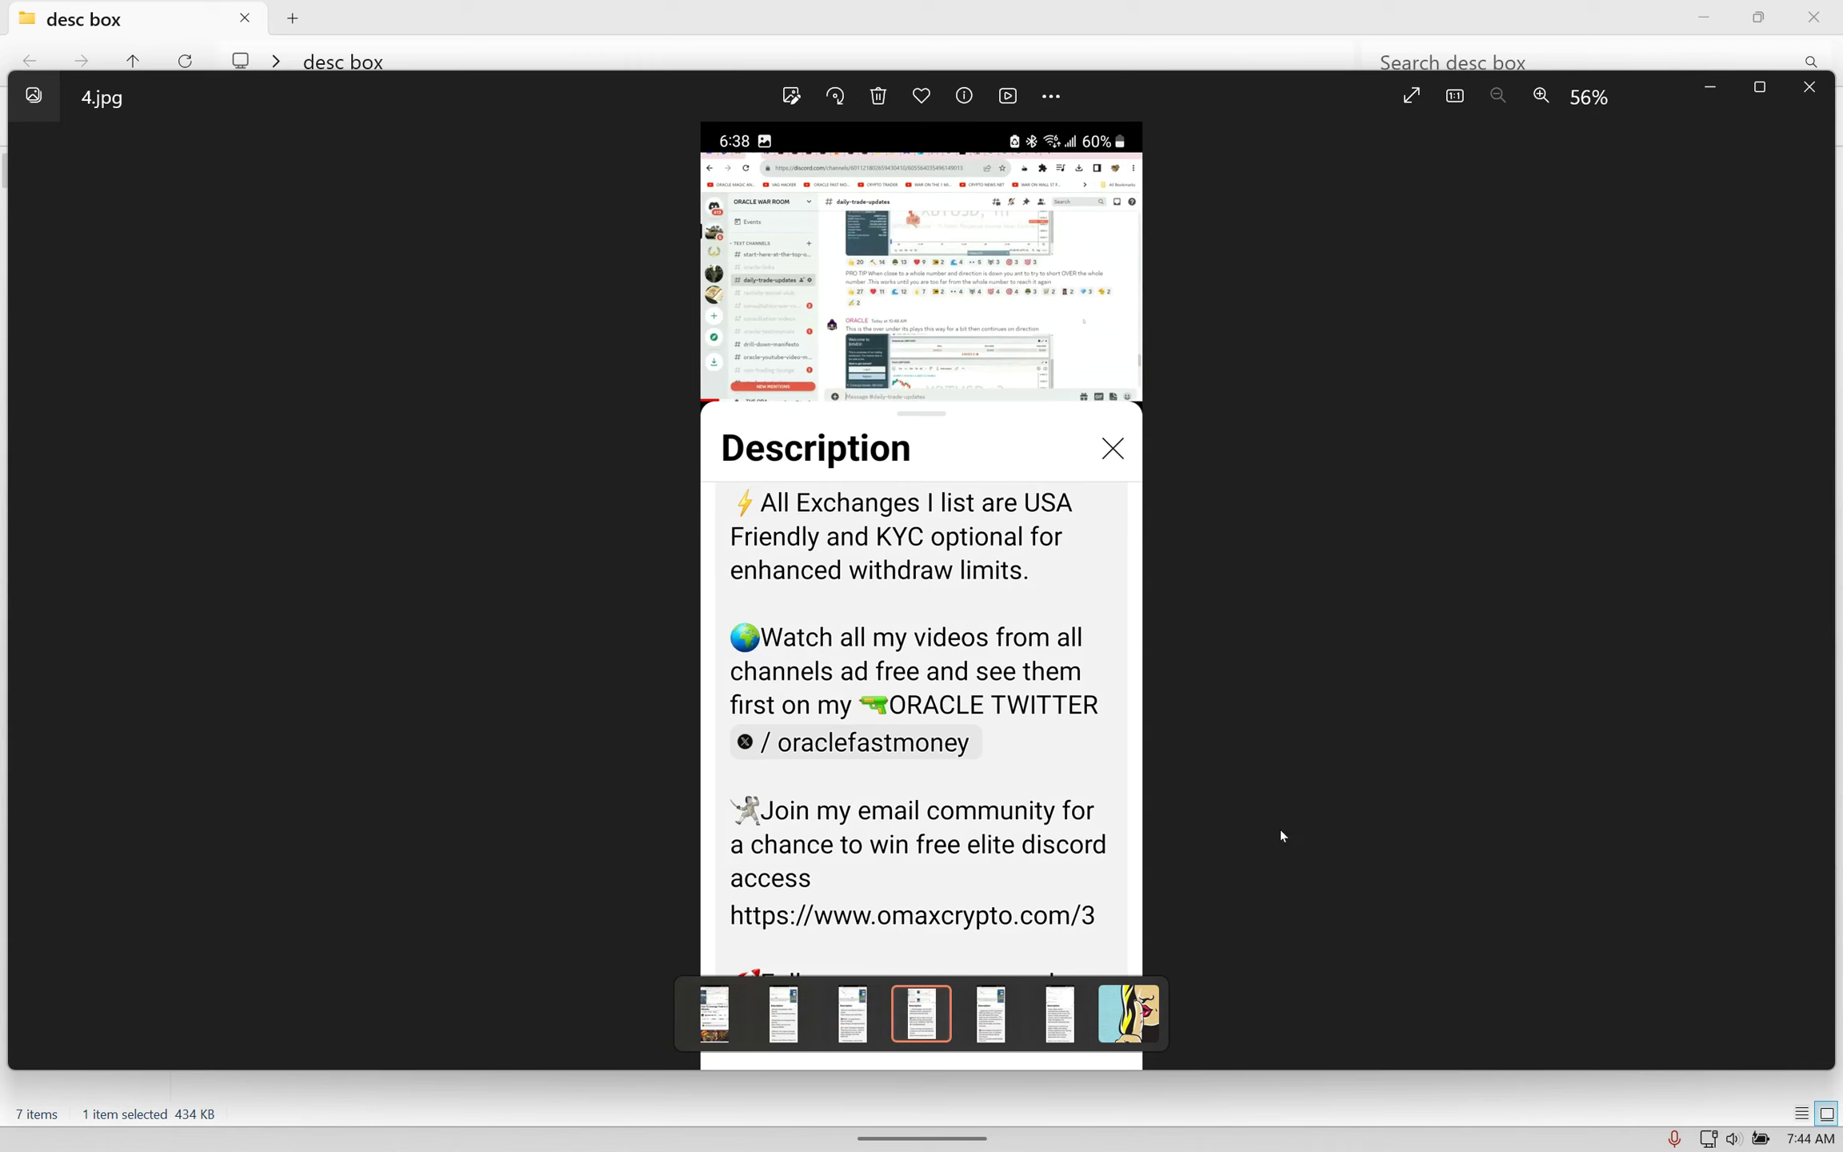
{"action": "mouse_move", "coordinate": [1733, 1072]}
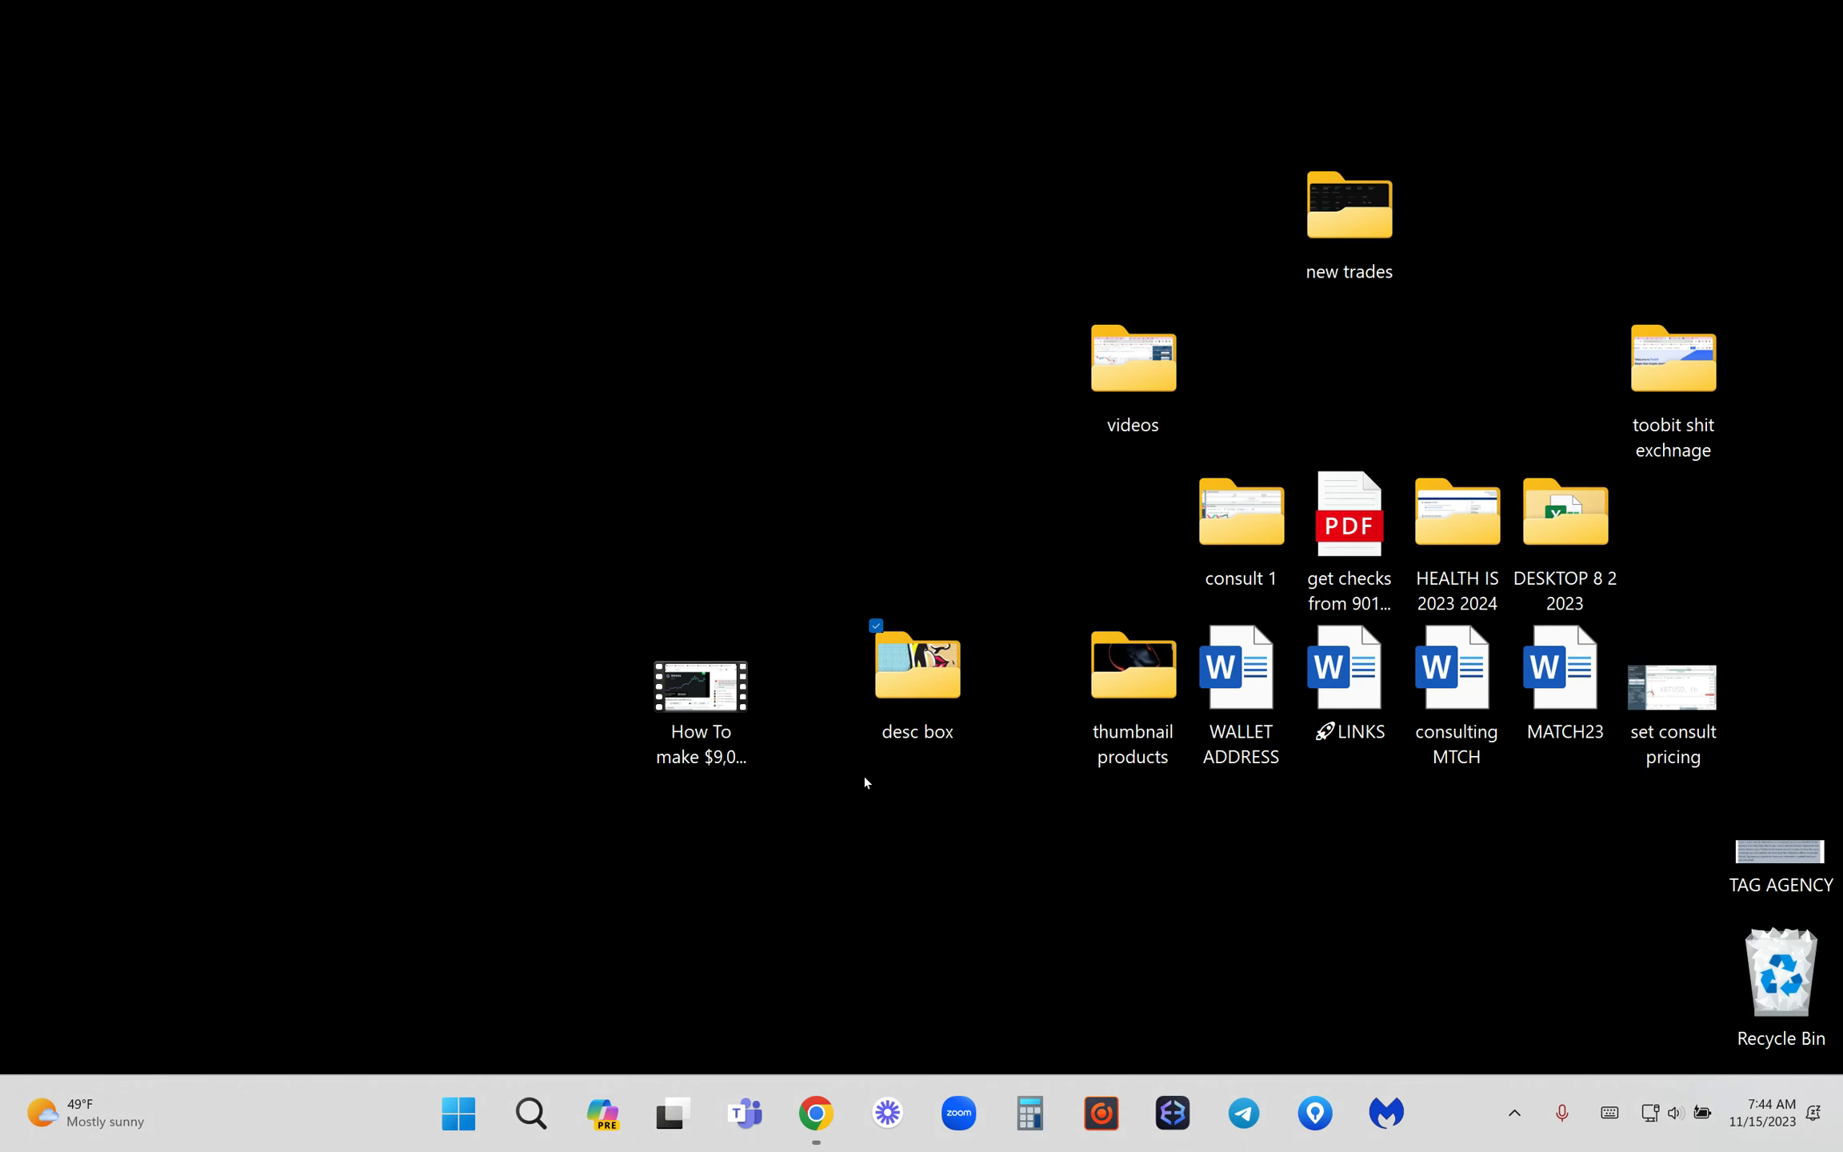
Step: Play the saved 'How To make $9,0…' trading video in Media Player, then close it
{"action": "left_click", "coordinate": [701, 693]}
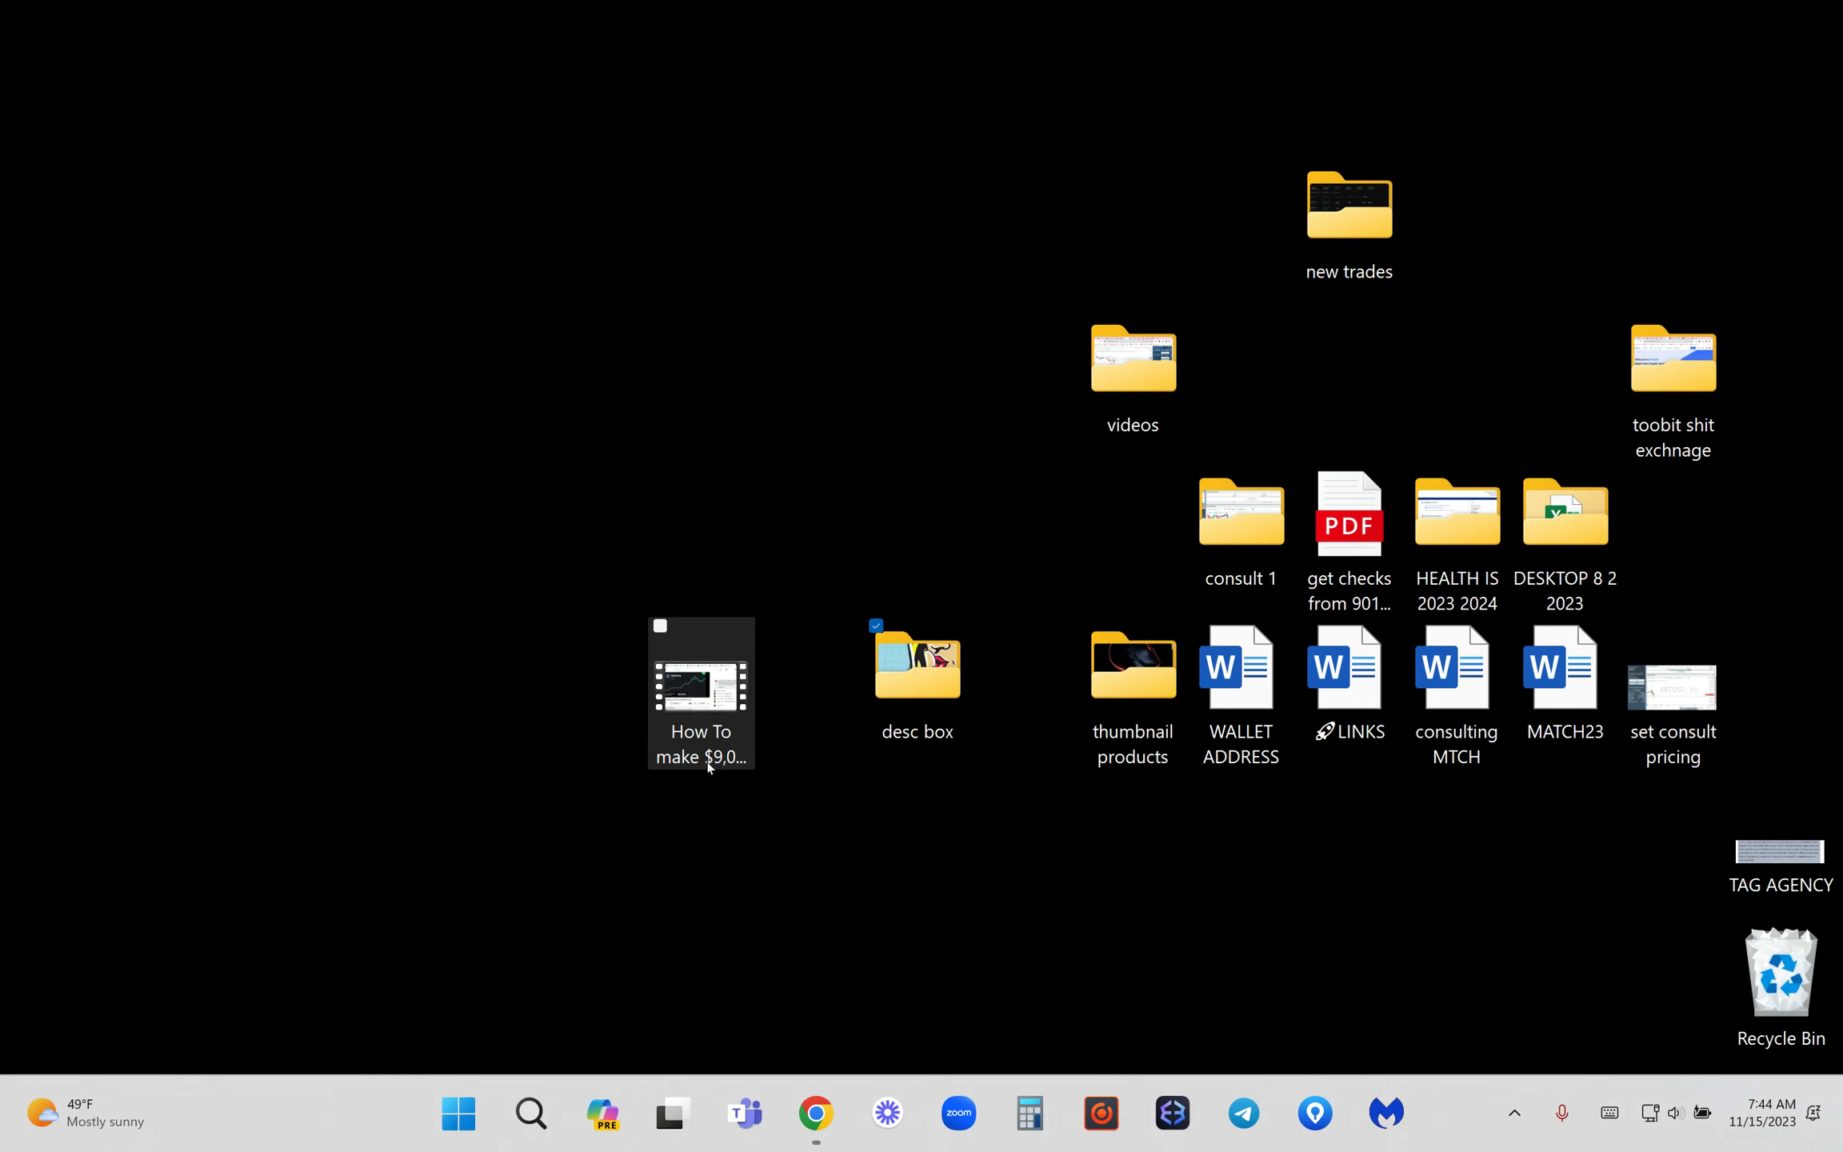
{"action": "left_click", "coordinate": [1168, 835]}
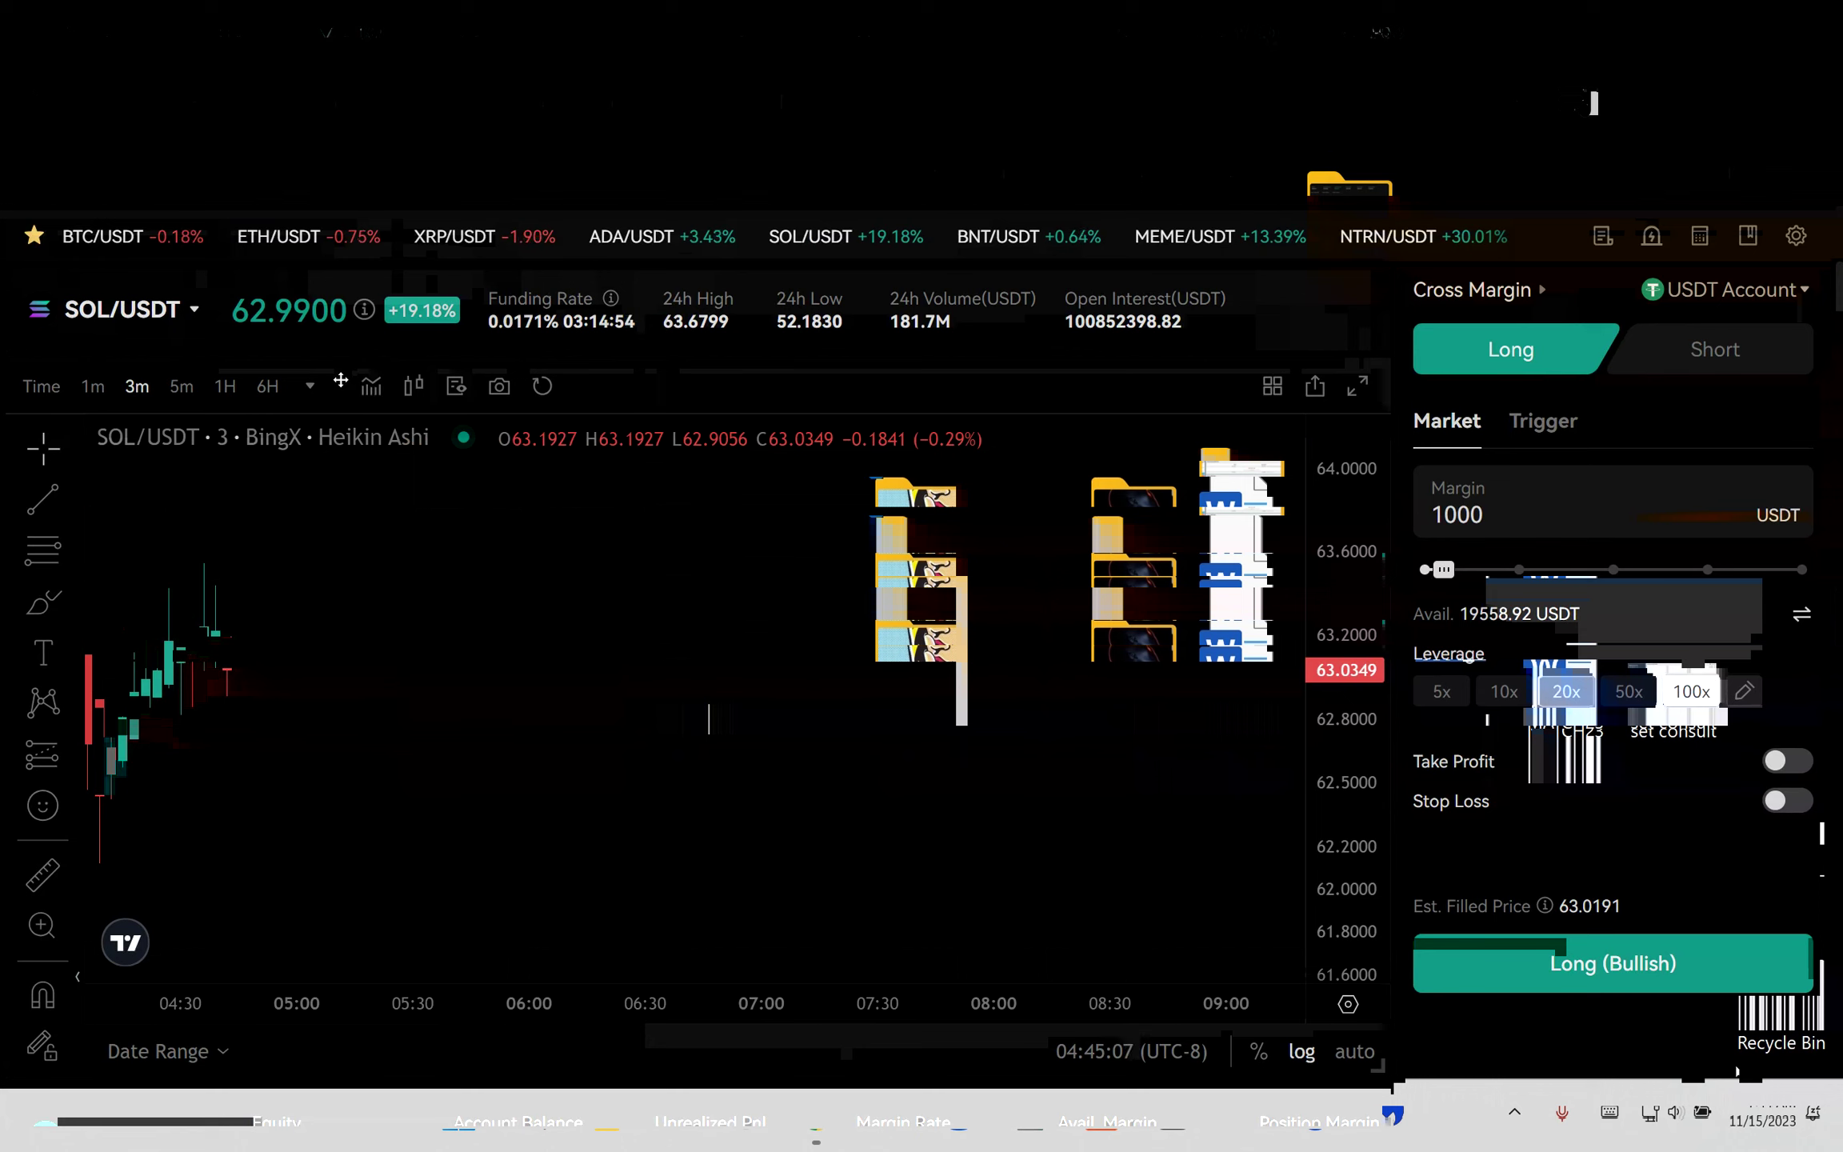
{"action": "mouse_move", "coordinate": [347, 341]}
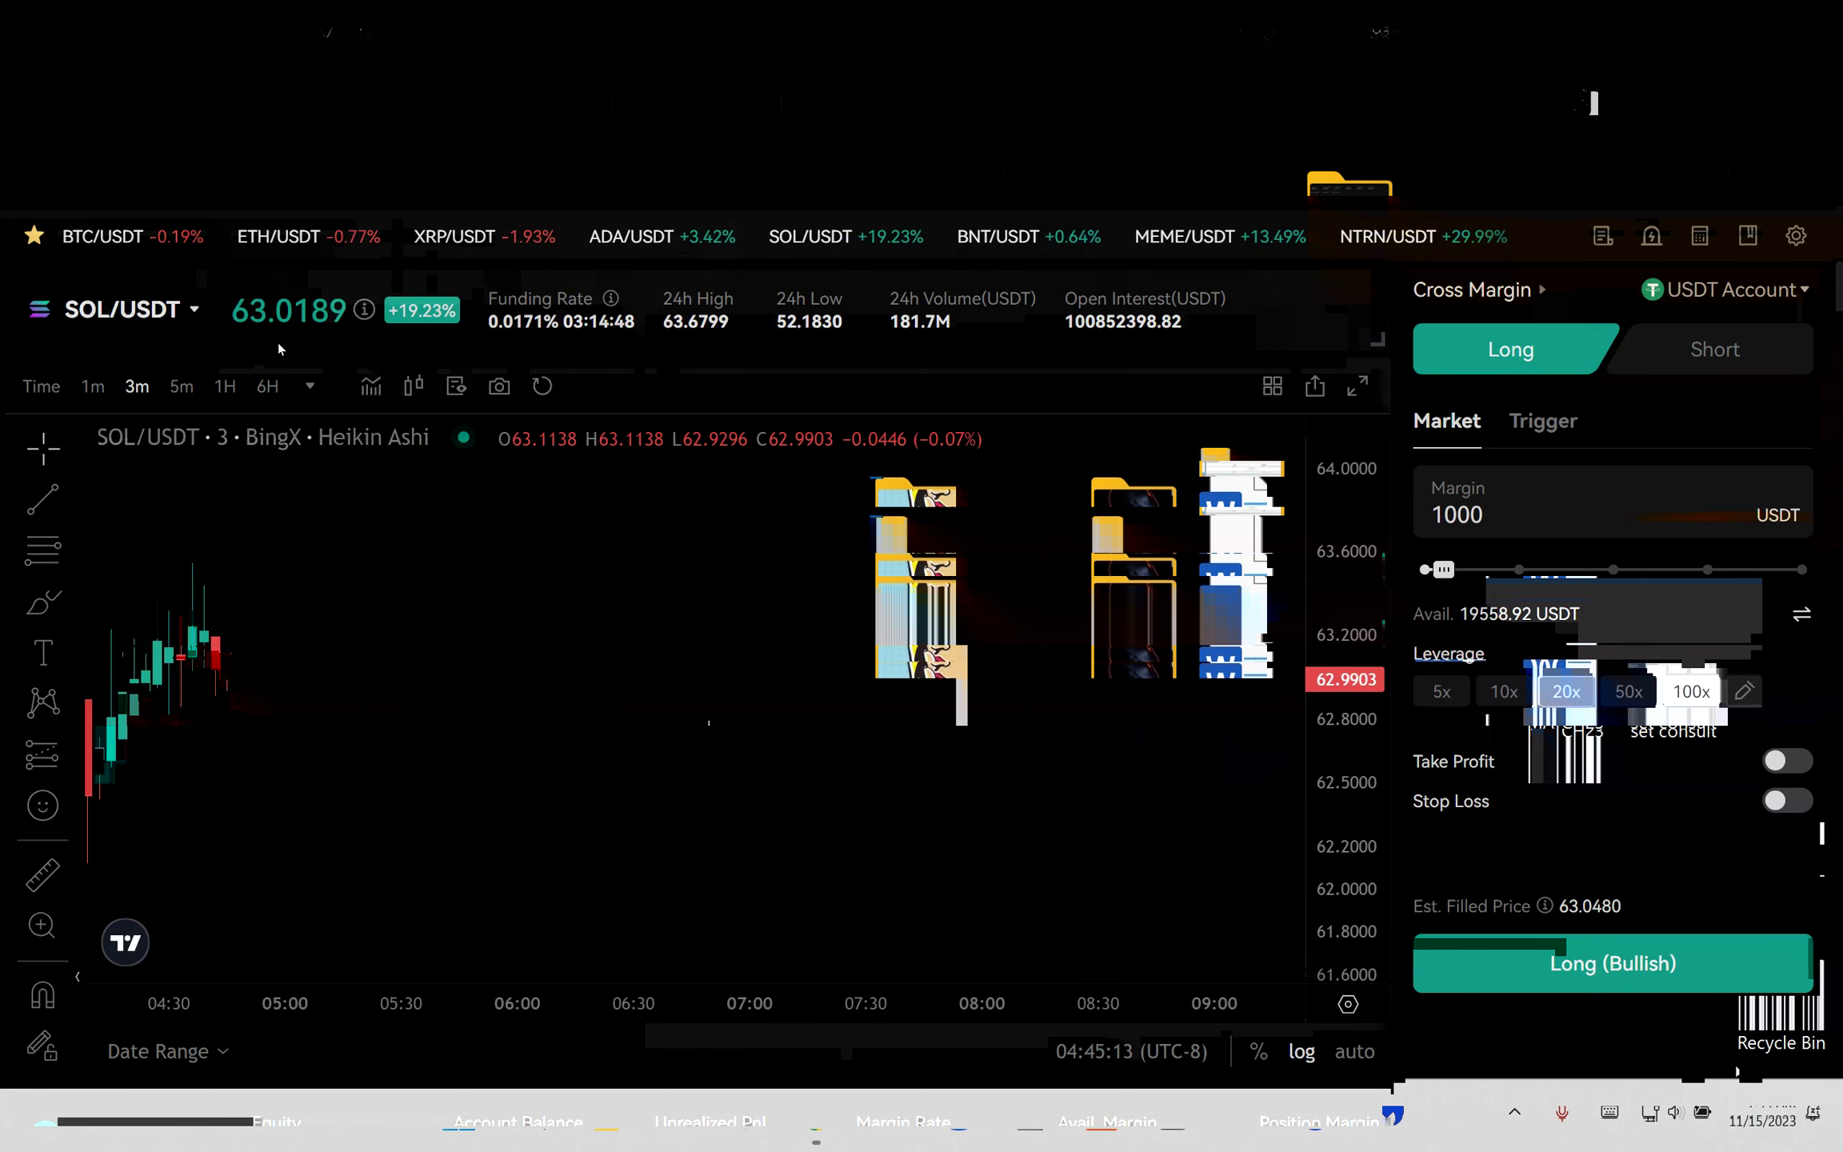
{"action": "left_click", "coordinate": [92, 386]}
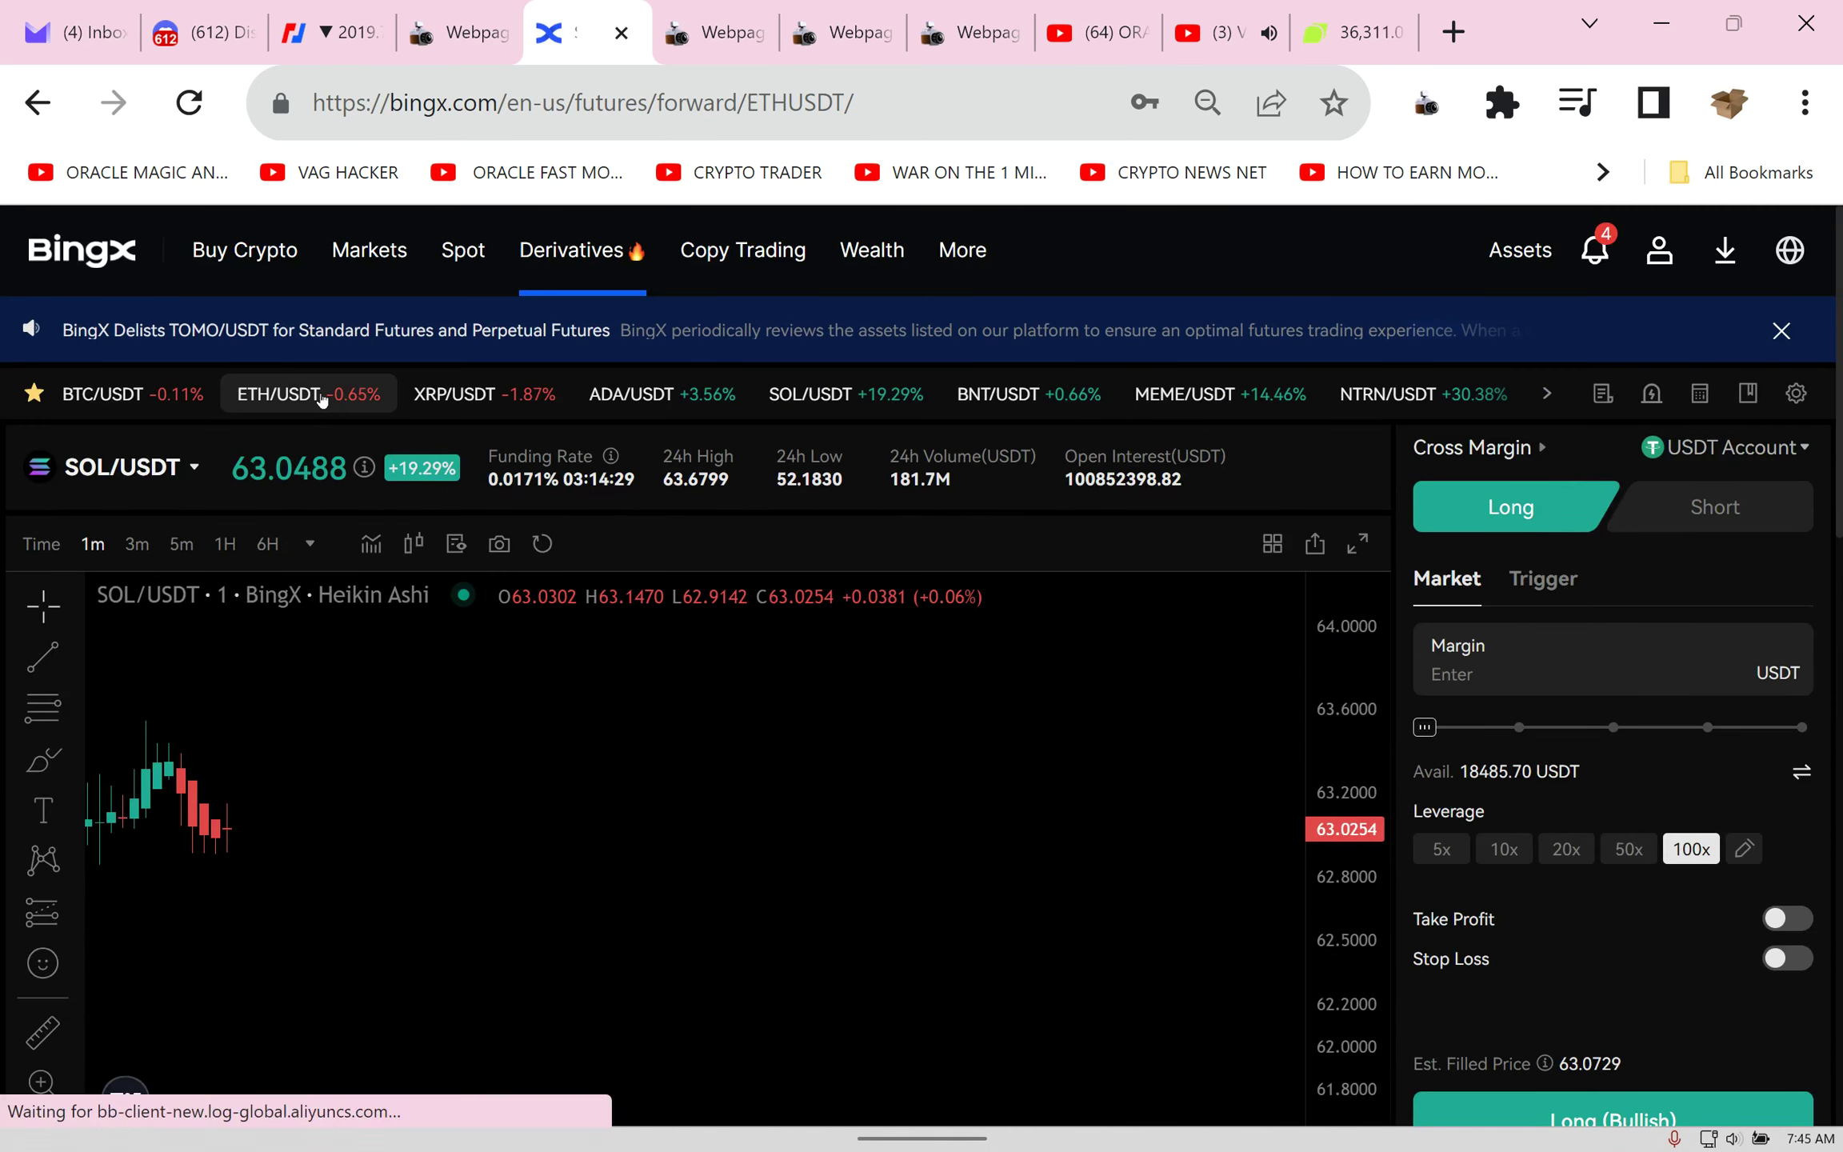
Step: Switch the futures market to ETH/USDT and settle the chart on 1-minute candles
{"action": "left_click", "coordinate": [281, 394]}
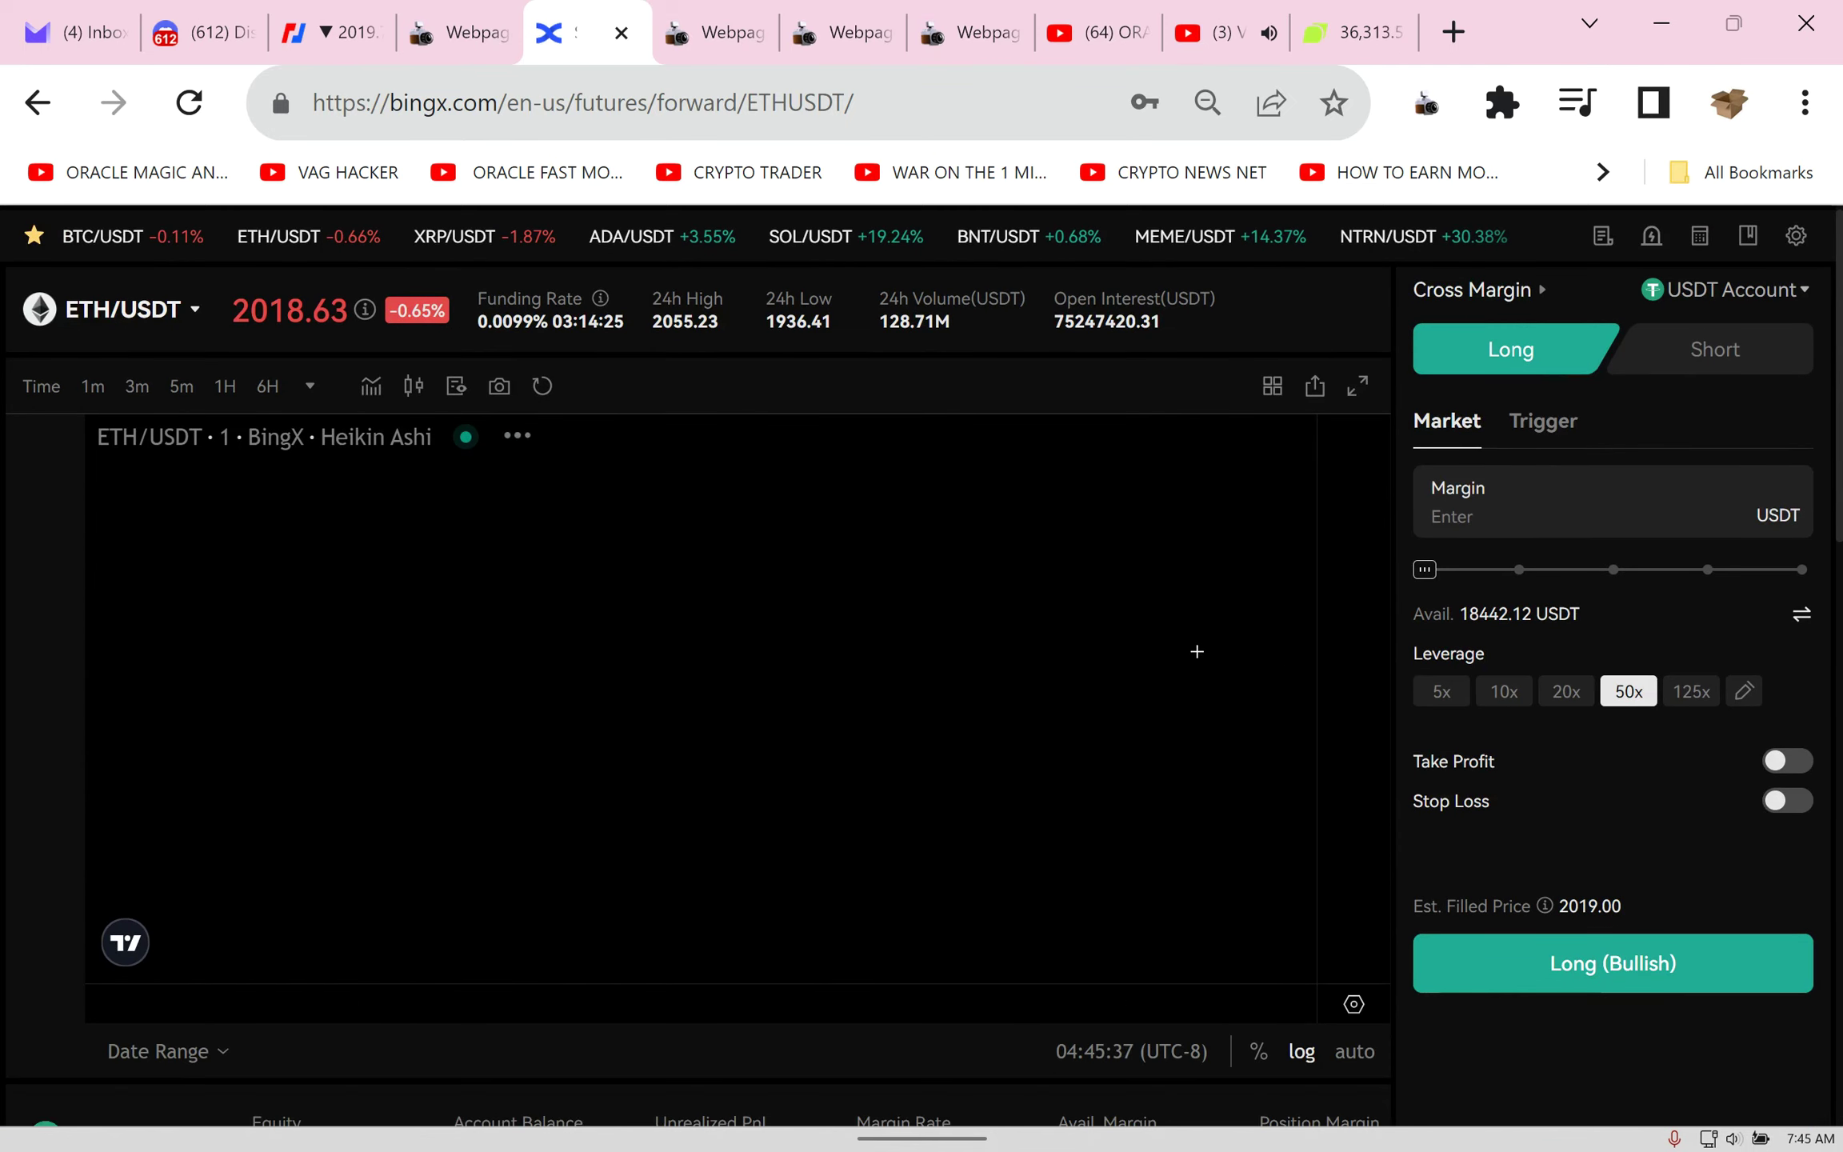
{"action": "left_click", "coordinate": [91, 387]}
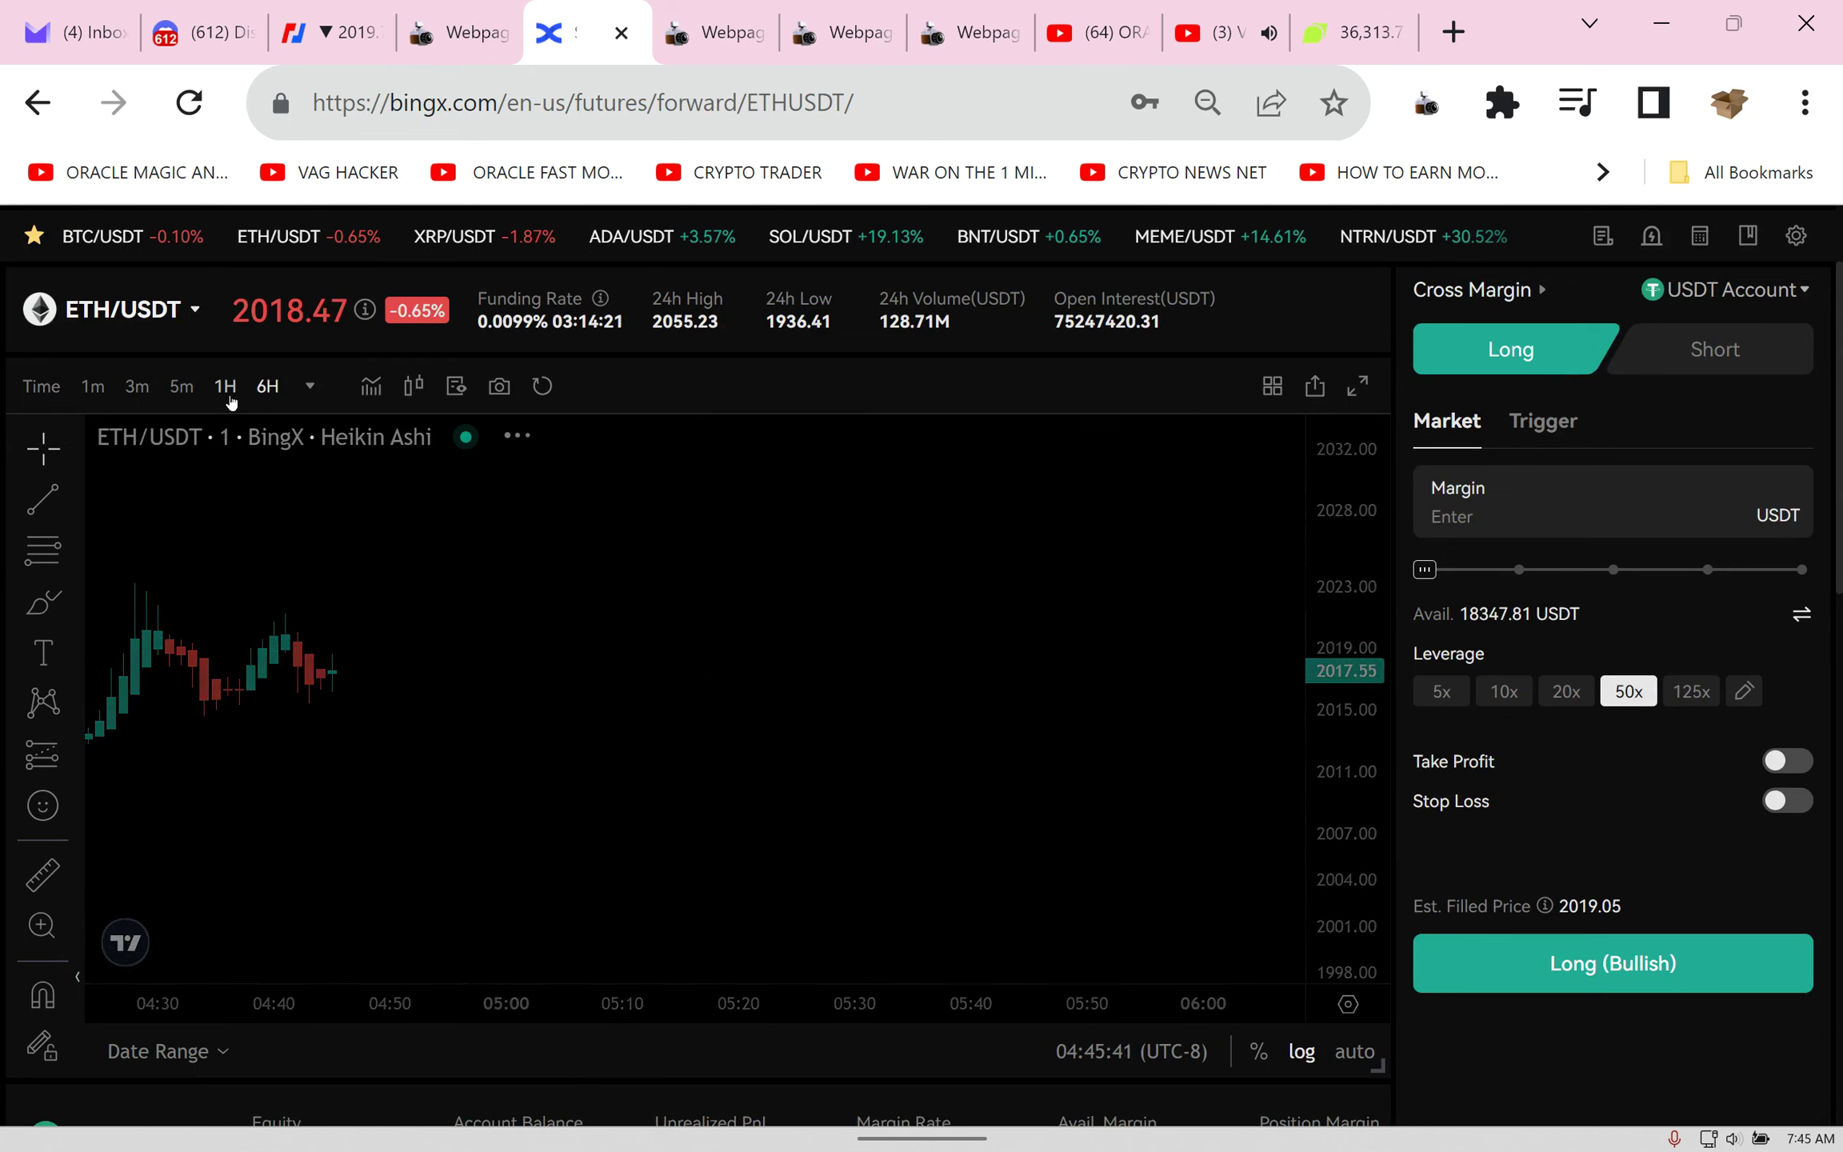
{"action": "left_click", "coordinate": [267, 387]}
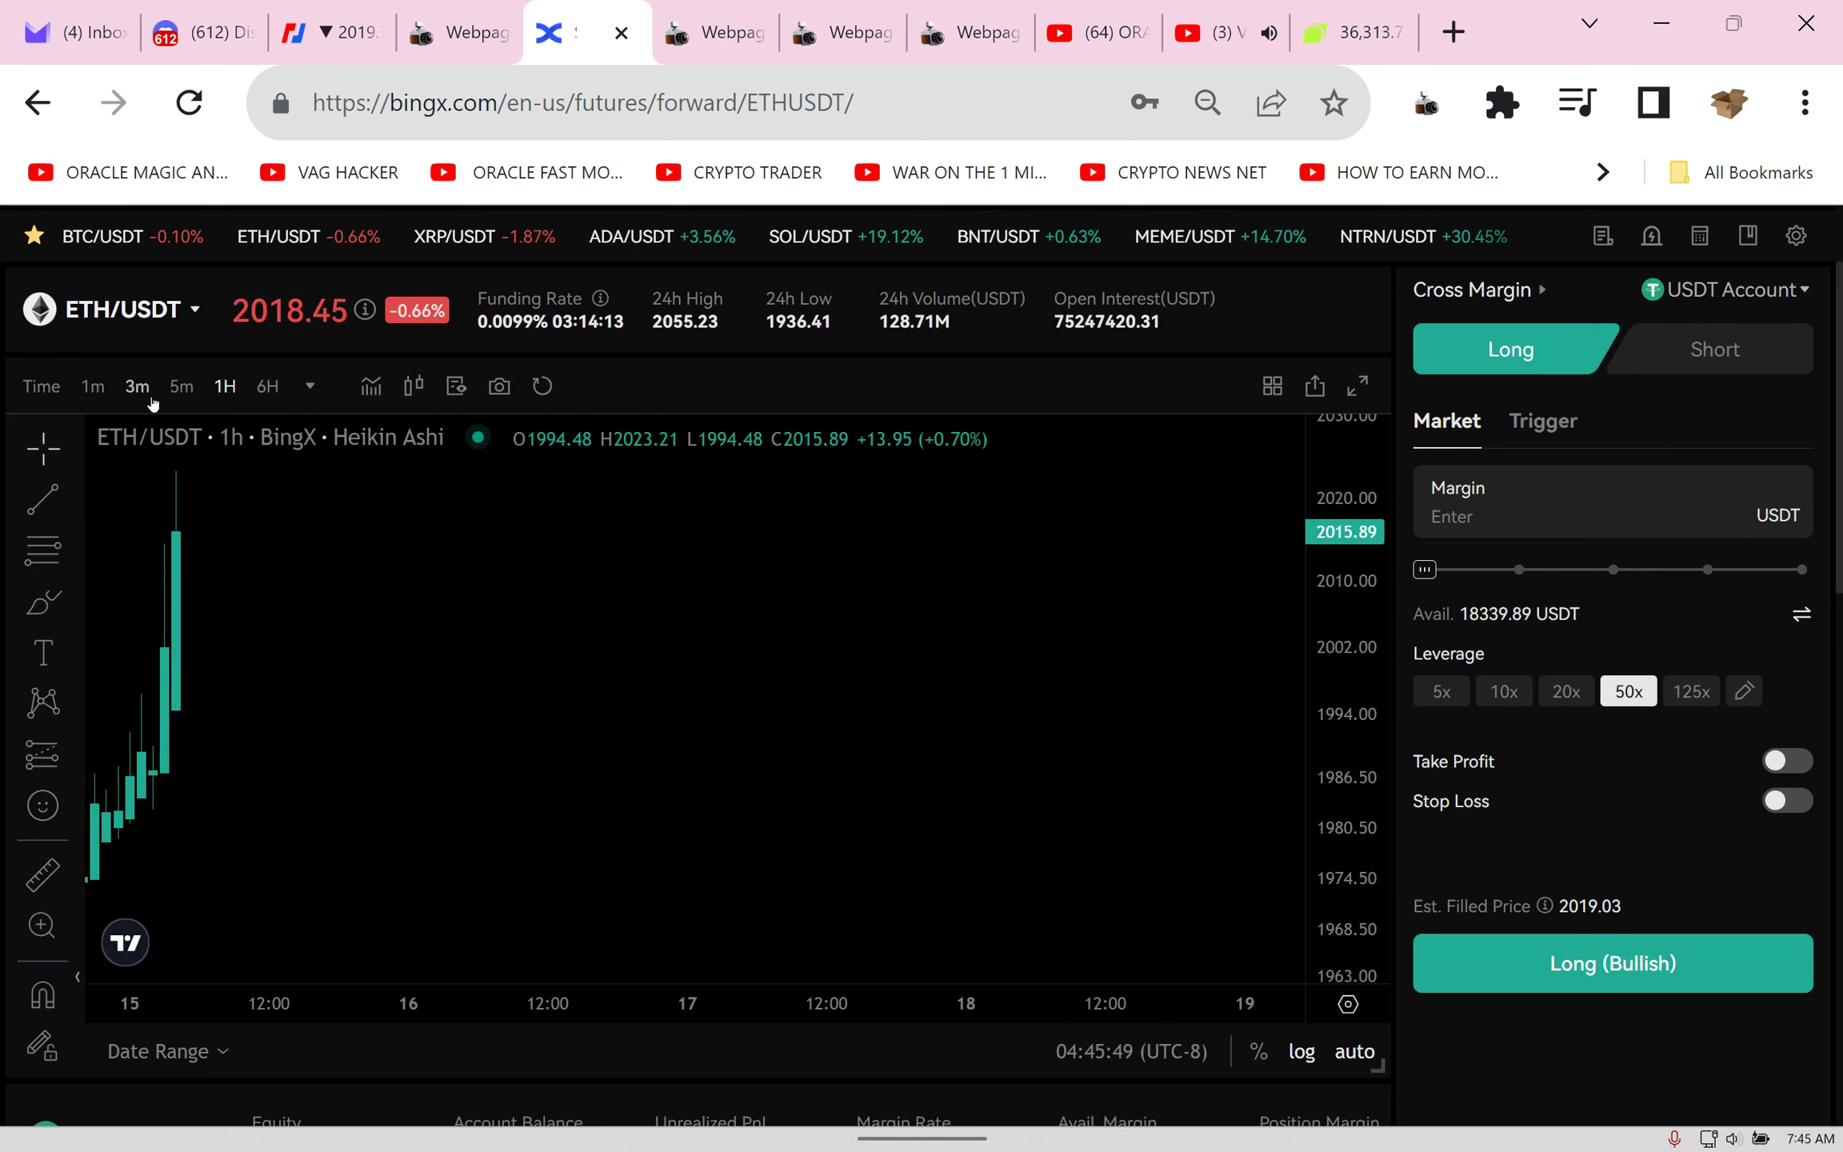
{"action": "left_click", "coordinate": [137, 387]}
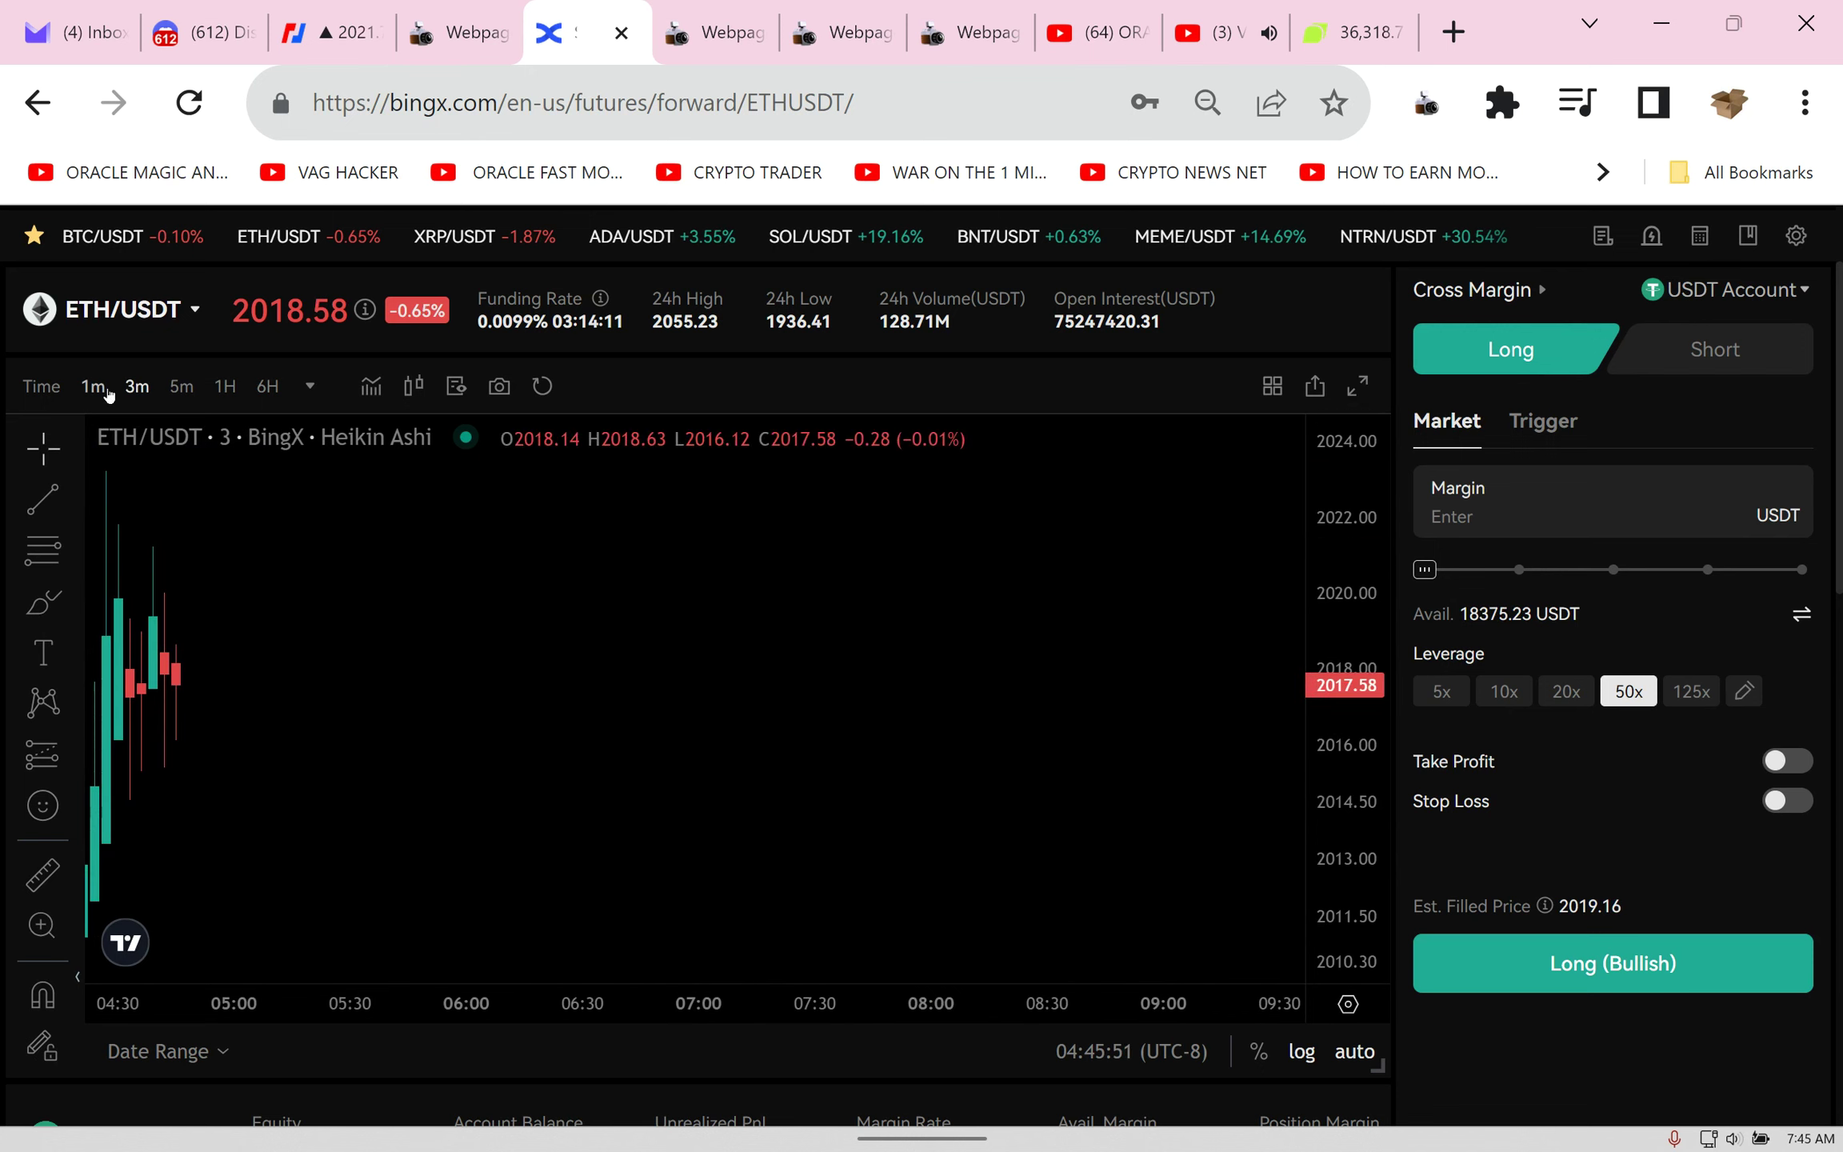
{"action": "left_click", "coordinate": [91, 386]}
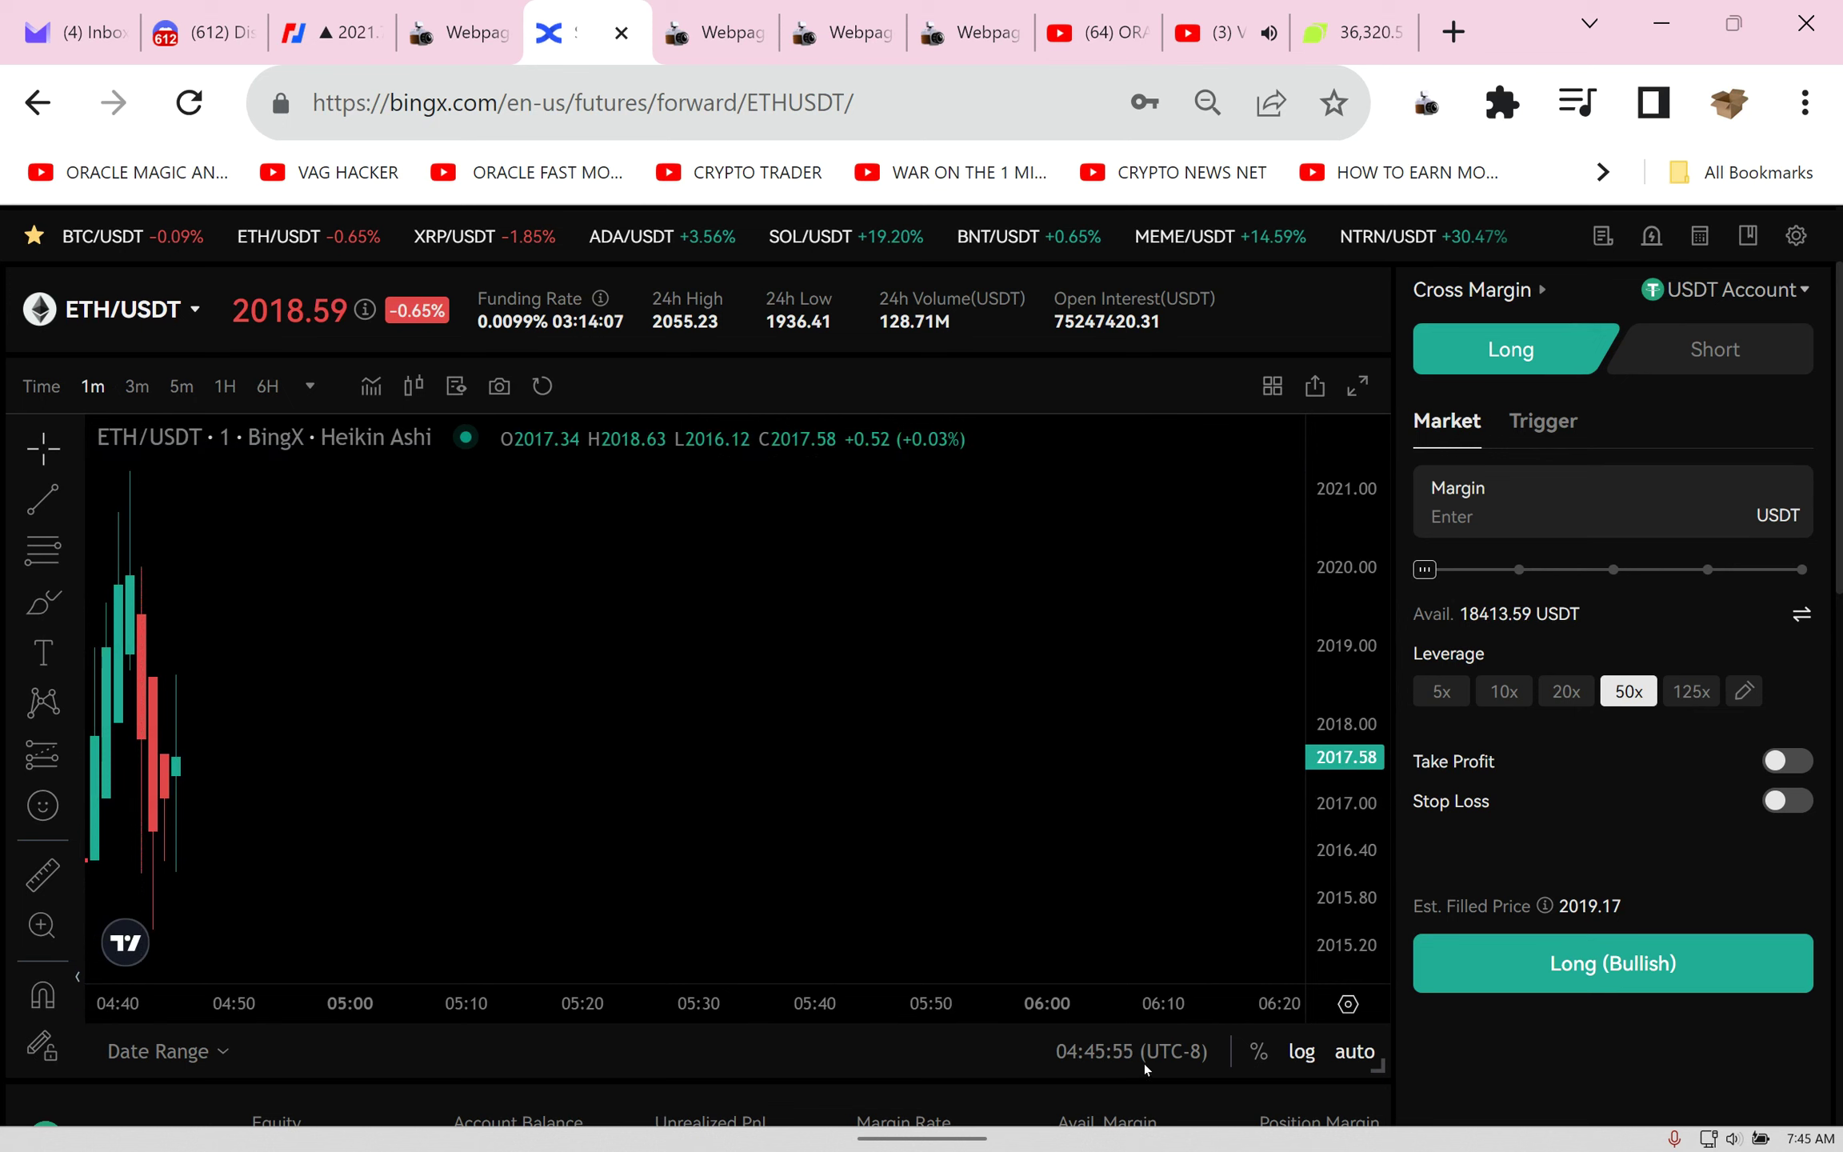
{"action": "mouse_move", "coordinate": [709, 880]}
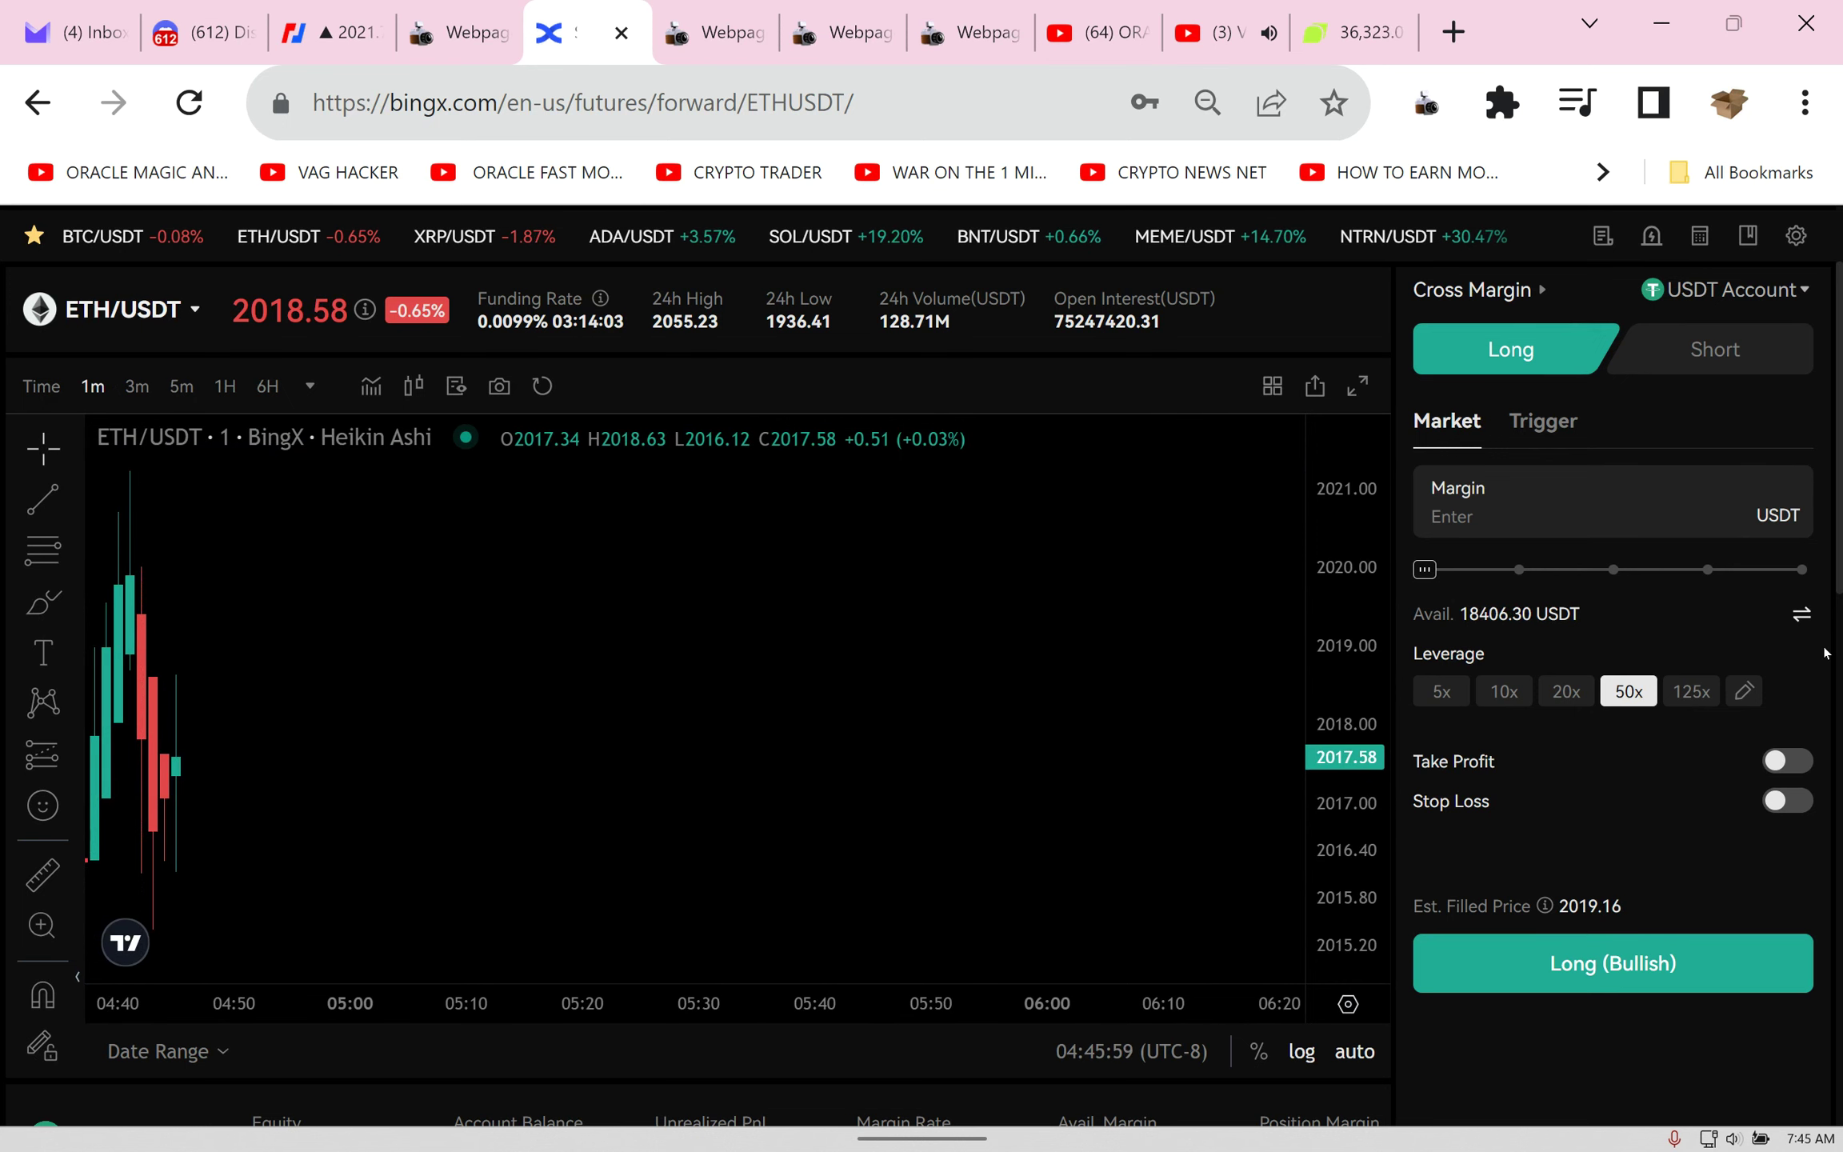
Step: Open an ETH/USDT long with 1000 USDT margin at 50x leverage
{"action": "scroll", "scroll_direction": "down", "scroll_amount": 3}
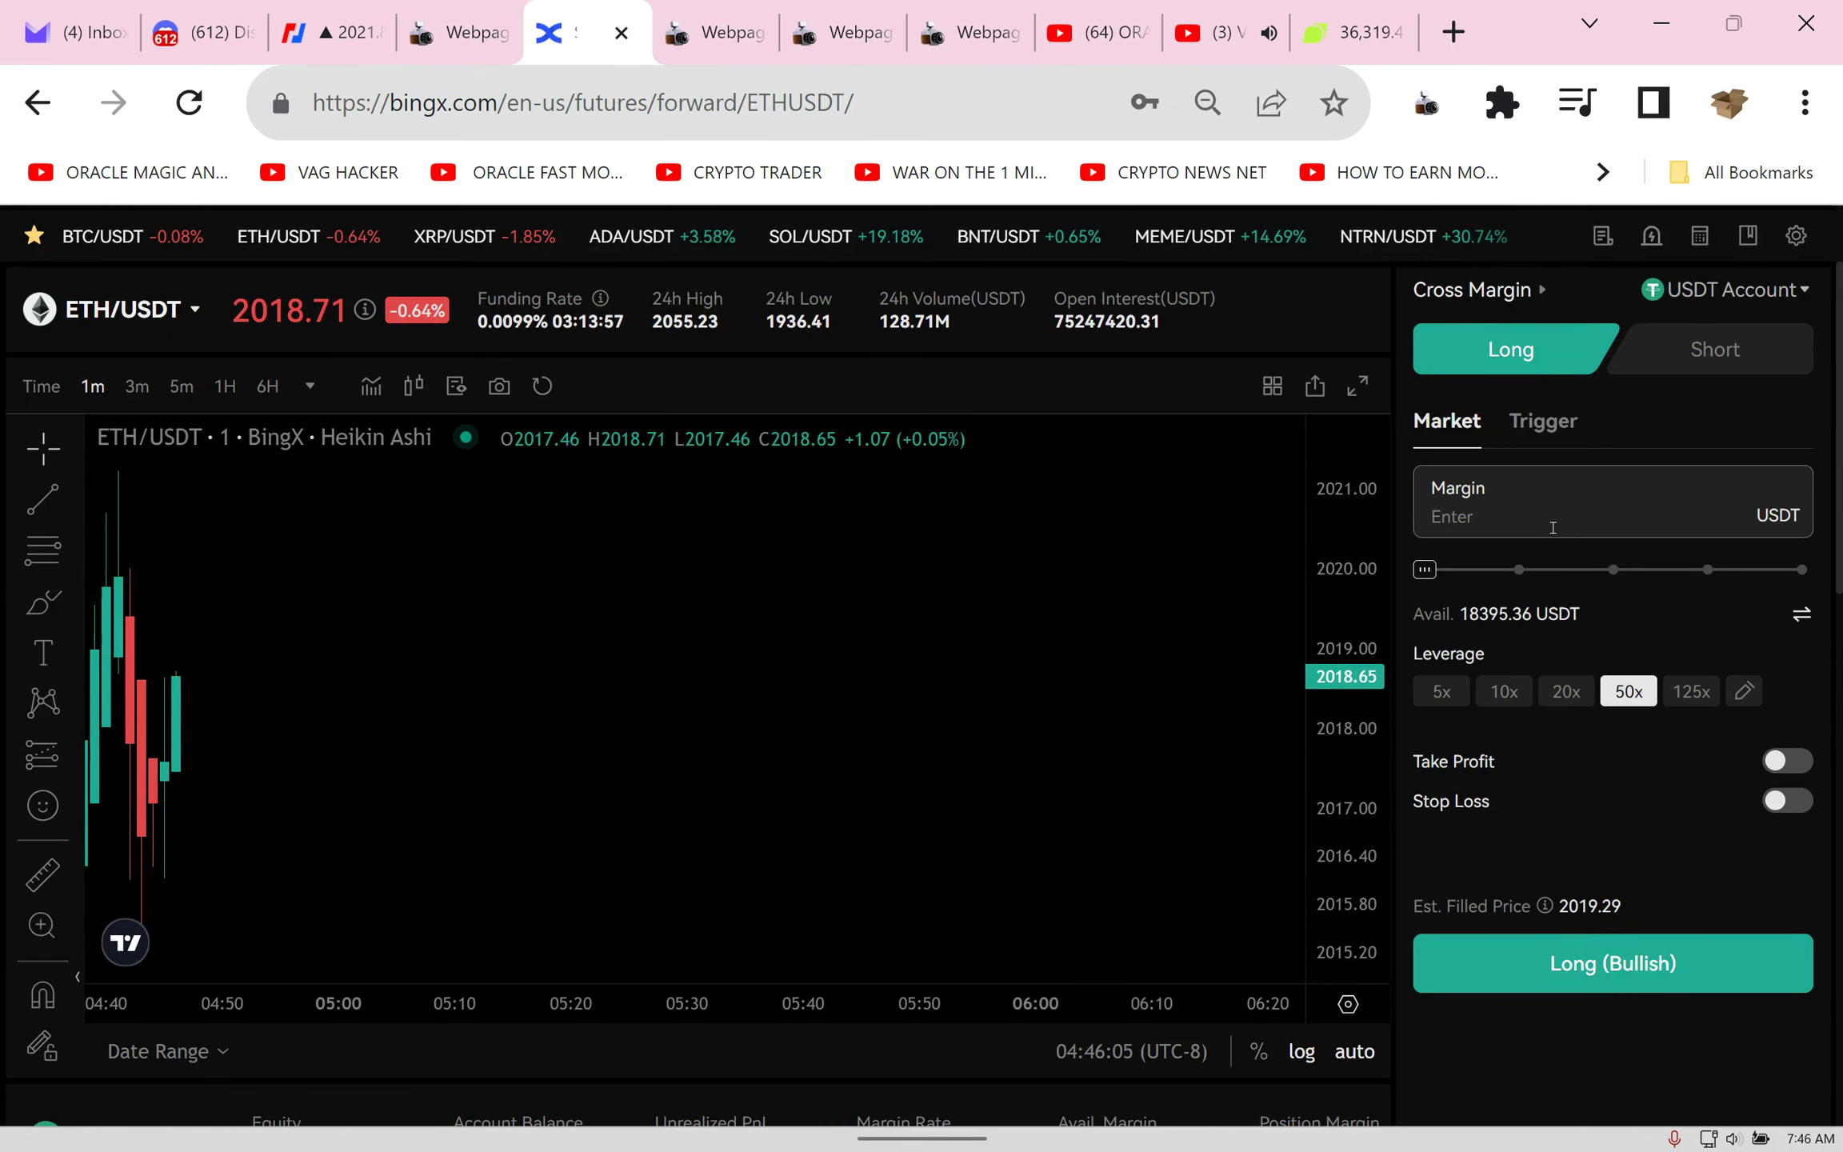
{"action": "mouse_move", "coordinate": [1492, 553]}
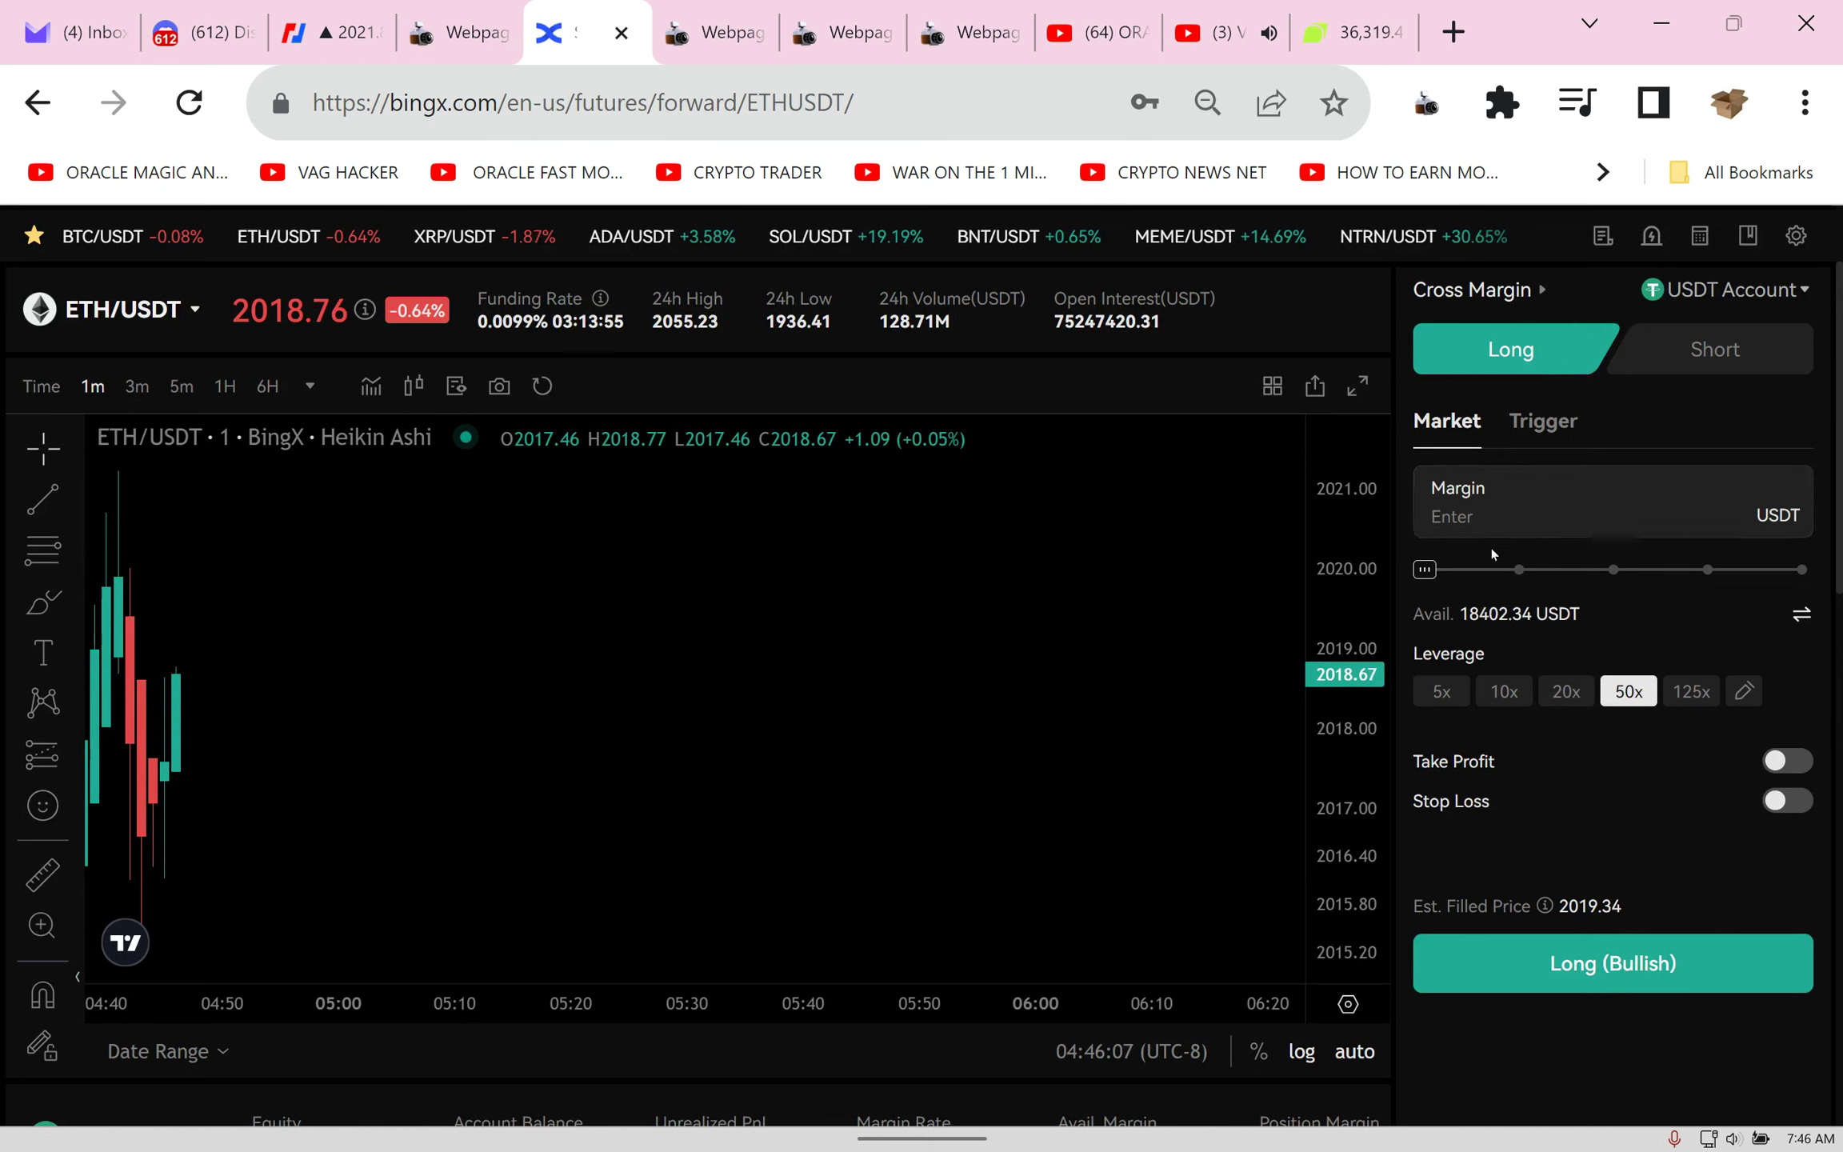
{"action": "type", "text": "1000"}
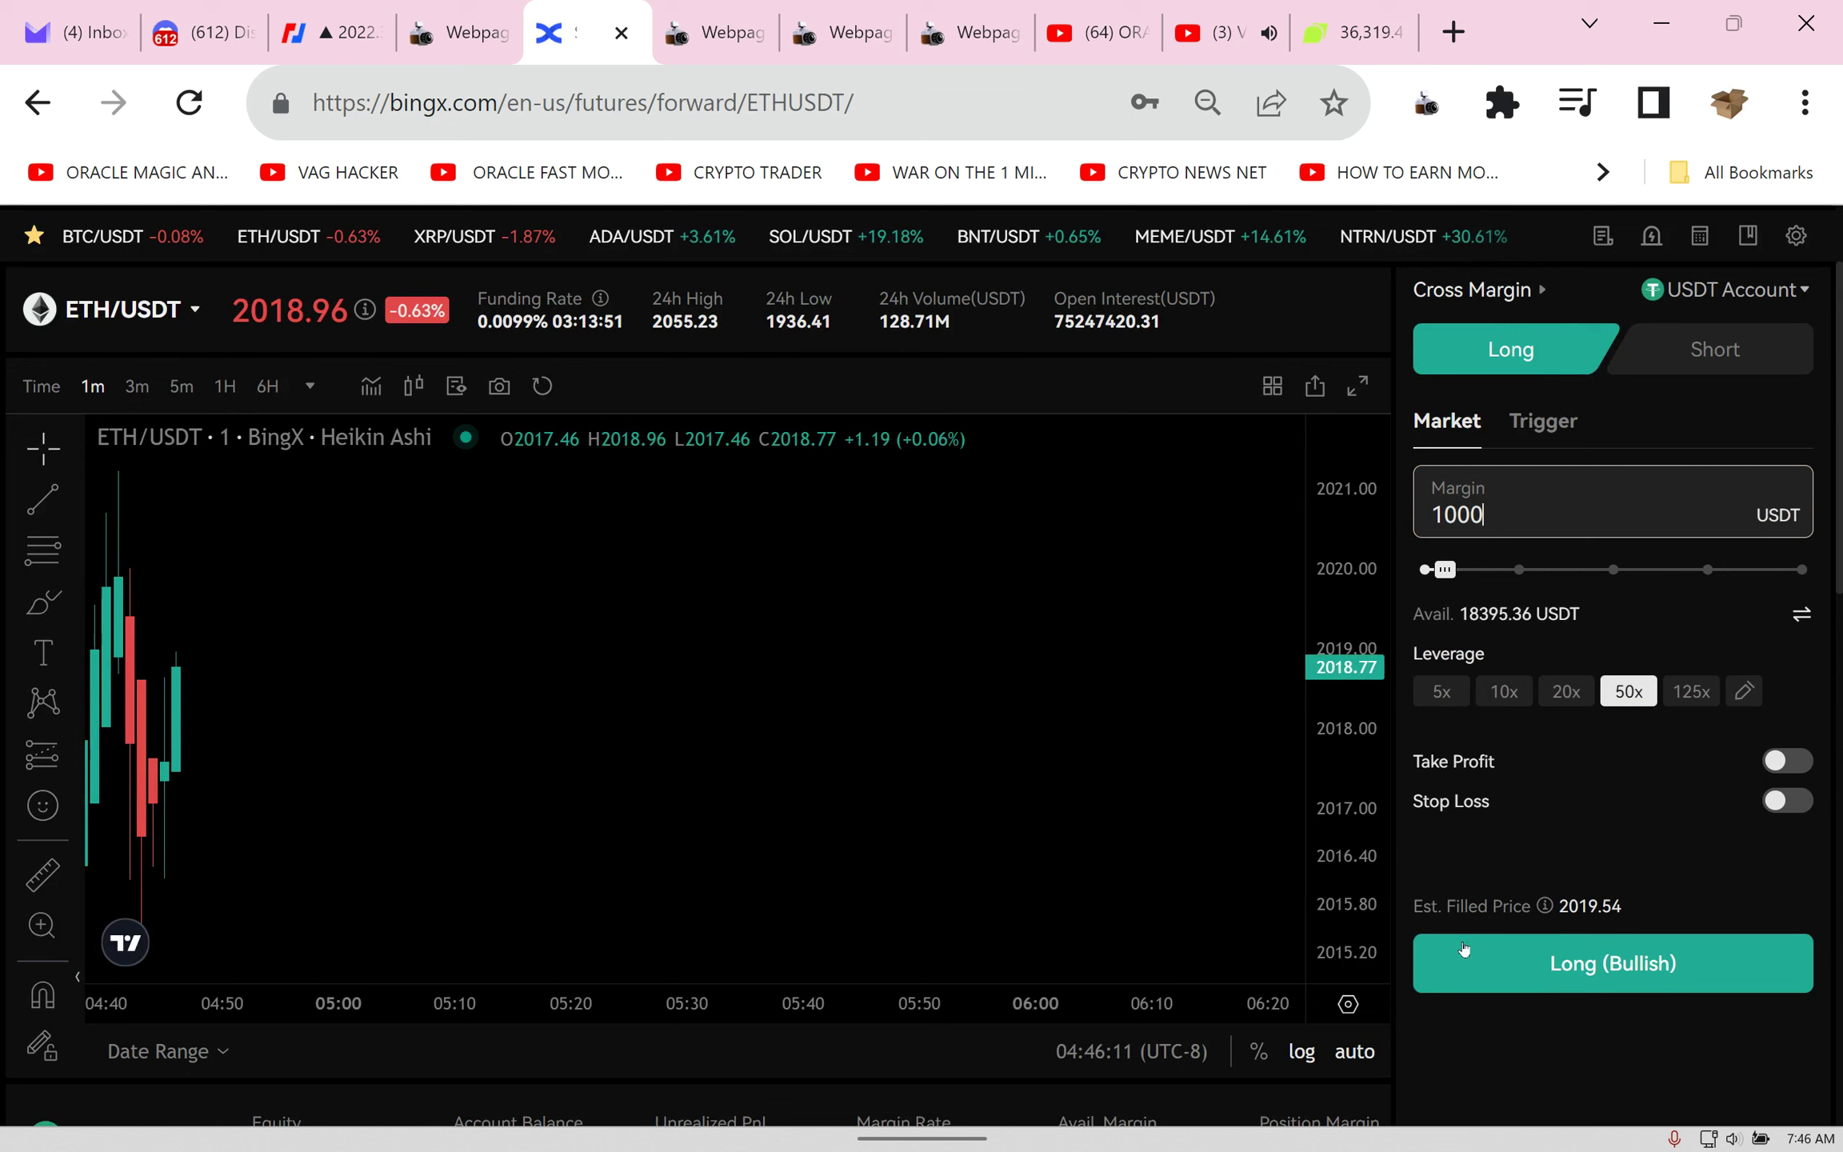
{"action": "left_click", "coordinate": [1611, 963]}
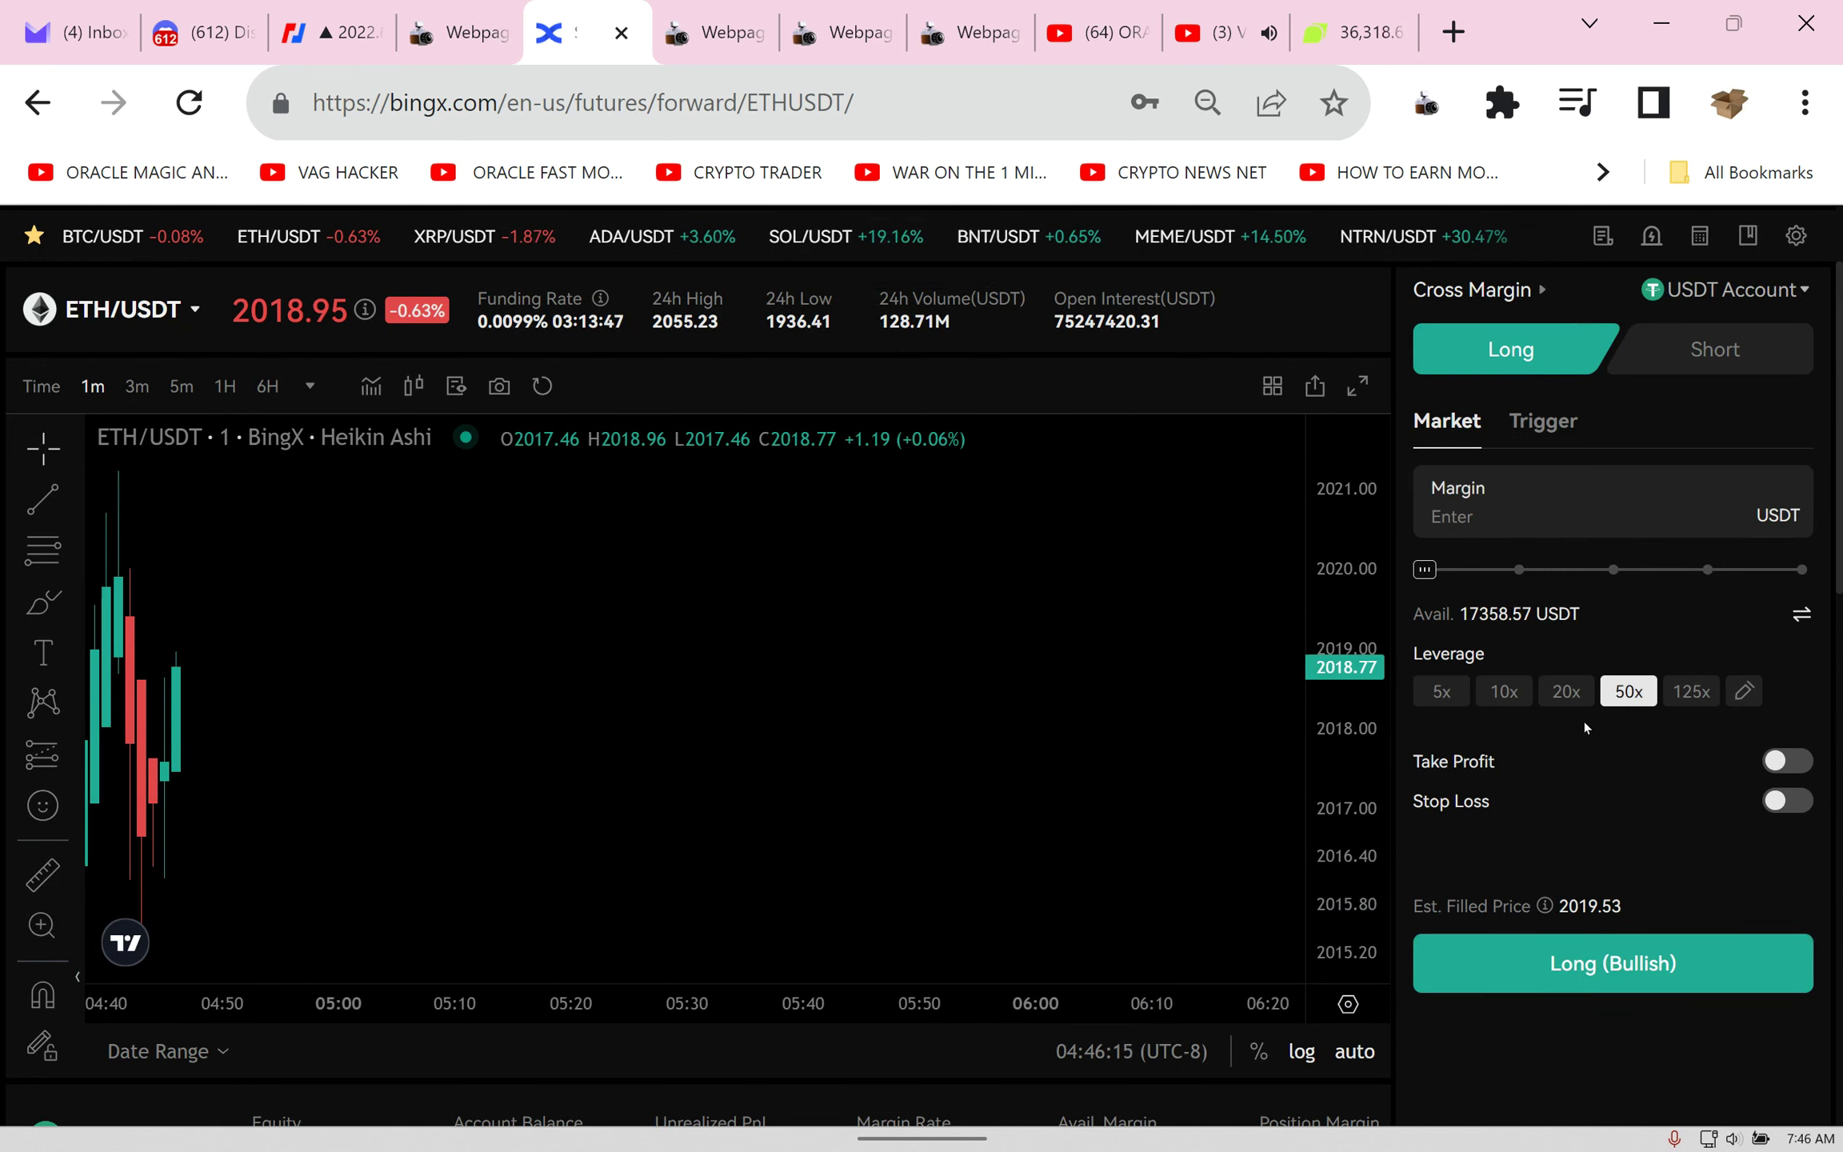
Step: Open a second ETH/USDT long with 1000 USDT margin at 125x leverage
{"action": "scroll", "scroll_direction": "down", "scroll_amount": 3}
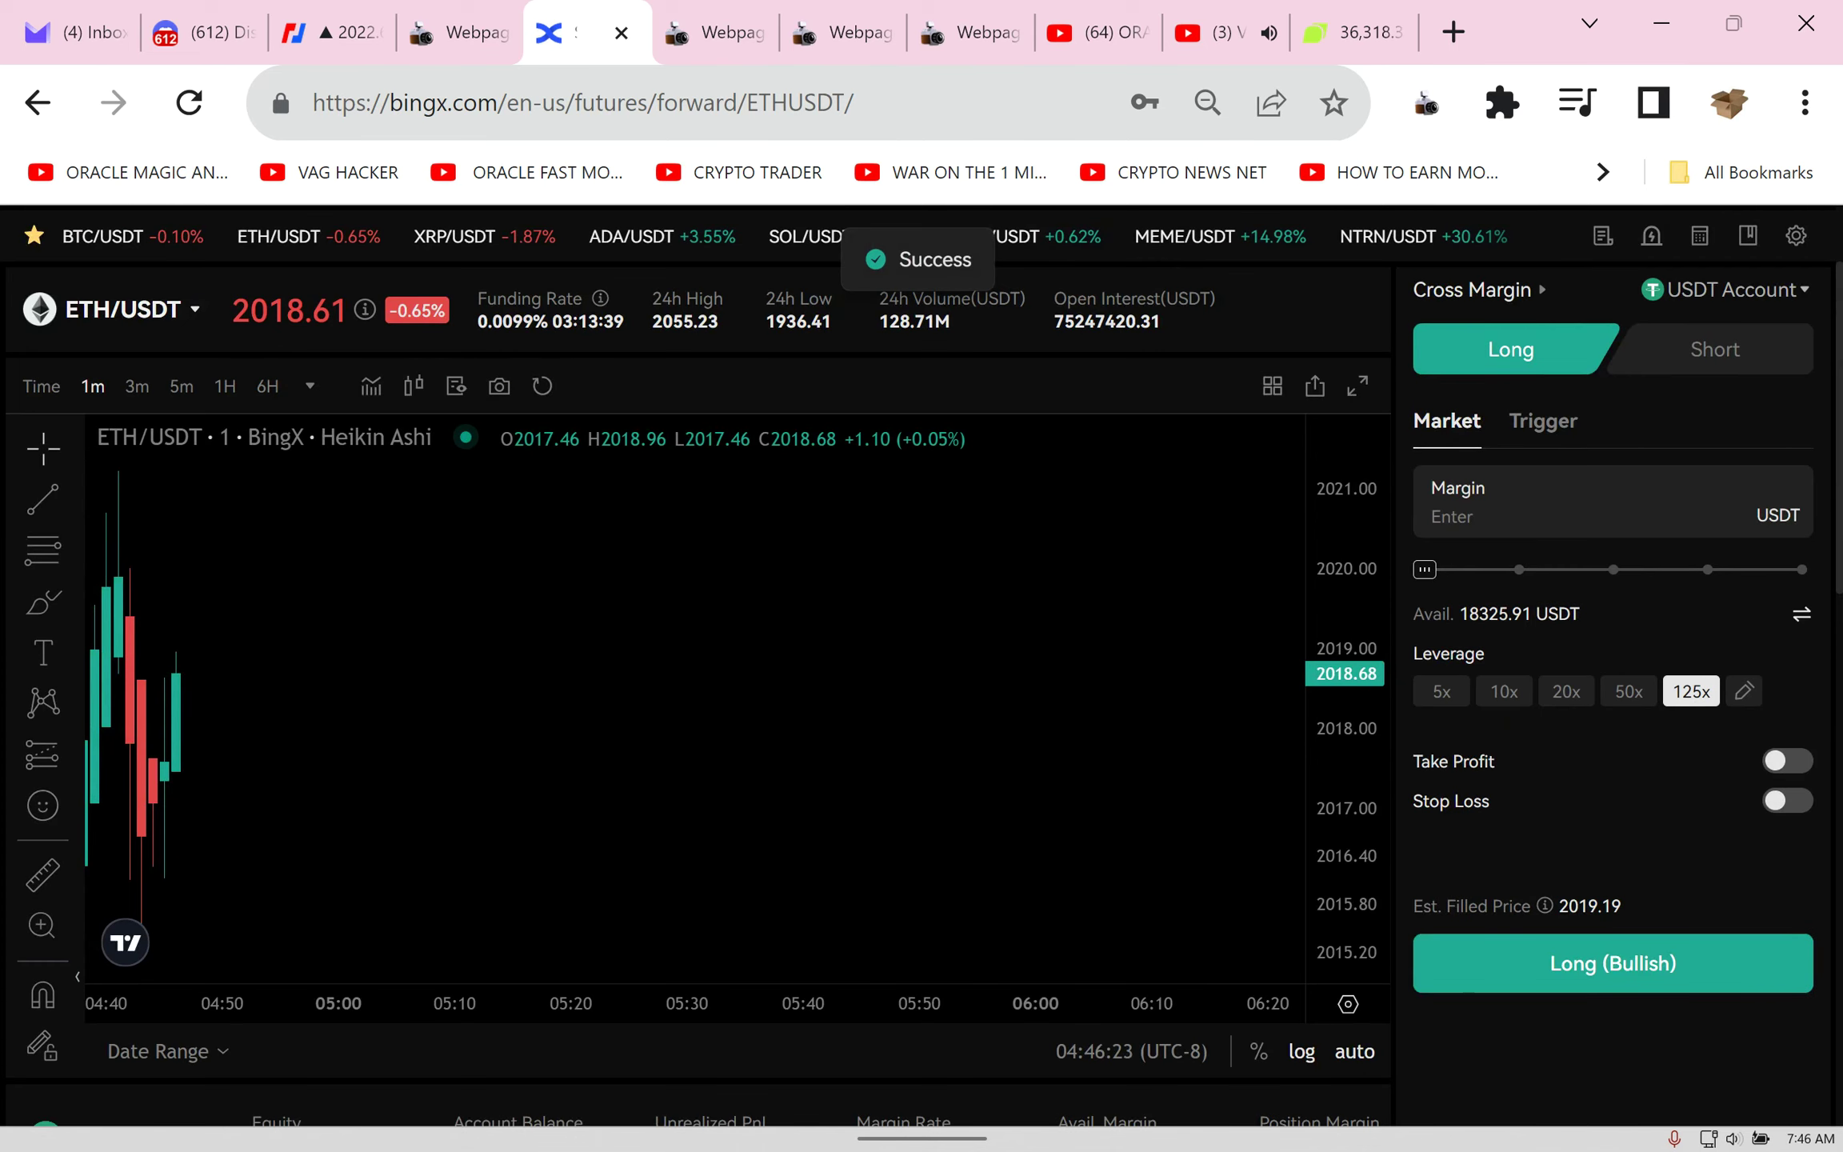
{"action": "type", "text": "1"}
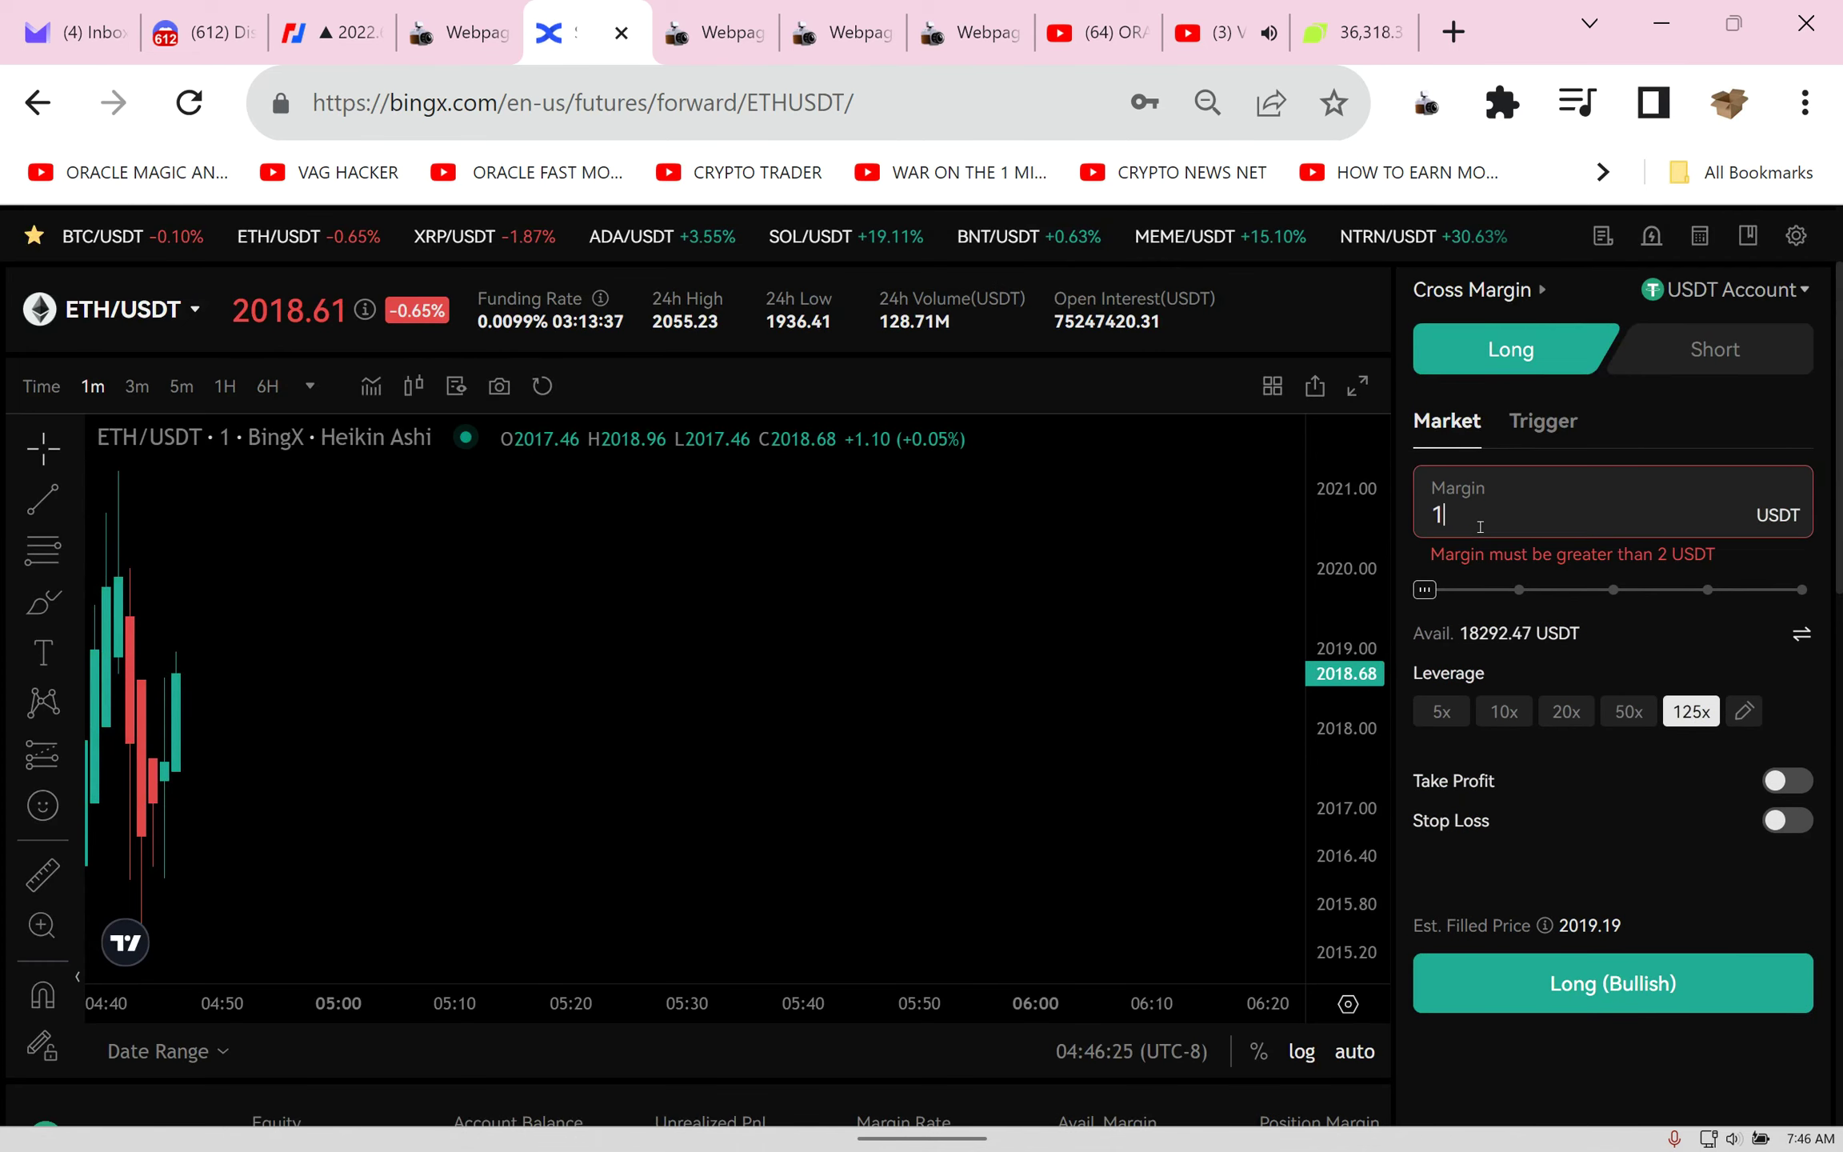
{"action": "type", "text": "000"}
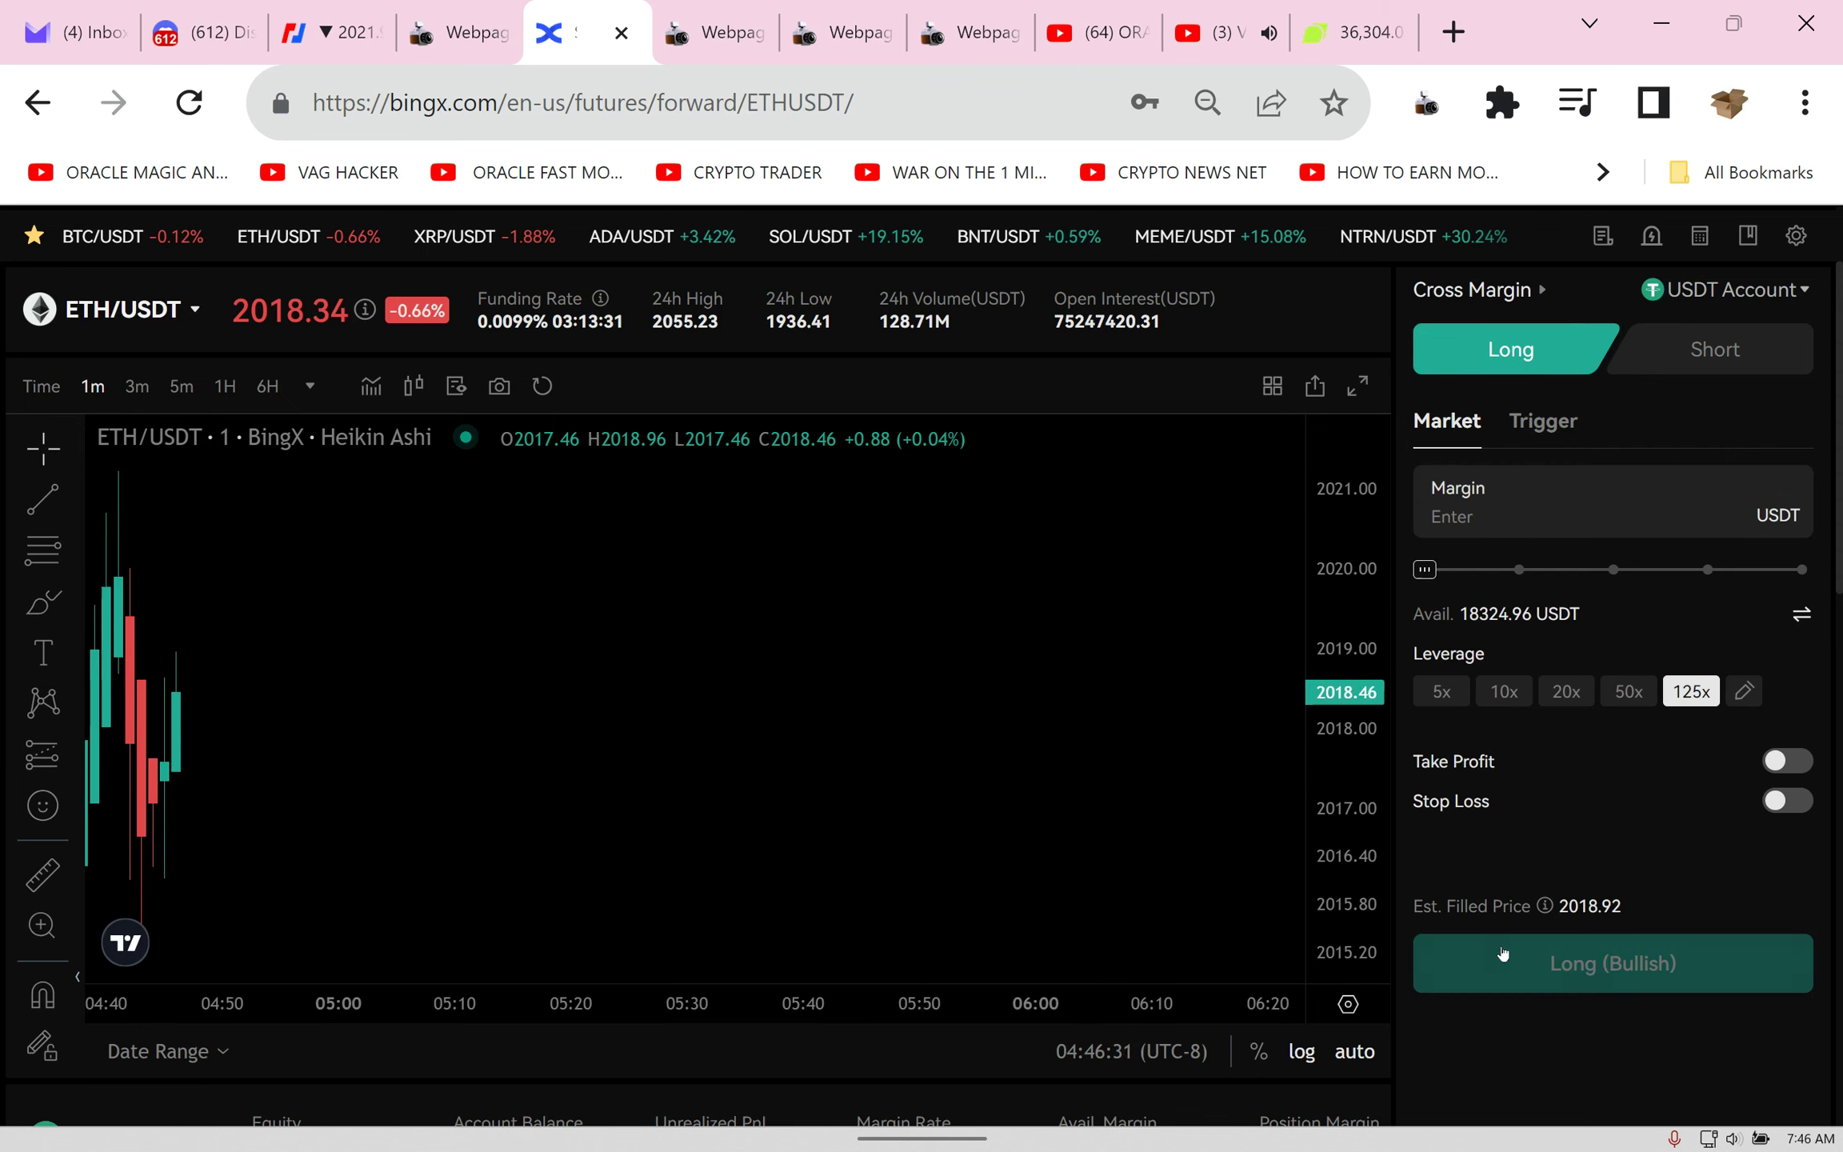
{"action": "left_click", "coordinate": [1611, 963]}
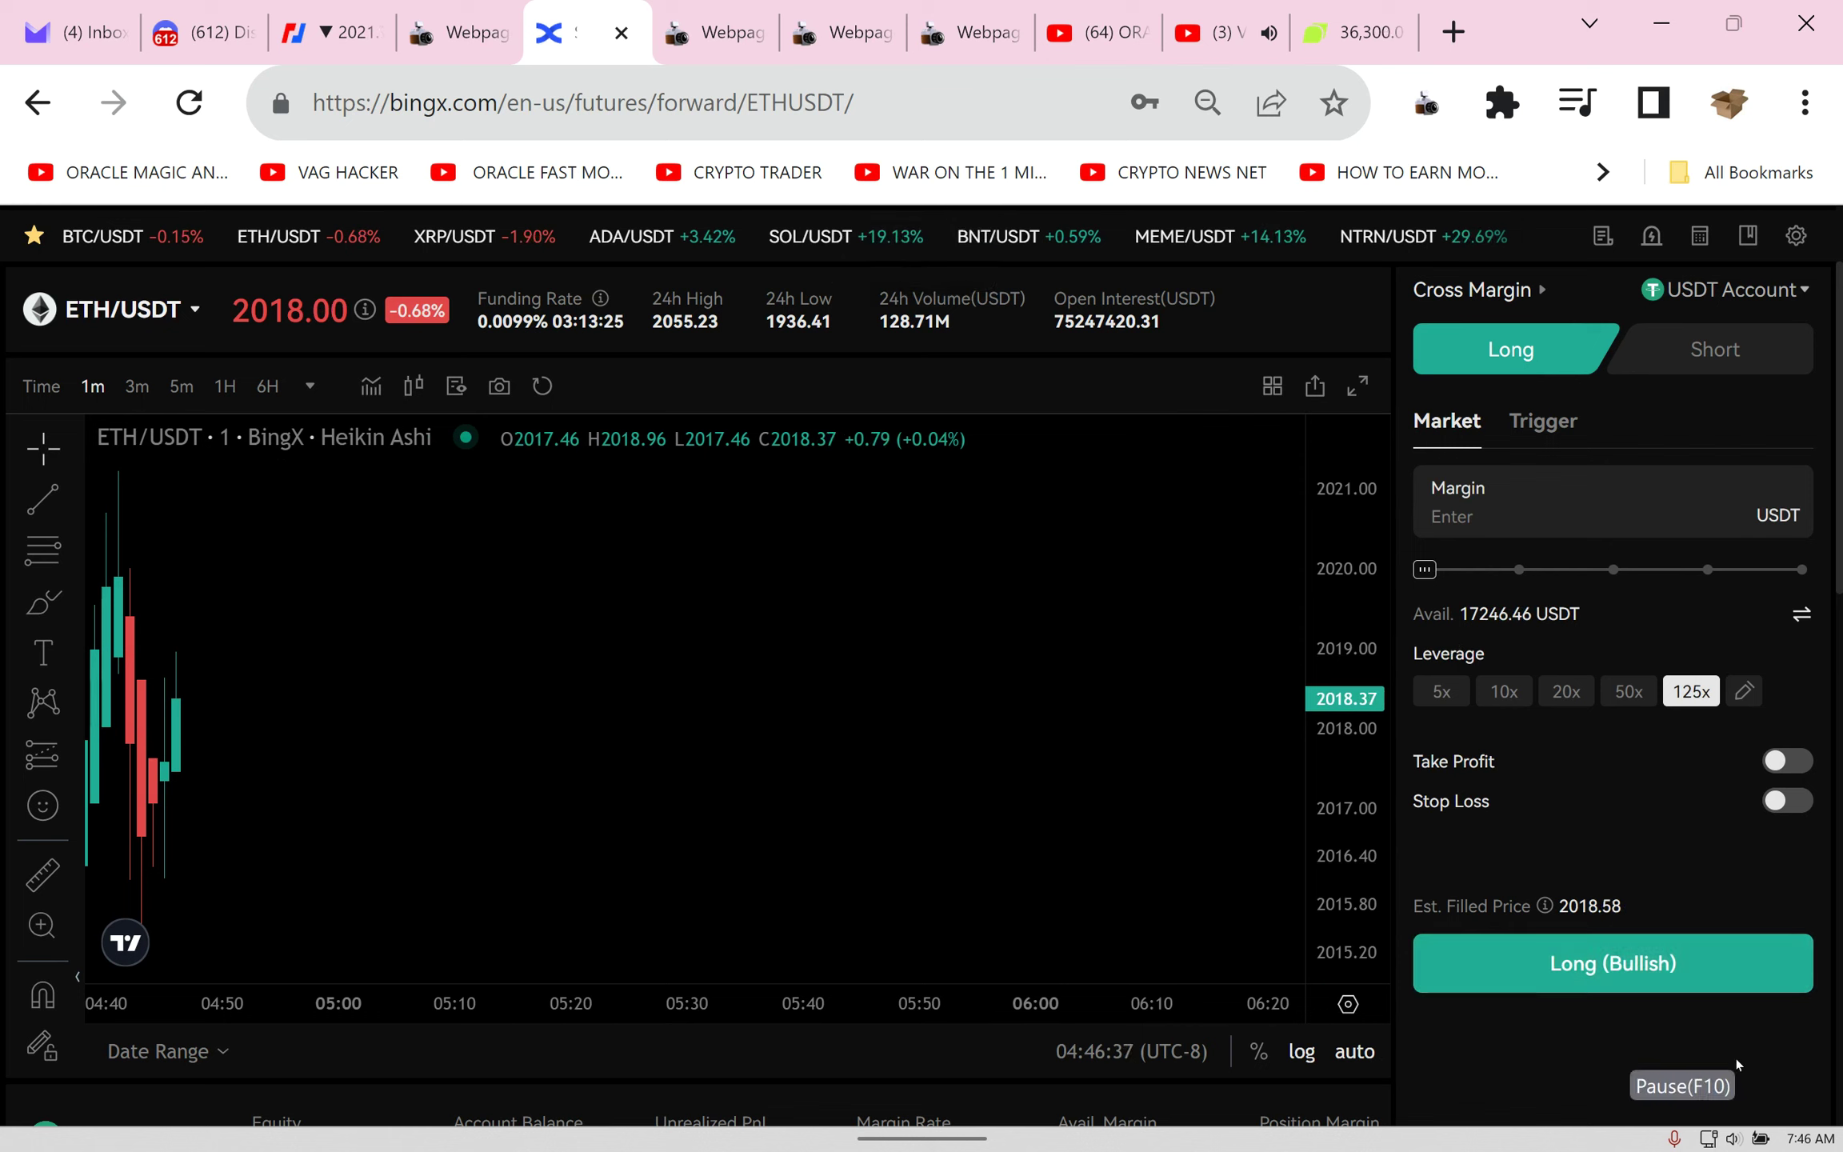
{"action": "scroll", "scroll_direction": "down", "scroll_amount": 3}
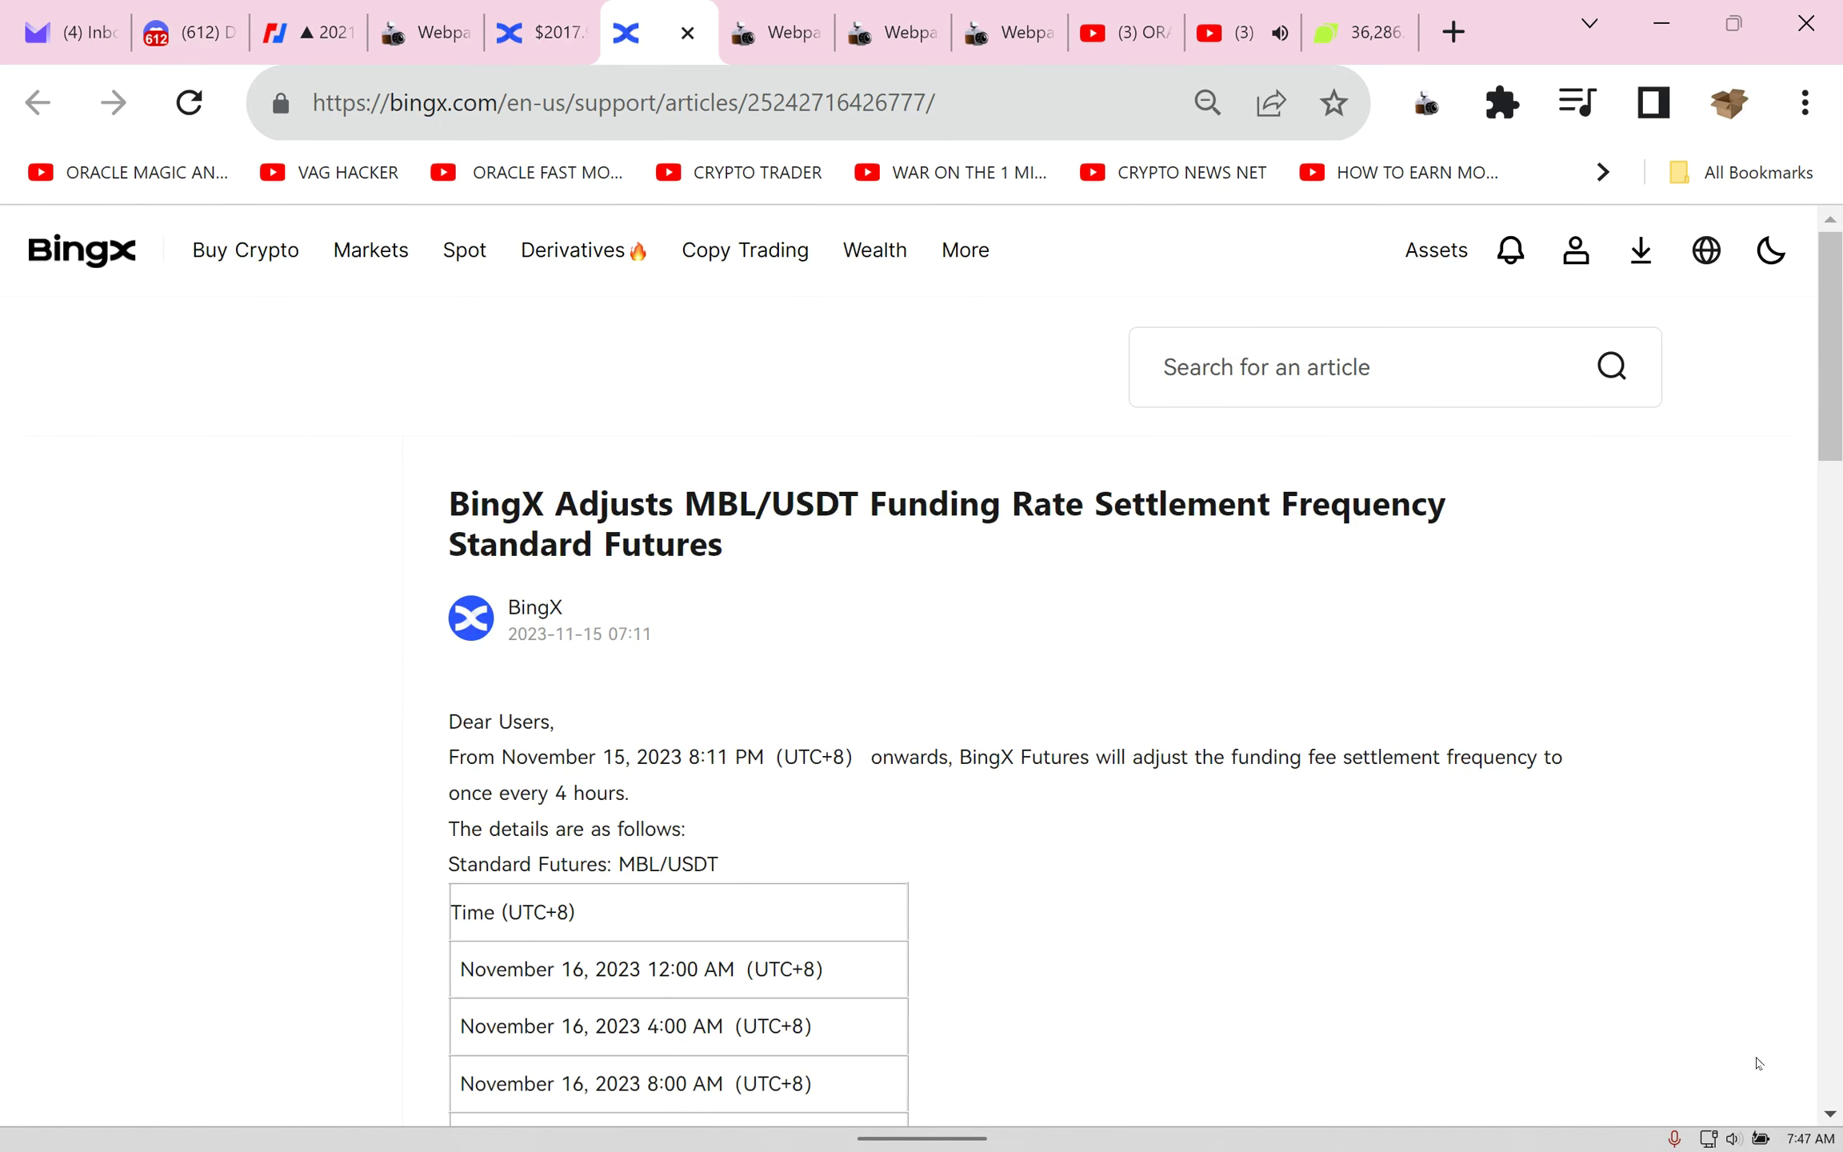
Step: Review MovieBloc's 7D and 1D price charts on CoinMarketCap, then return to BingX MBL/USDT
{"action": "left_click", "coordinate": [1326, 34]}
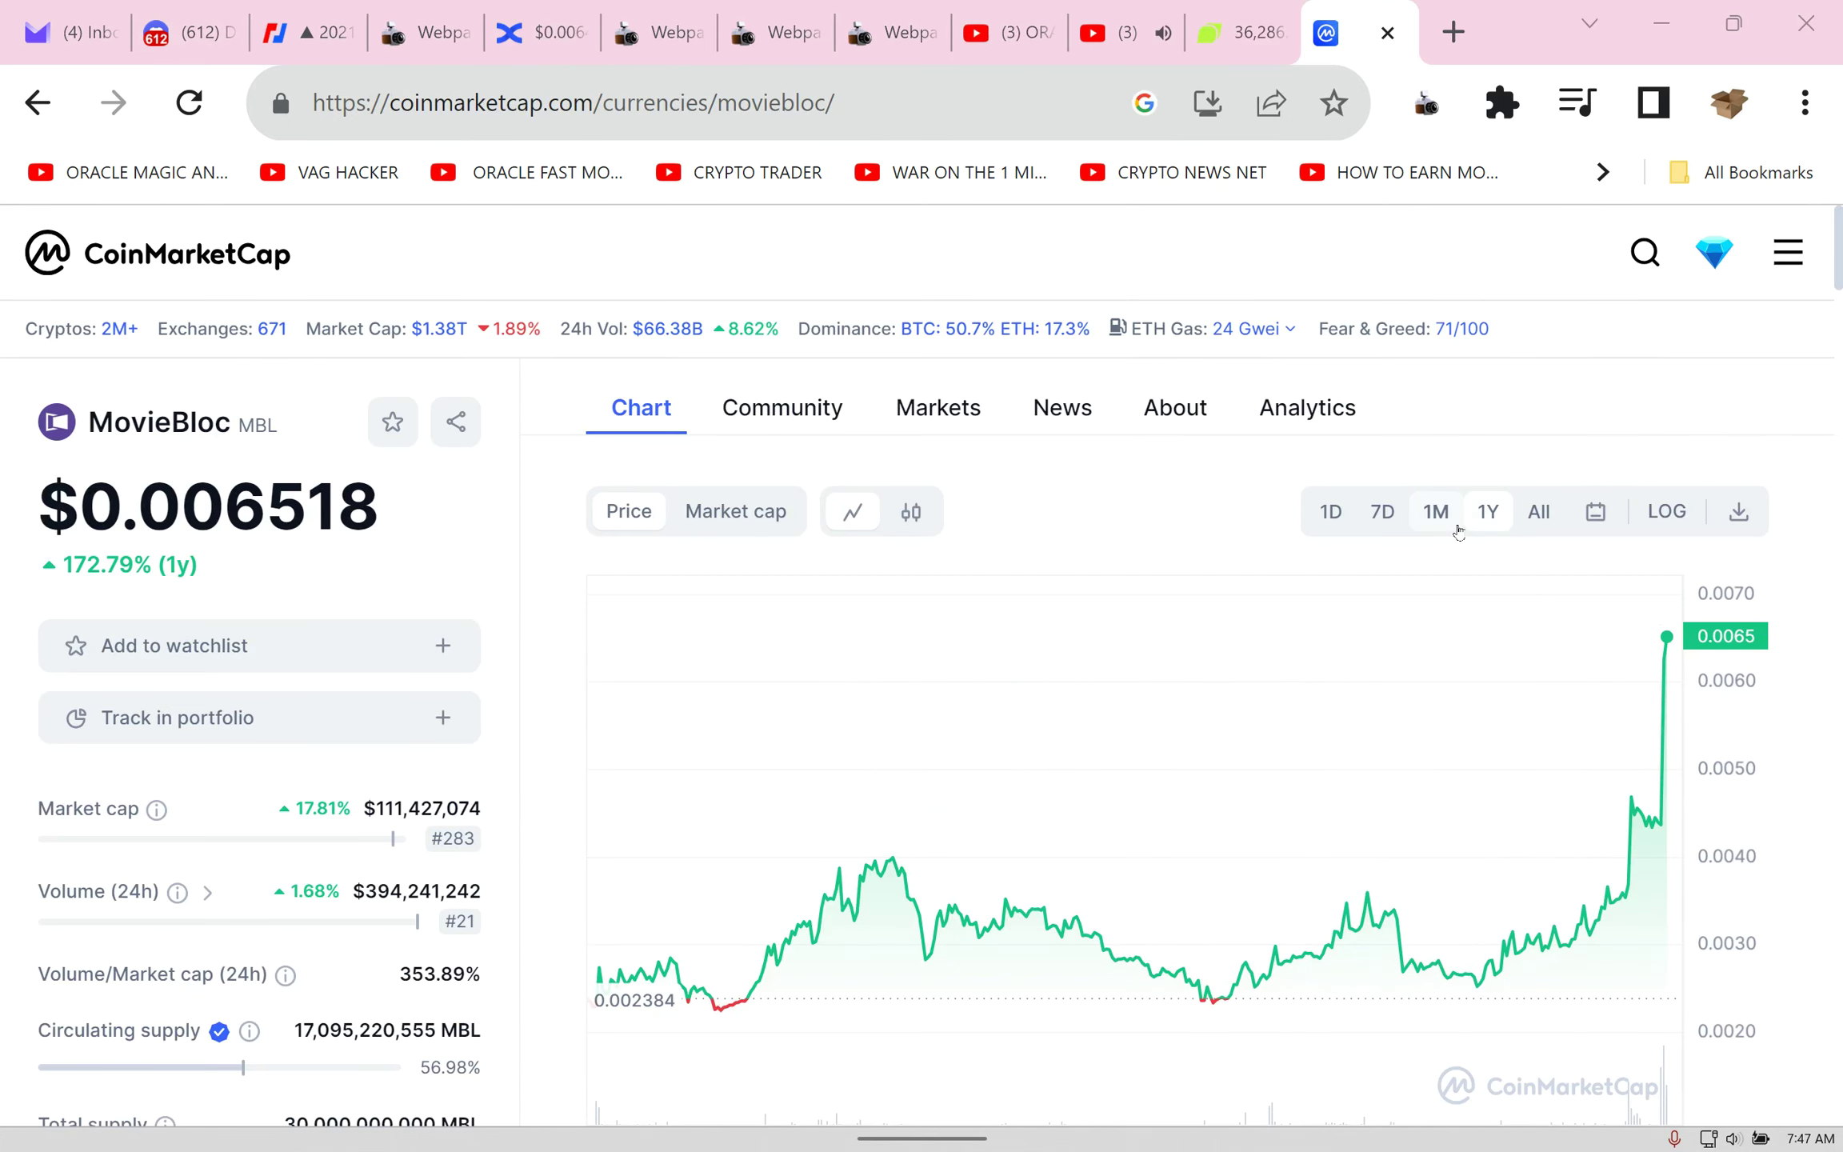
{"action": "left_click", "coordinate": [1382, 512]}
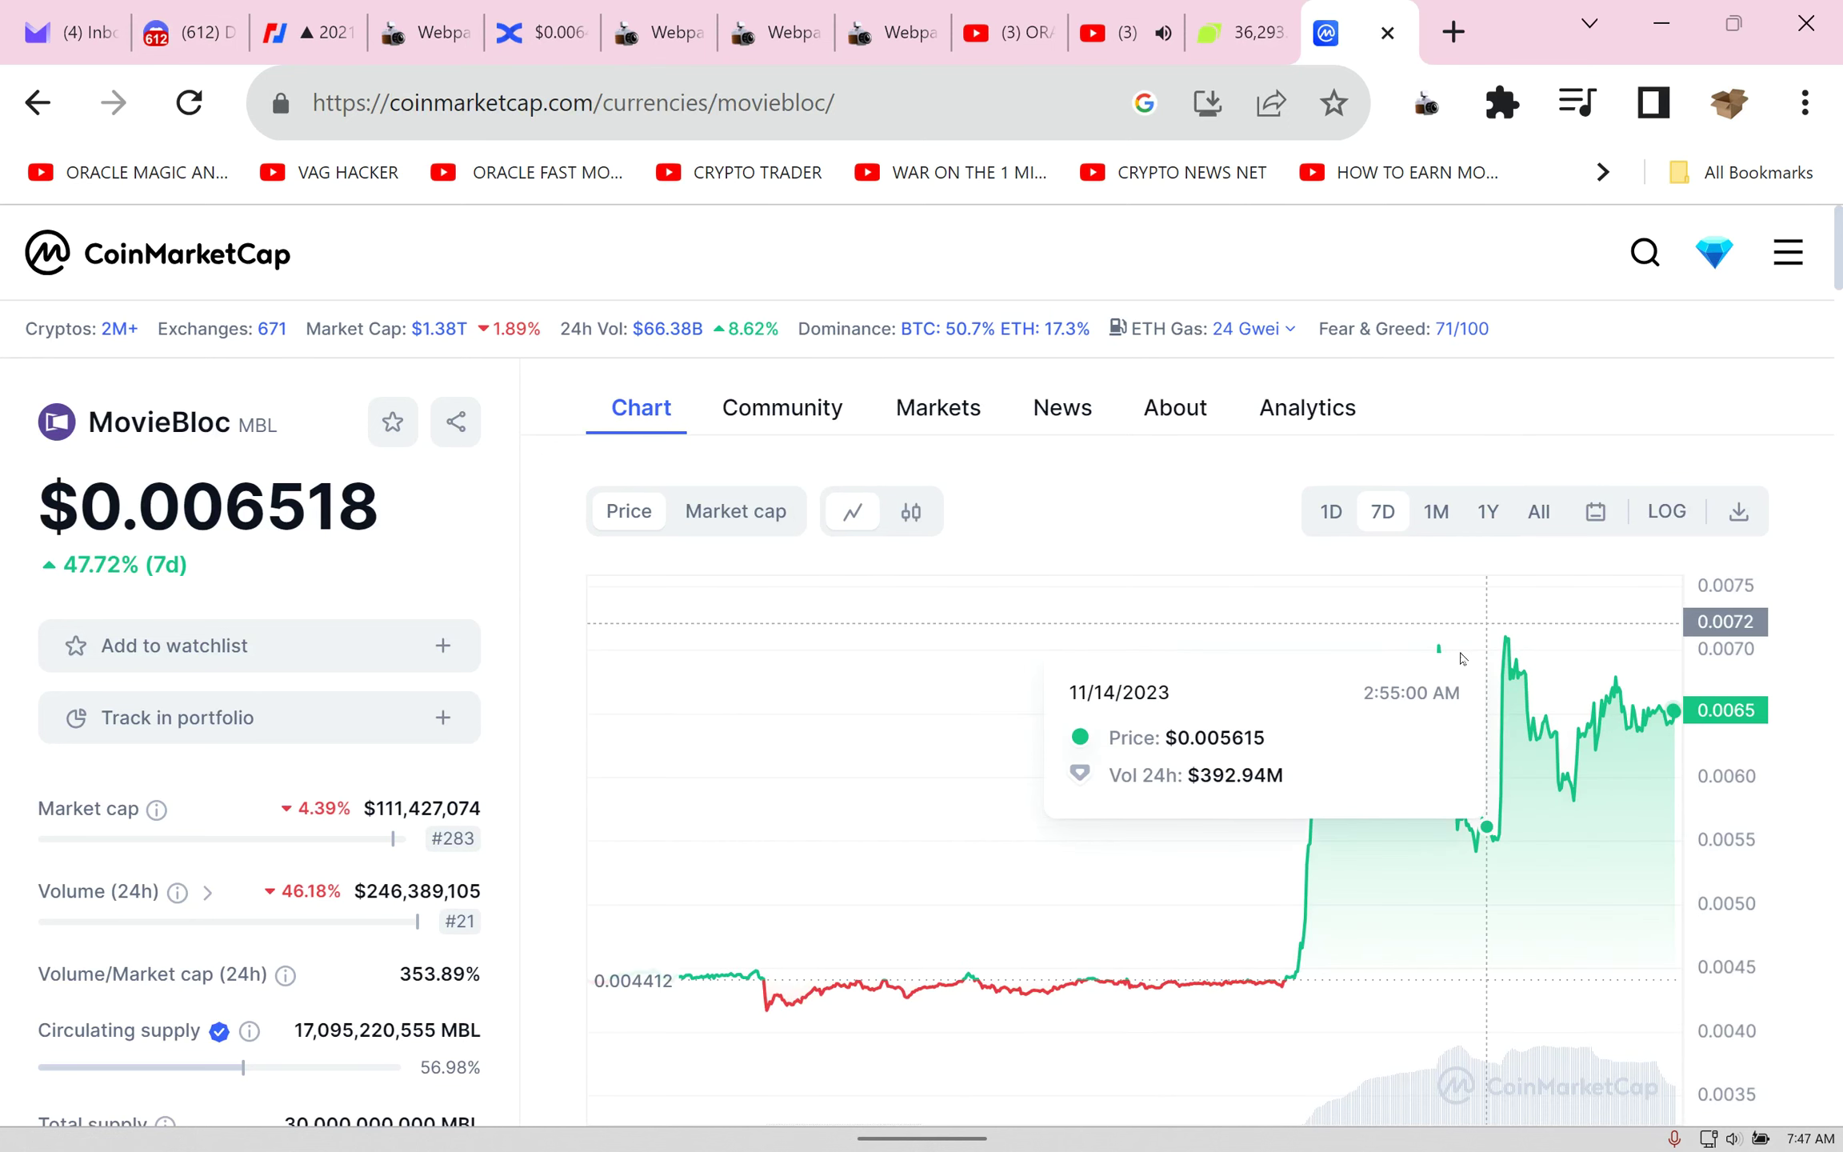
{"action": "mouse_move", "coordinate": [1312, 468]}
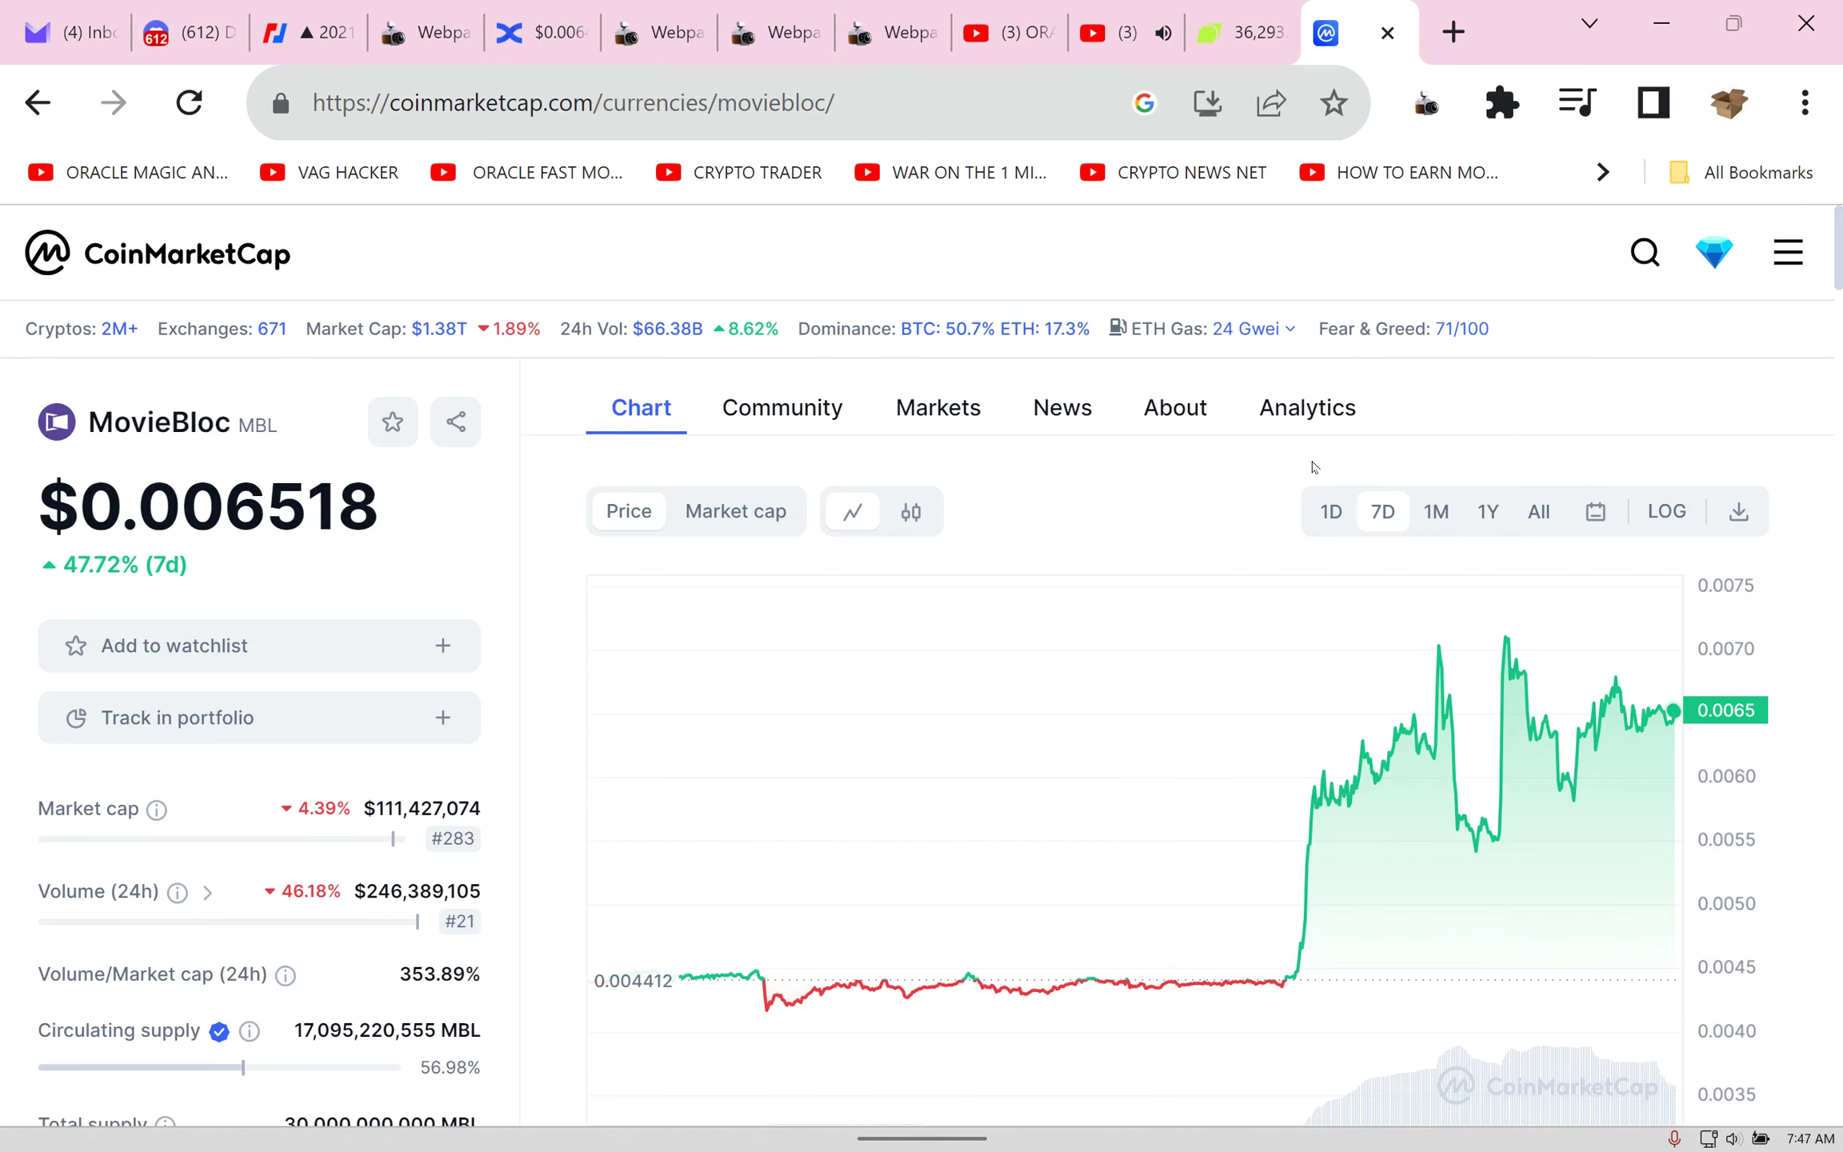
{"action": "left_click", "coordinate": [1329, 512]}
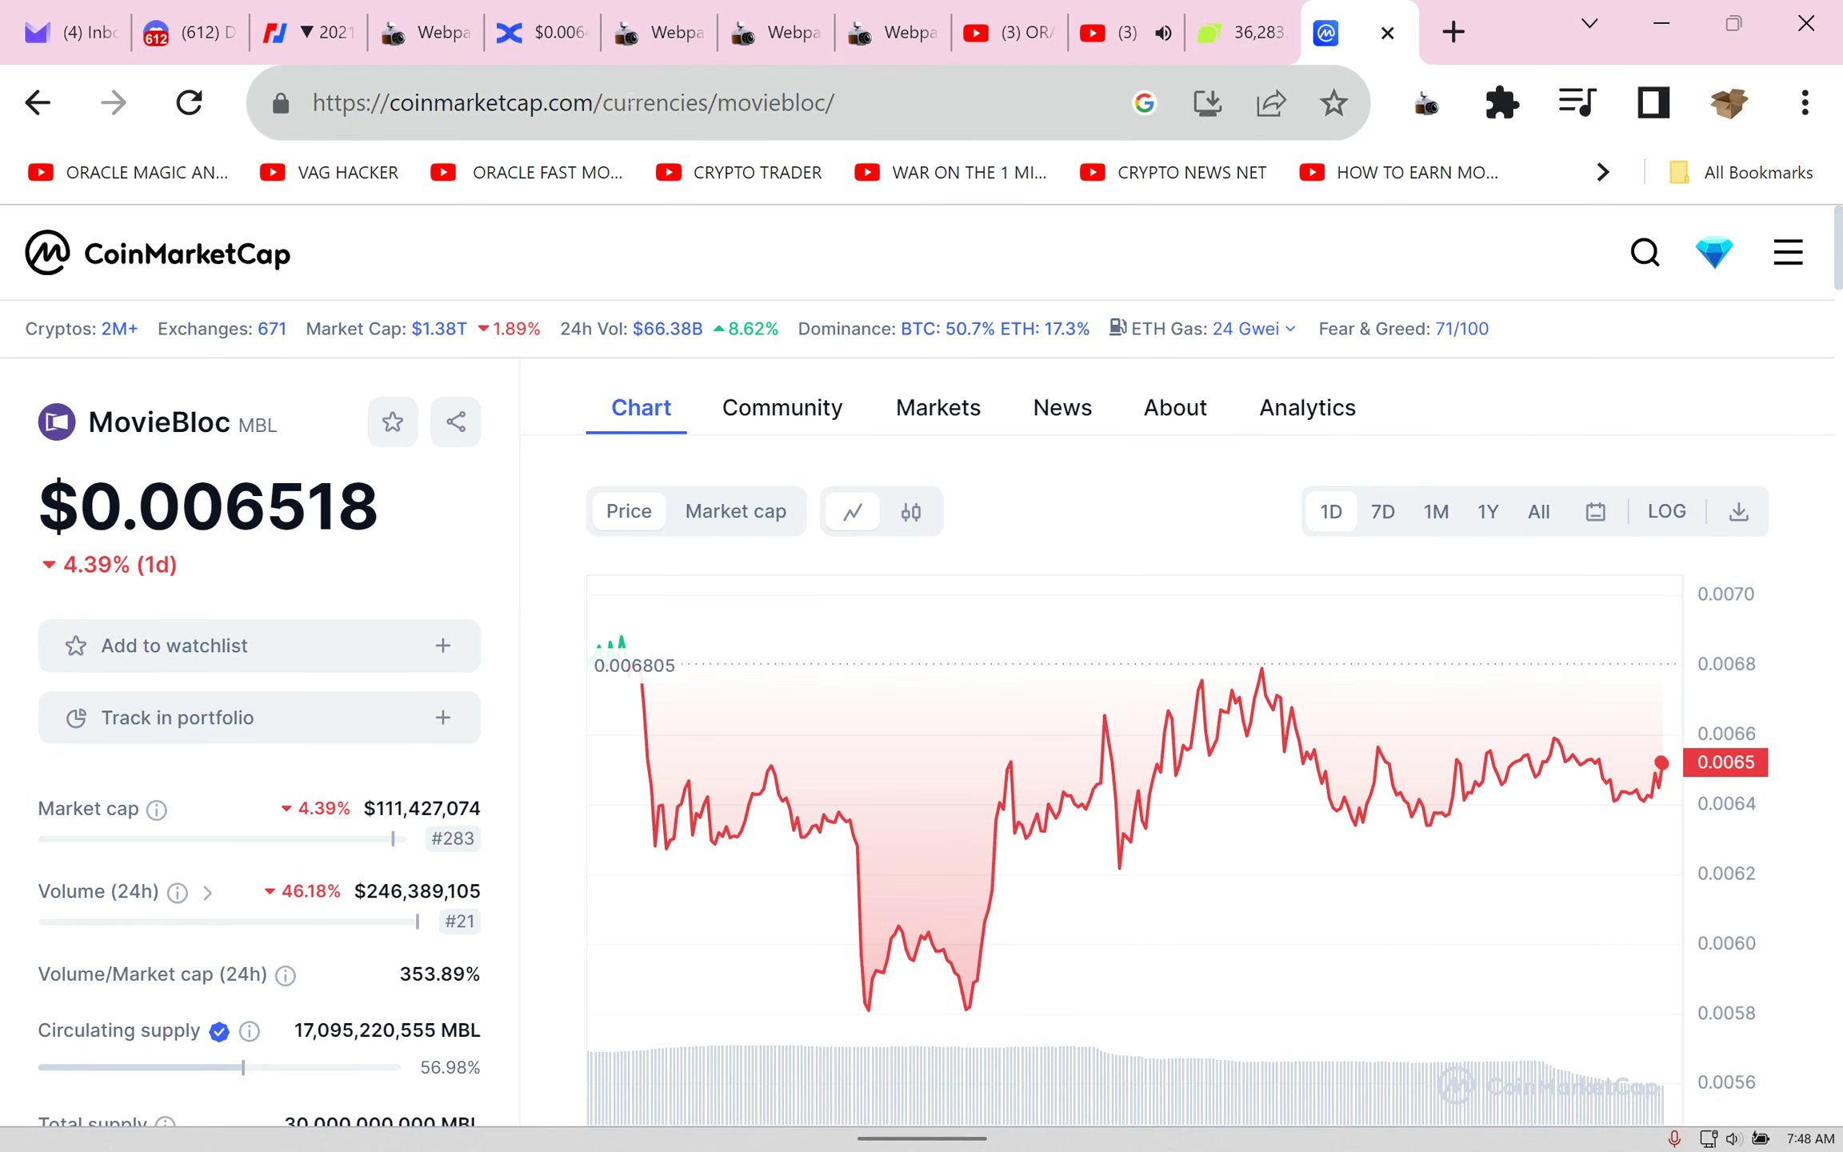
{"action": "left_click", "coordinate": [541, 32]}
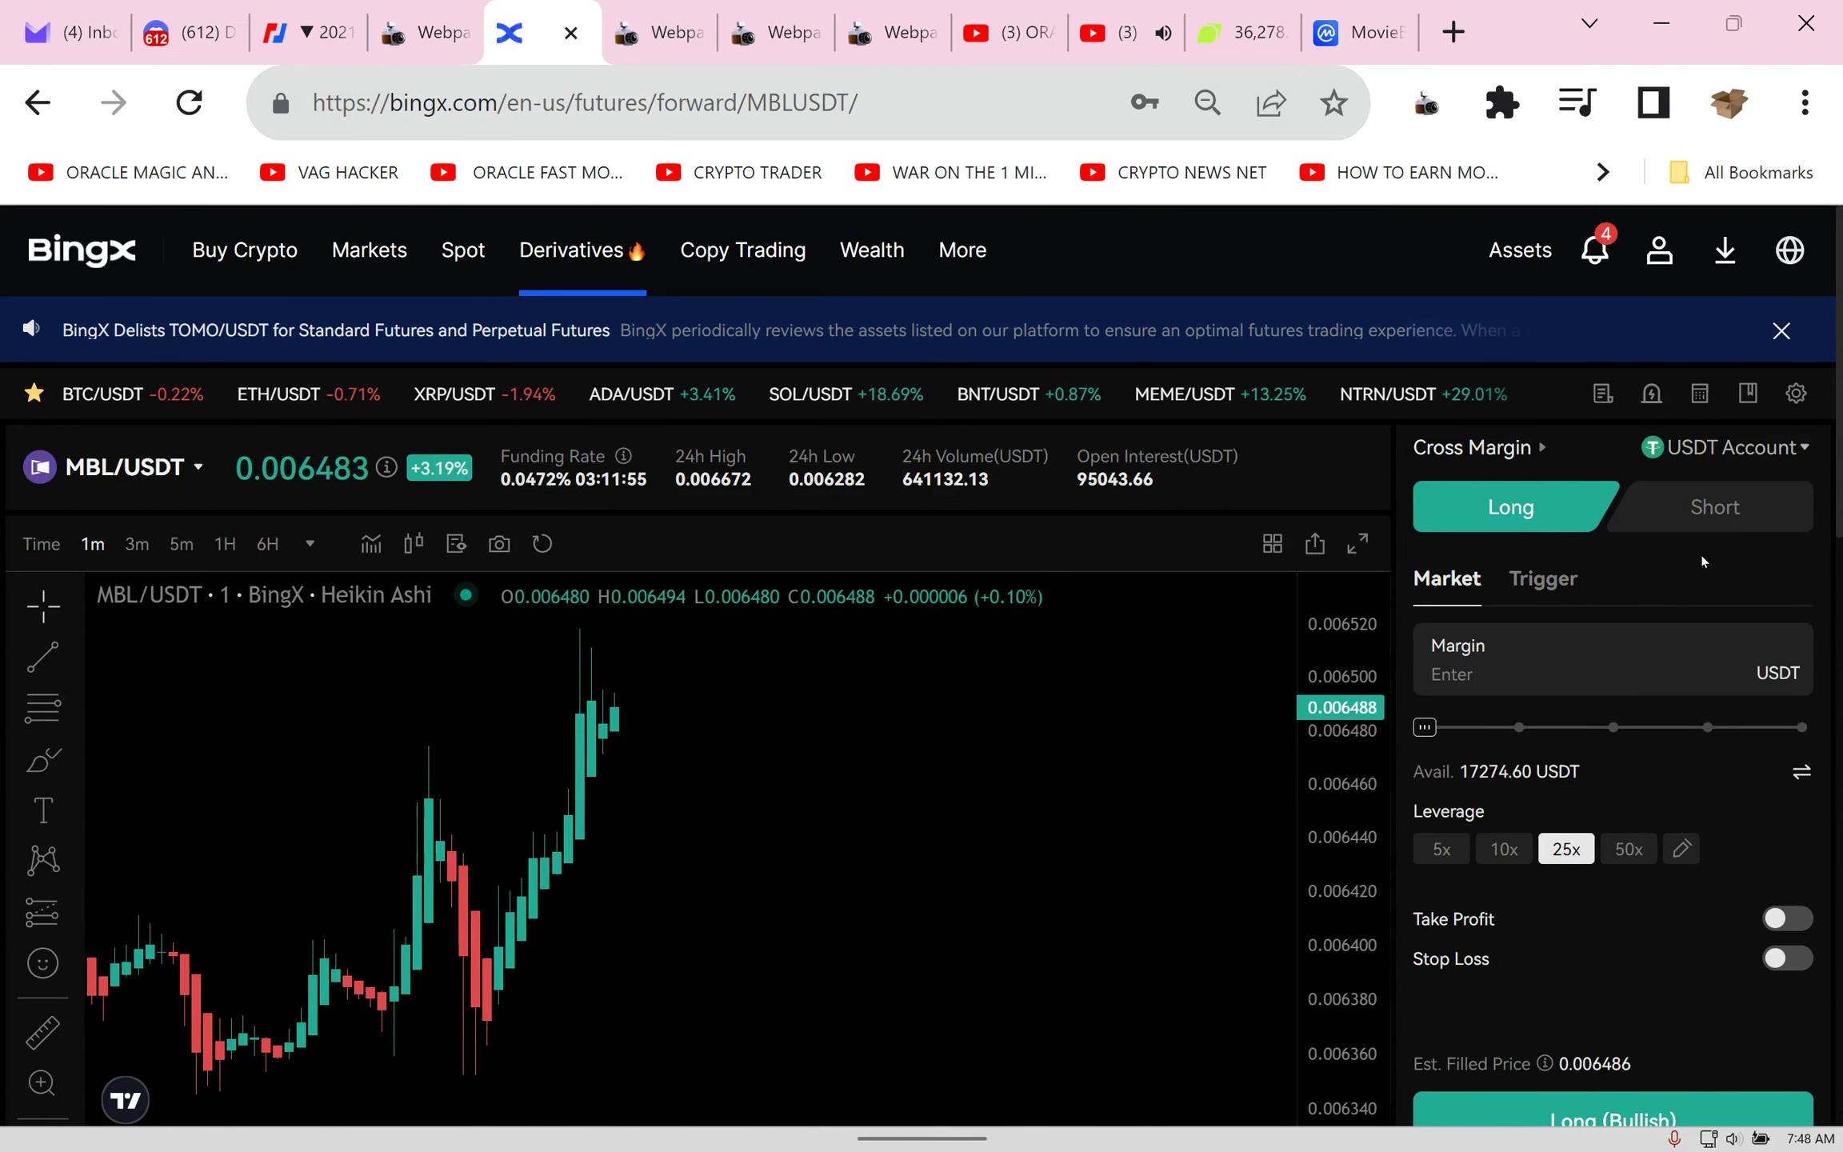
Step: Set the MBL/USDT order form to Short with 1000 USDT margin
{"action": "left_click", "coordinate": [1712, 507]}
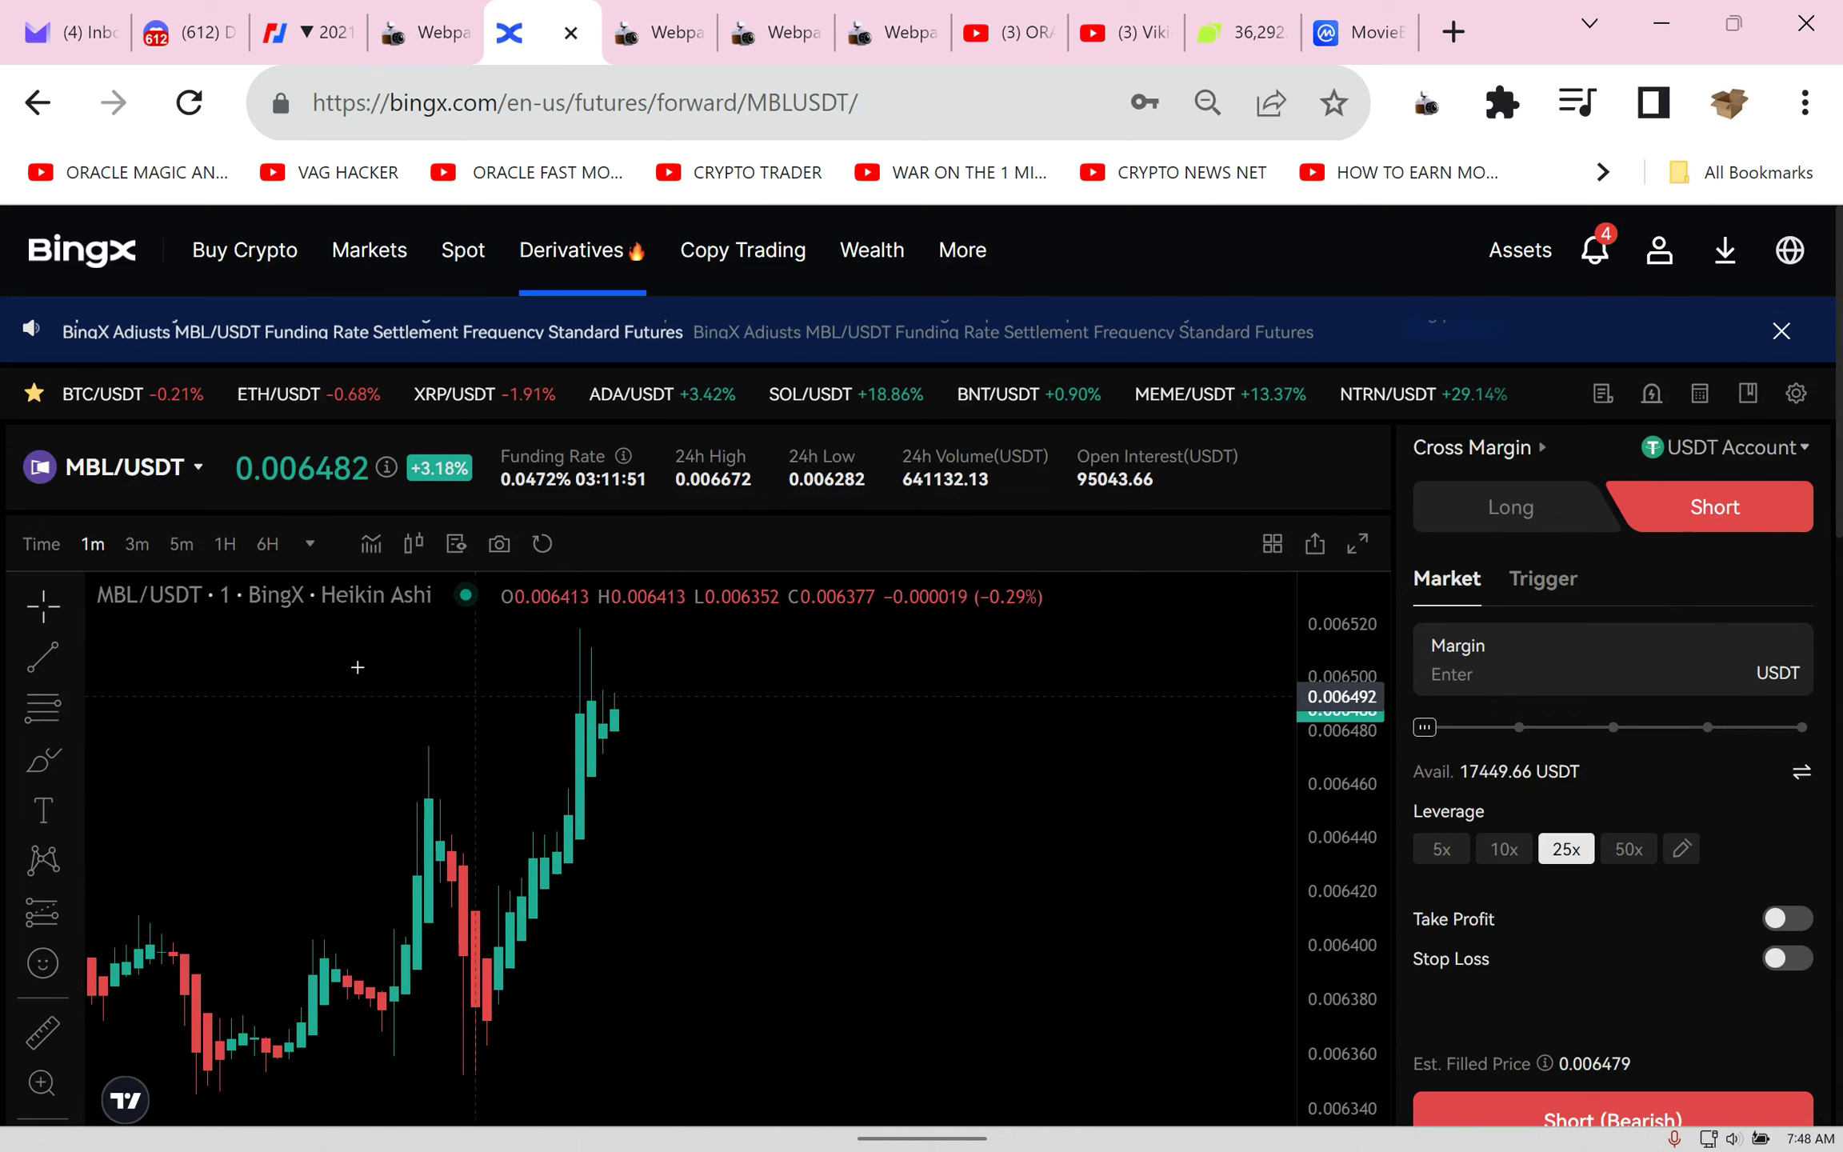
{"action": "left_click", "coordinate": [136, 542]}
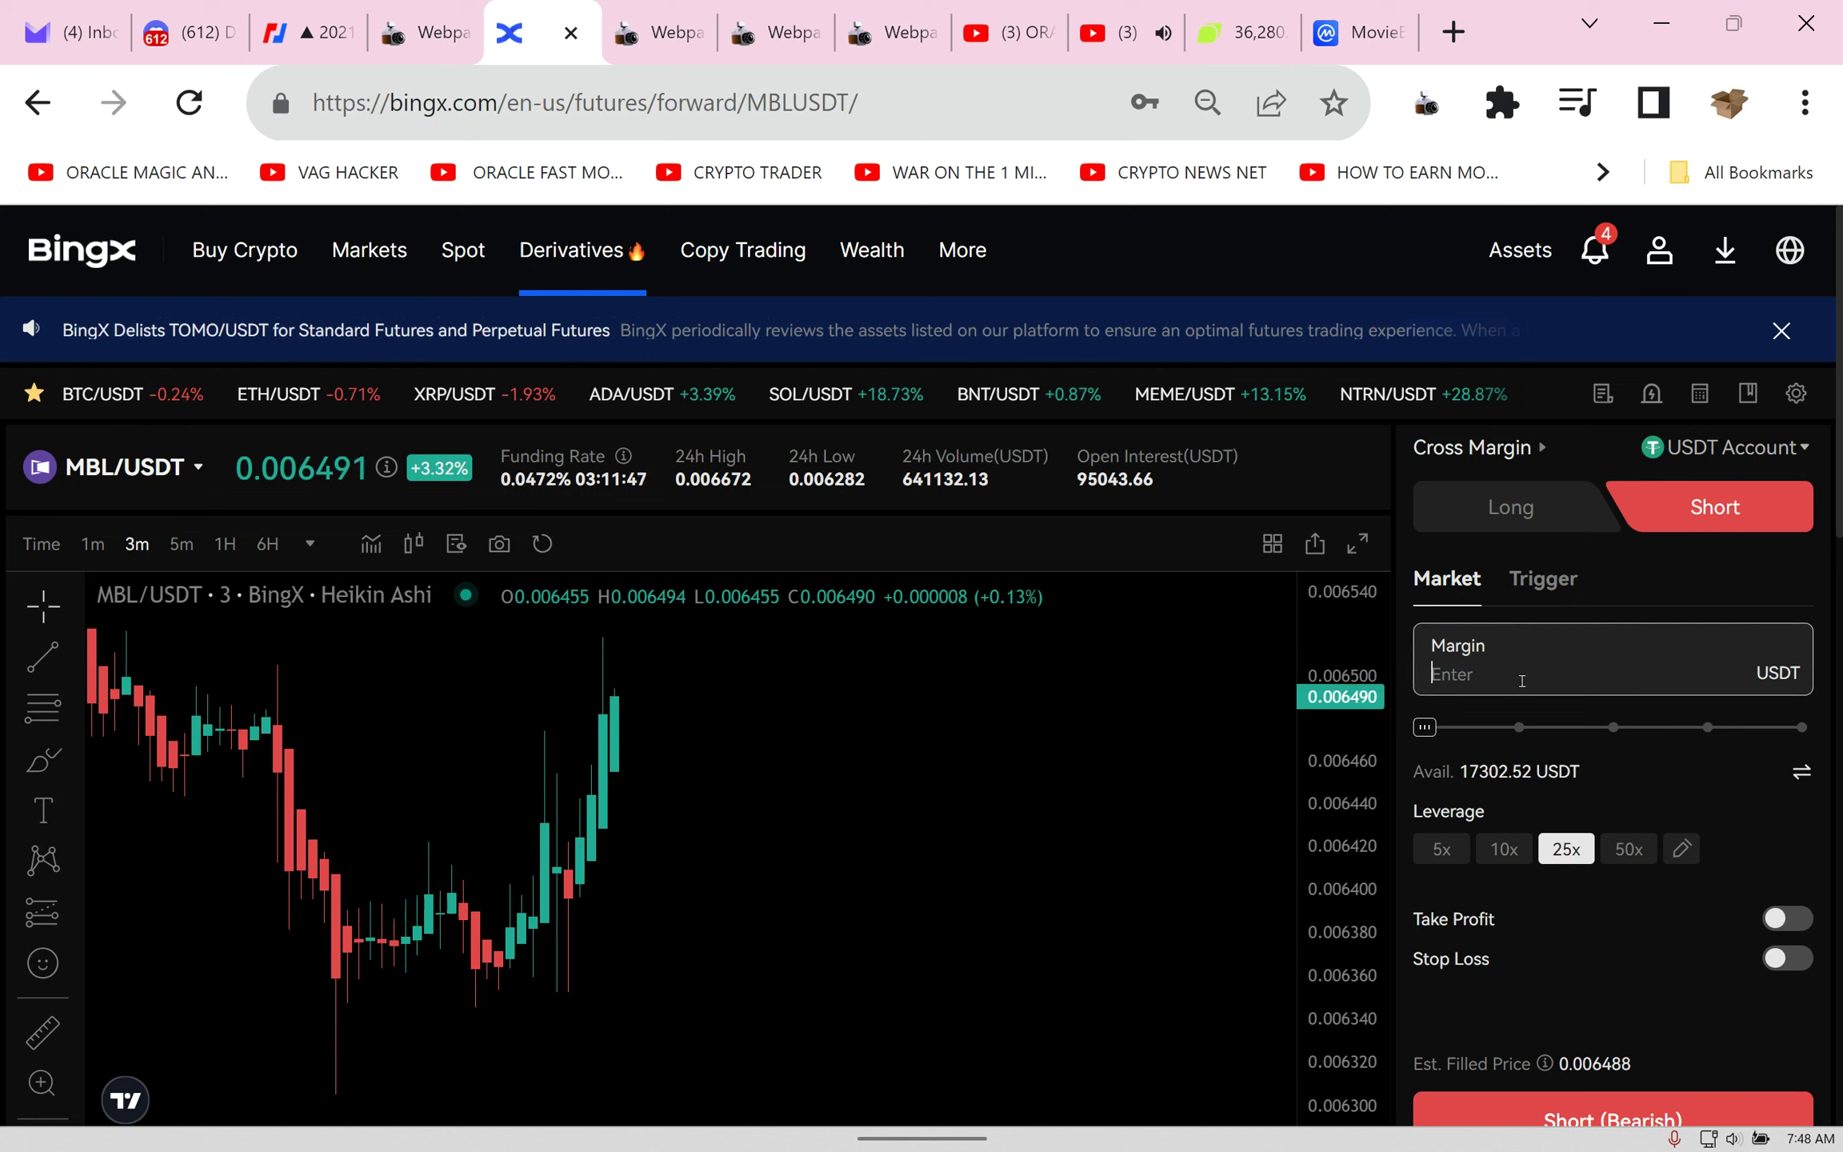
{"action": "type", "text": "1000"}
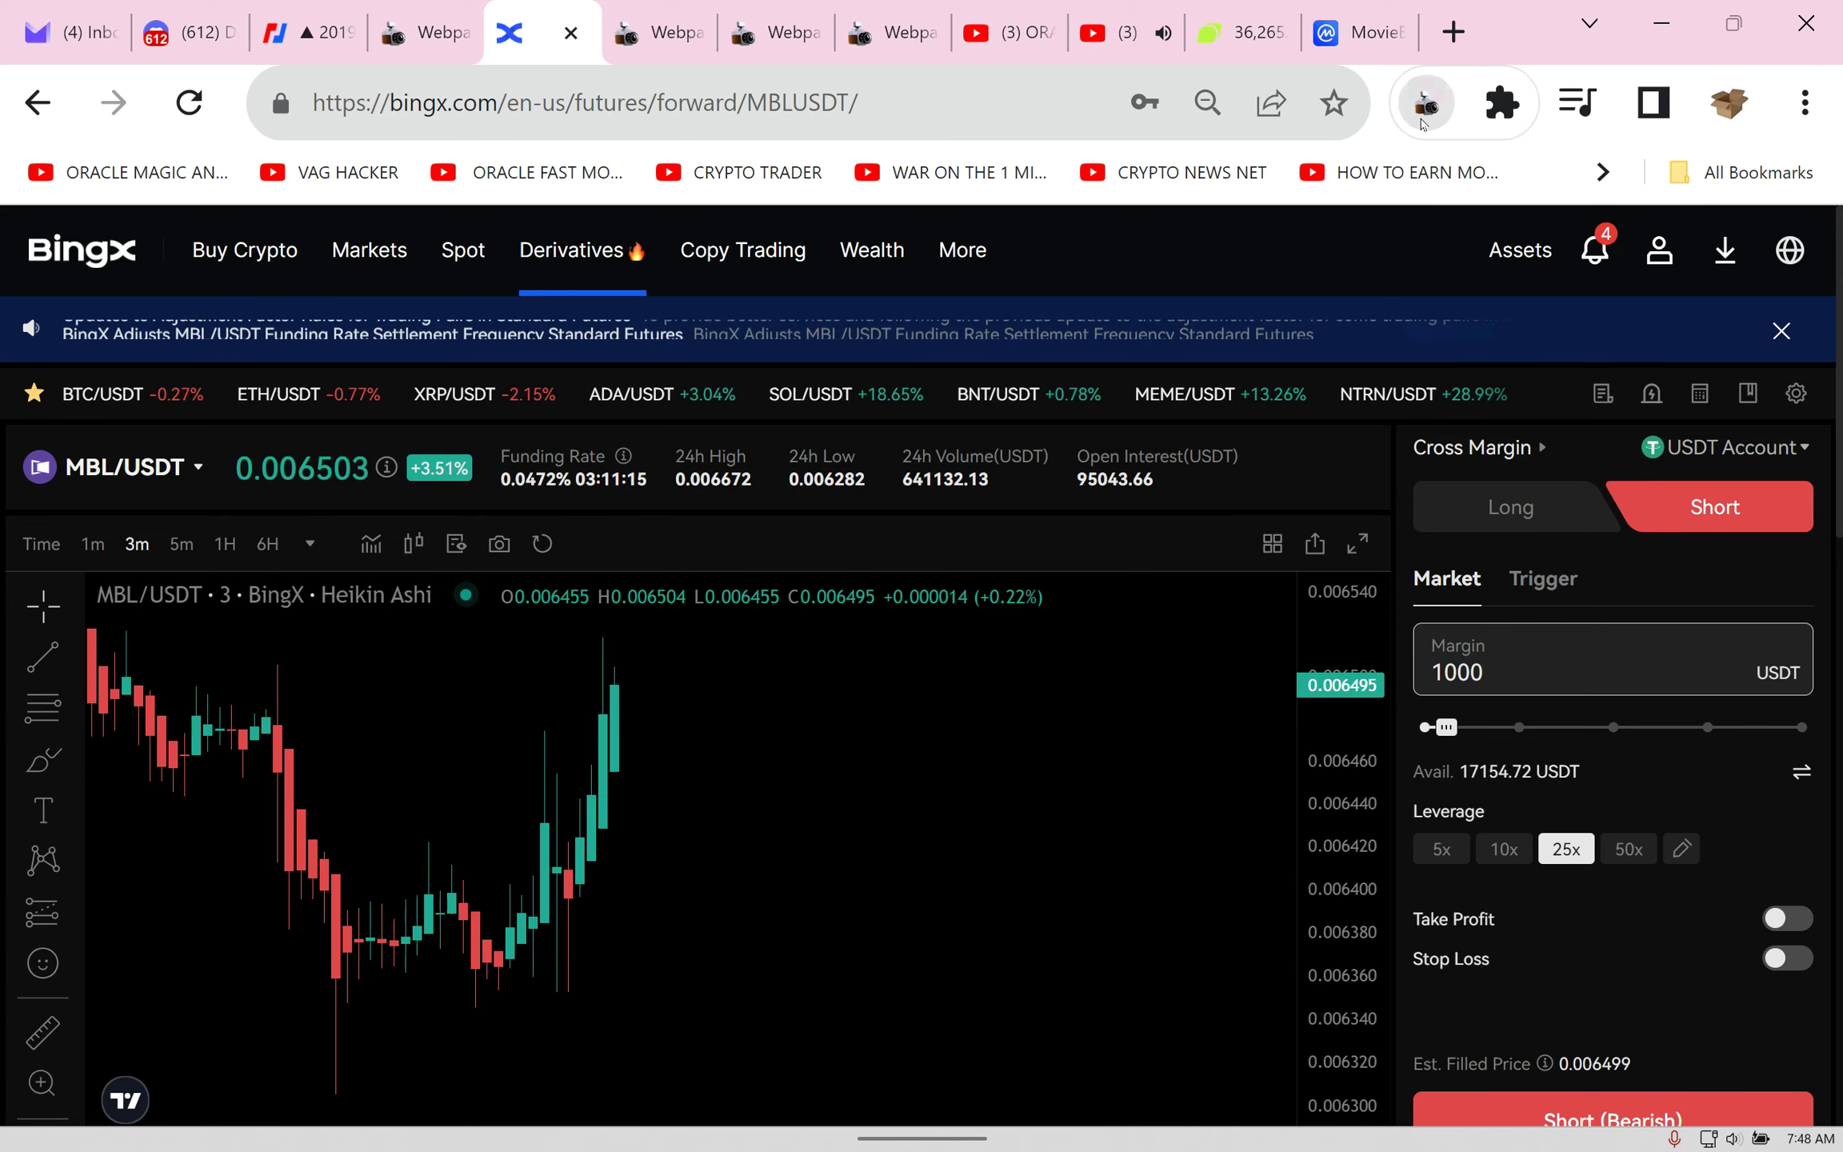
Step: Capture the trading page with the Webpage Screenshot extension
{"action": "left_click", "coordinate": [1422, 102]}
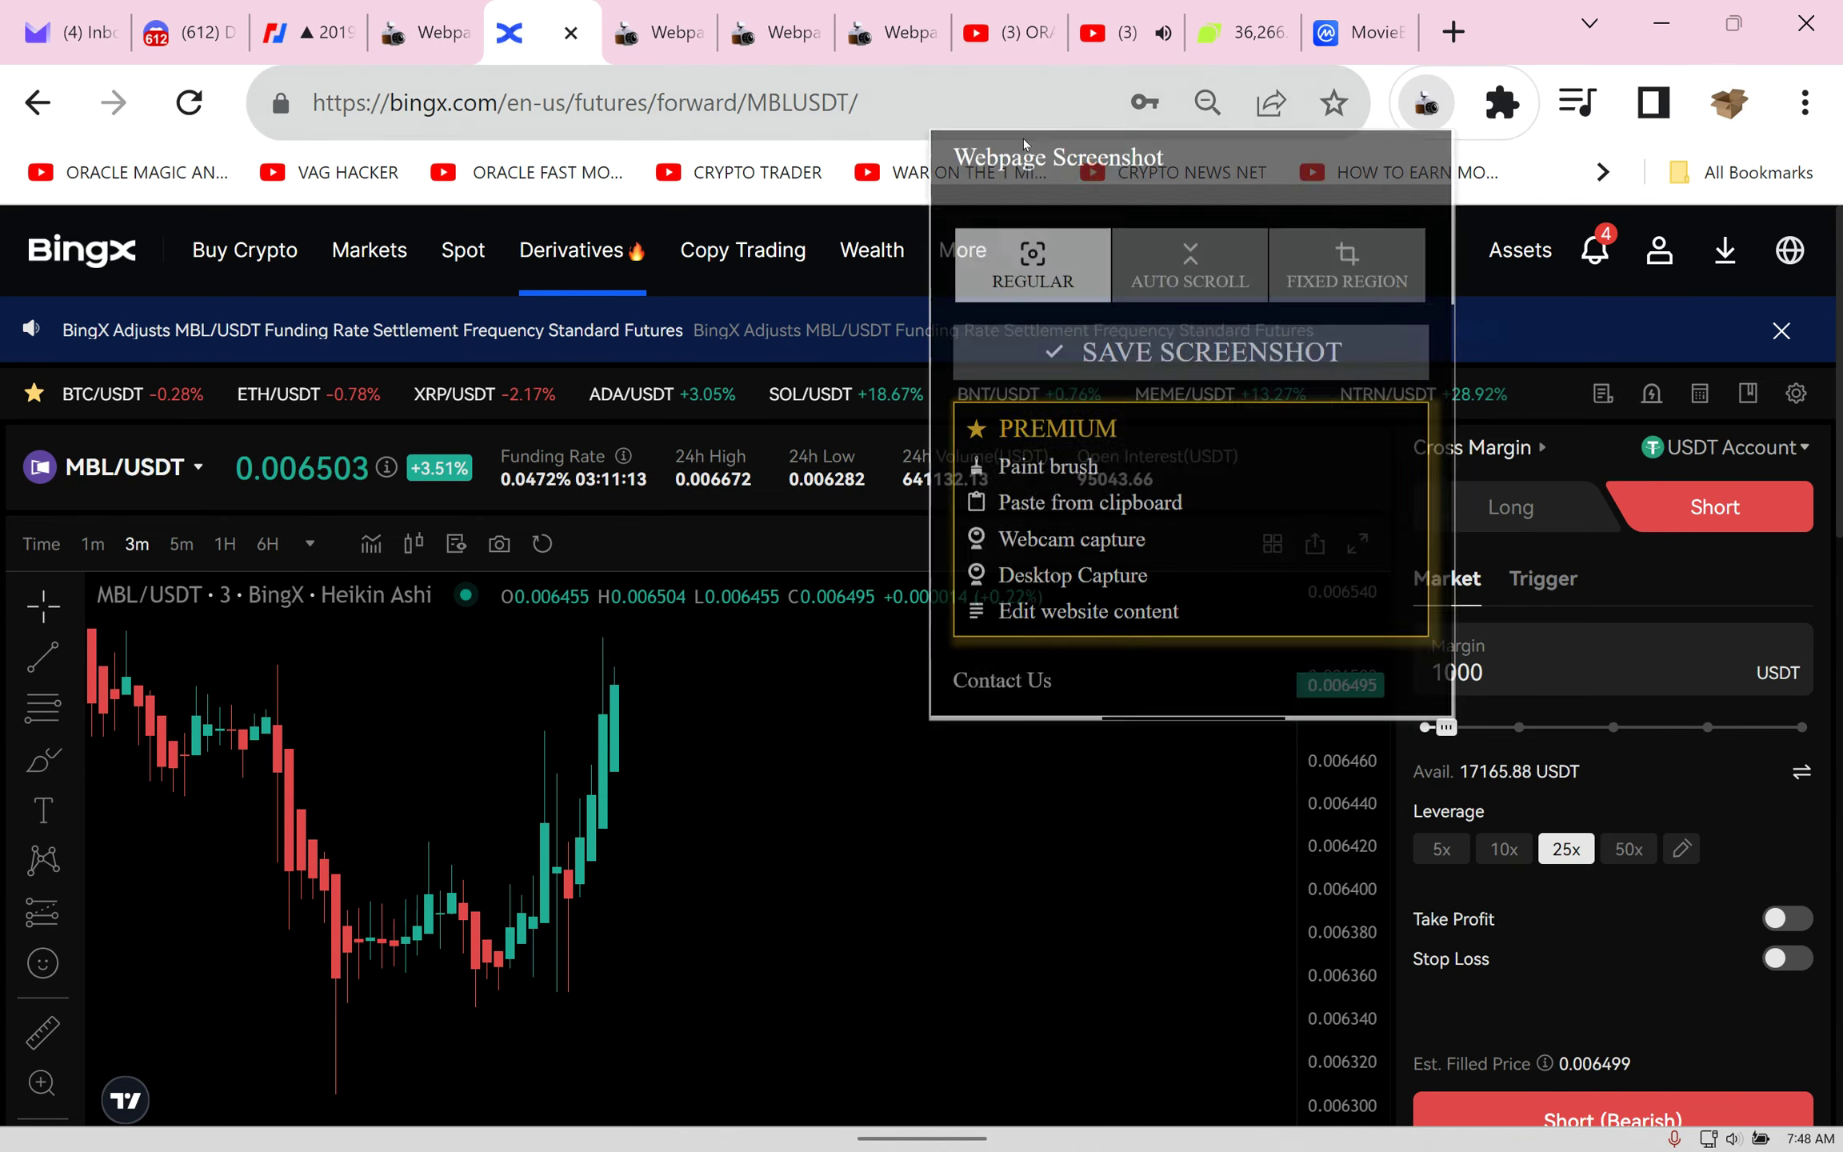
{"action": "left_click", "coordinate": [1358, 32]}
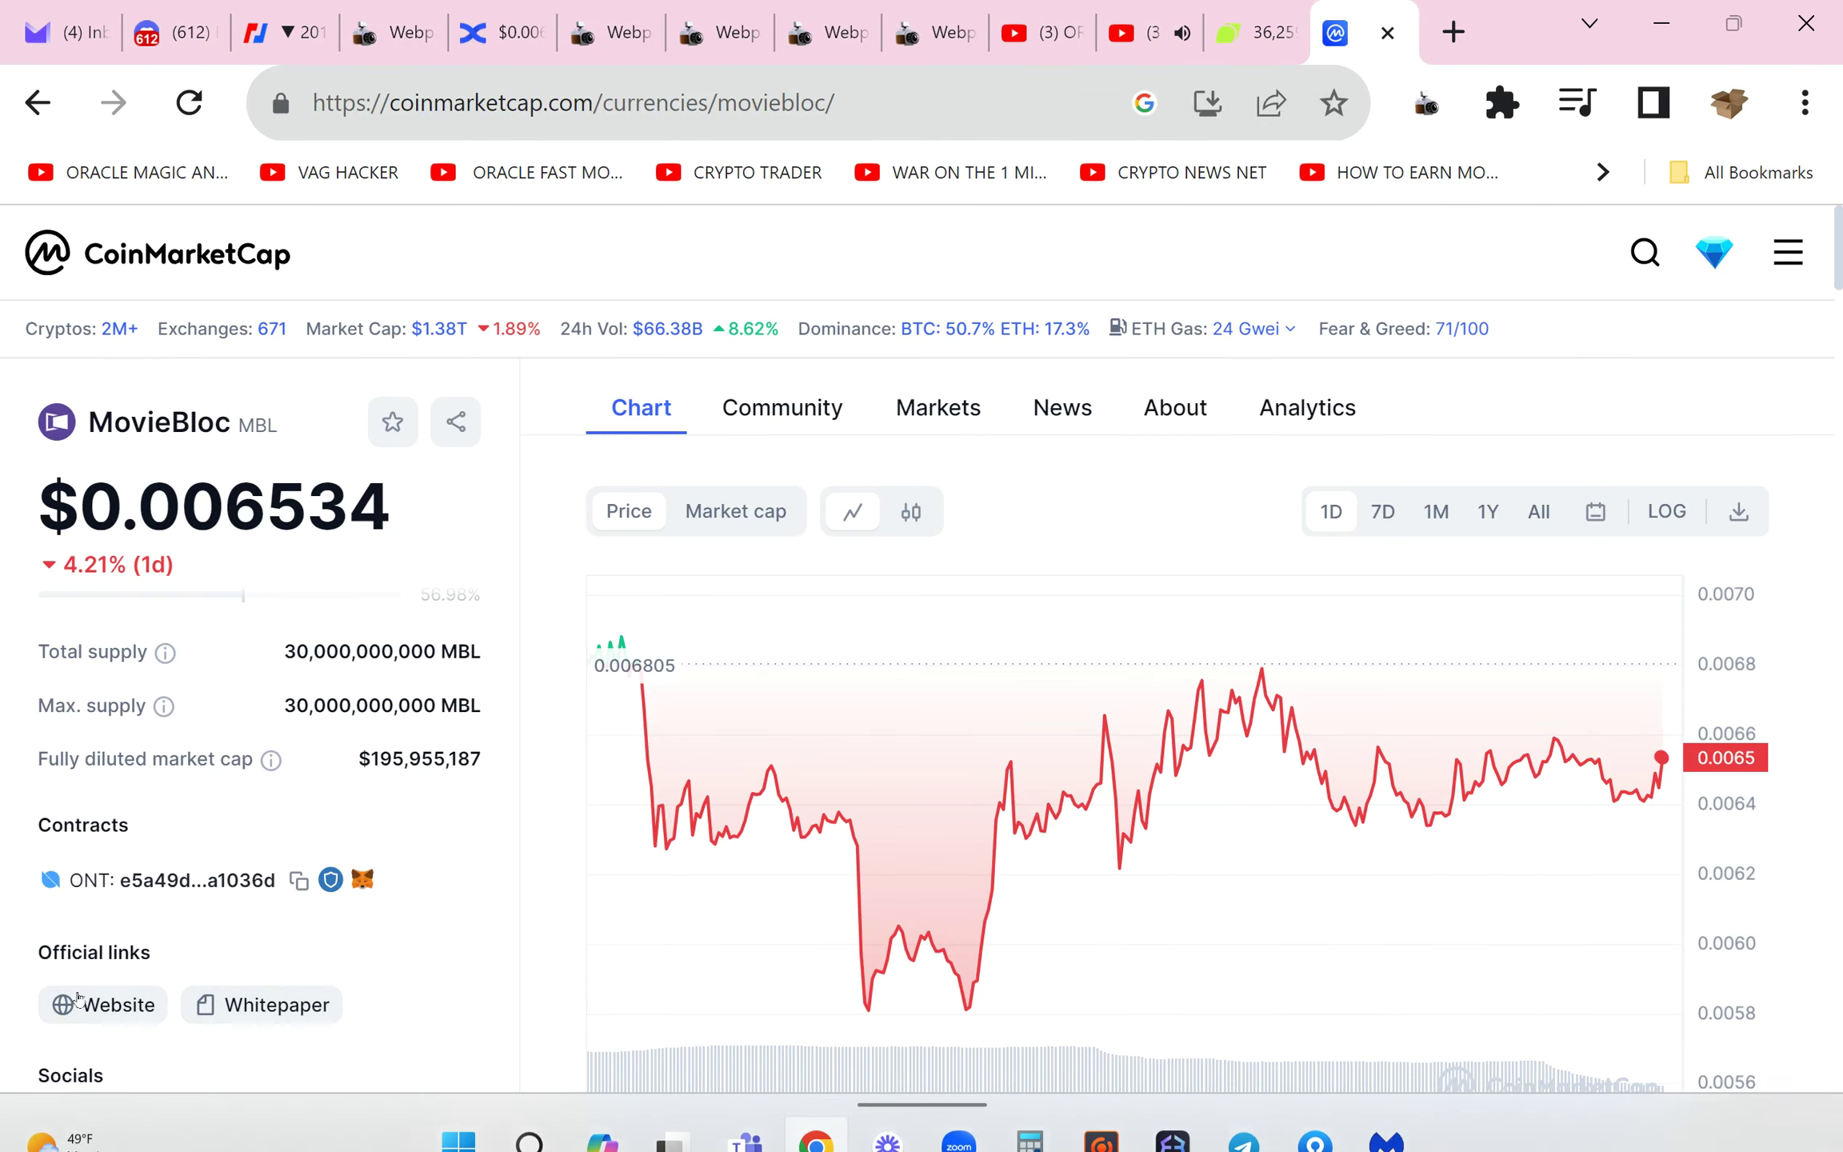
Step: Open MovieBloc's official website from CoinMarketCap, then return to the BingX page
{"action": "left_click", "coordinate": [104, 1005]}
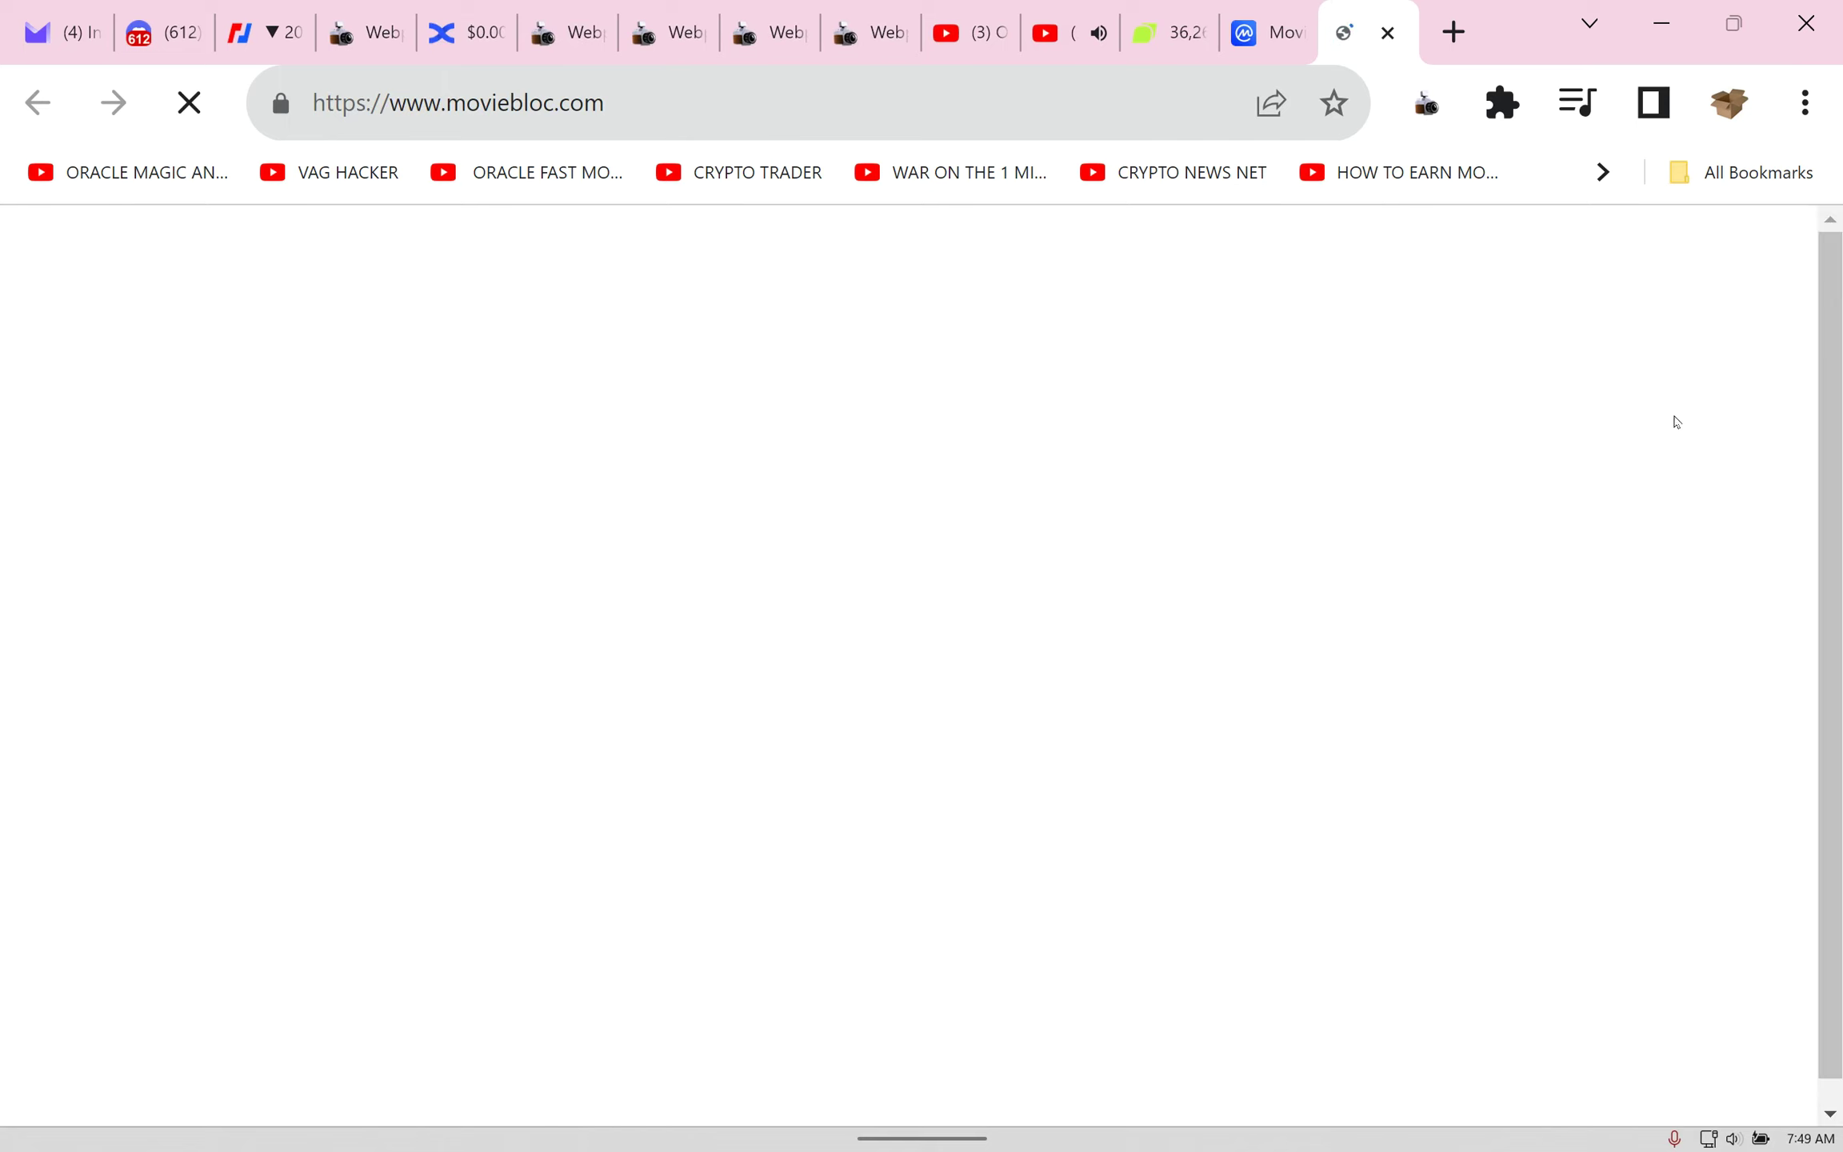
{"action": "mouse_move", "coordinate": [1729, 1083]}
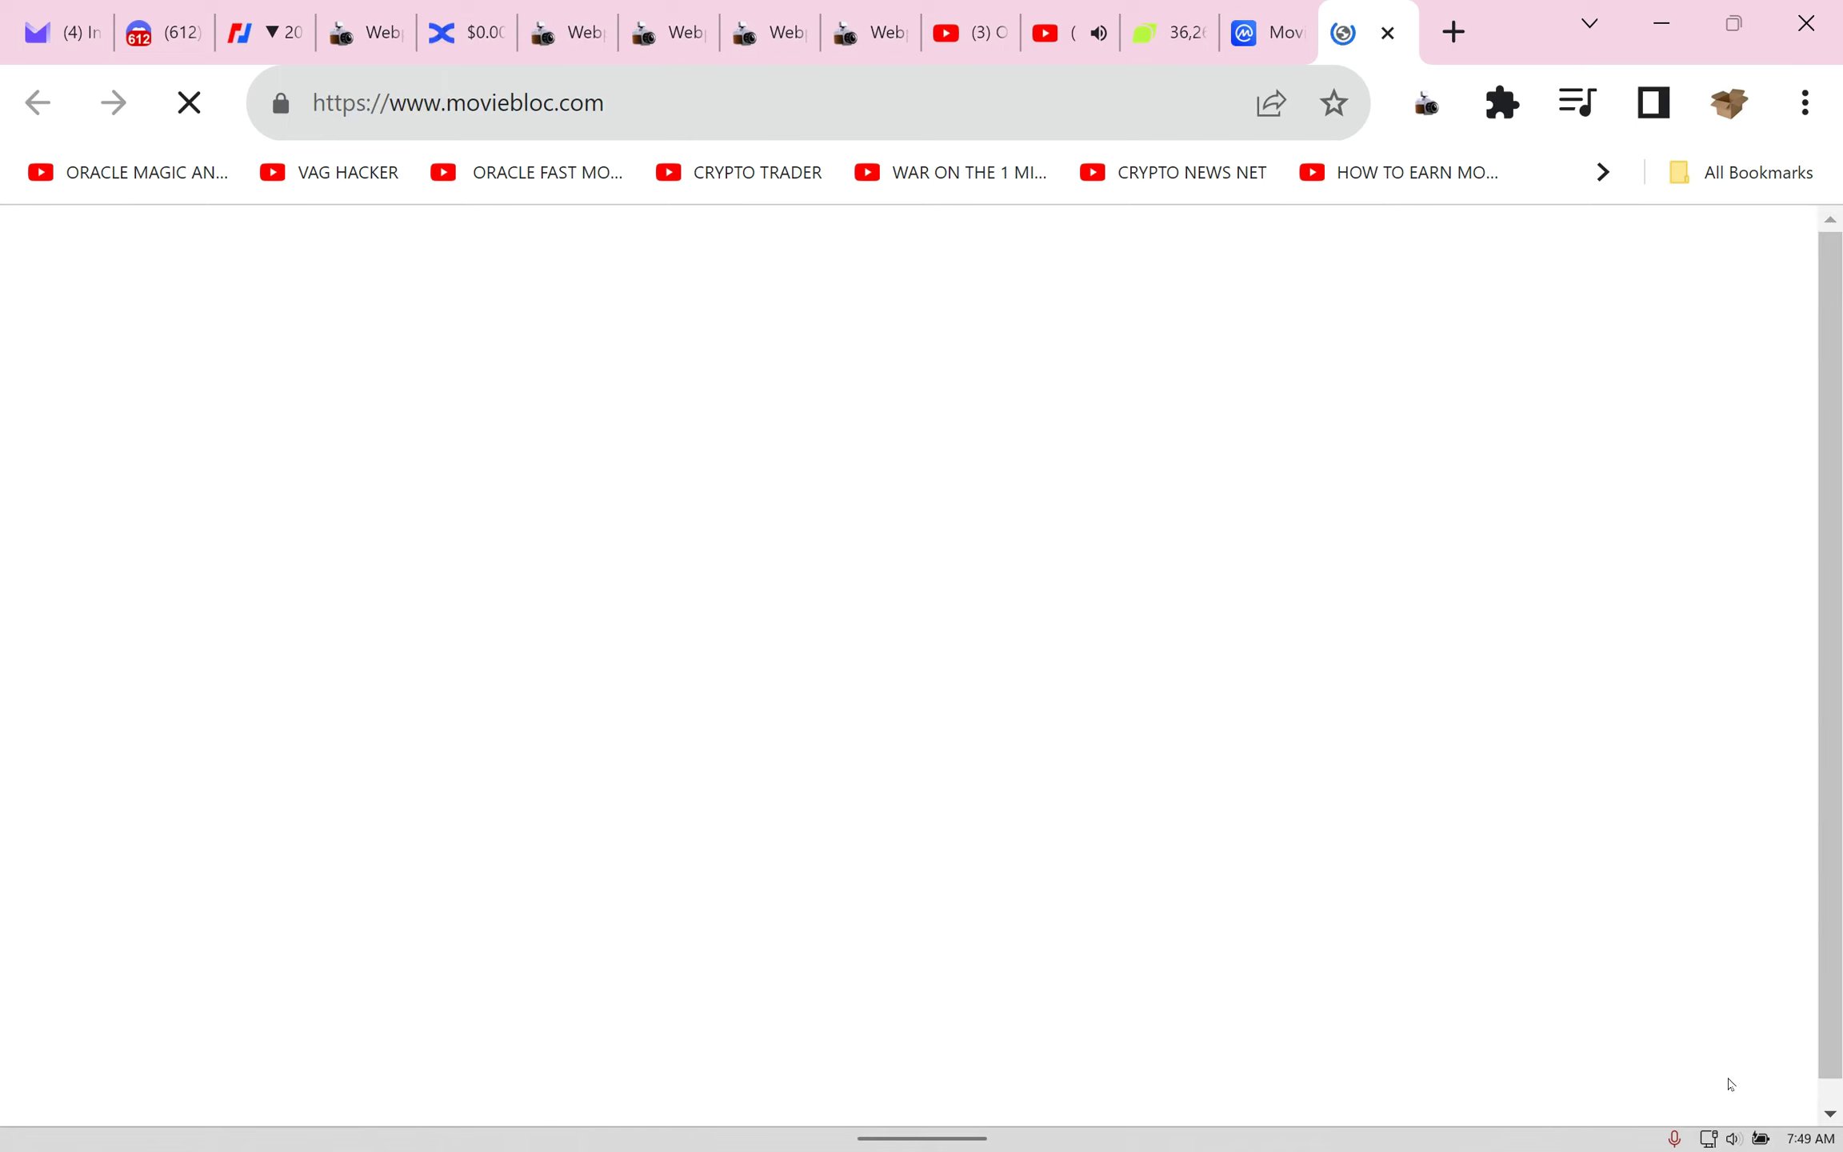
{"action": "left_click", "coordinate": [464, 32]}
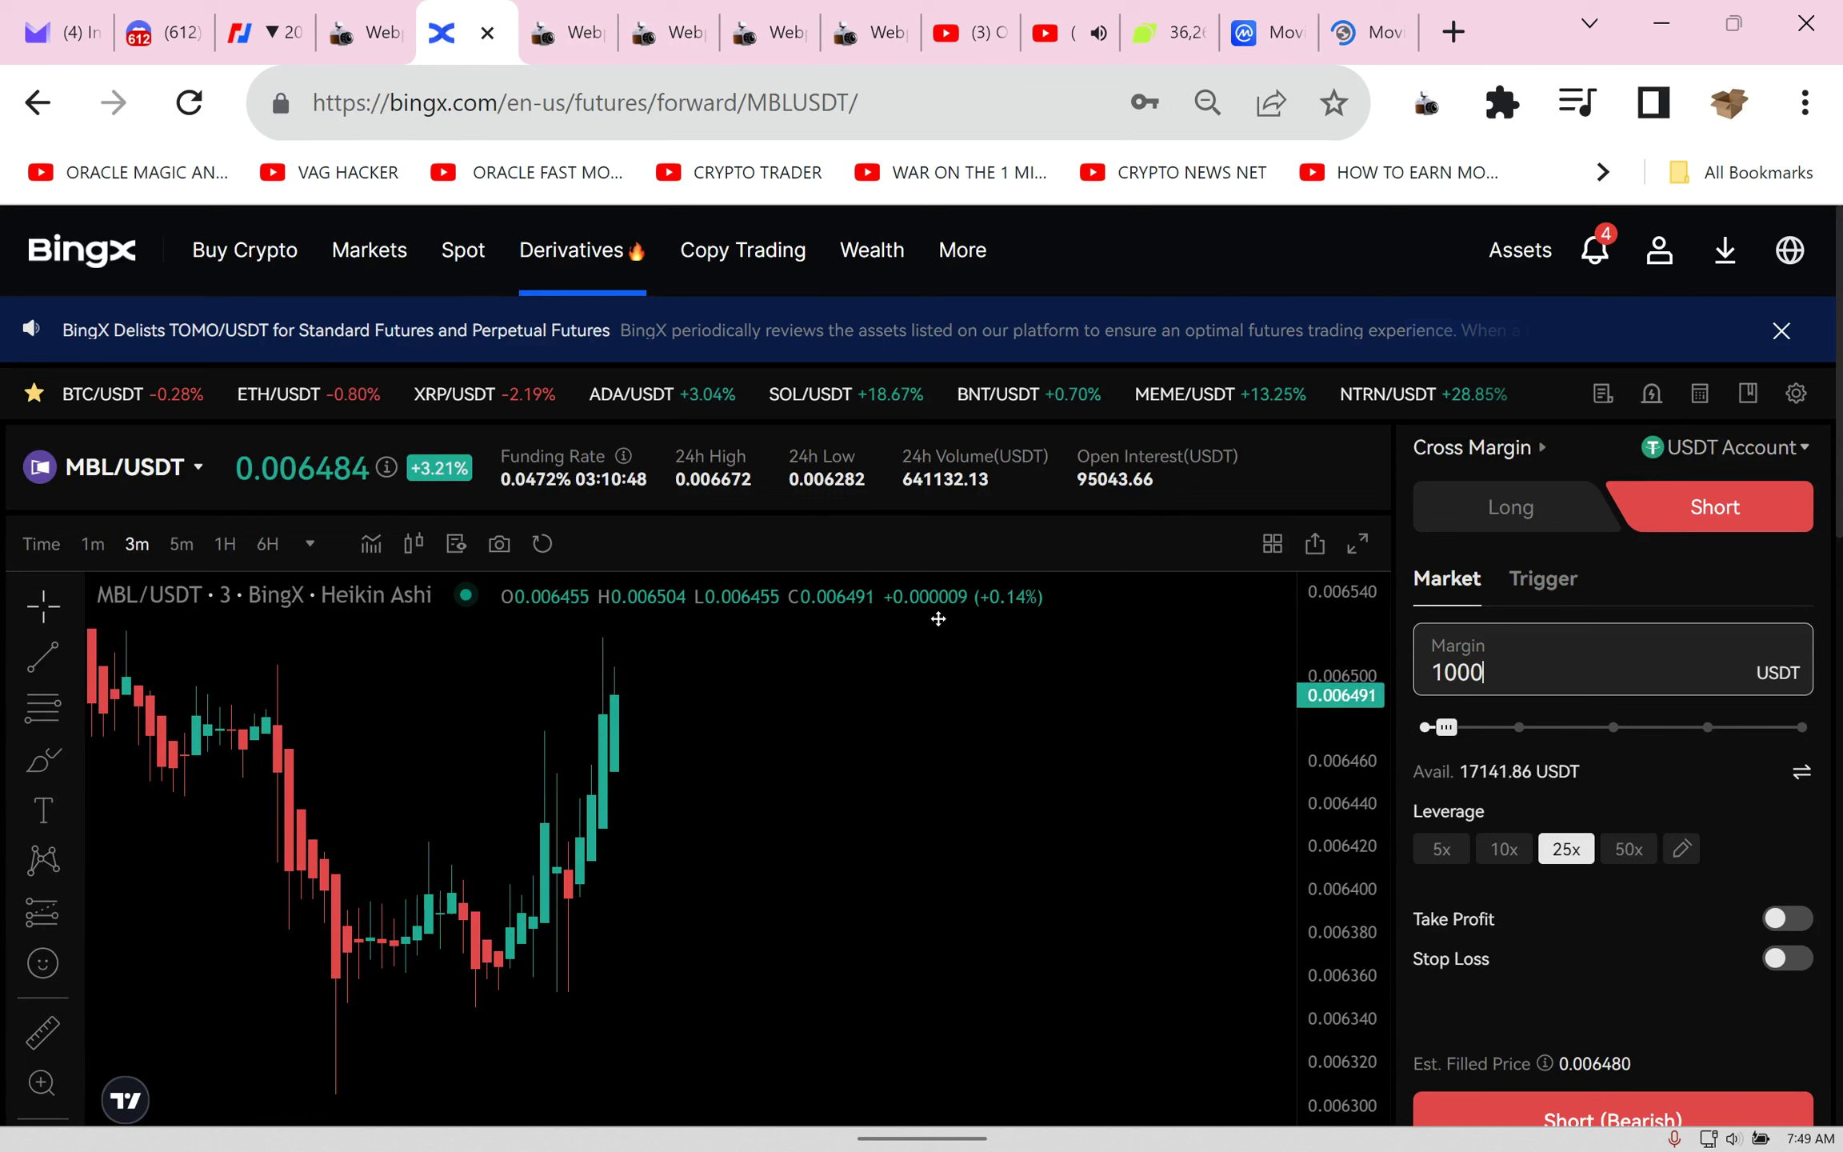
Step: Place the 1000 USDT MBL/USDT short at 5x leverage
{"action": "left_click", "coordinate": [1438, 847]}
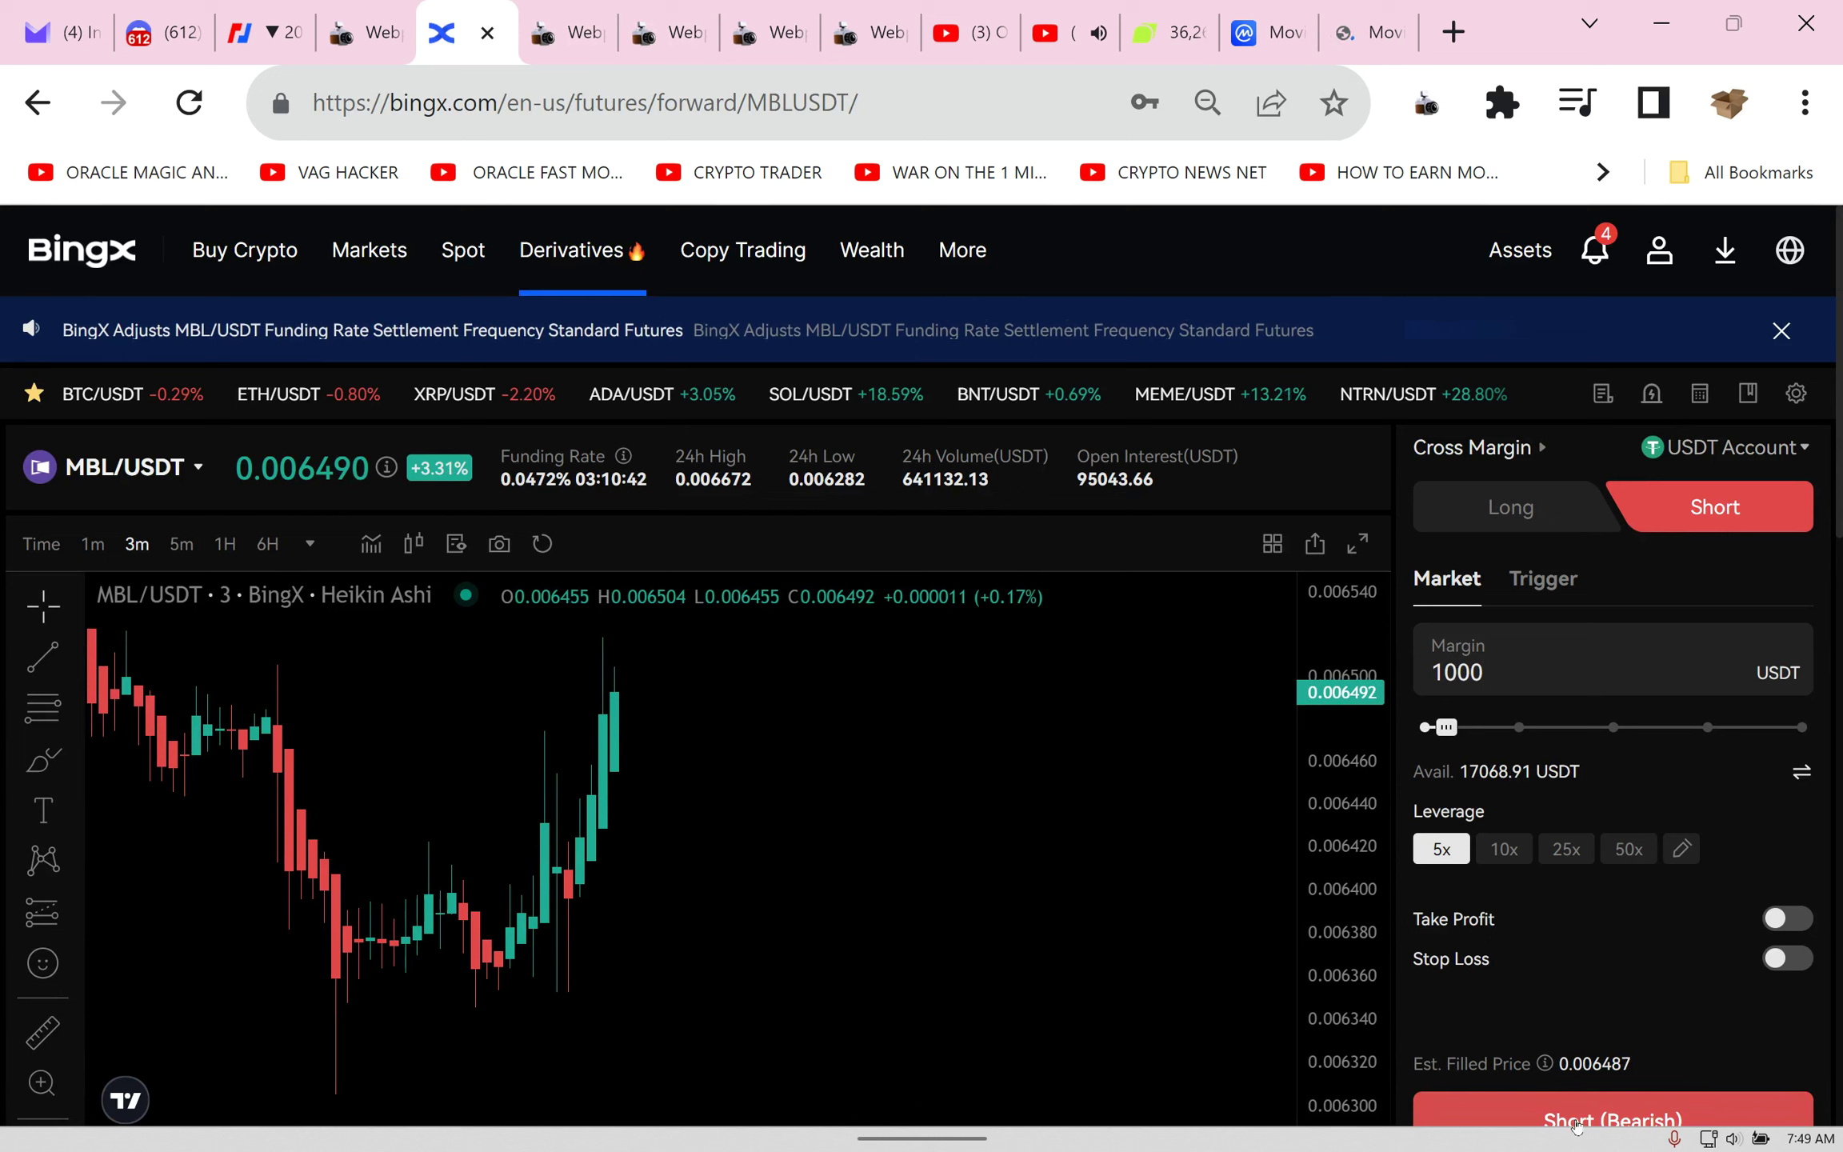
{"action": "left_click", "coordinate": [1611, 1118]}
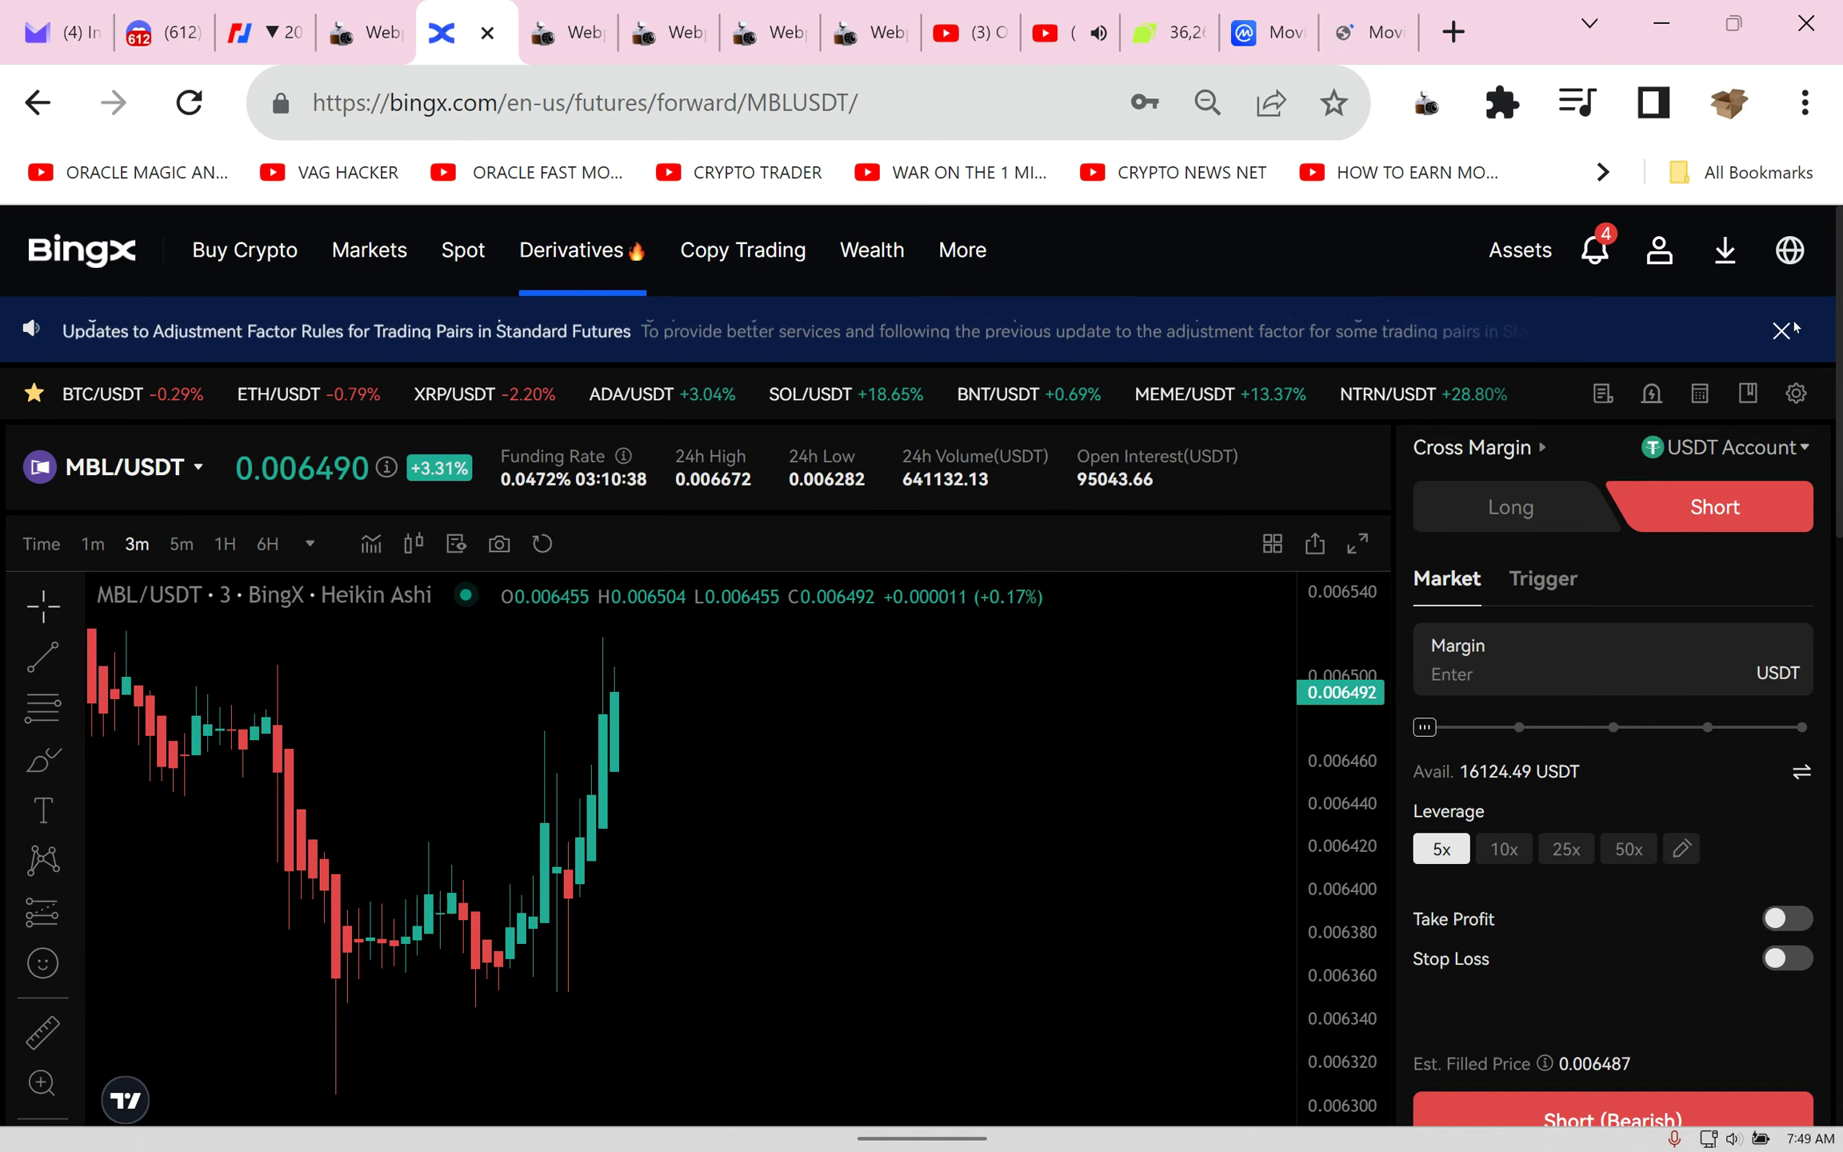
{"action": "scroll", "scroll_direction": "down", "scroll_amount": 3}
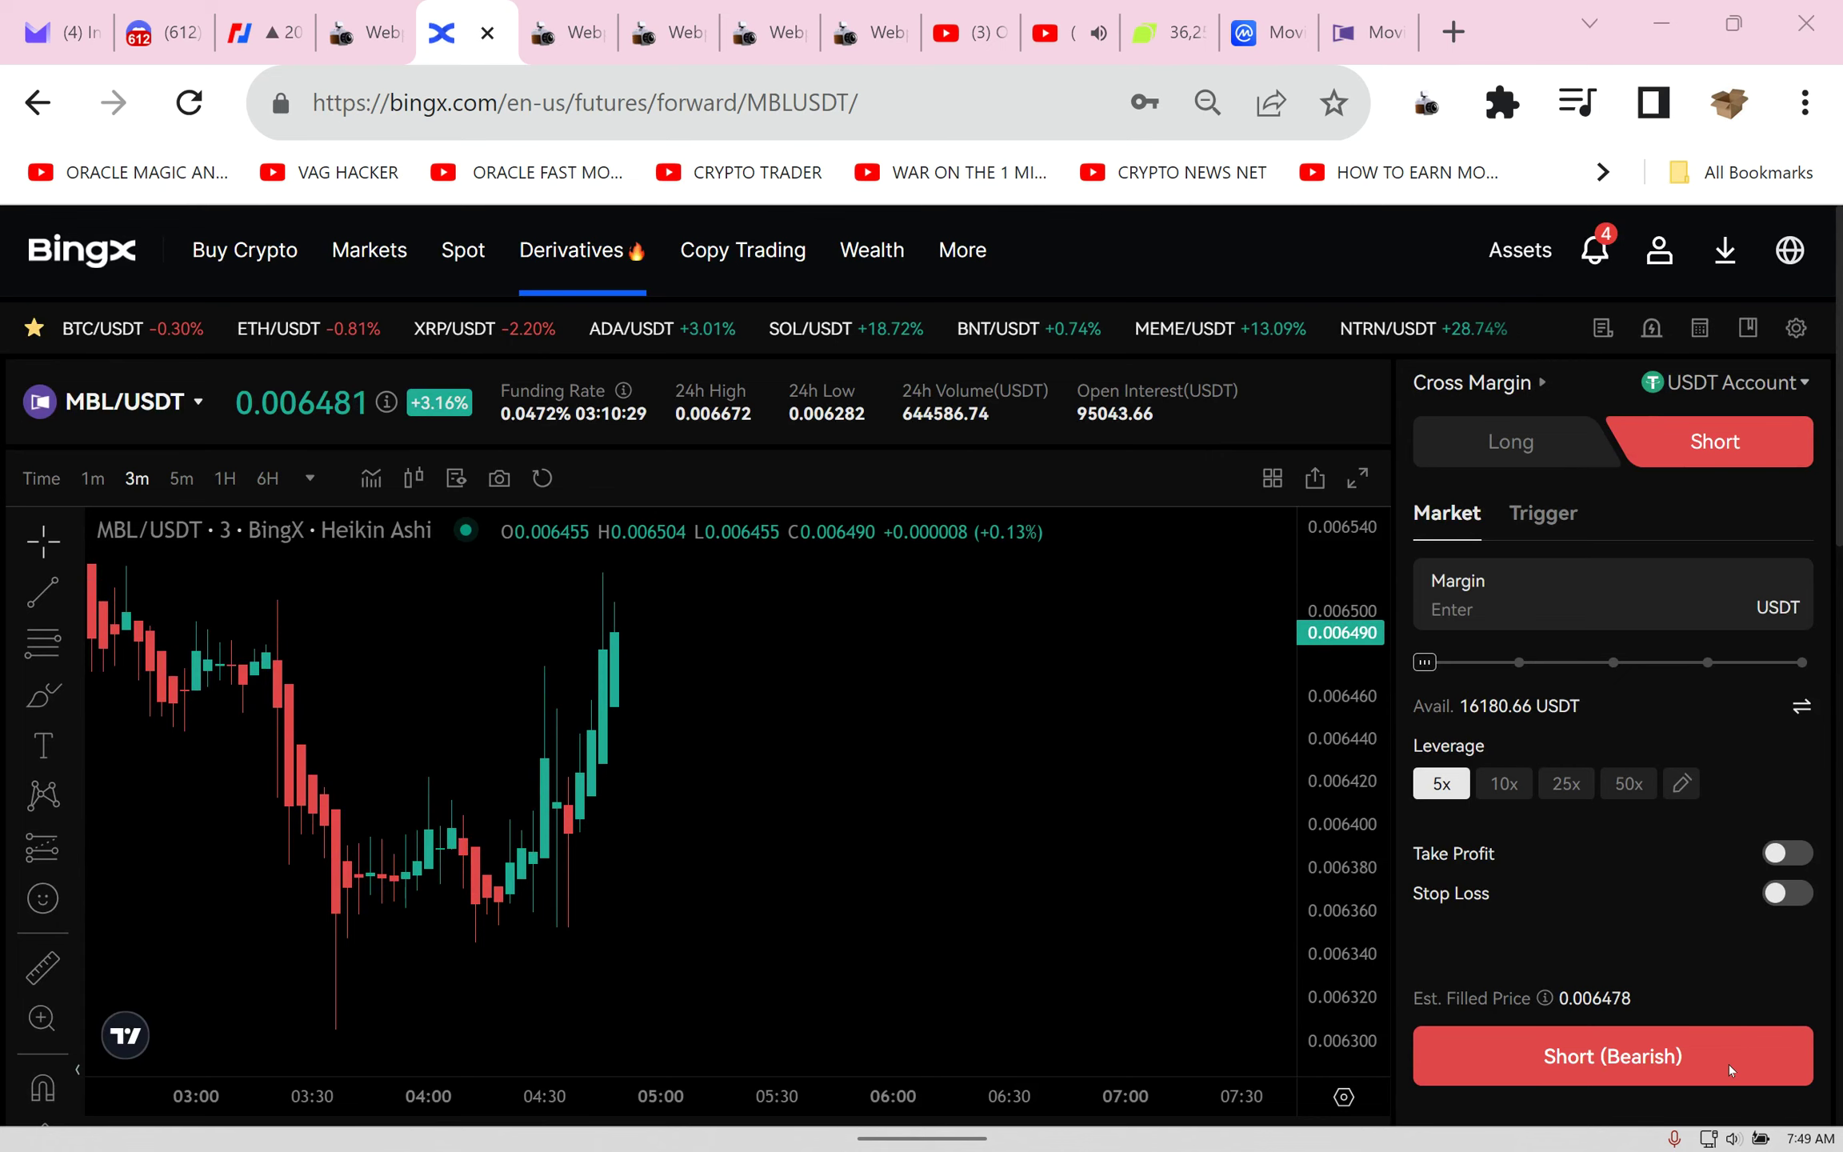
Step: Browse the MovieBloc home page's featured films and open the Theater section
{"action": "left_click", "coordinate": [1358, 32]}
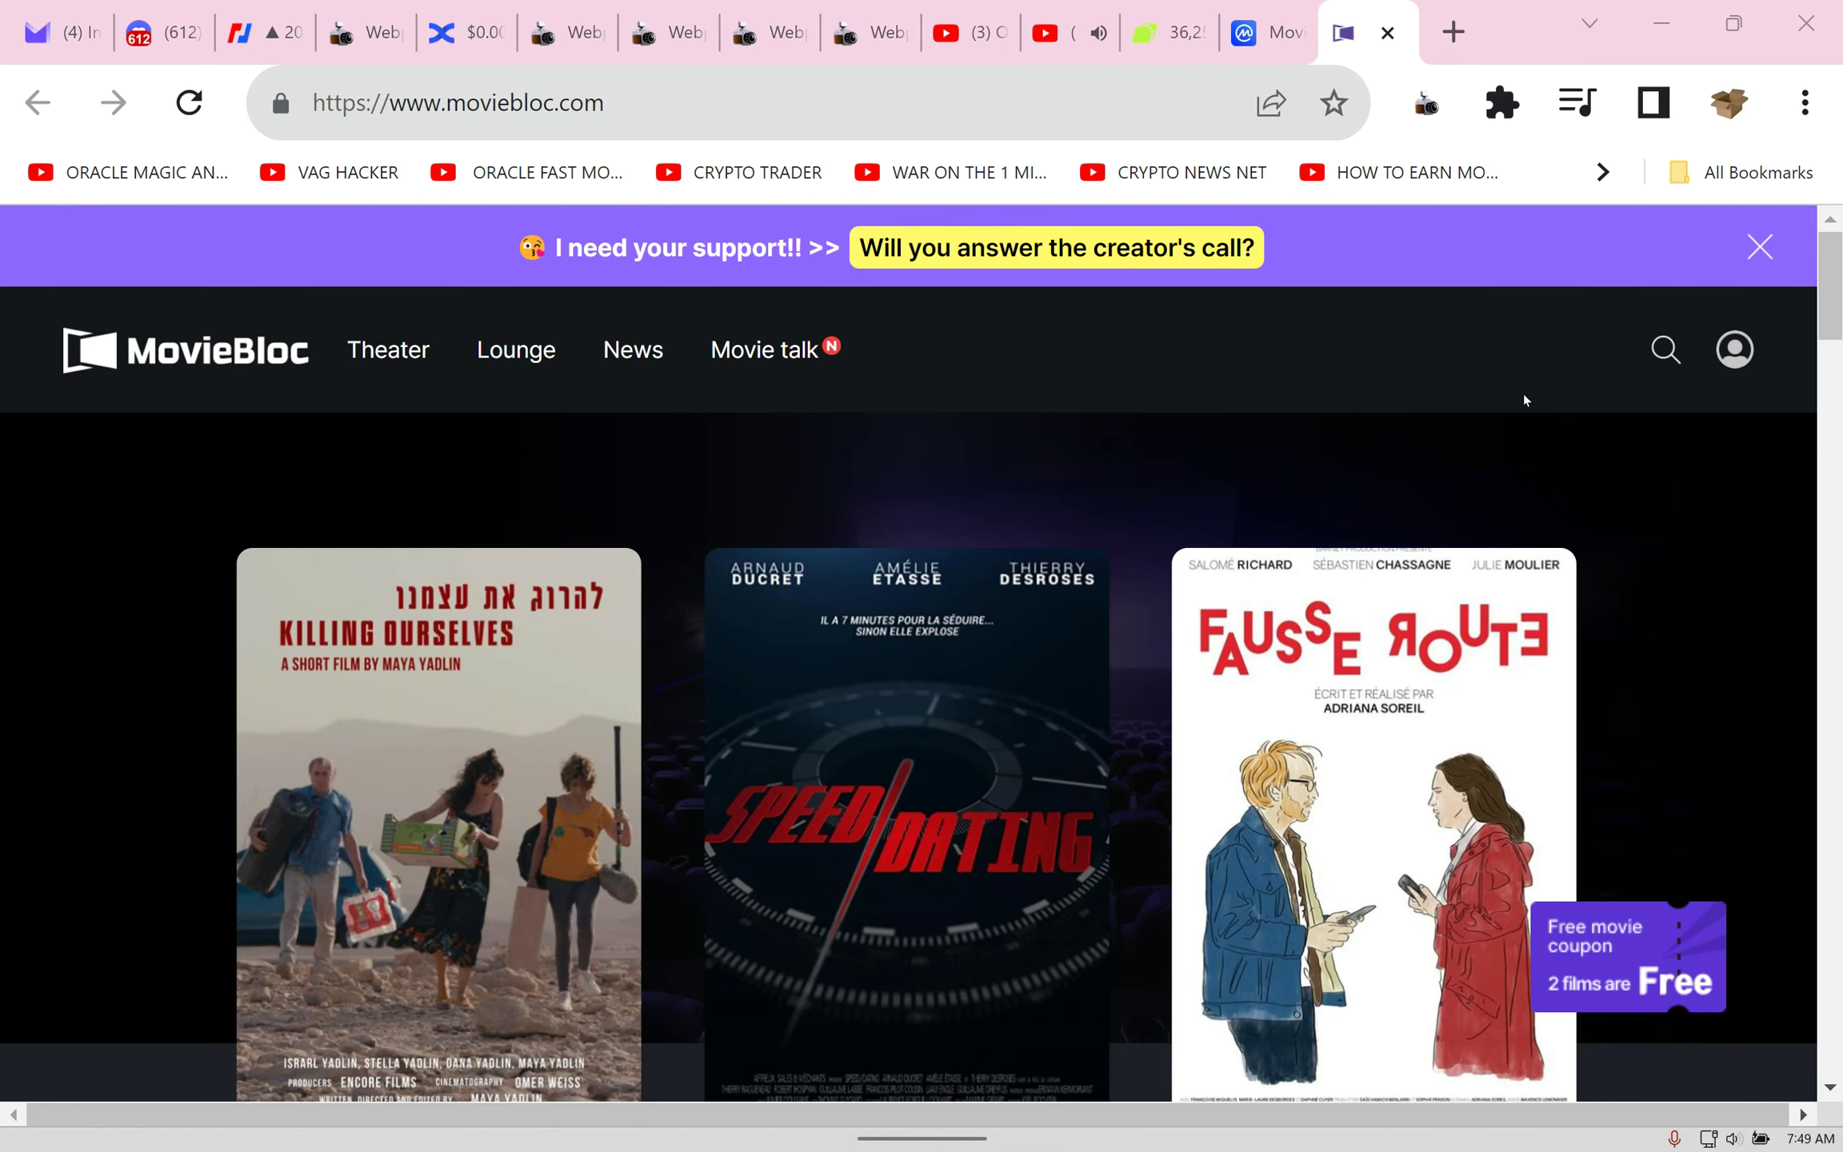
{"action": "mouse_move", "coordinate": [1156, 275]}
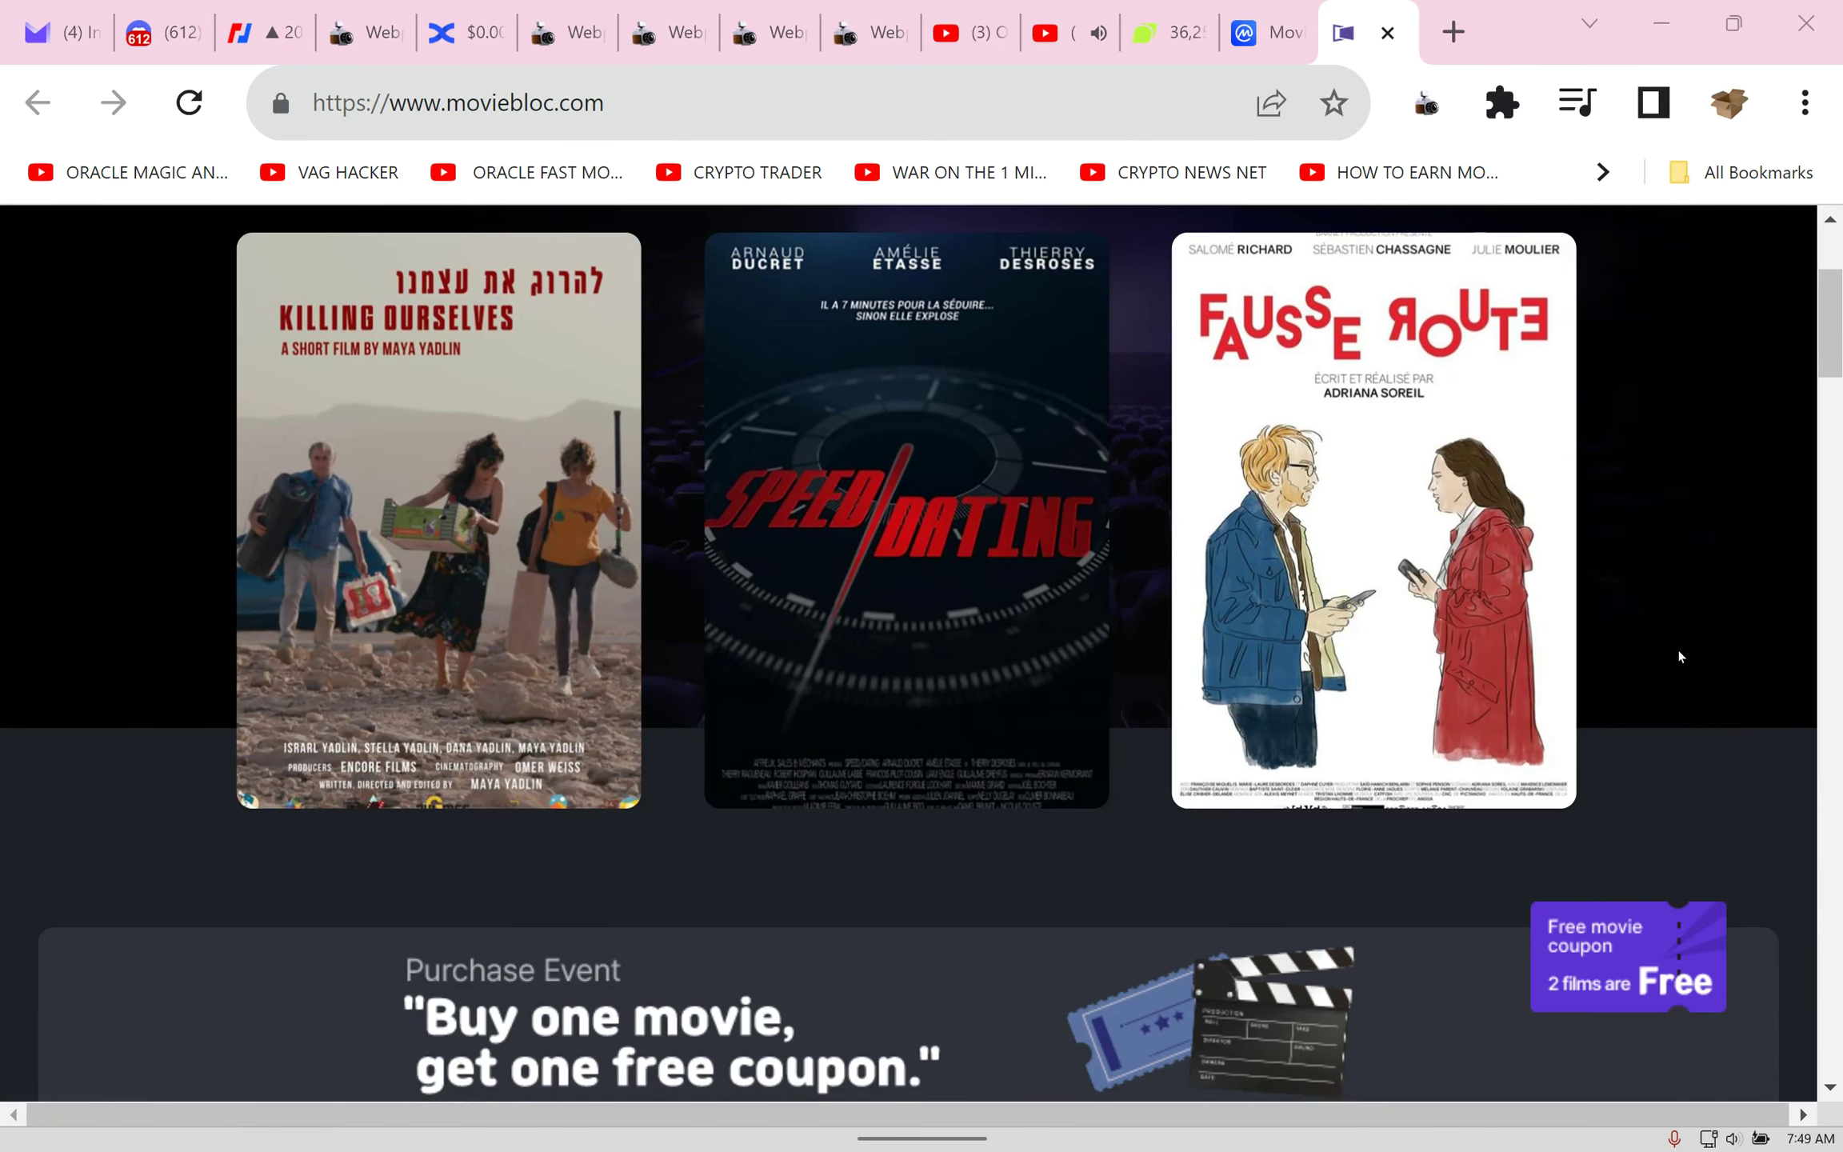
{"action": "scroll", "scroll_direction": "down", "scroll_amount": 3}
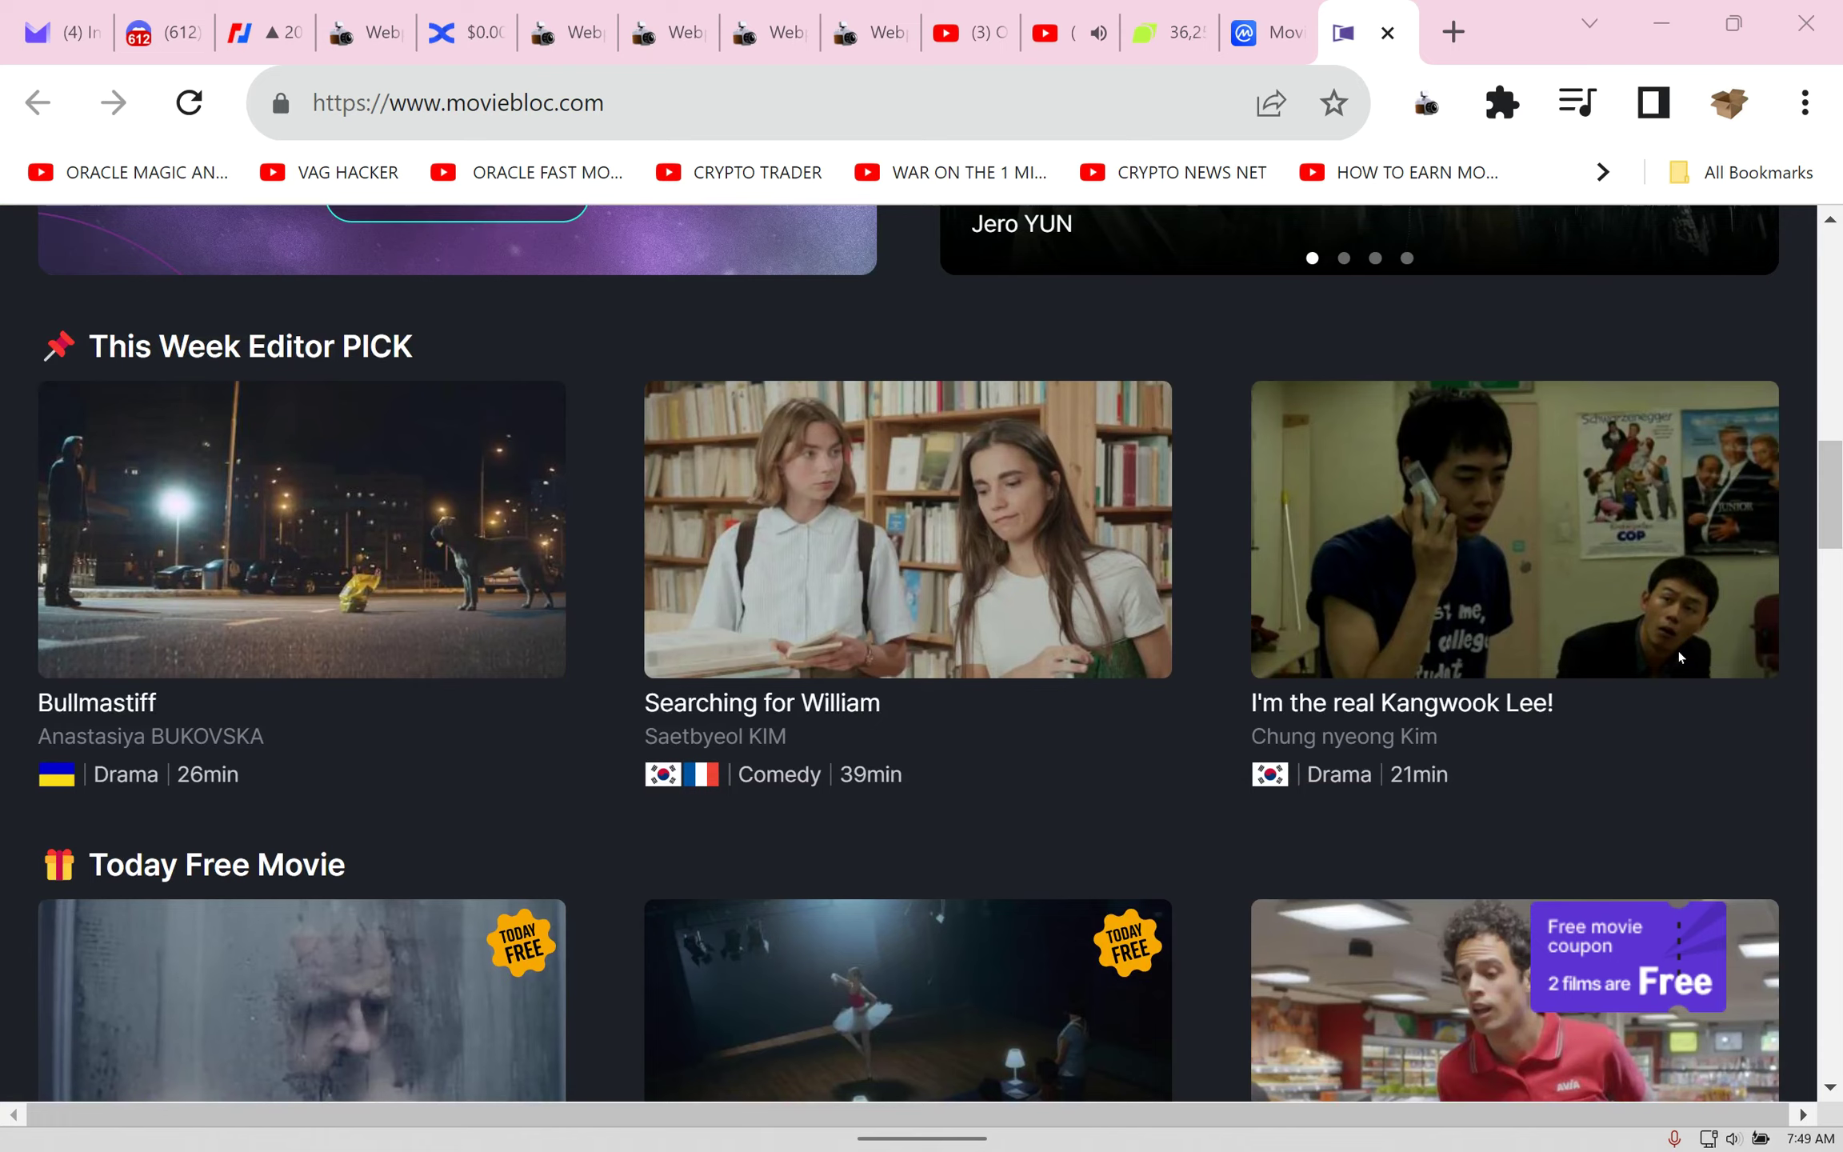
{"action": "scroll", "scroll_direction": "down", "scroll_amount": 3}
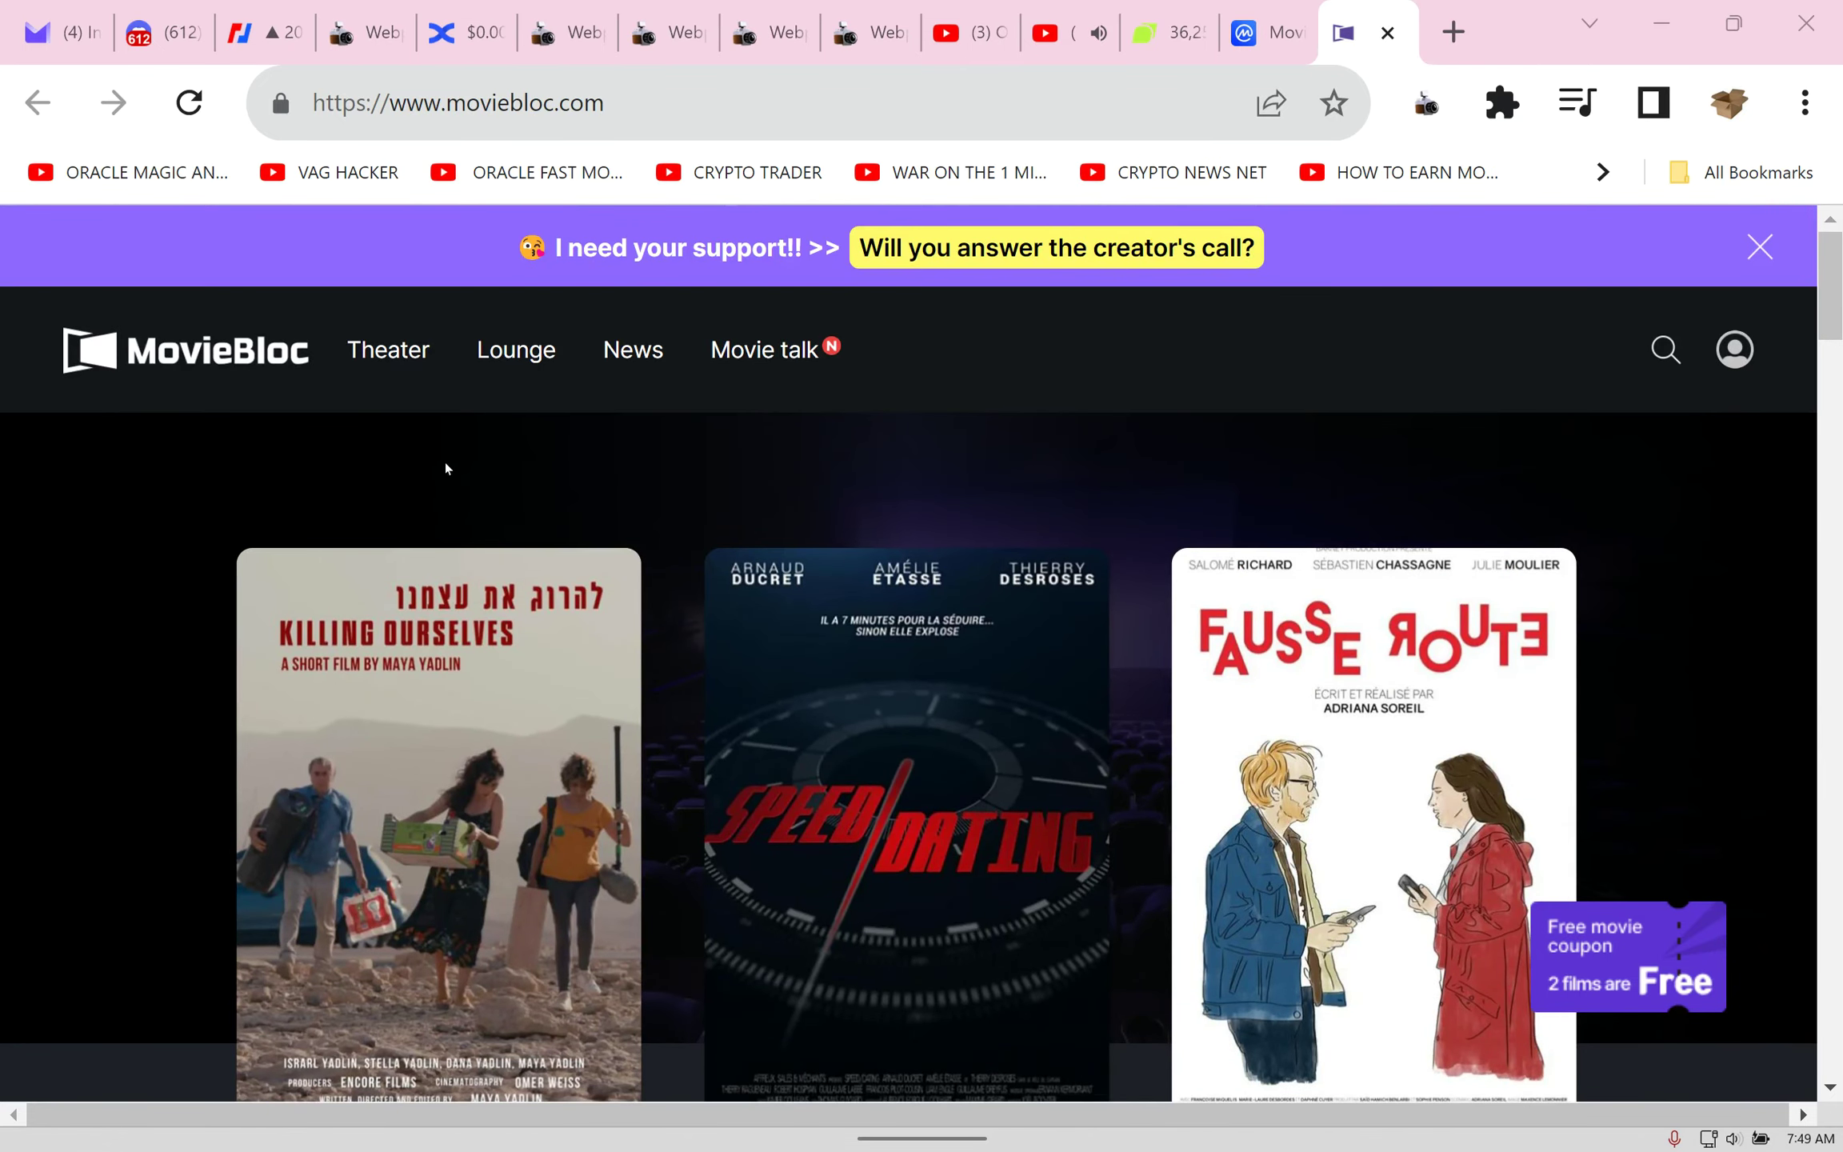
{"action": "mouse_move", "coordinate": [582, 367]}
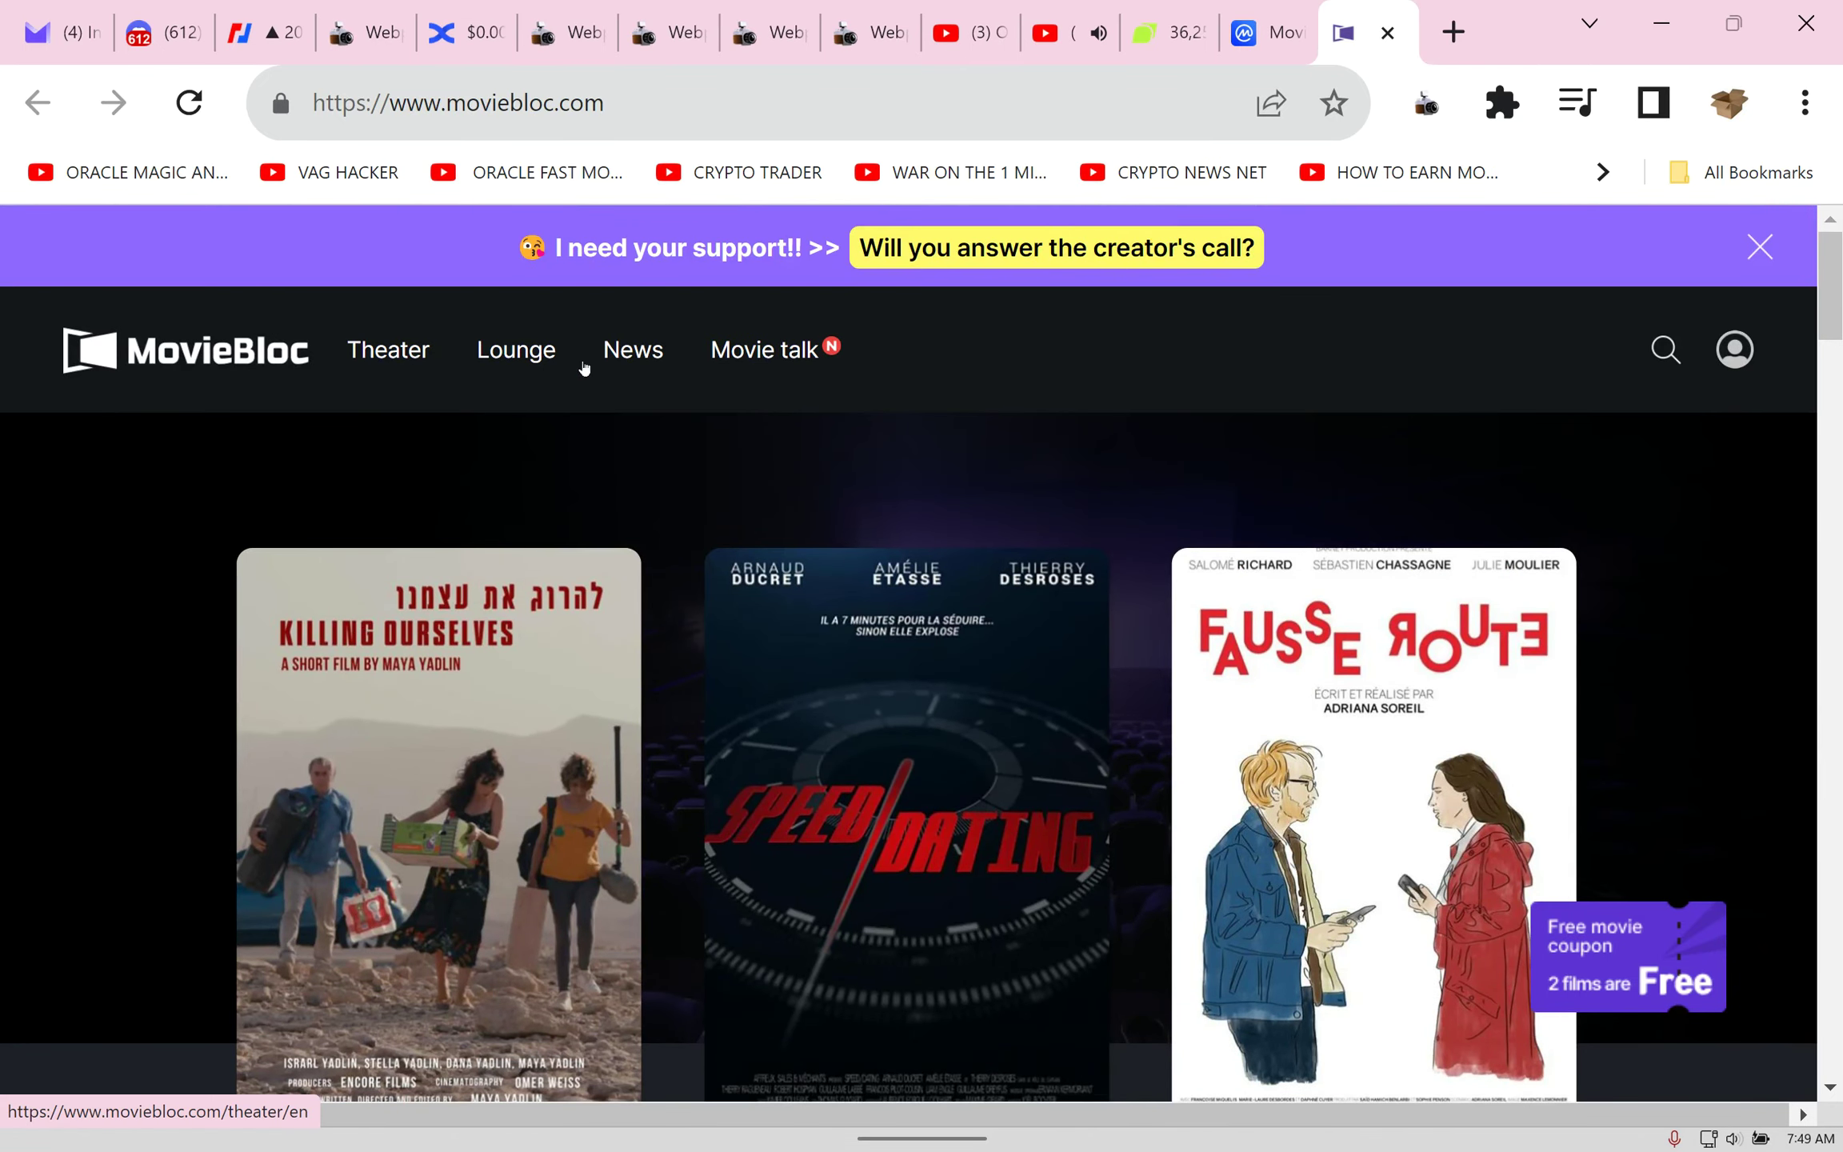
{"action": "left_click", "coordinate": [436, 822]}
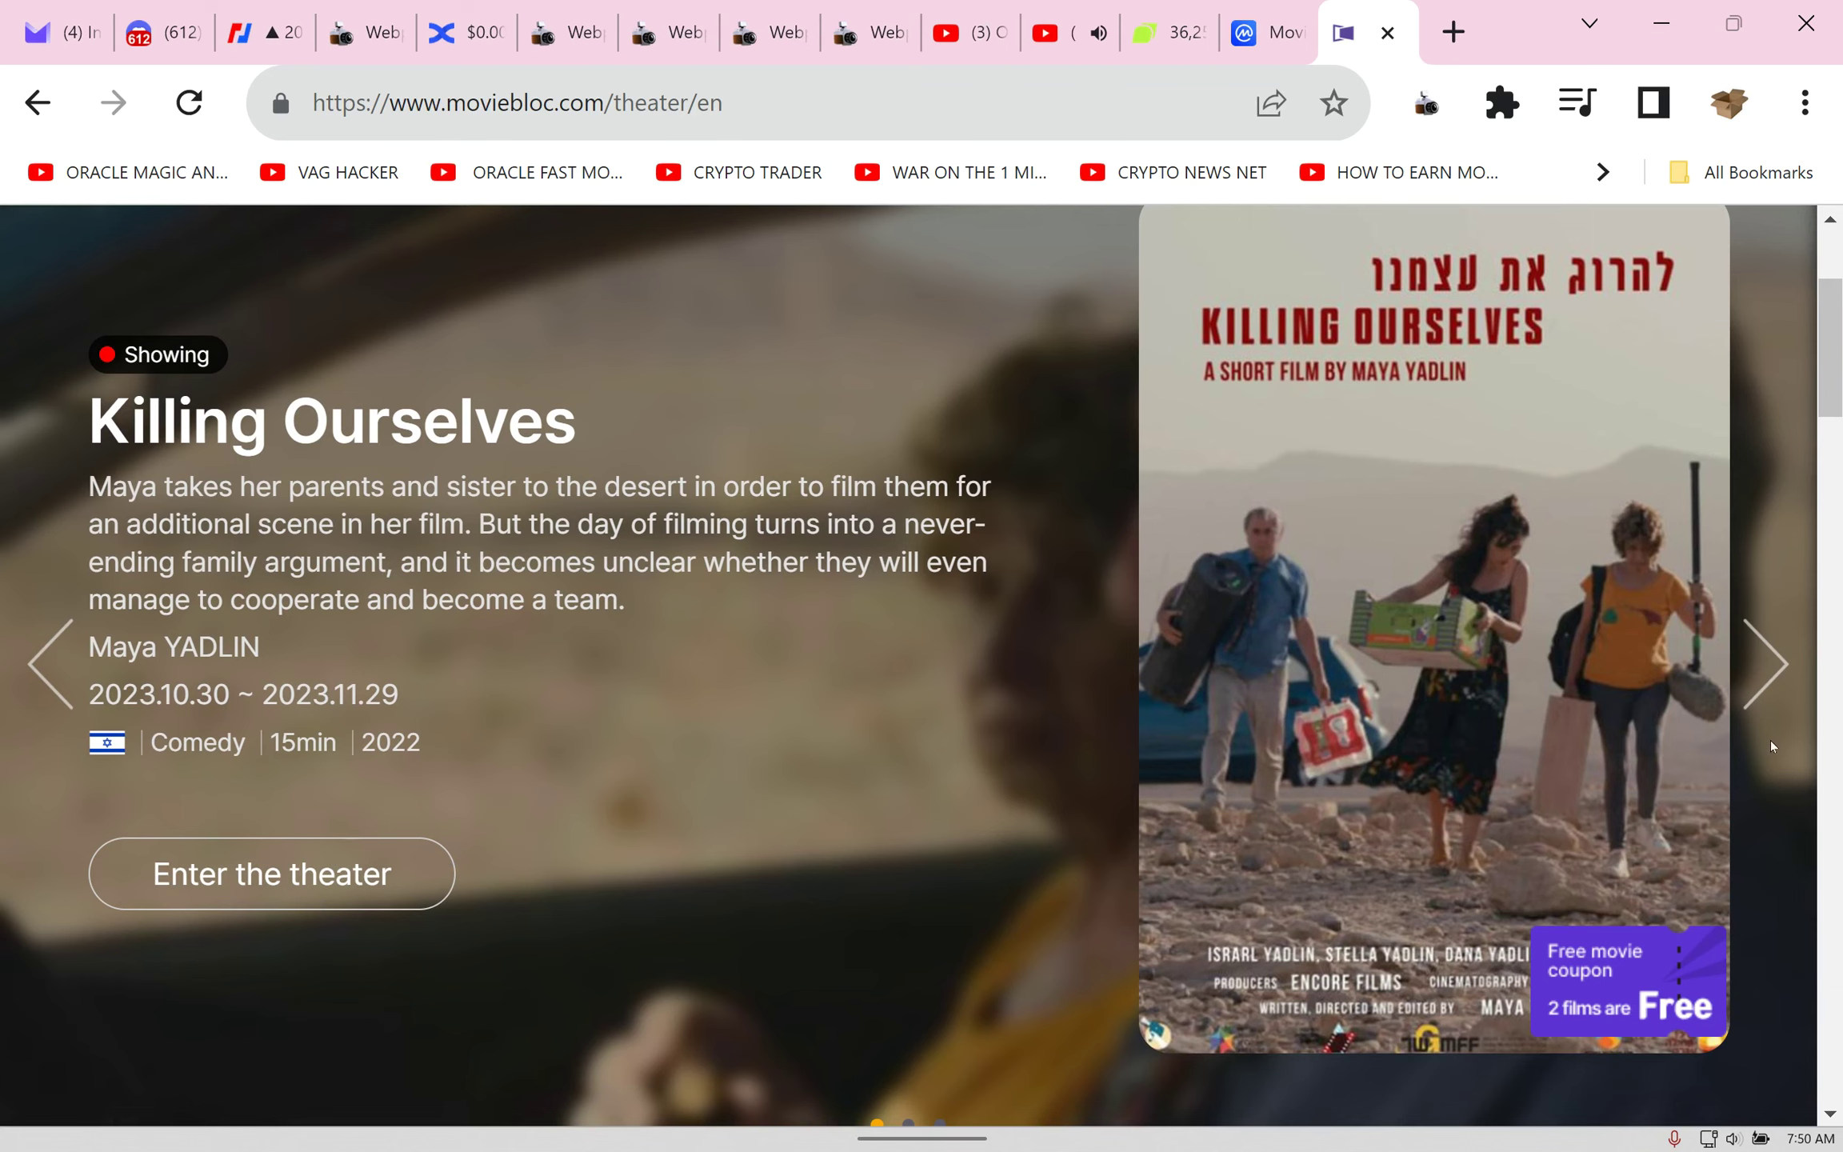
Step: Enter the Killing Ourselves theater page showing its 100 CORN price and synopsis
{"action": "left_click", "coordinate": [272, 874]}
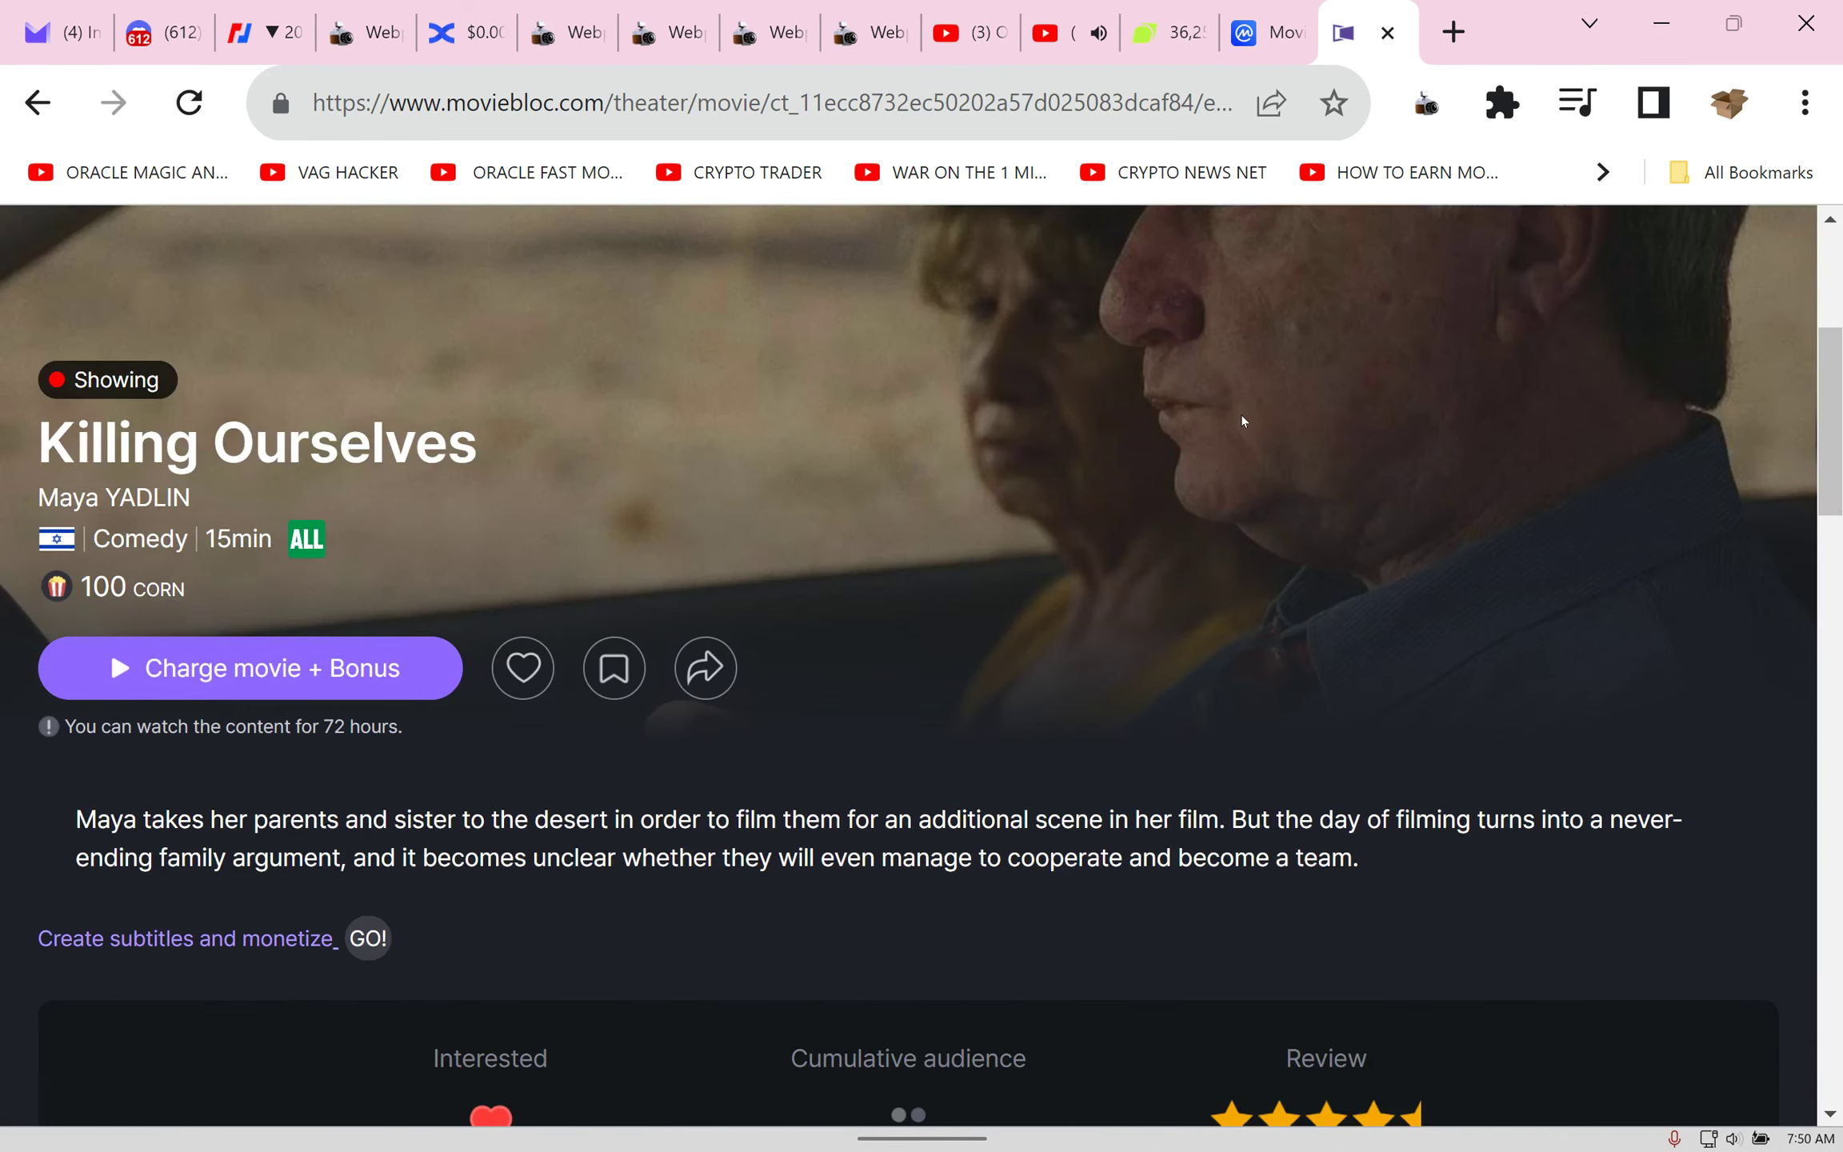
{"action": "mouse_move", "coordinate": [1195, 587]}
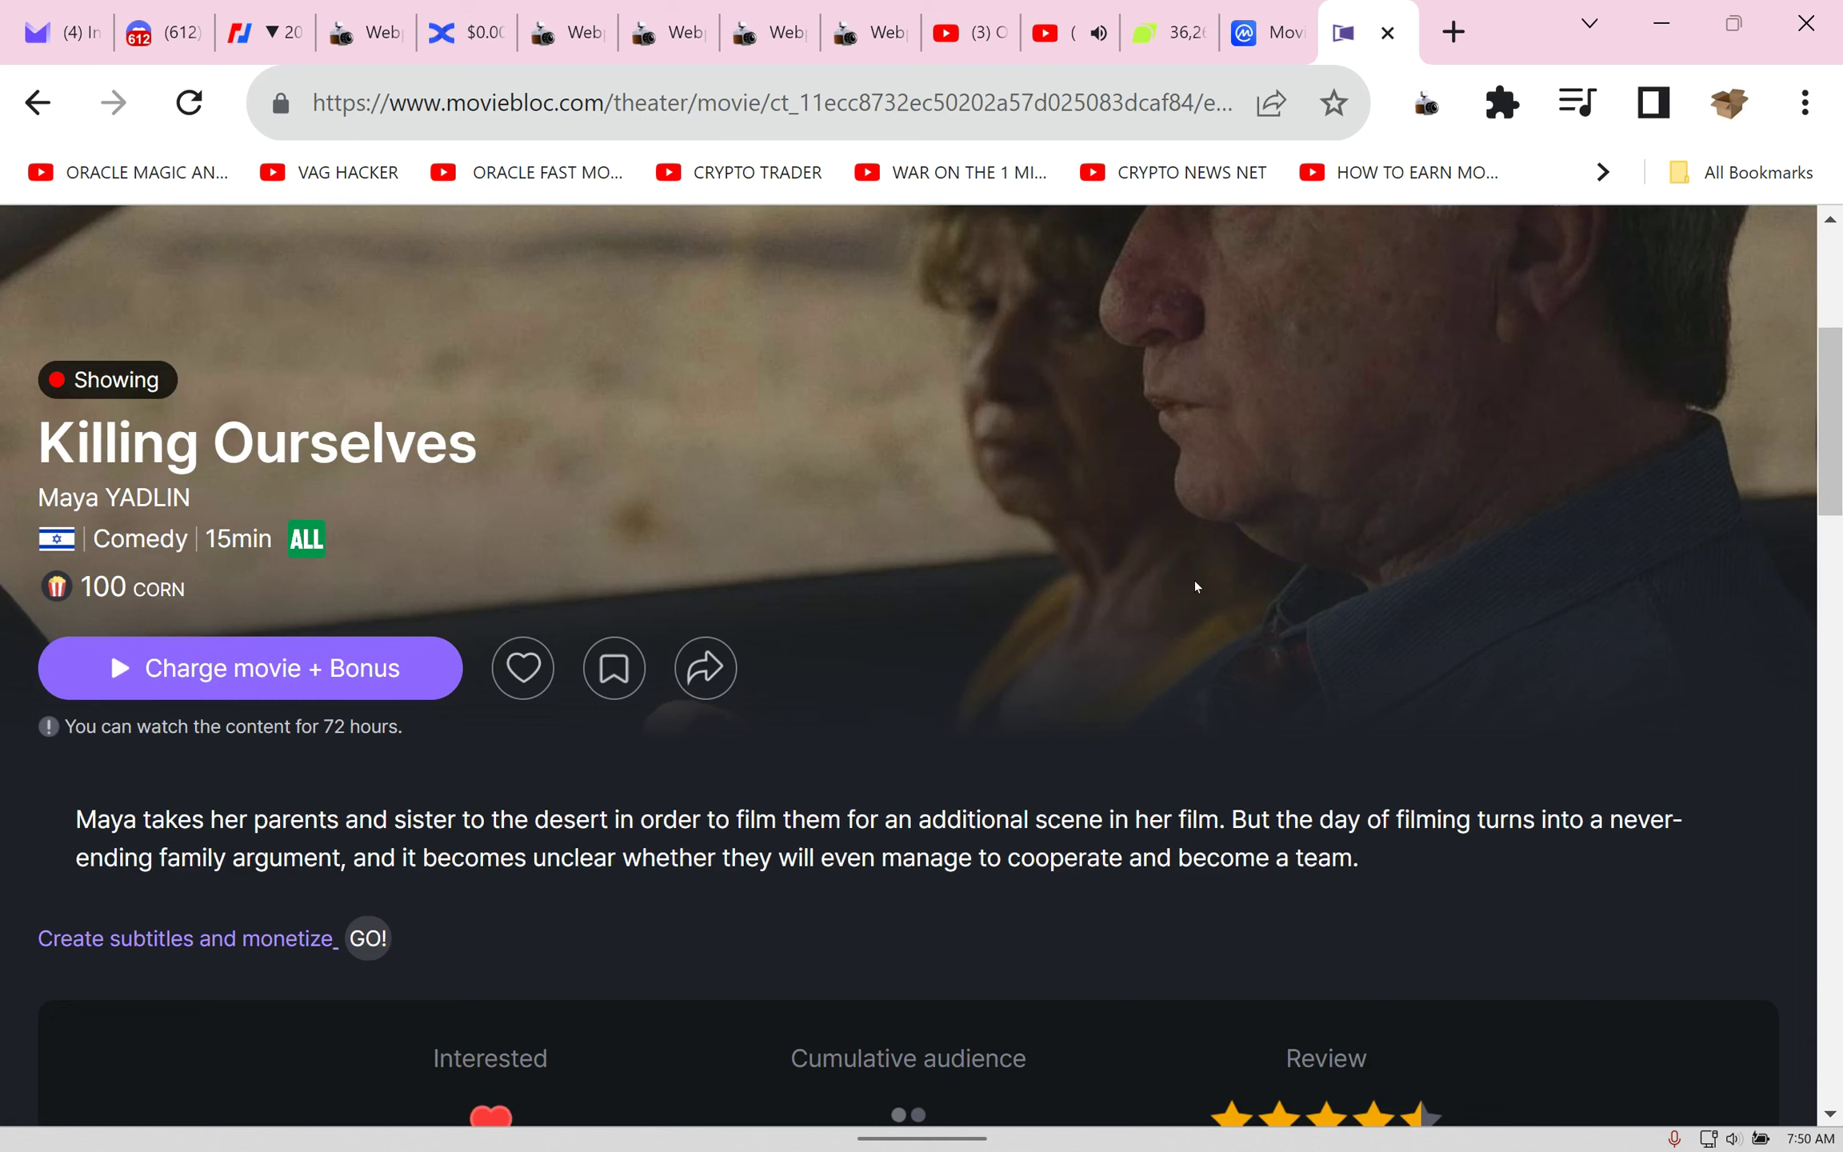
{"action": "scroll", "scroll_direction": "down", "scroll_amount": 3}
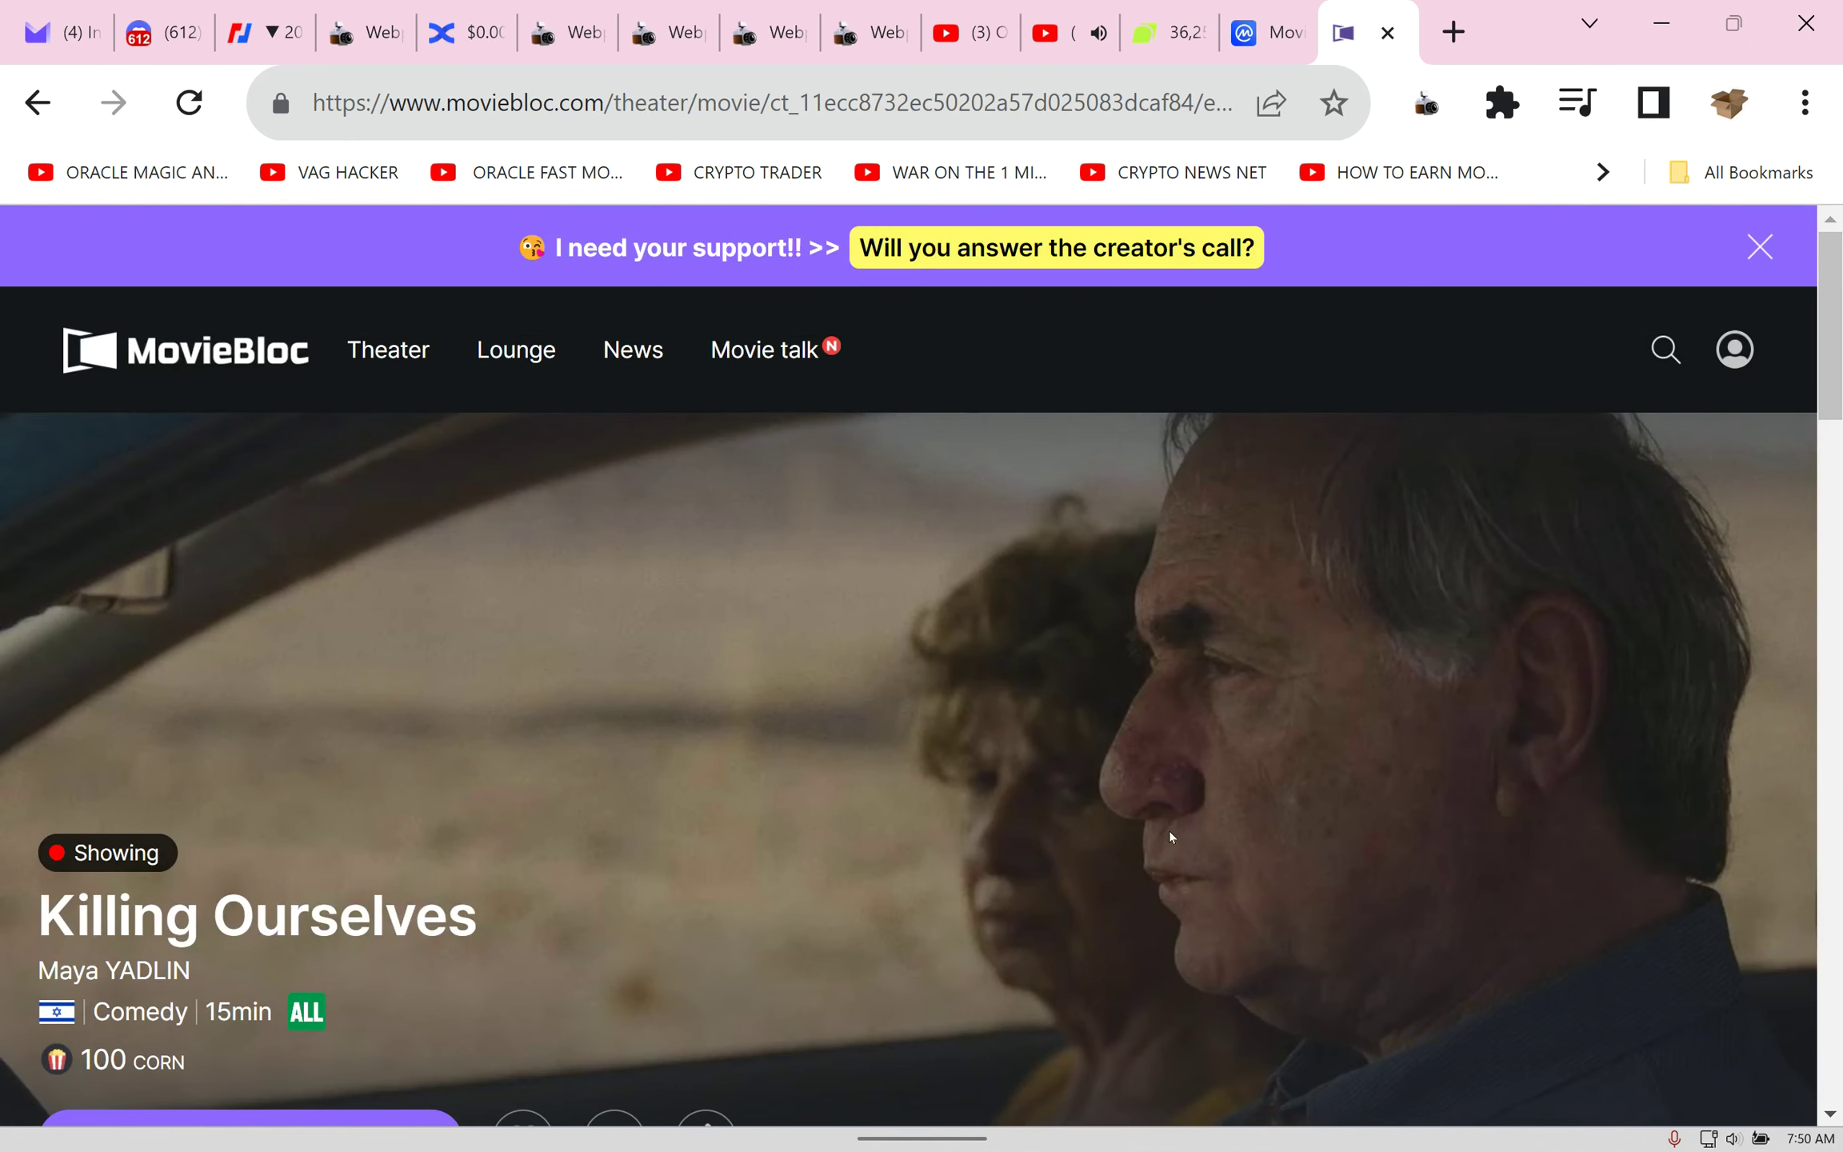
{"action": "mouse_move", "coordinate": [1593, 904]}
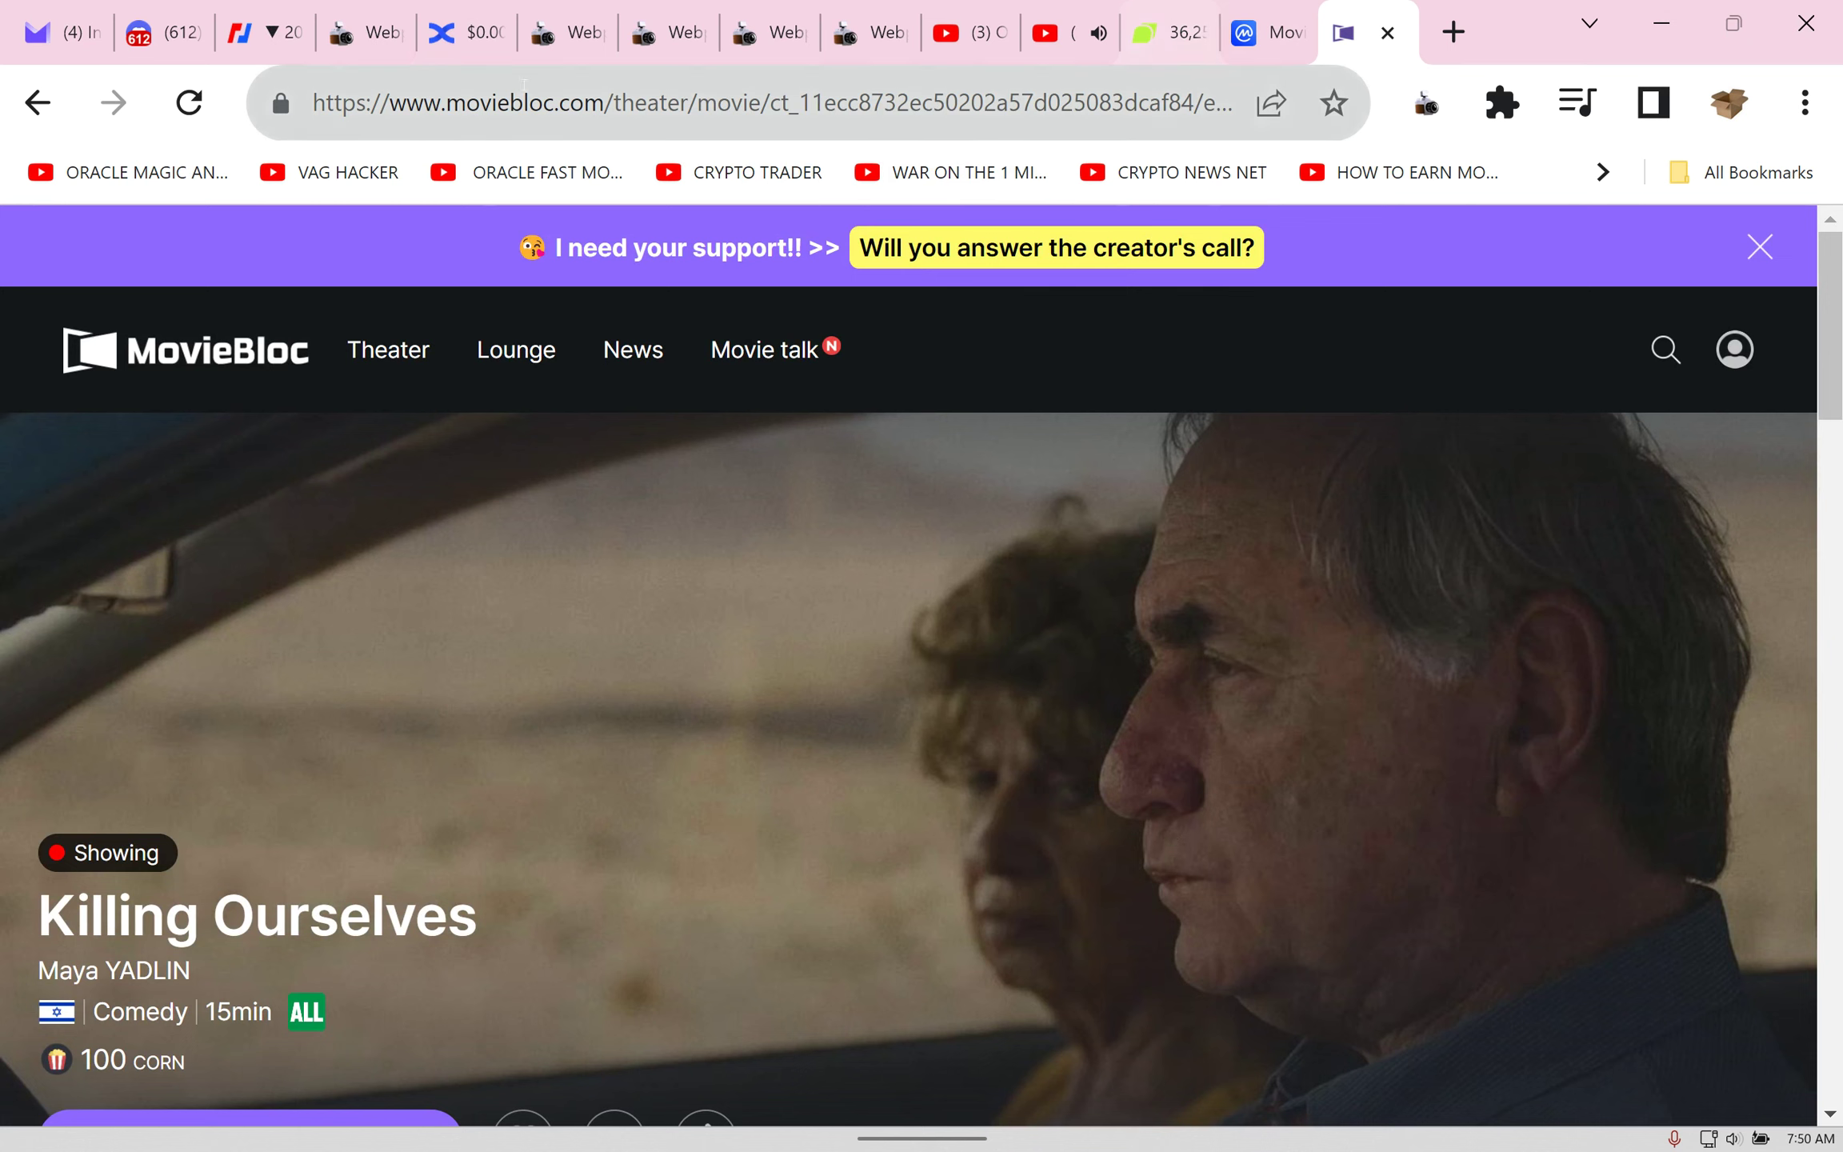
Step: Back on BingX futures, enter a 7777 USDT margin for a second MBL/USDT short at 5x
{"action": "left_click", "coordinate": [464, 34]}
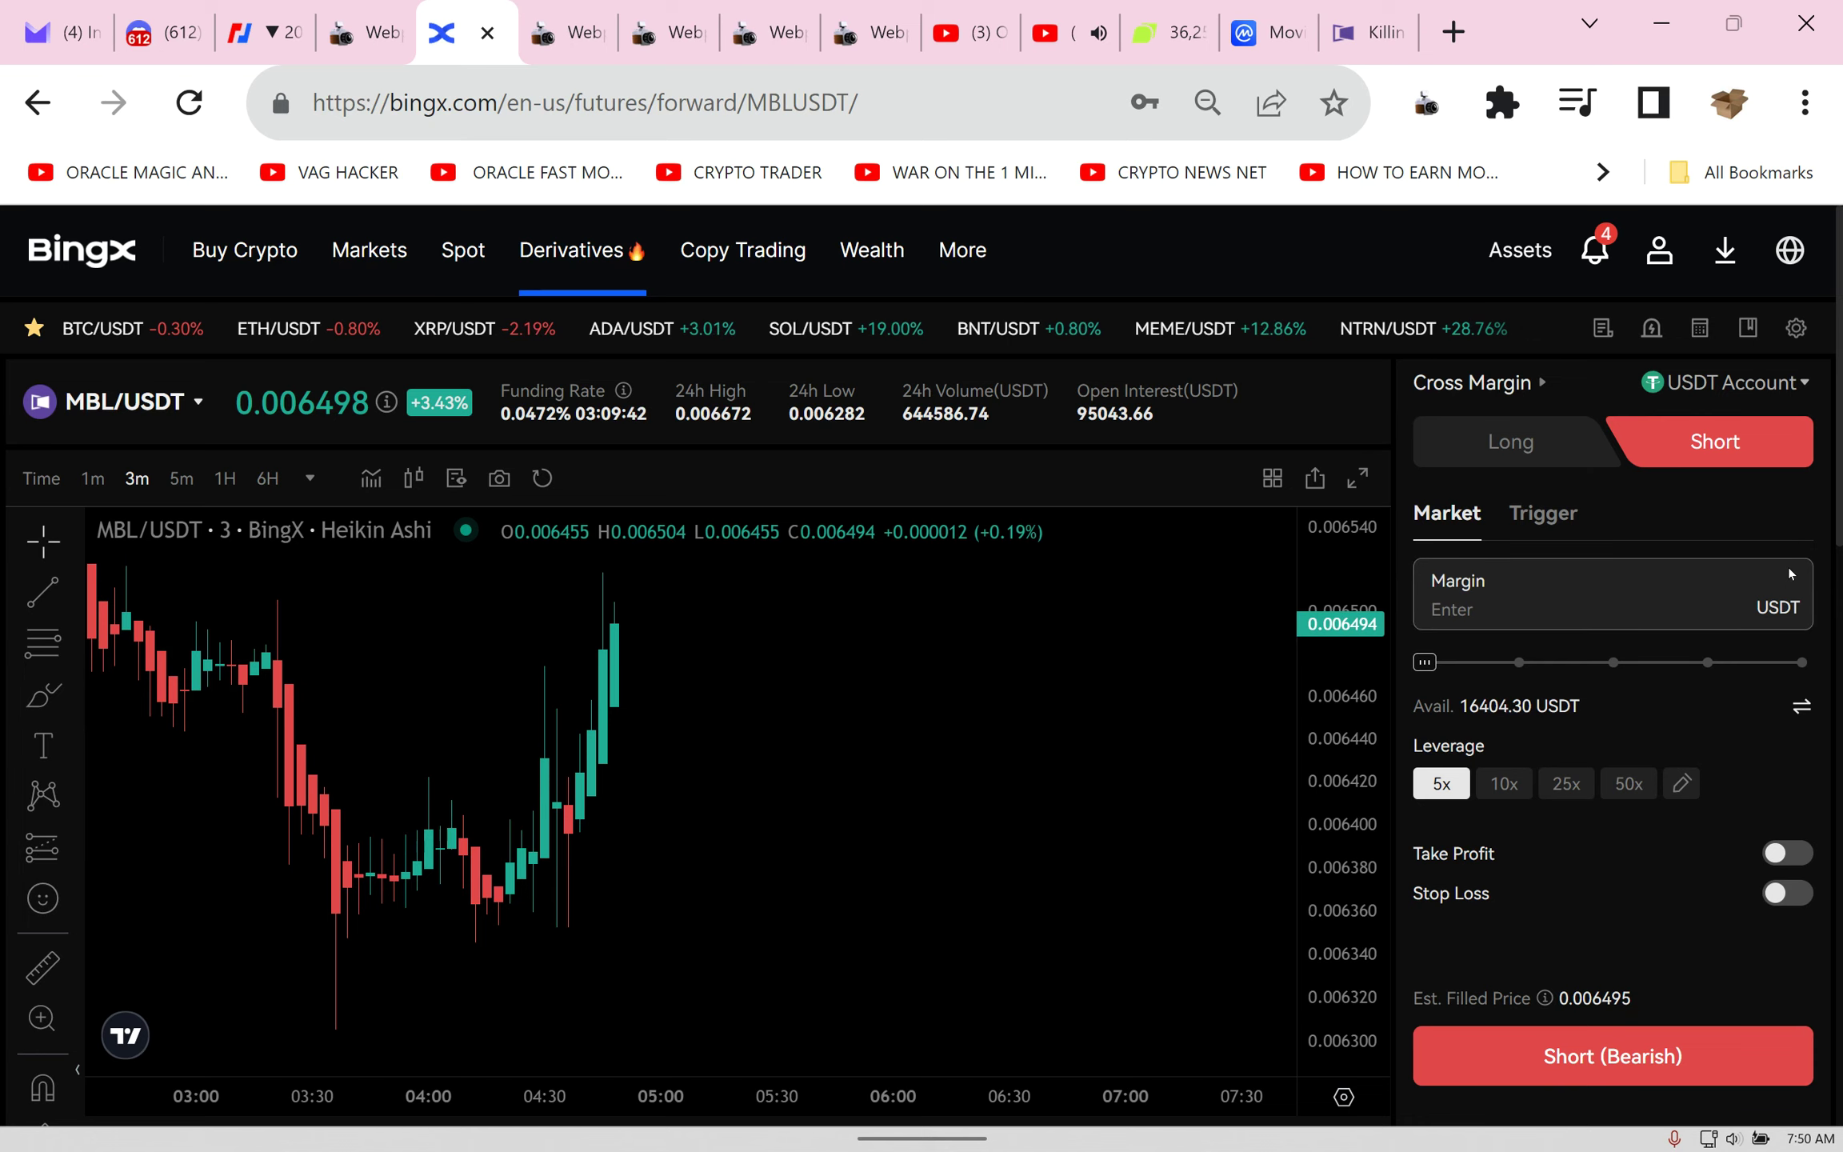
{"action": "scroll", "scroll_direction": "down", "scroll_amount": 3}
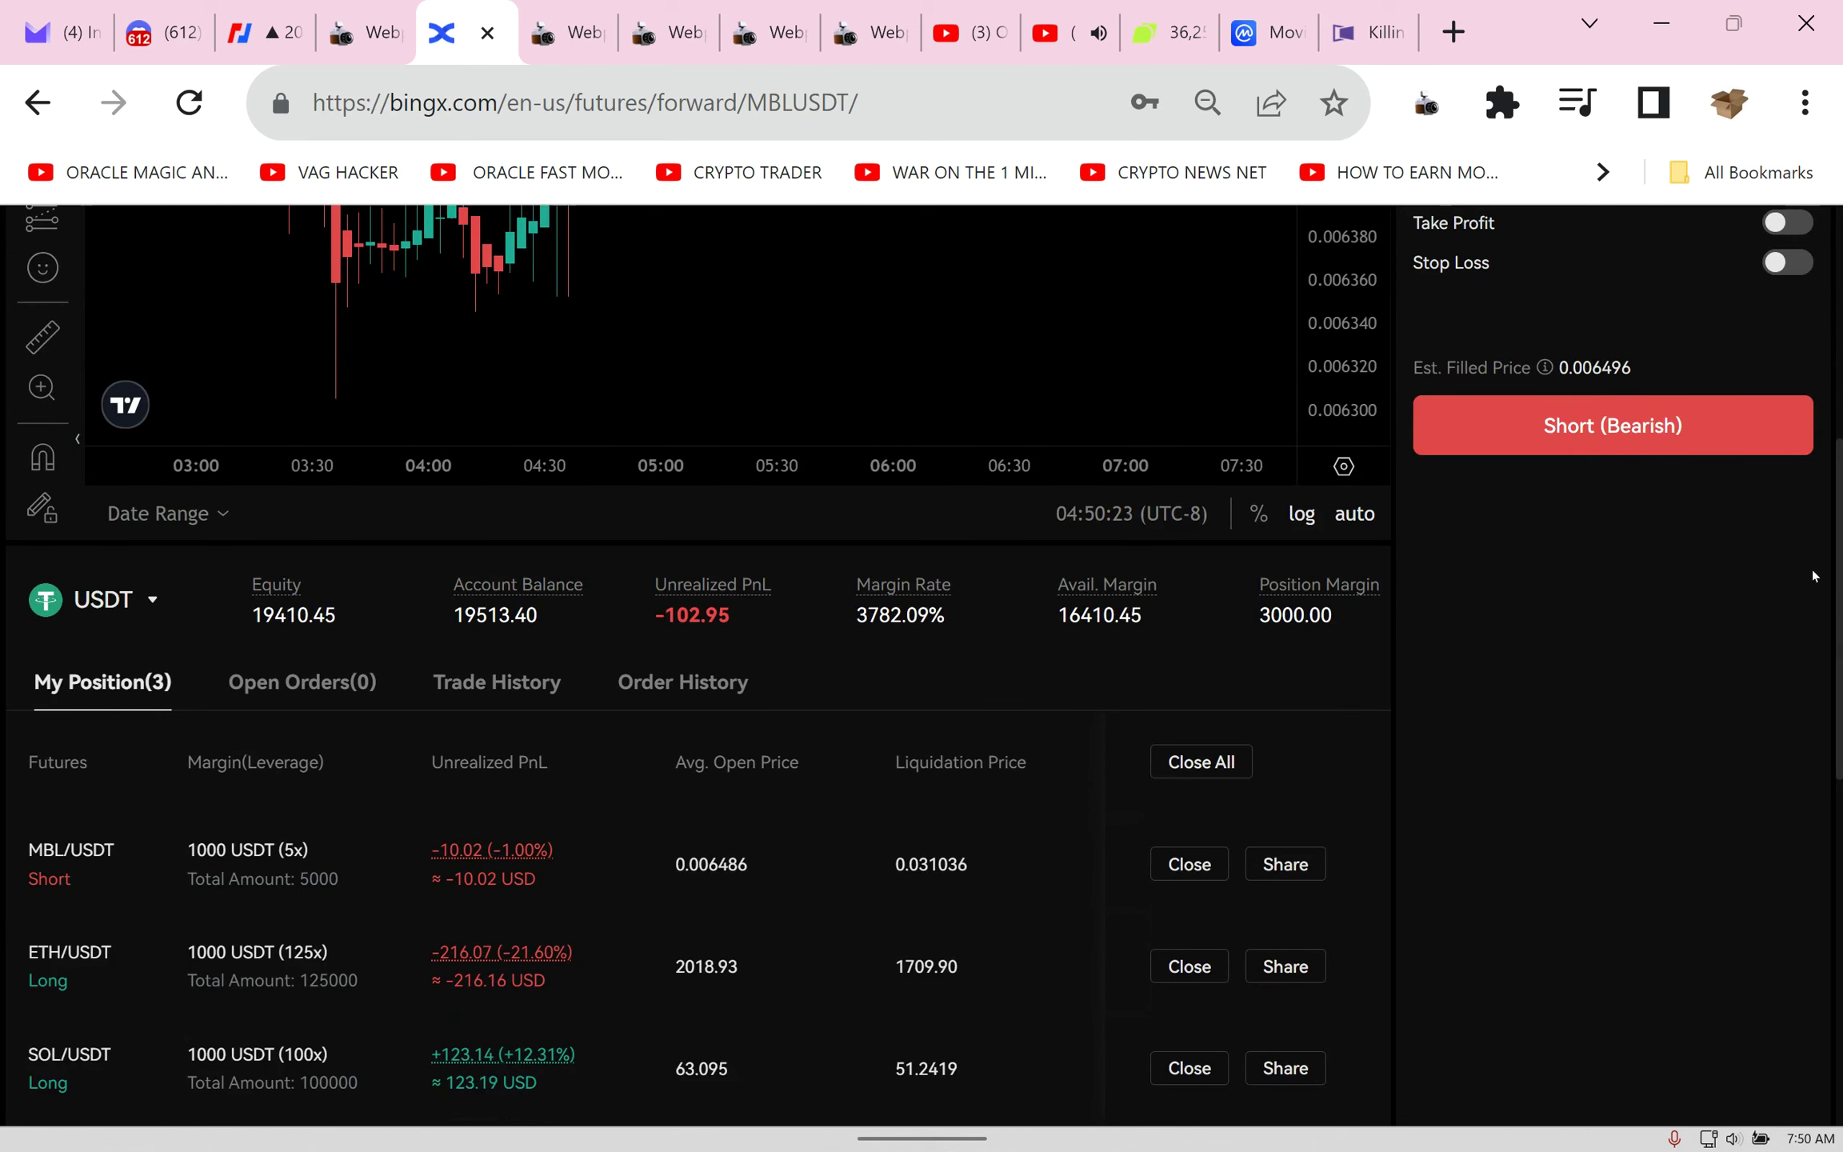
{"action": "mouse_move", "coordinate": [1757, 701]}
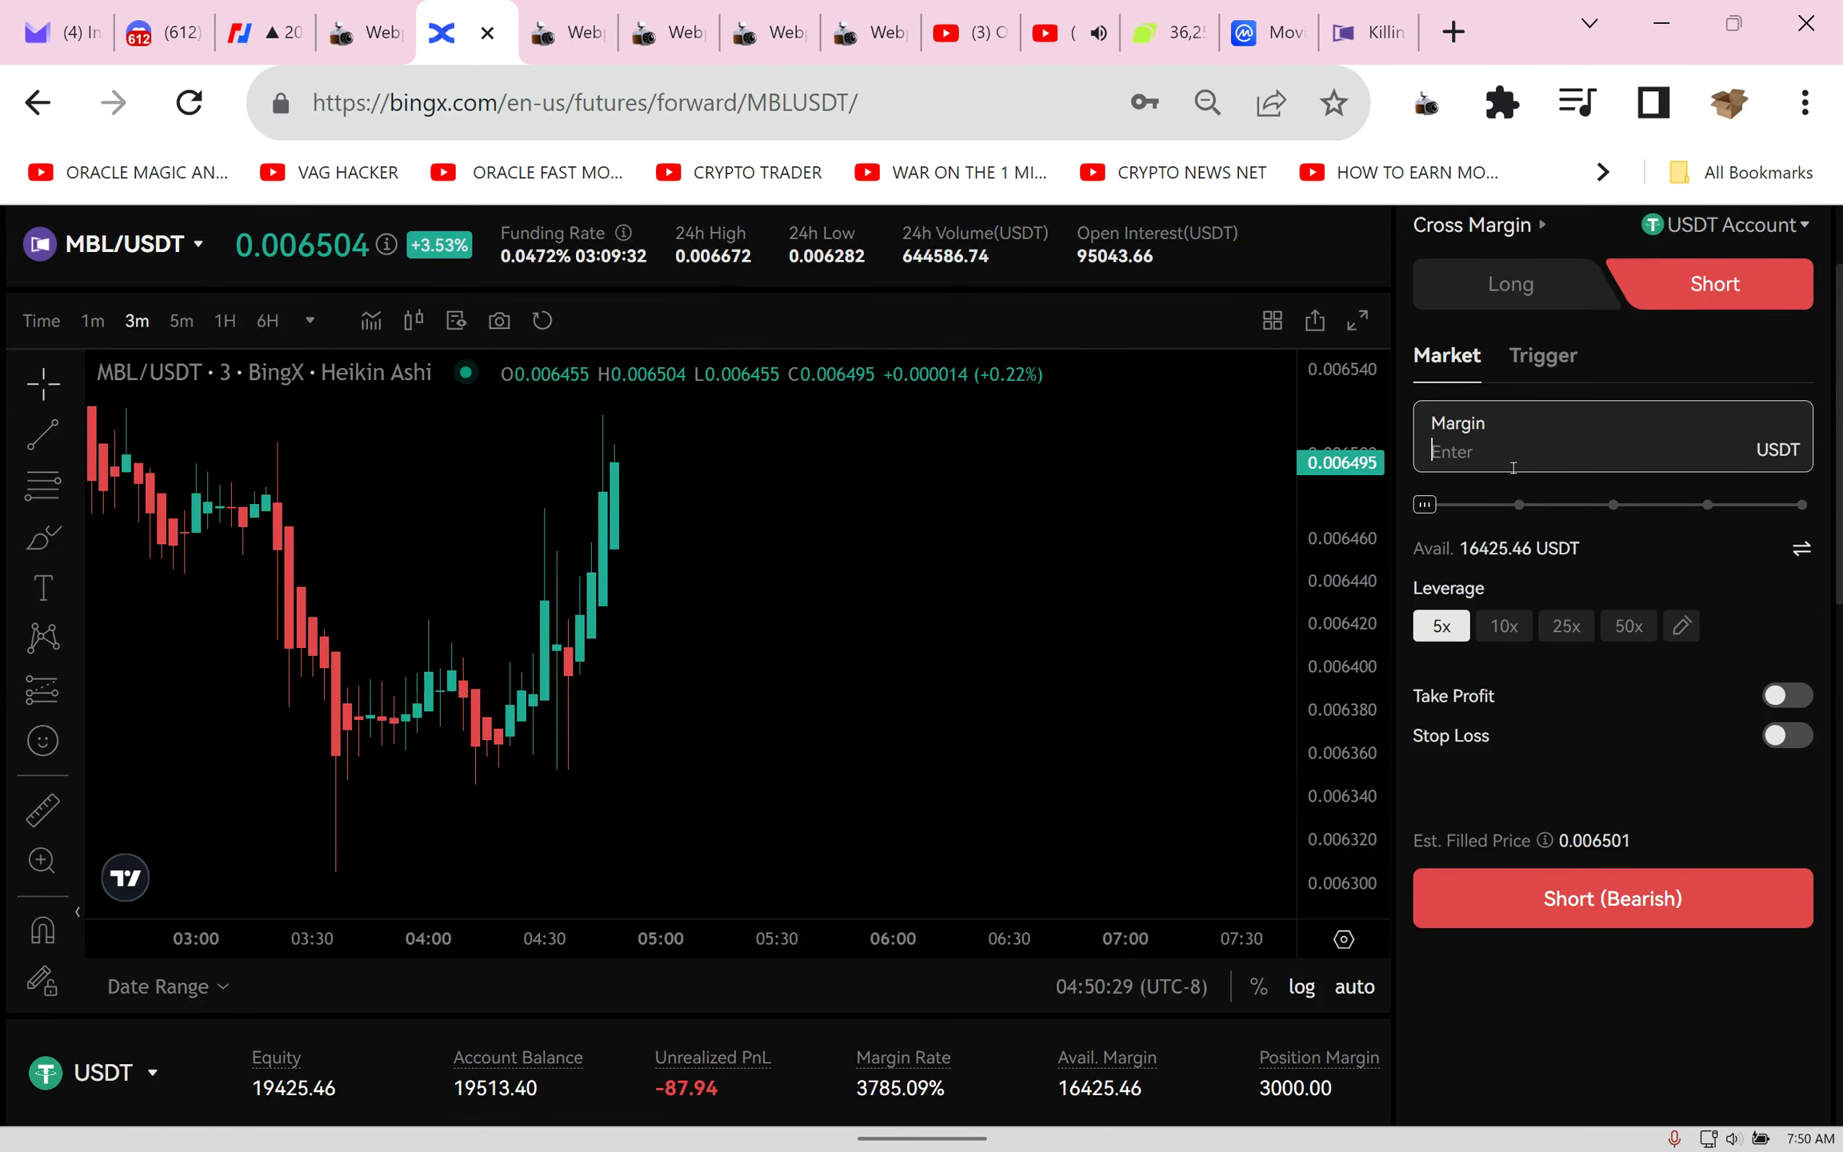
{"action": "type", "text": "7"}
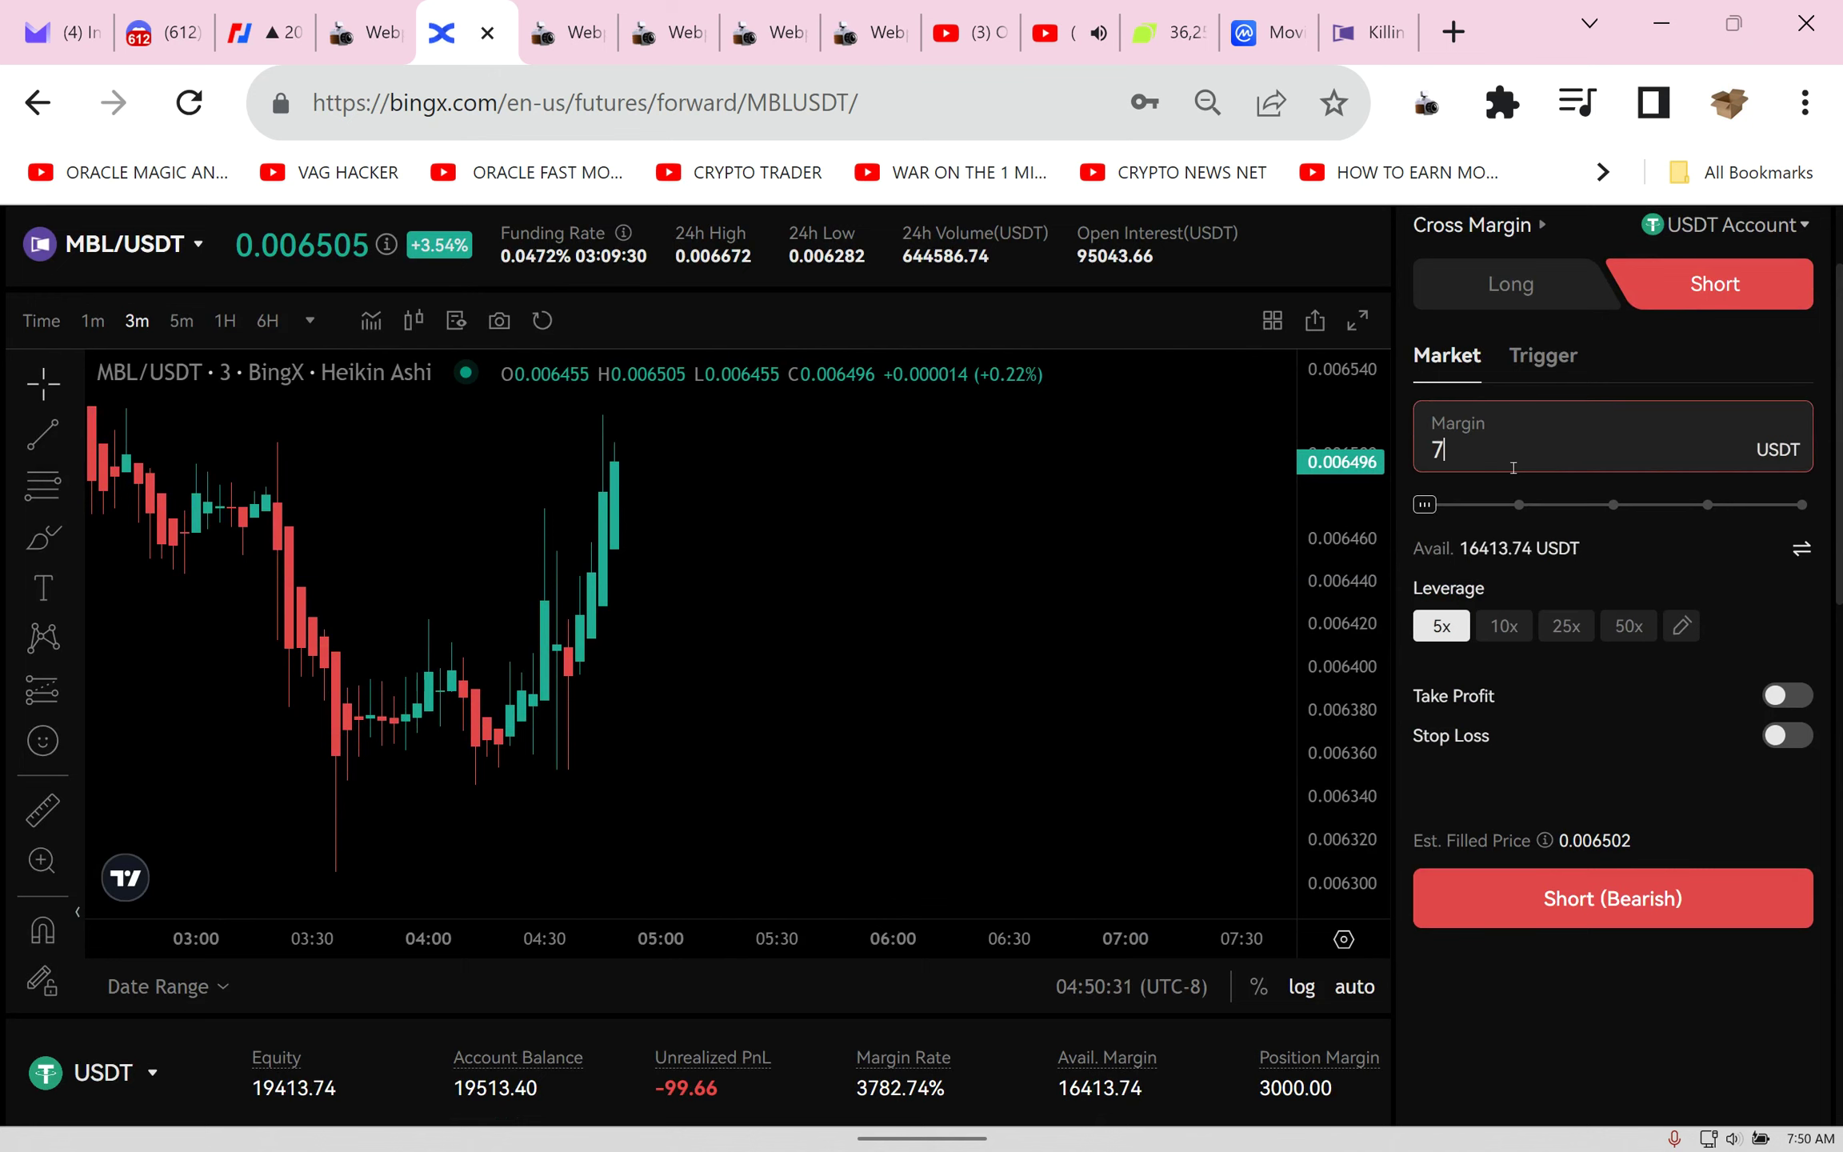
{"action": "type", "text": "777"}
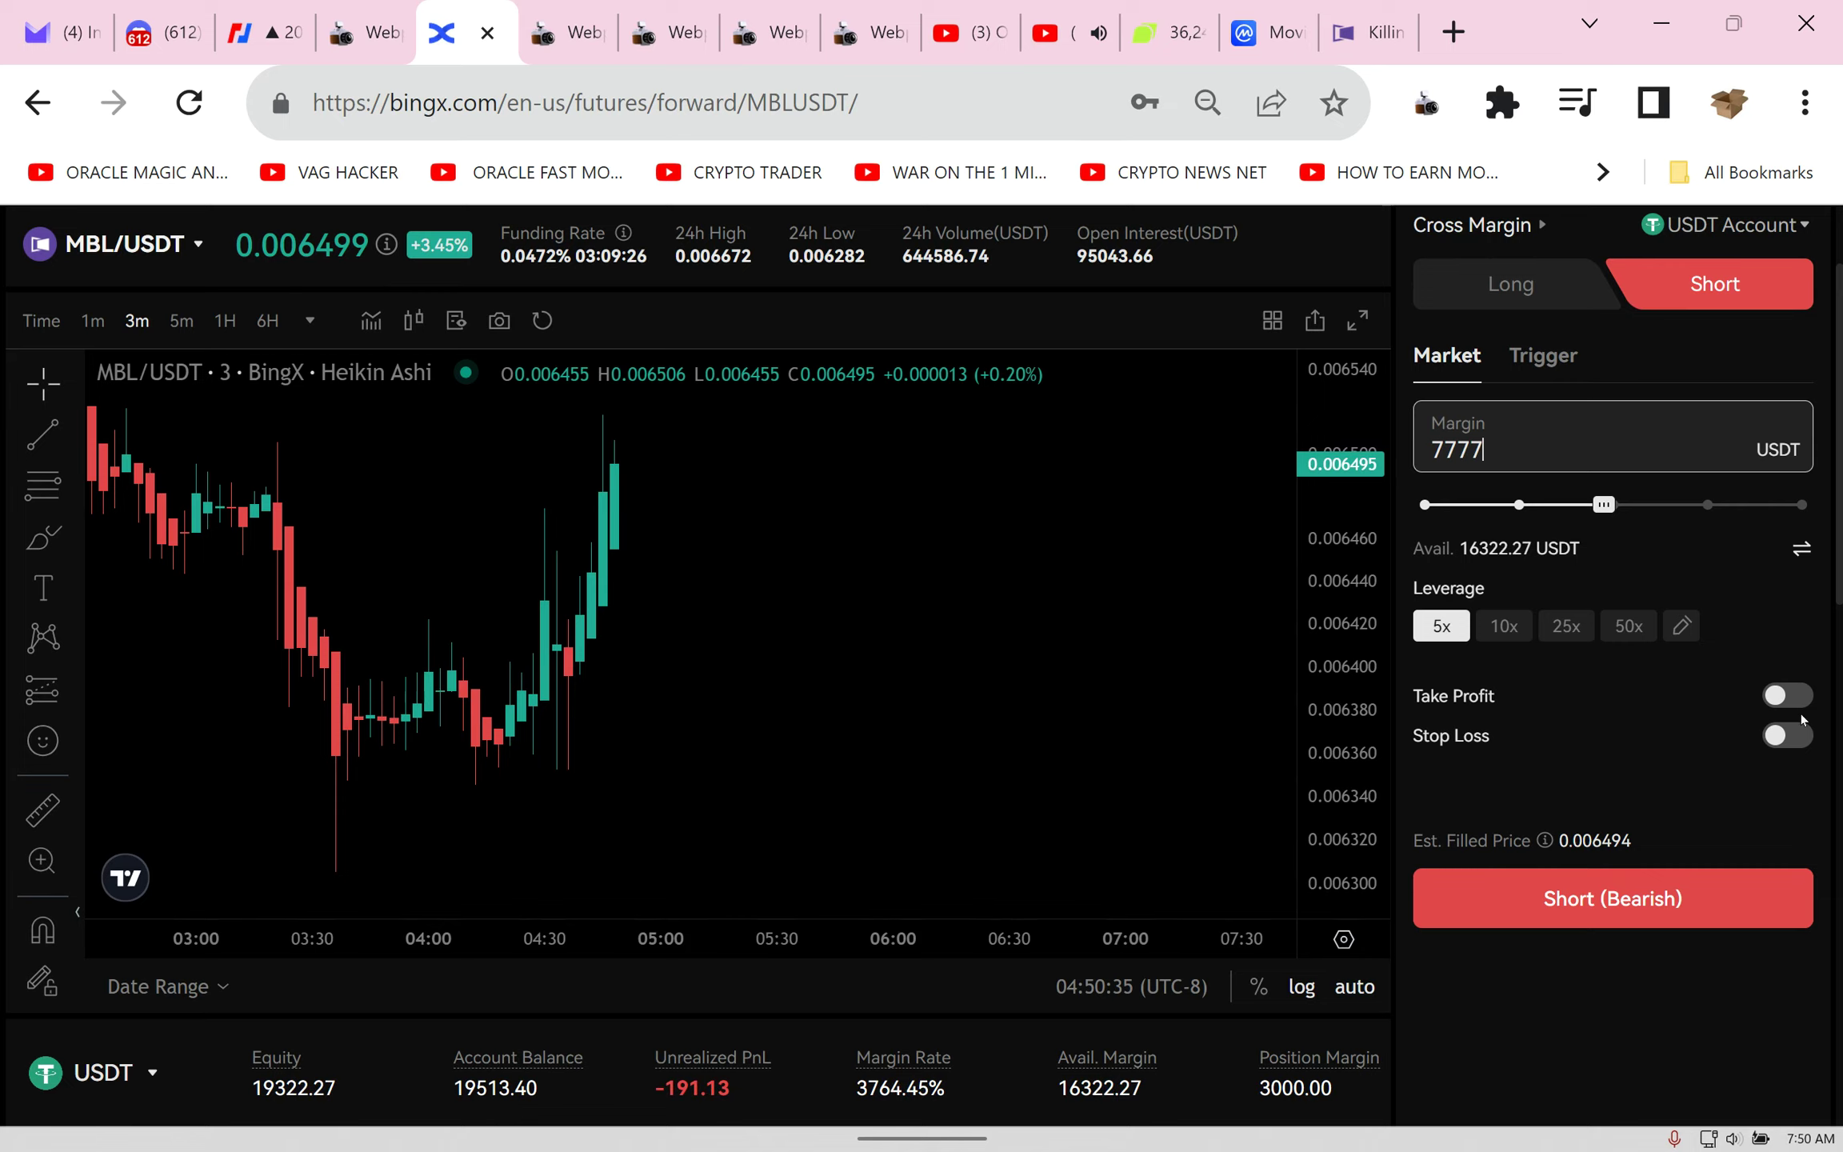
Step: Review the My Position list, then switch over to the Oracle Crypto Trader YouTube tab
{"action": "scroll", "scroll_direction": "down", "scroll_amount": 3}
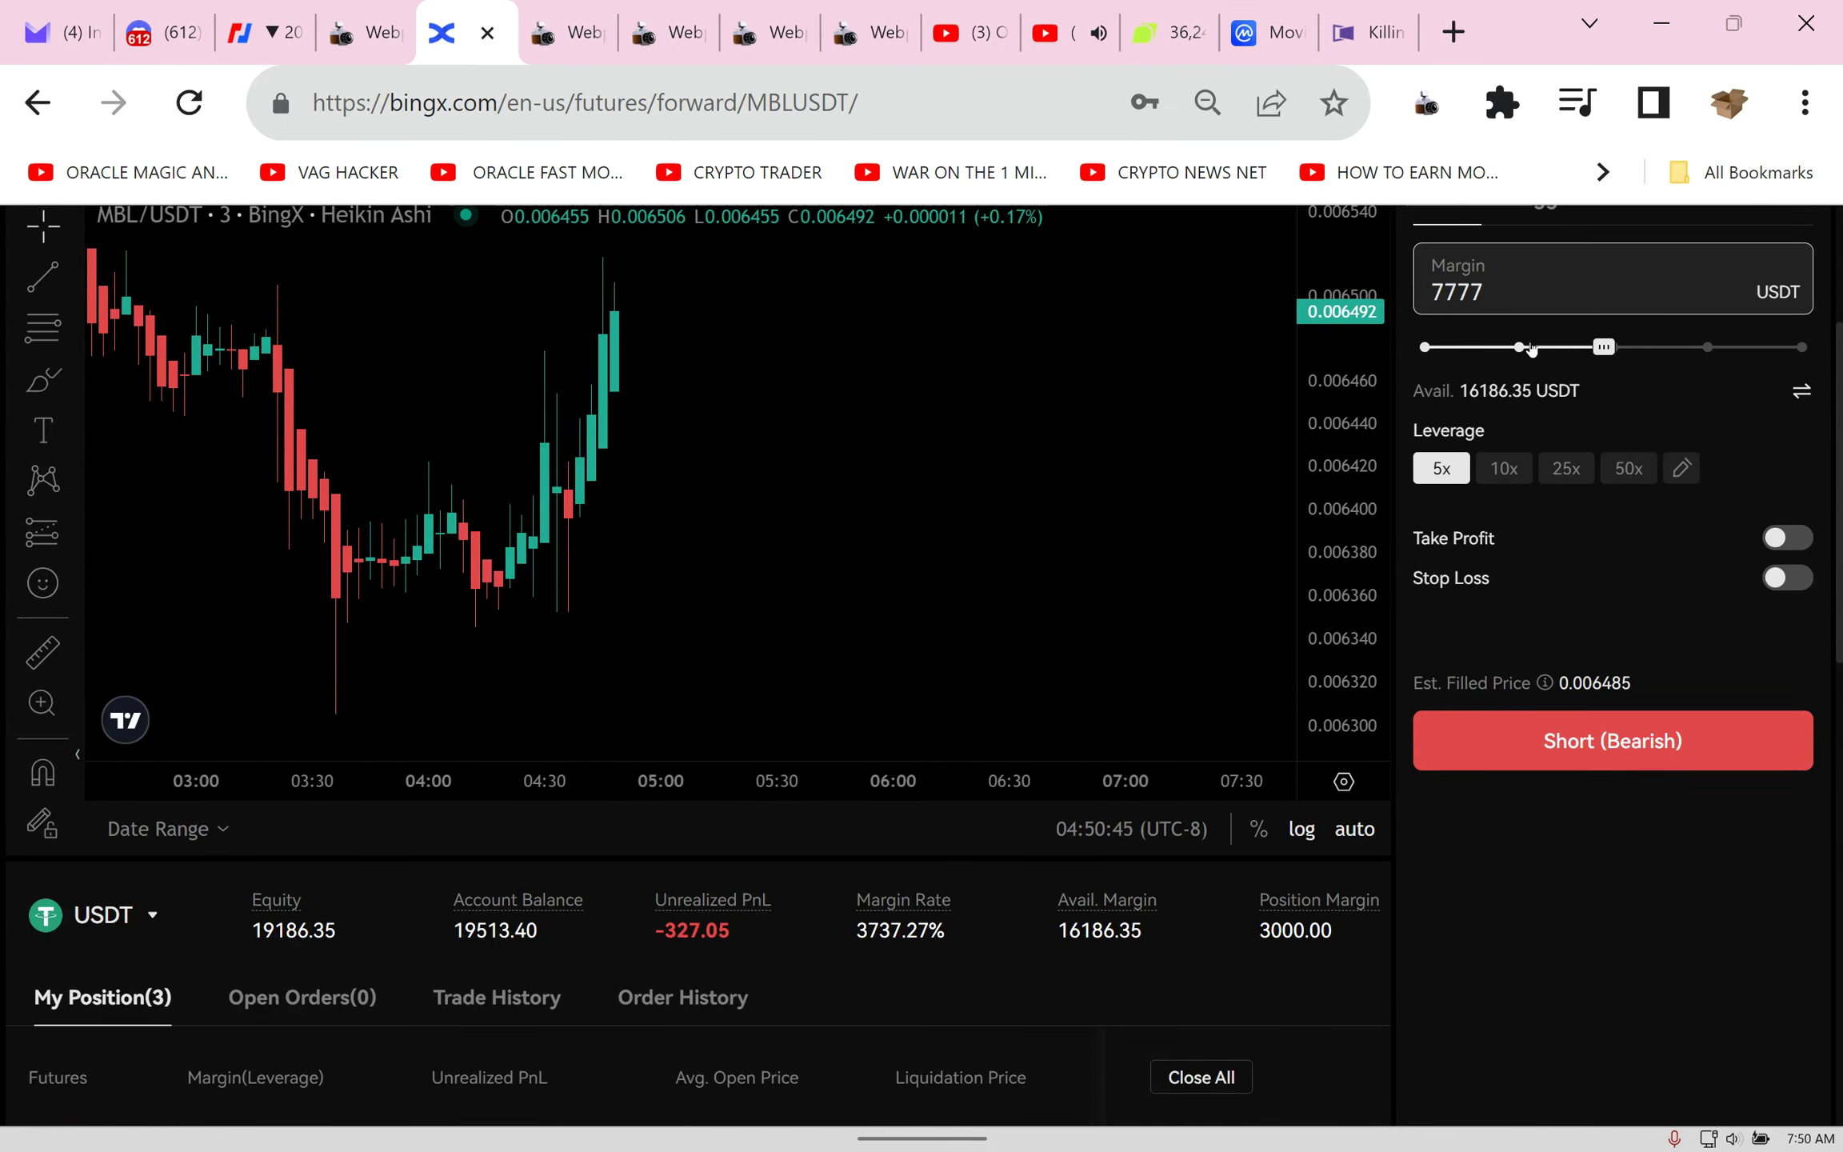
{"action": "scroll", "scroll_direction": "down", "scroll_amount": 3}
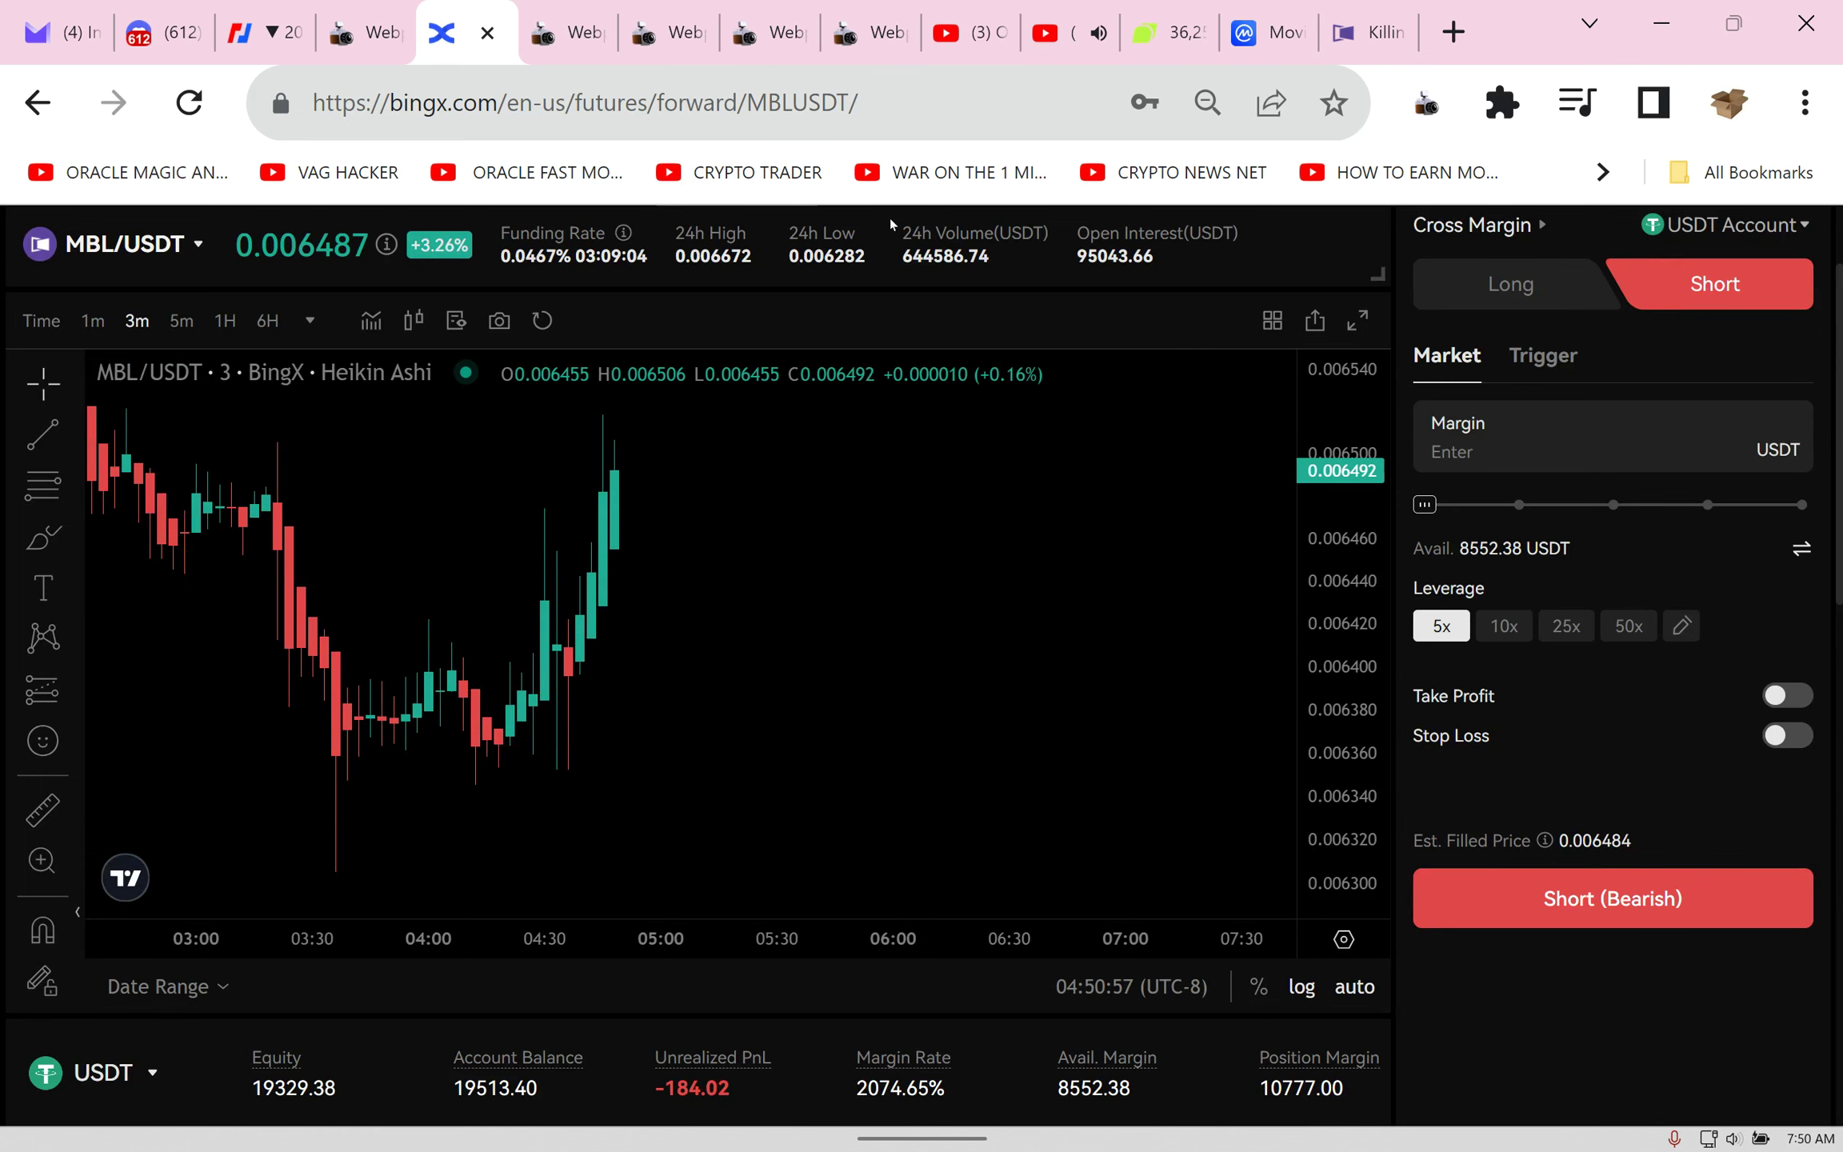
{"action": "left_click", "coordinate": [942, 32]}
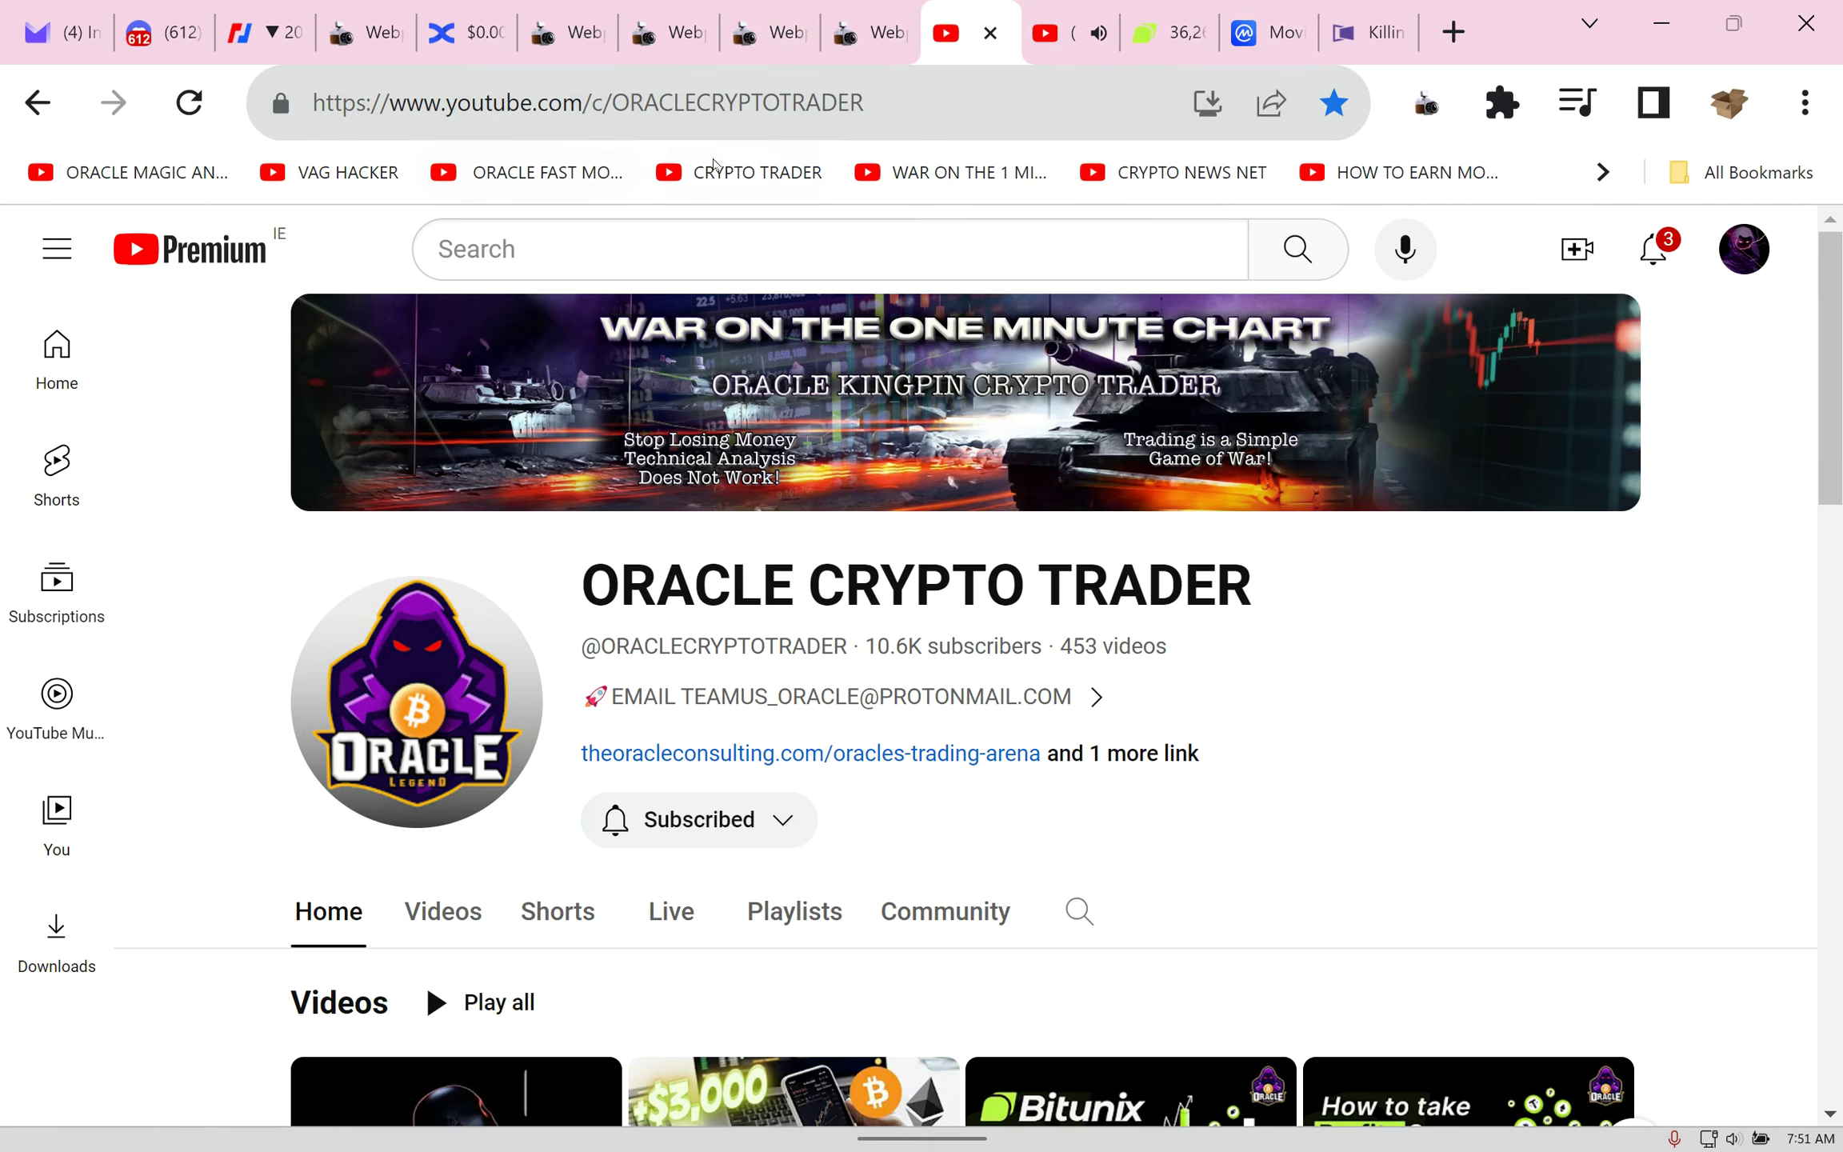
Step: Browse the channel's upcoming Solana coffee-trade premiere, then return to BingX SOL/USDT futures
{"action": "scroll", "scroll_direction": "down", "scroll_amount": 3}
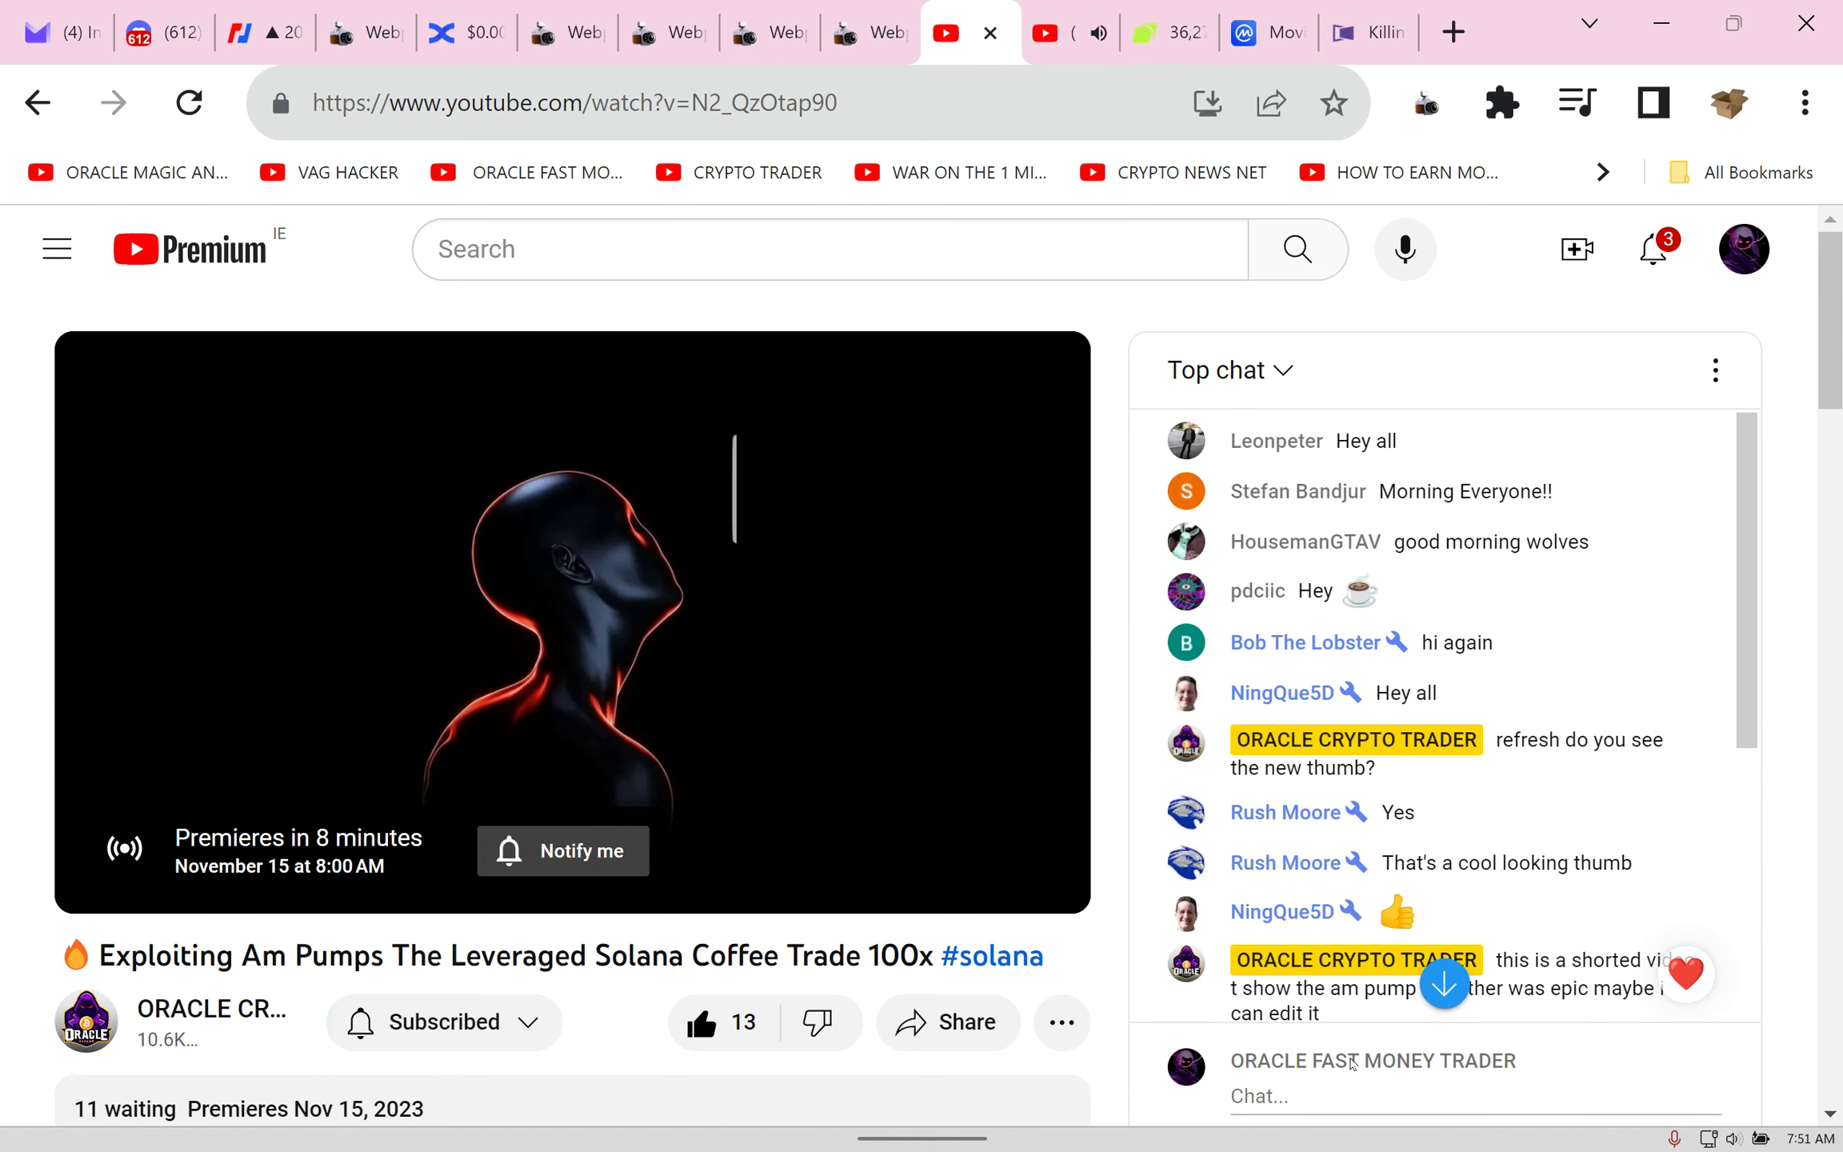
{"action": "left_click", "coordinate": [441, 32]}
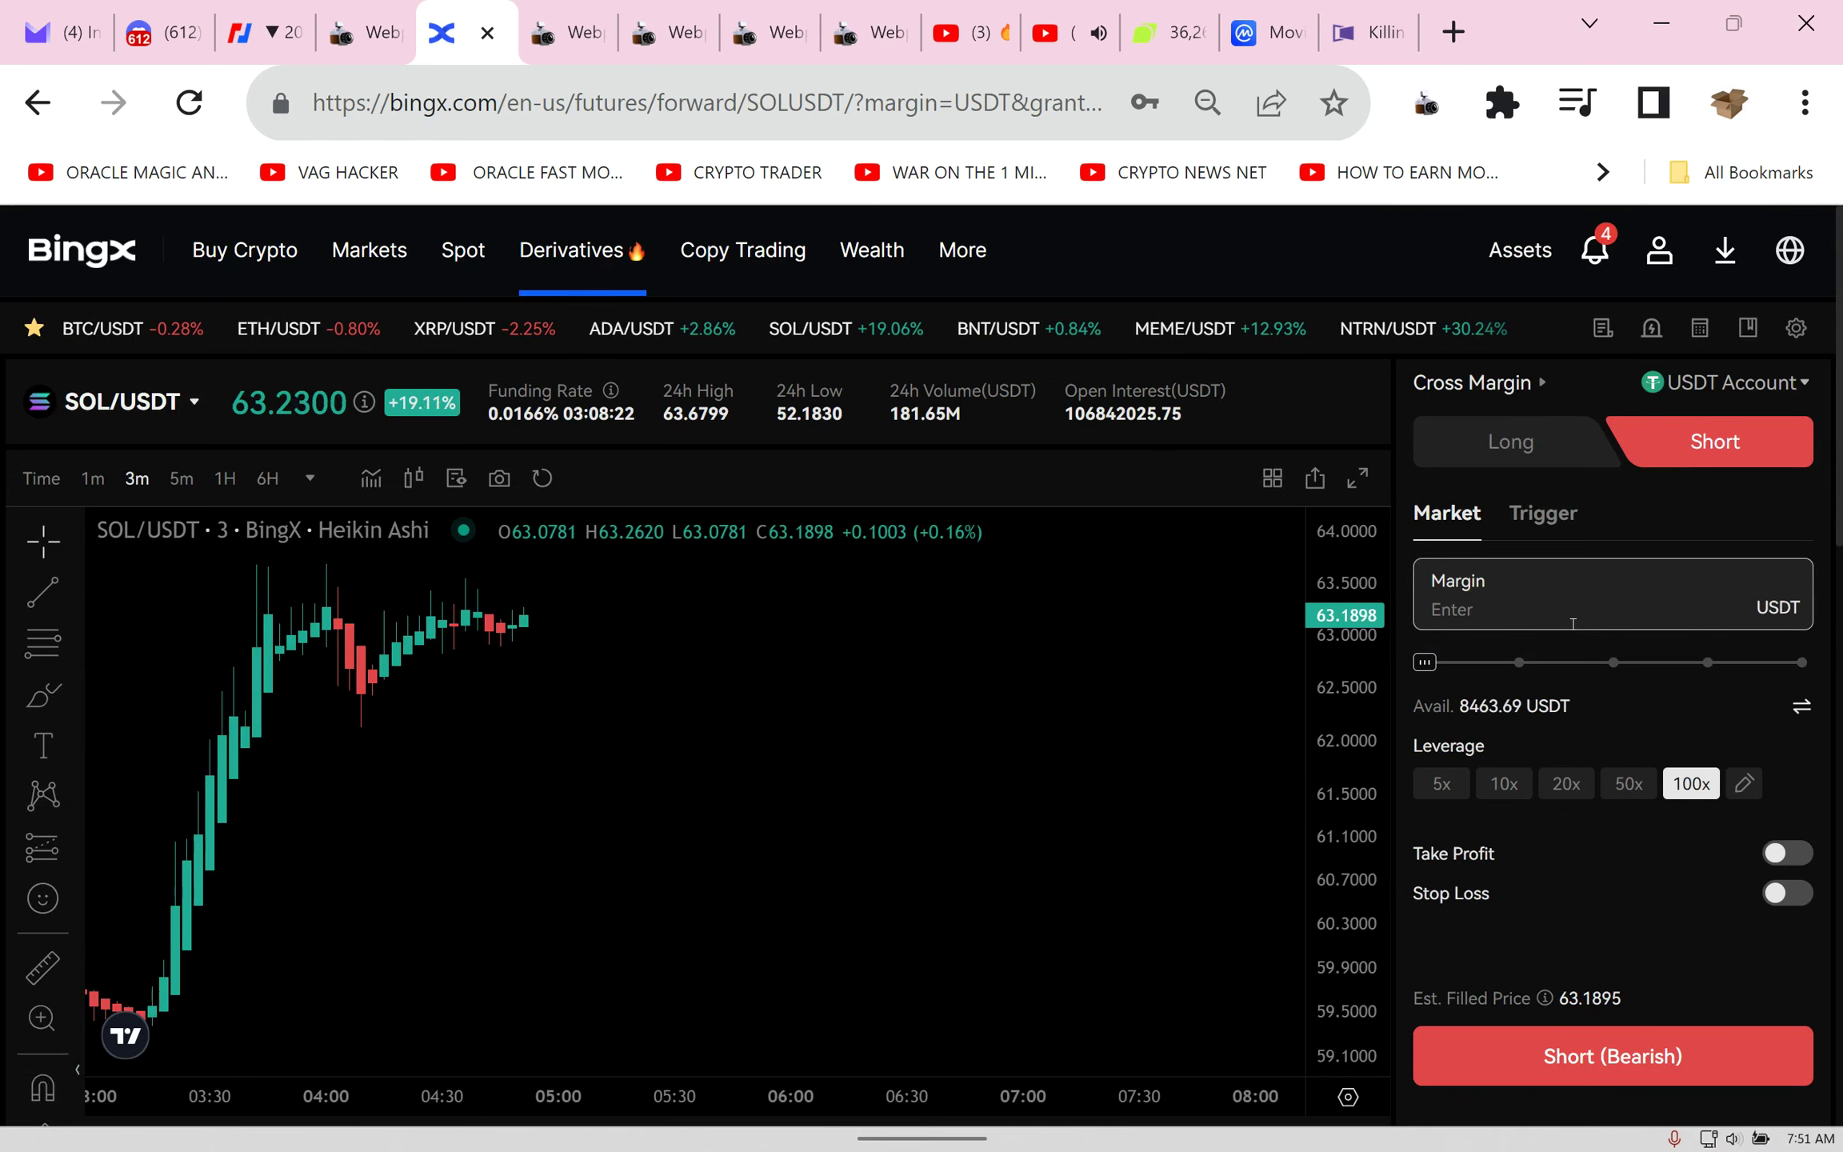
Step: Start a SOL/USDT long with 5000 margin, stepping leverage down from 50x to 20x
{"action": "type", "text": "5000"}
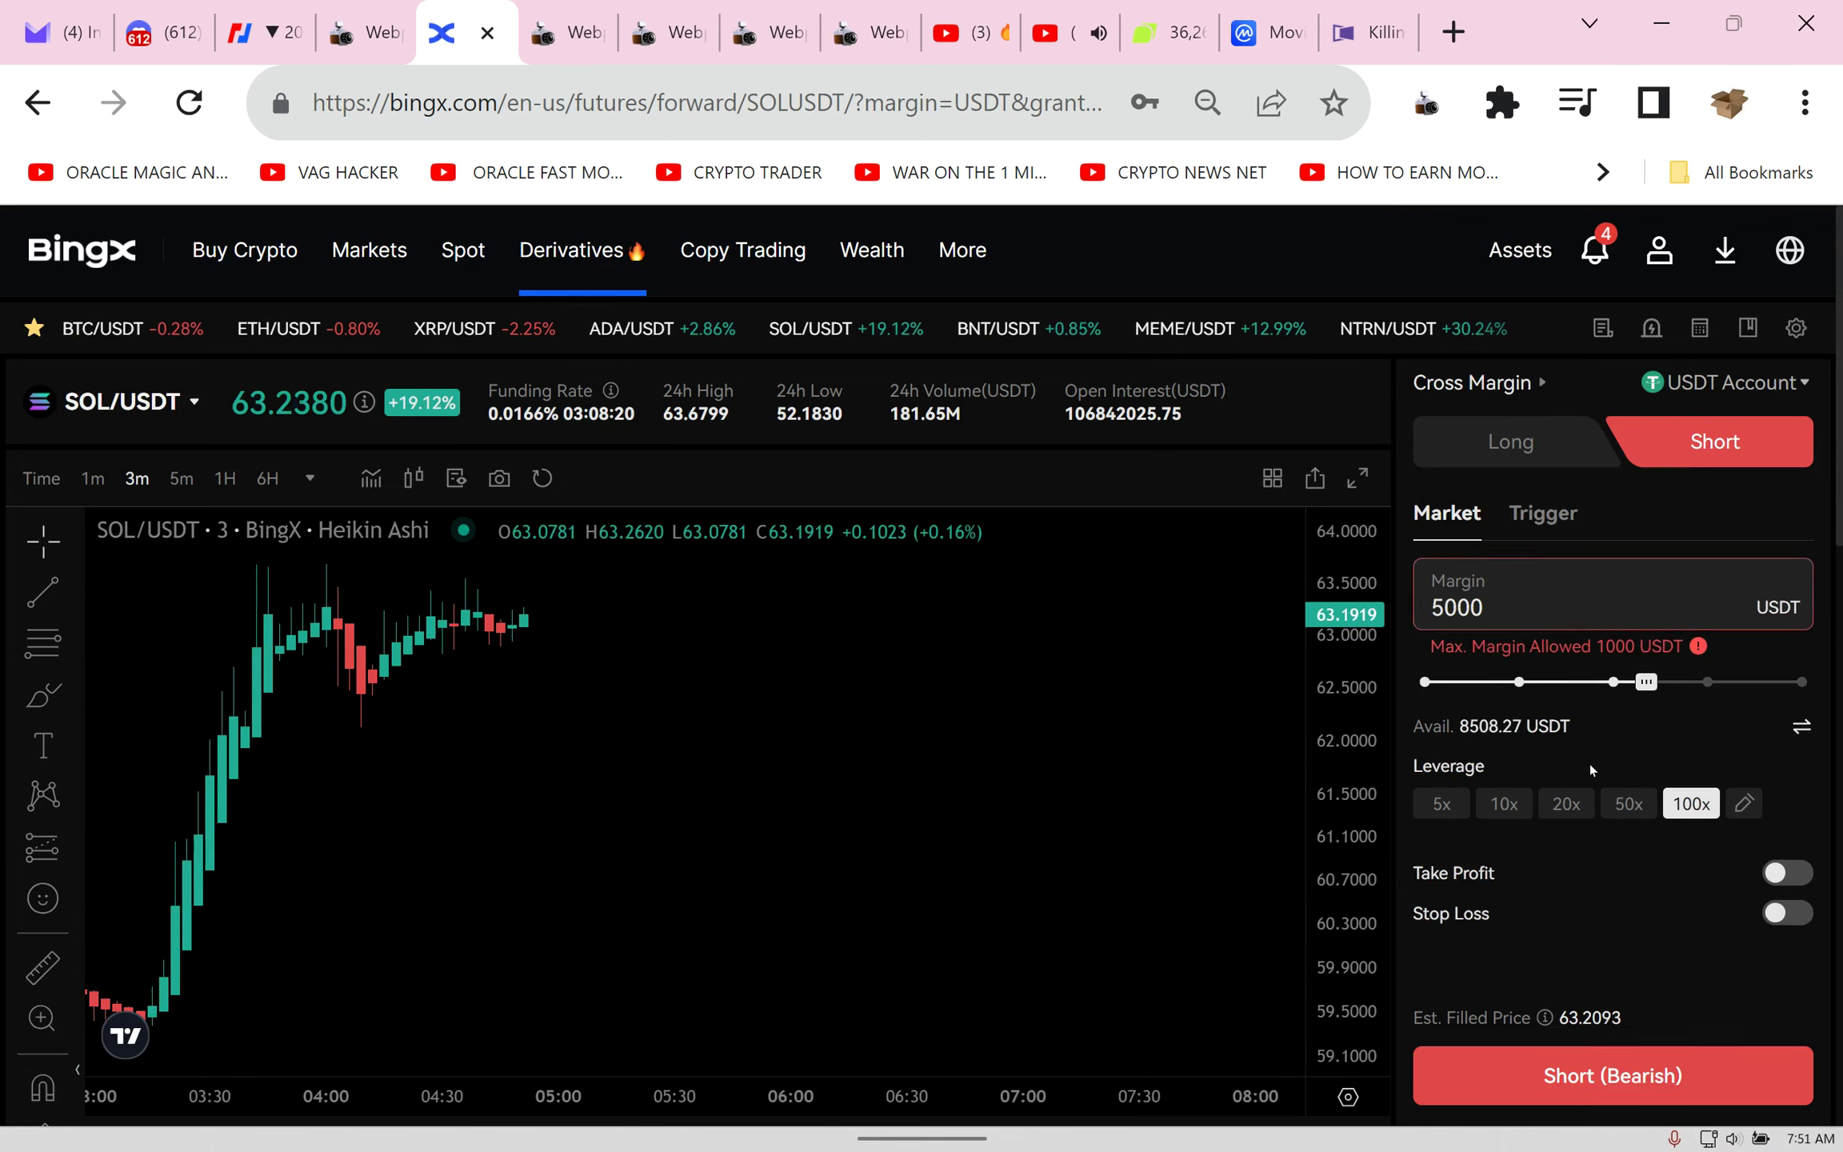
{"action": "left_click", "coordinate": [1629, 803]}
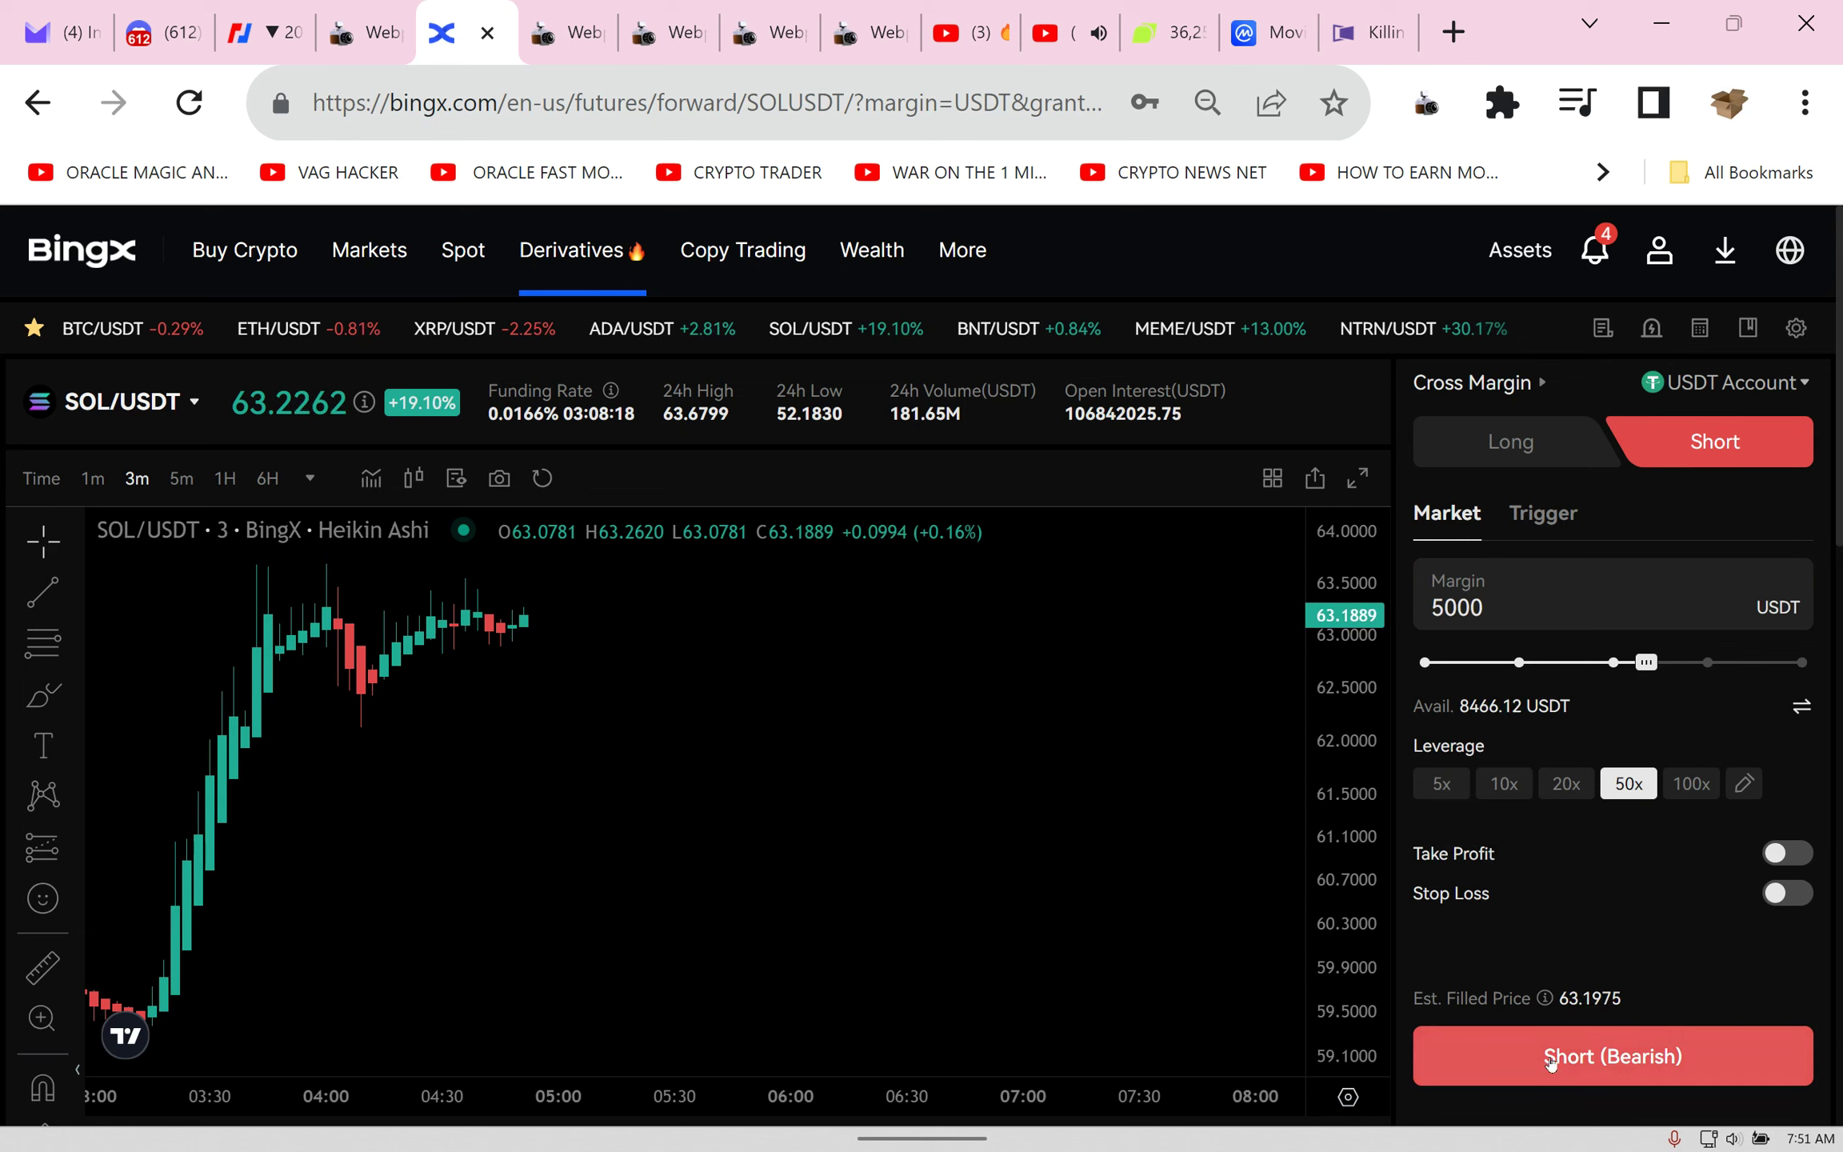
{"action": "left_click", "coordinate": [1510, 441]}
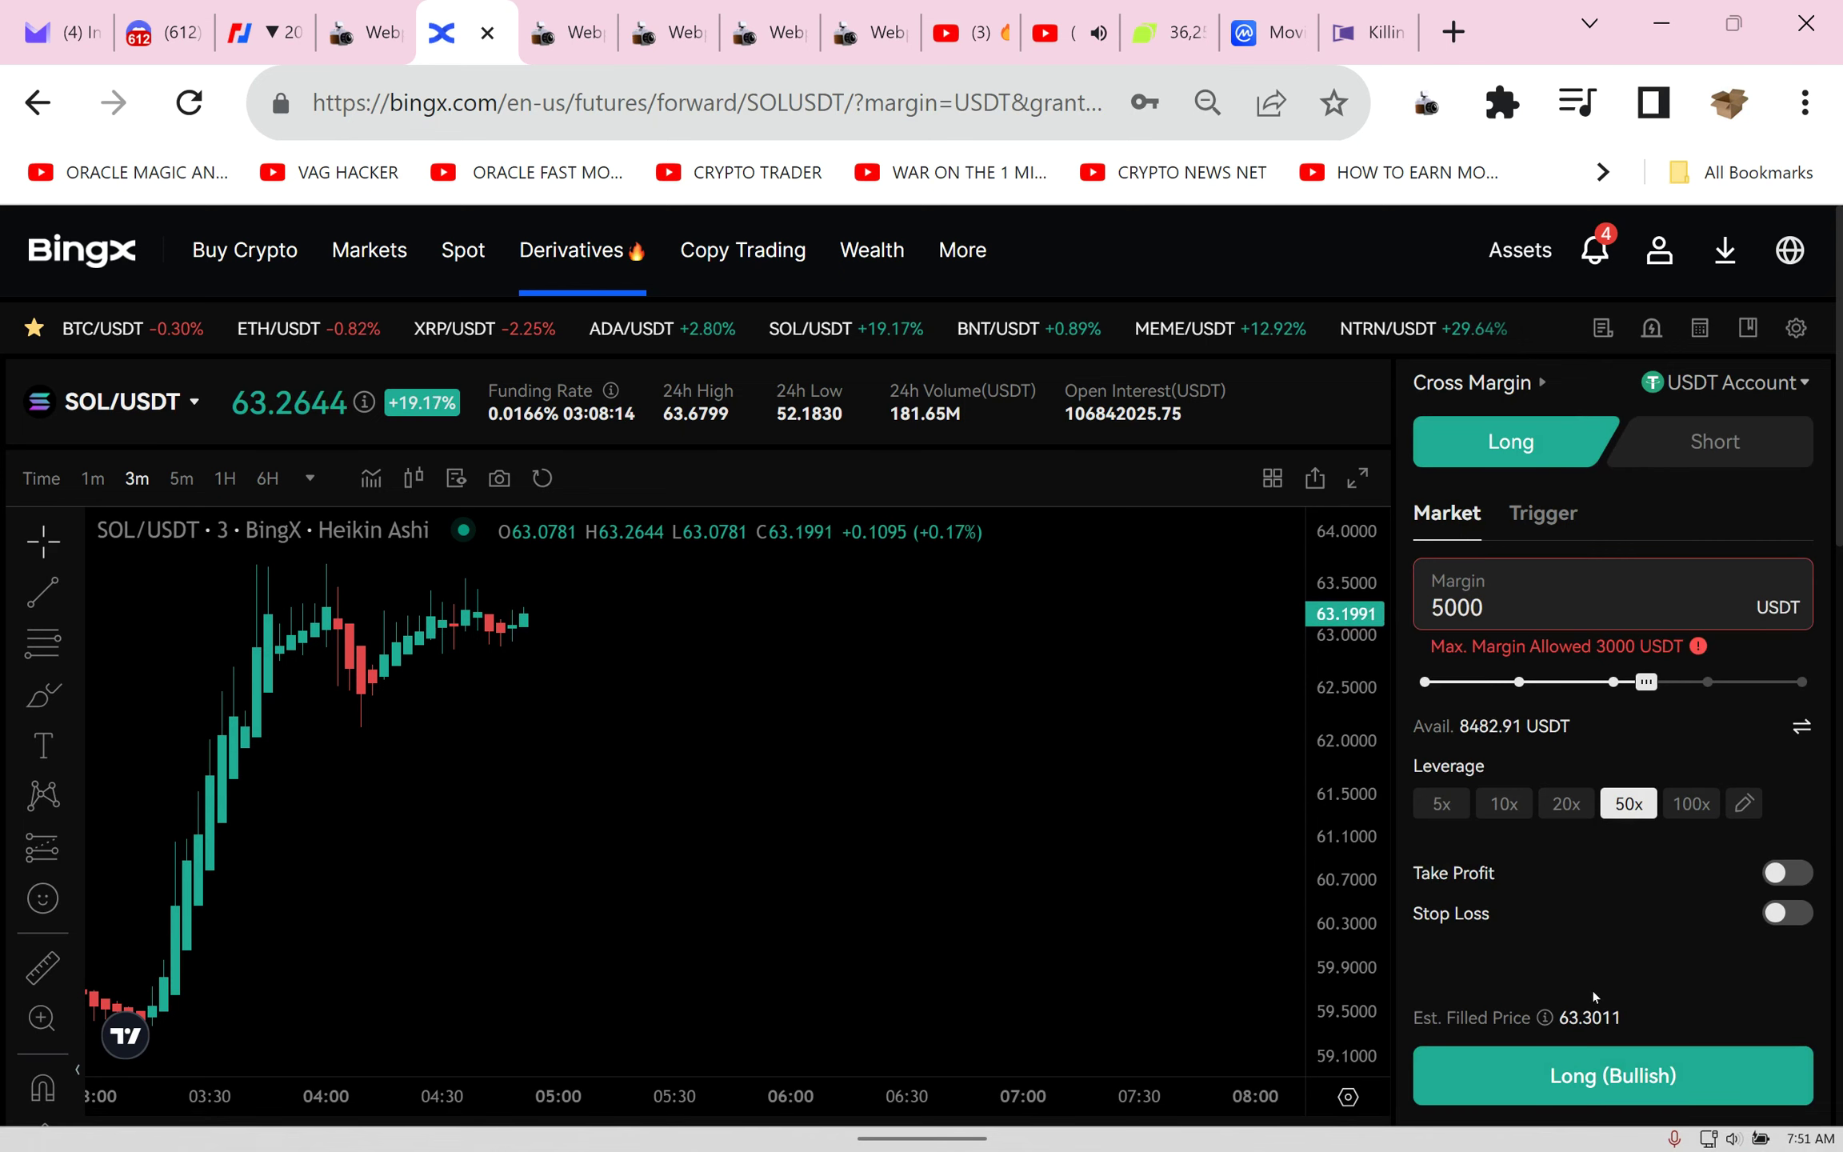
{"action": "mouse_move", "coordinate": [1677, 662]}
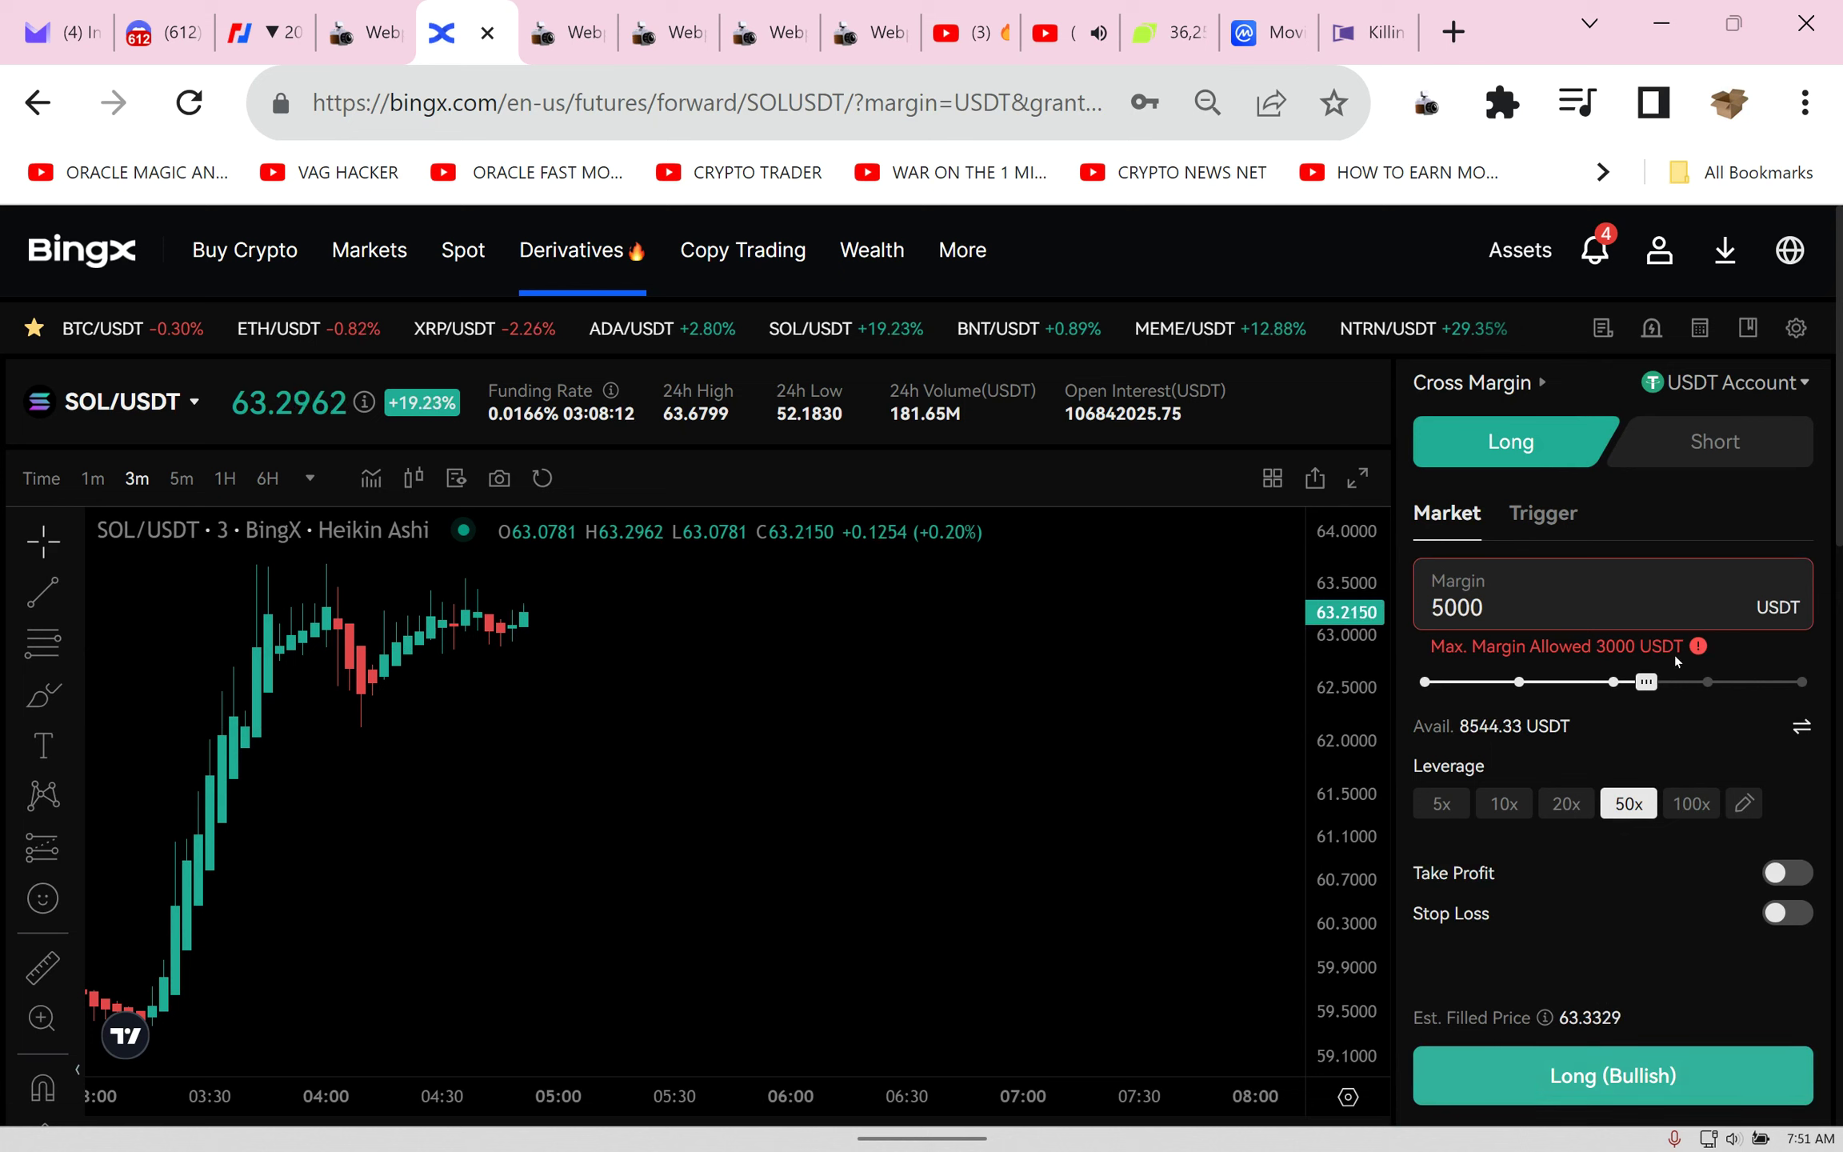
{"action": "left_click", "coordinate": [1566, 784]}
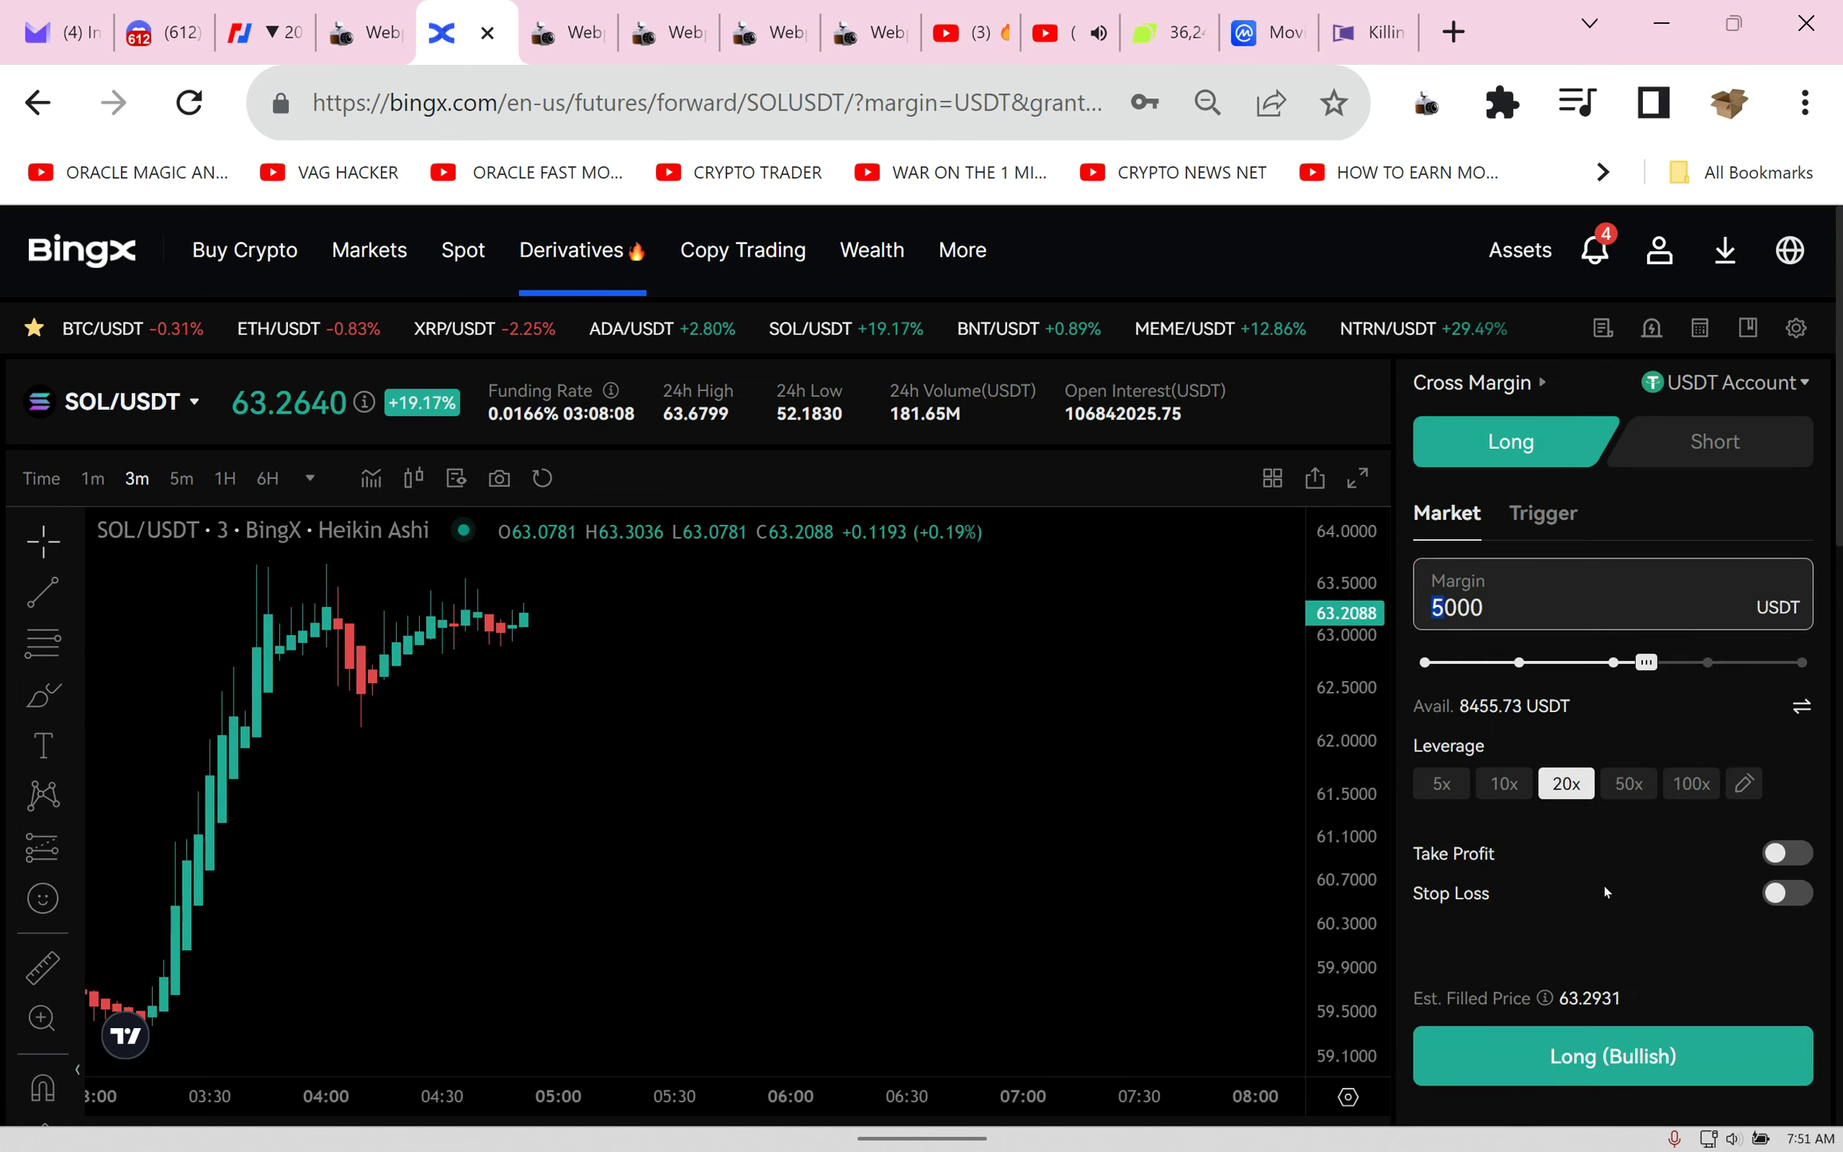
Step: Reduce the margin to 3000 USDT and place the SOL/USDT long, making five positions
{"action": "left_click_drag", "start_coordinate": [1646, 662], "coordinate": [1558, 662]}
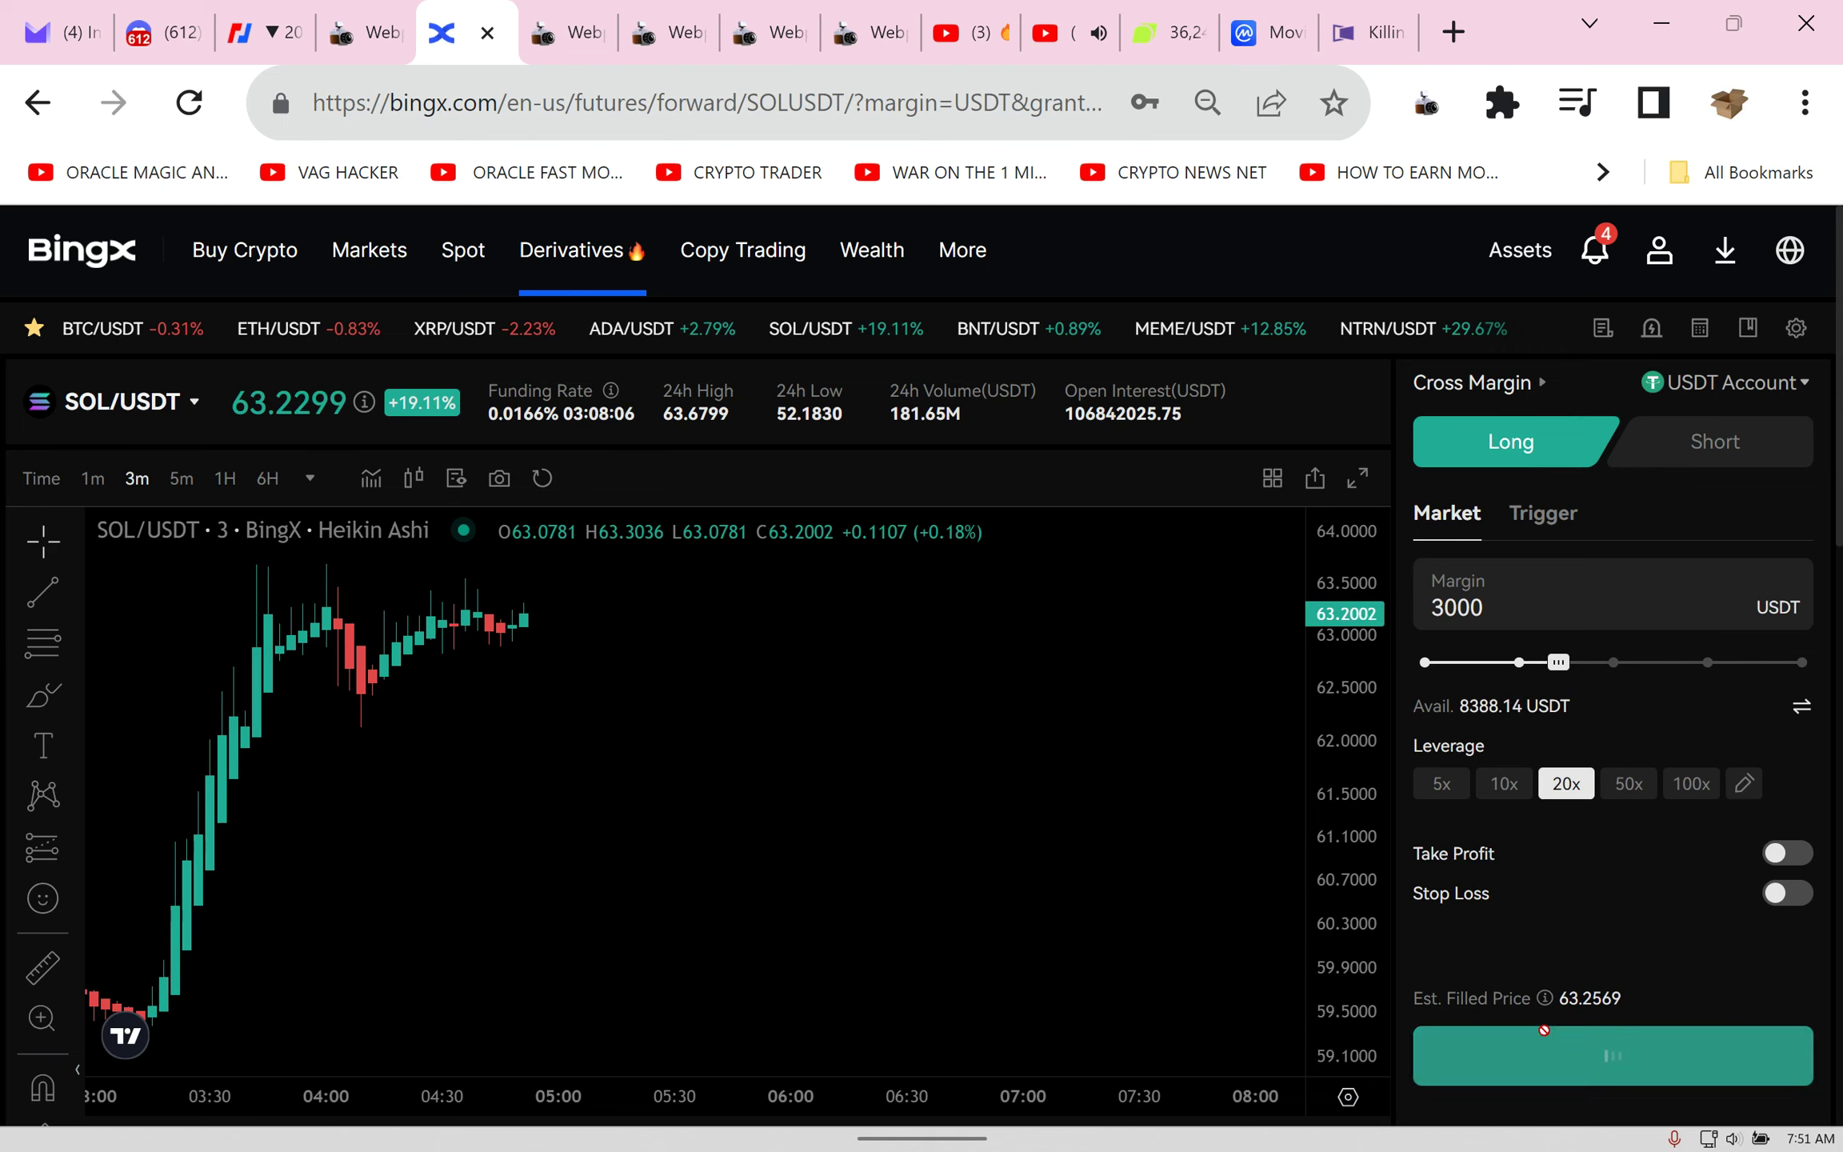
{"action": "left_click", "coordinate": [1611, 1054]}
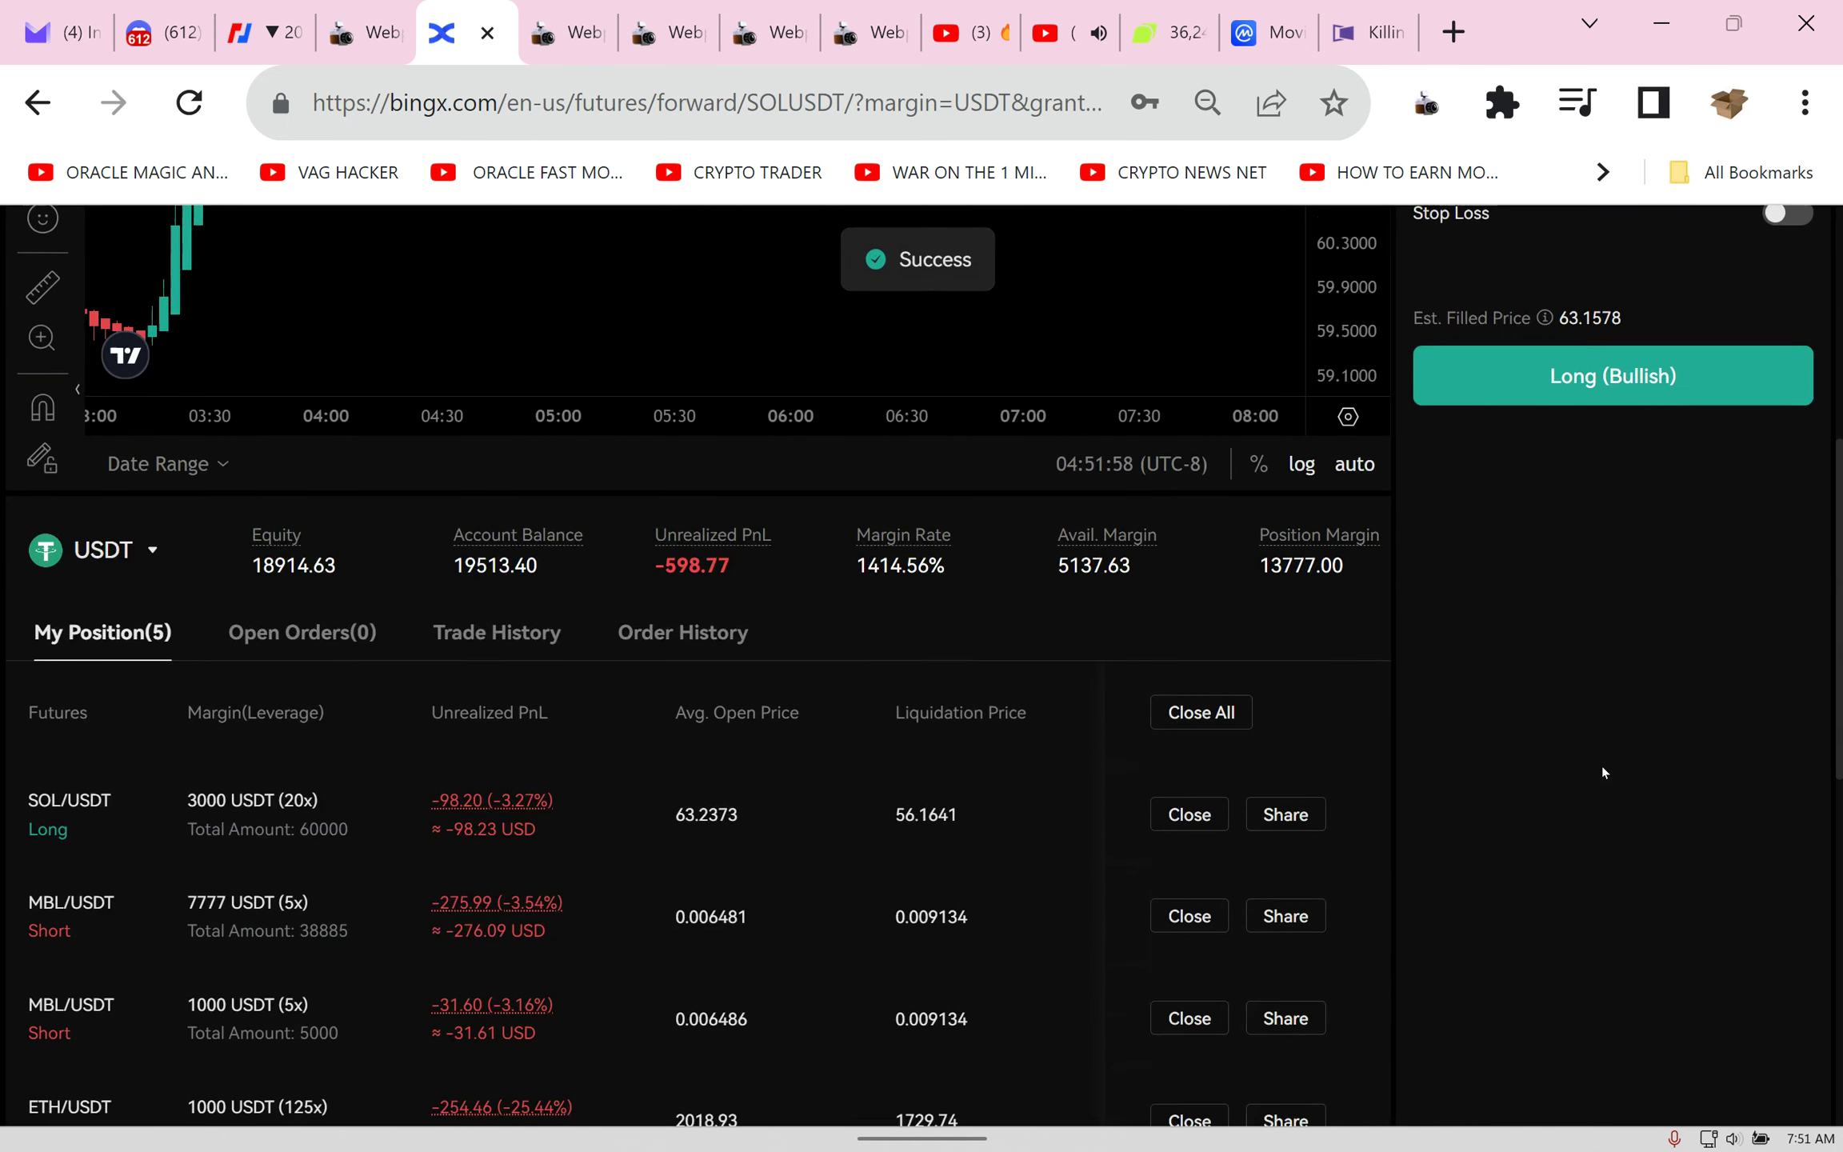
{"action": "scroll", "scroll_direction": "down", "scroll_amount": 3}
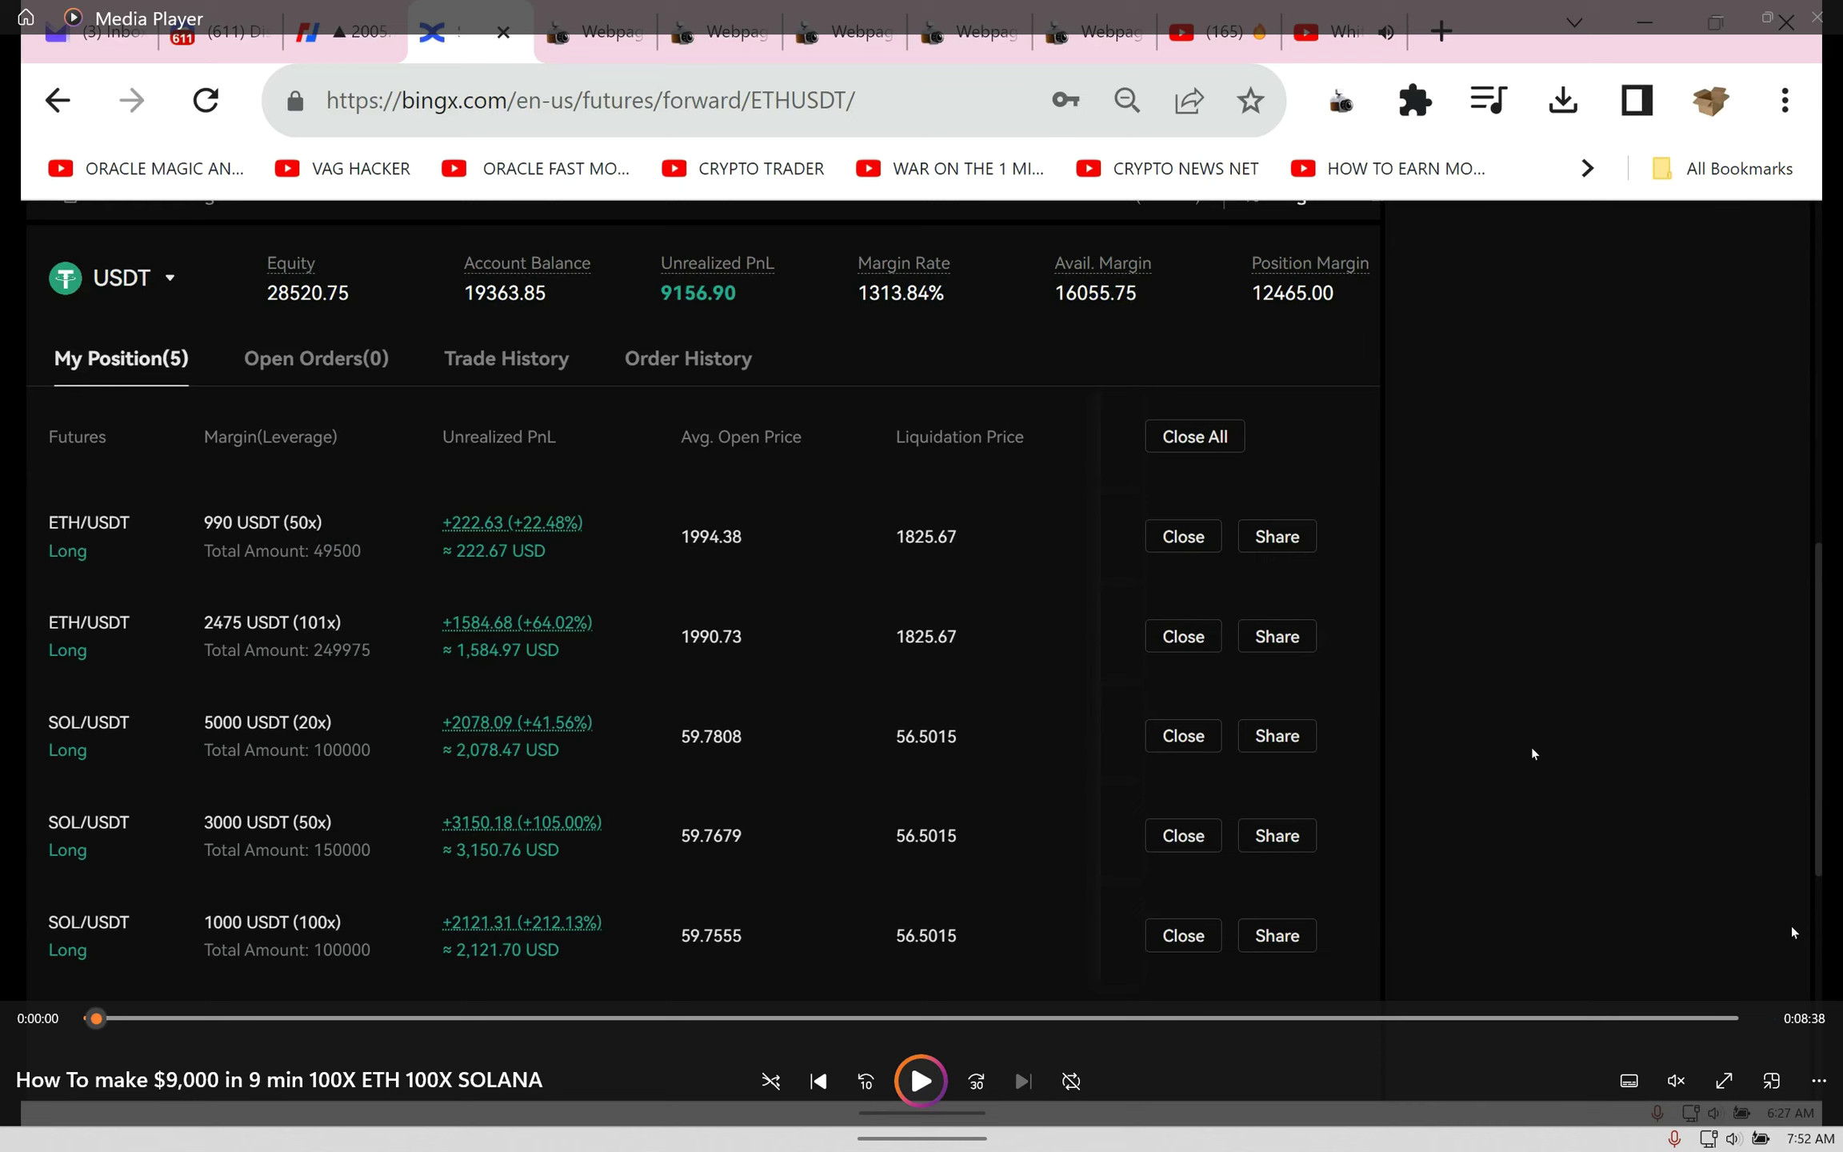
{"action": "mouse_move", "coordinate": [732, 336]}
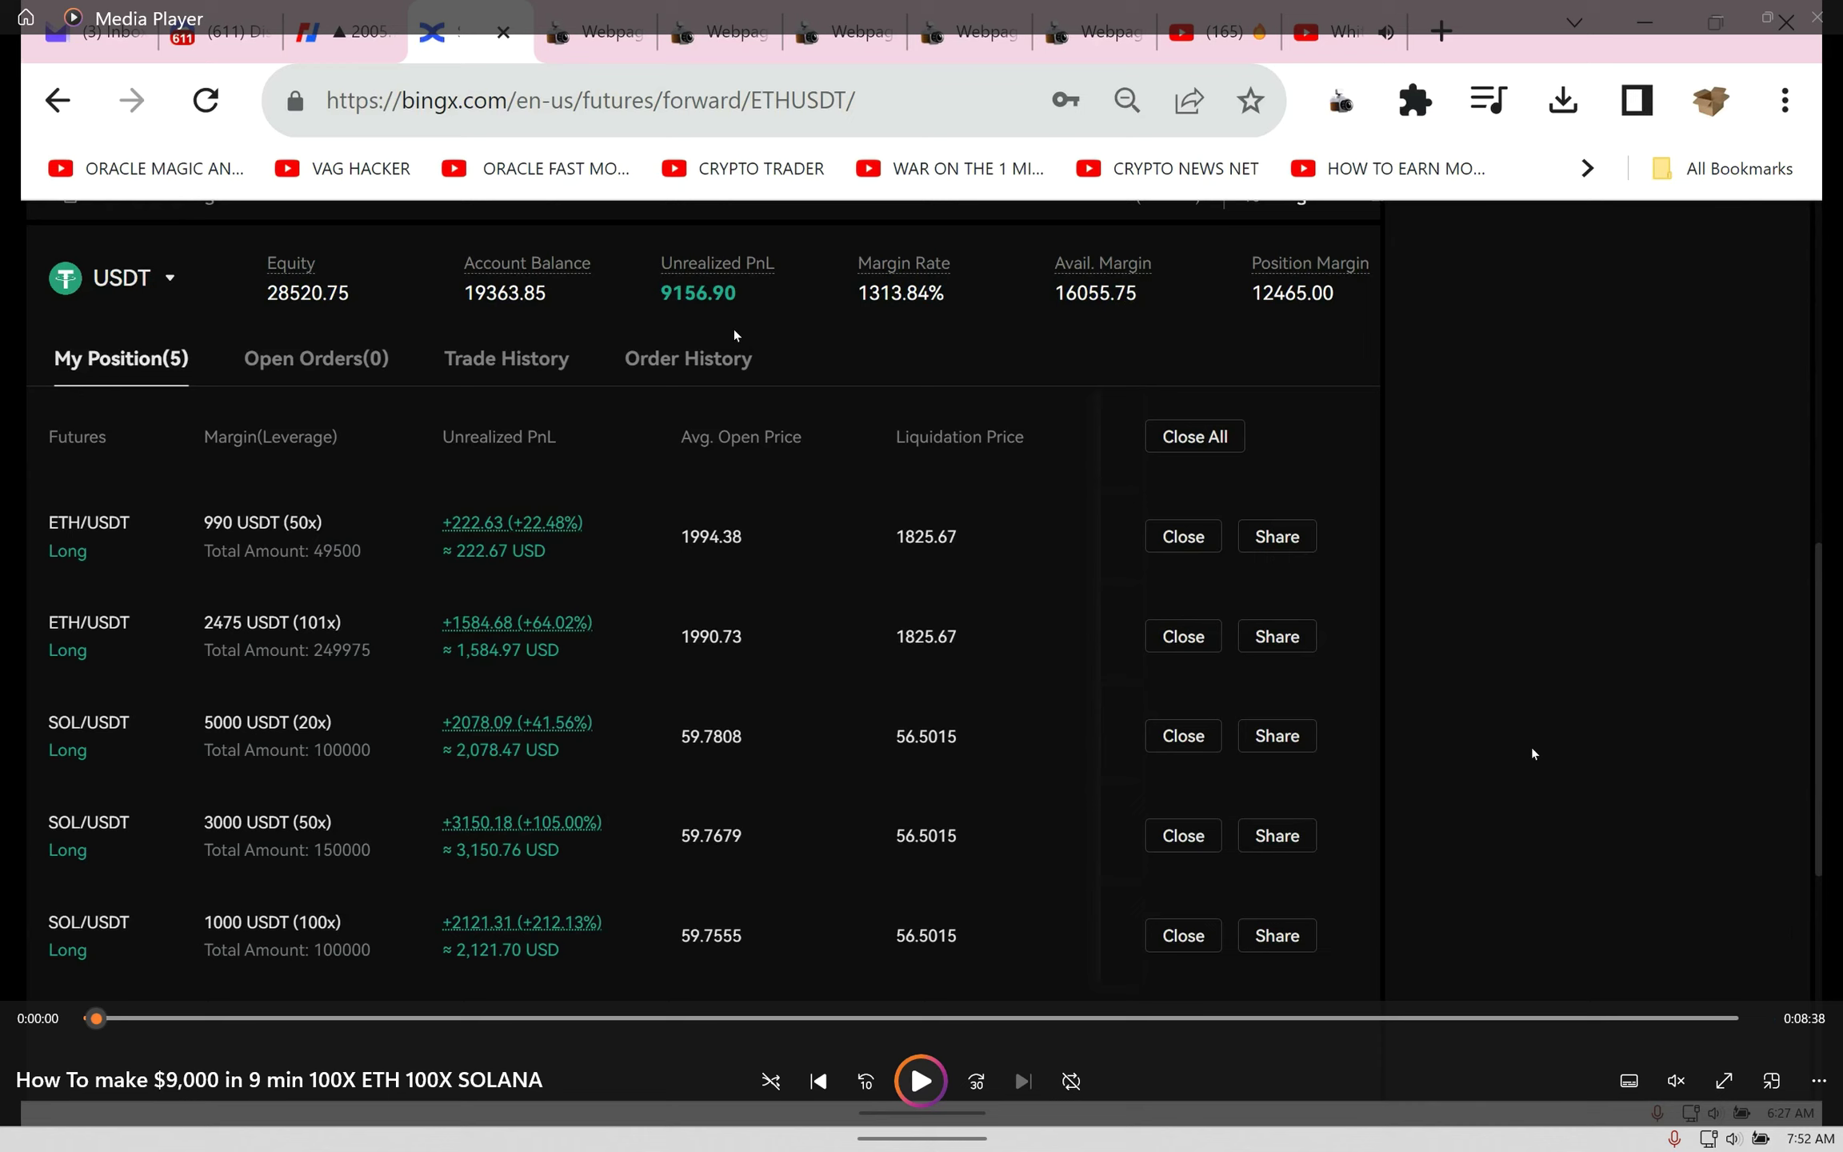
{"action": "mouse_move", "coordinate": [552, 983]}
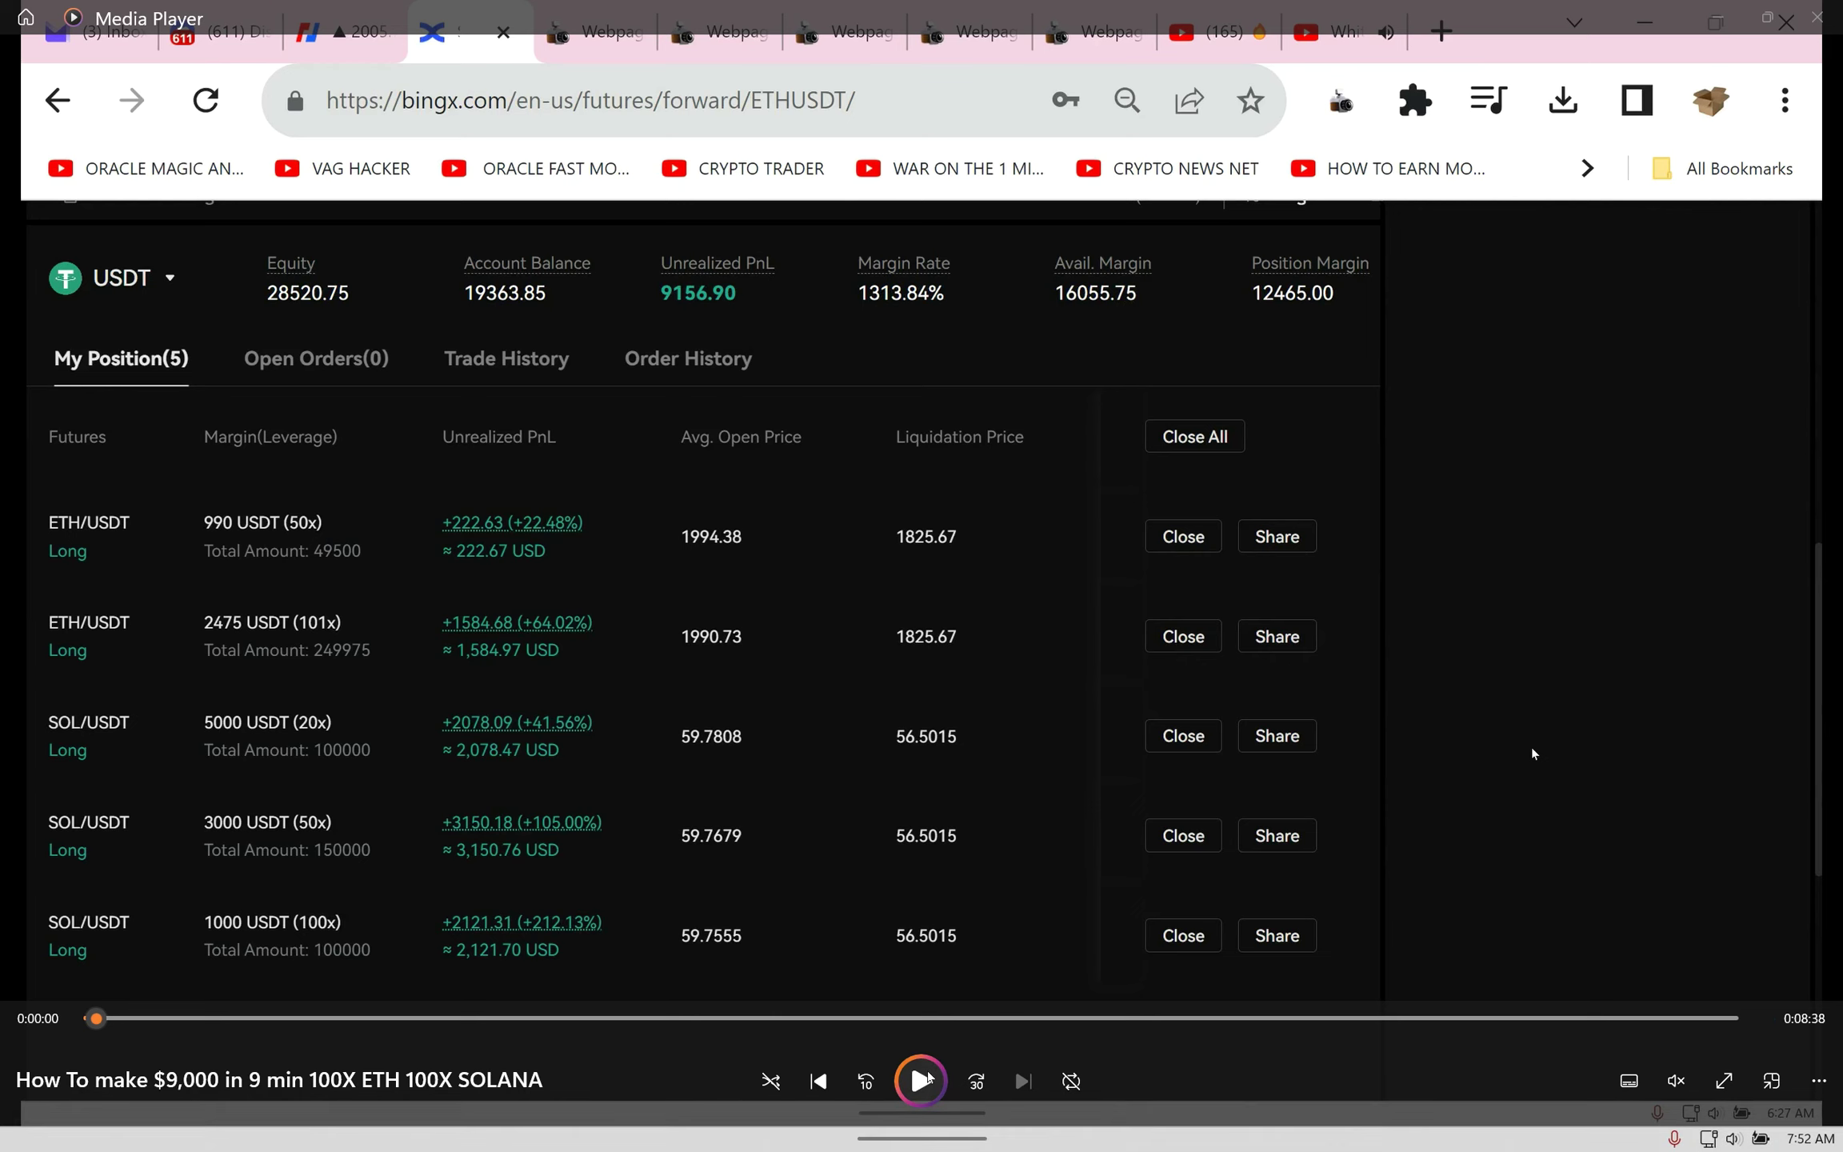
{"action": "mouse_move", "coordinate": [919, 1080]}
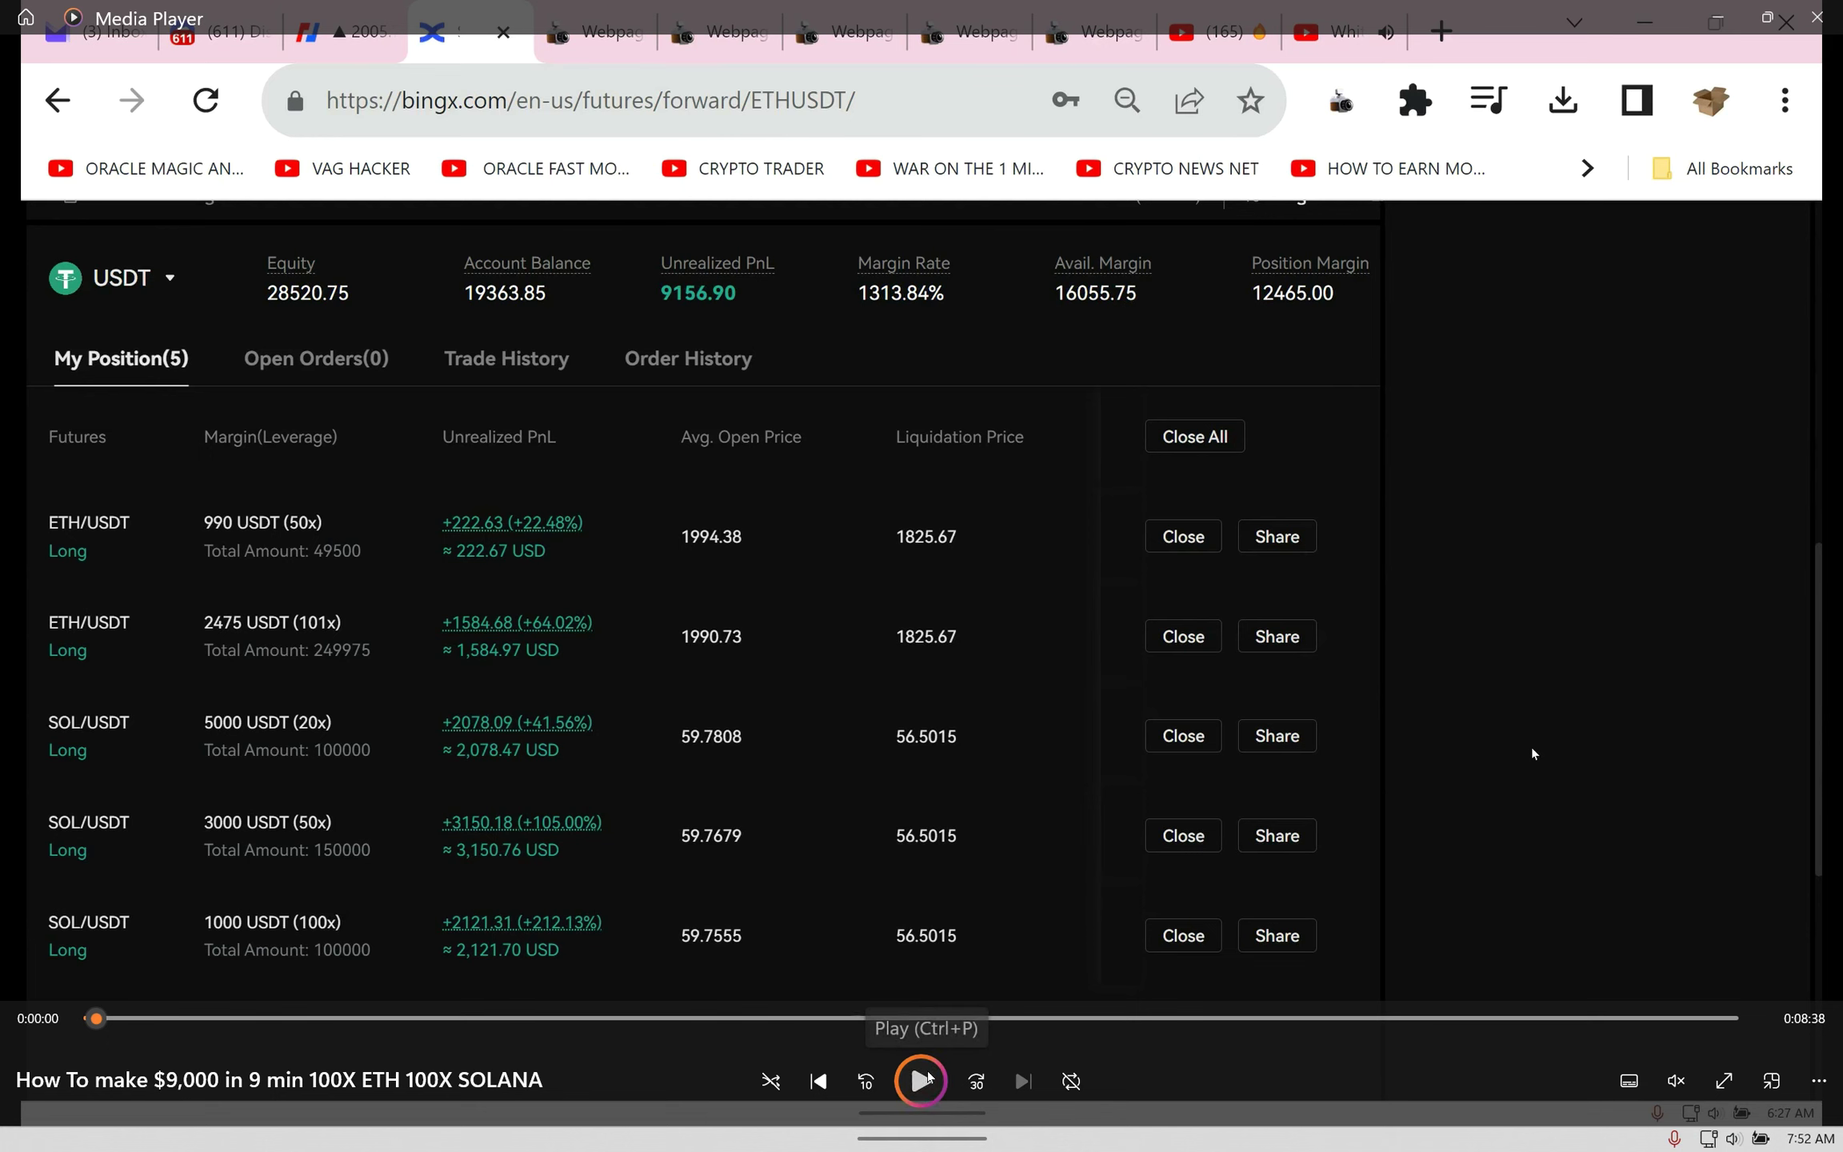
Step: Start playback of the 'How To make $9,000 in 9 min' trading recording
{"action": "left_click", "coordinate": [919, 1079]}
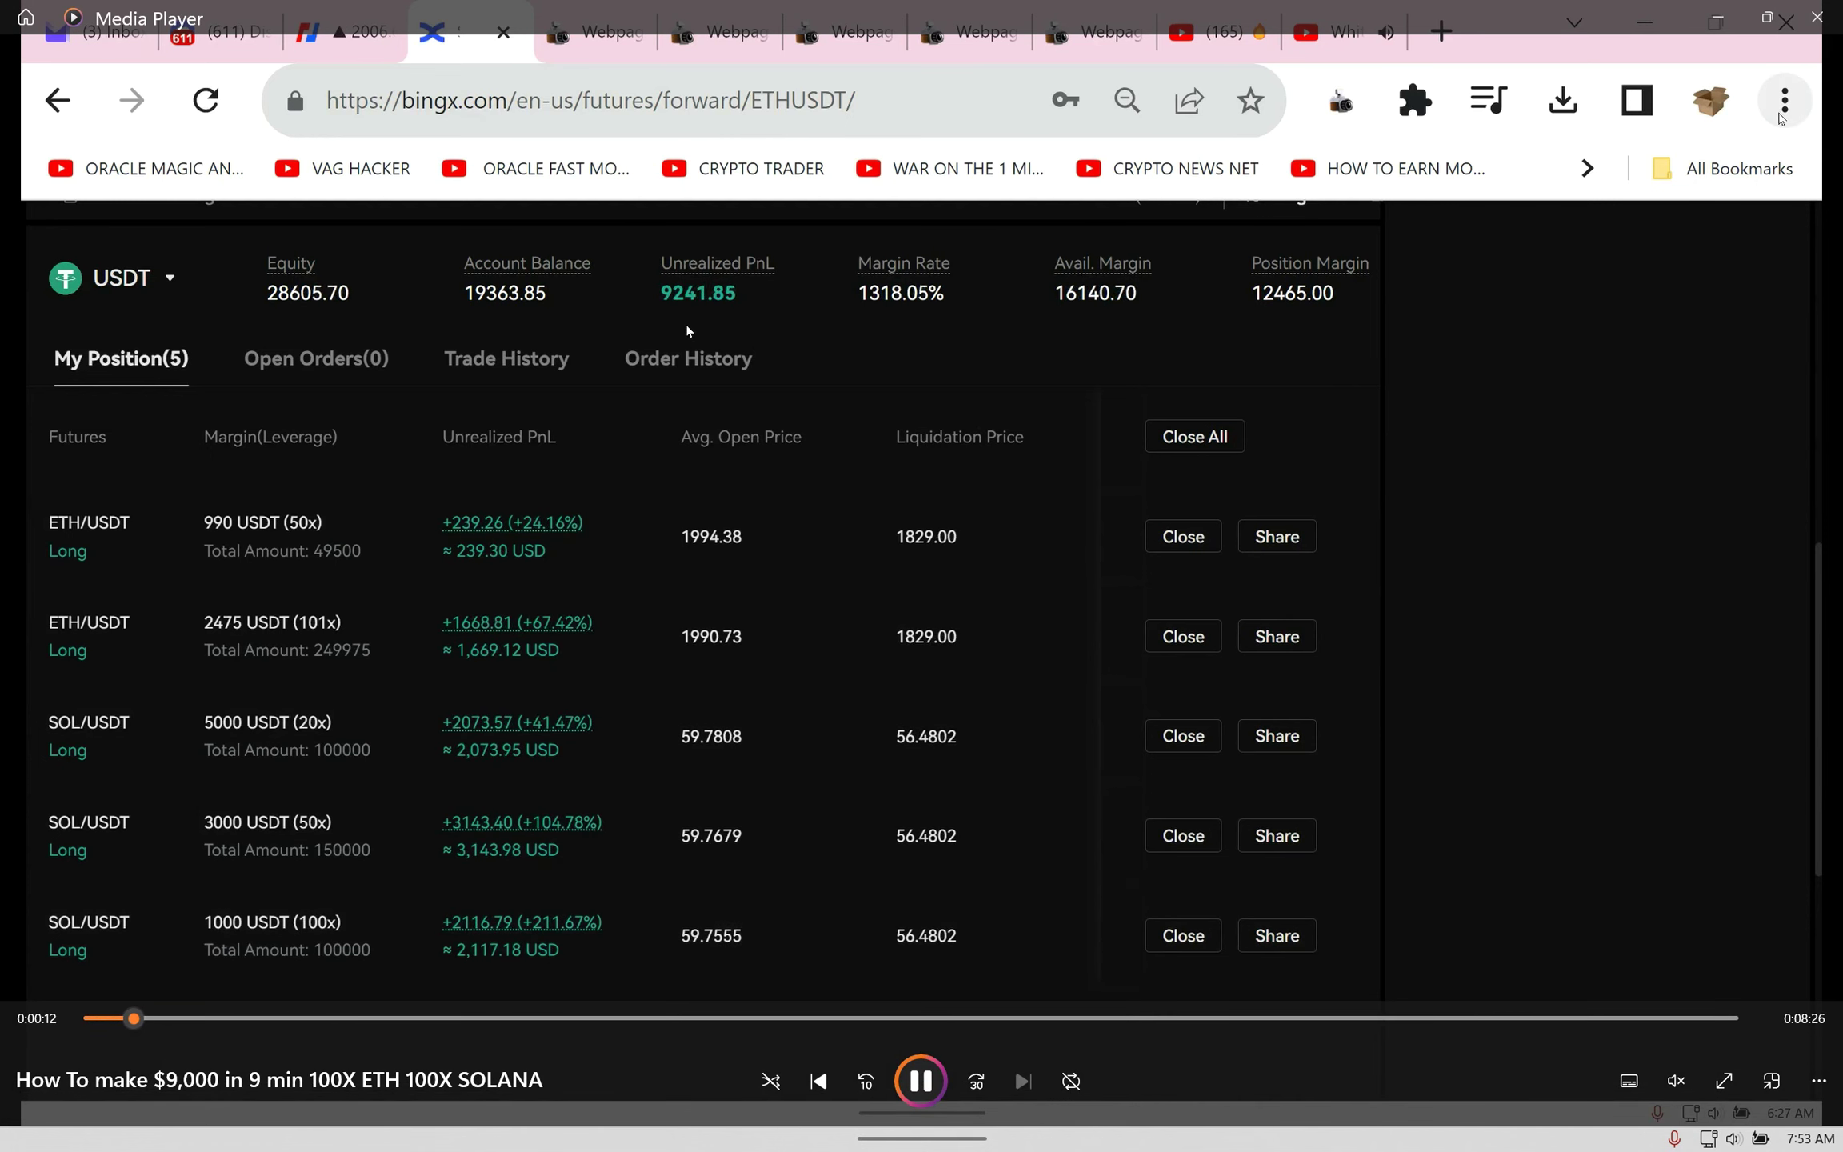
Step: Let the recording play through the five closing positions, then rewind near the start and pause
{"action": "left_click", "coordinate": [1782, 99]}
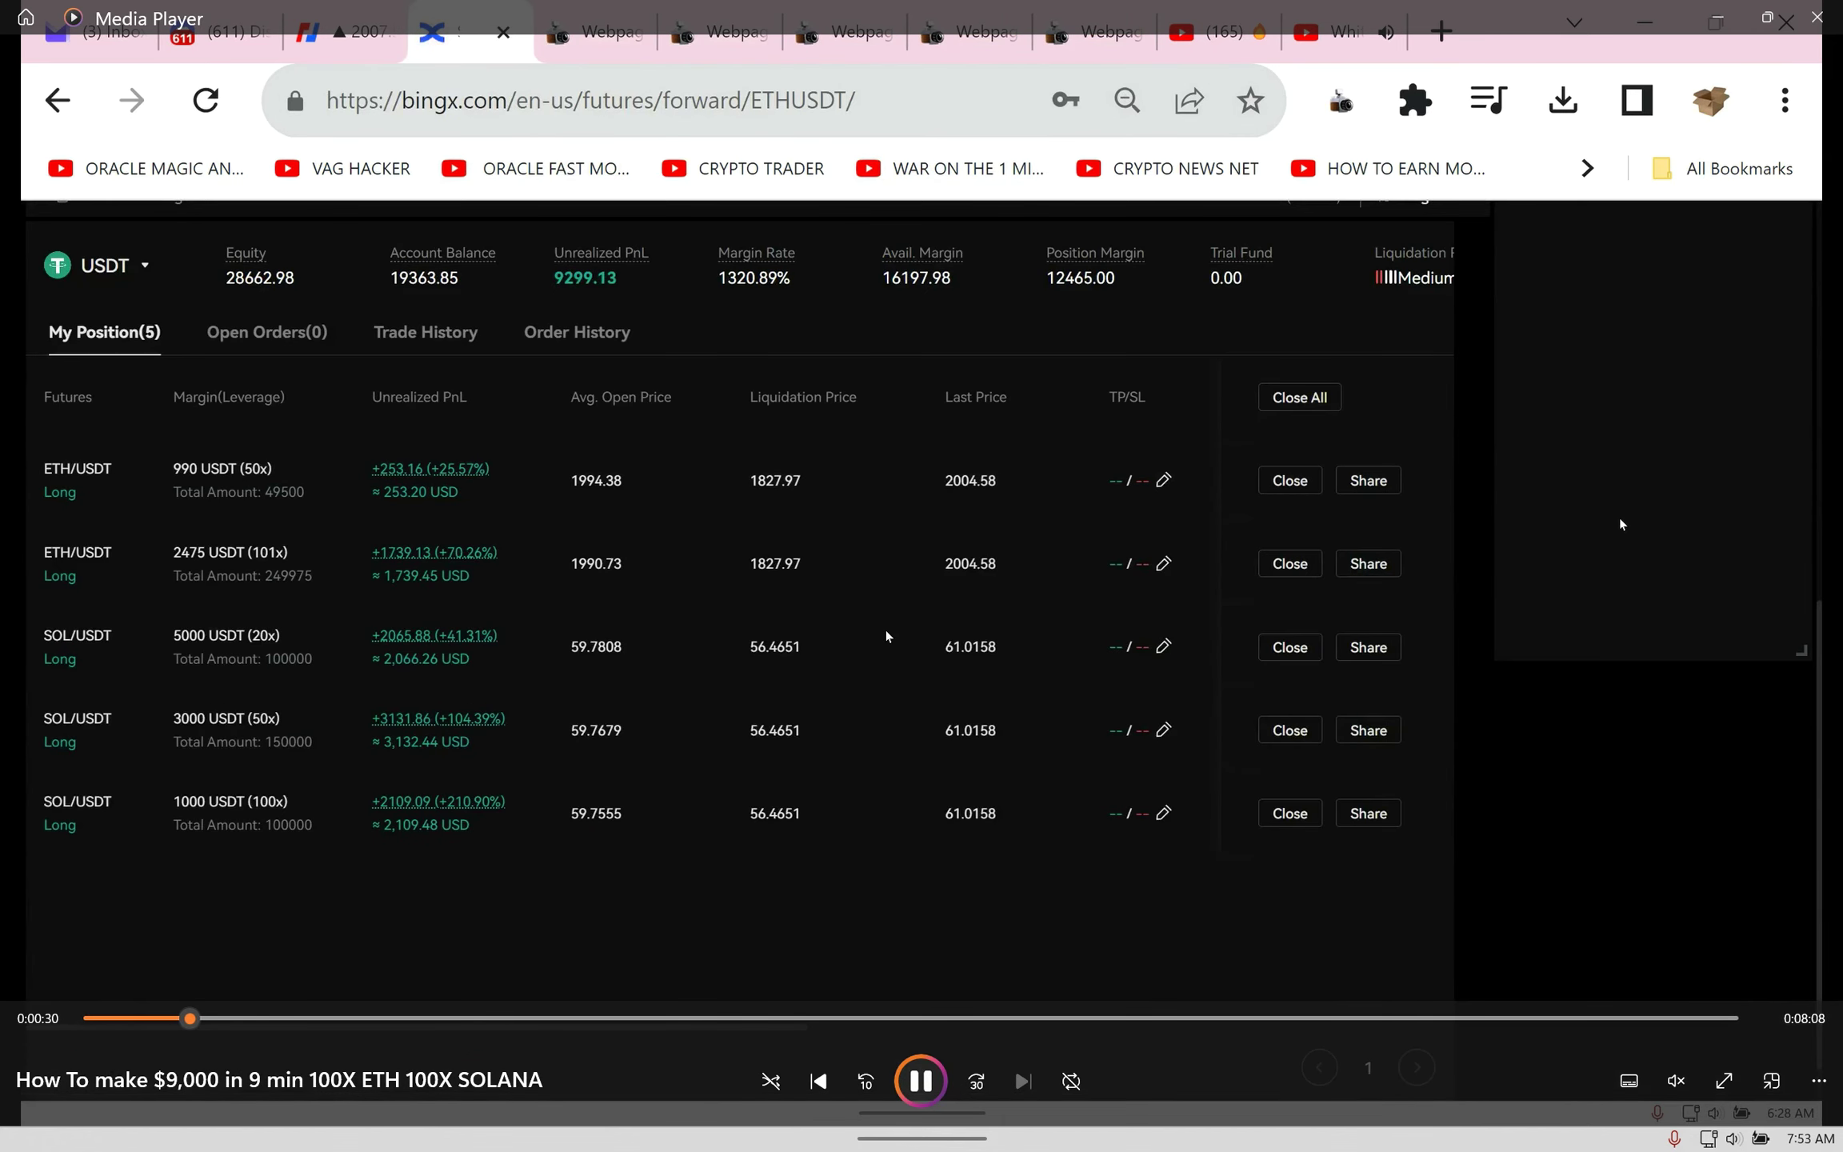
{"action": "left_click", "coordinate": [1784, 99]}
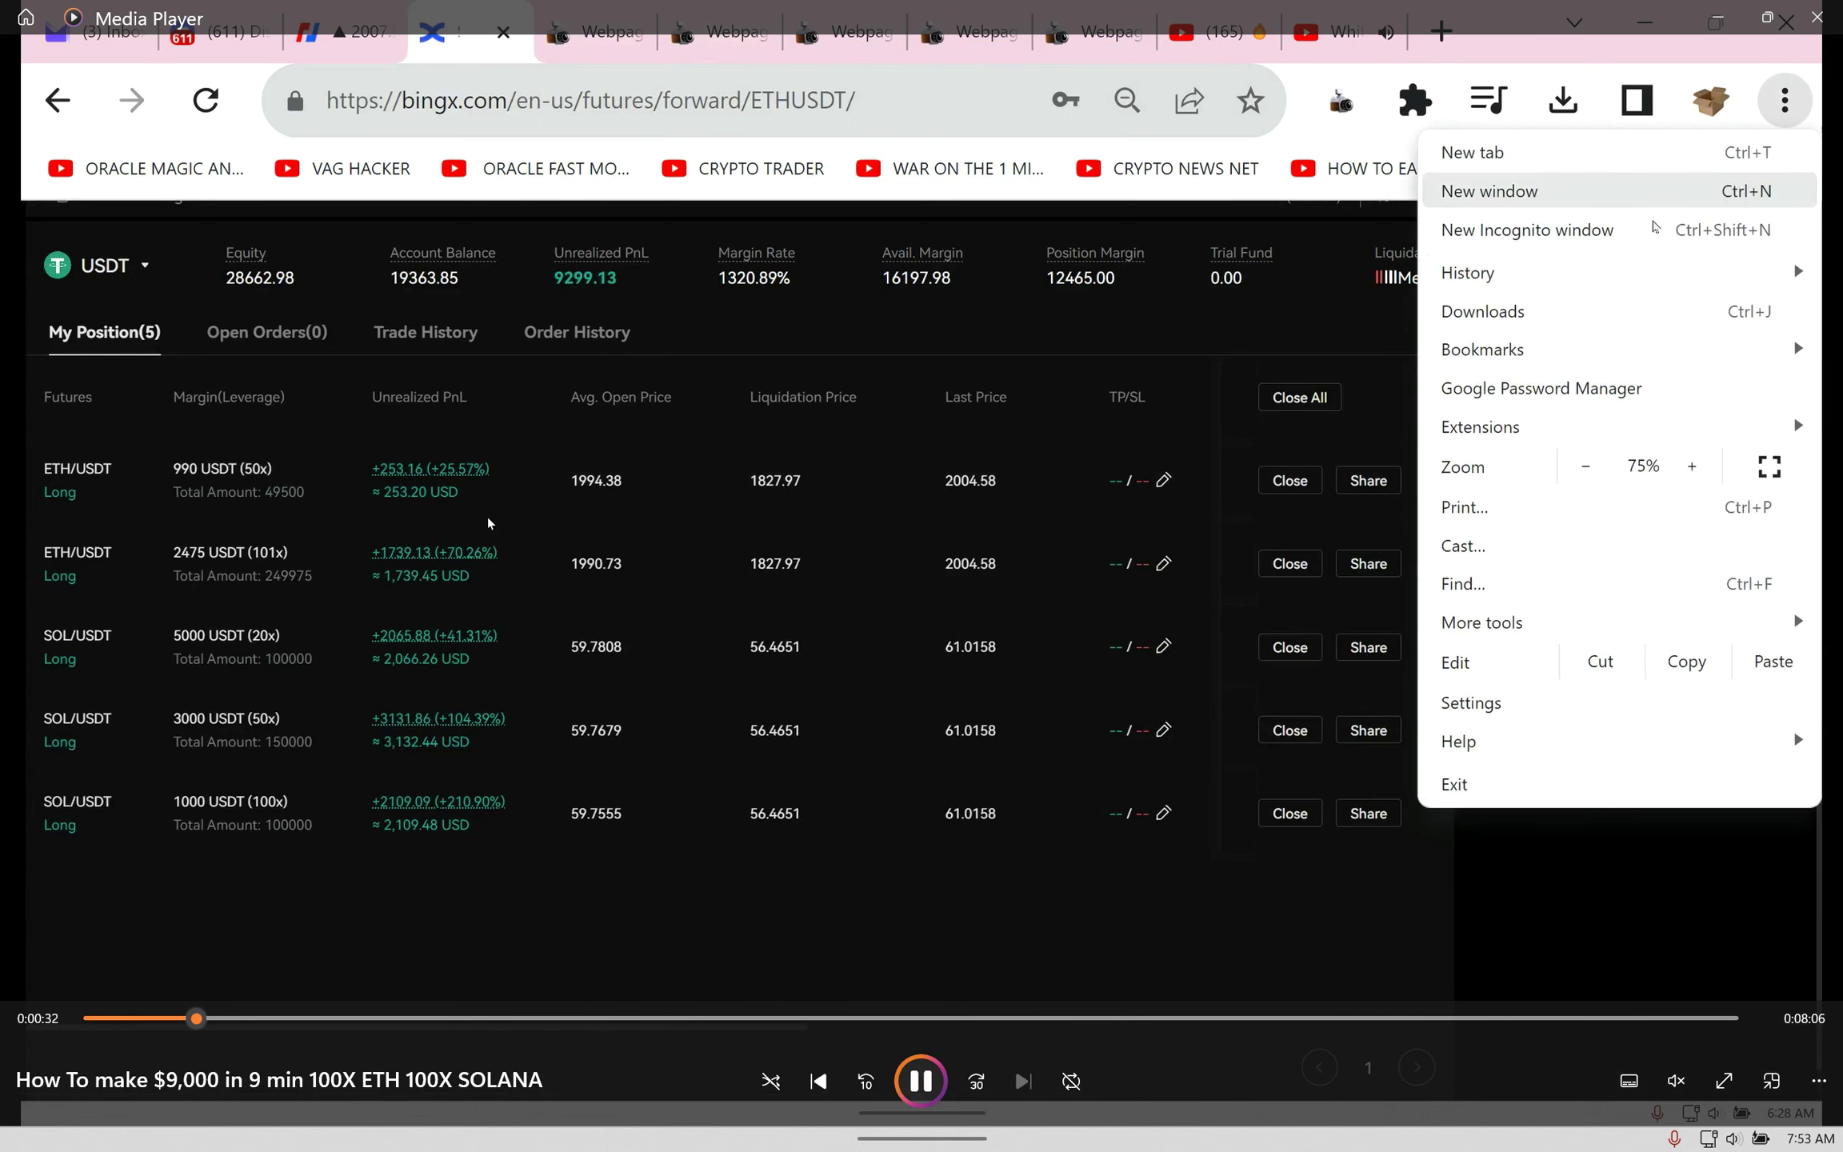
{"action": "mouse_move", "coordinate": [1526, 703]}
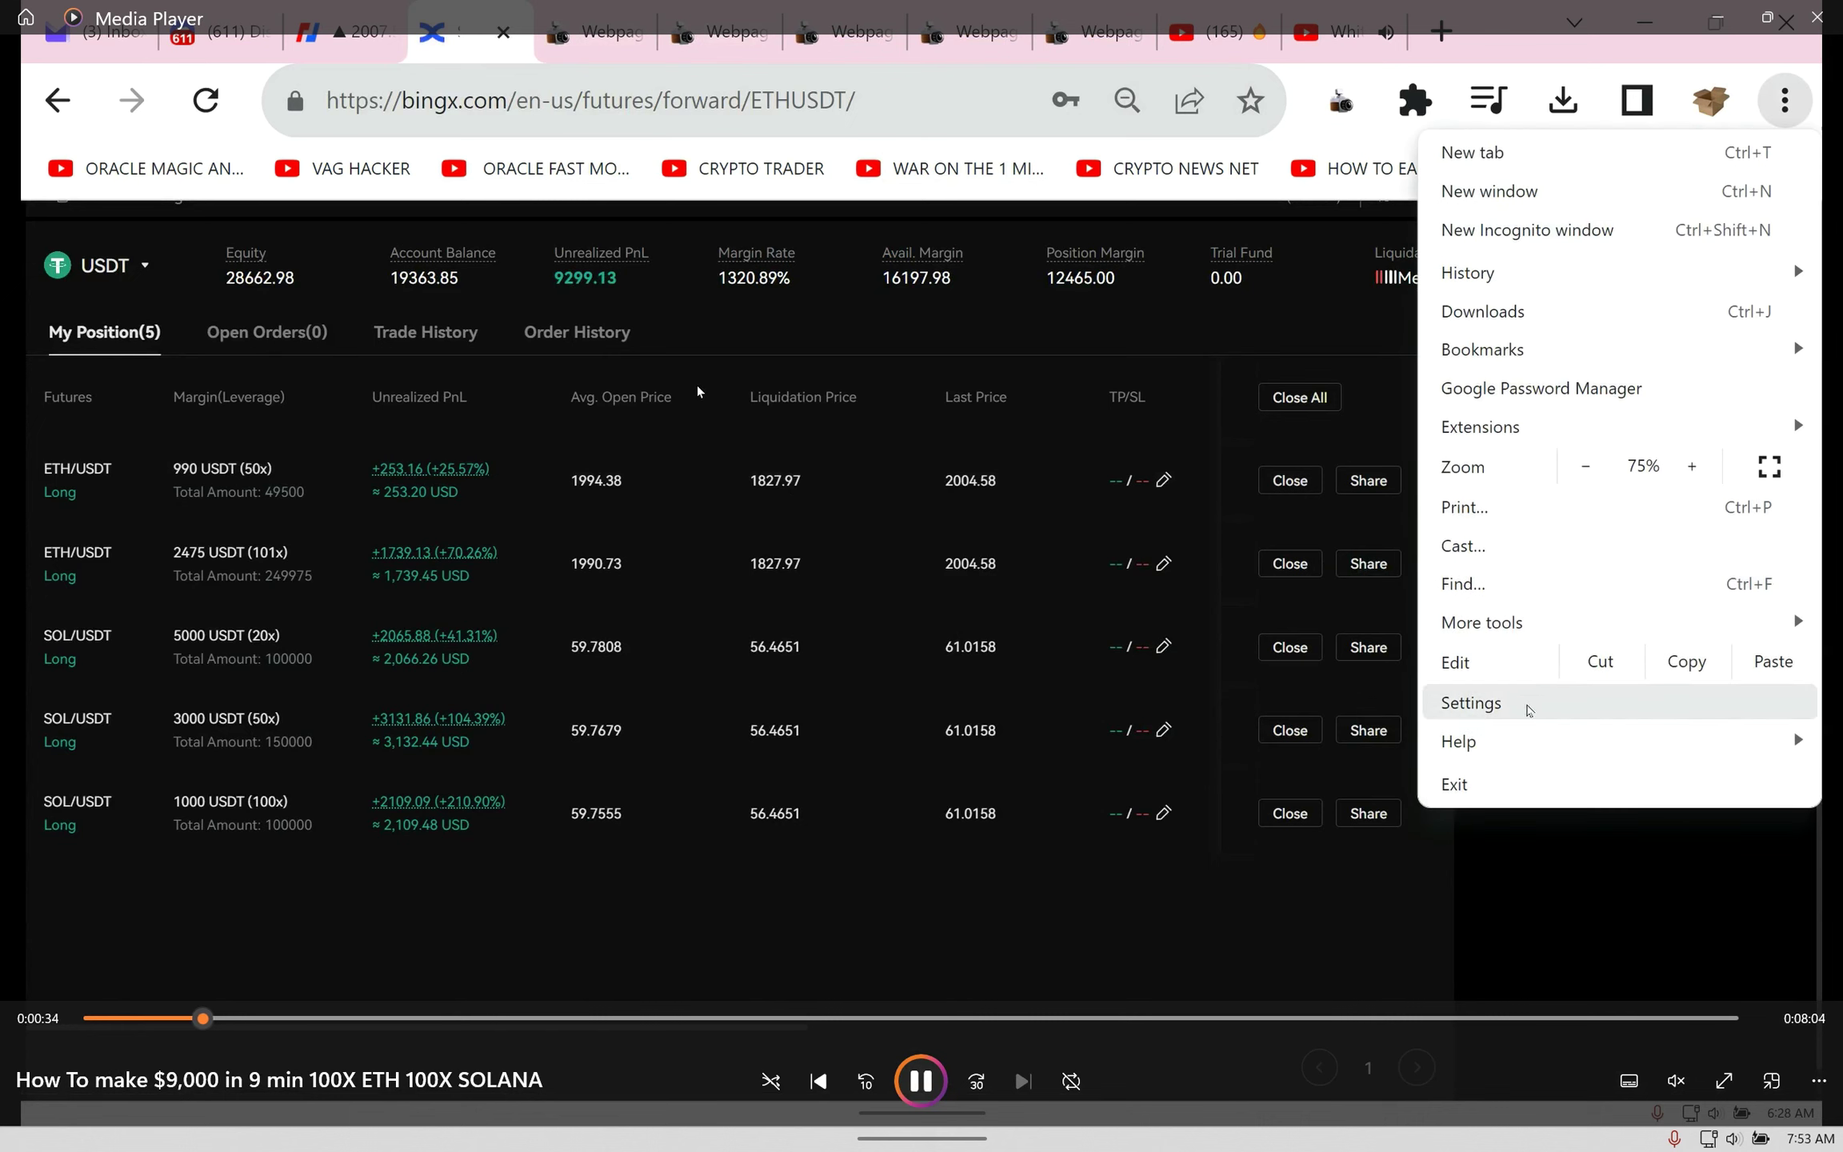
{"action": "left_click", "coordinate": [1691, 467]}
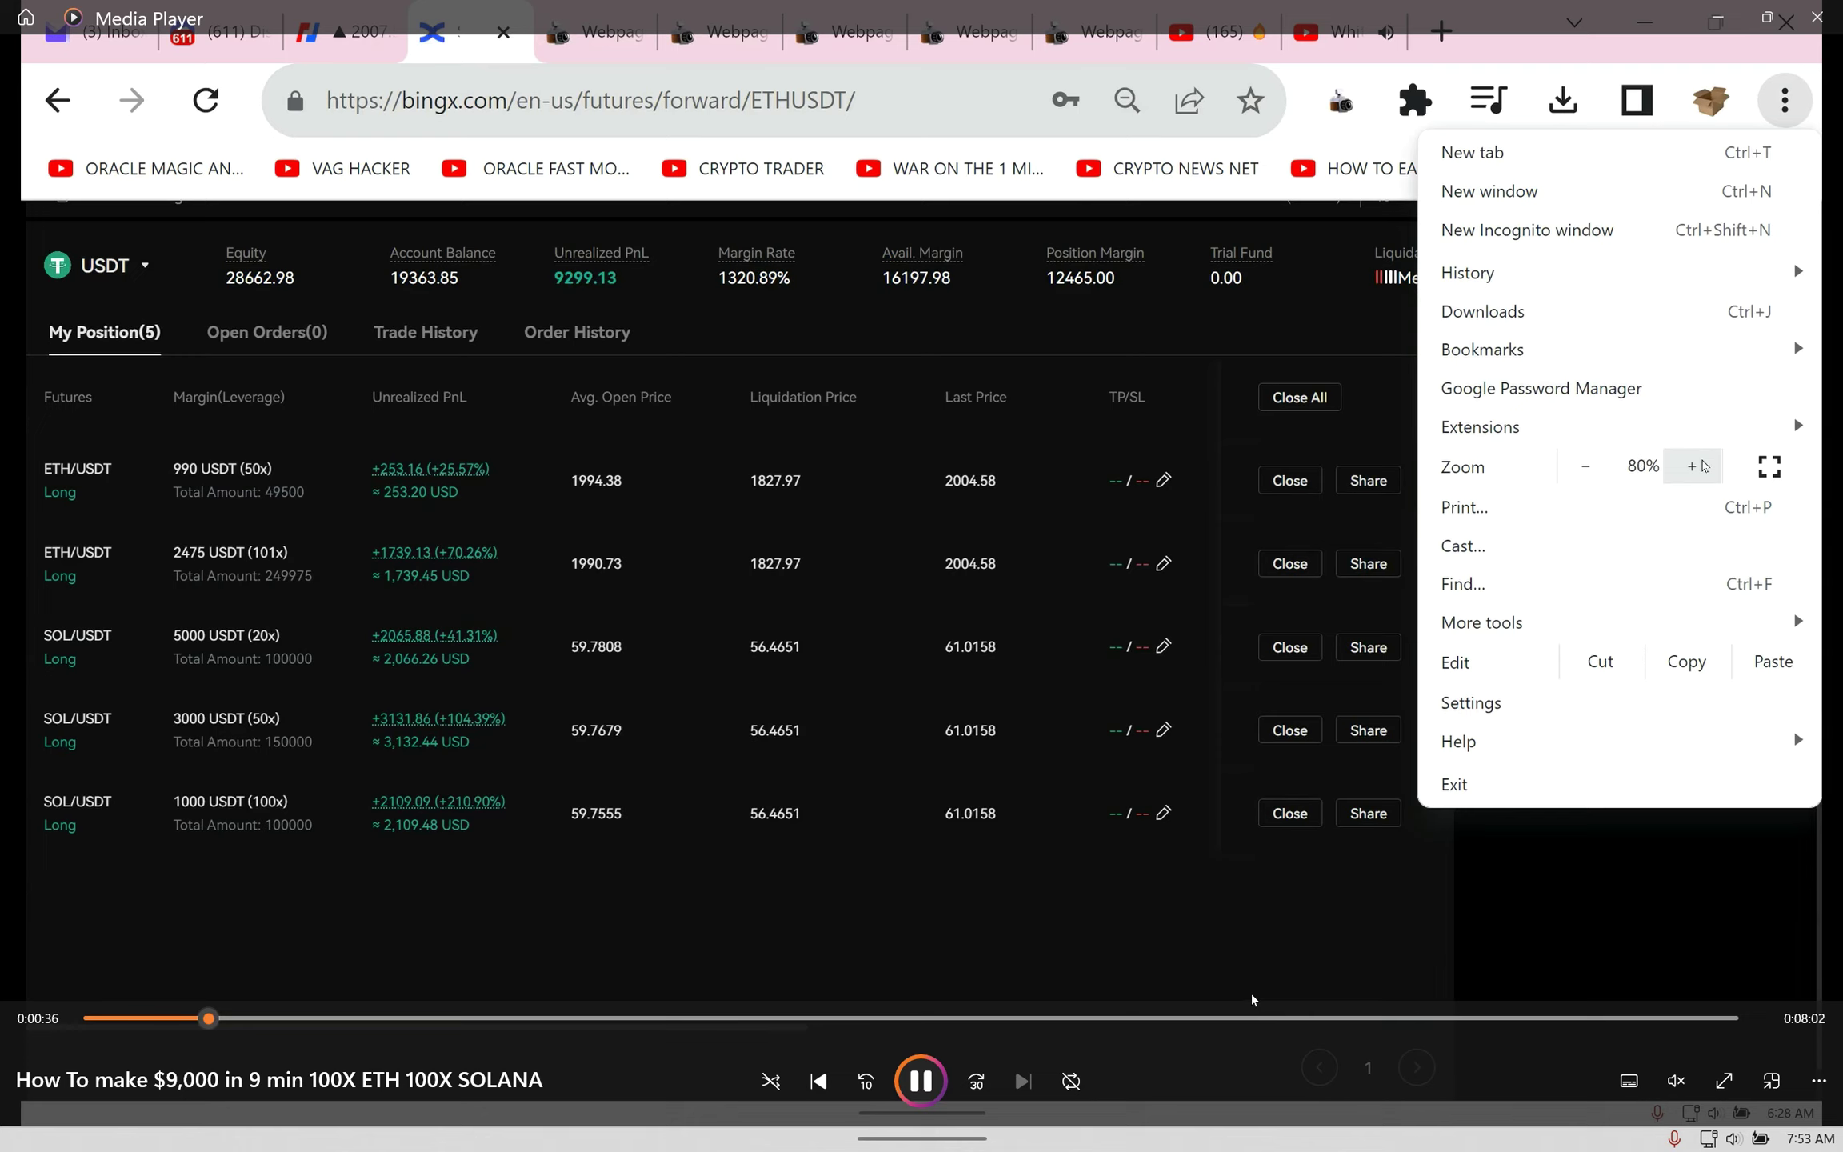
{"action": "left_click", "coordinate": [1692, 467]}
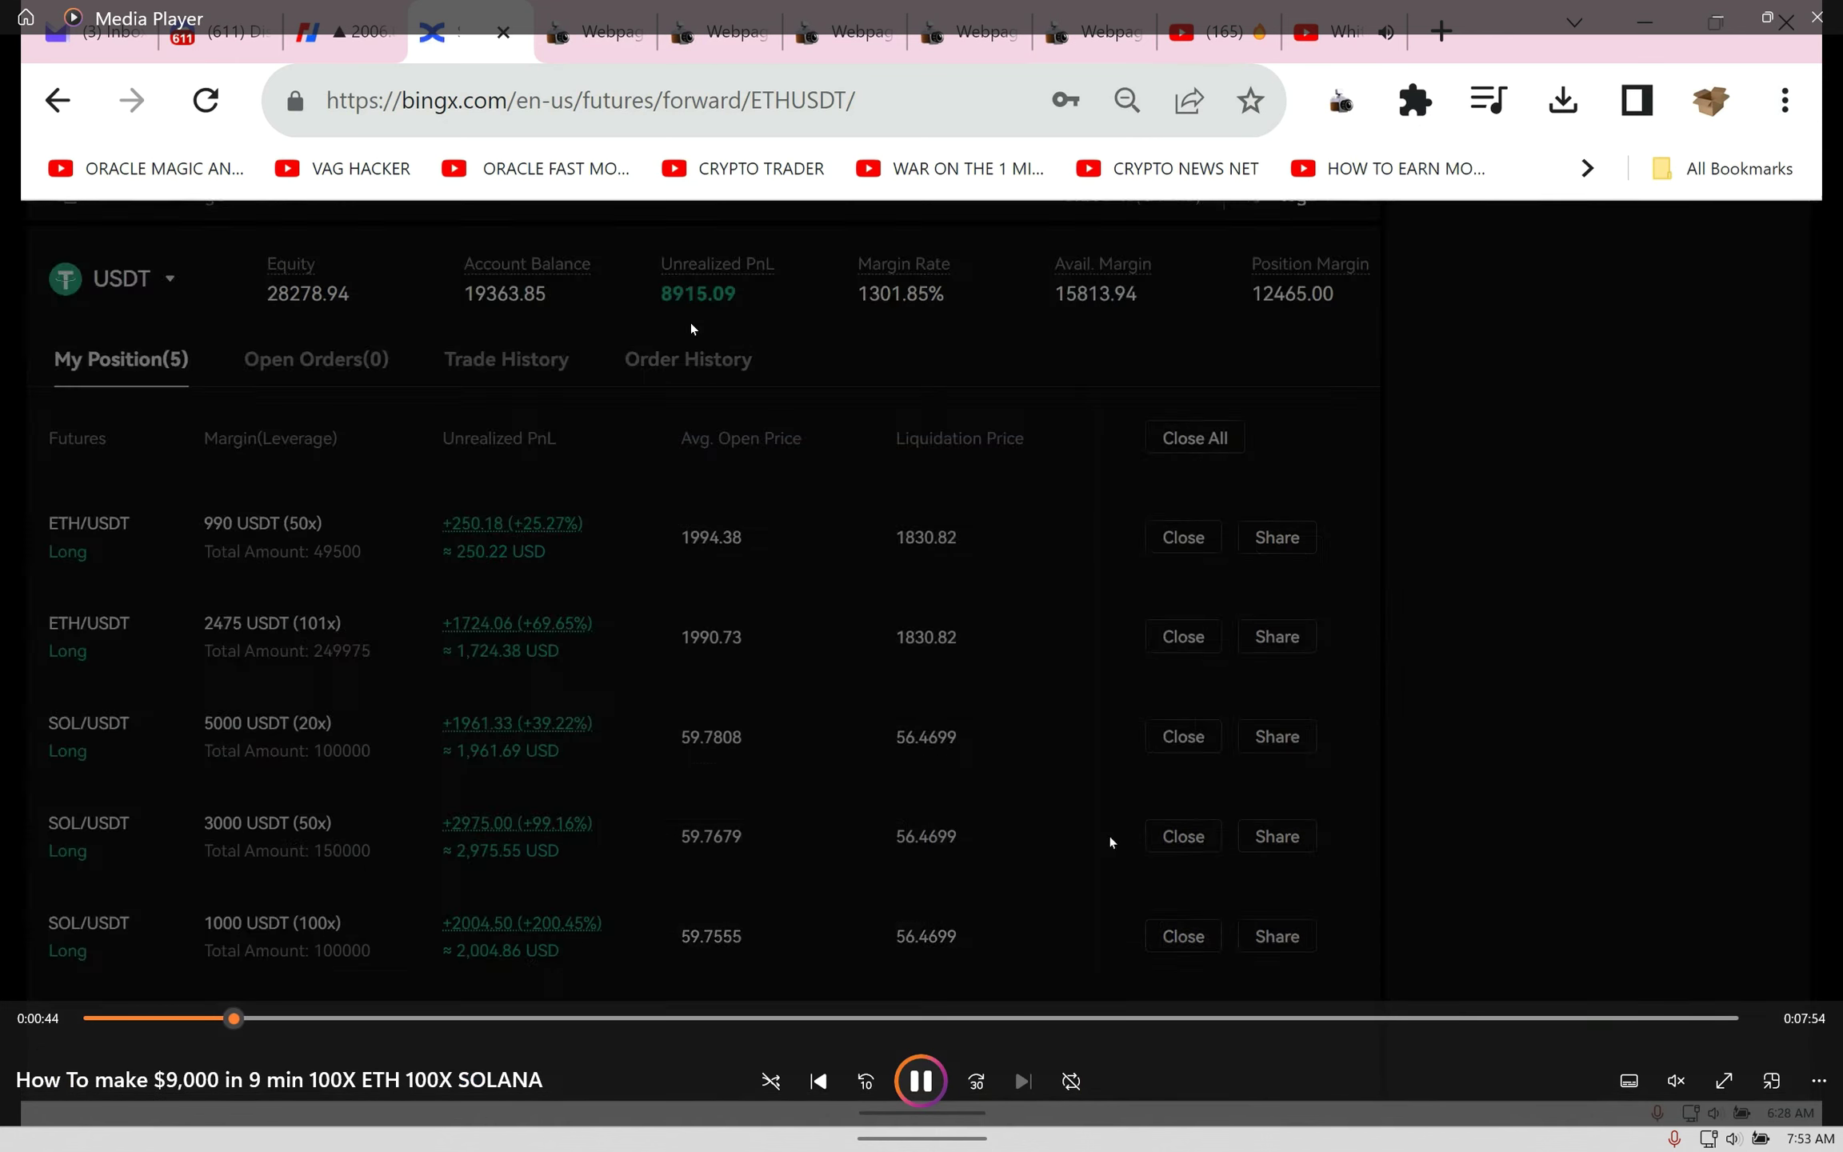
{"action": "left_click", "coordinate": [1193, 437]}
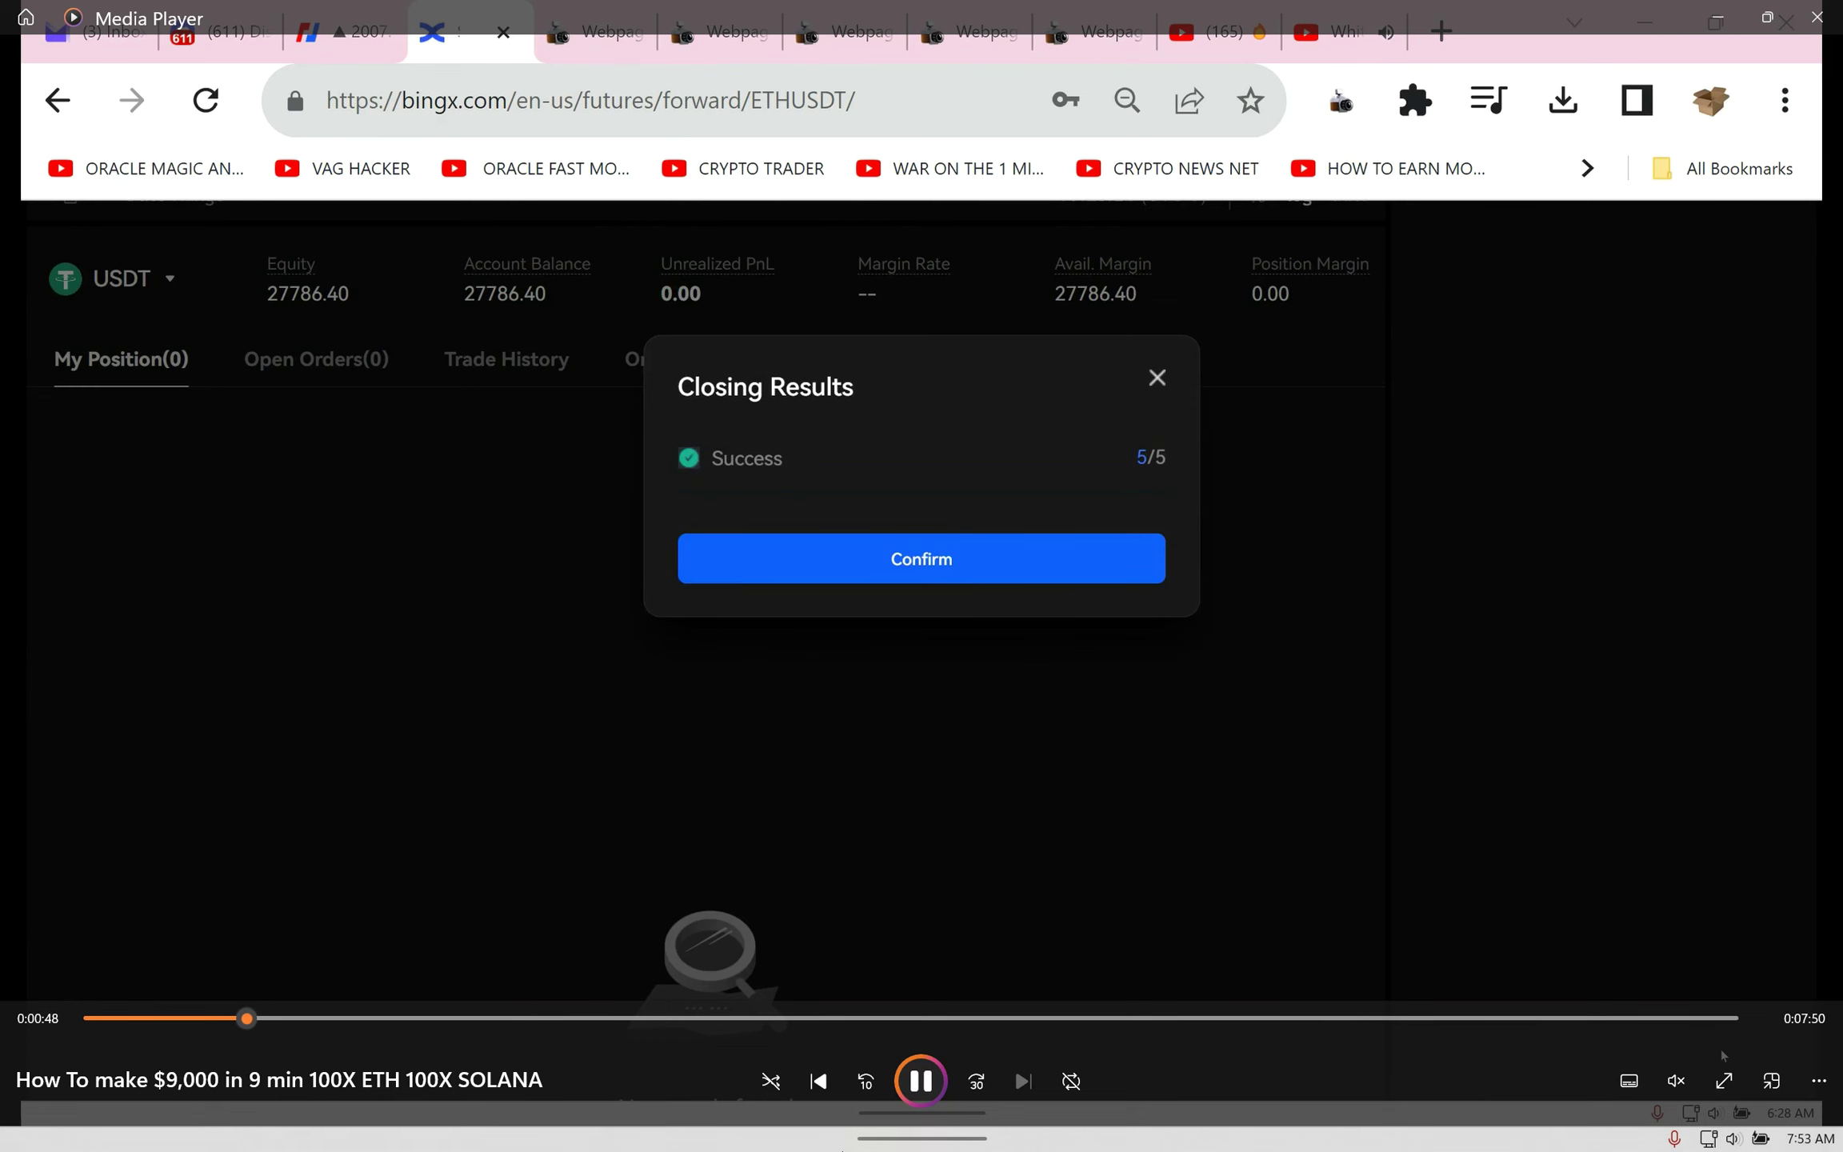
{"action": "left_click", "coordinate": [920, 558]}
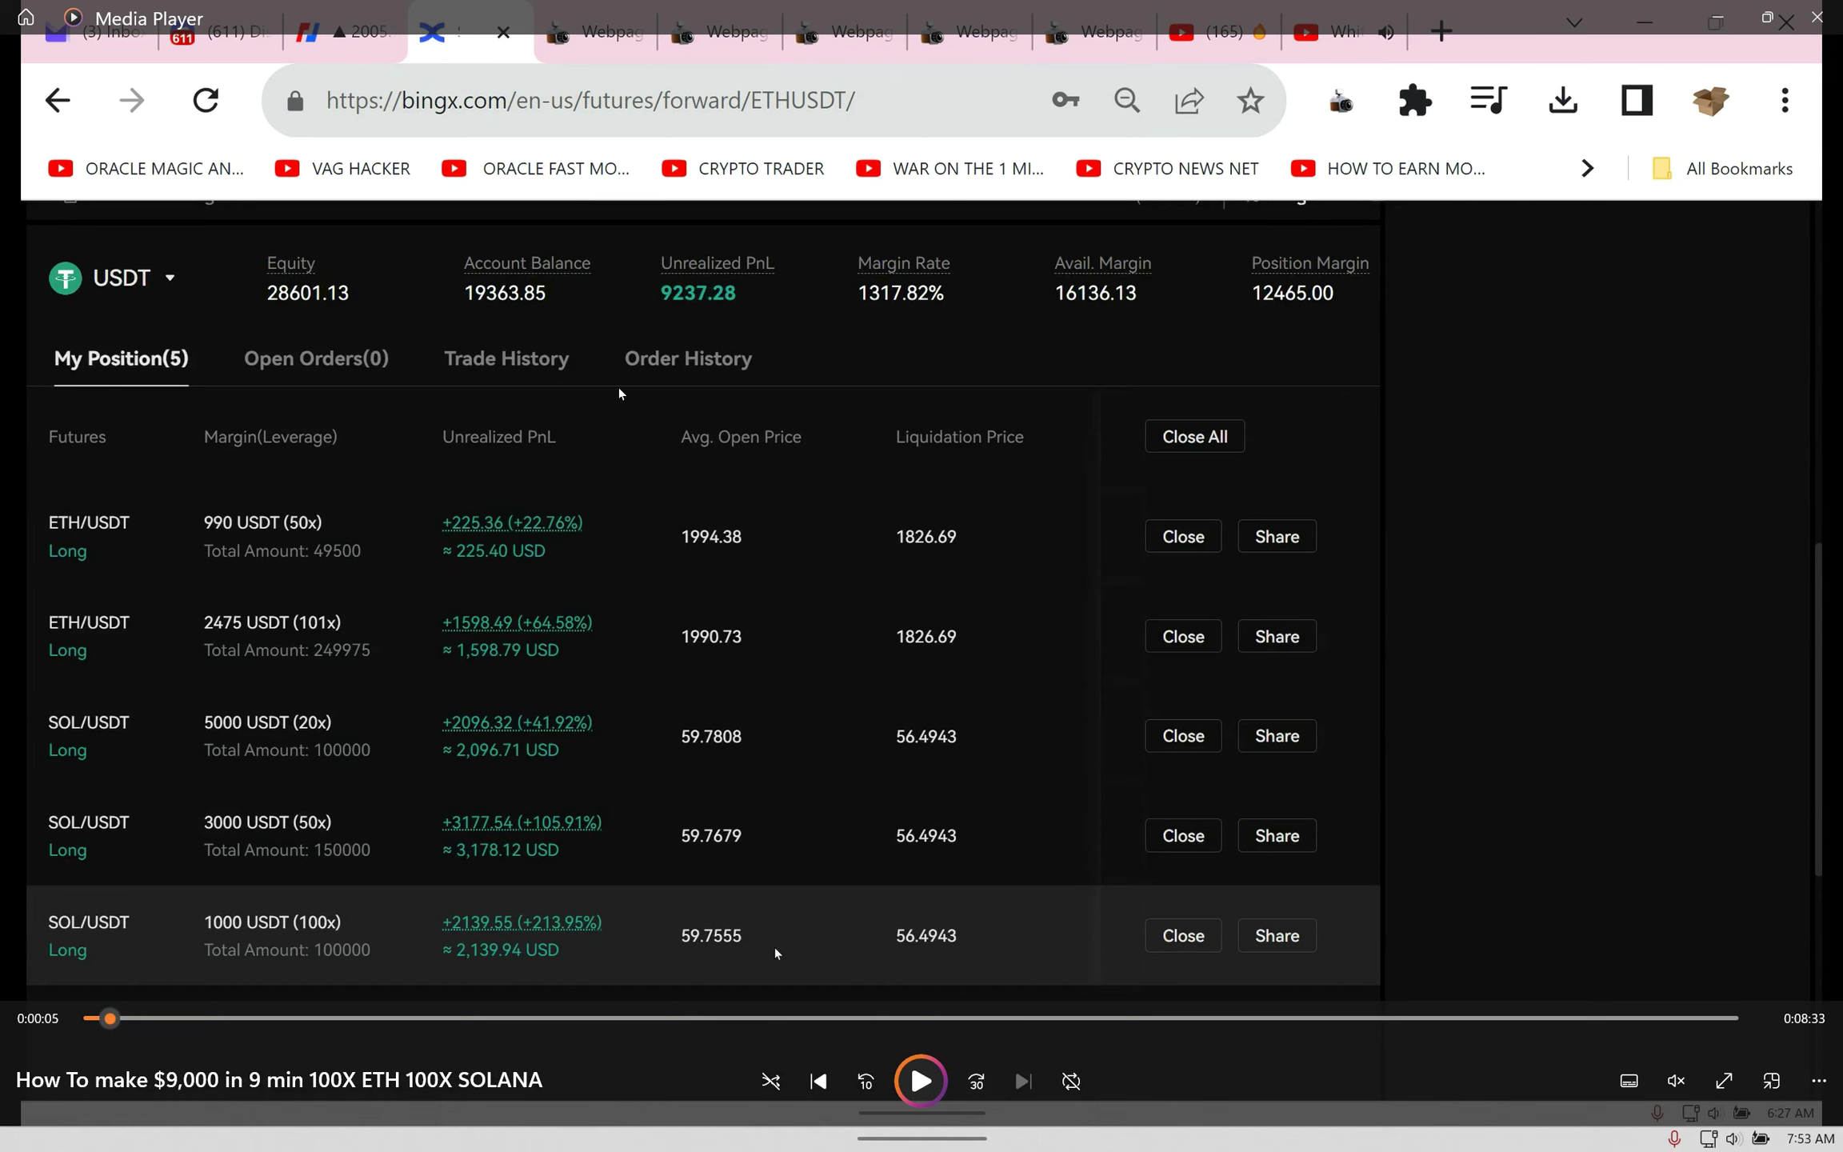
{"action": "mouse_move", "coordinate": [333, 658]}
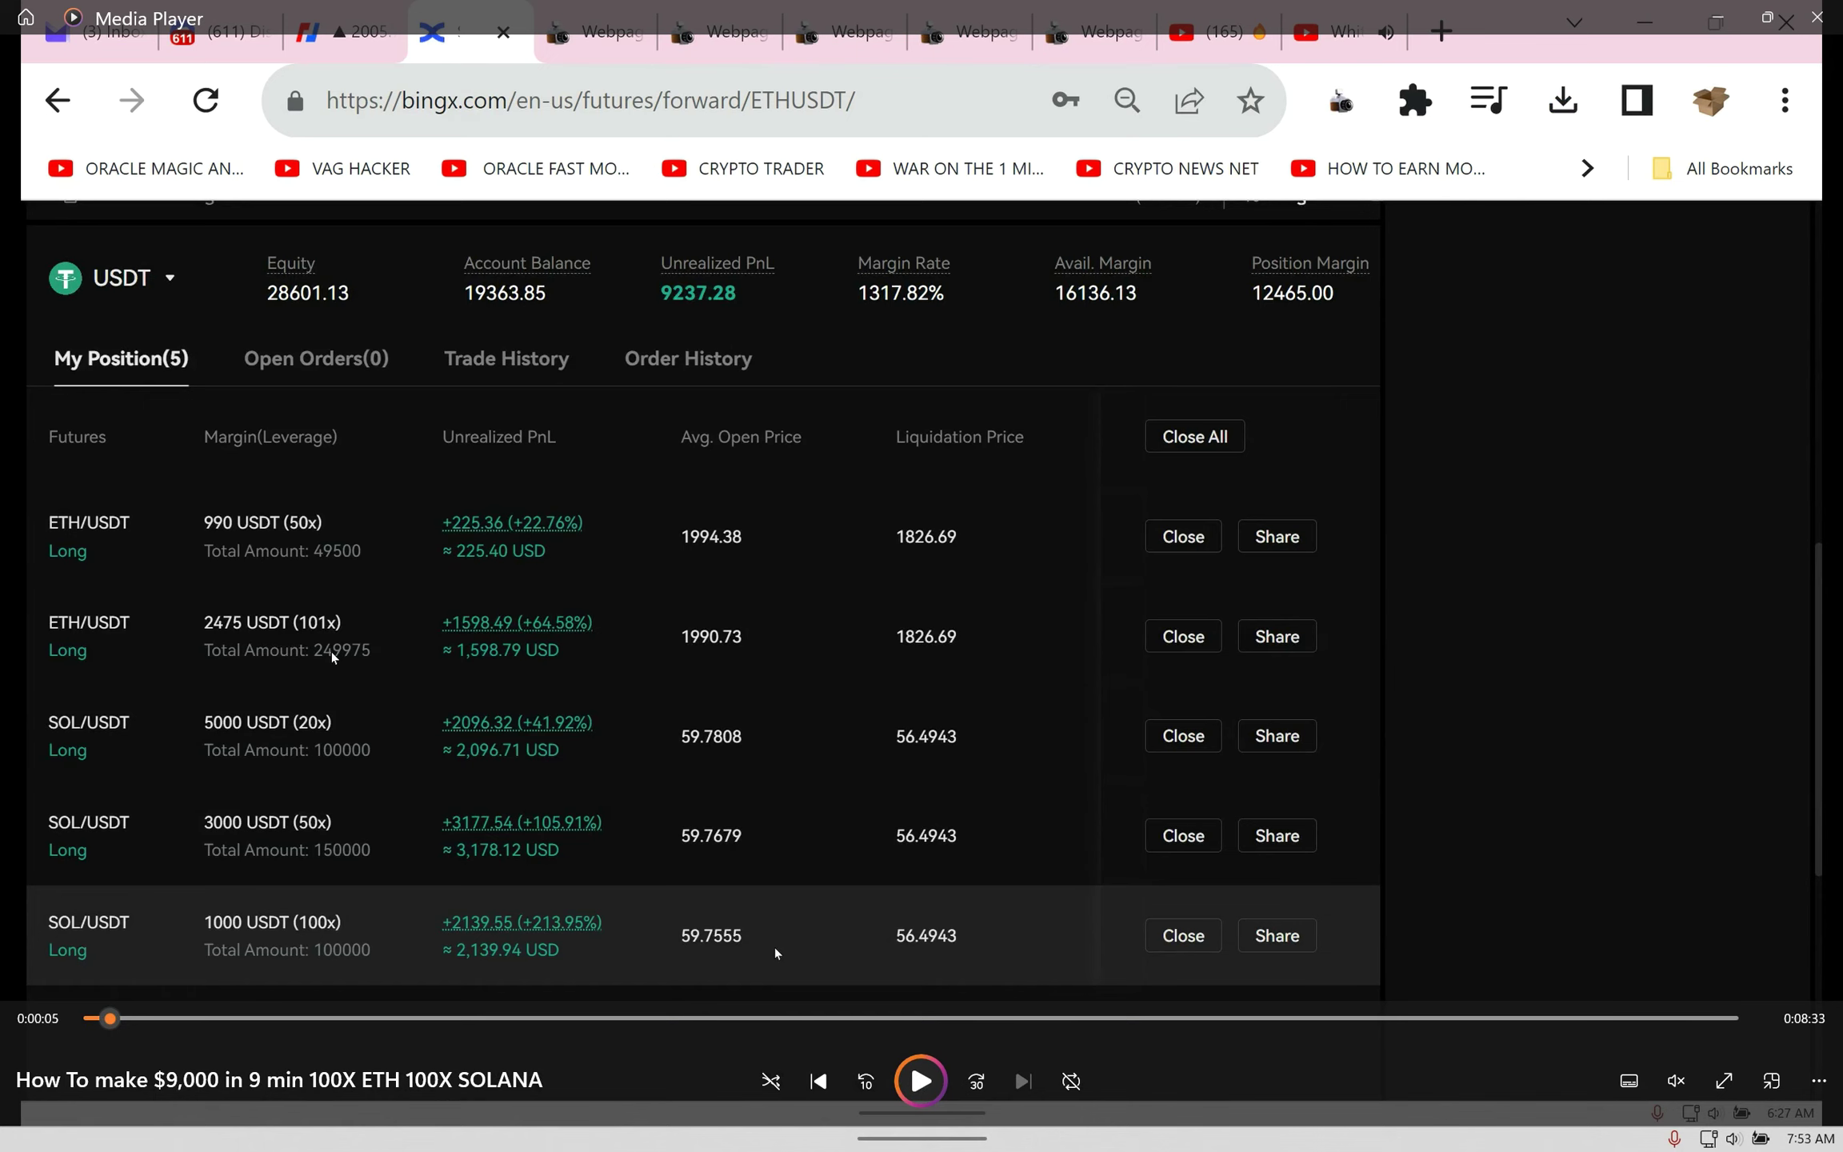
{"action": "mouse_move", "coordinate": [1825, 976]}
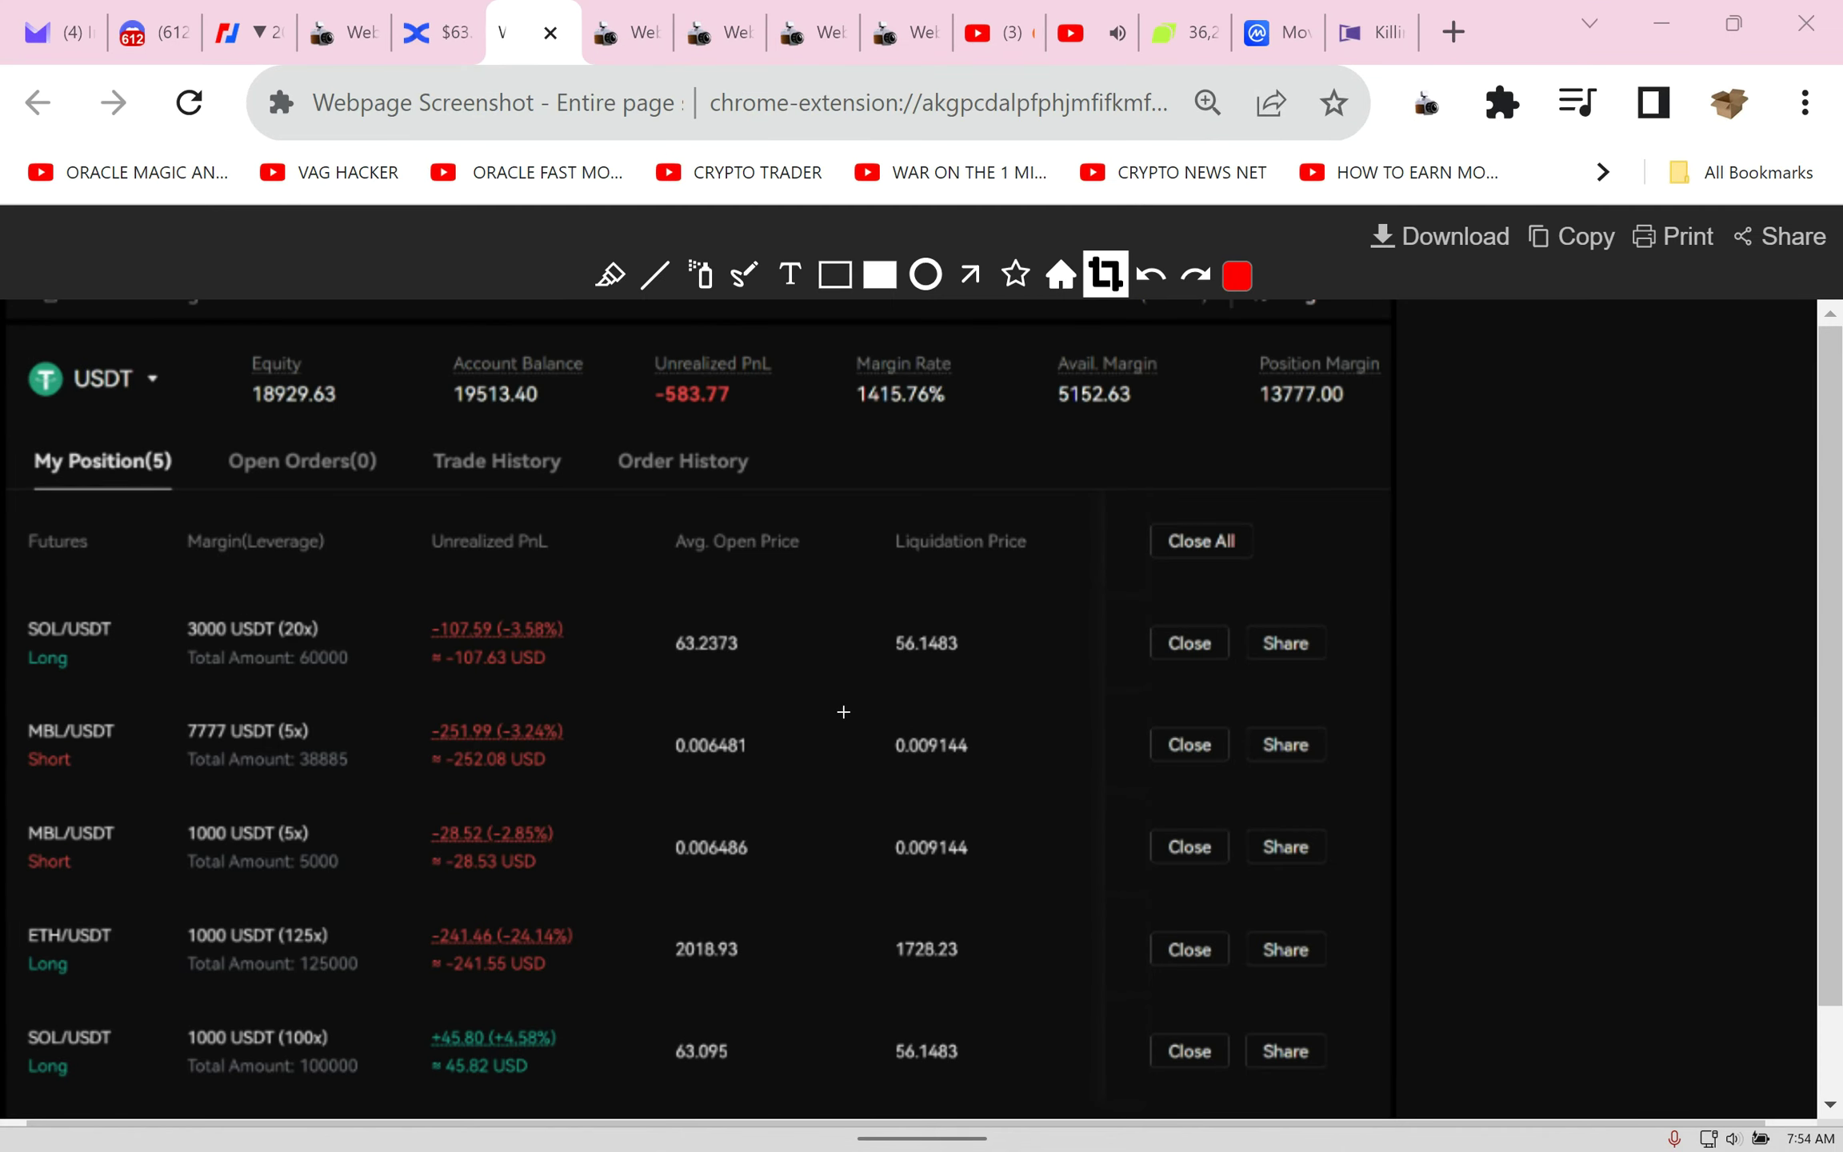
Step: Reload the YouTube premiere page, now 5 minutes out with 12 waiting in chat
{"action": "left_click", "coordinate": [997, 34]}
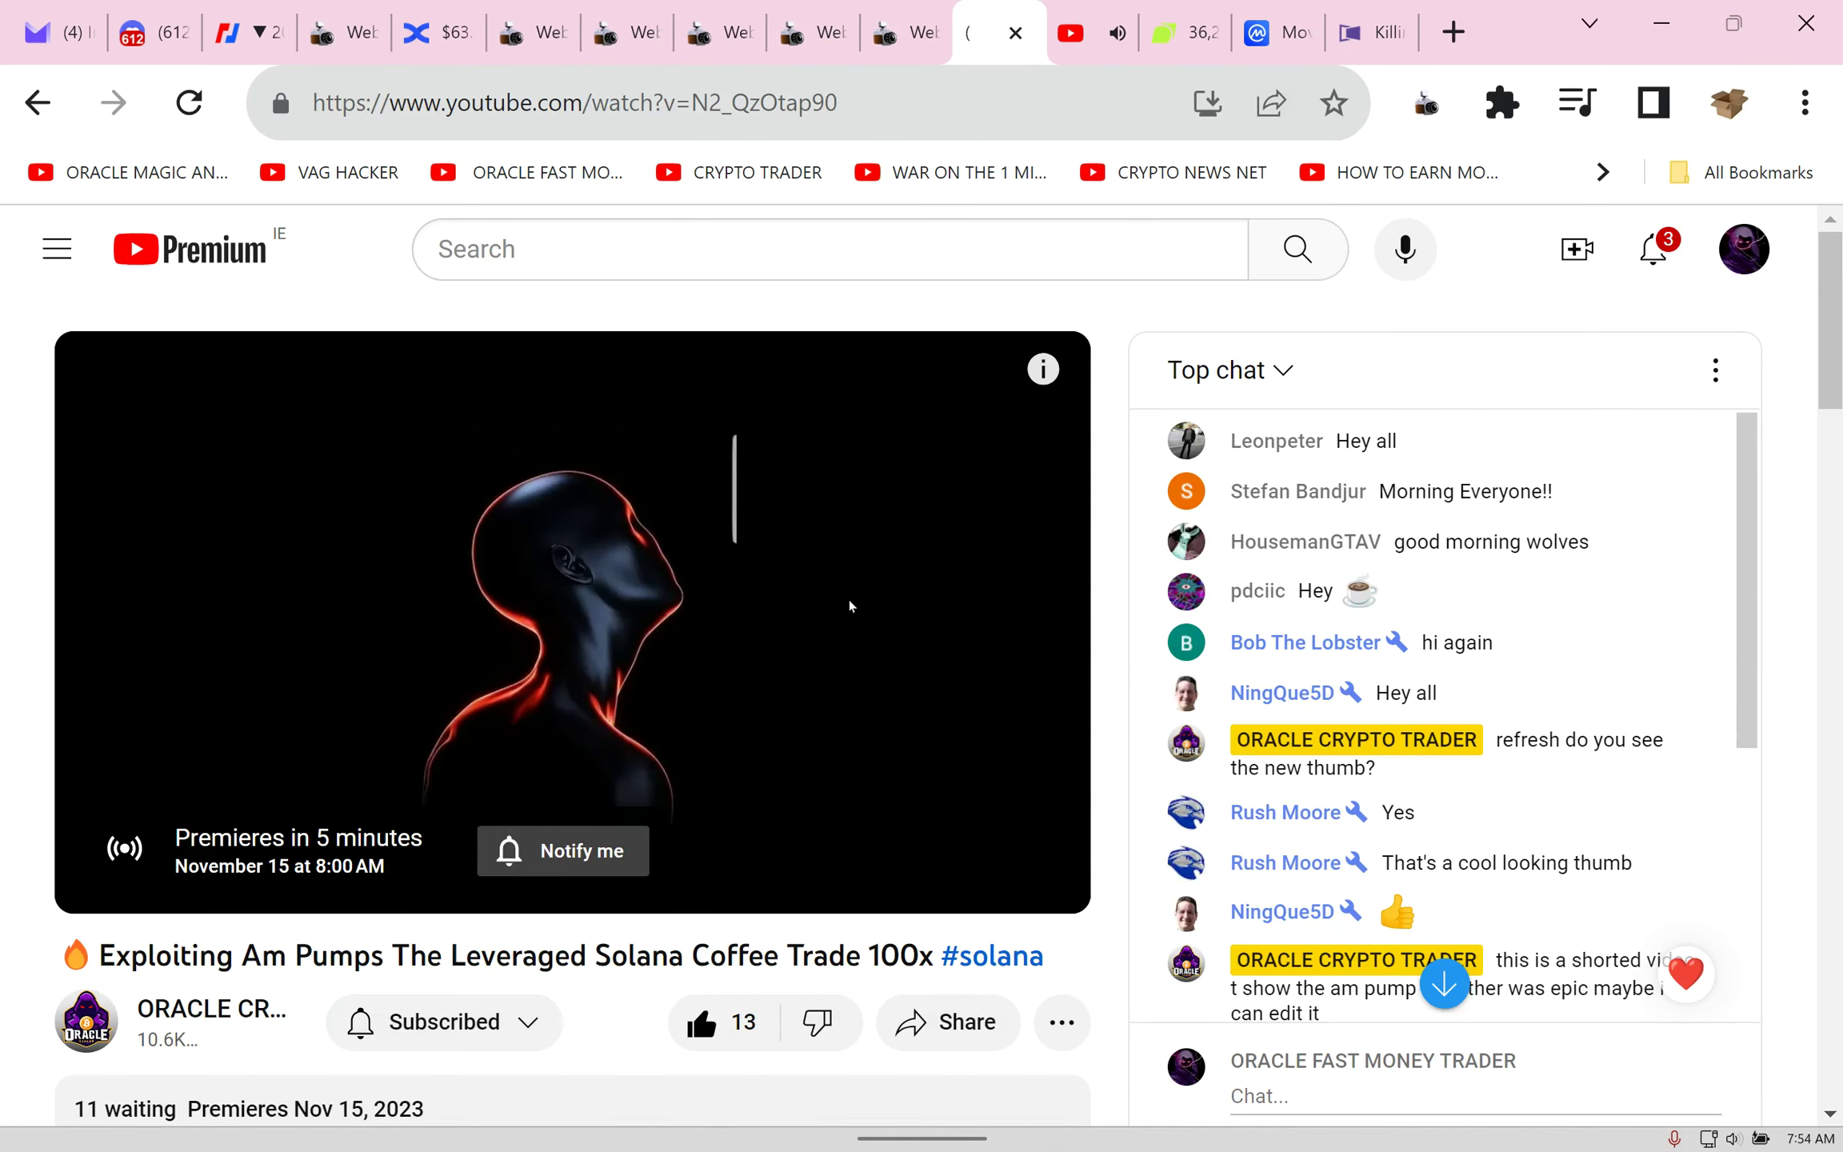
{"action": "left_click", "coordinate": [188, 103]}
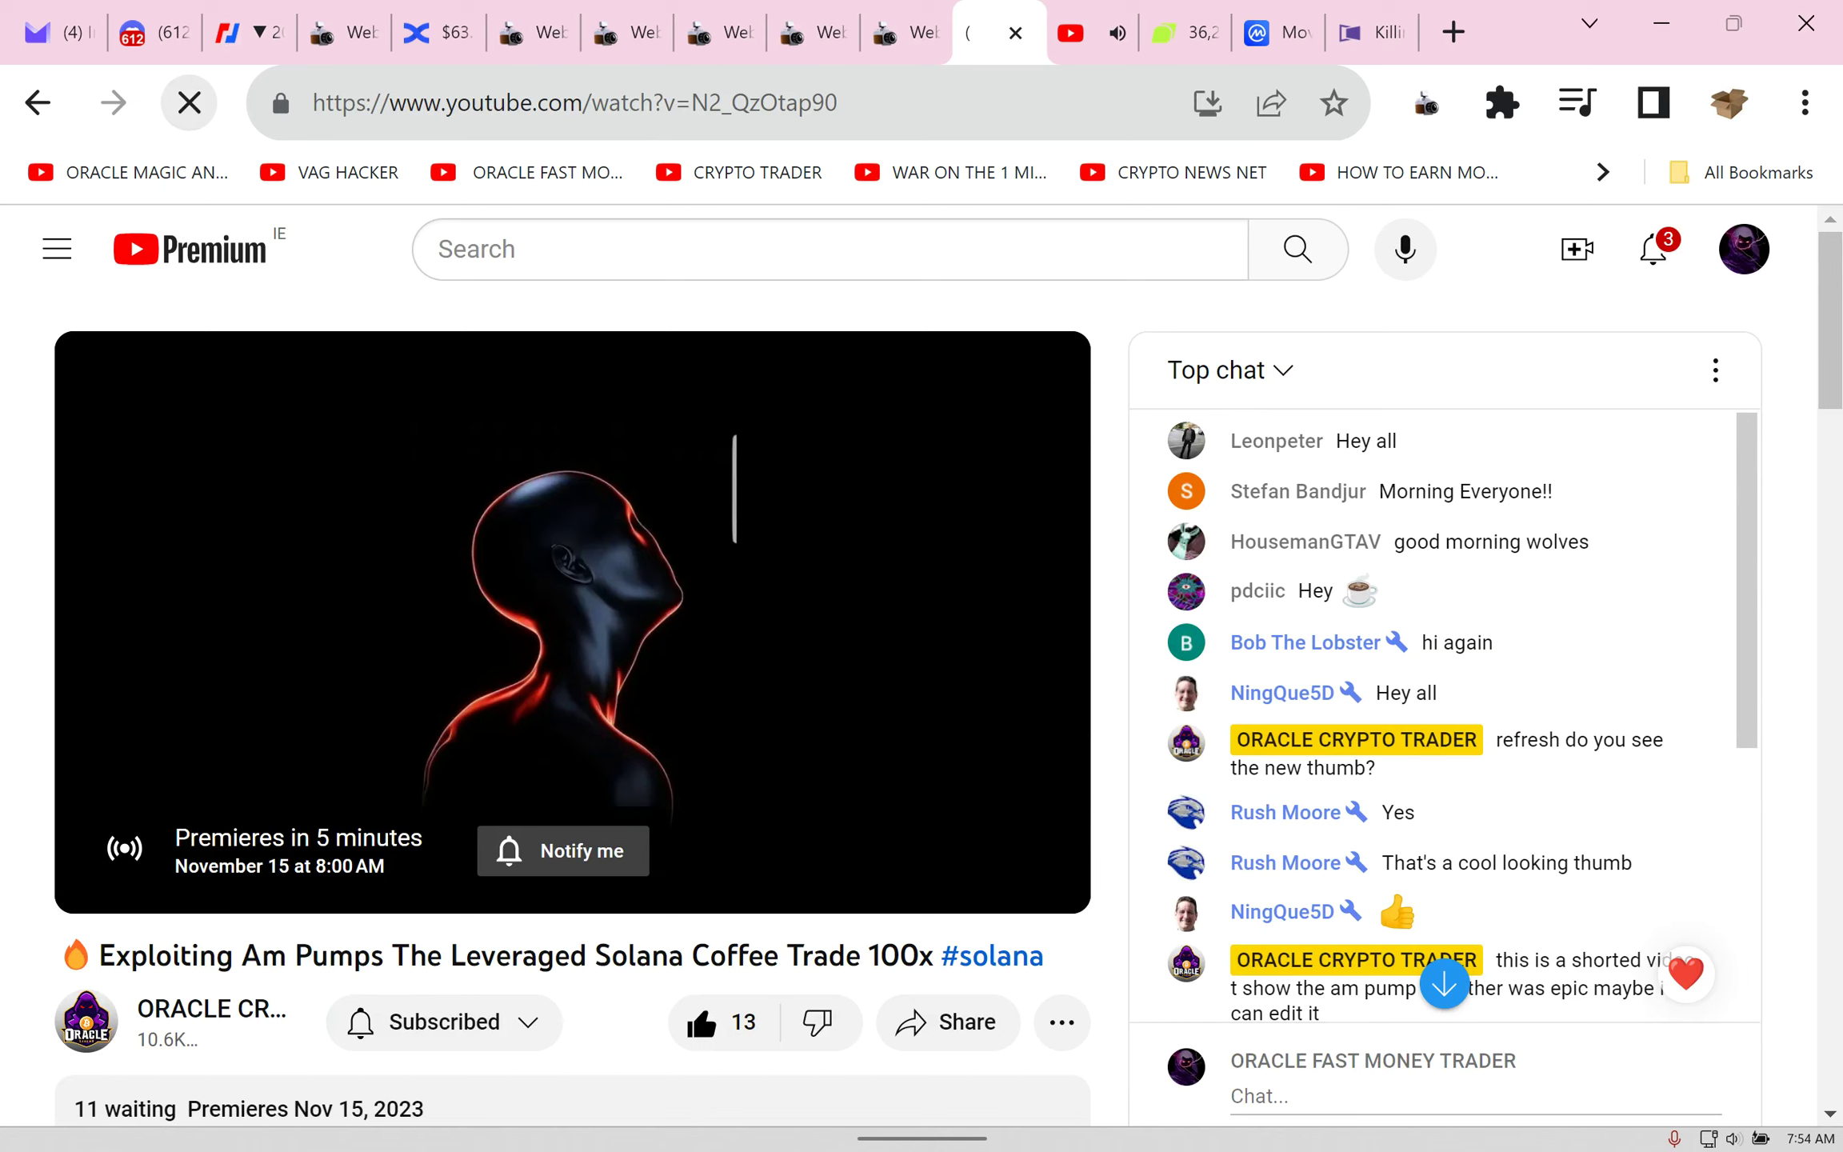
{"action": "left_click", "coordinate": [531, 32]}
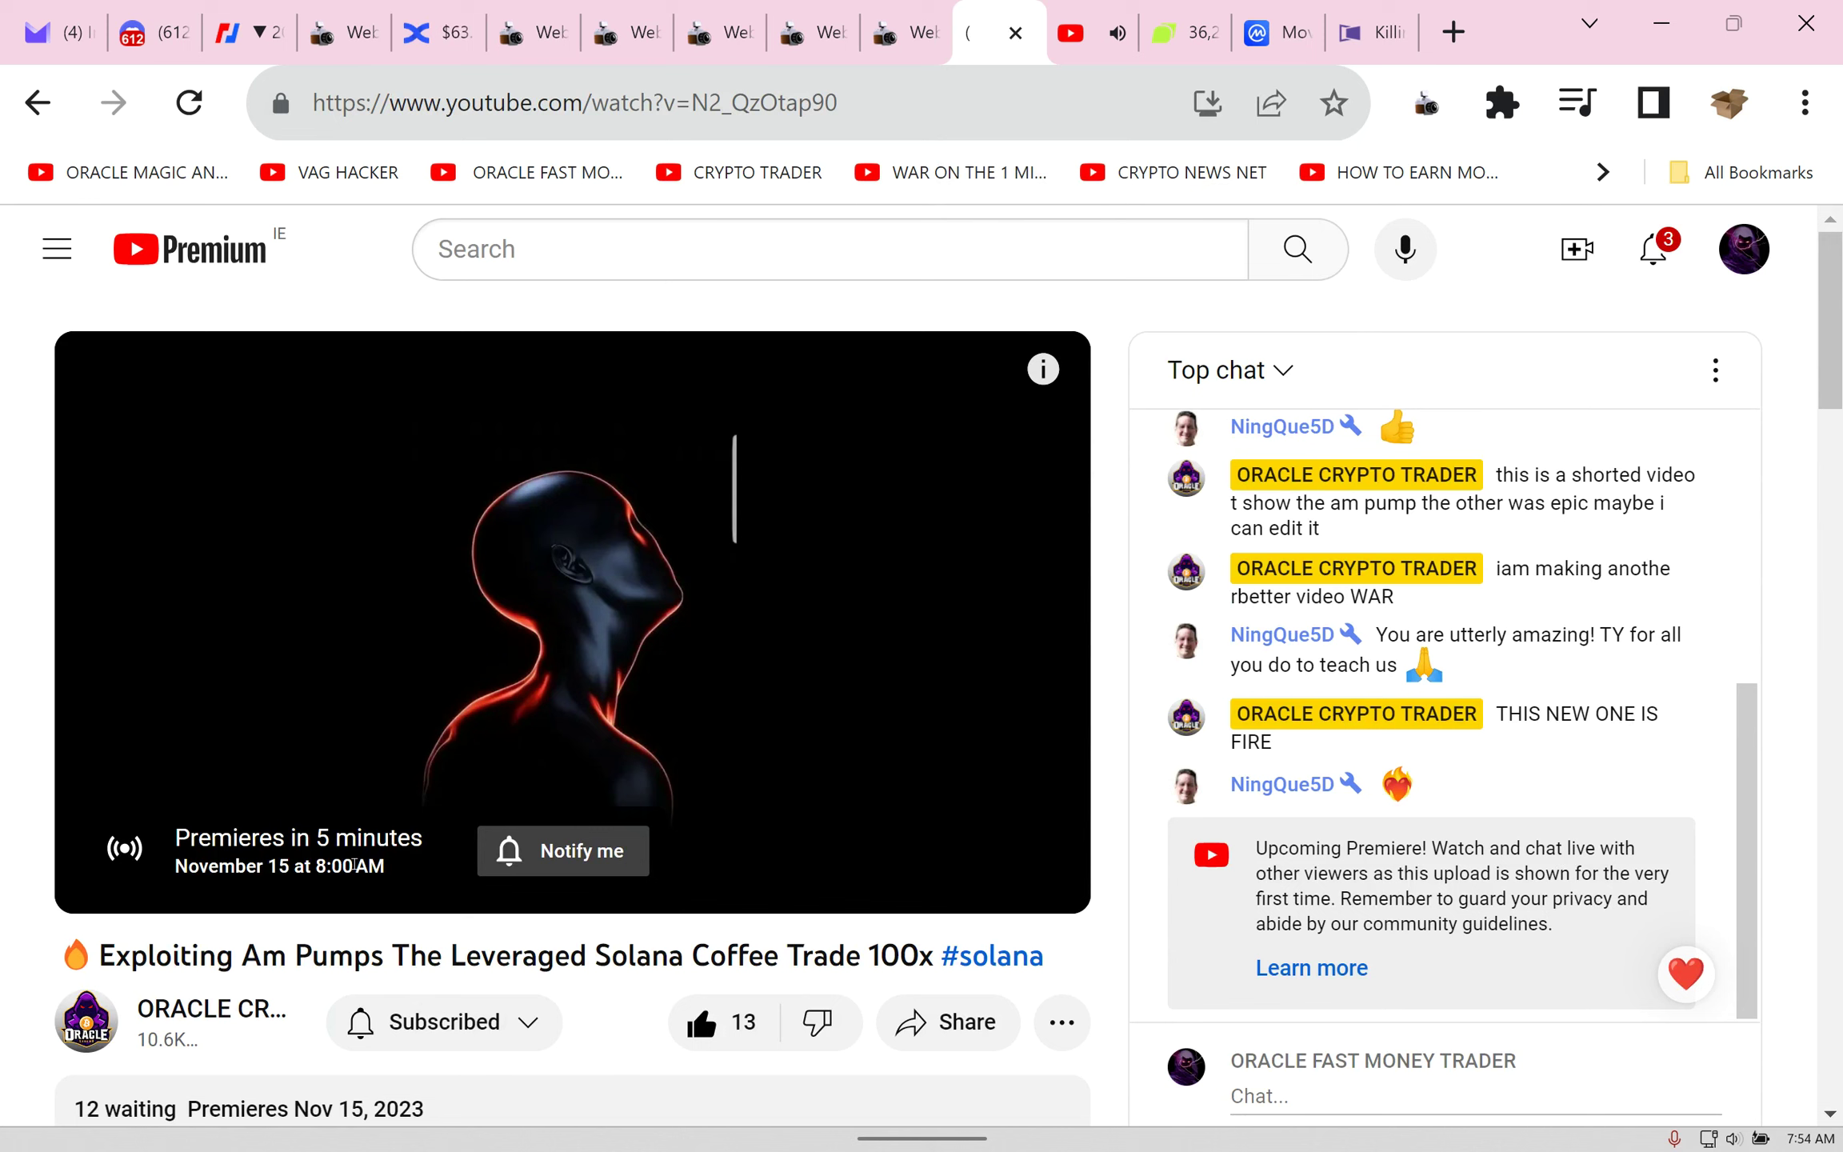
{"action": "mouse_move", "coordinate": [1498, 100]}
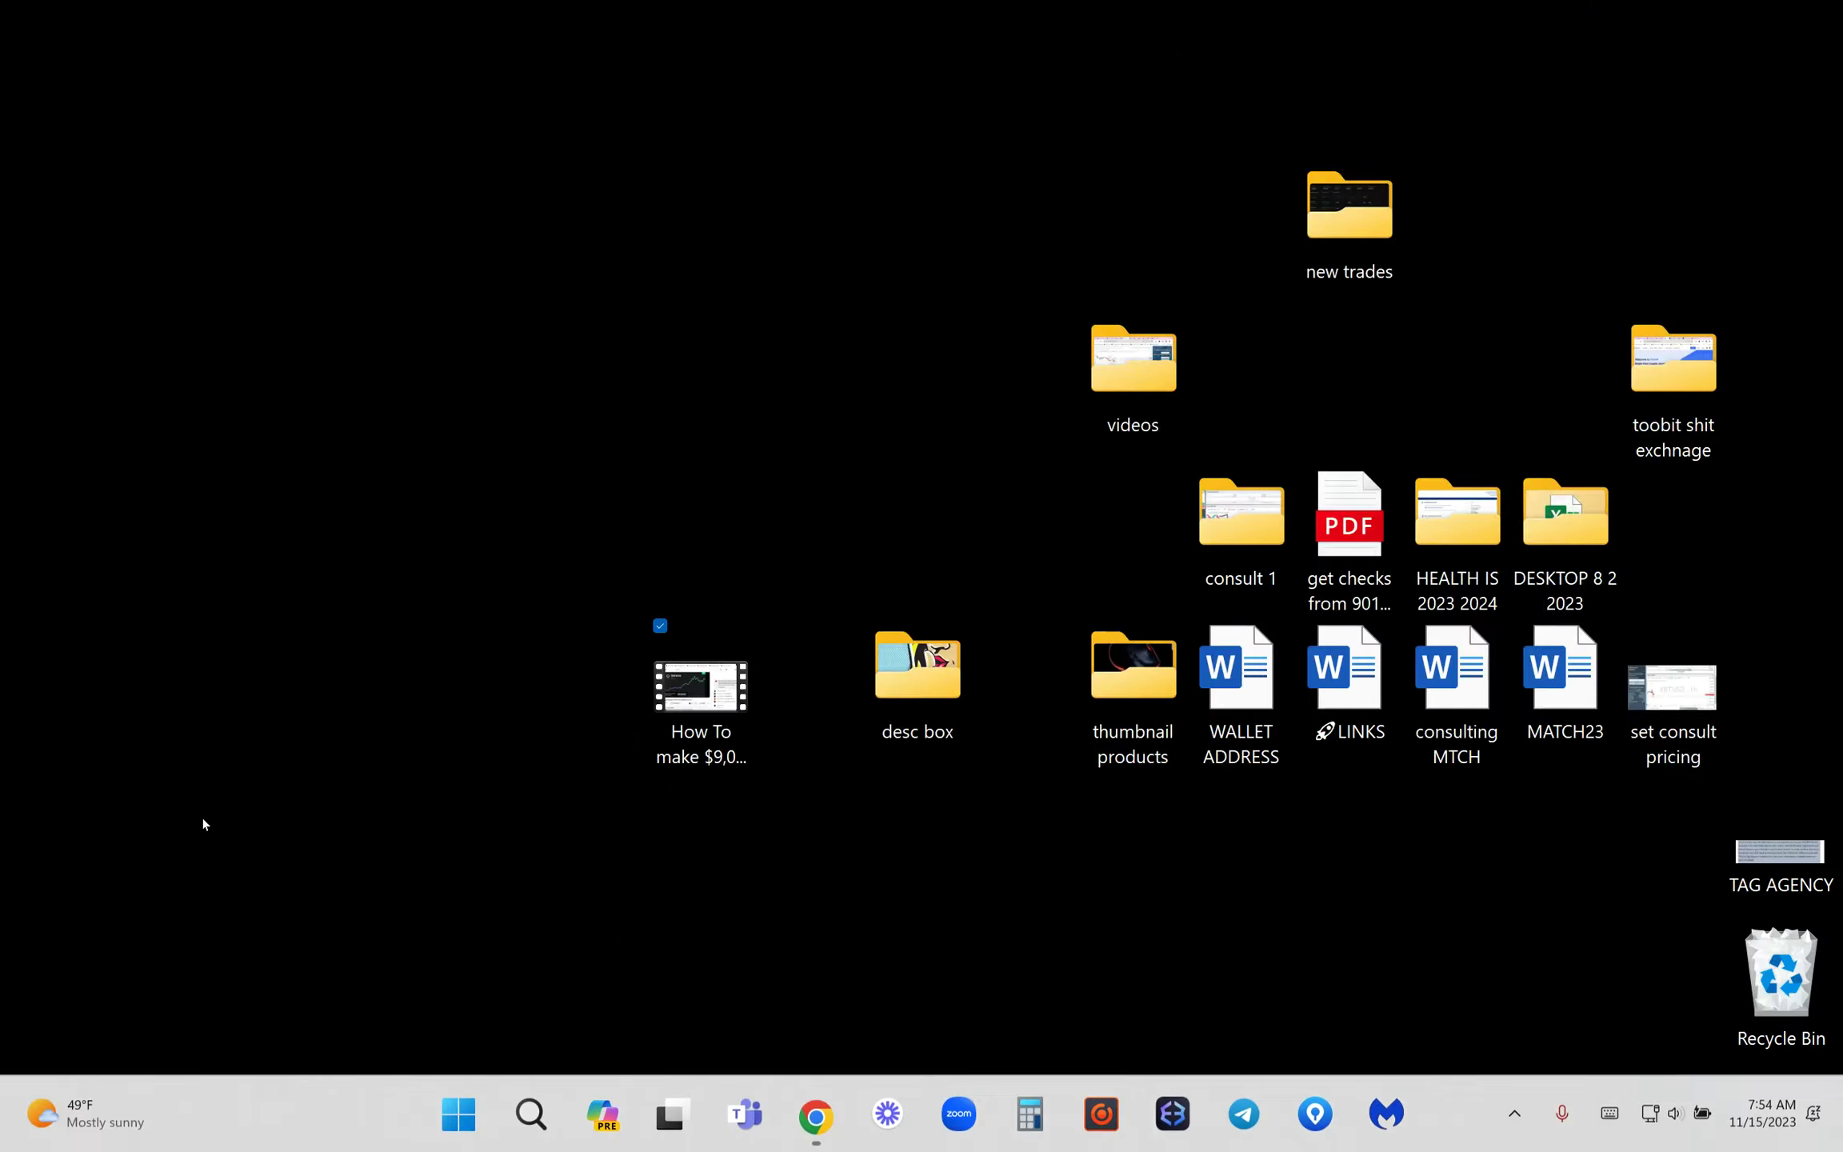
Step: Reopen the 'How To make $9,000 in 9 min' video file from the desktop in Media Player
{"action": "double_click", "coordinate": [700, 688]}
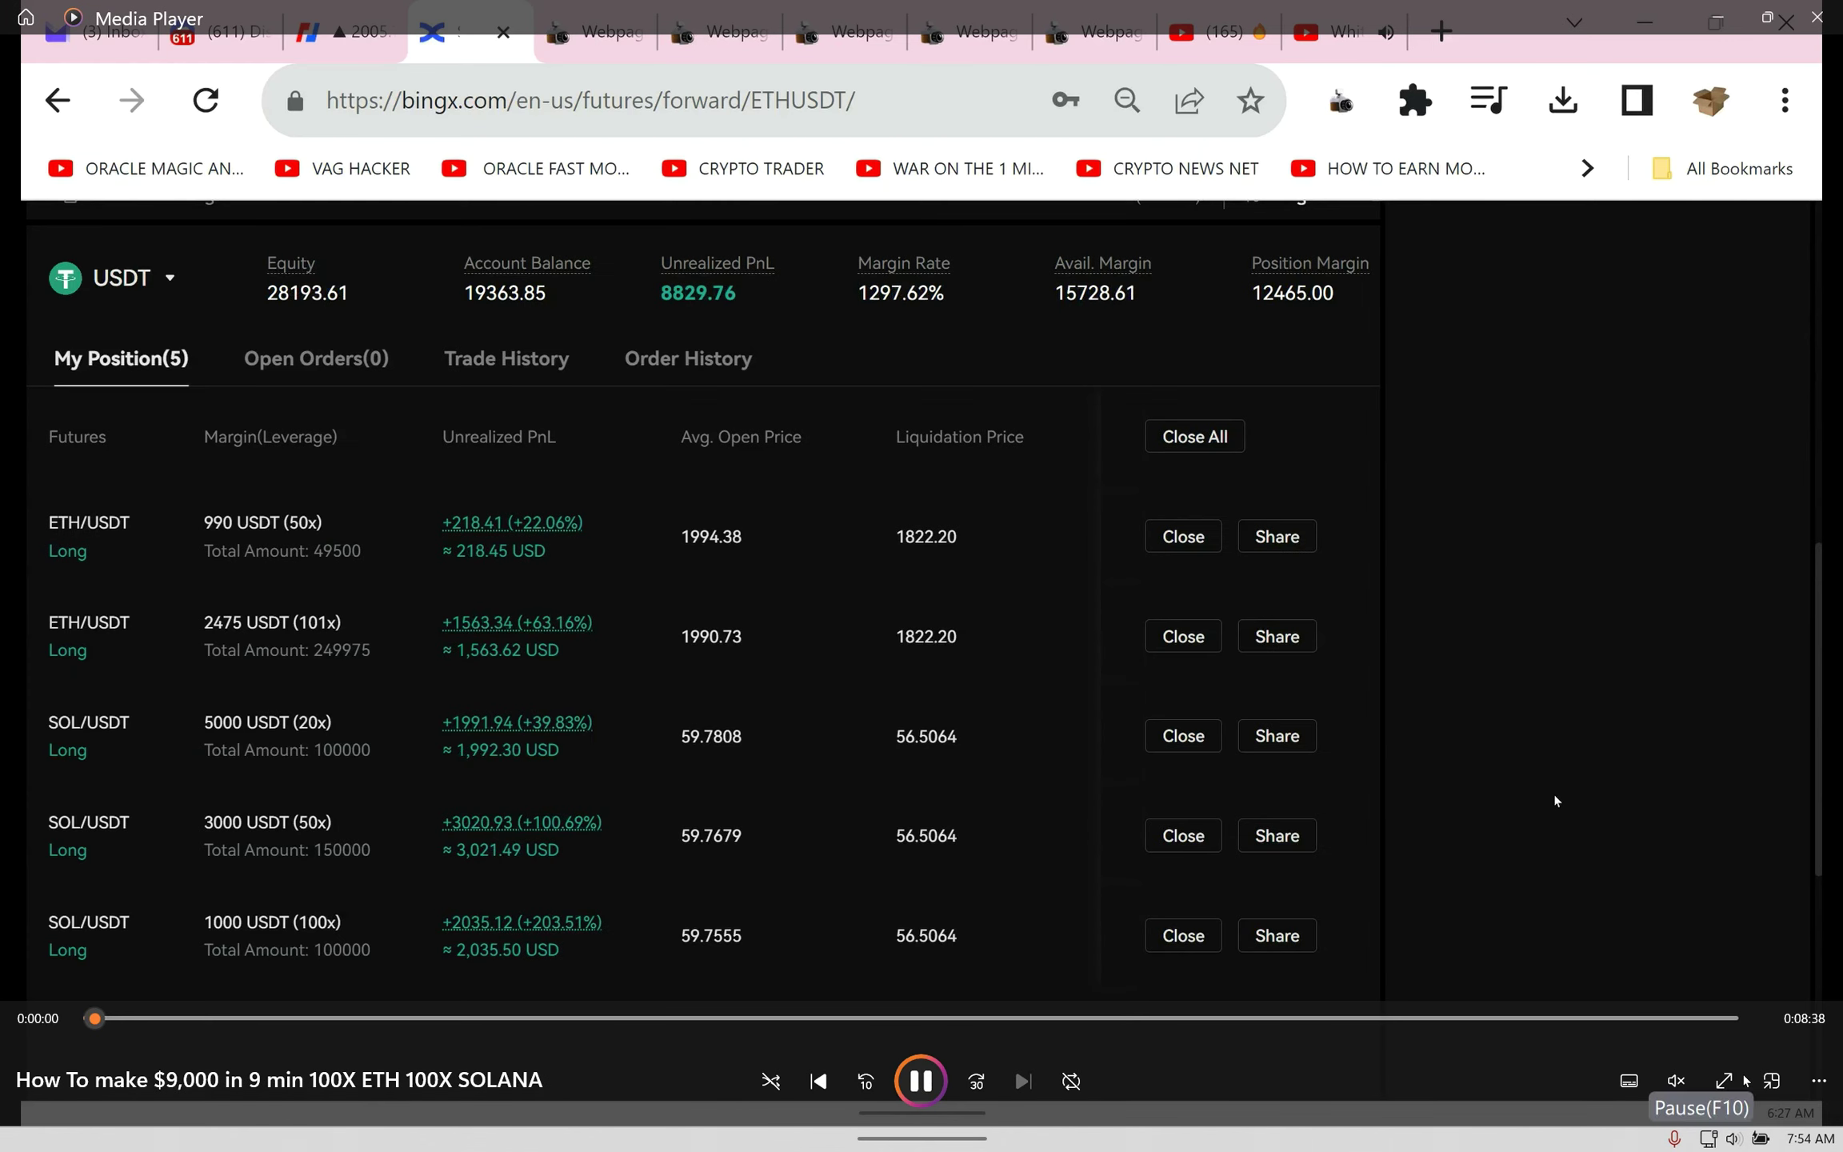